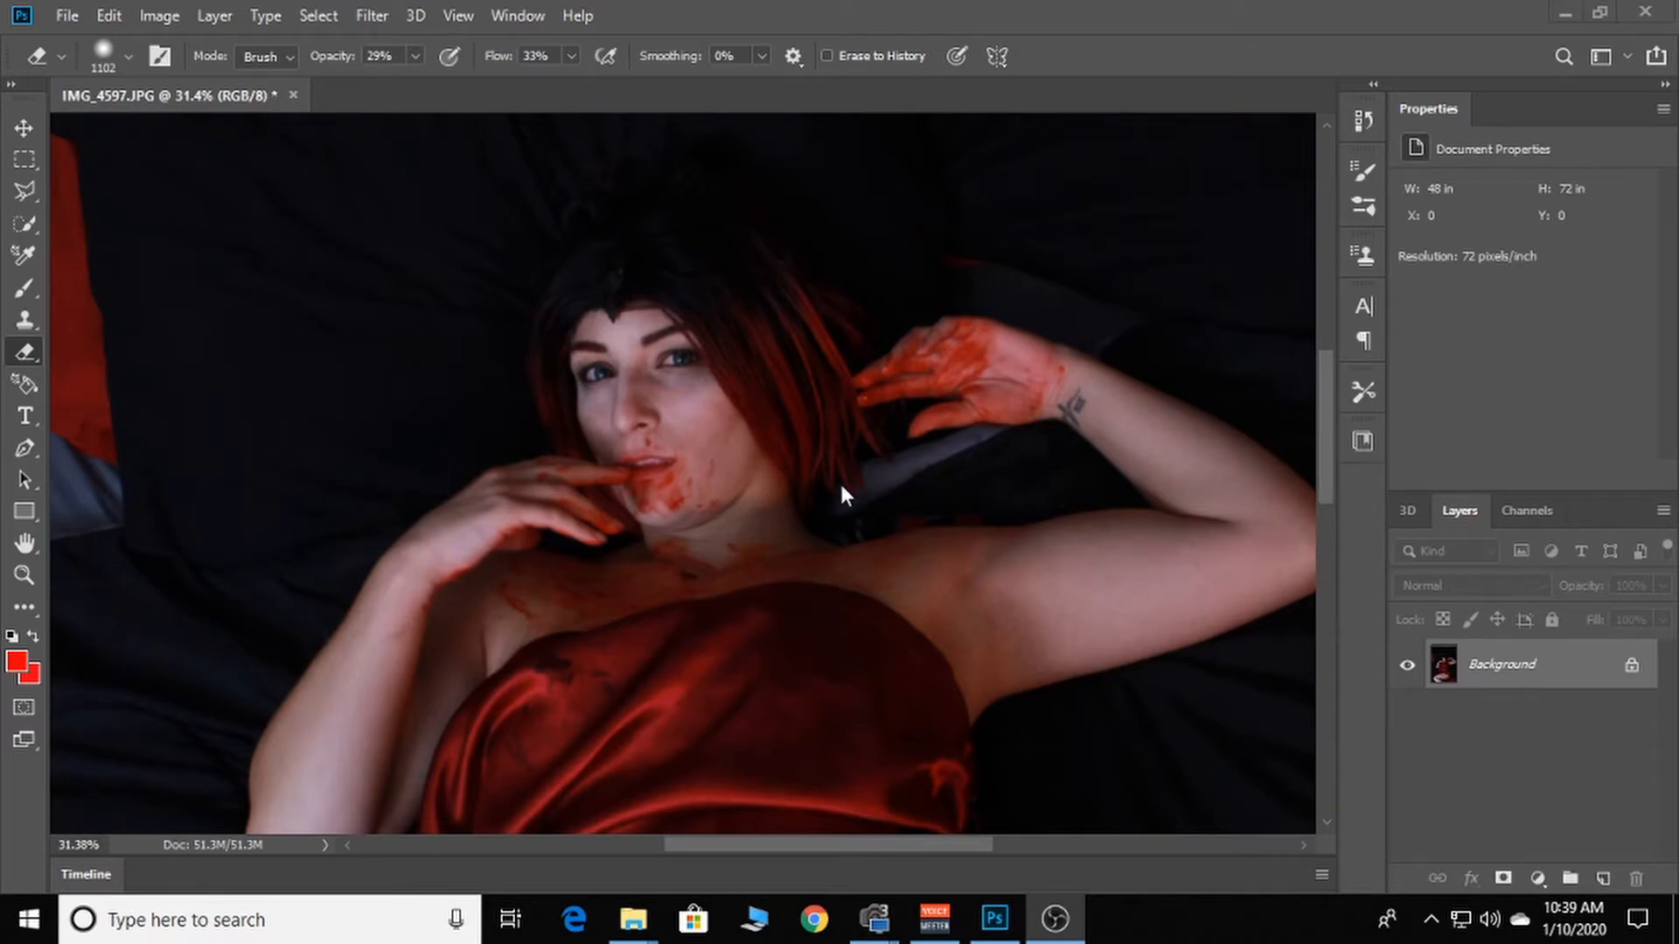
pyautogui.moveTo(584, 190)
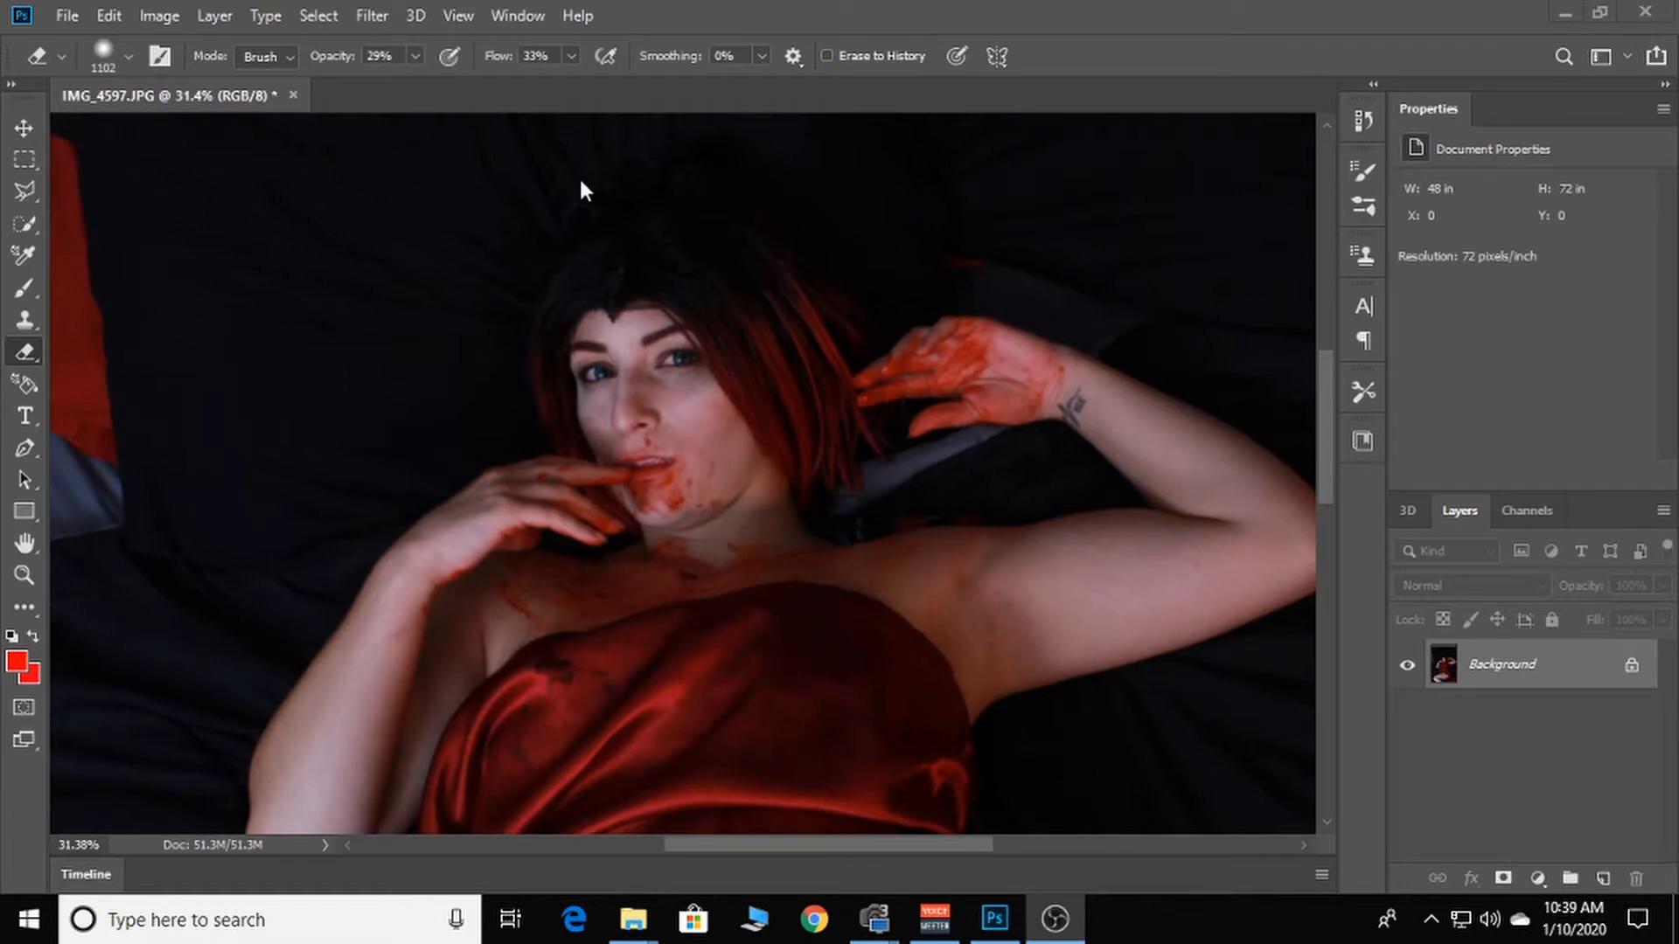
pyautogui.moveTo(502, 225)
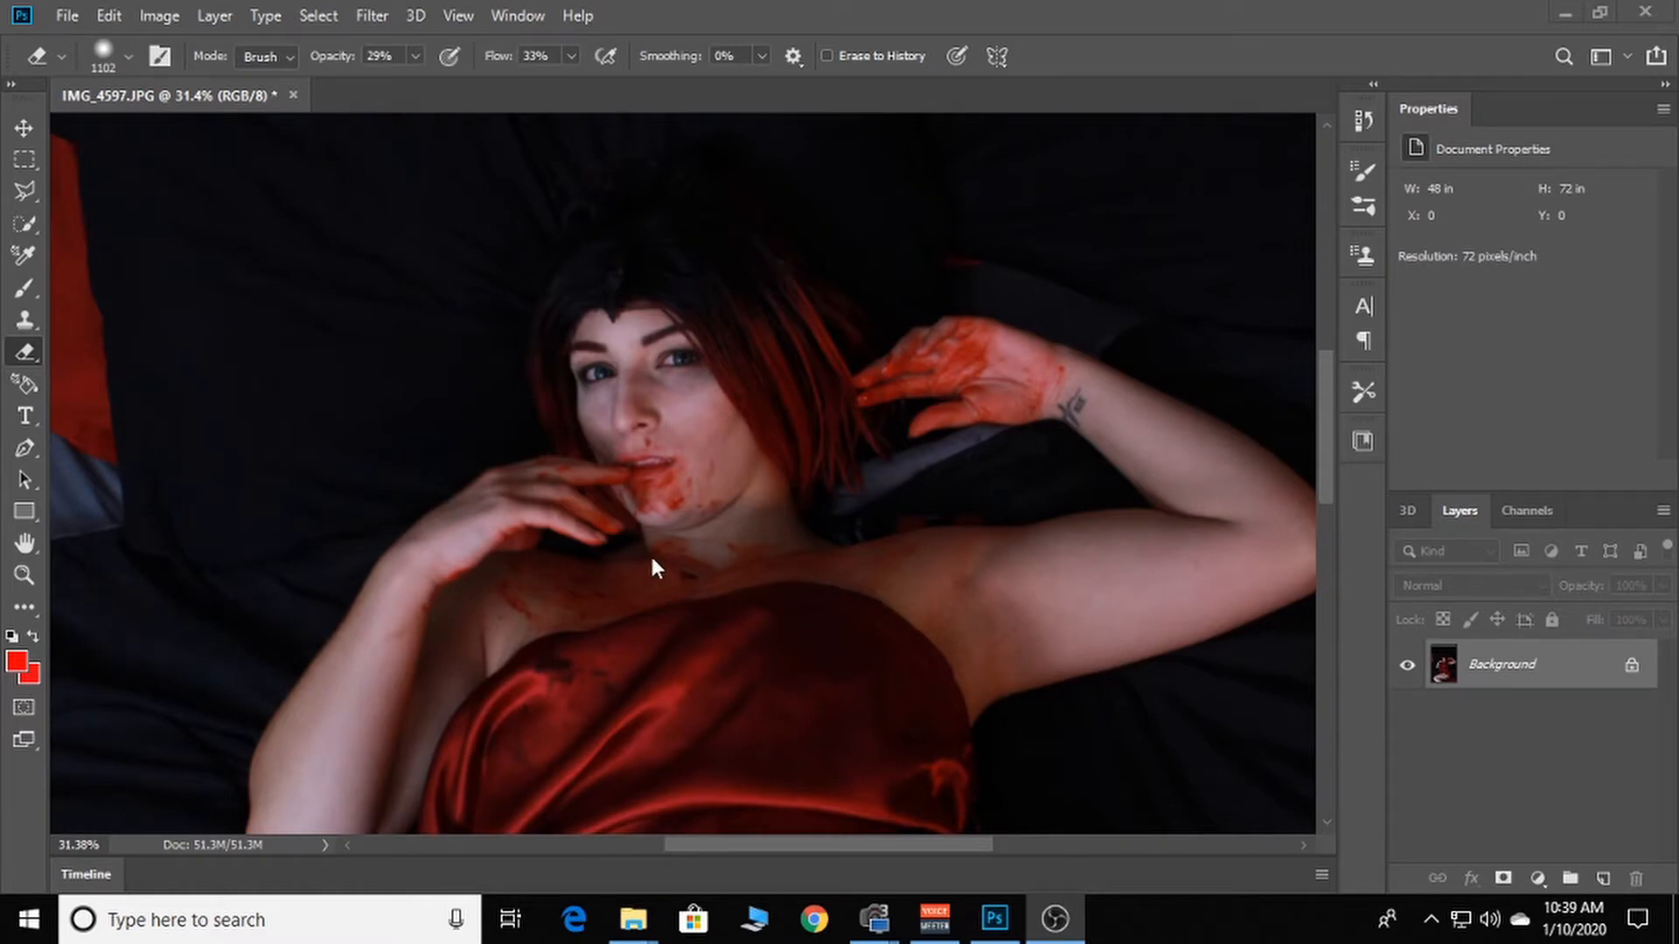
pyautogui.moveTo(846, 618)
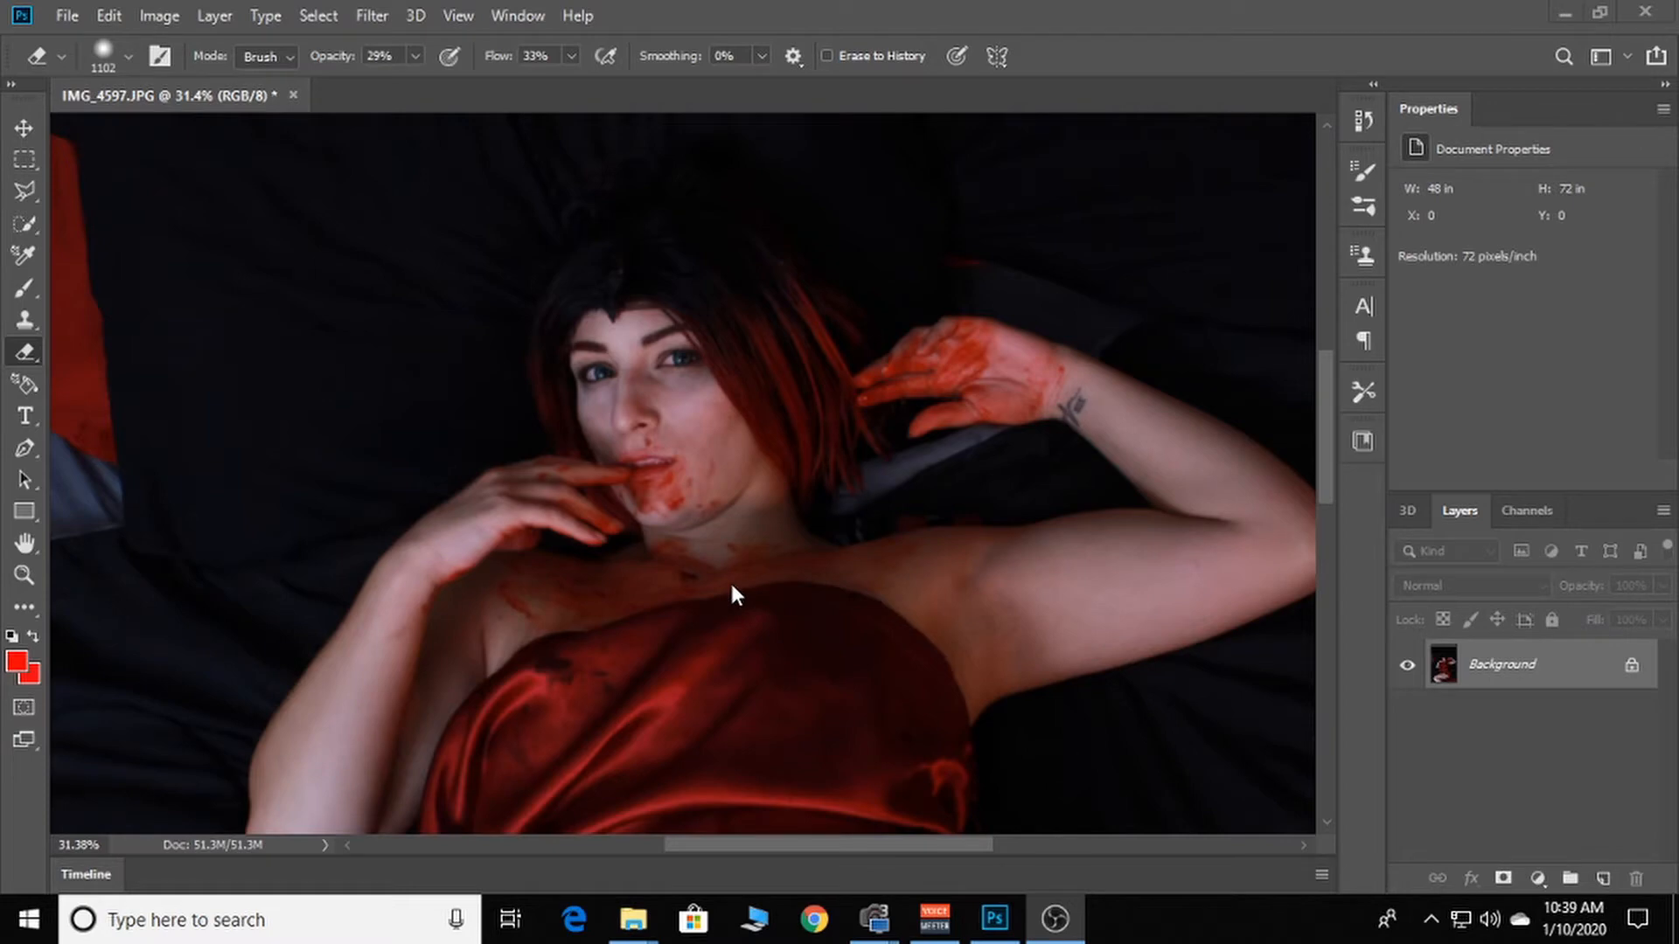
pyautogui.moveTo(696, 527)
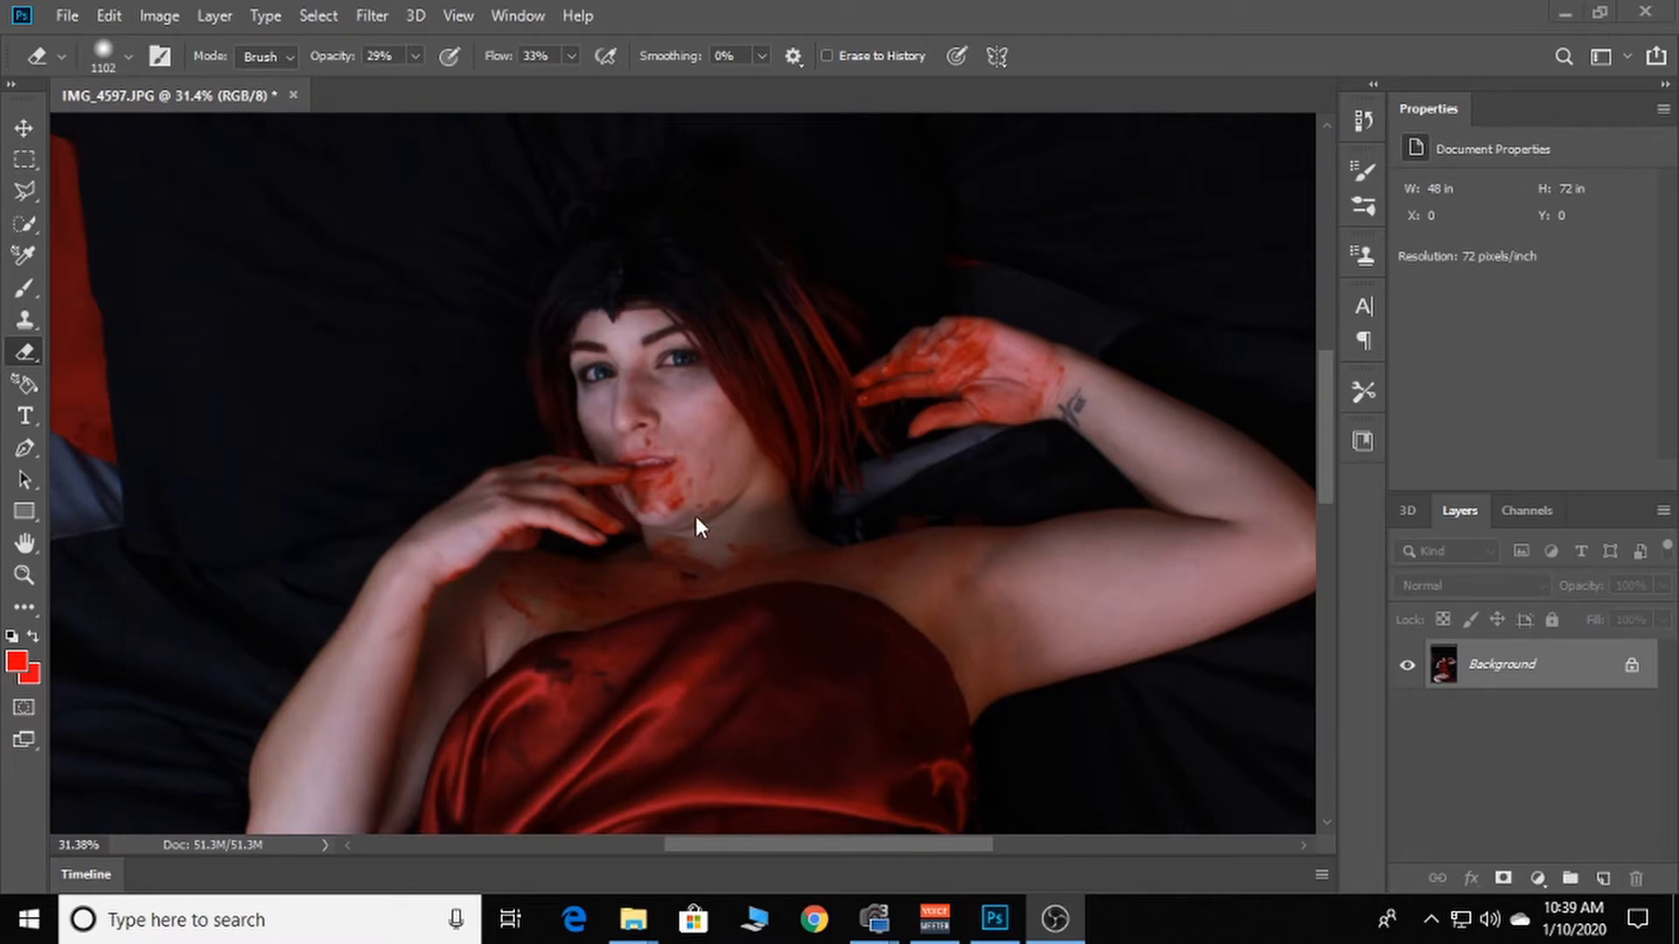
pyautogui.moveTo(665, 484)
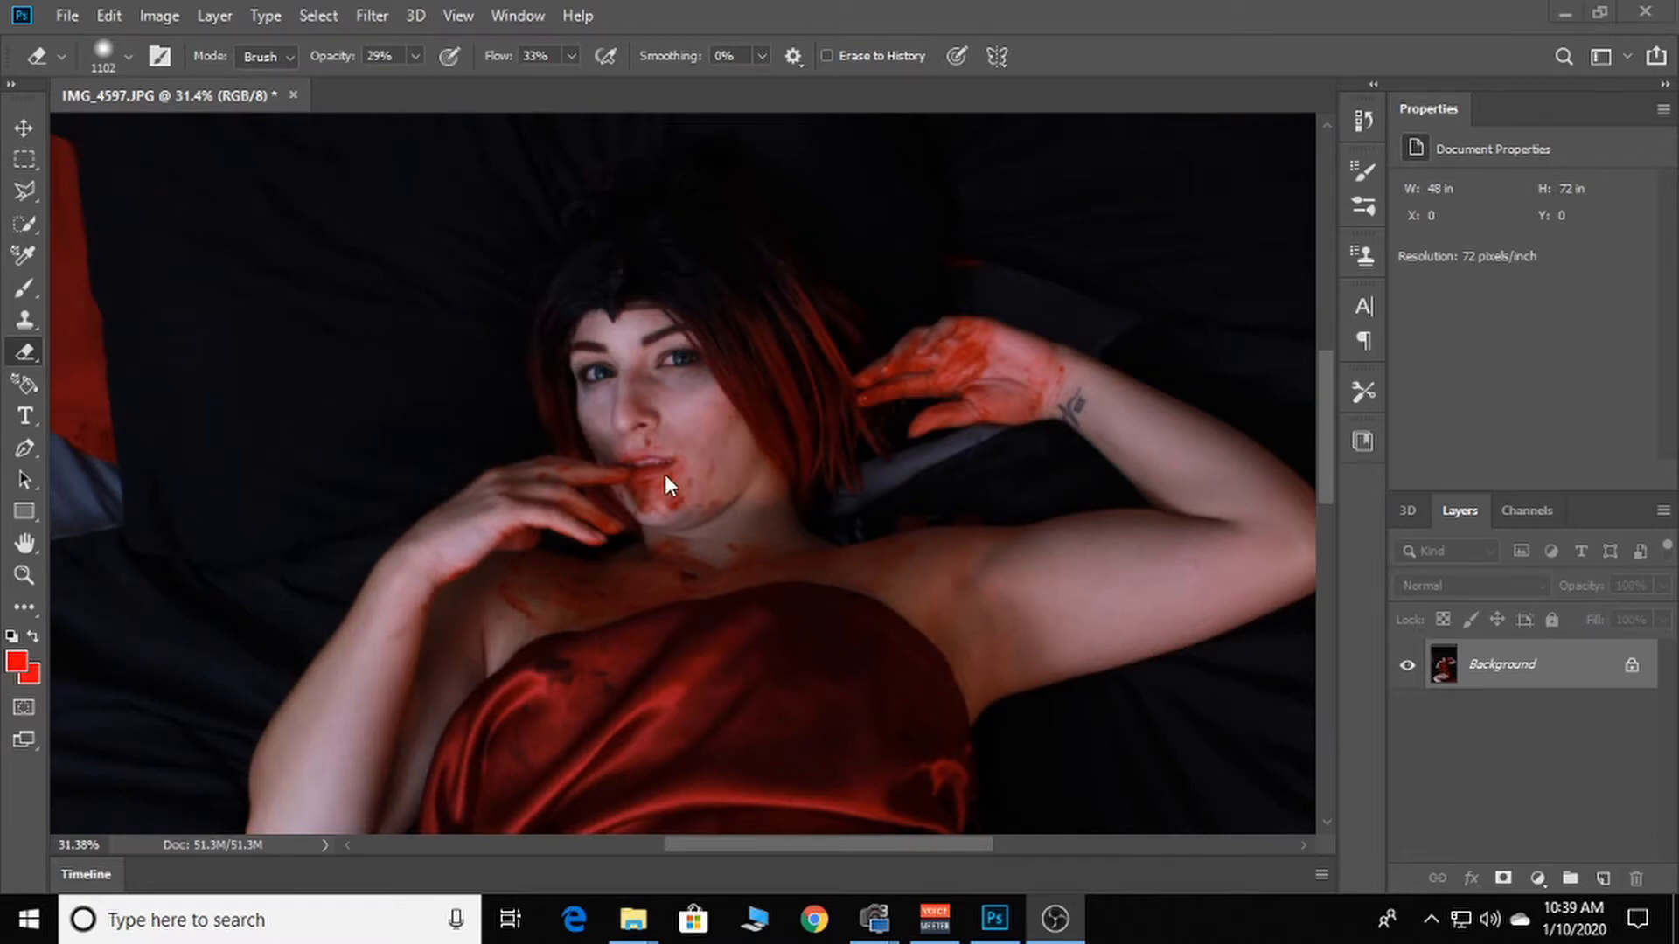
pyautogui.moveTo(675, 316)
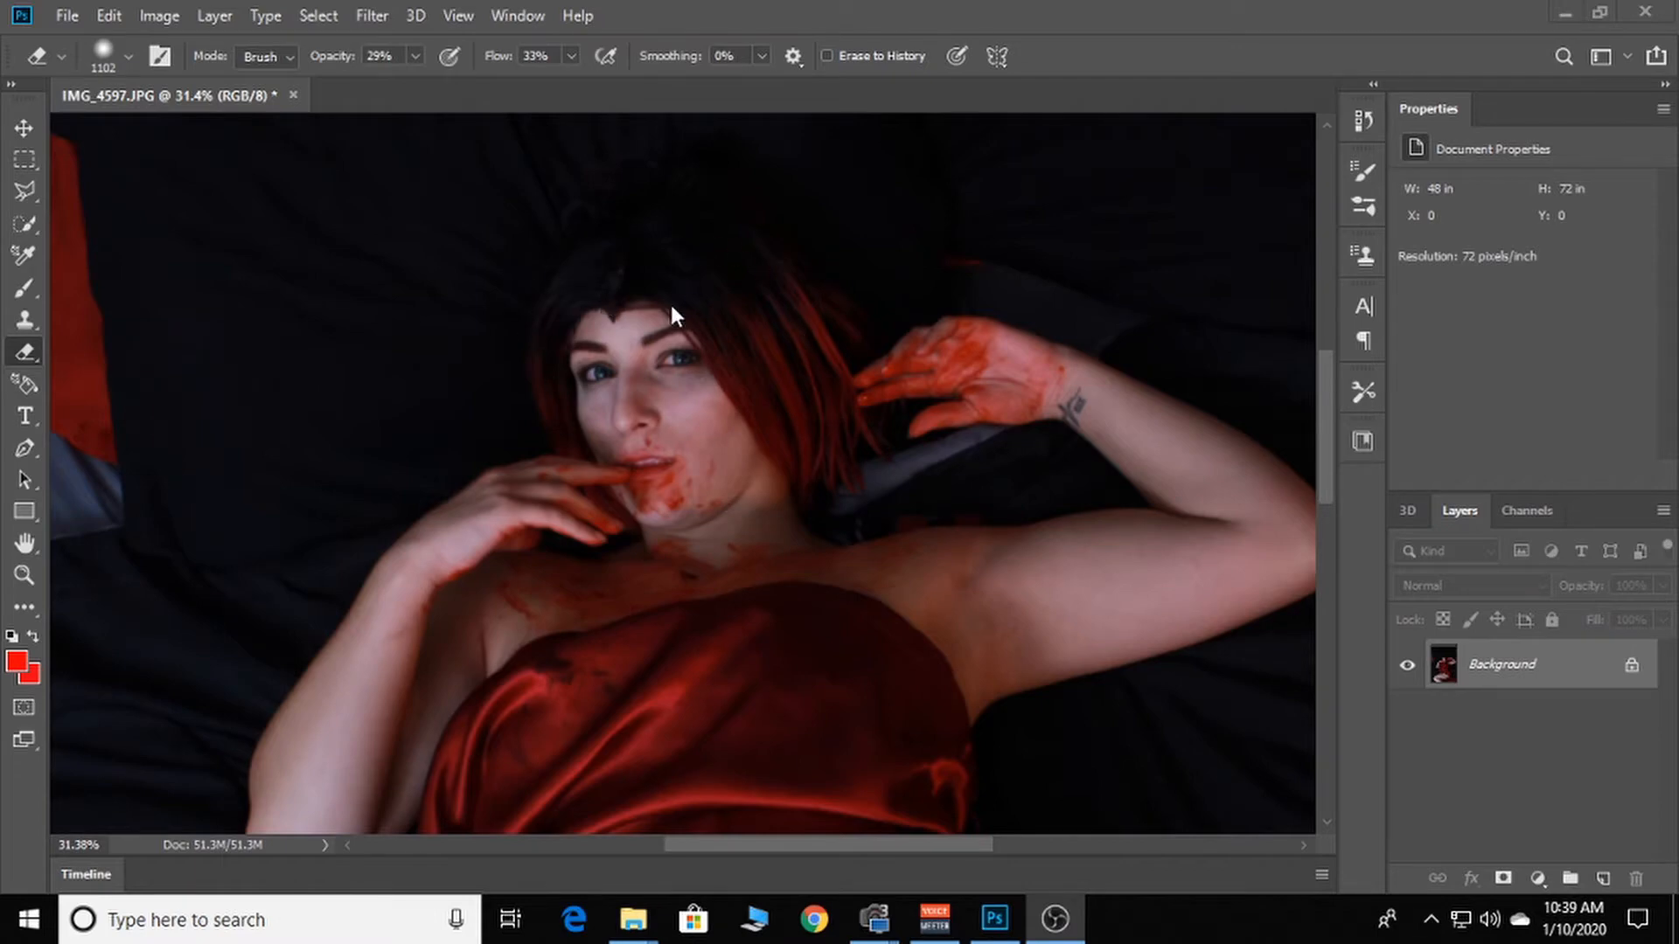
pyautogui.moveTo(664, 383)
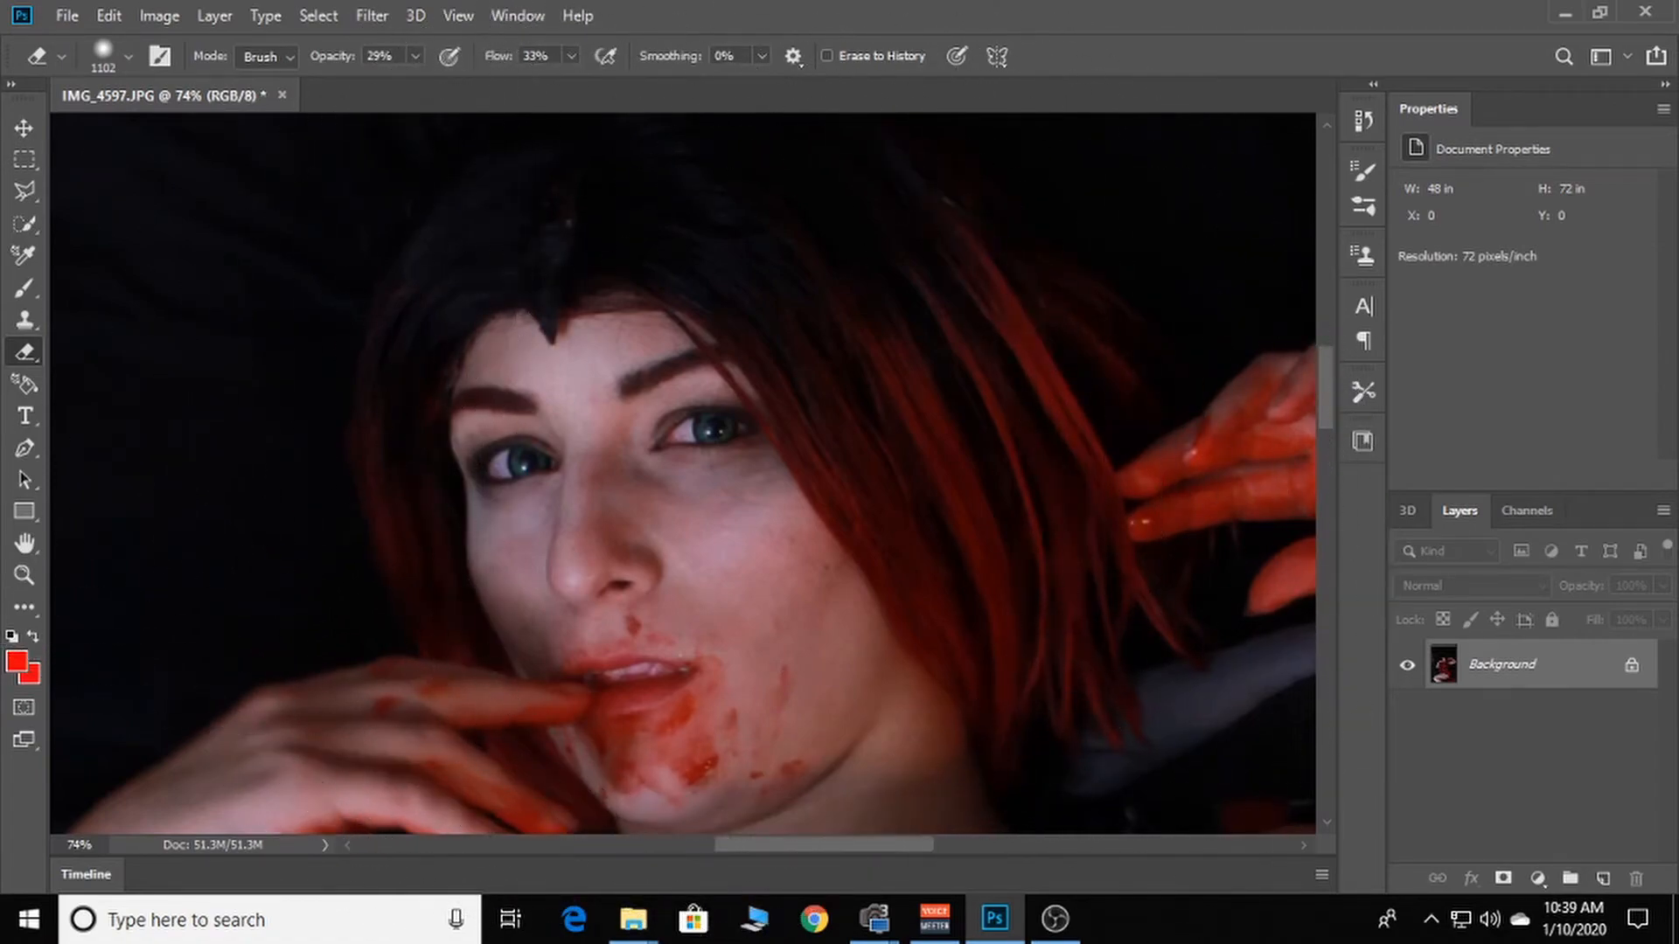
# Switch to the Move tool before duplicating the Background into Layer 1.
pyautogui.click(22, 128)
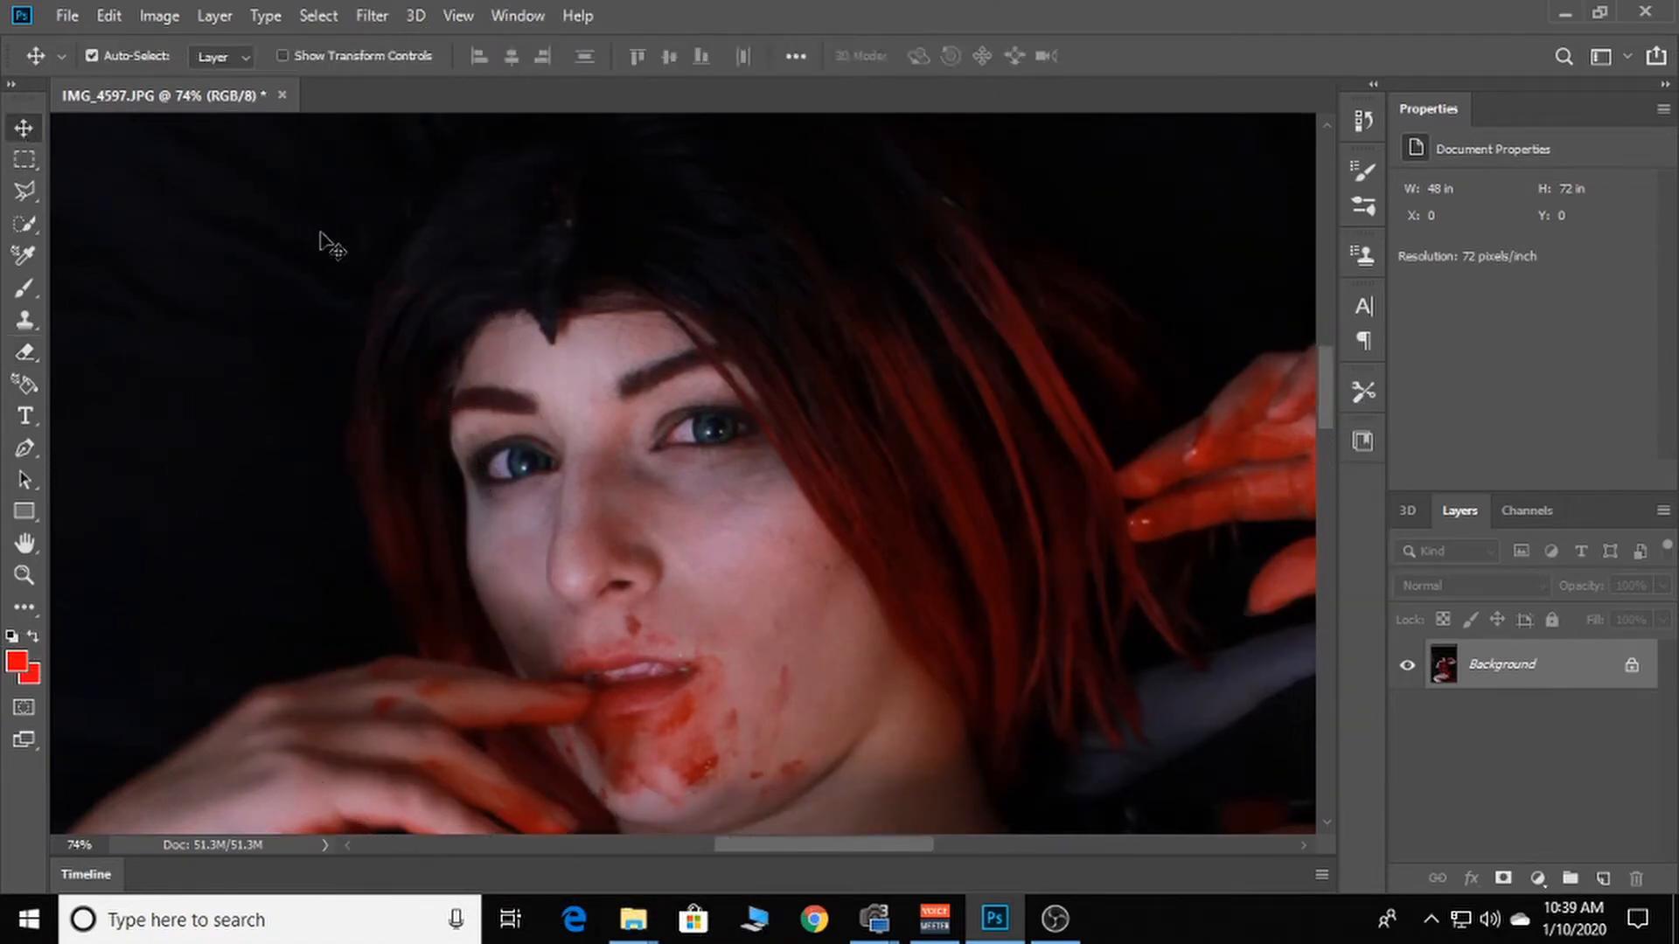
pyautogui.moveTo(922, 388)
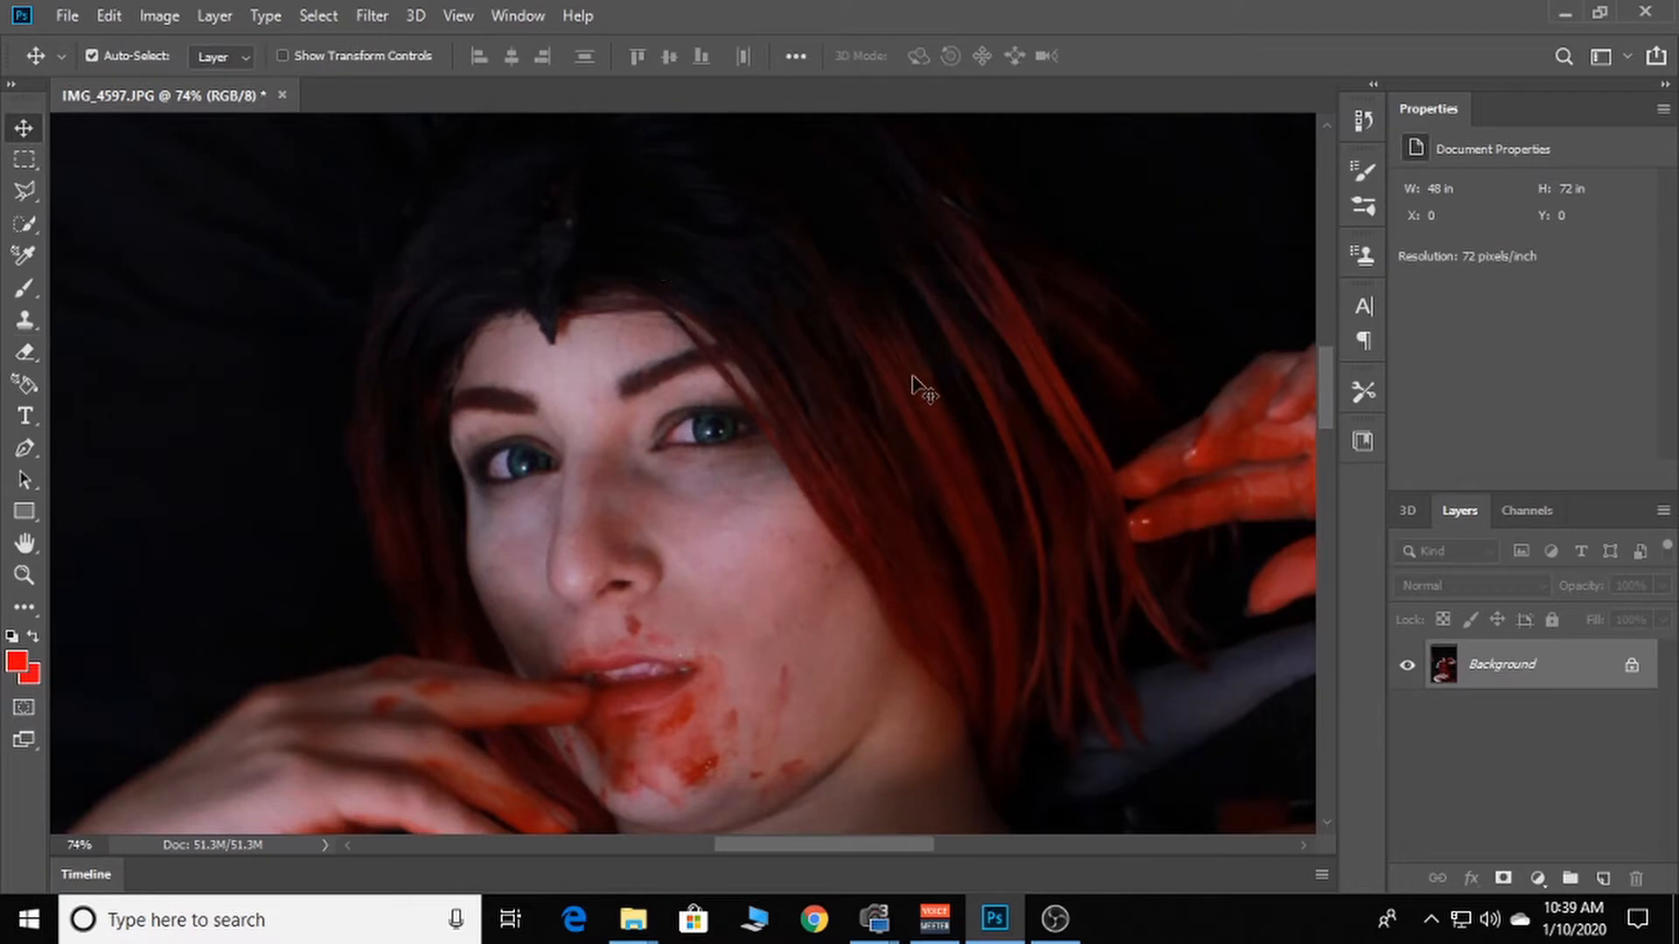
pyautogui.moveTo(696, 454)
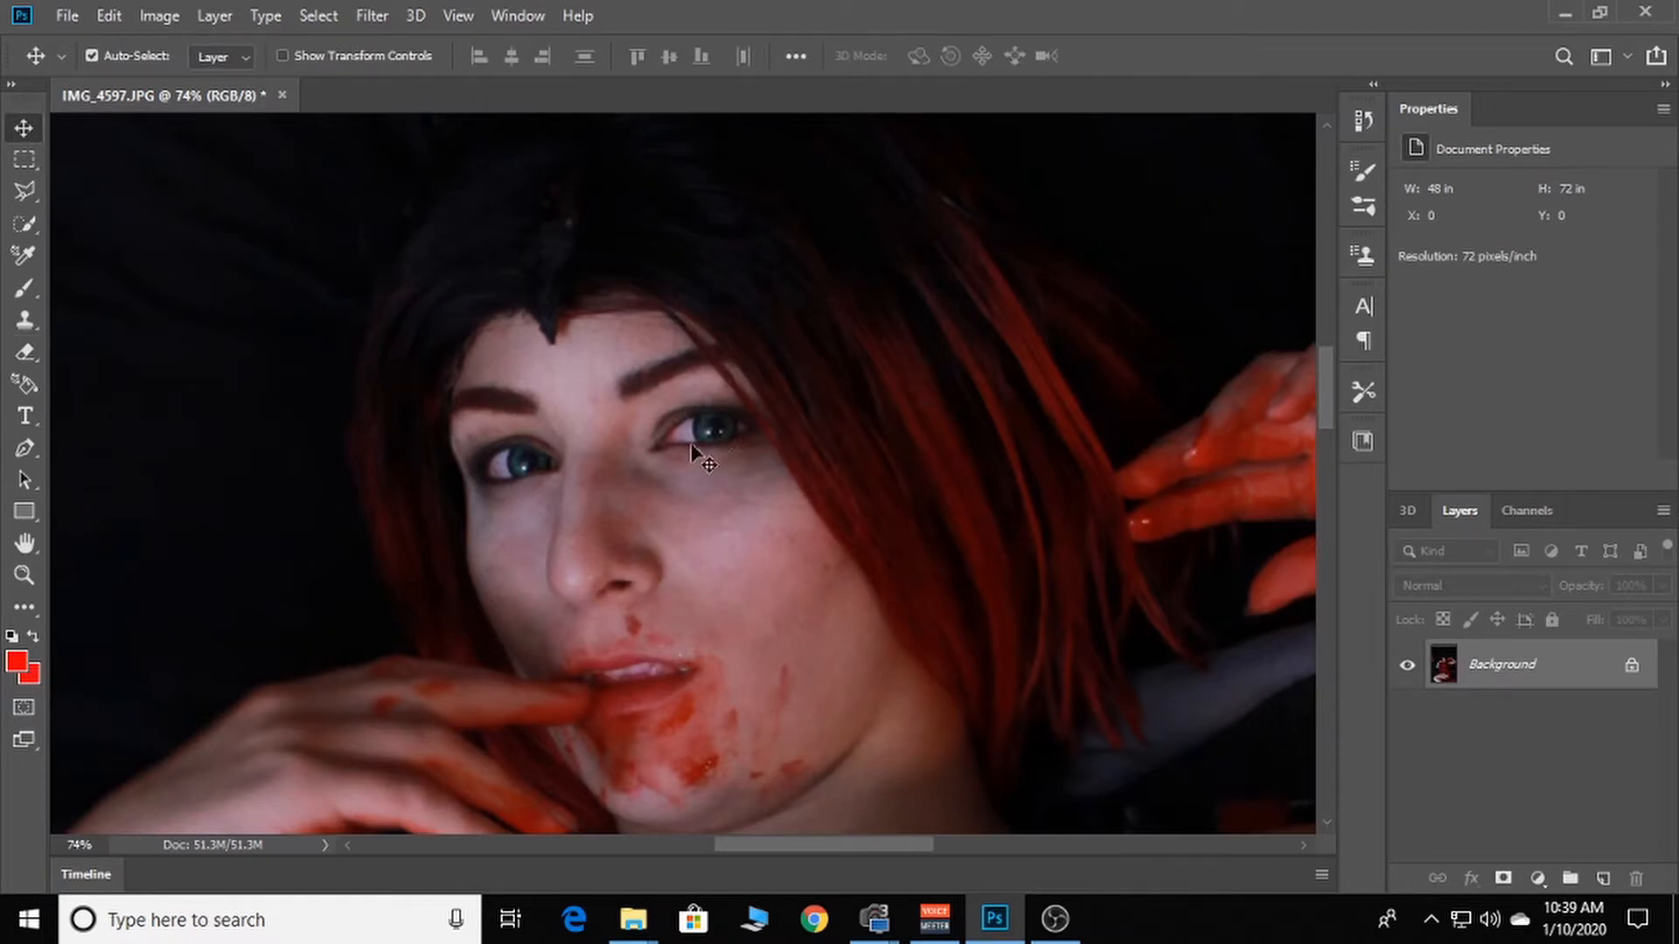
pyautogui.moveTo(1281, 650)
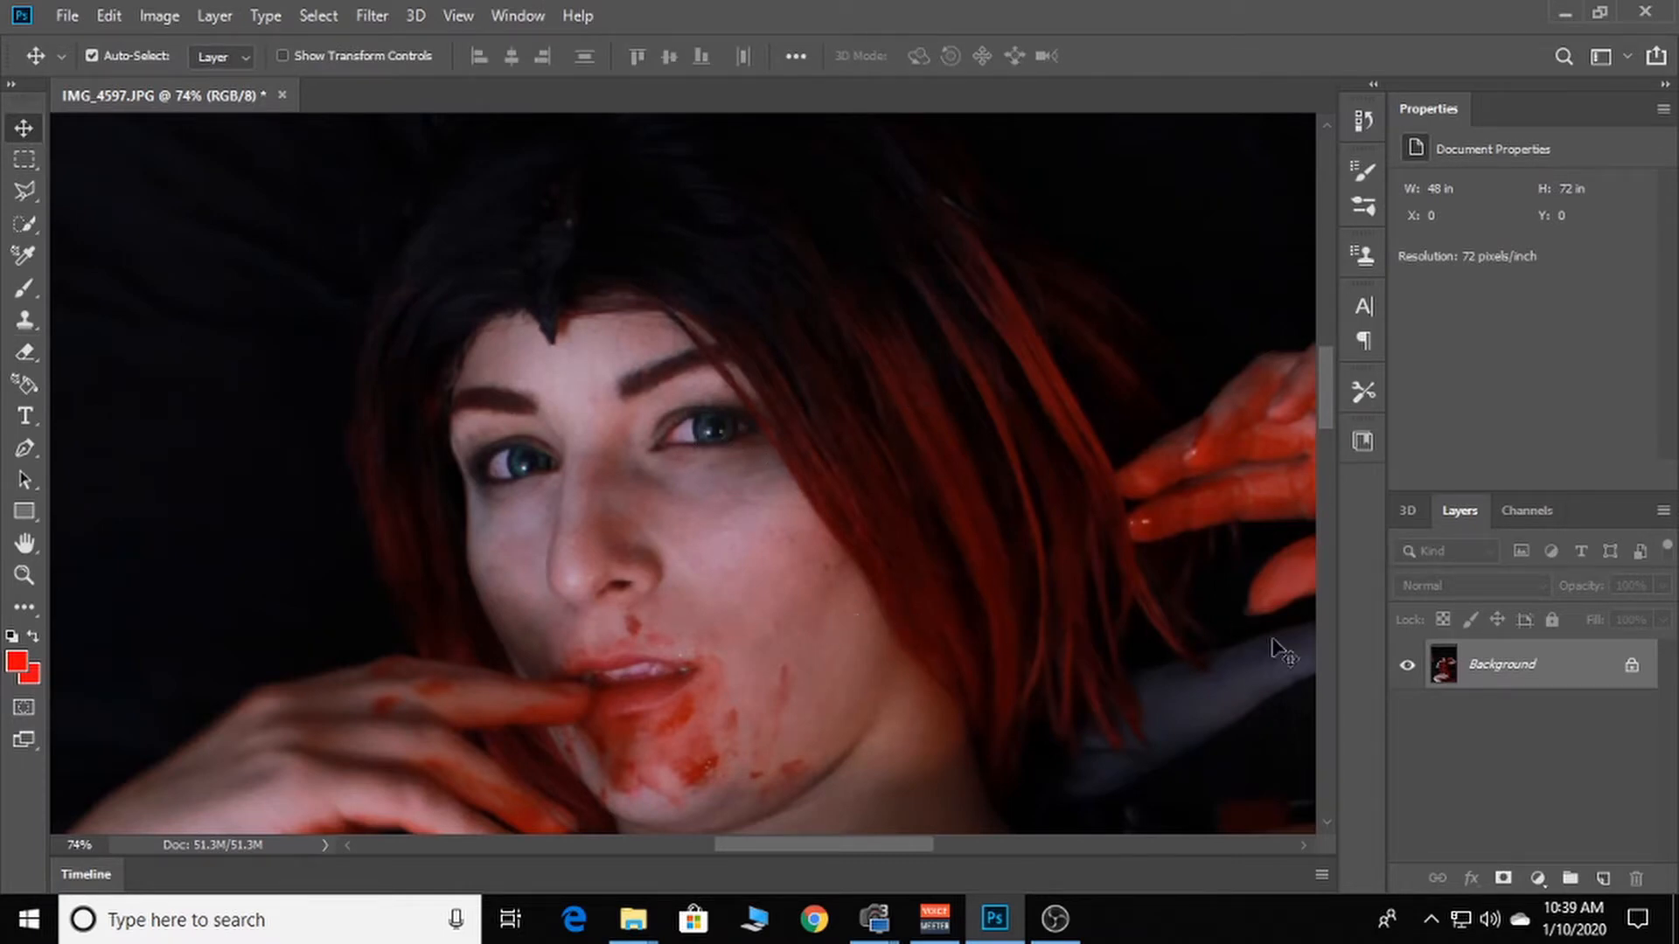
pyautogui.moveTo(1138, 652)
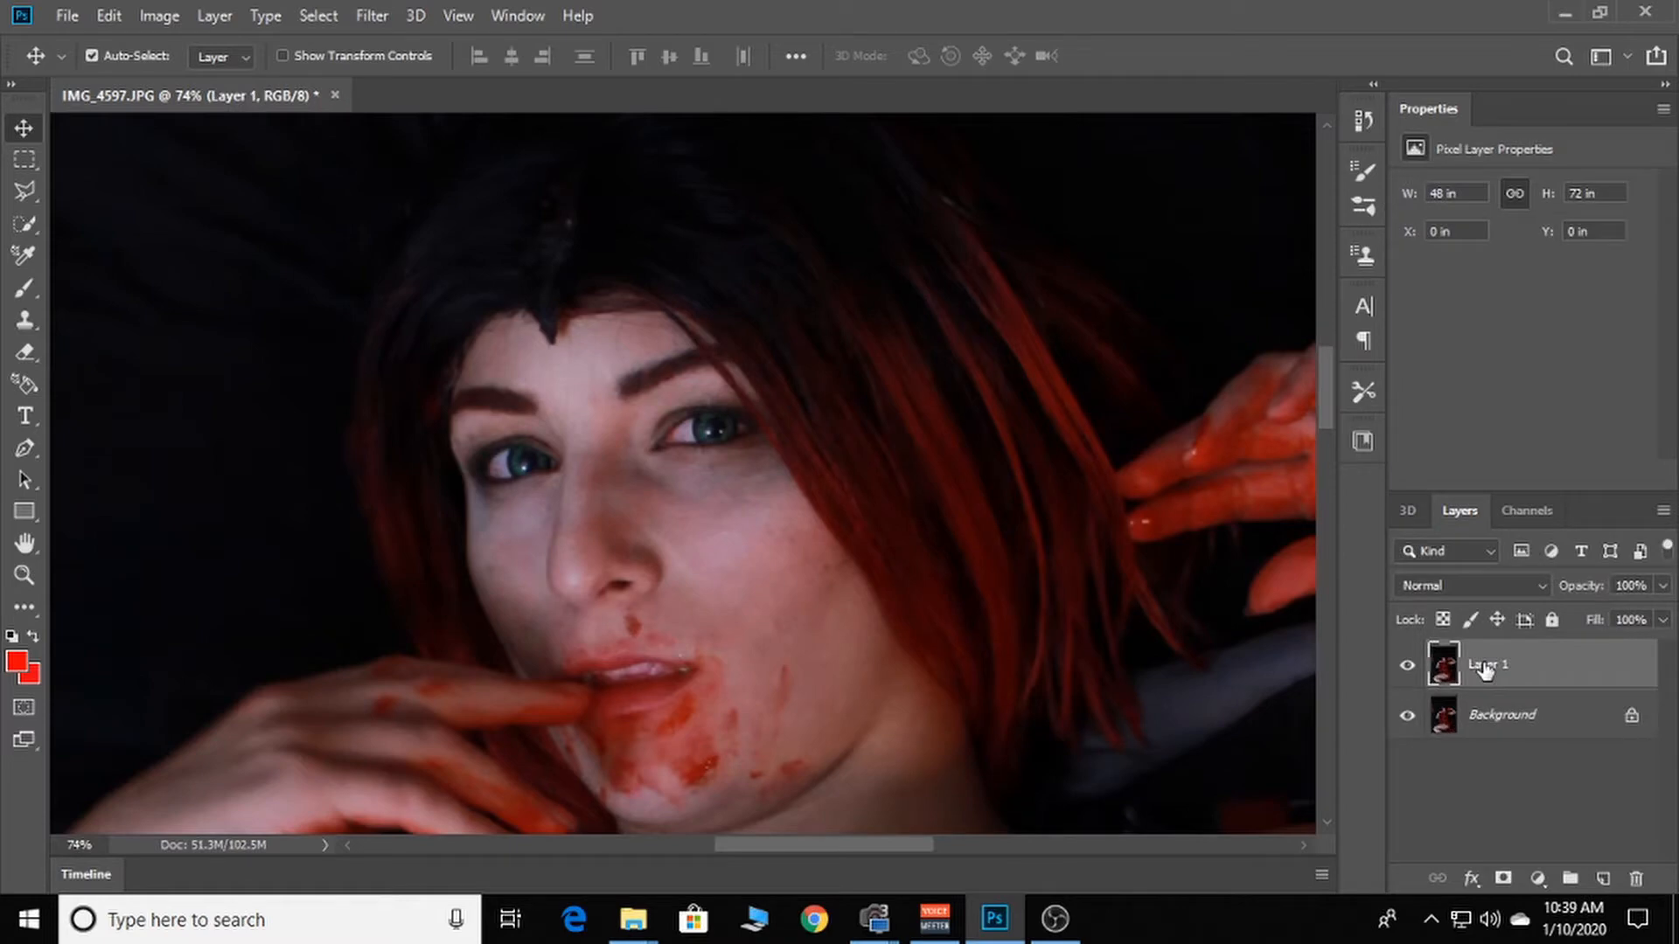
pyautogui.moveTo(1490, 678)
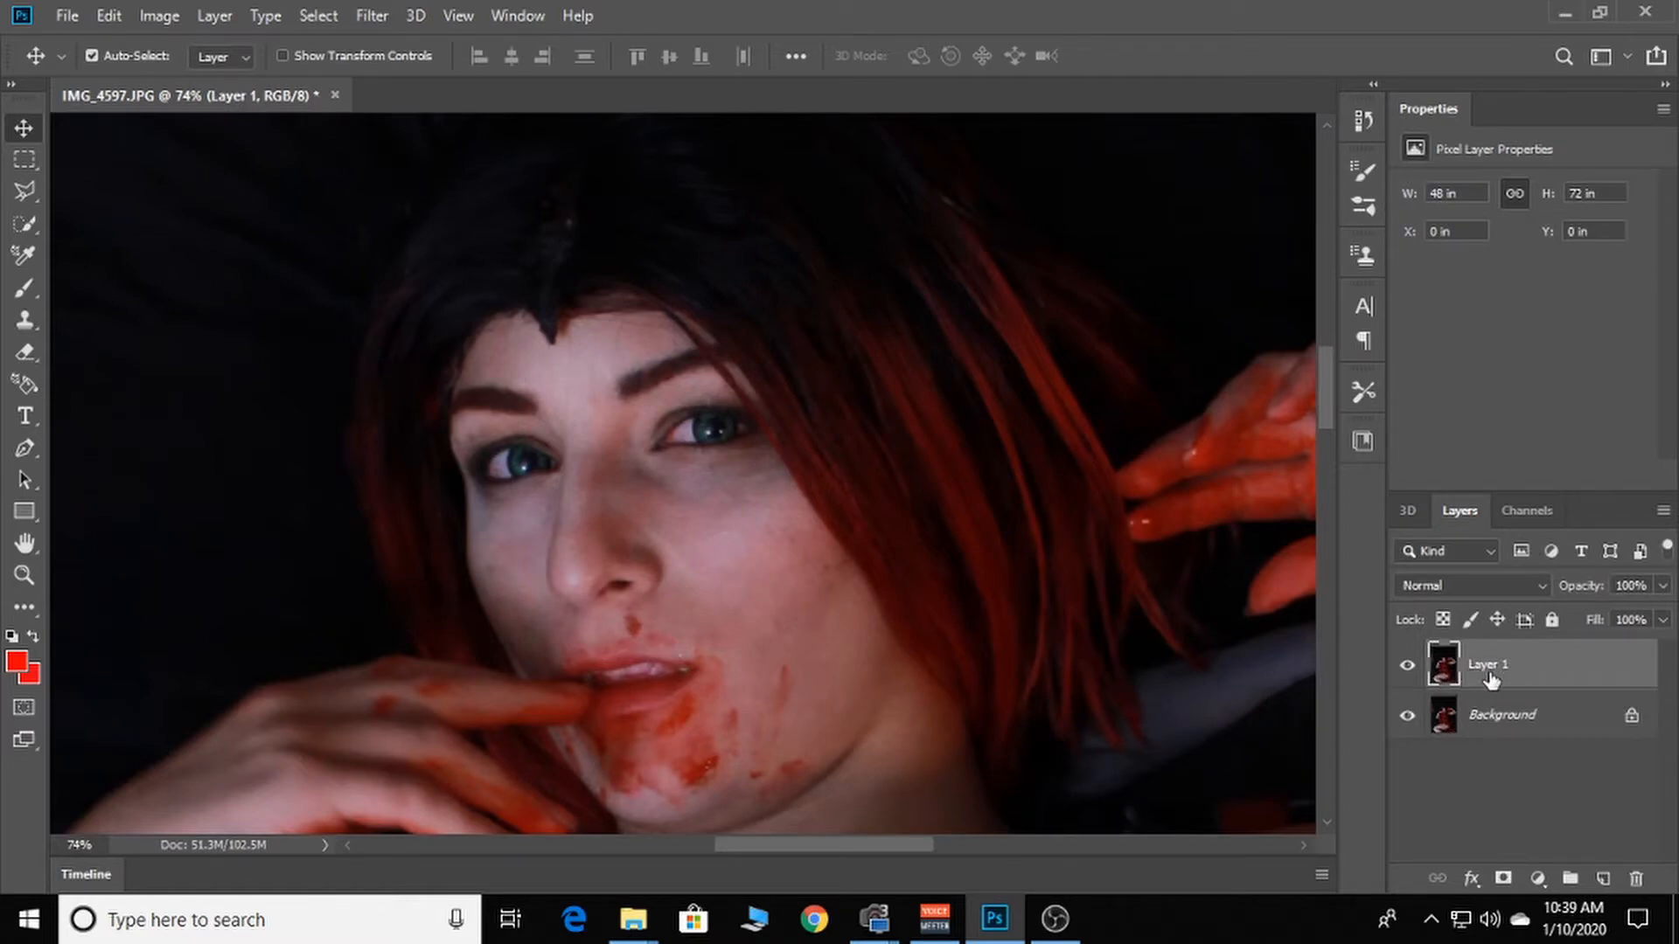
pyautogui.moveTo(1443, 664)
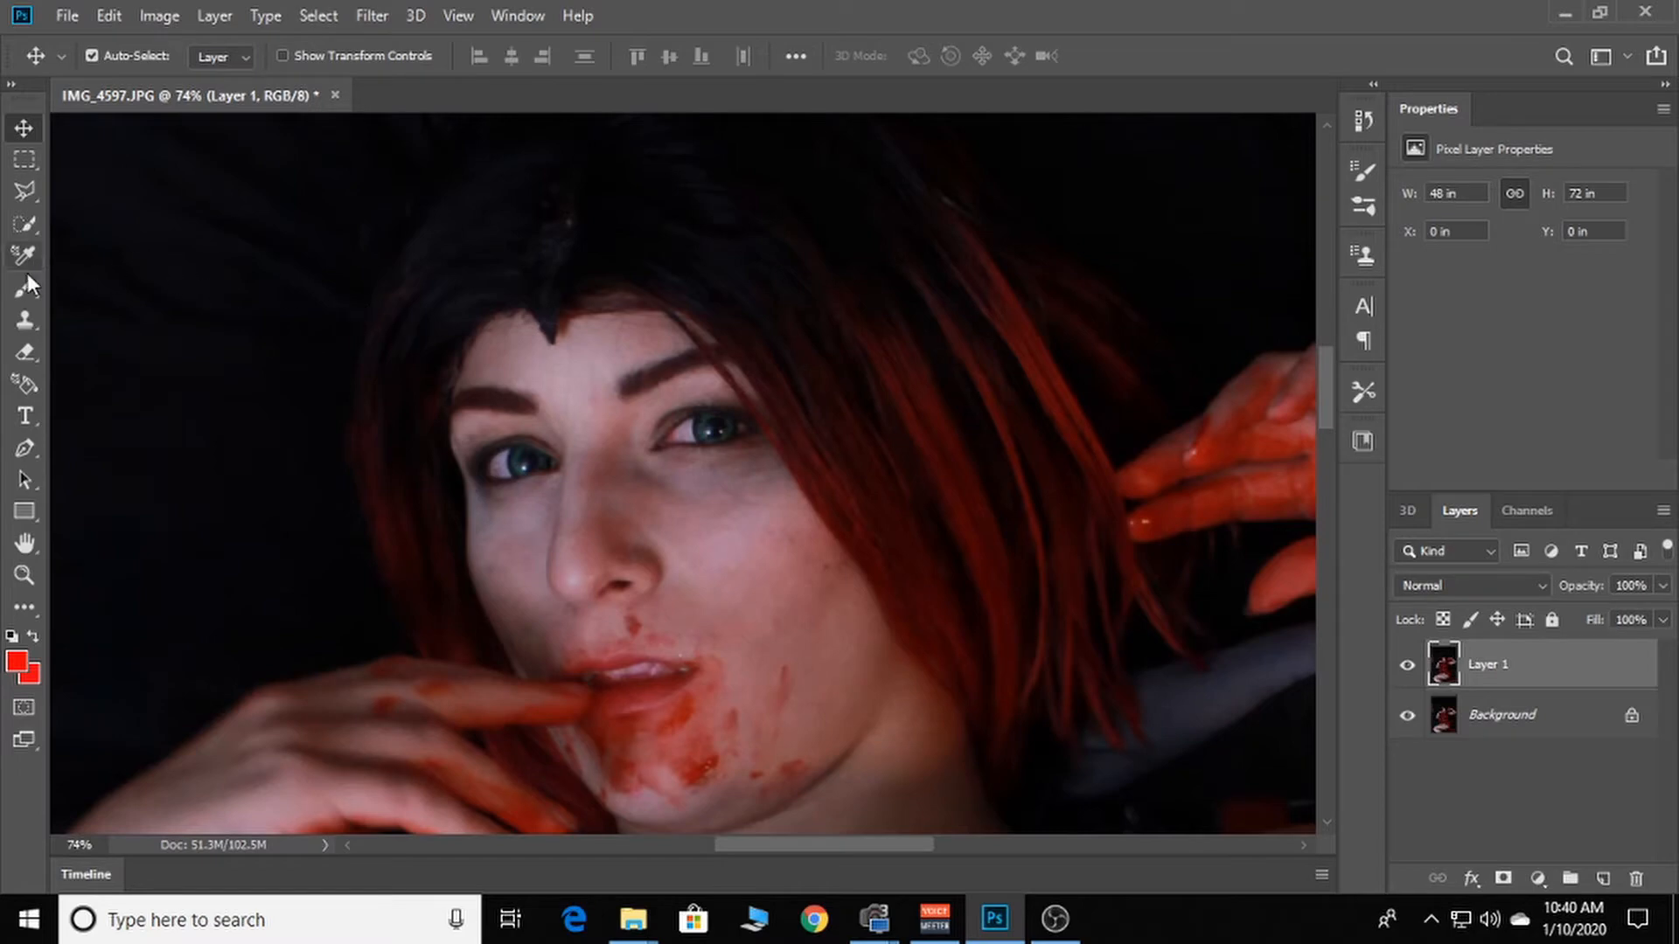
# Select the Brush tool and set the foreground colour to a deep dark green.
pyautogui.click(23, 285)
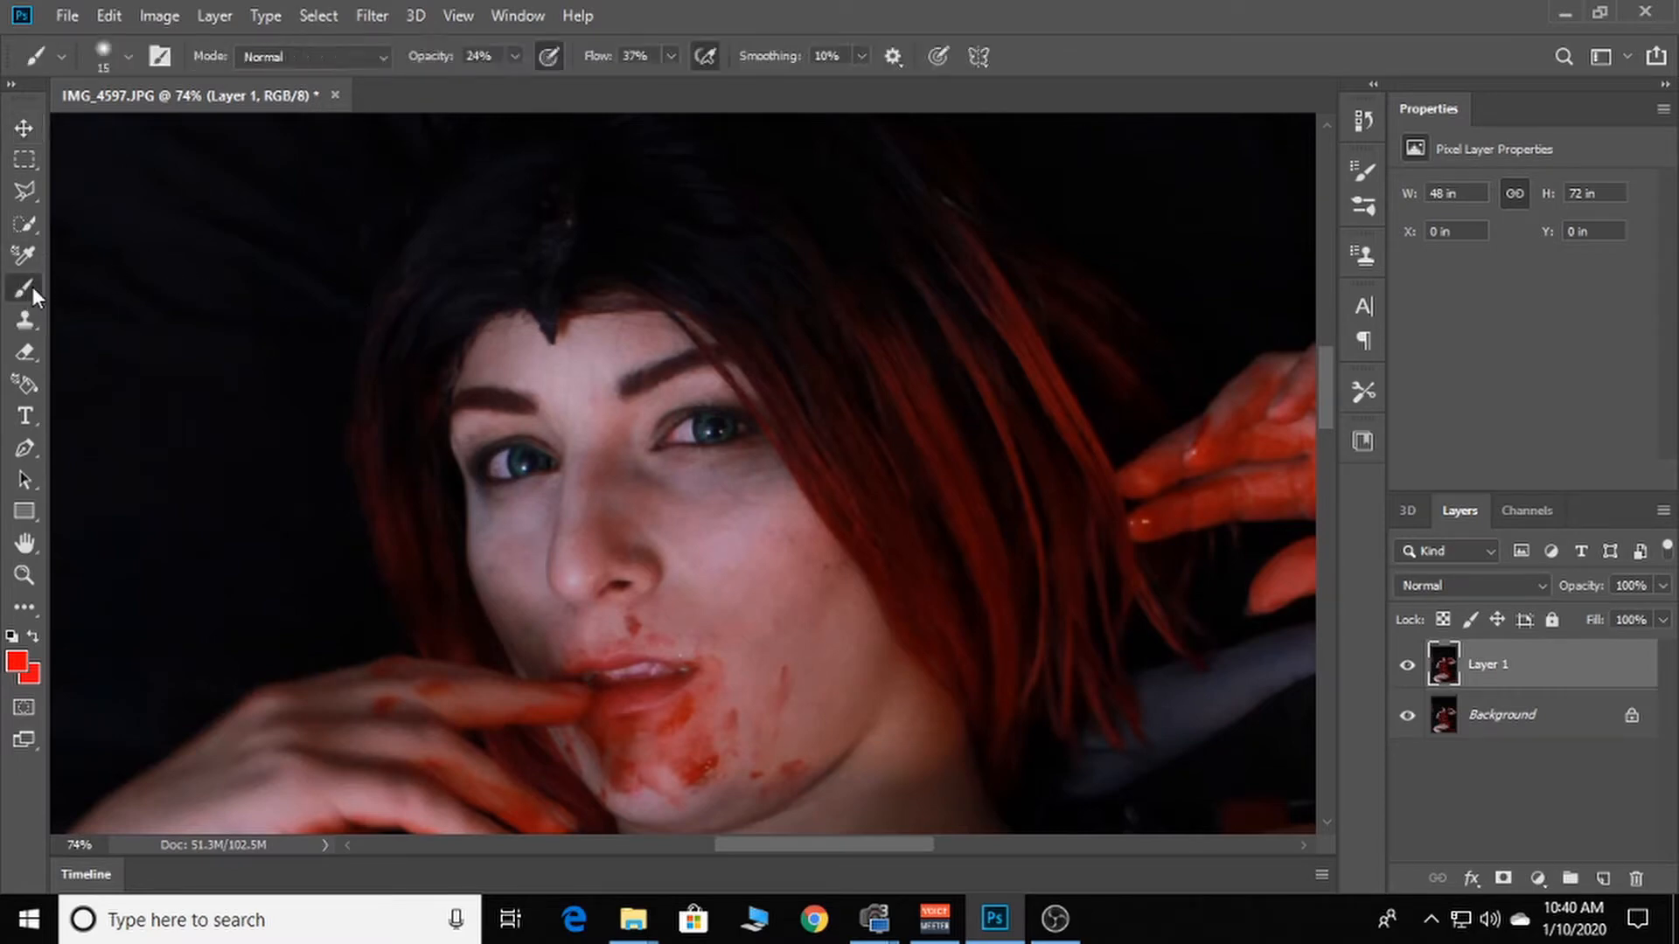
pyautogui.click(22, 289)
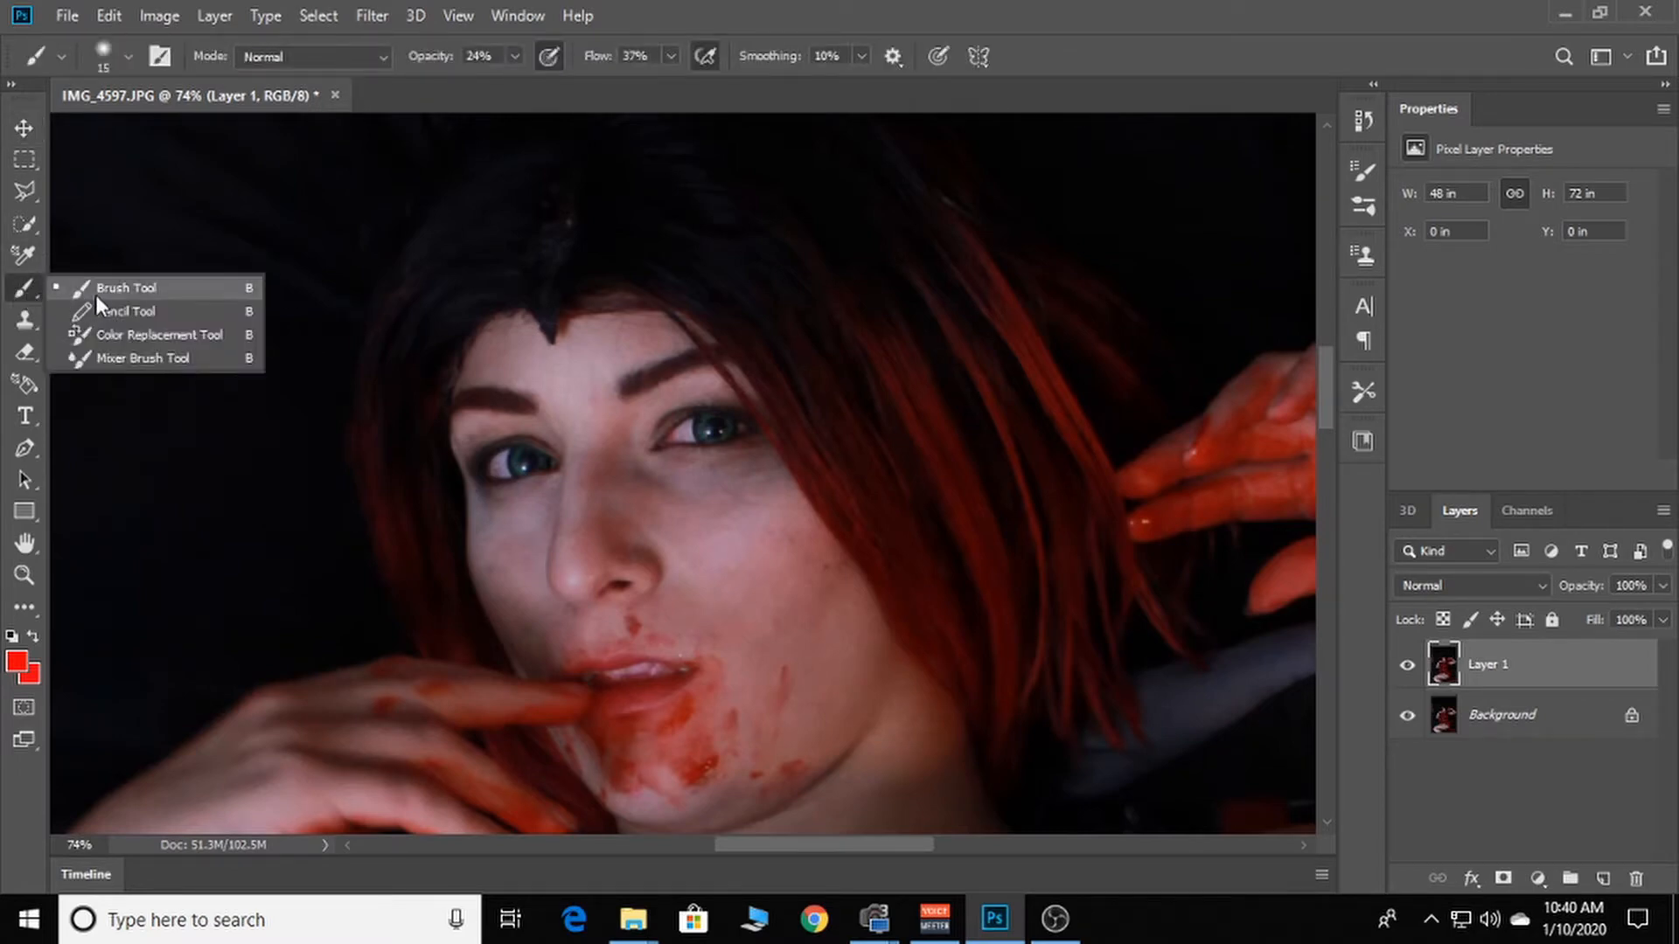
pyautogui.moveTo(128, 297)
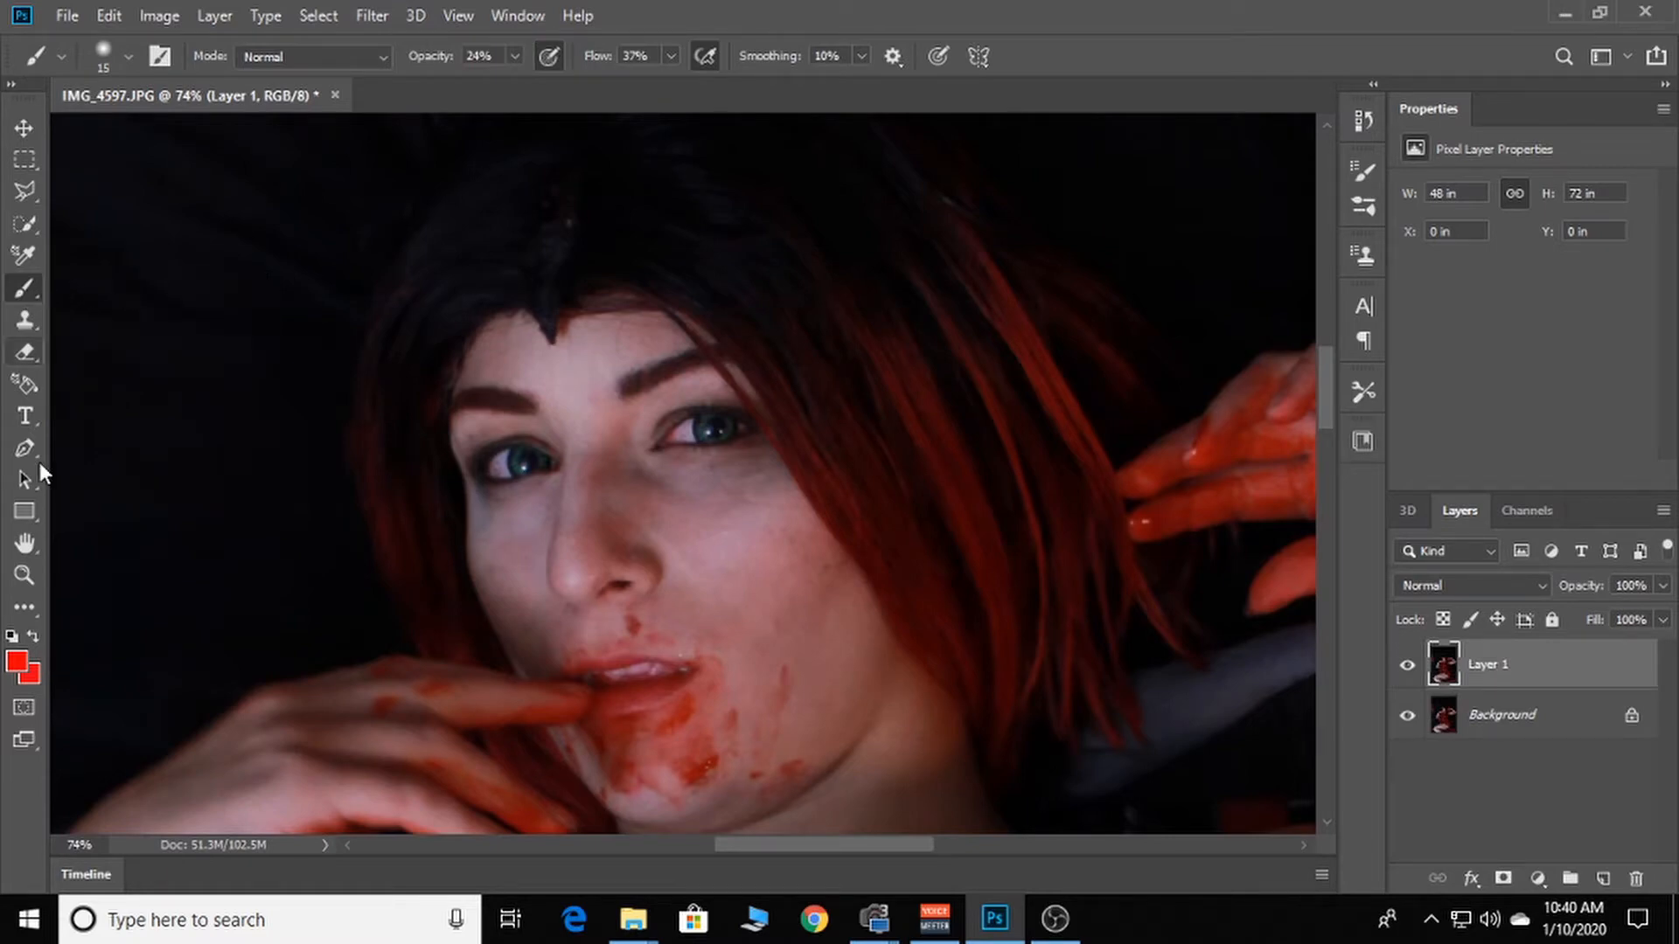
pyautogui.click(17, 664)
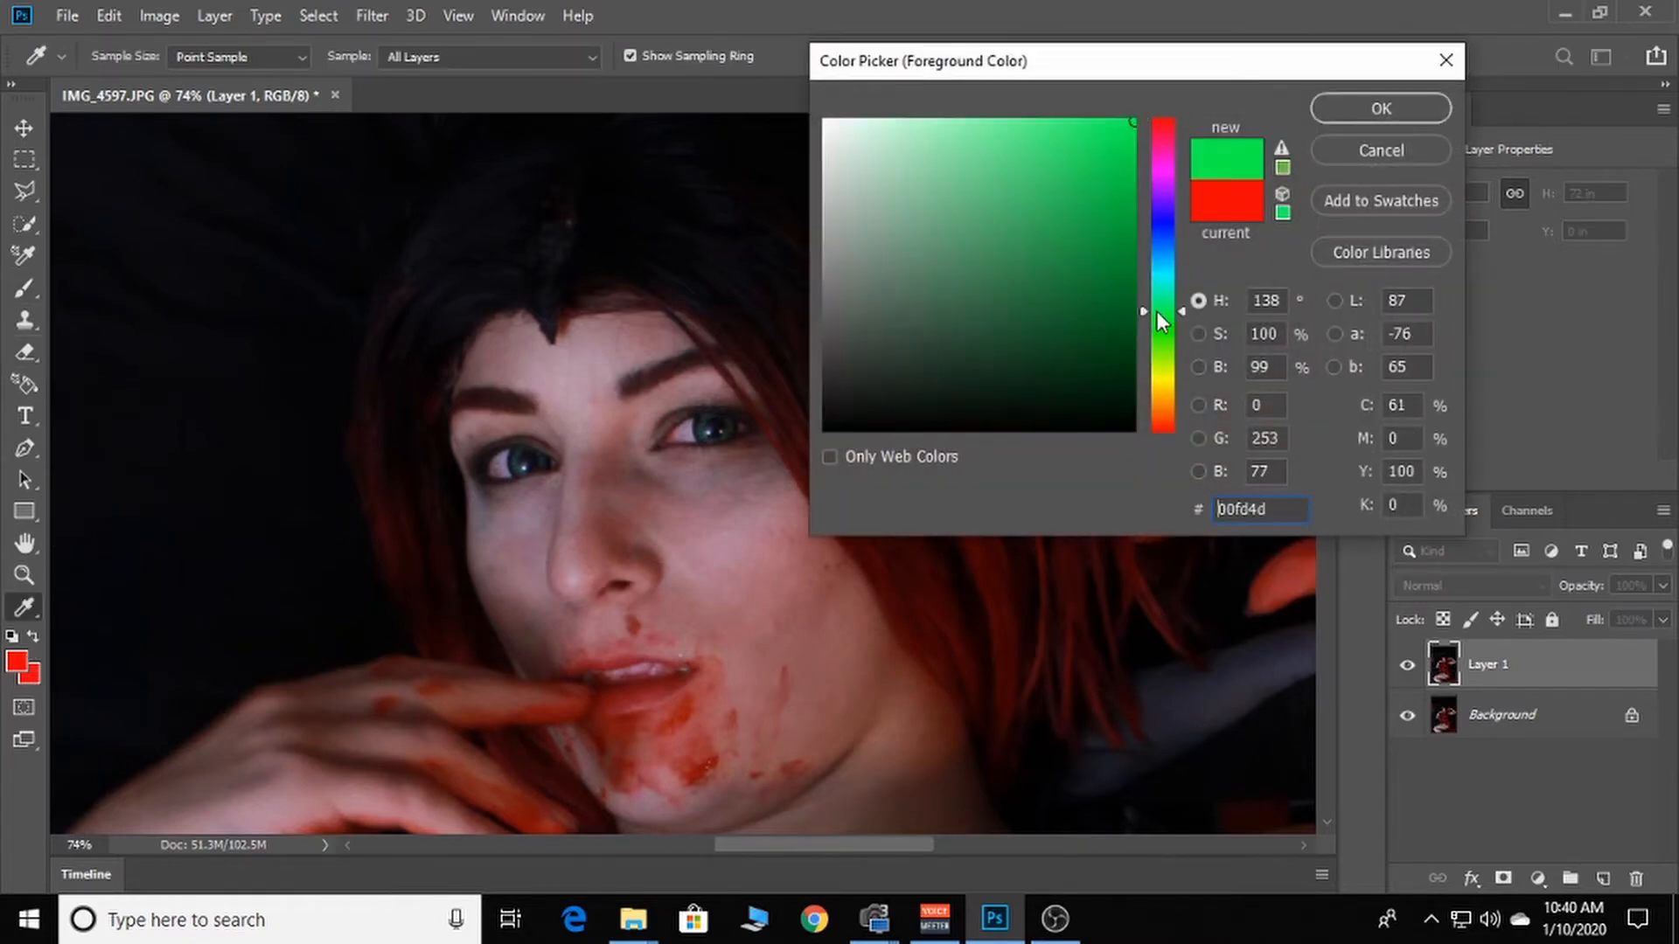
pyautogui.moveTo(1162, 311); pyautogui.dragTo(1161, 327)
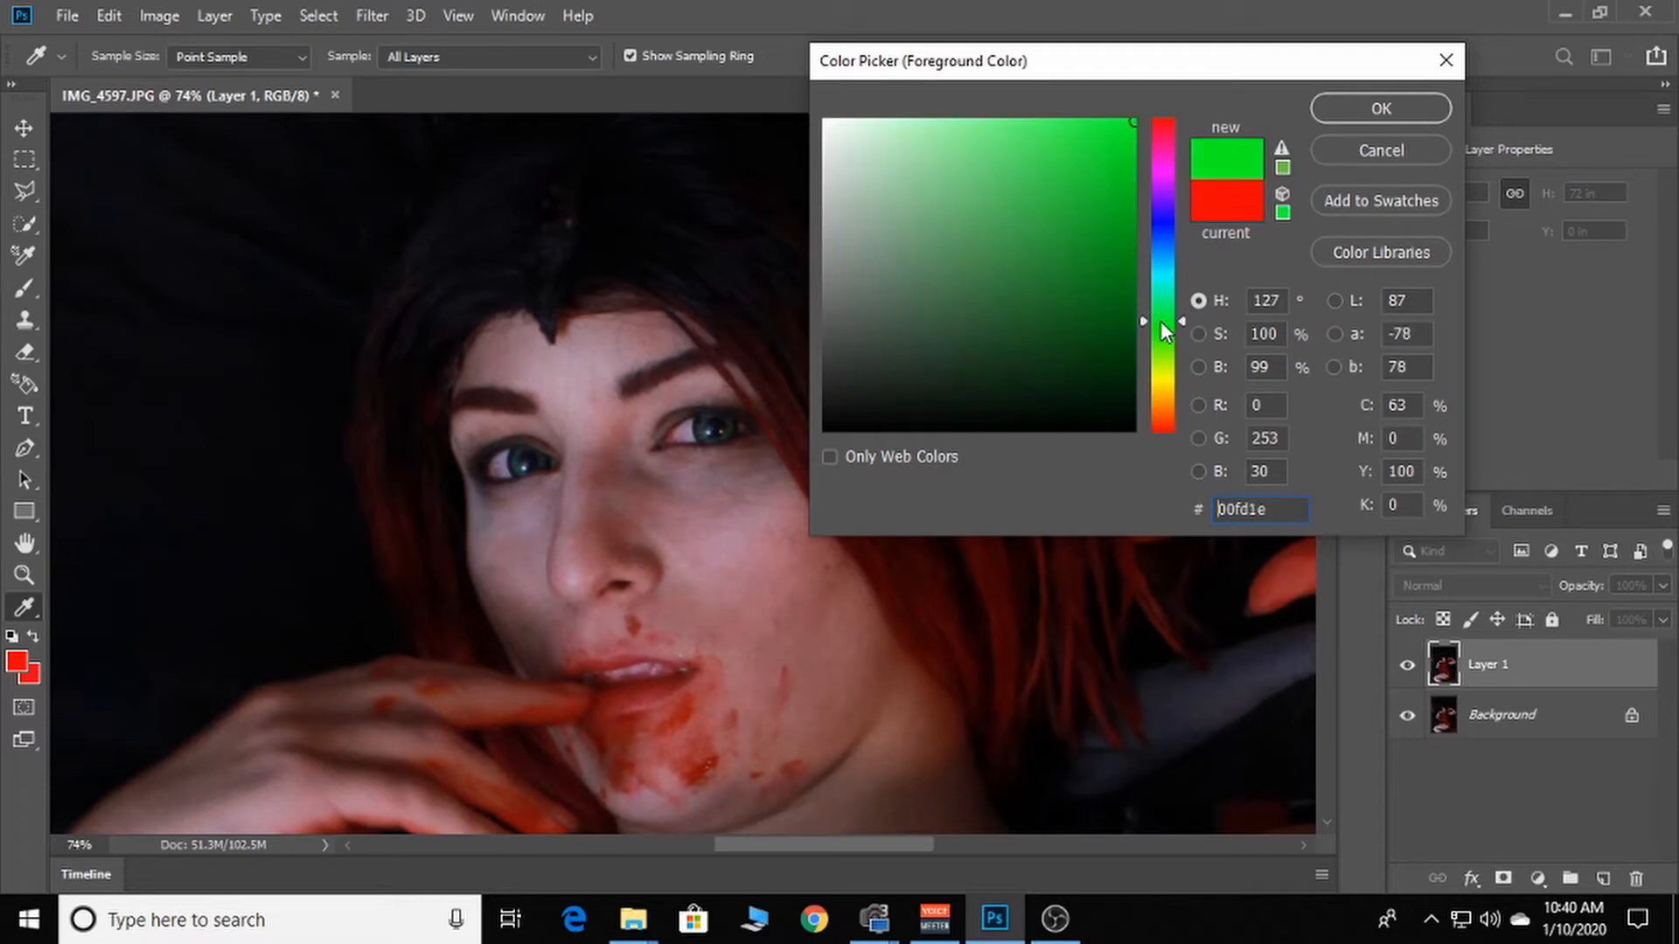
pyautogui.click(1129, 333)
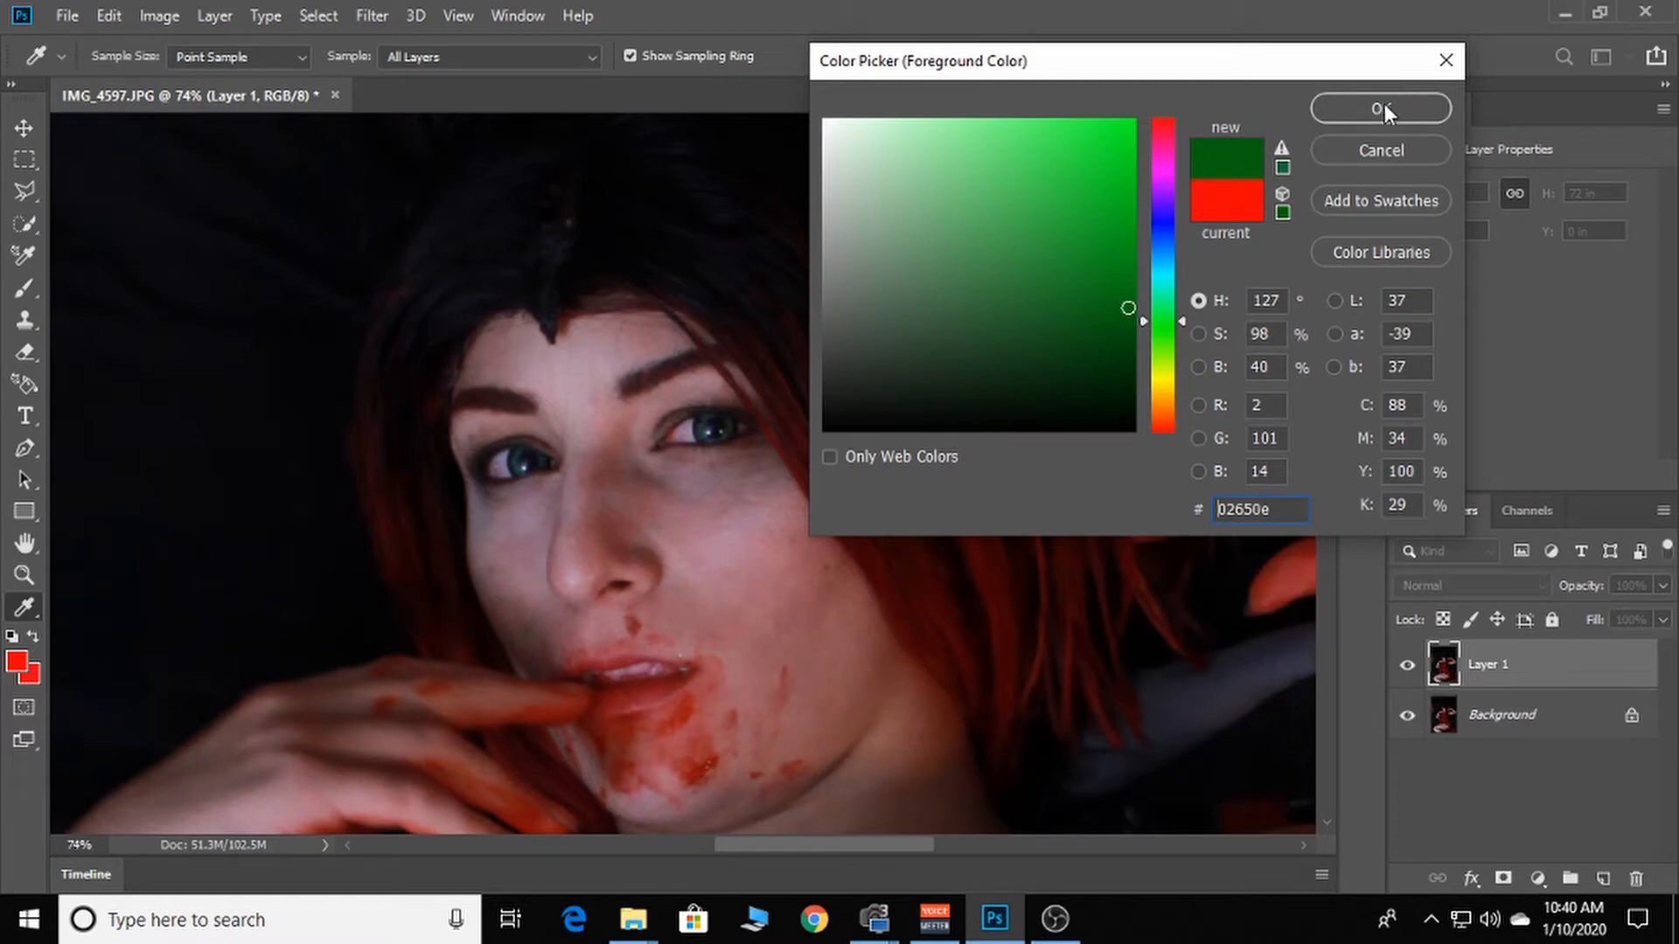
pyautogui.click(1380, 108)
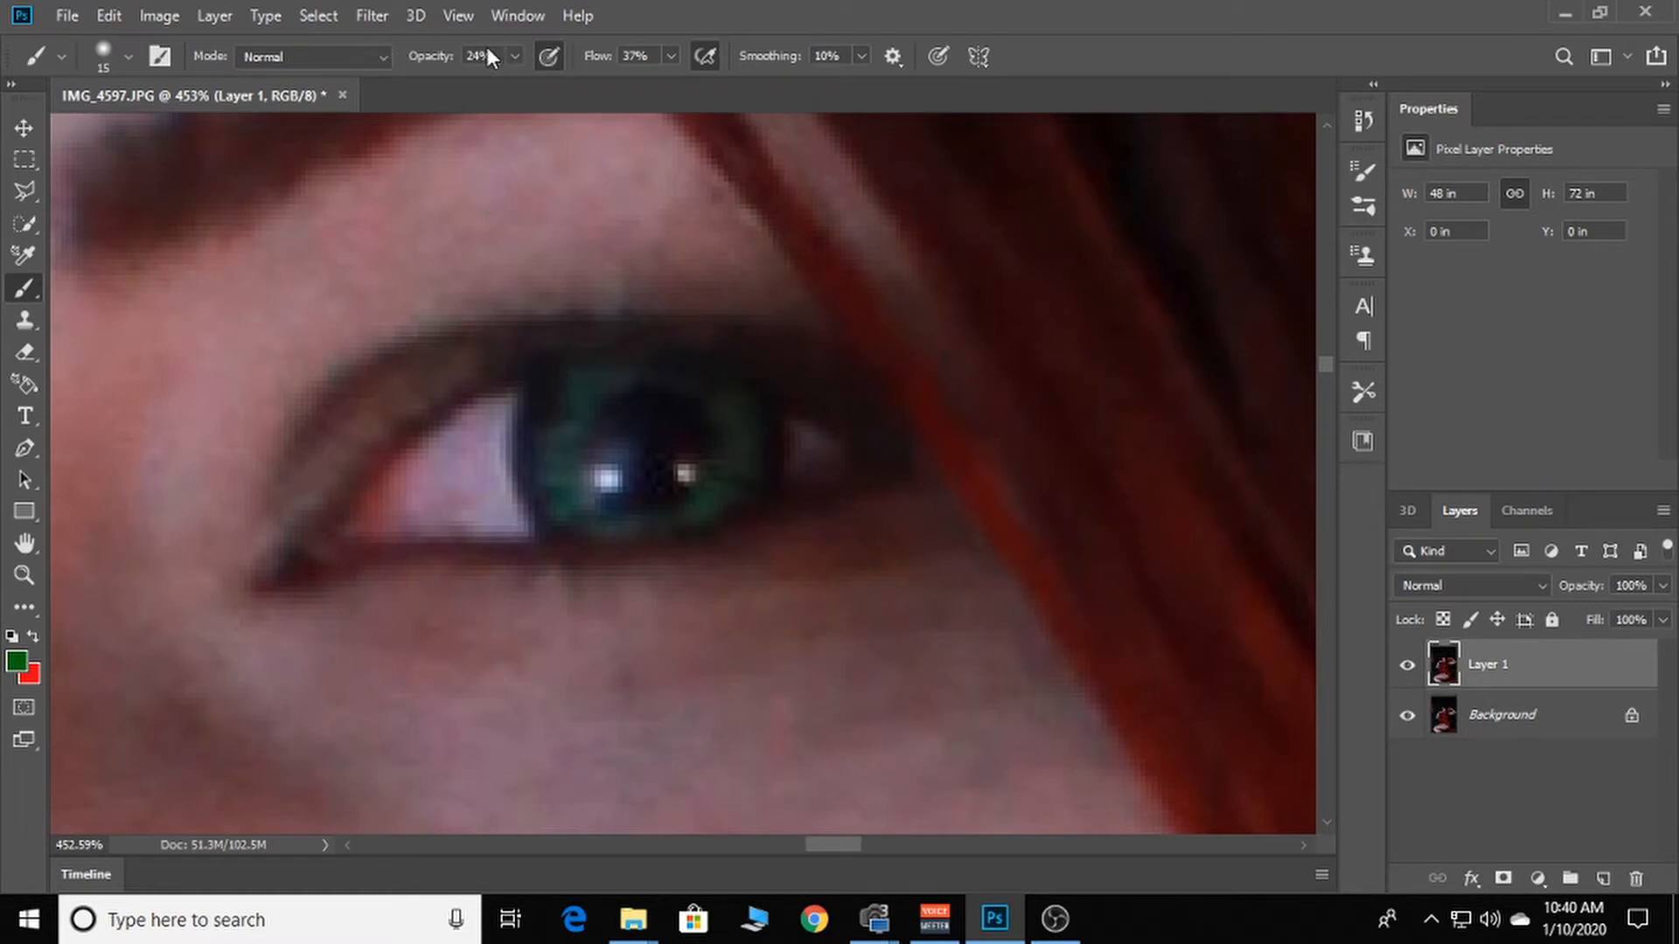
# Shrink the brush to a fine tip in the Brush Preset picker for iris detail.
pyautogui.click(128, 56)
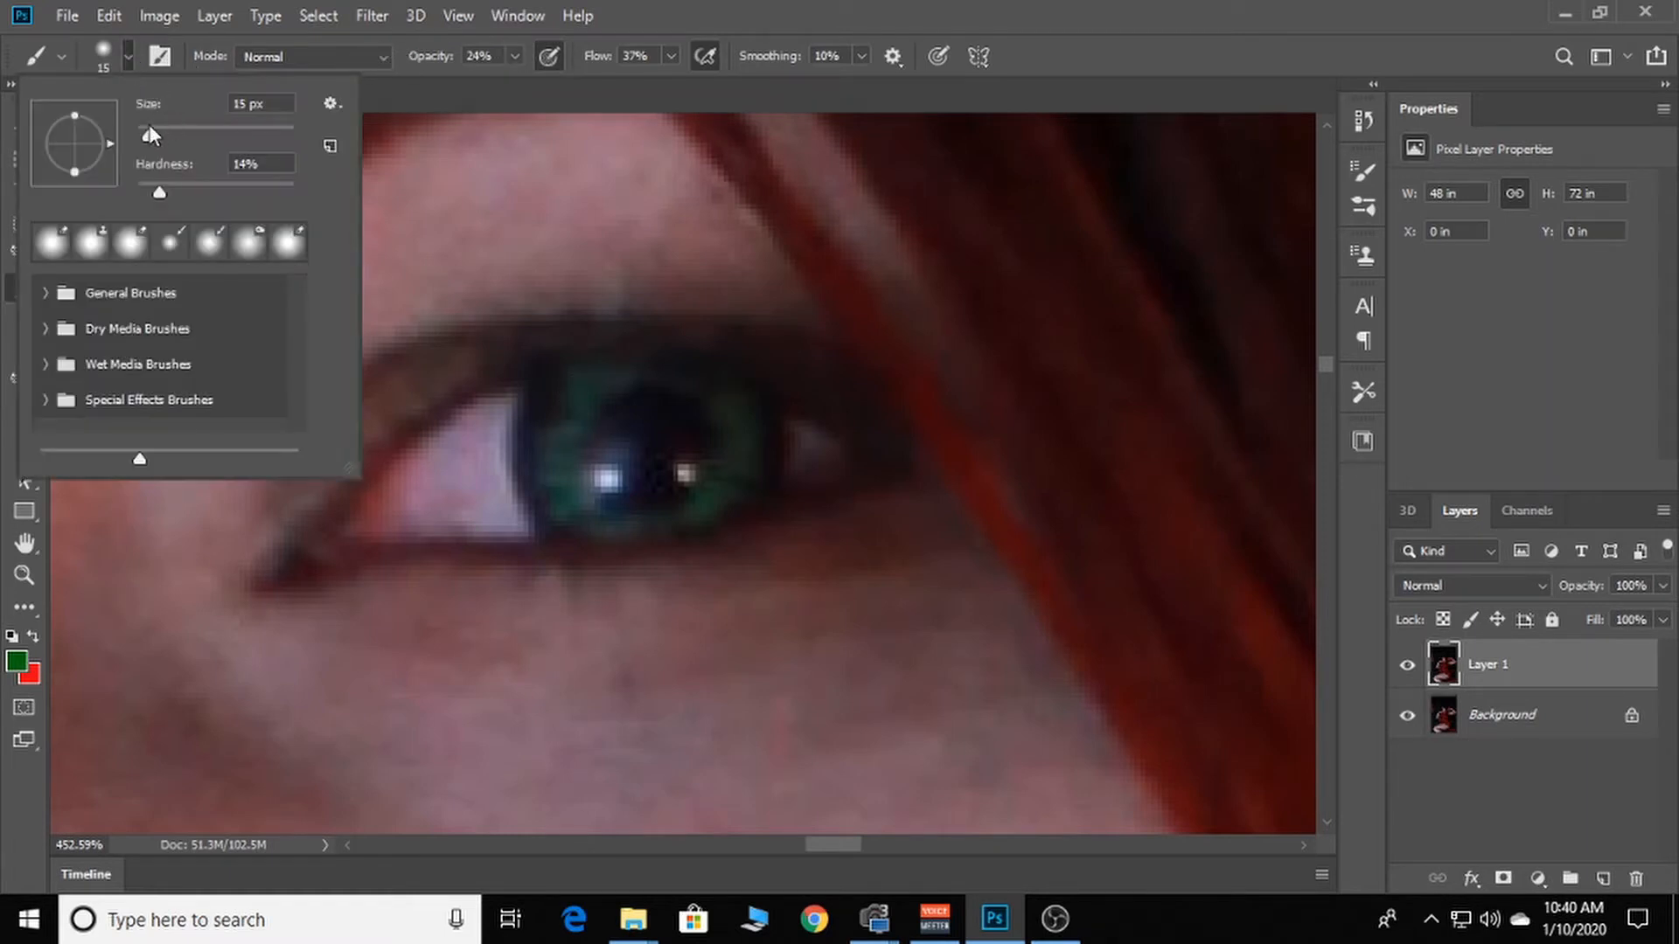
pyautogui.moveTo(150, 139)
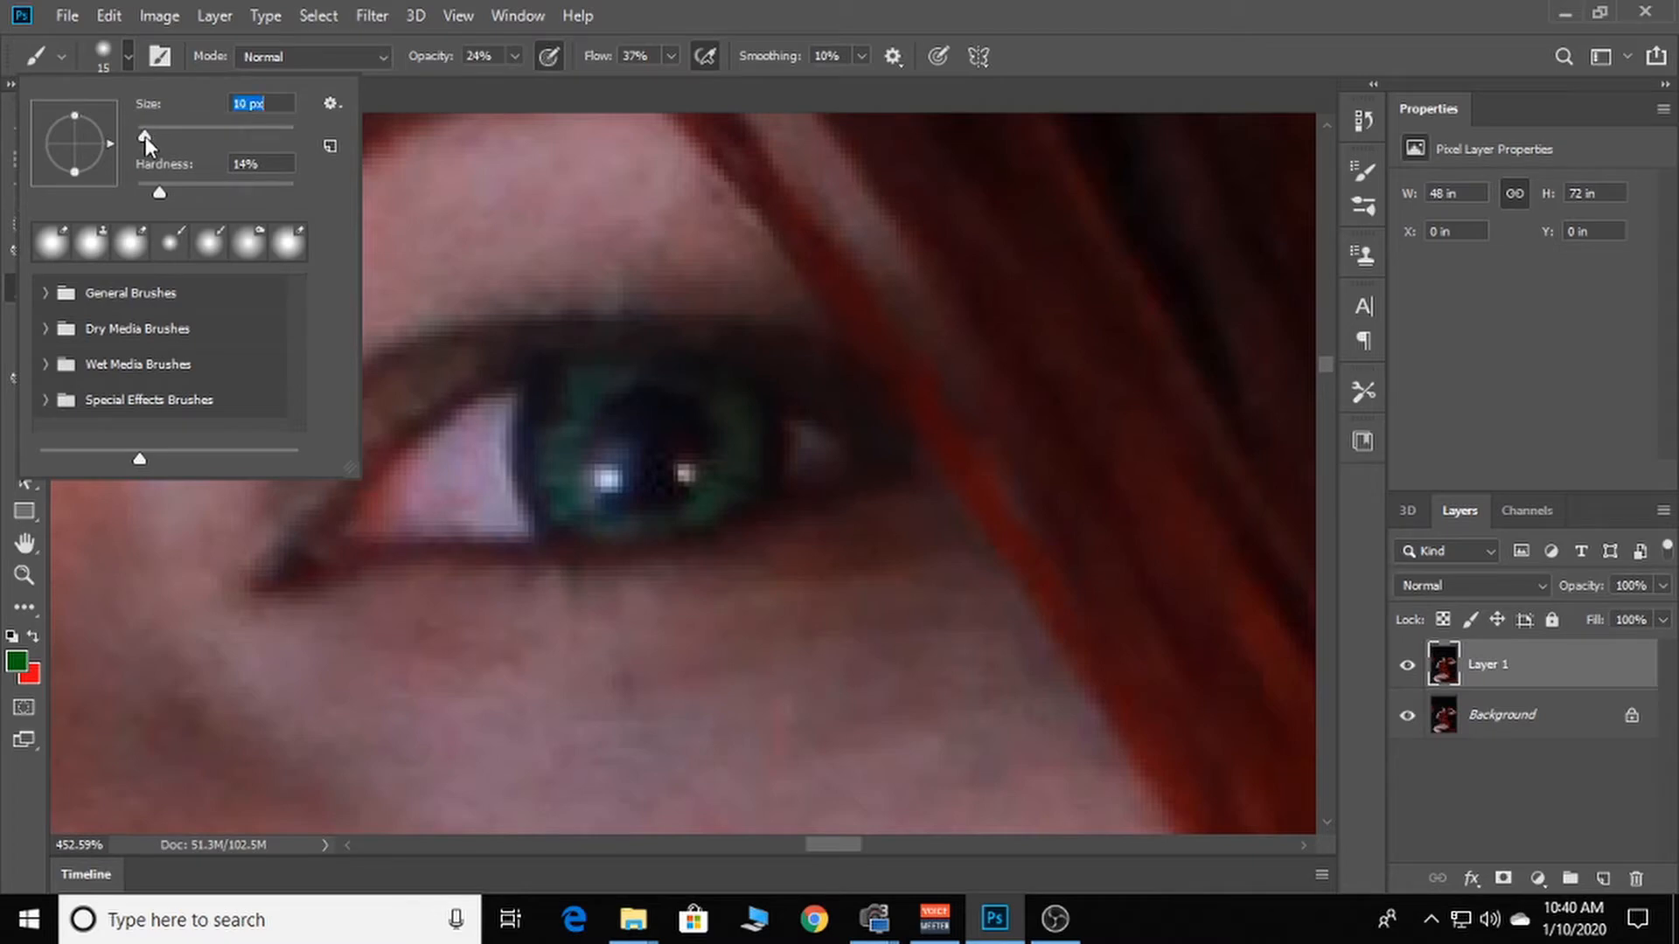
pyautogui.moveTo(147, 137); pyautogui.dragTo(140, 137)
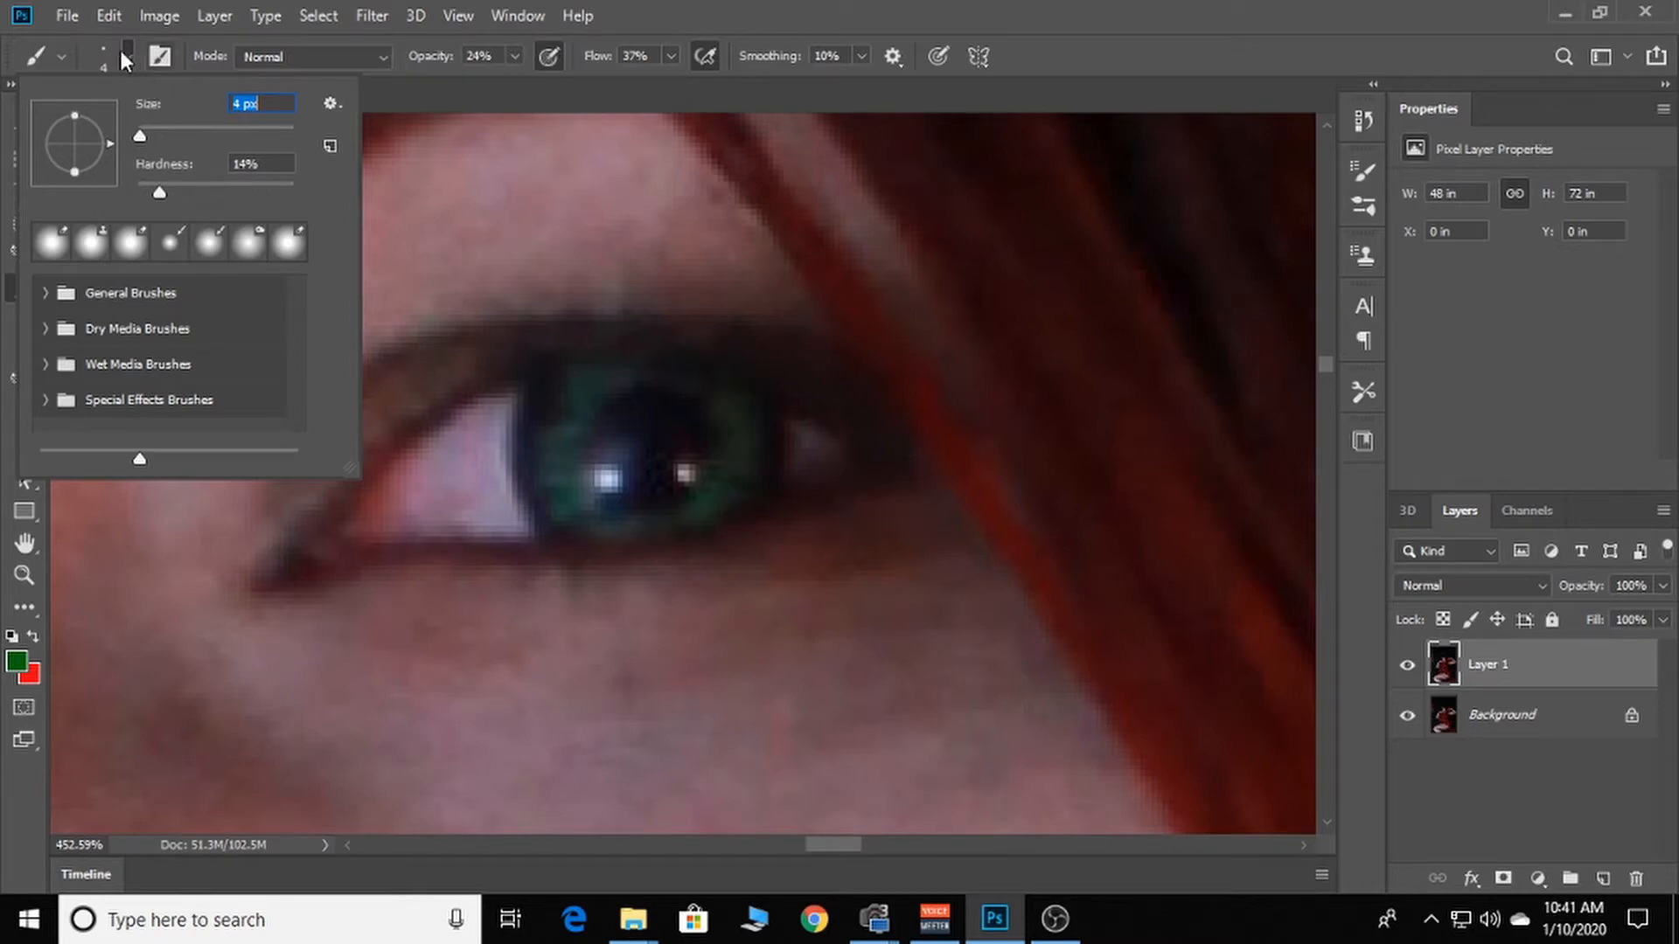
pyautogui.click(476, 80)
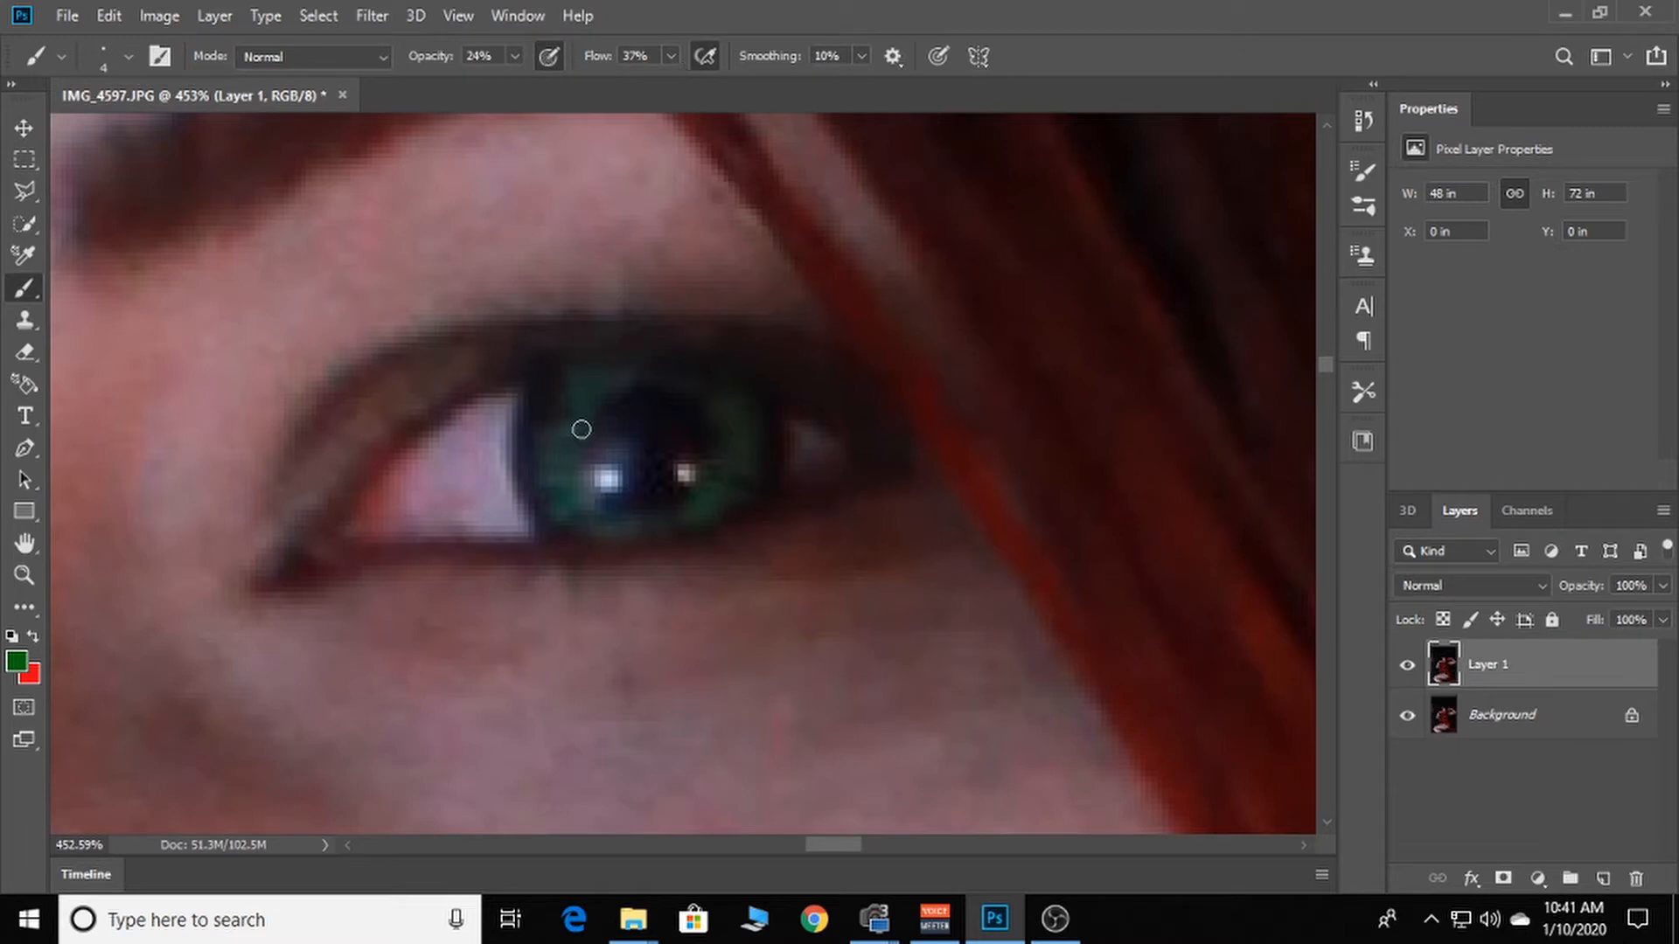
pyautogui.moveTo(571, 429)
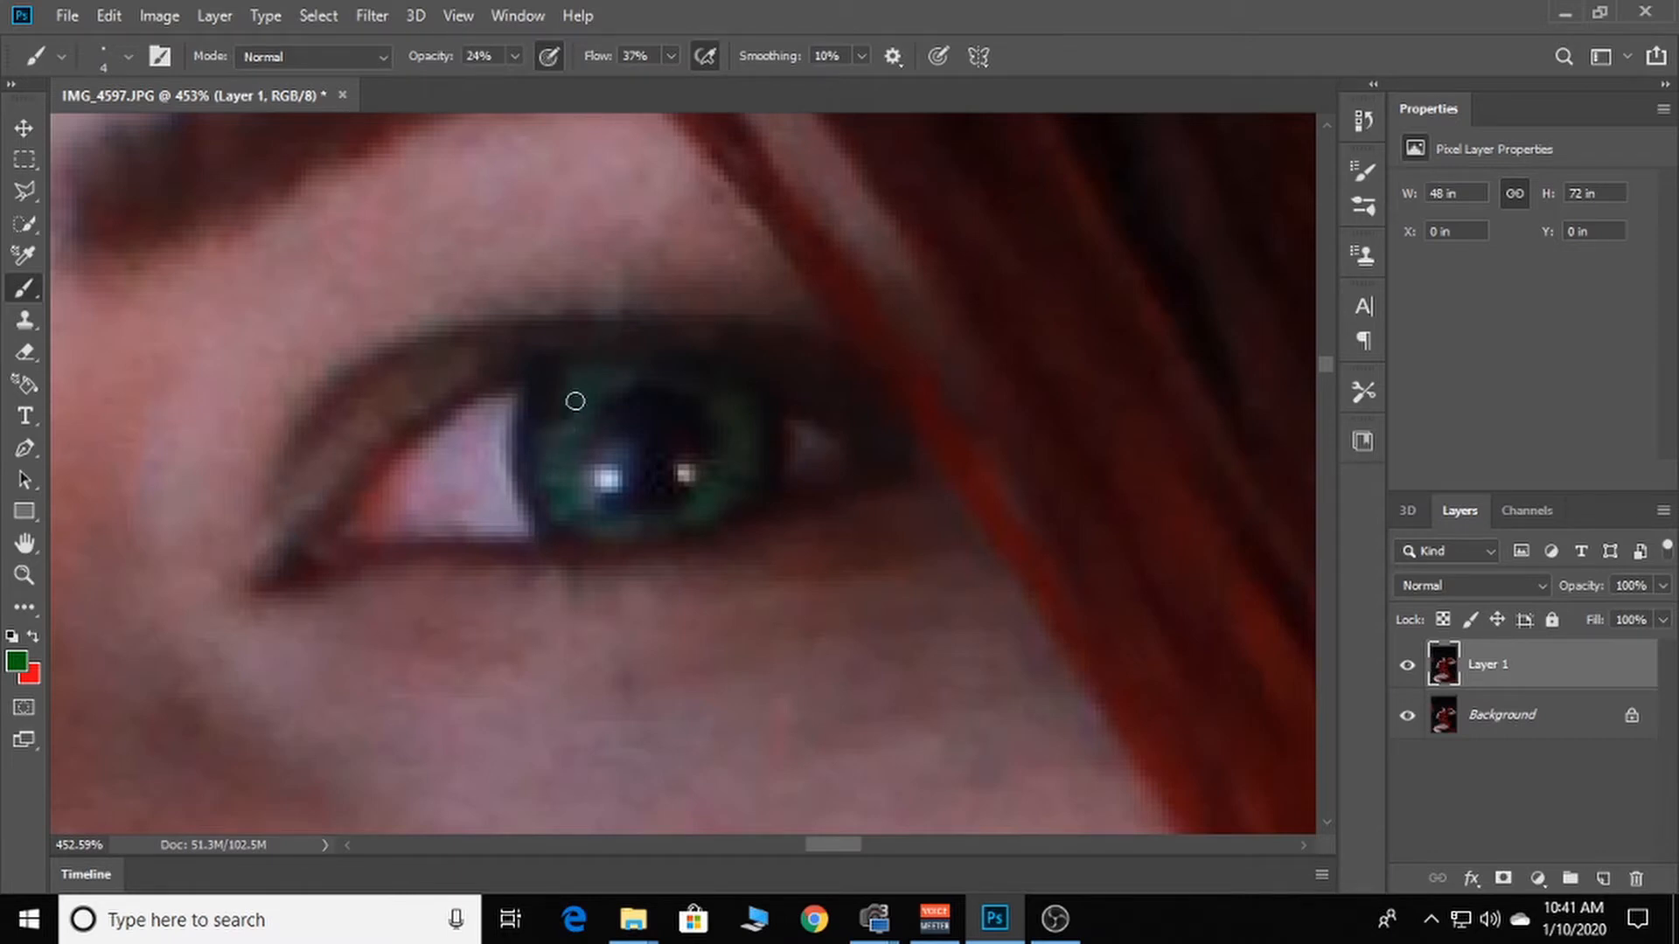
pyautogui.moveTo(562, 429)
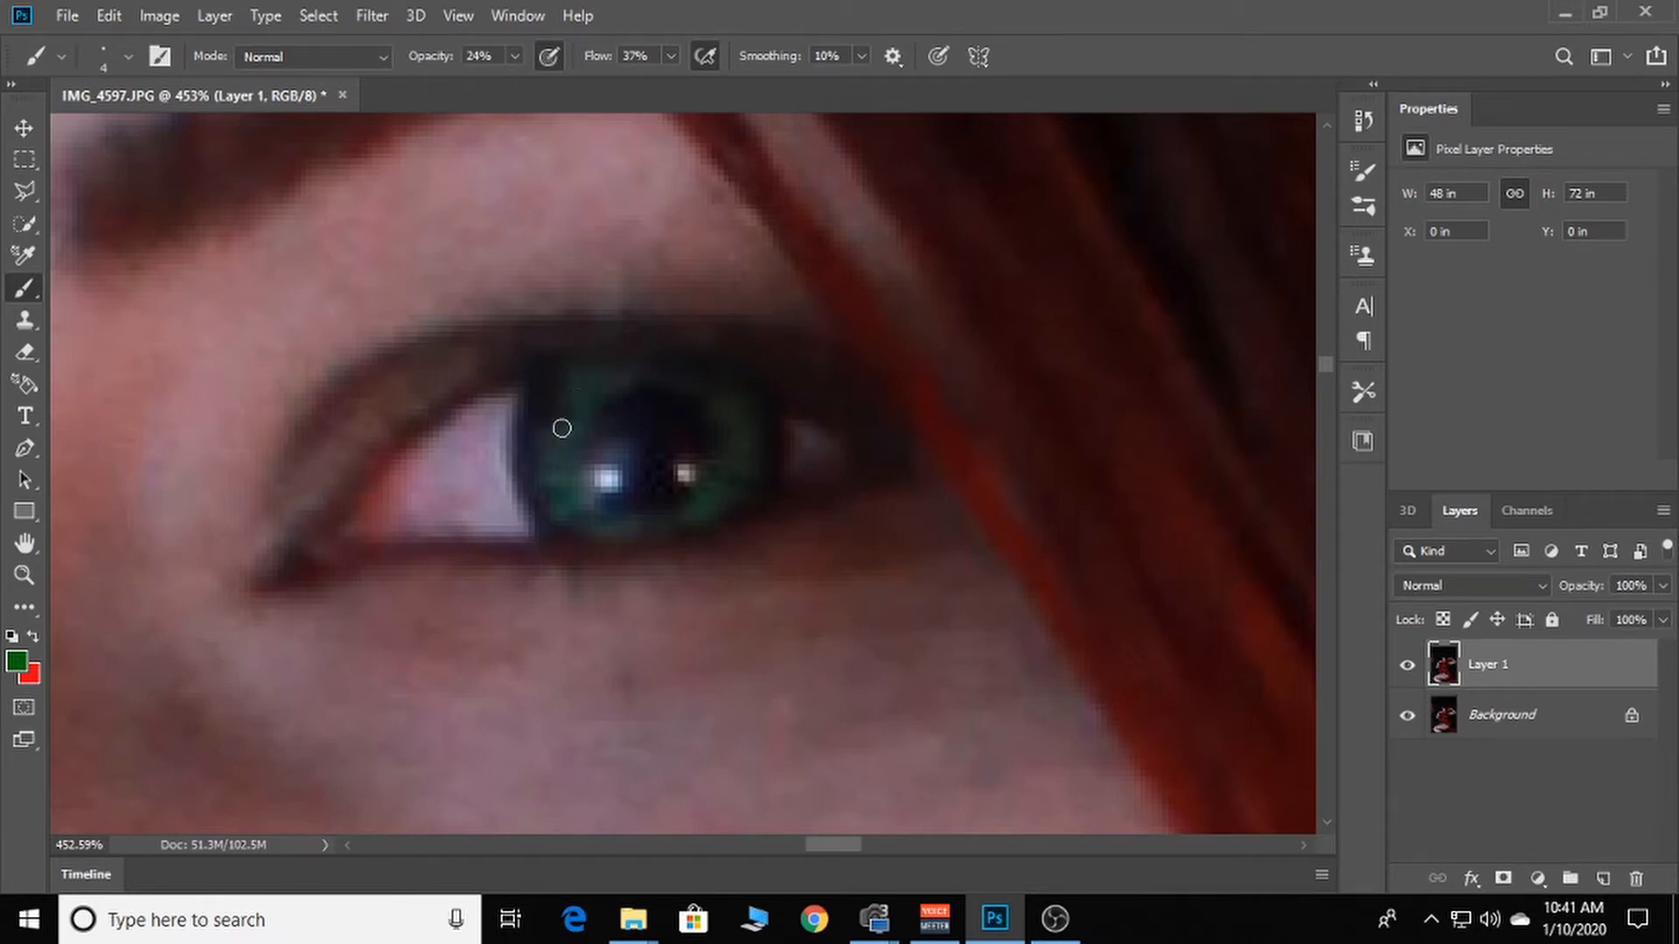
pyautogui.moveTo(570, 430)
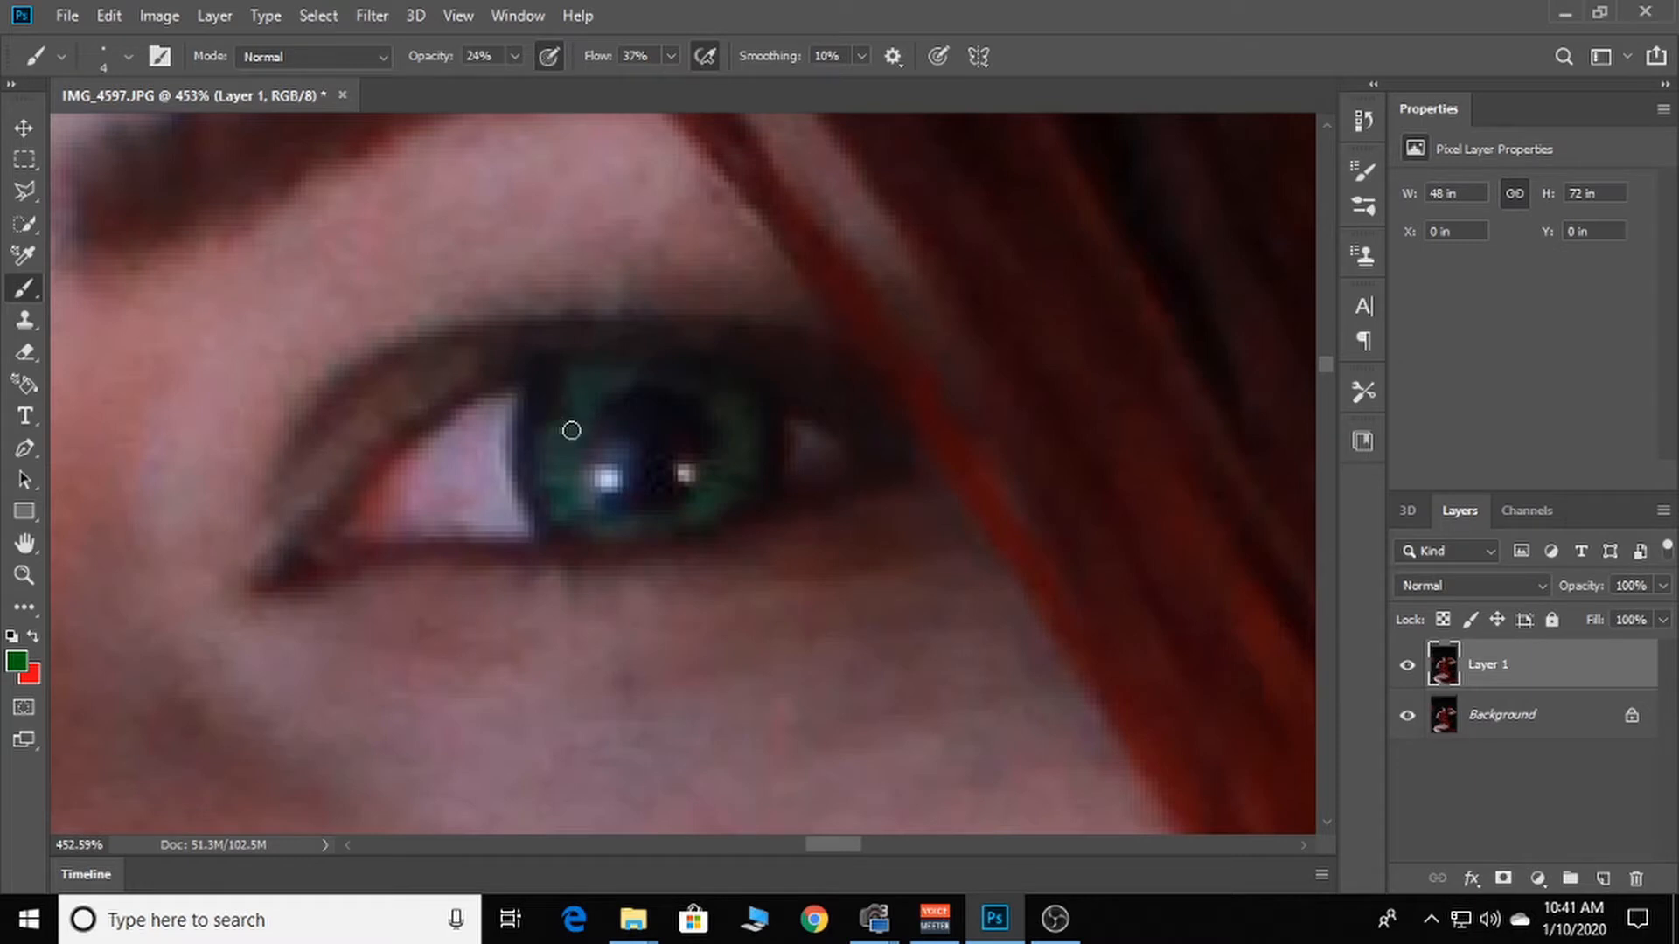
pyautogui.moveTo(581, 408)
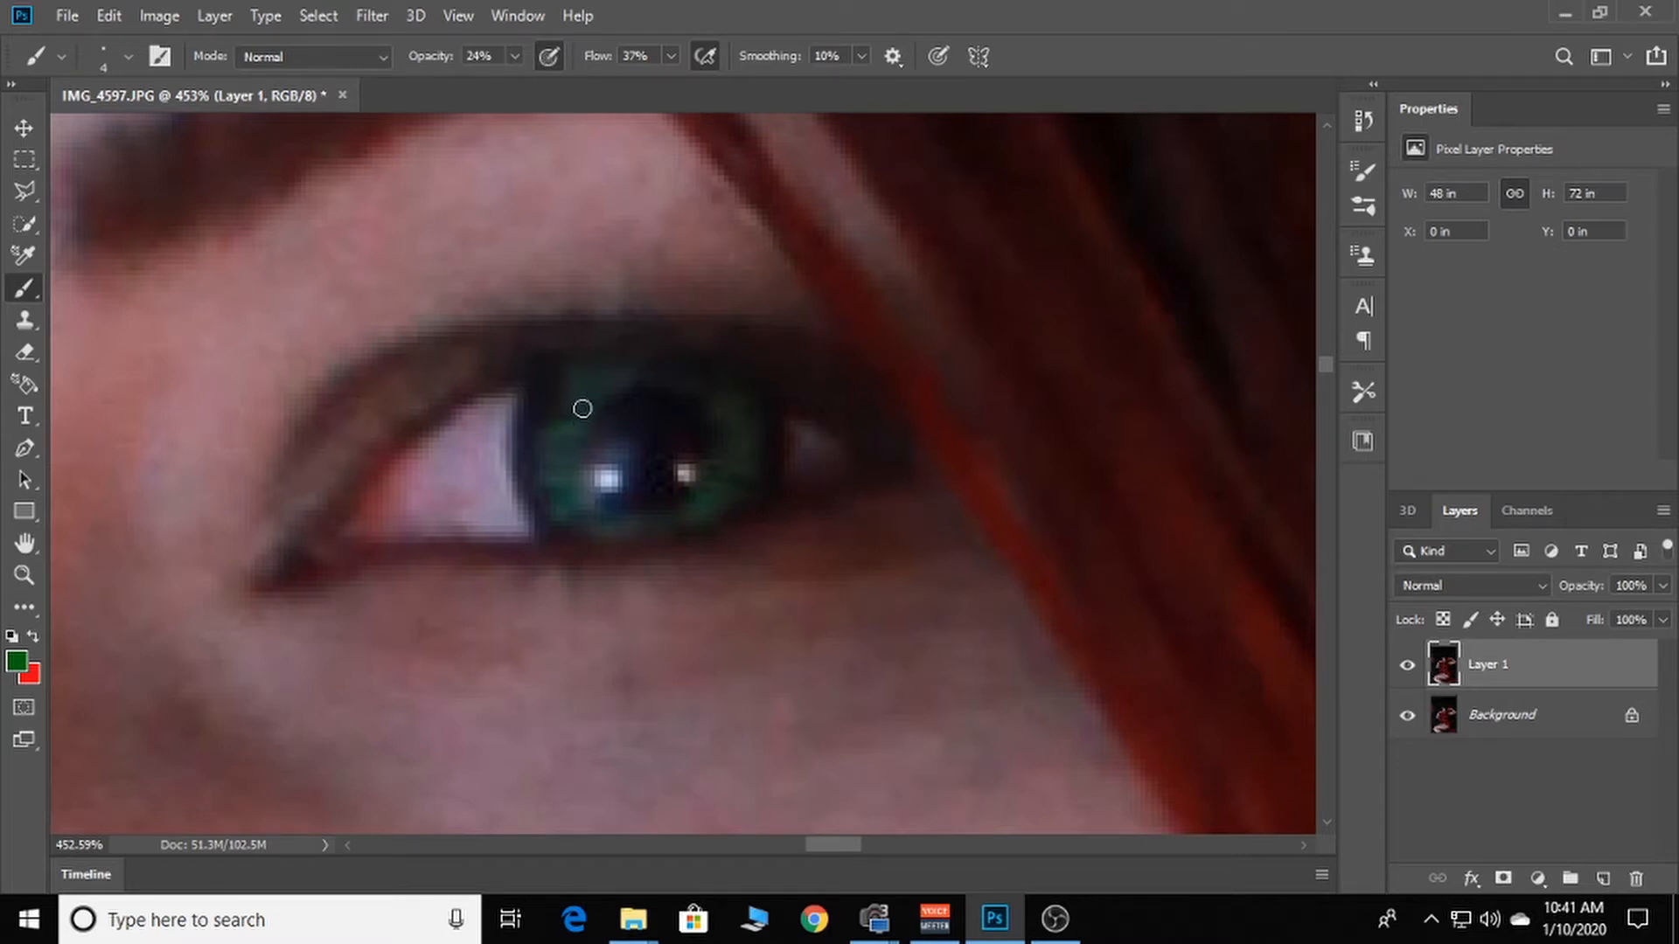
pyautogui.moveTo(608, 390)
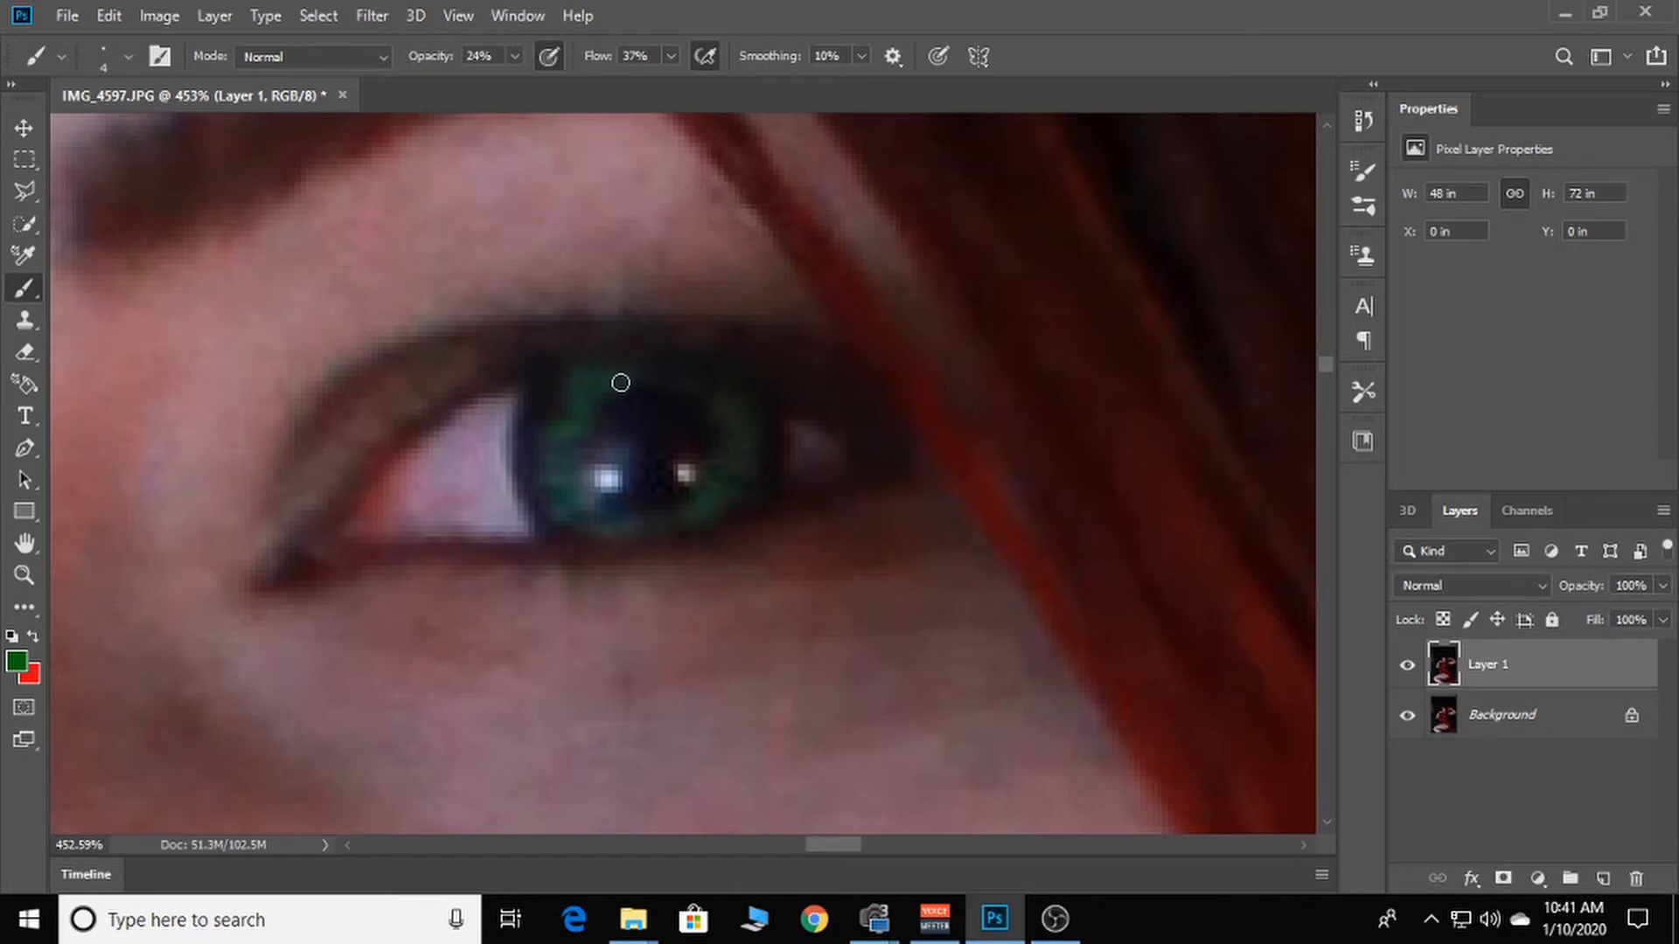
pyautogui.moveTo(557, 508)
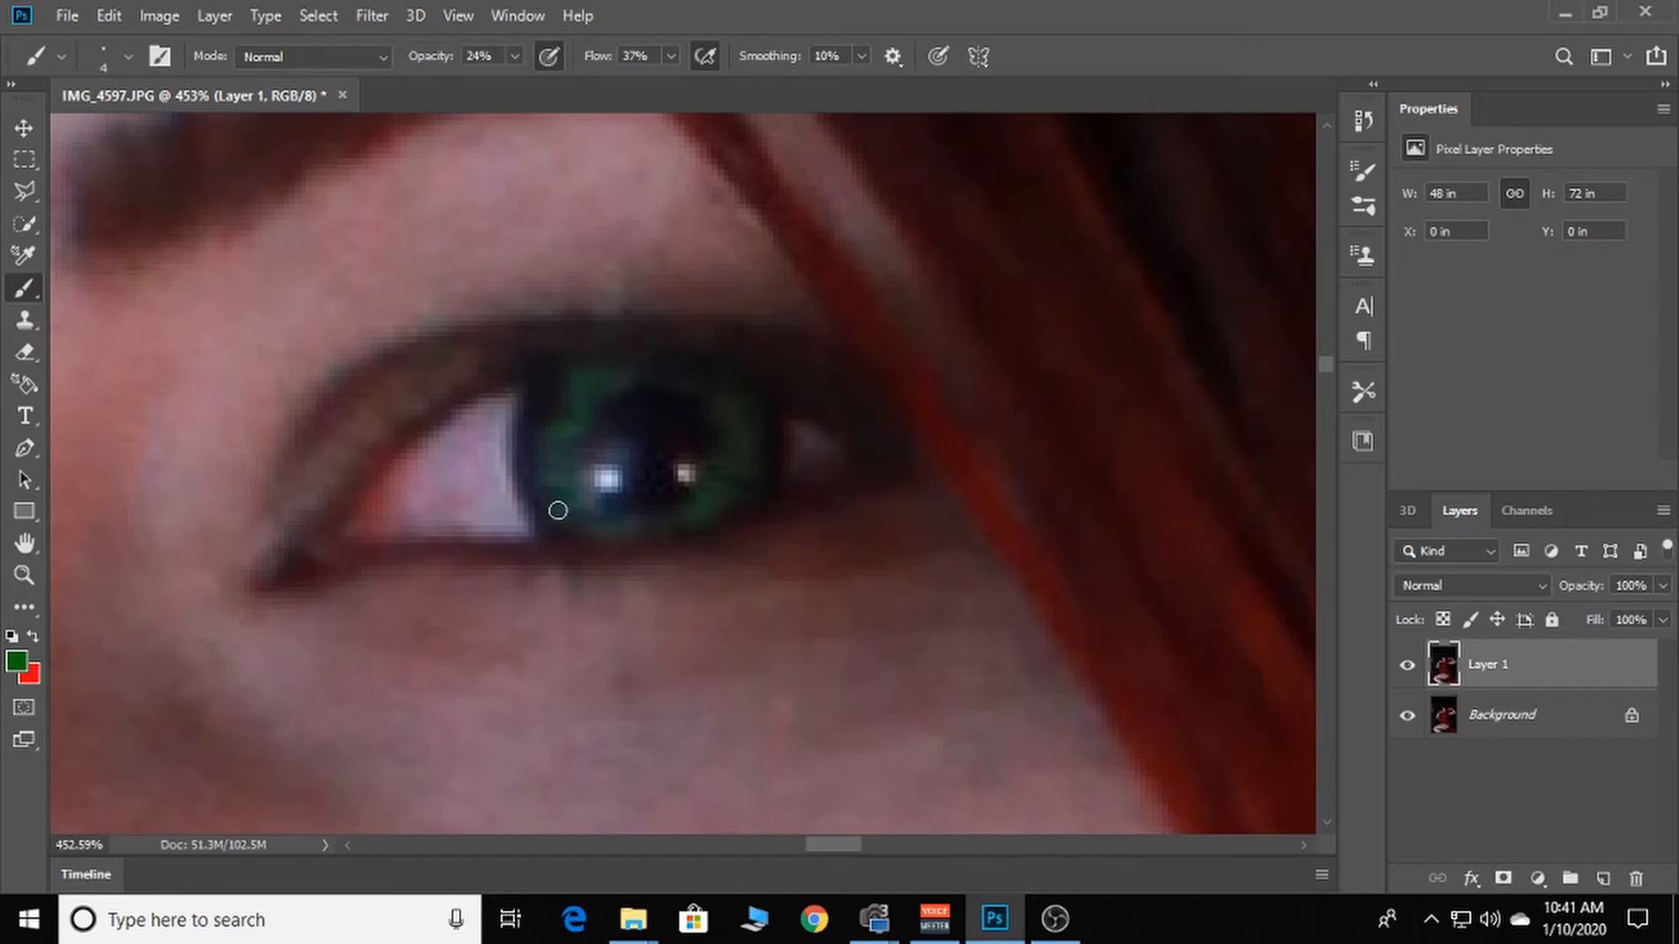
pyautogui.moveTo(541, 476)
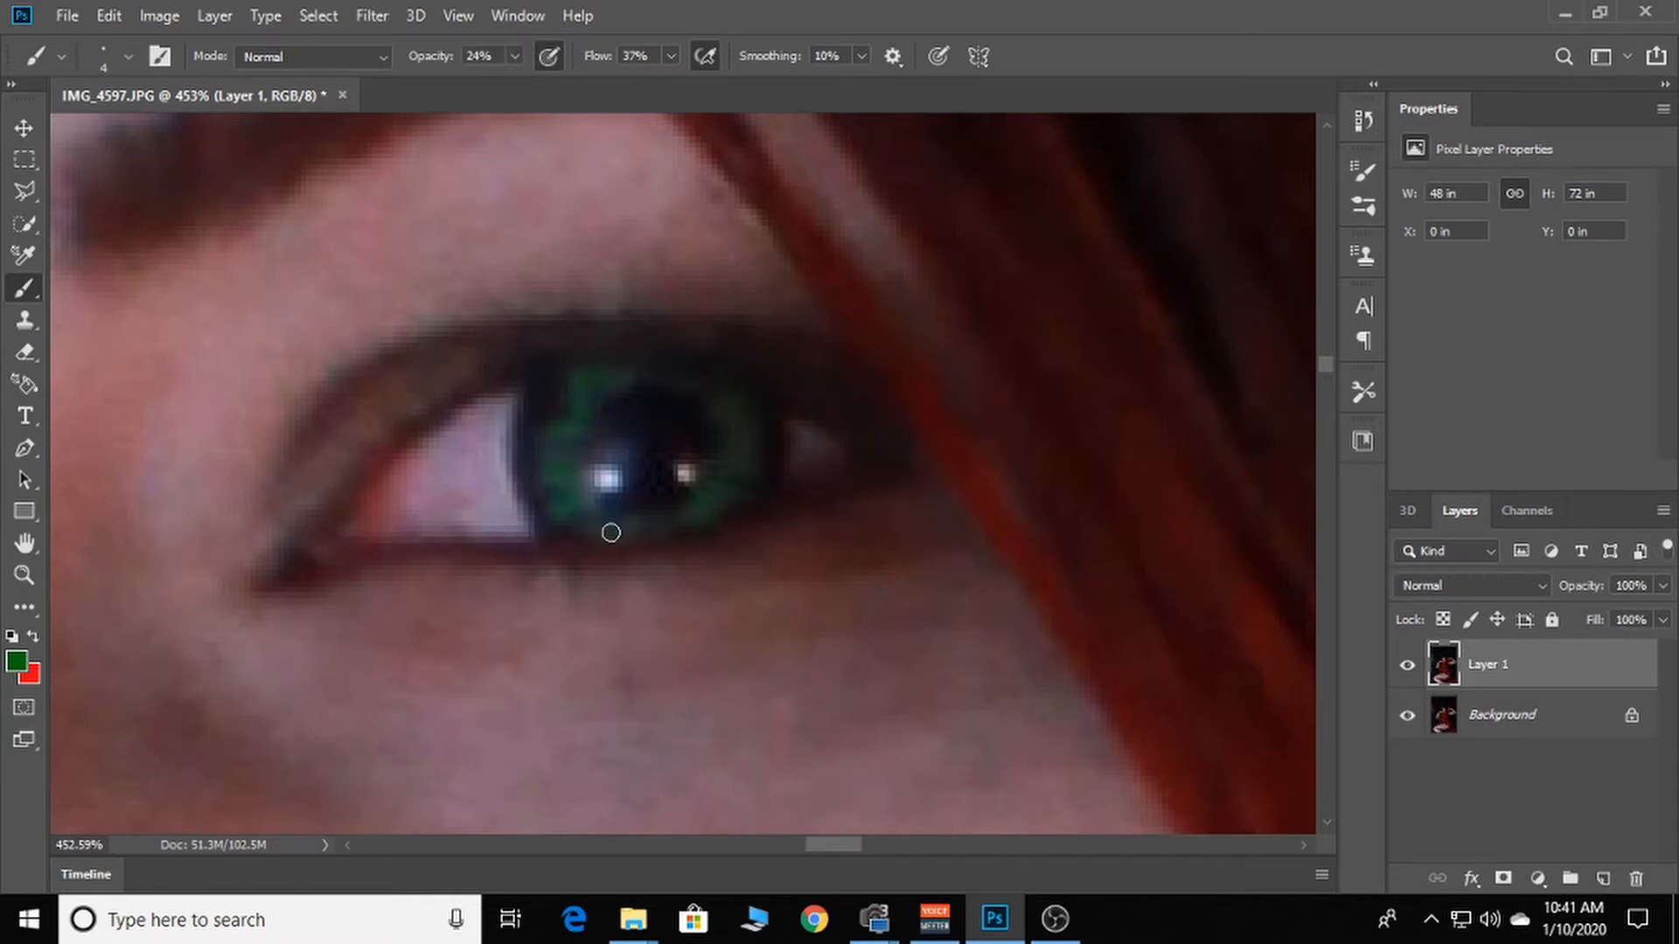
pyautogui.moveTo(678, 533)
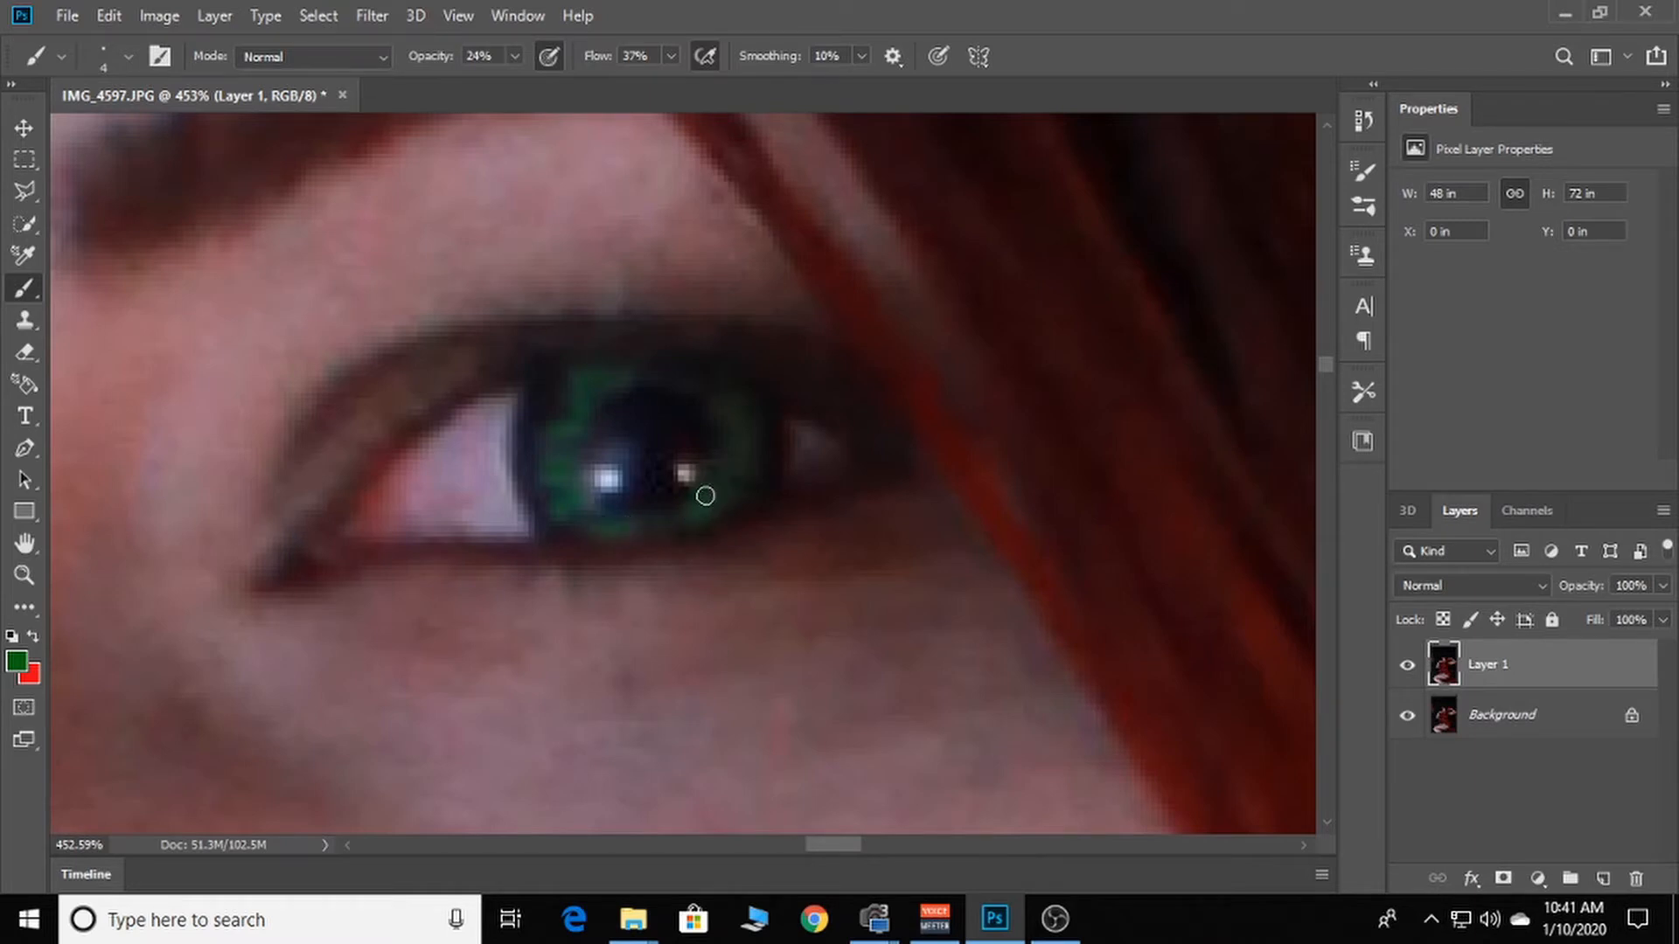
pyautogui.moveTo(736, 457)
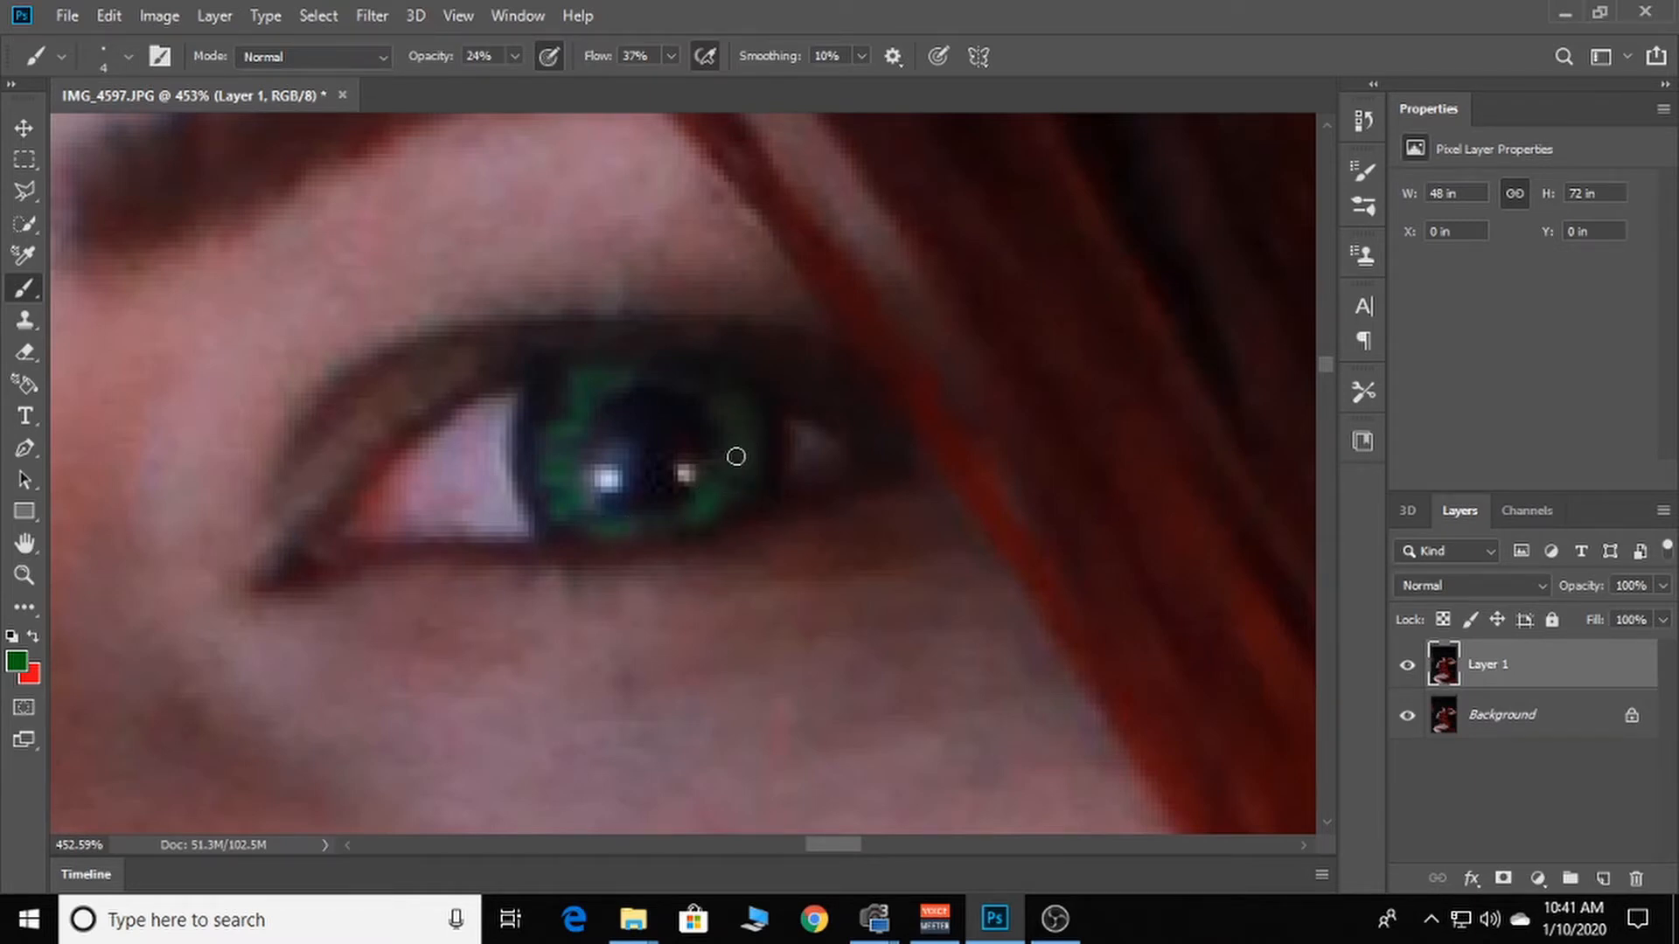
# Paint soft green streaks into the first eye's iris on Layer 1.
pyautogui.moveTo(737, 456); pyautogui.dragTo(700, 390)
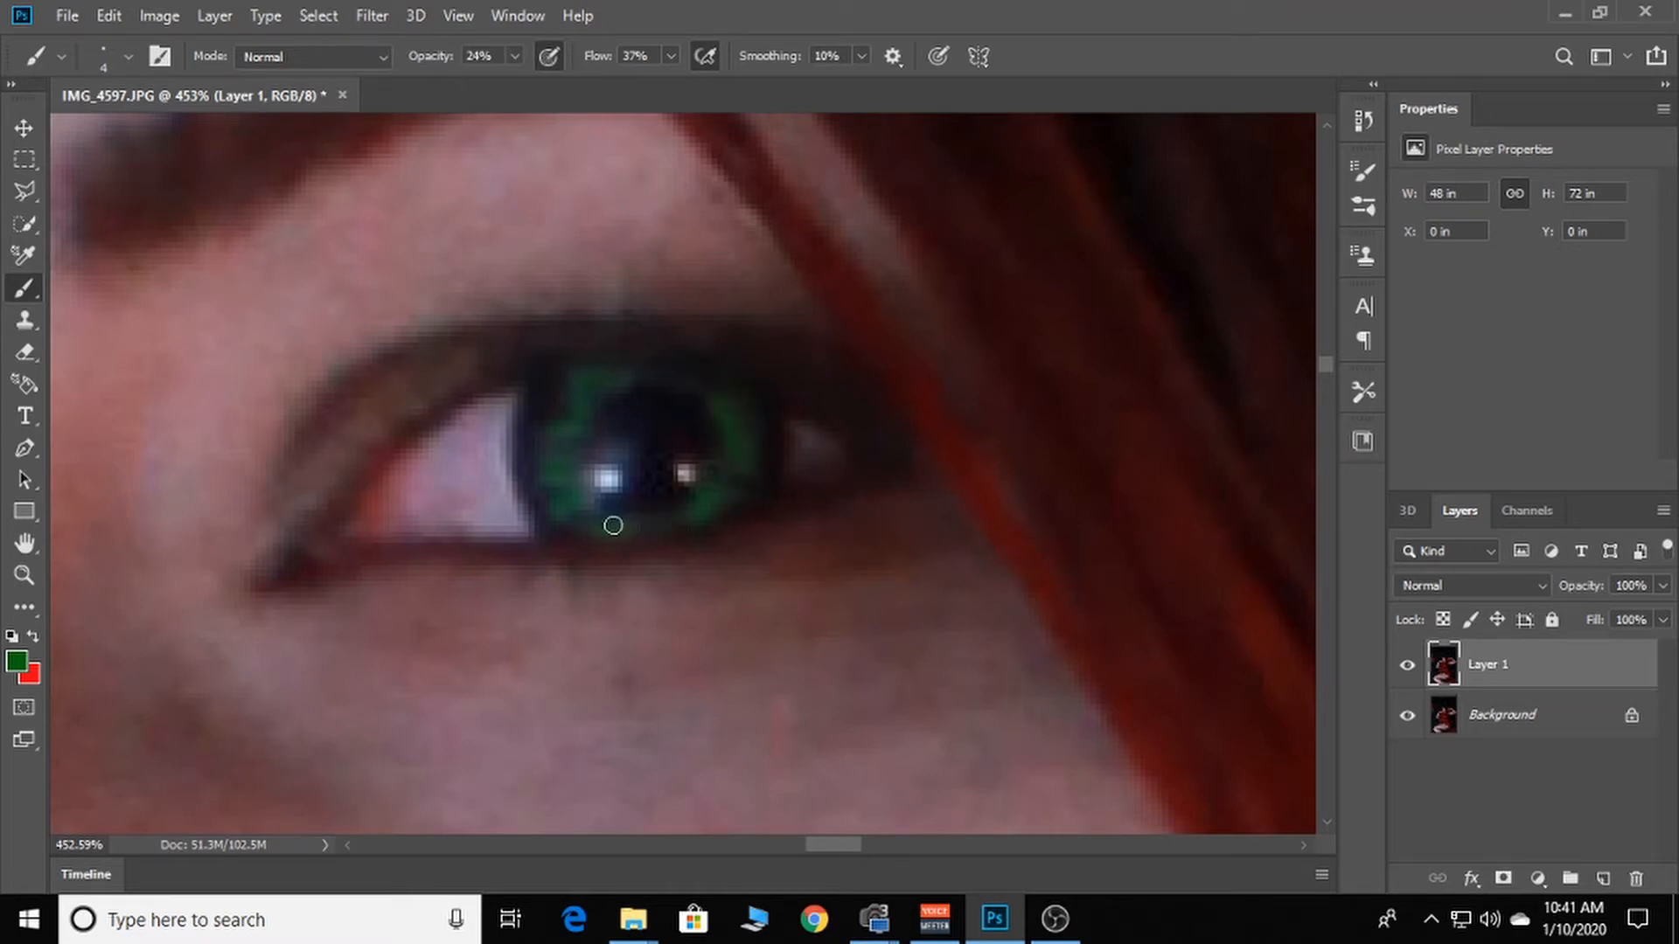
pyautogui.moveTo(579, 409)
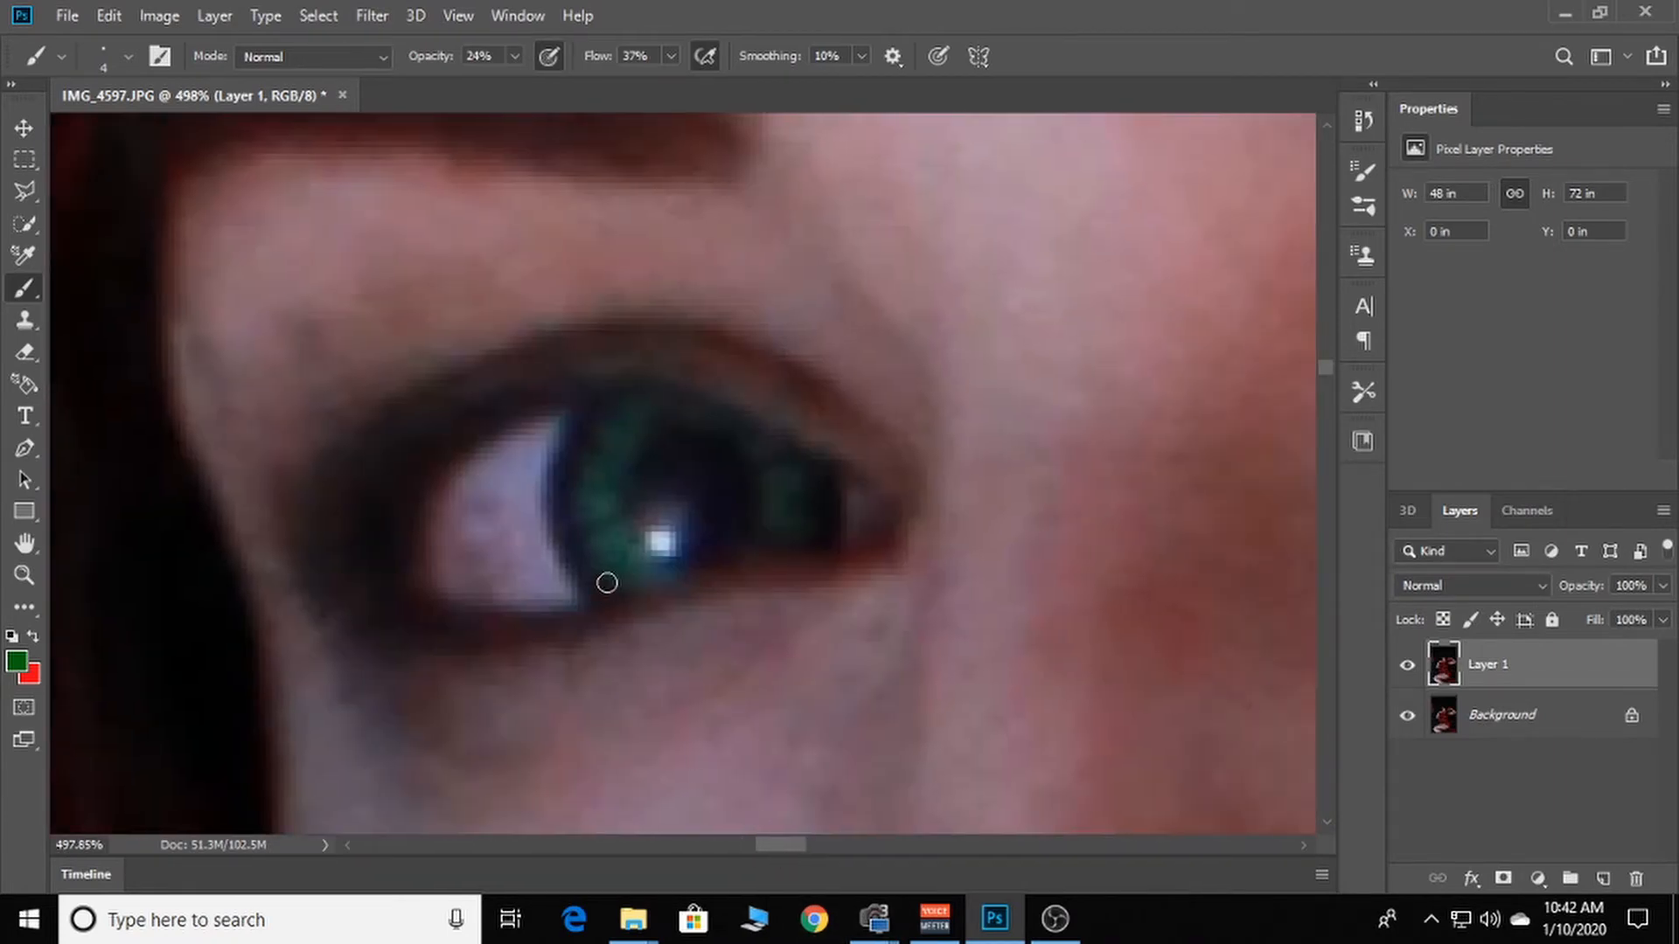
pyautogui.moveTo(628, 560)
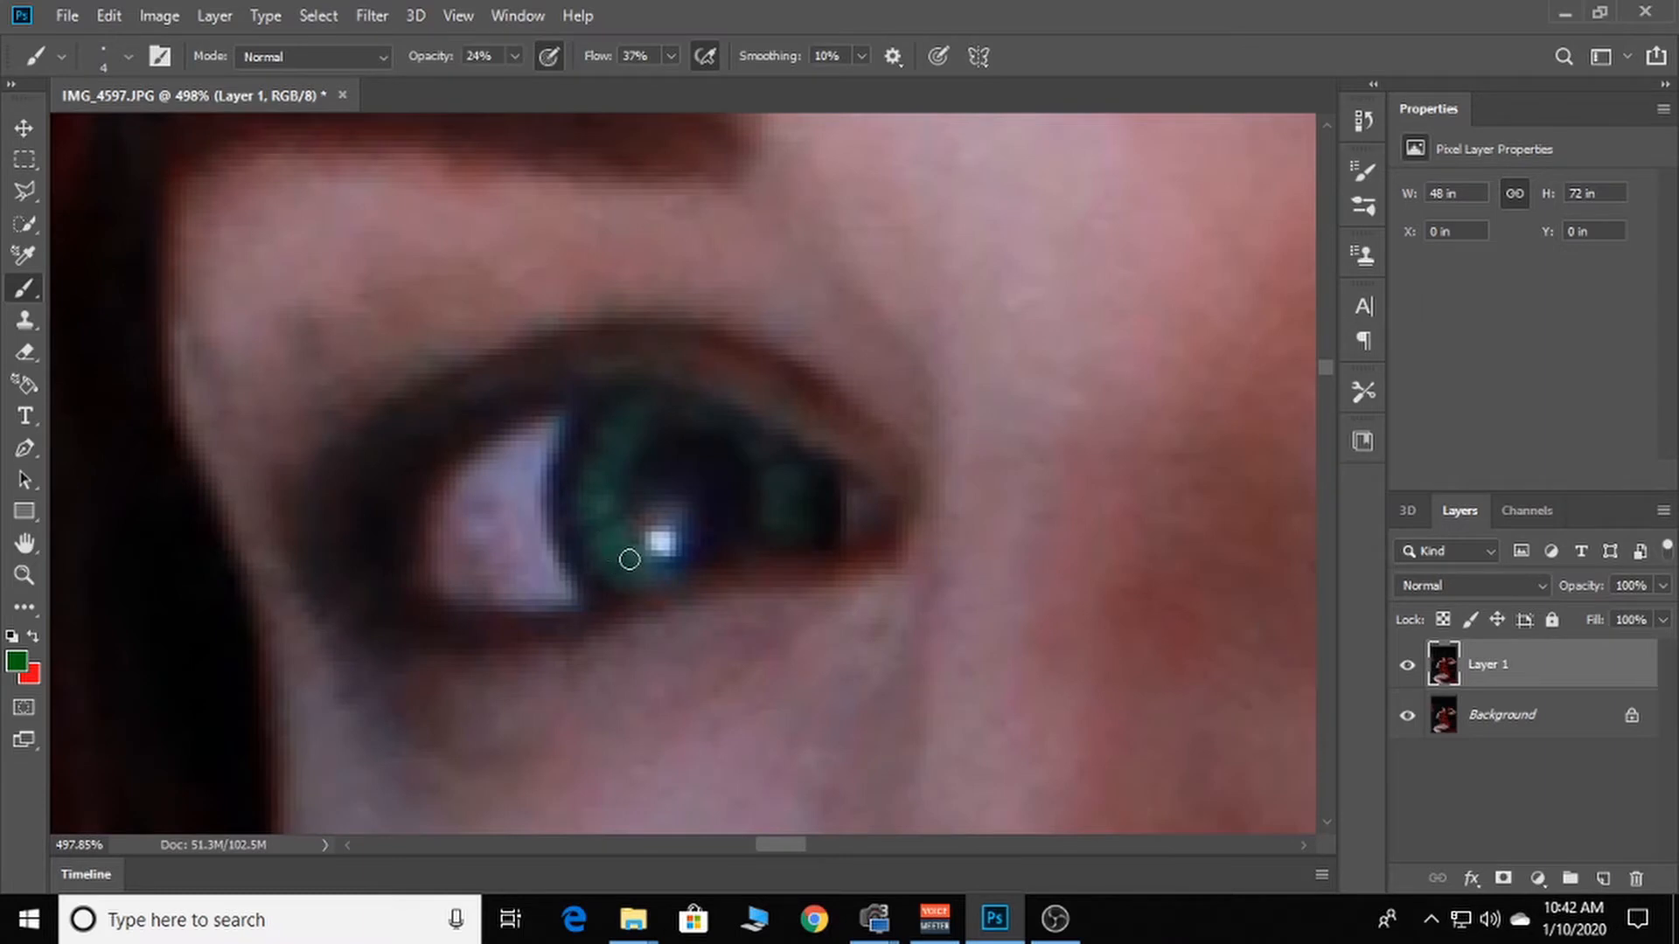
pyautogui.moveTo(600, 488)
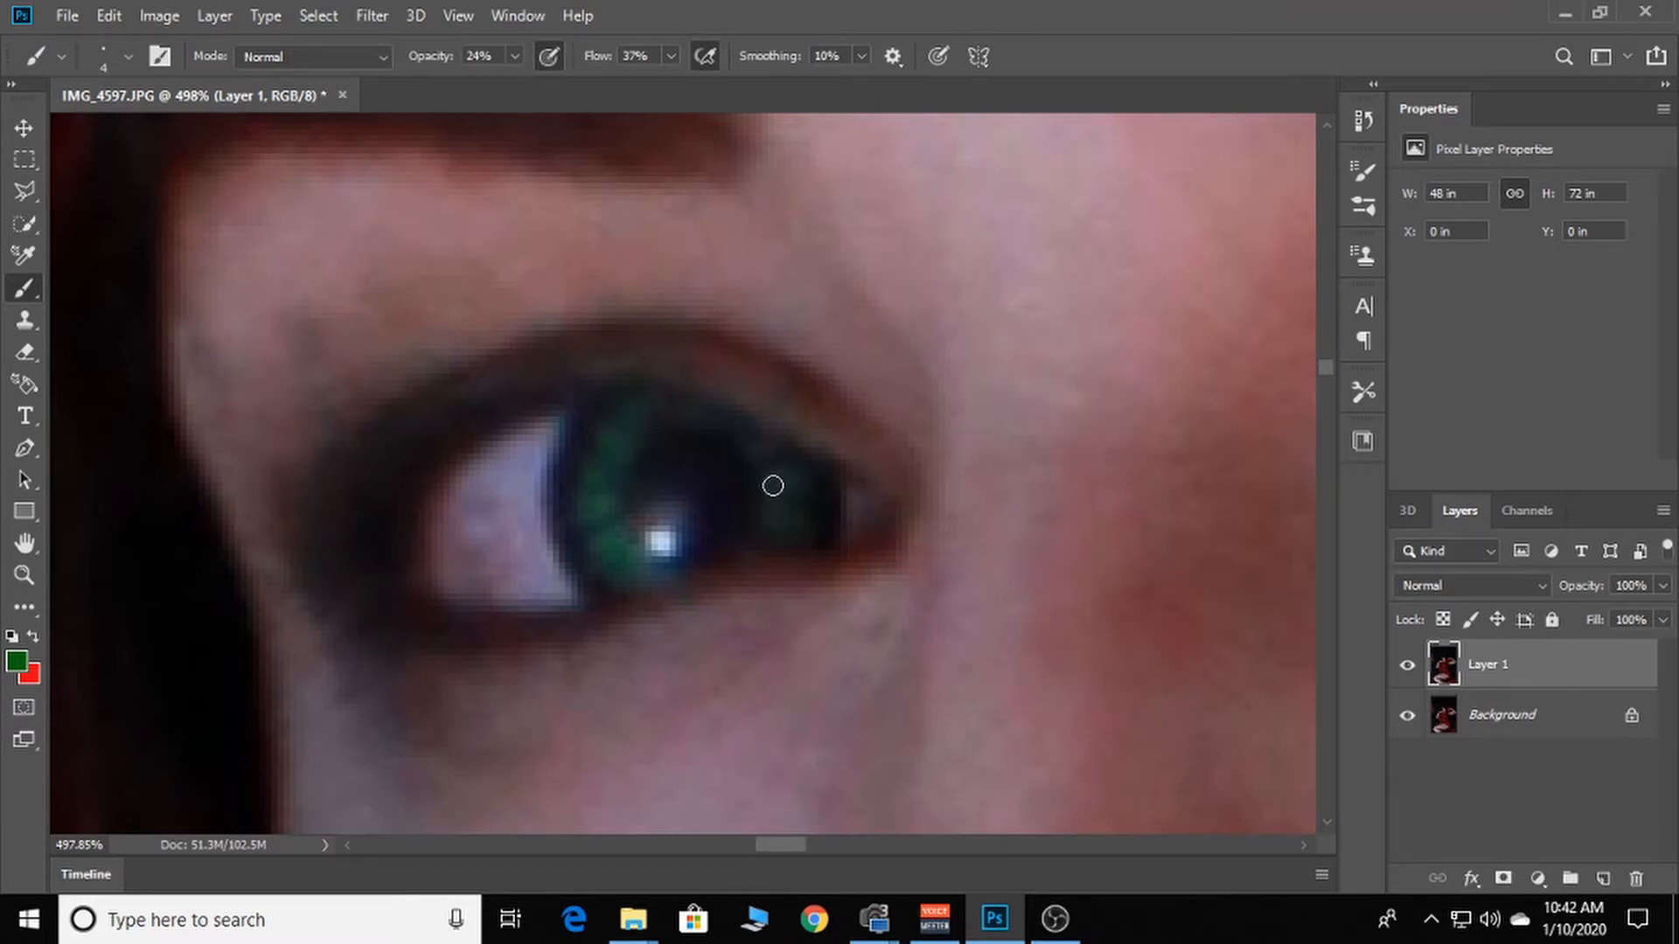
pyautogui.moveTo(784, 467)
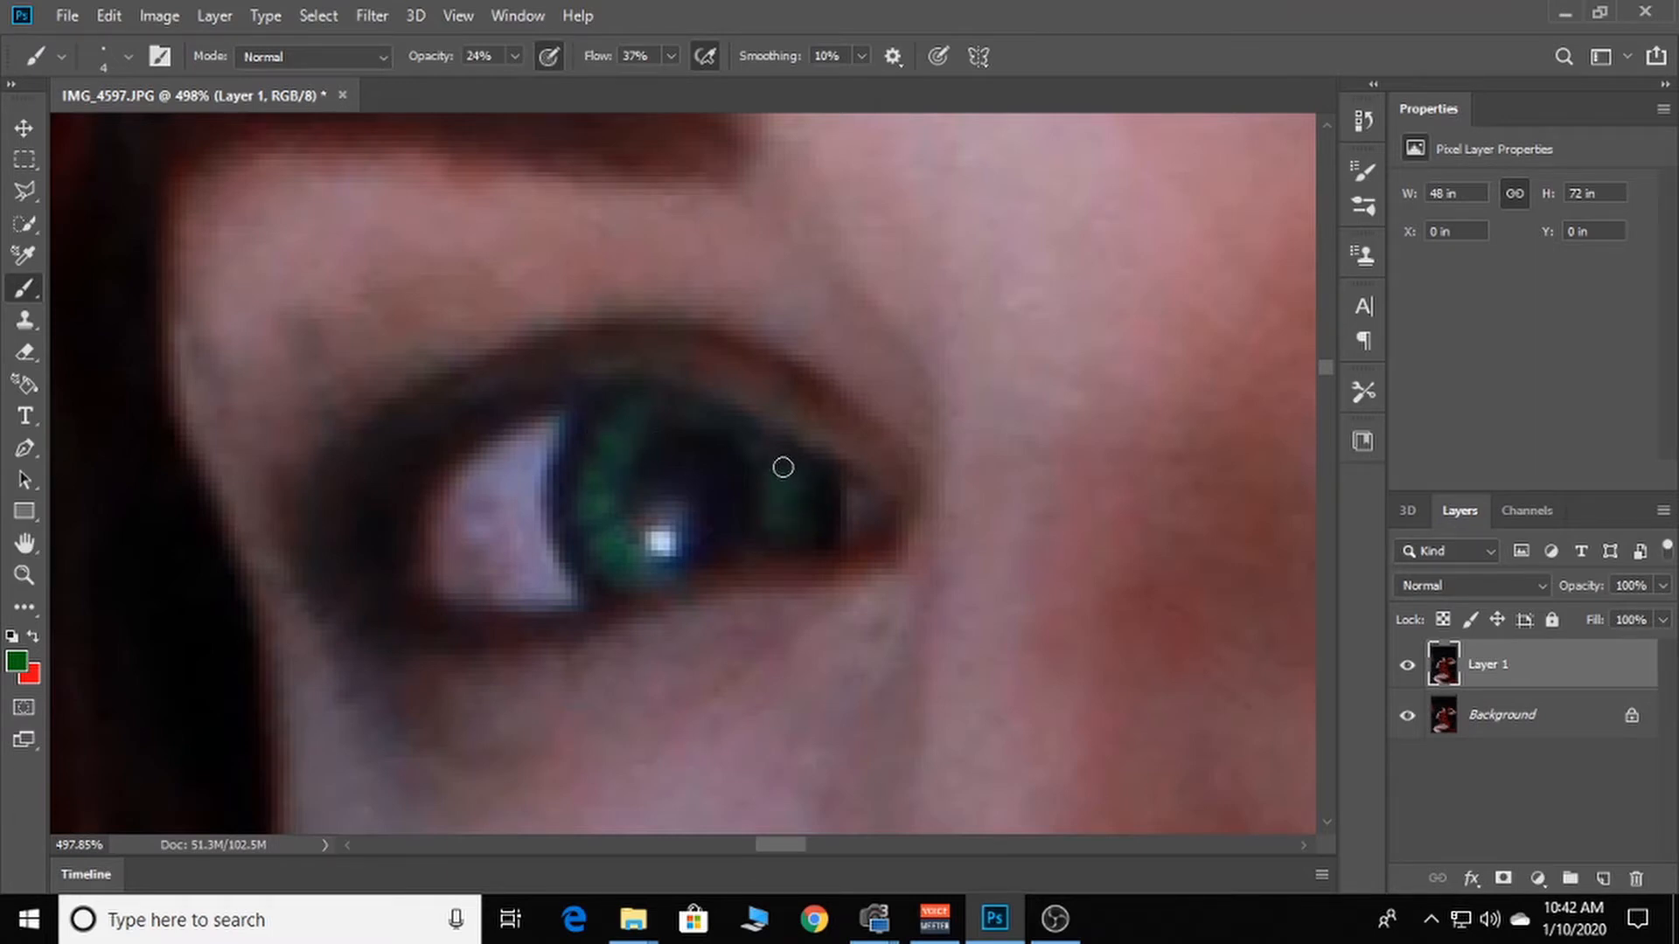
pyautogui.moveTo(694, 414)
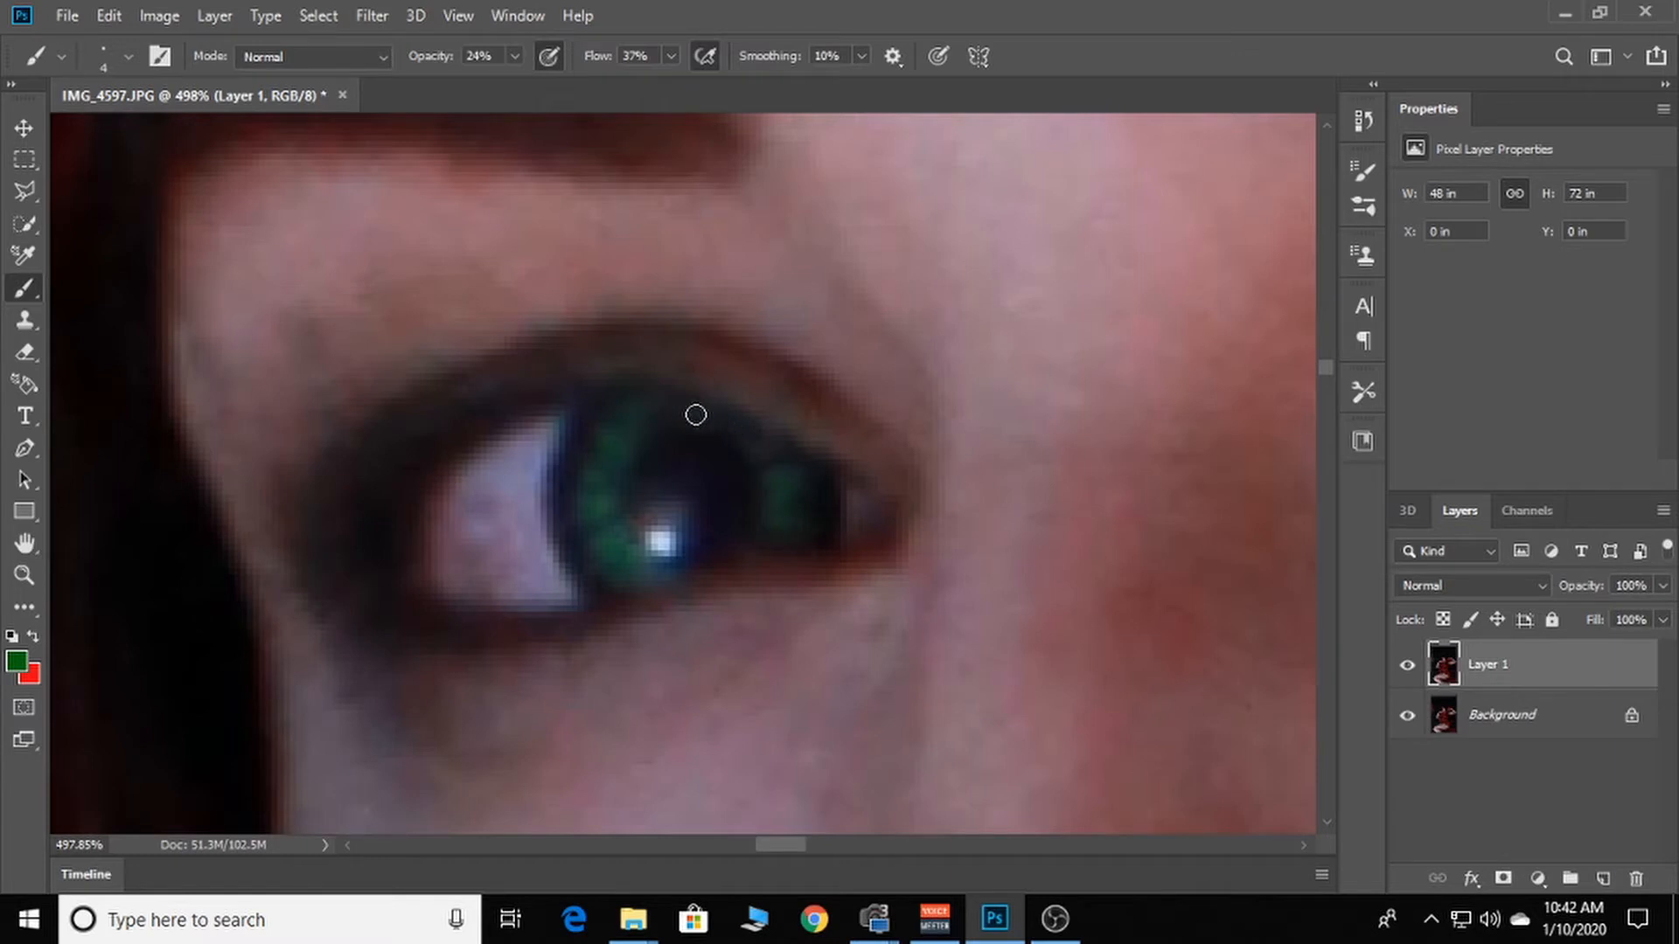
pyautogui.moveTo(625, 434)
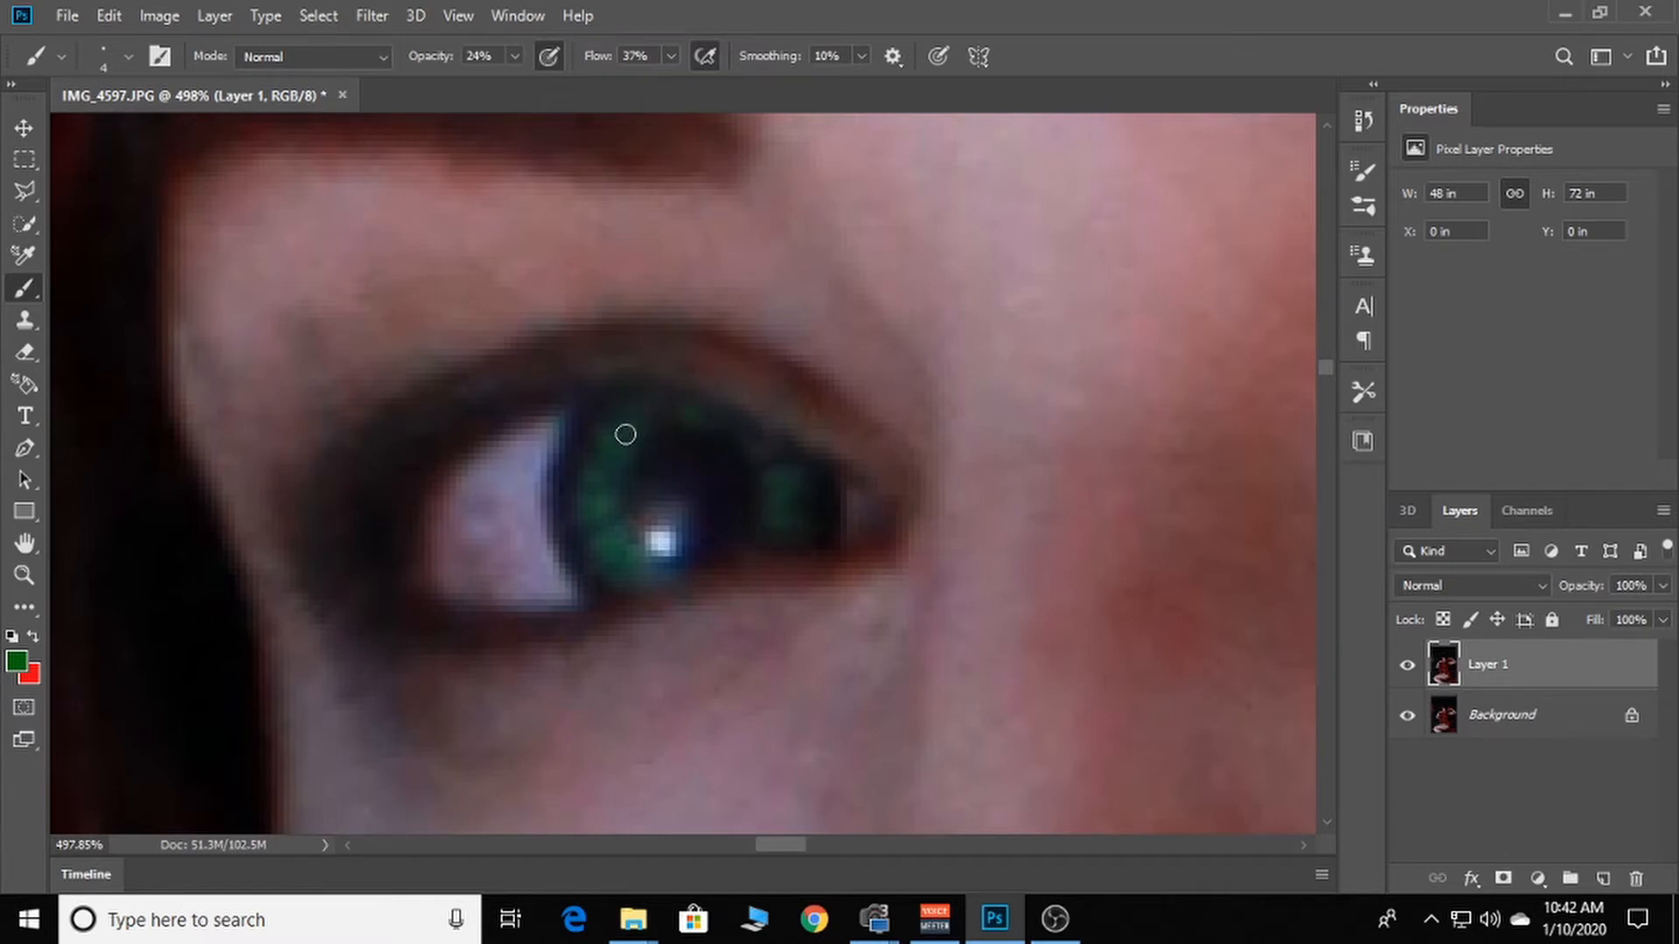
pyautogui.moveTo(612, 572)
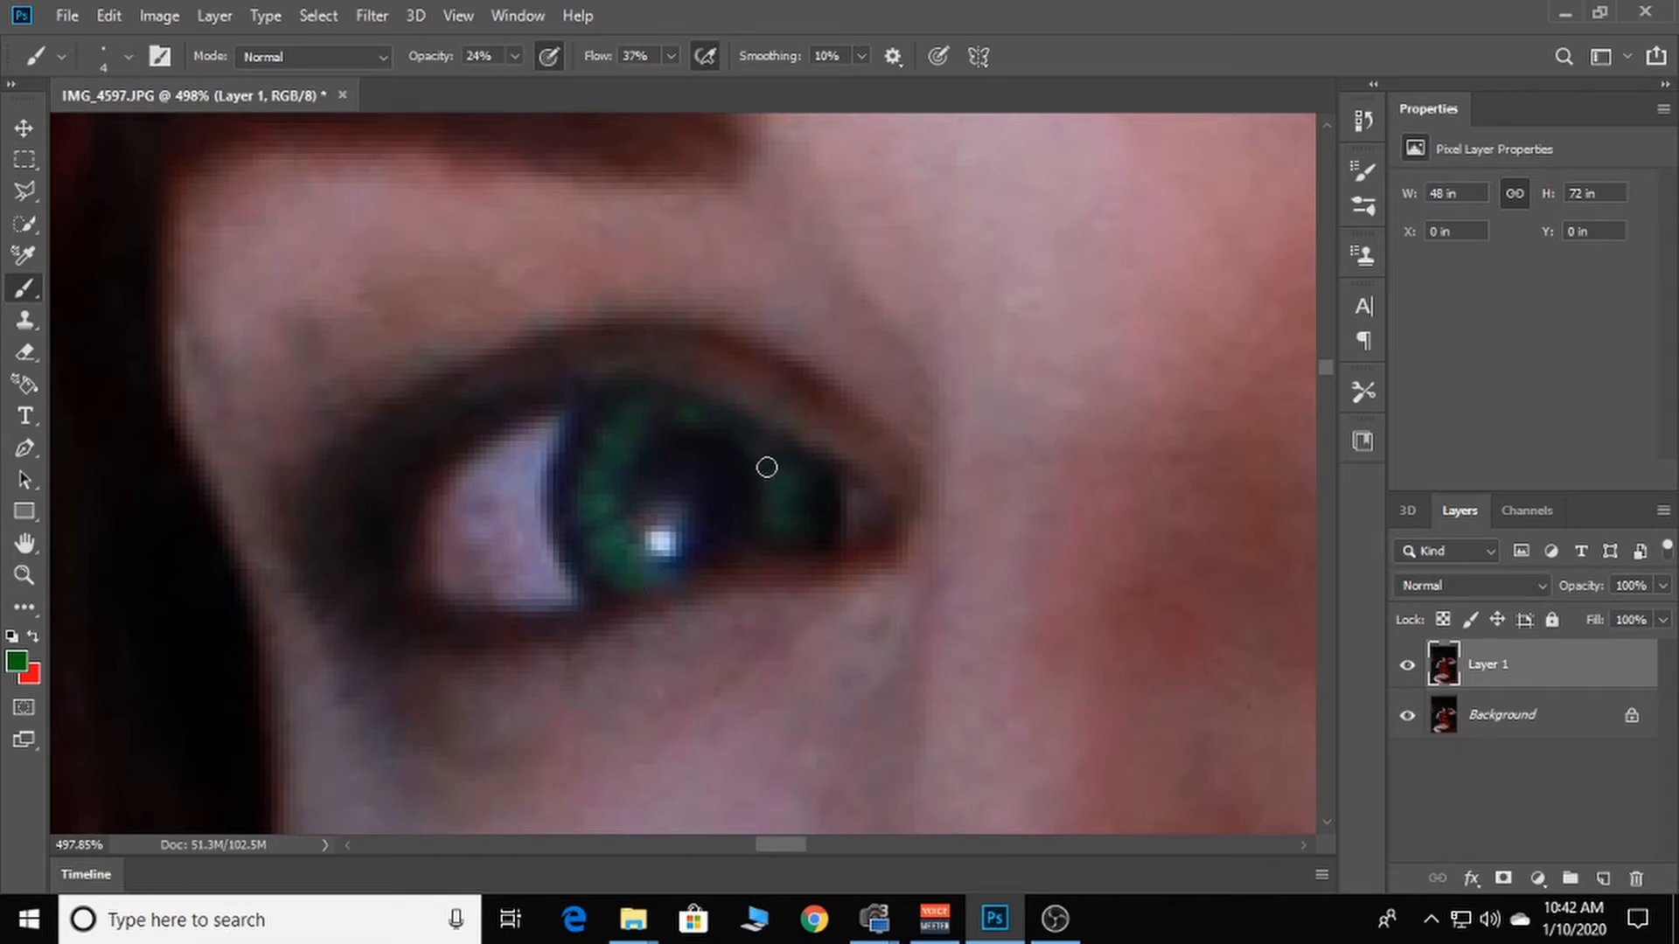
pyautogui.moveTo(773, 455)
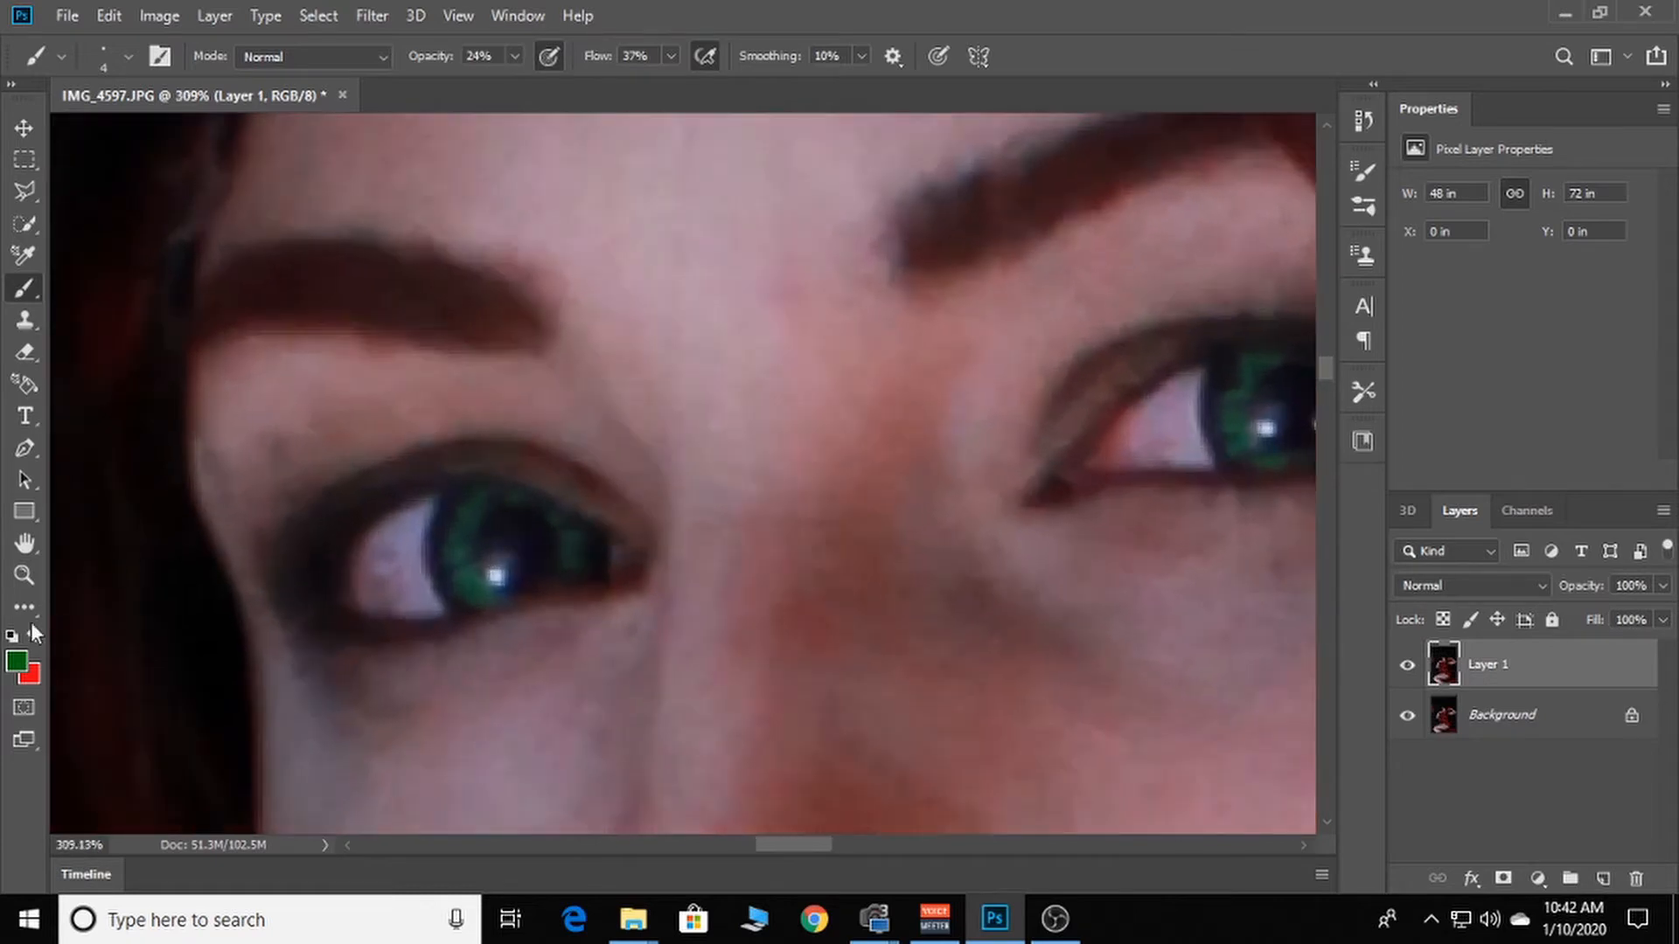
# Change the foreground colour to a darker, more muted green.
pyautogui.click(17, 664)
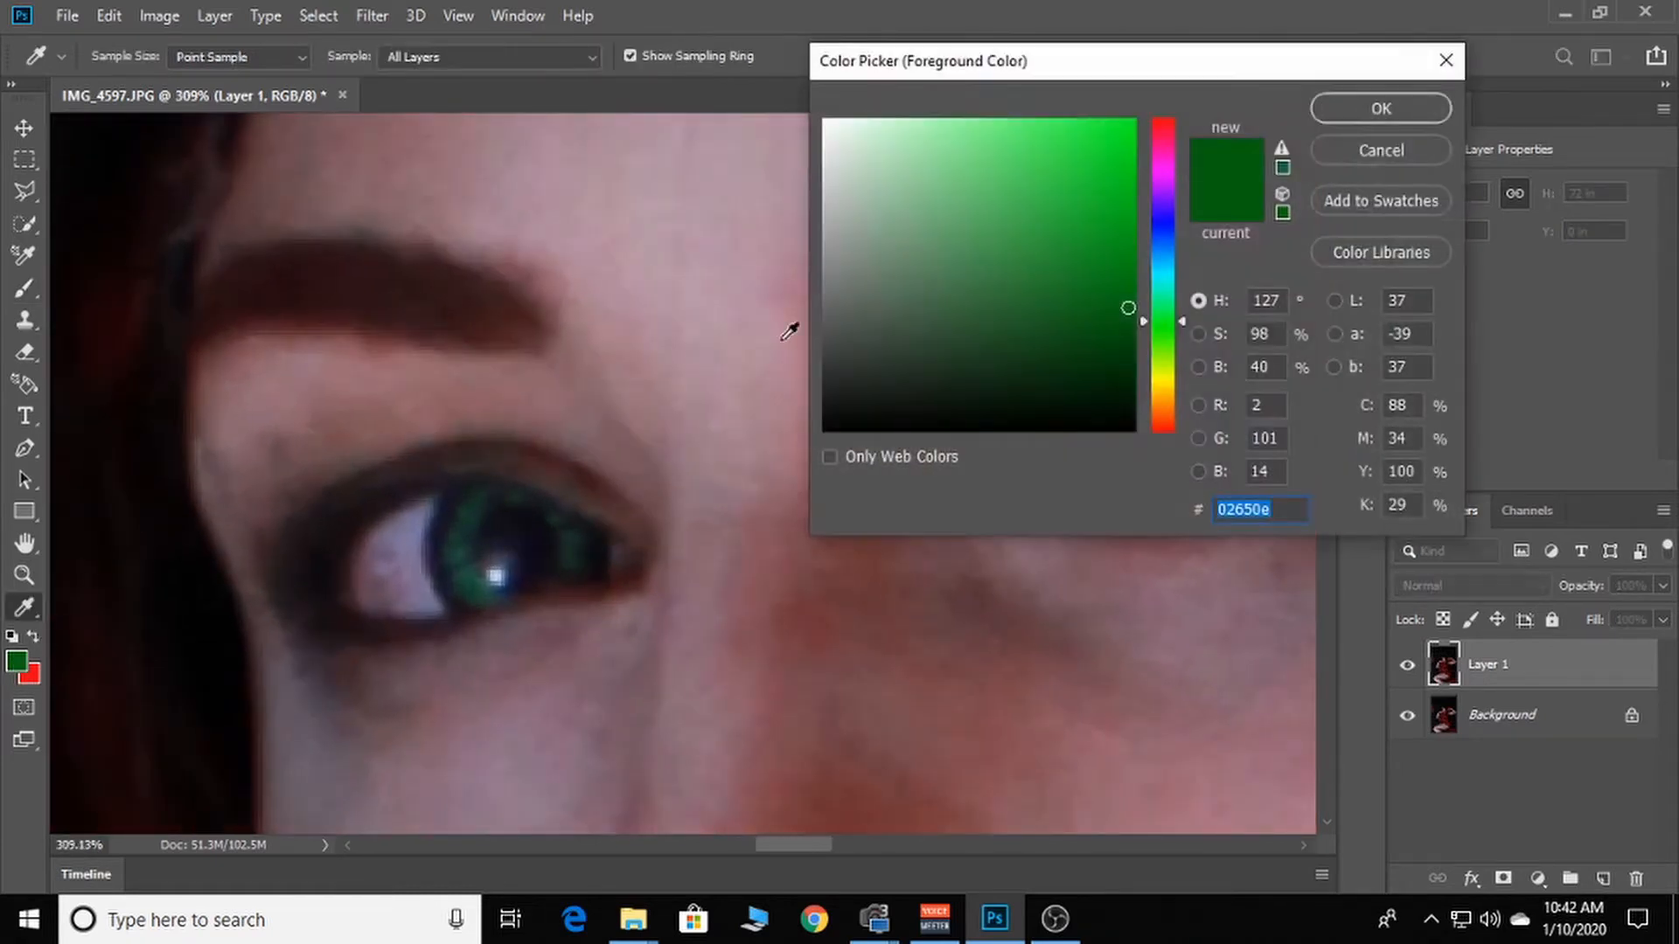
pyautogui.click(1128, 356)
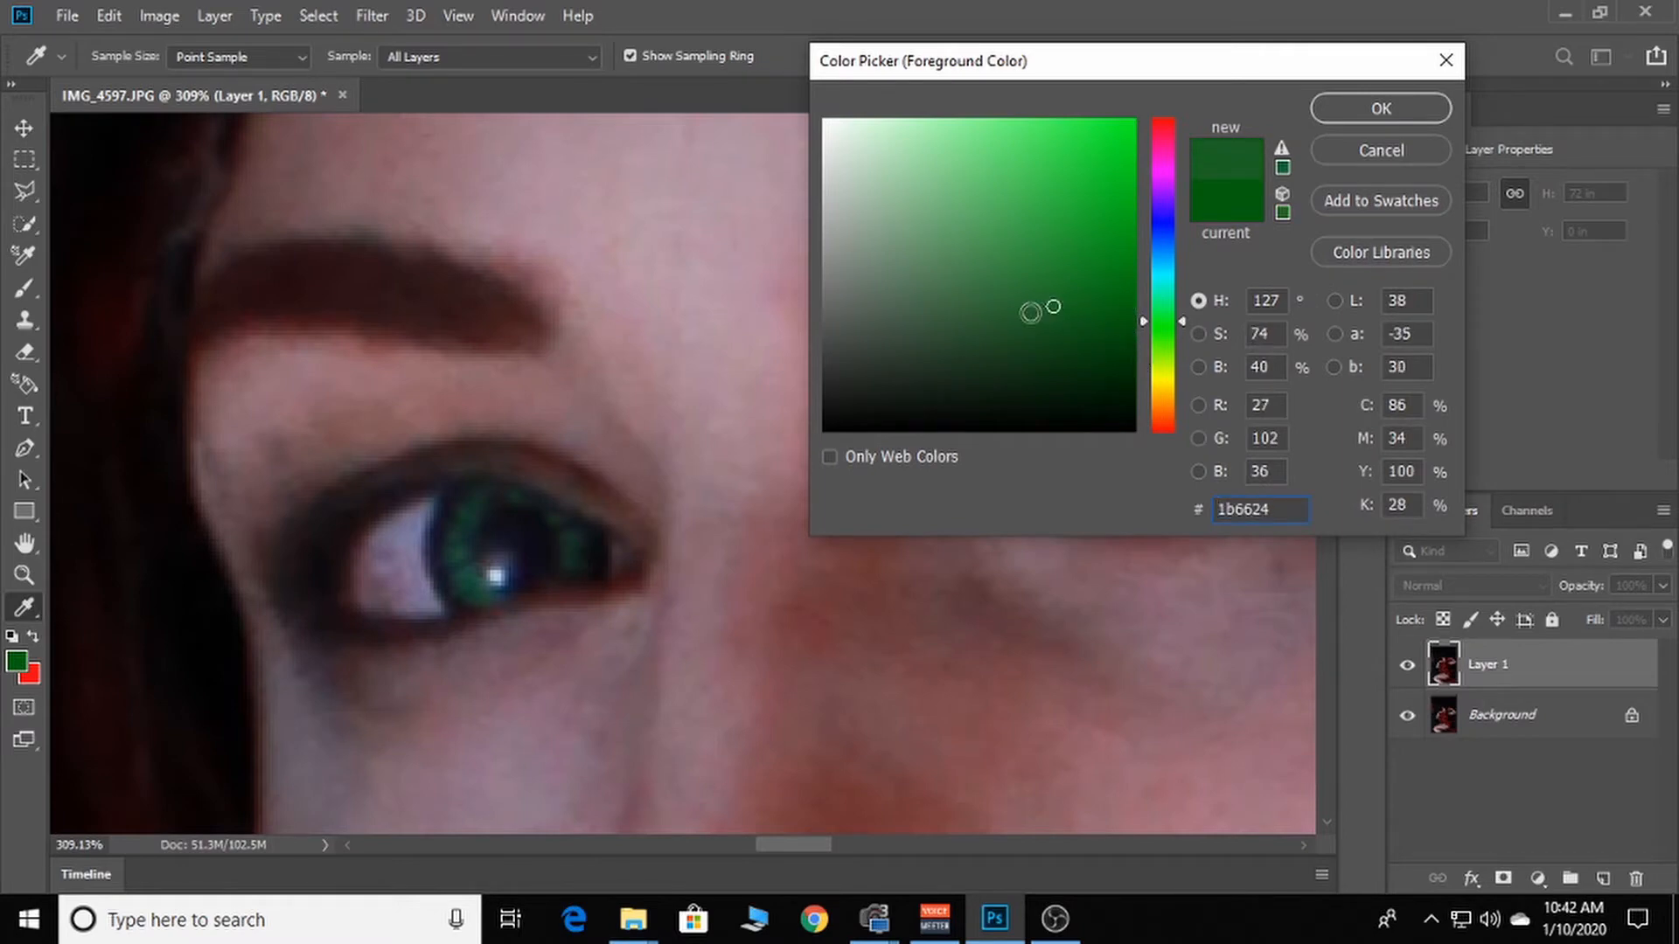
pyautogui.click(1034, 308)
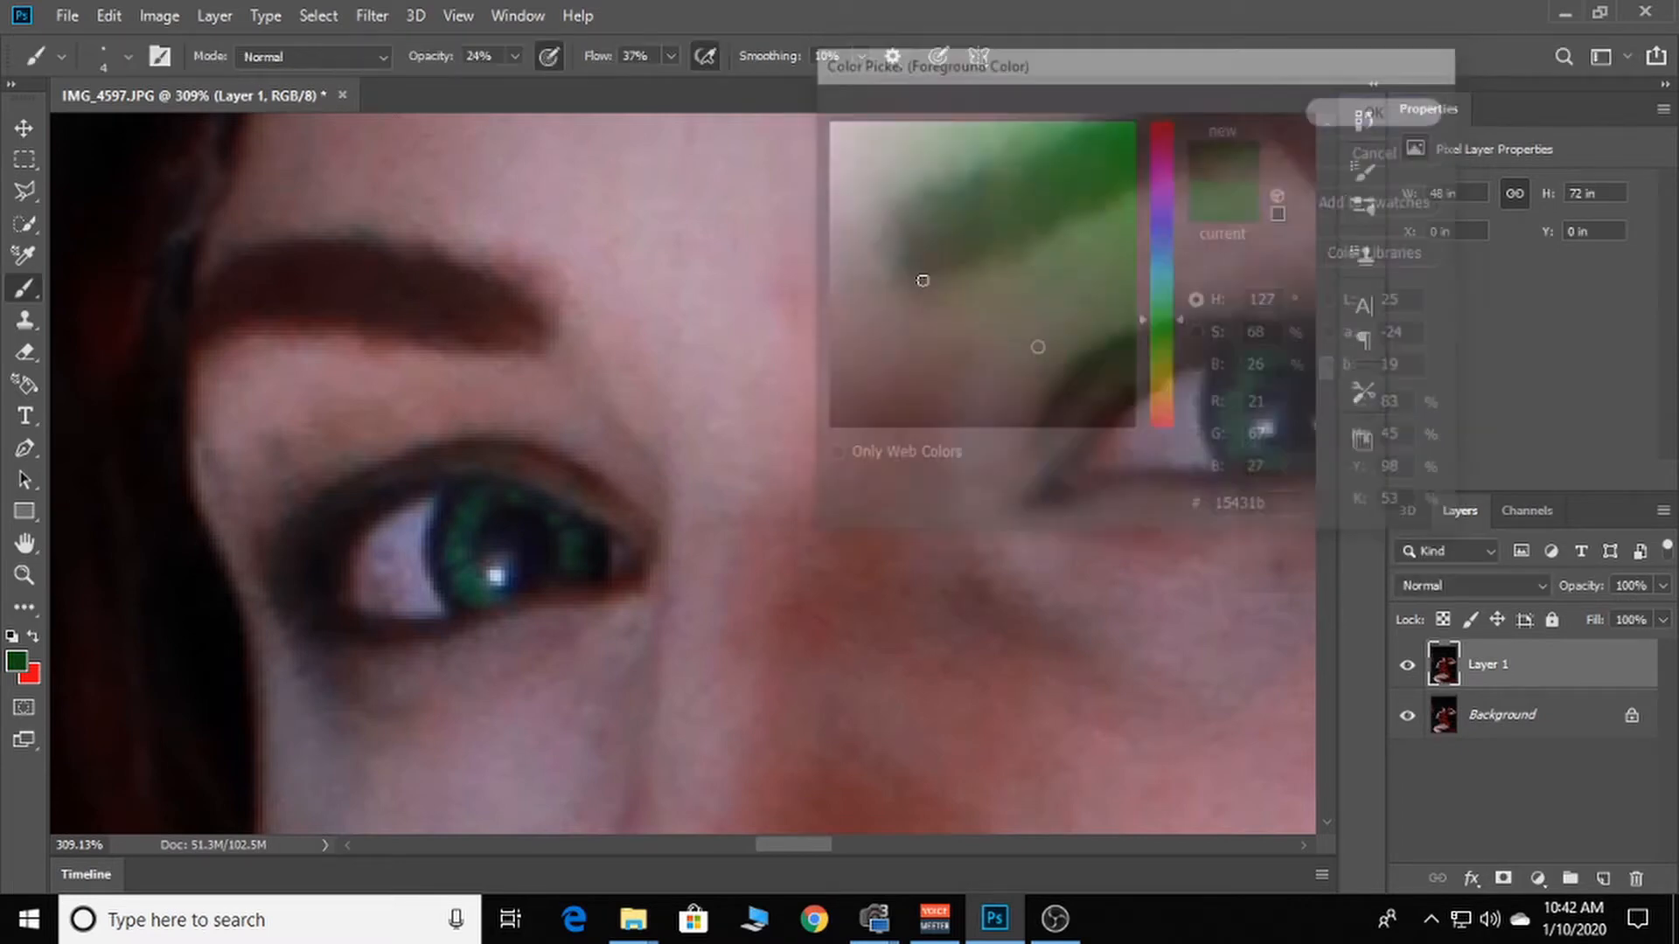
pyautogui.click(1376, 114)
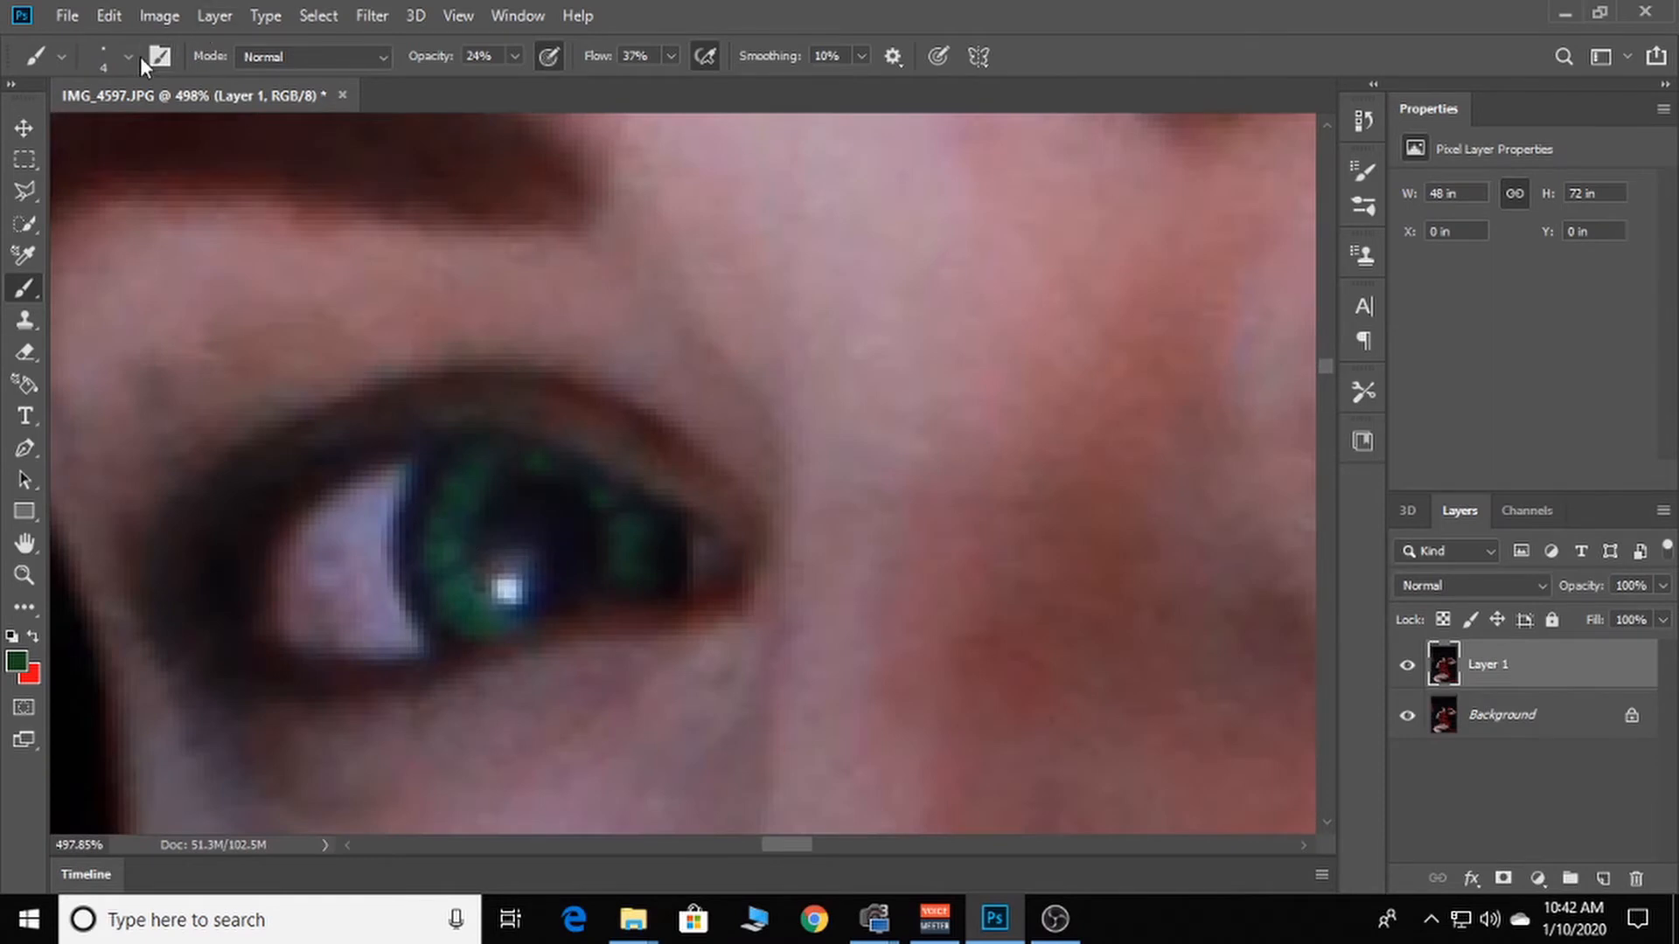
# Reduce the brush to a tiny 2 px tip for finer iris strokes.
pyautogui.click(116, 56)
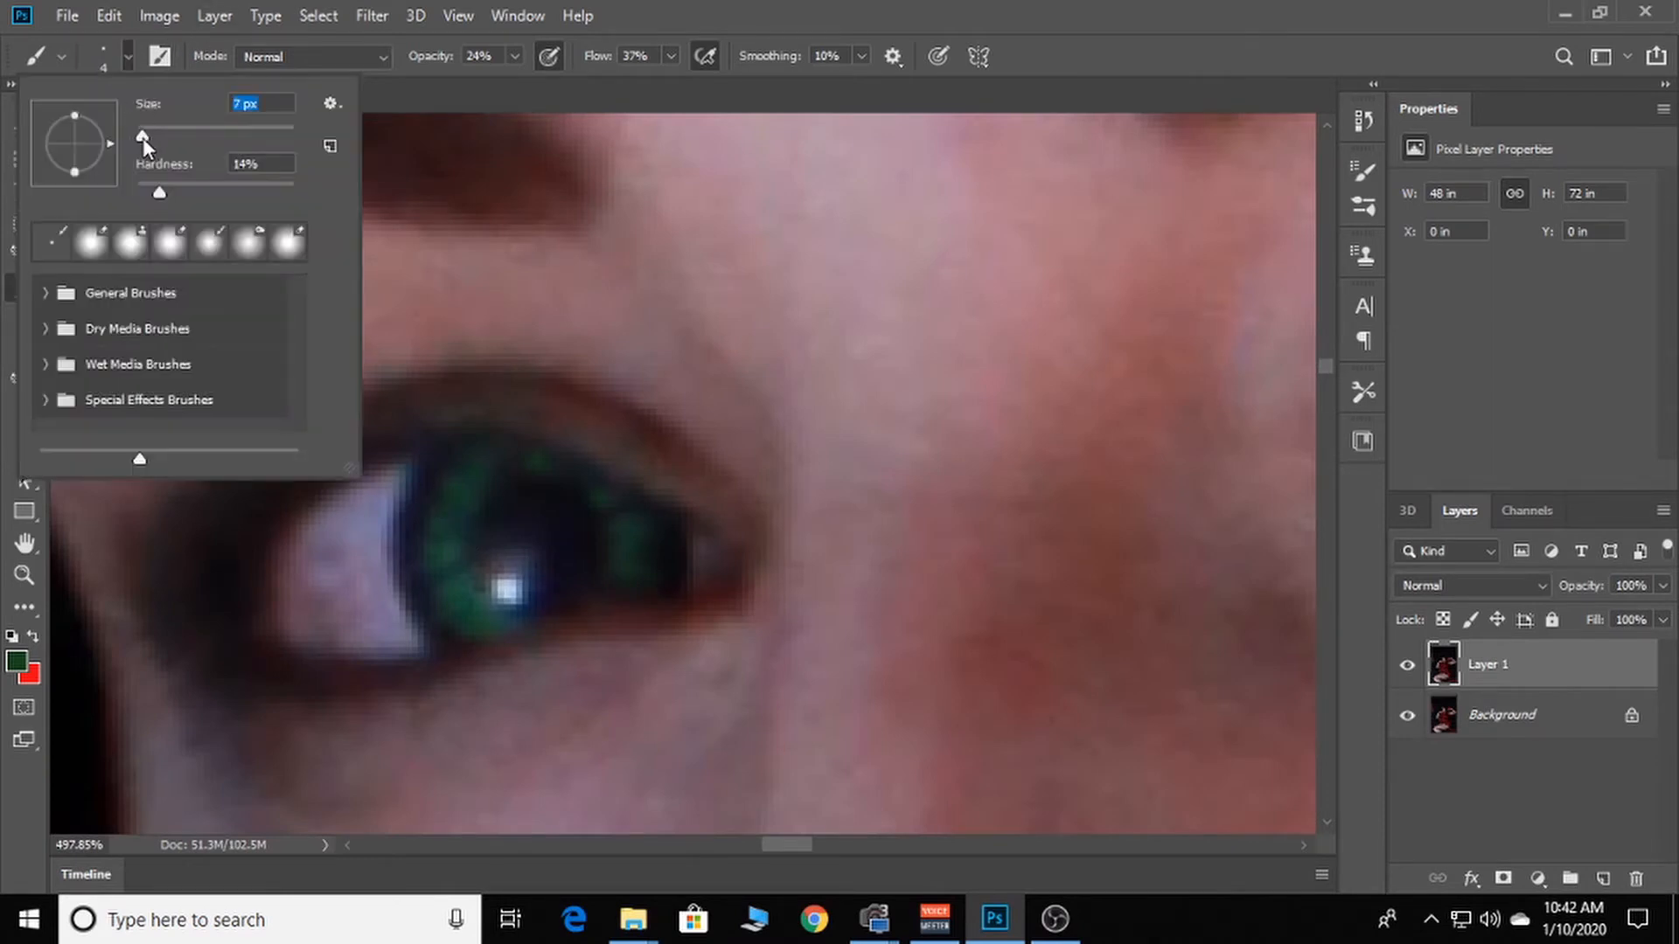
pyautogui.moveTo(145, 136); pyautogui.dragTo(131, 136)
pyautogui.write('2')
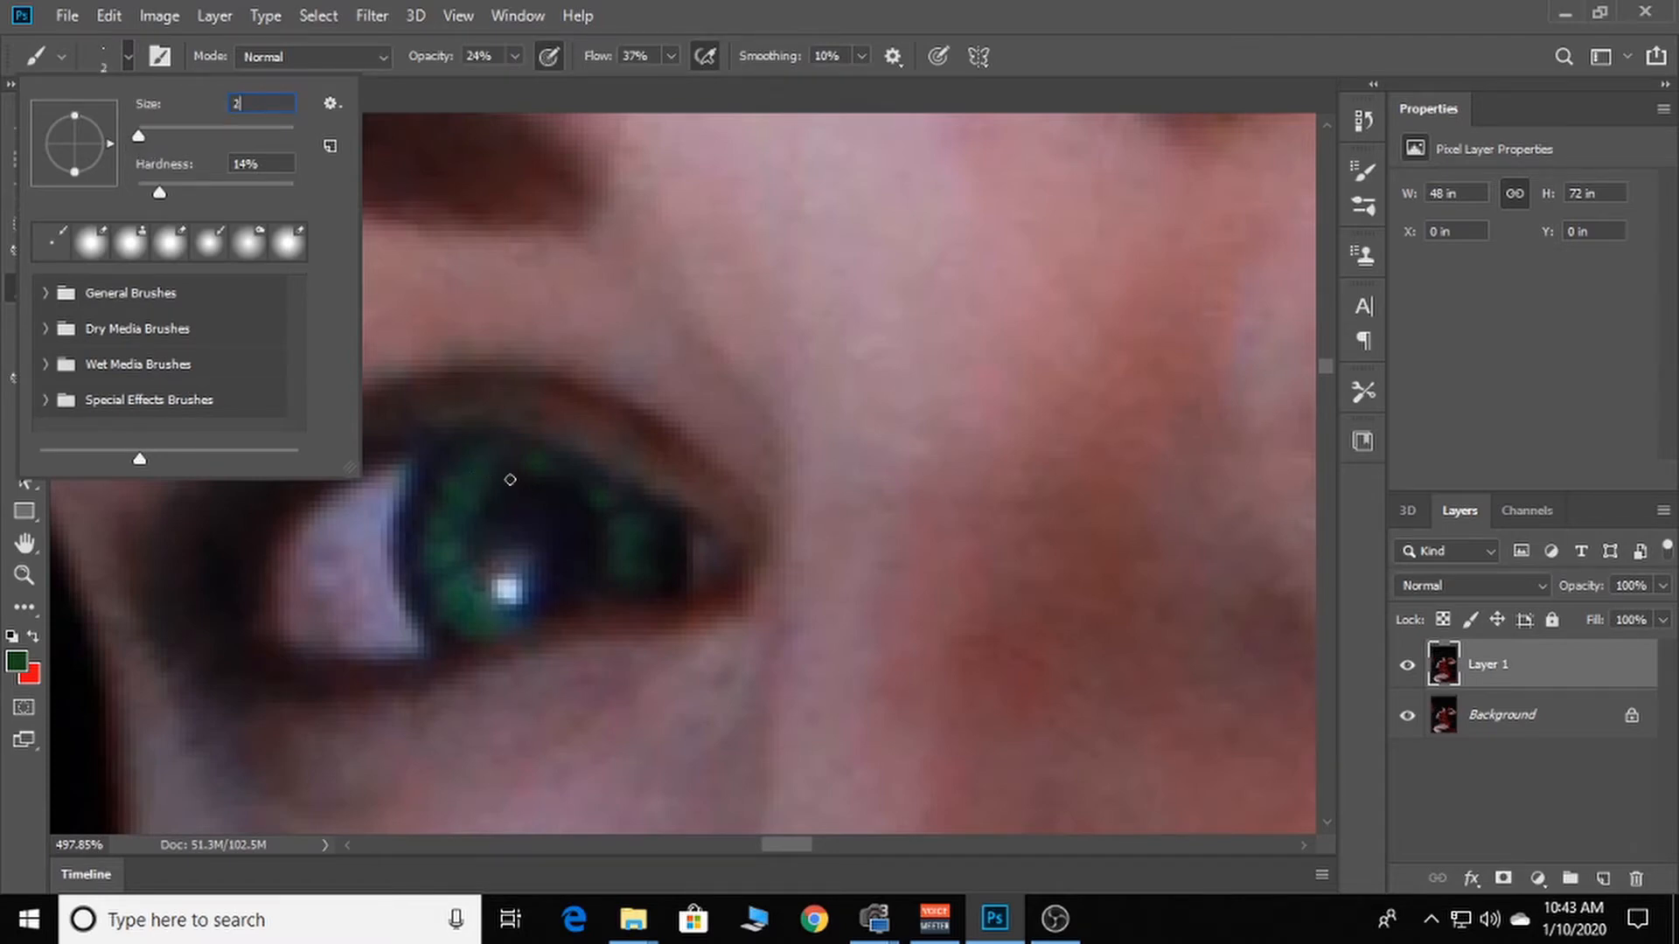
pyautogui.click(511, 479)
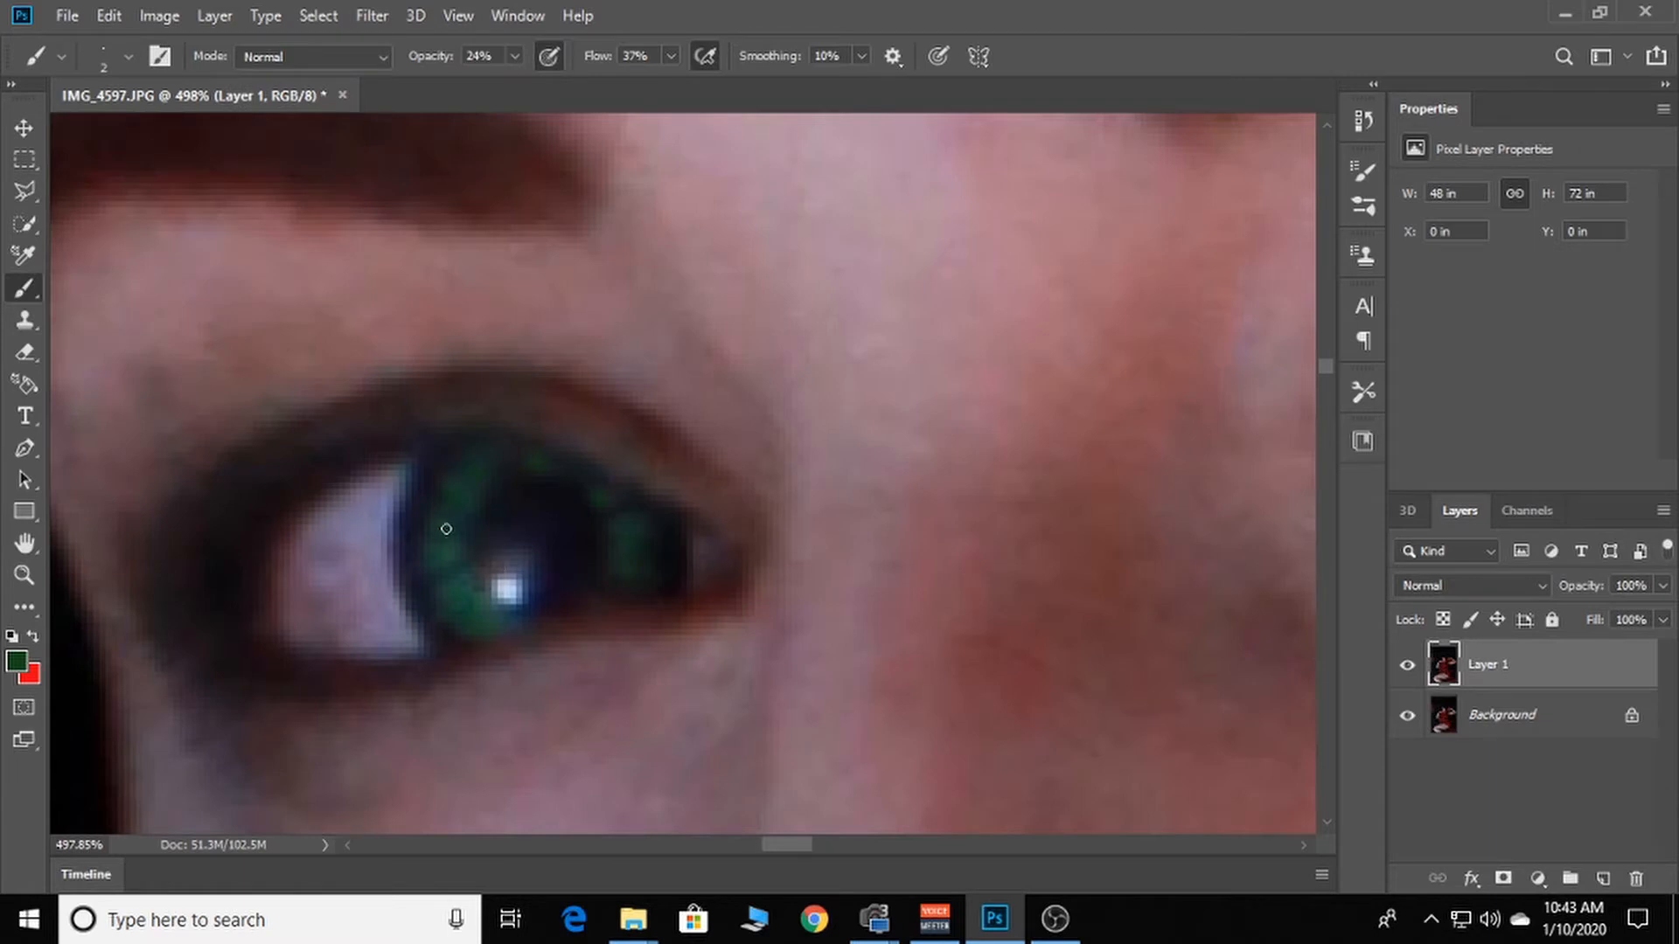
pyautogui.moveTo(441, 532)
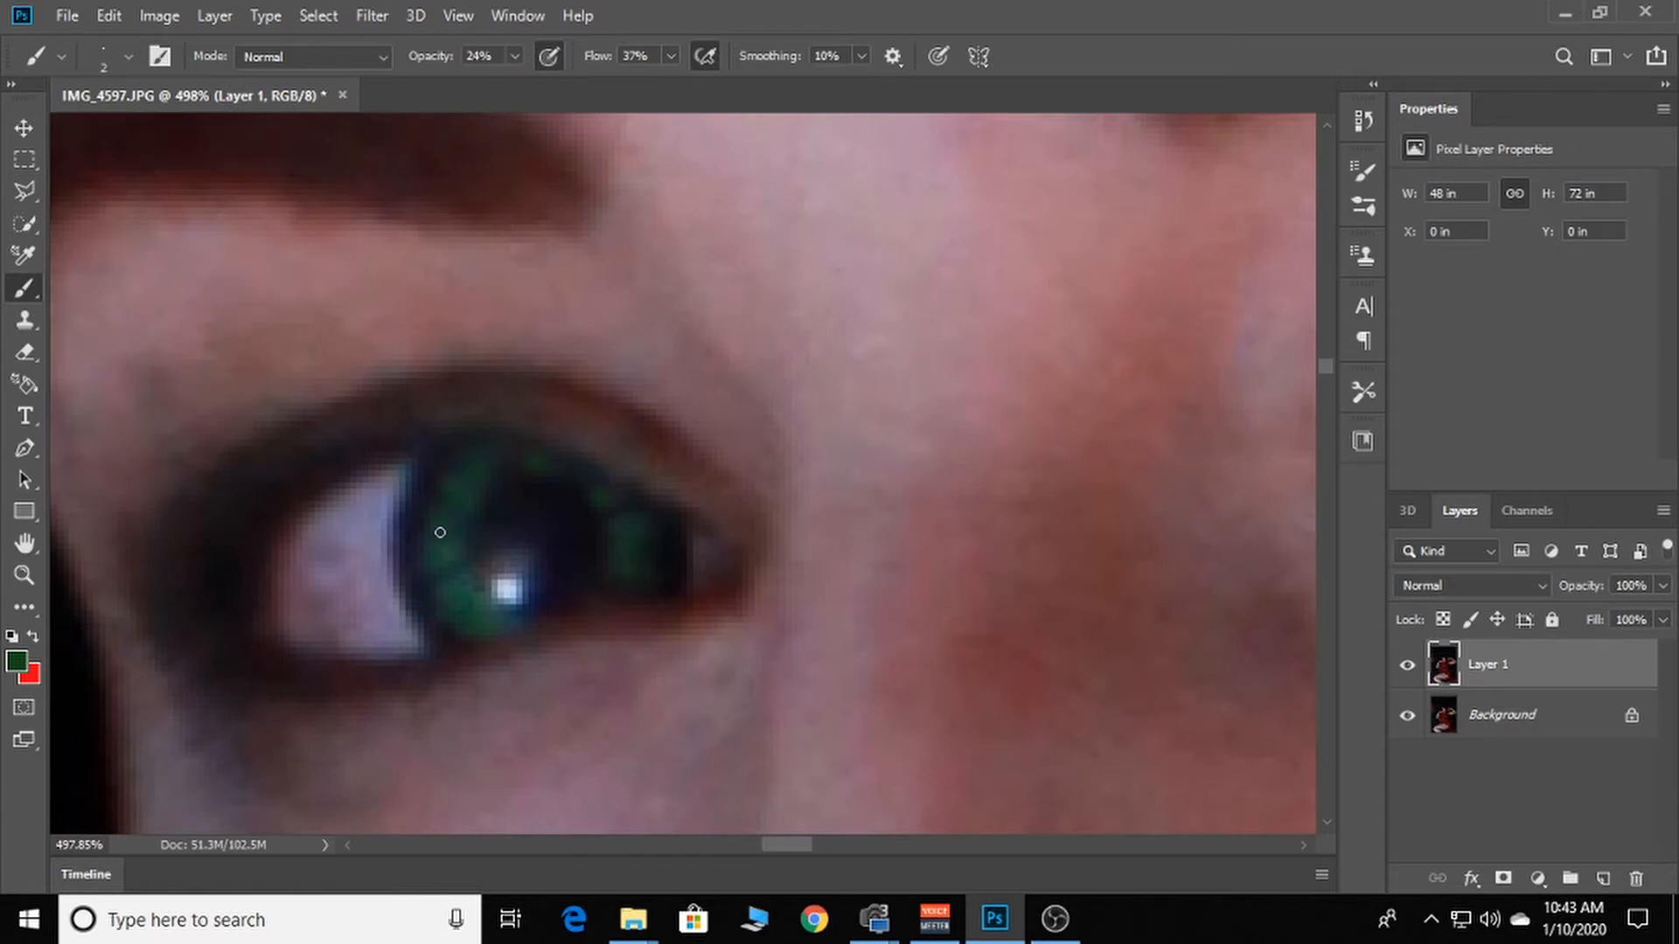
pyautogui.moveTo(442, 515)
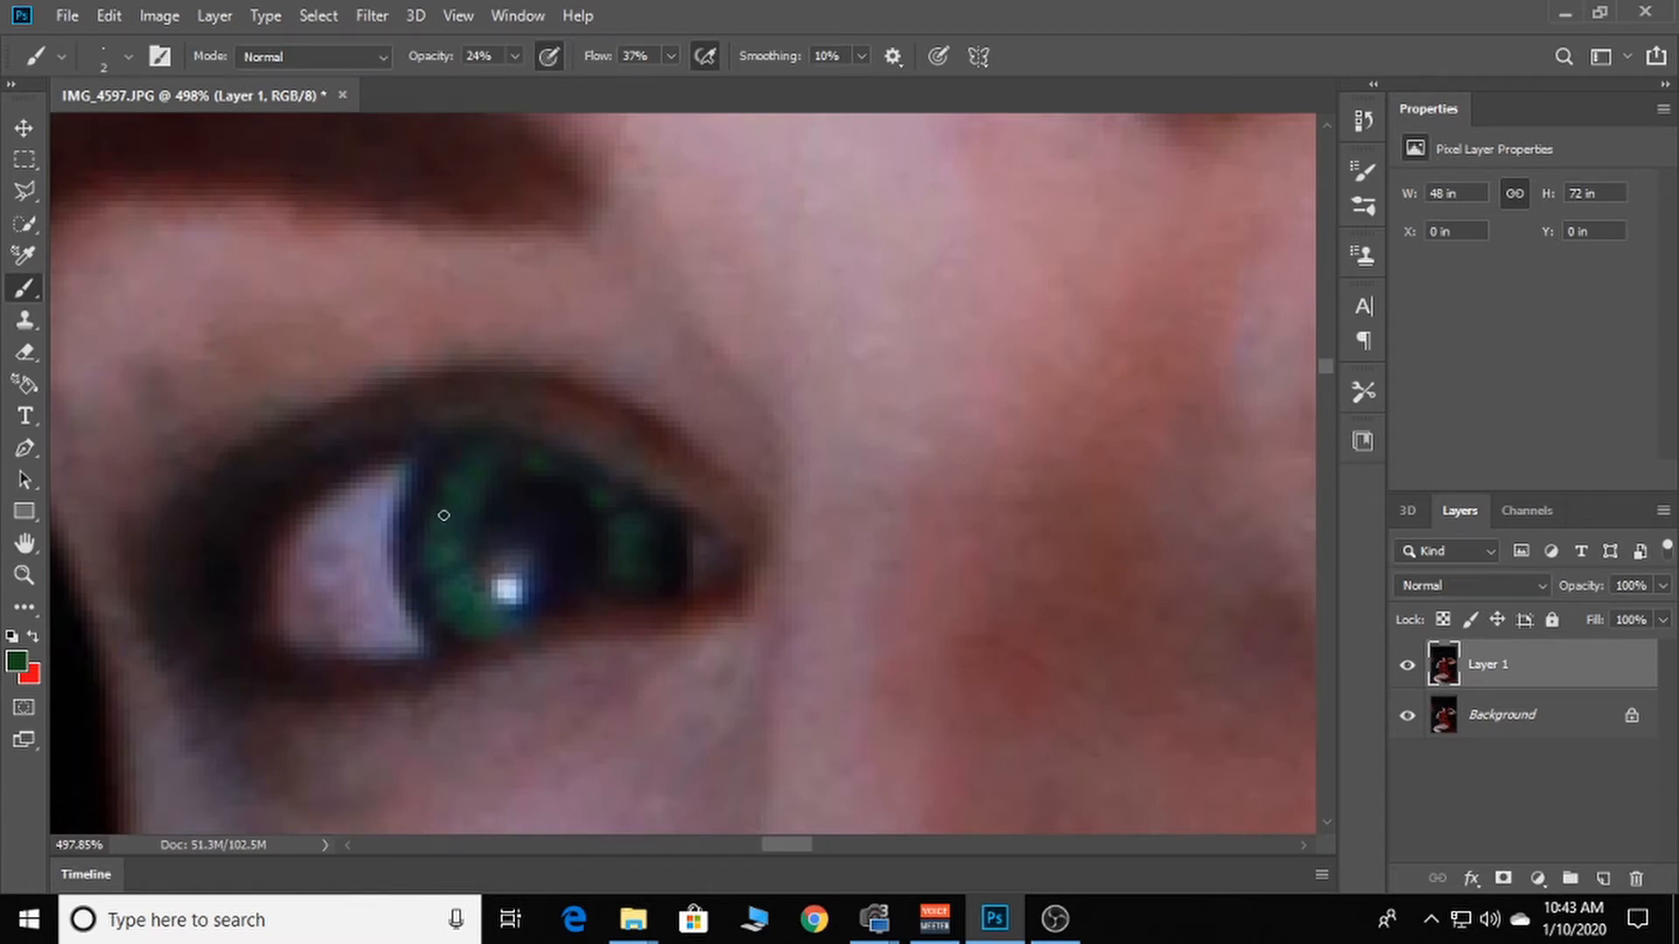
pyautogui.moveTo(477, 502)
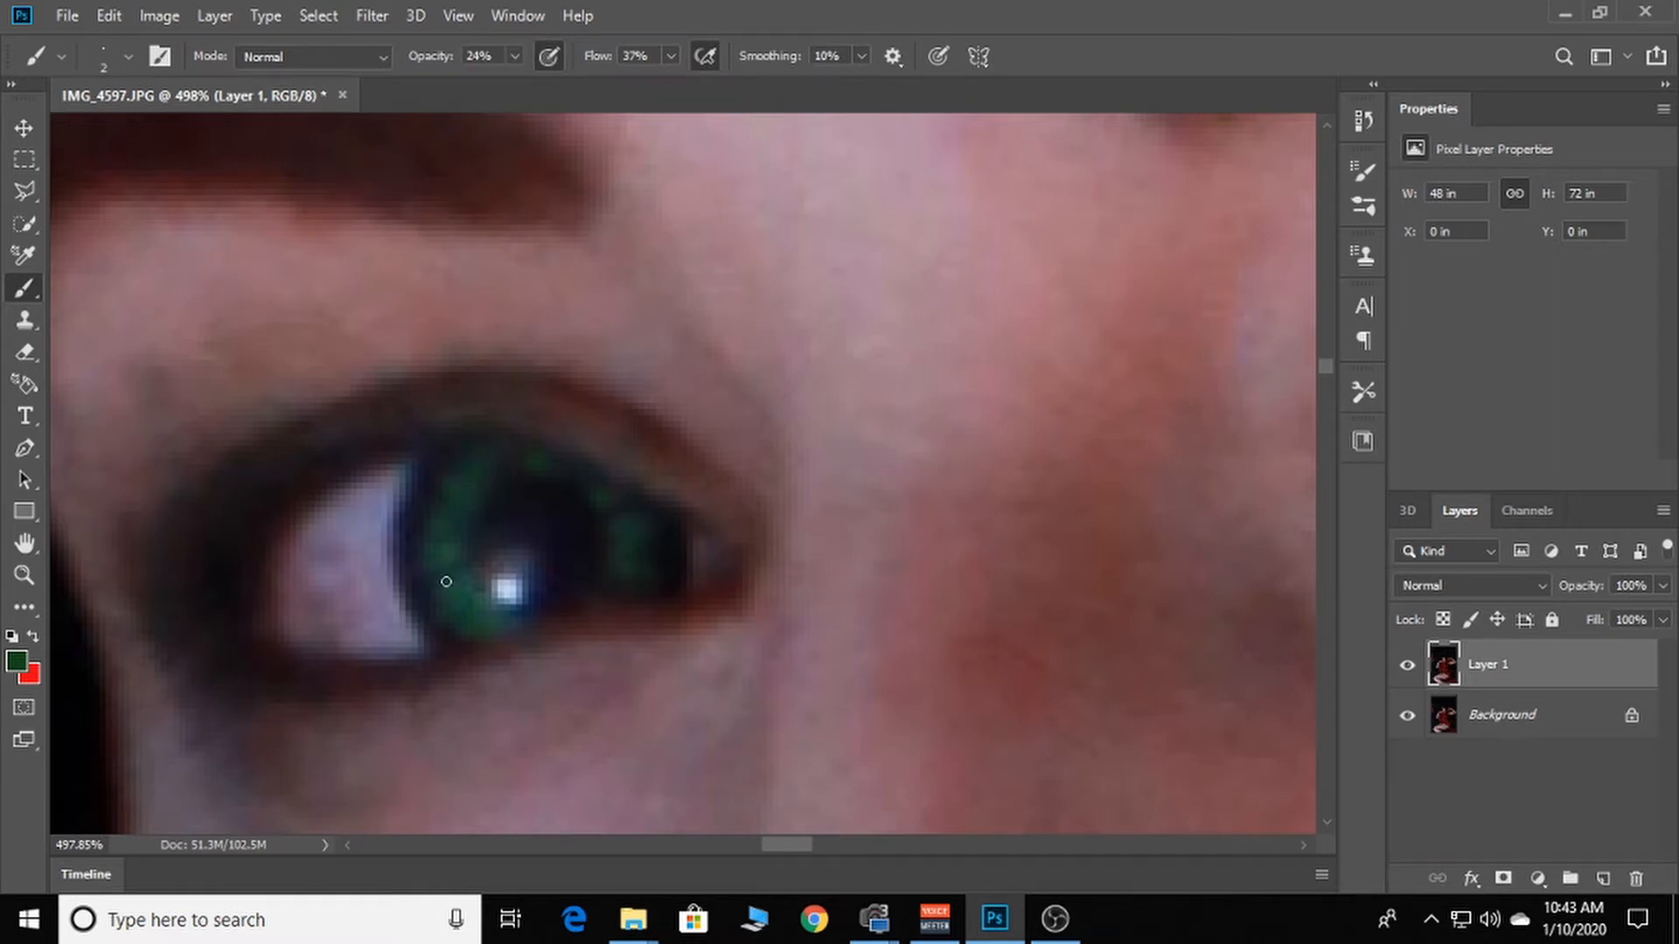
pyautogui.moveTo(467, 579)
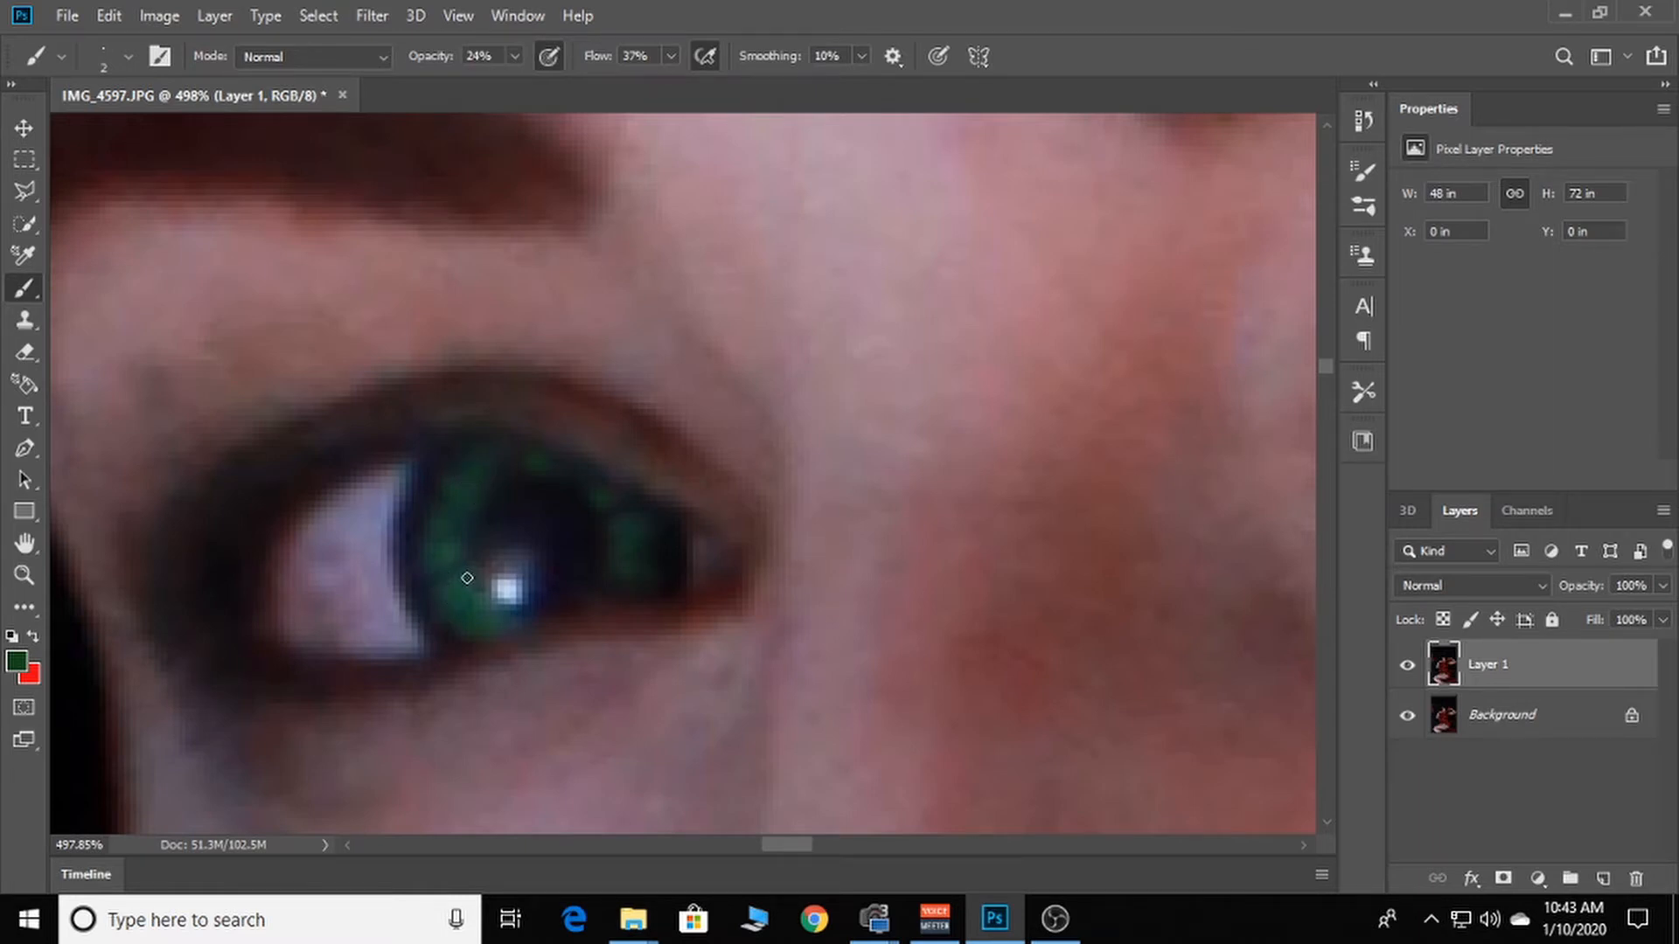
pyautogui.moveTo(516, 628)
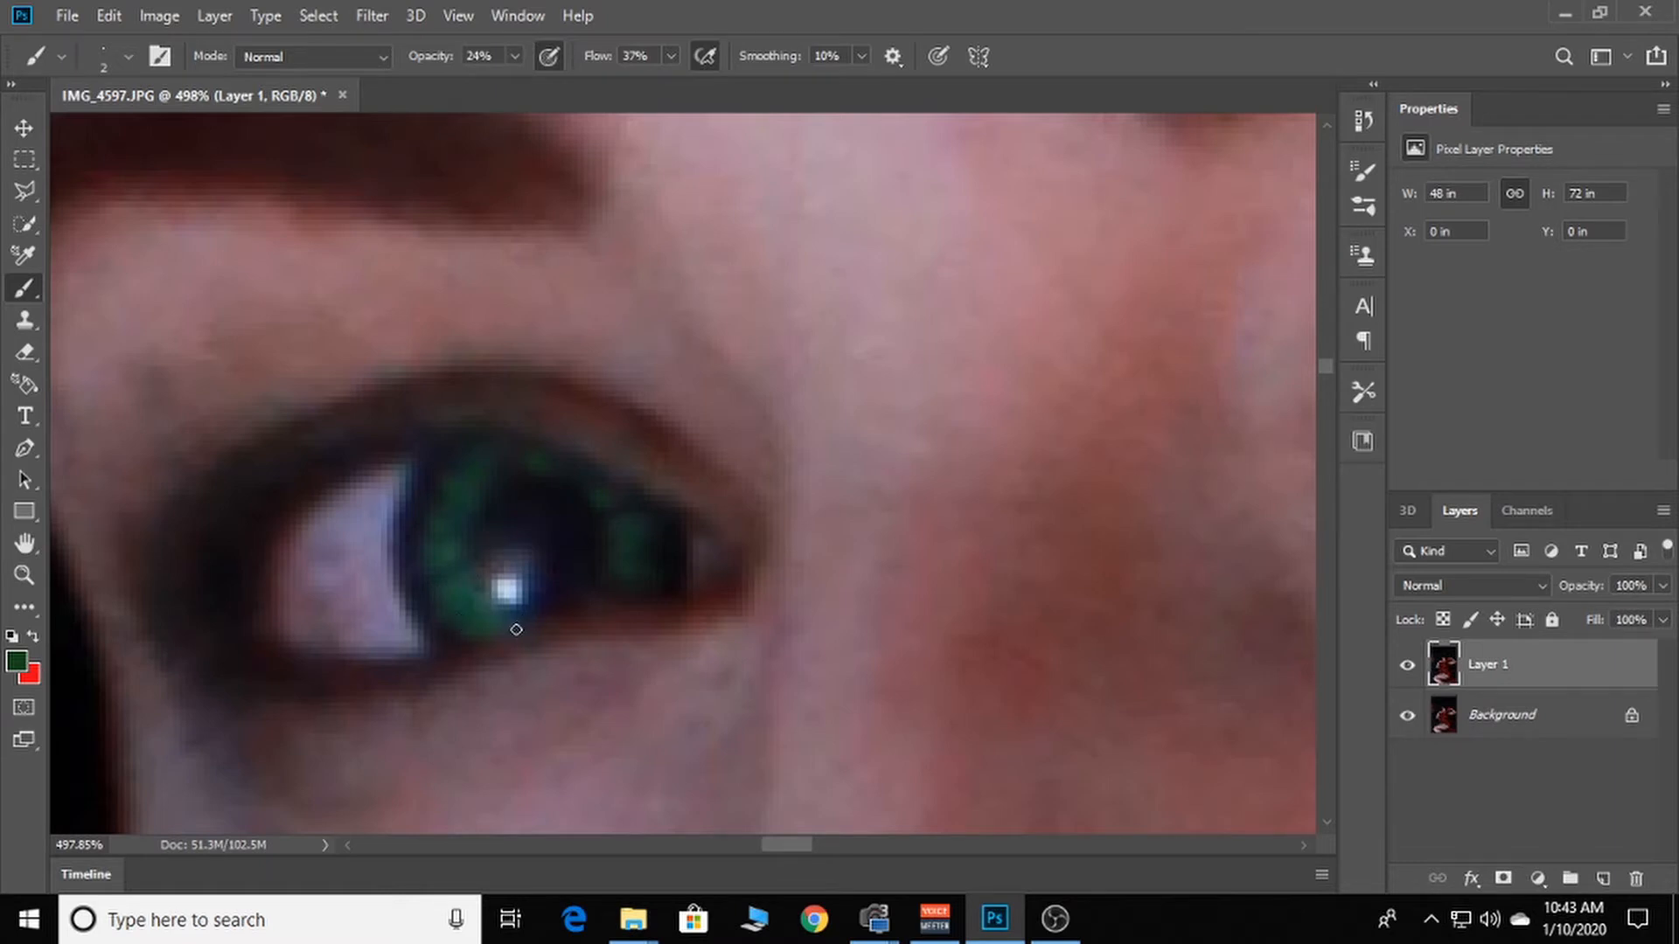
pyautogui.moveTo(610, 598)
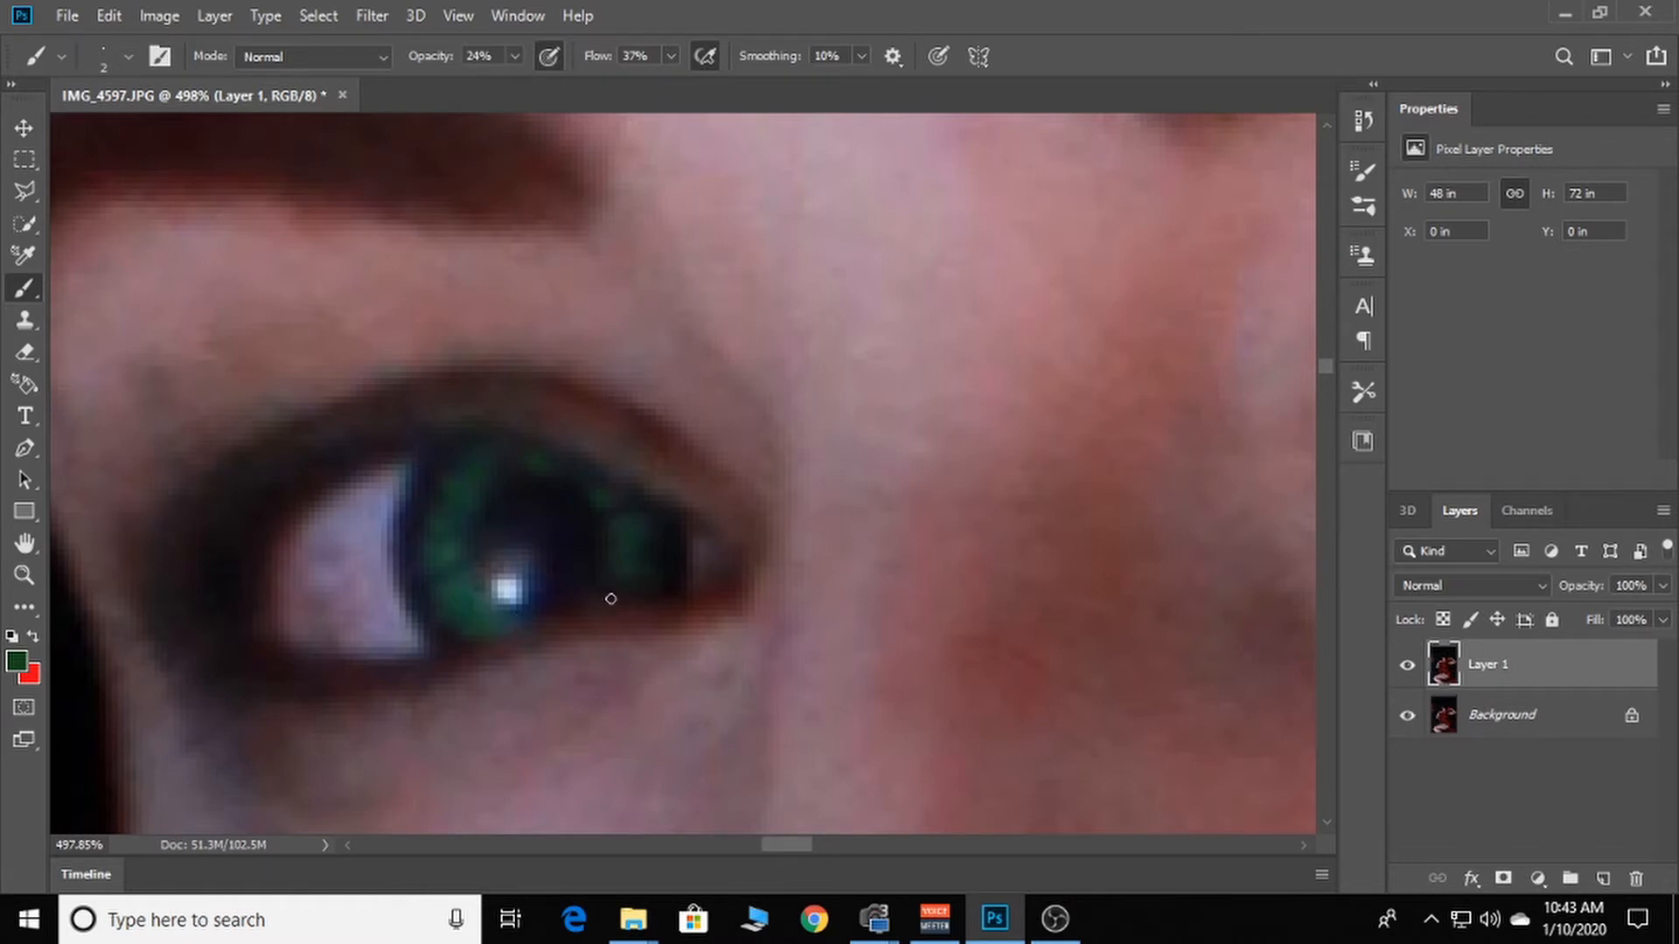
pyautogui.moveTo(647, 561)
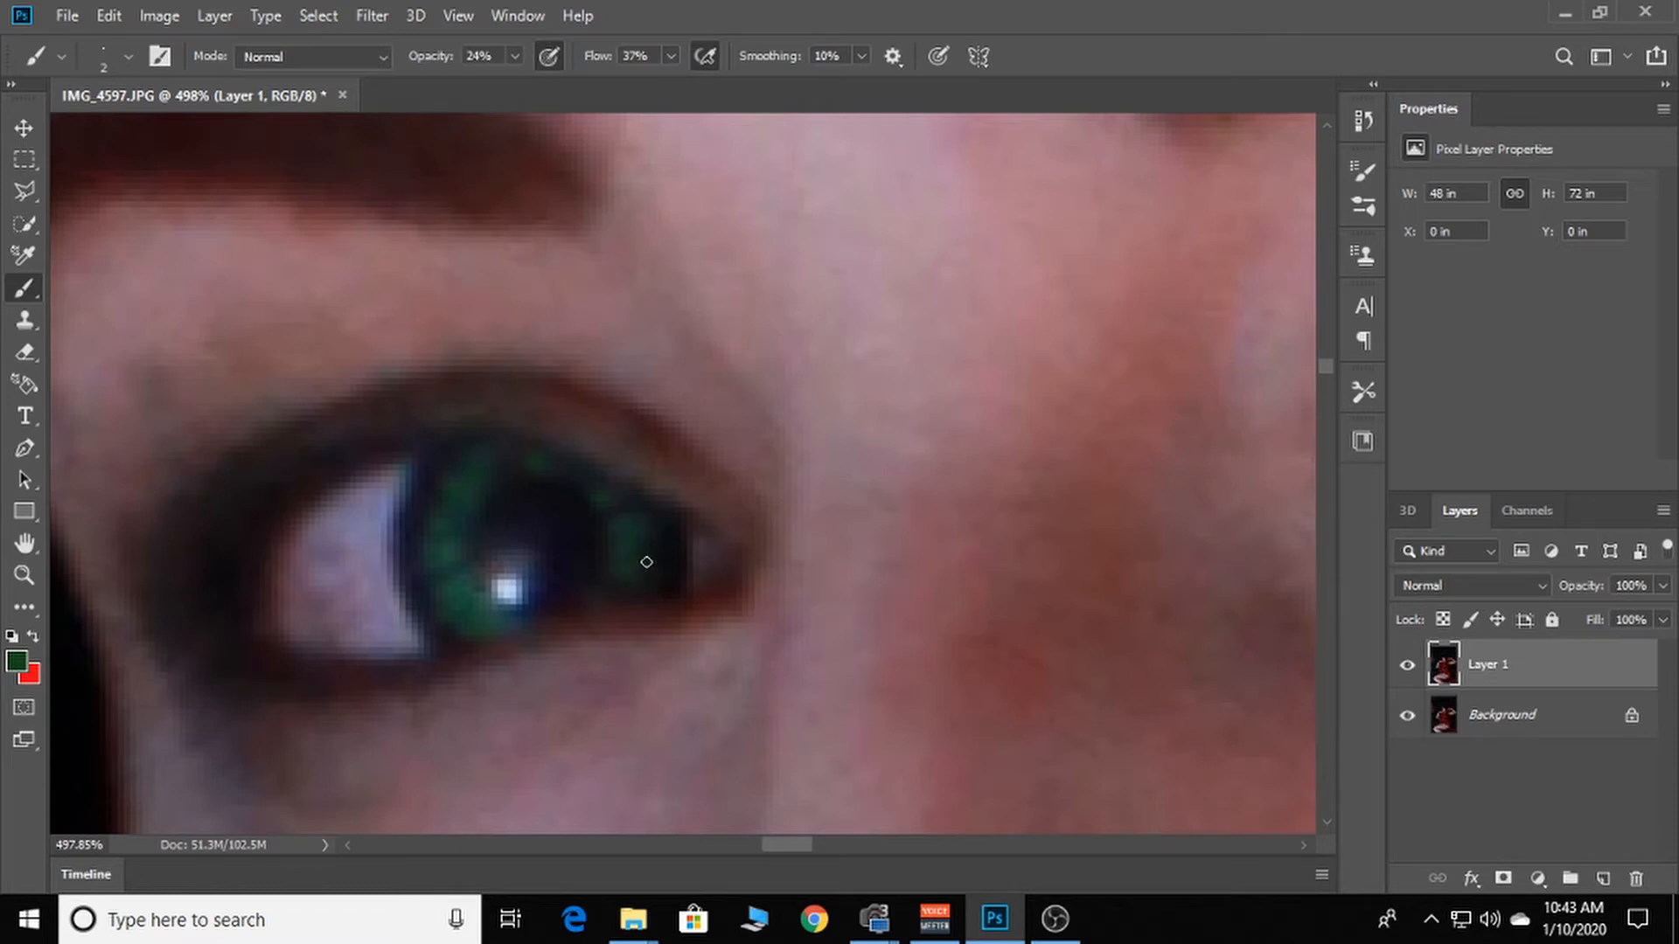
pyautogui.moveTo(647, 545)
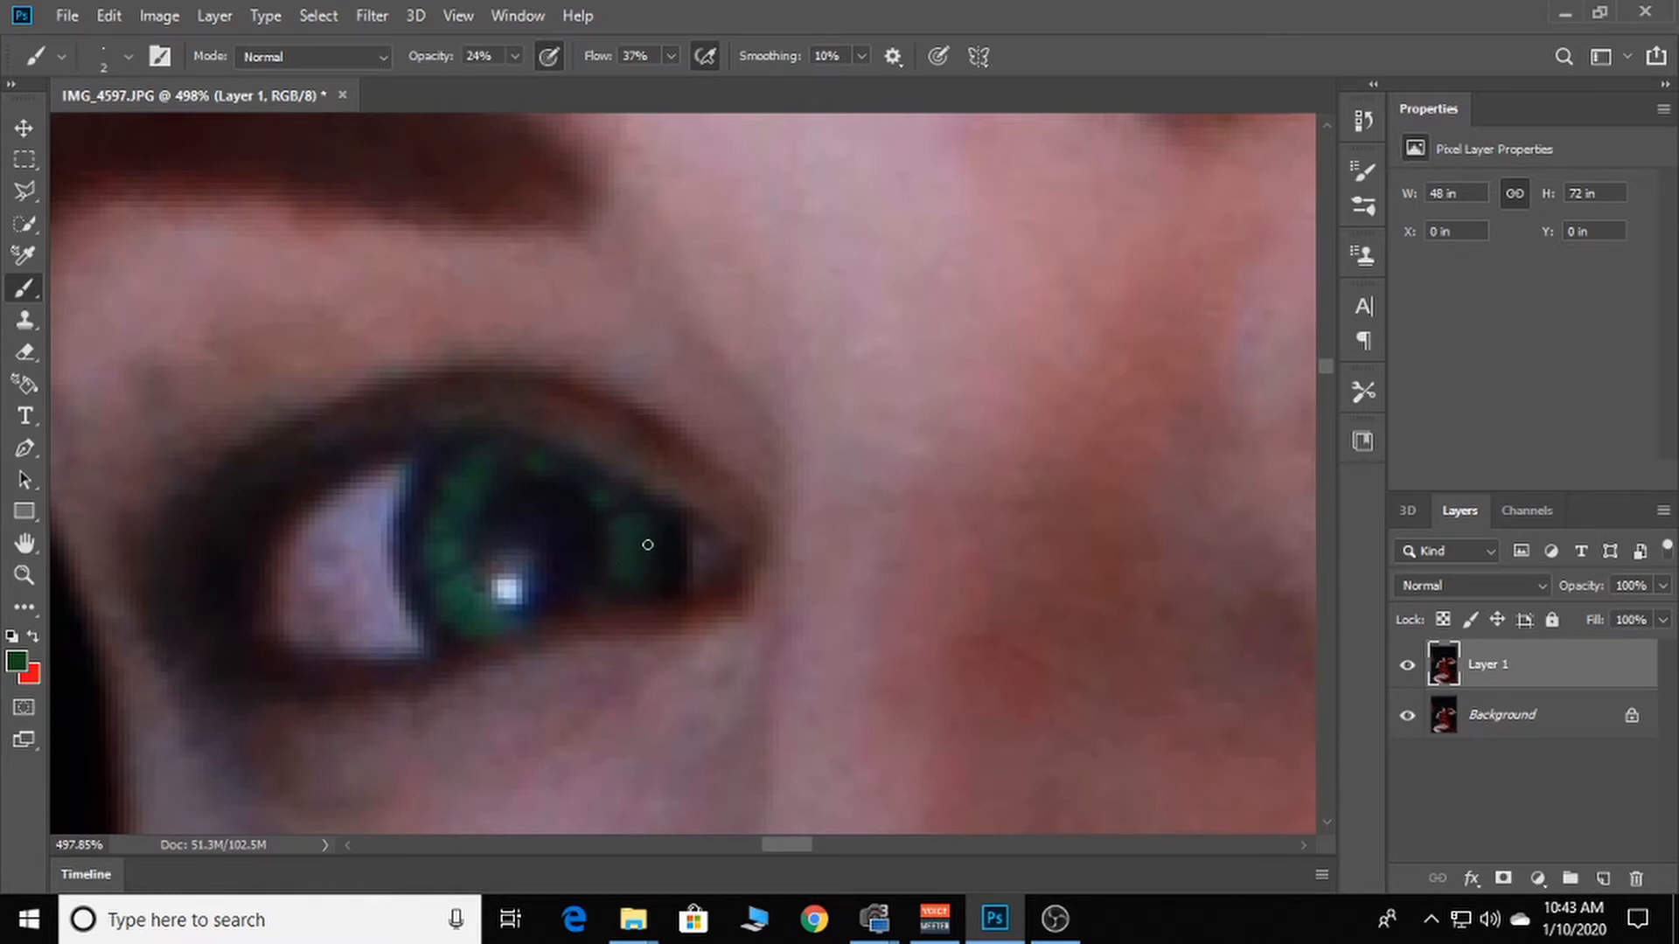
pyautogui.moveTo(514, 454)
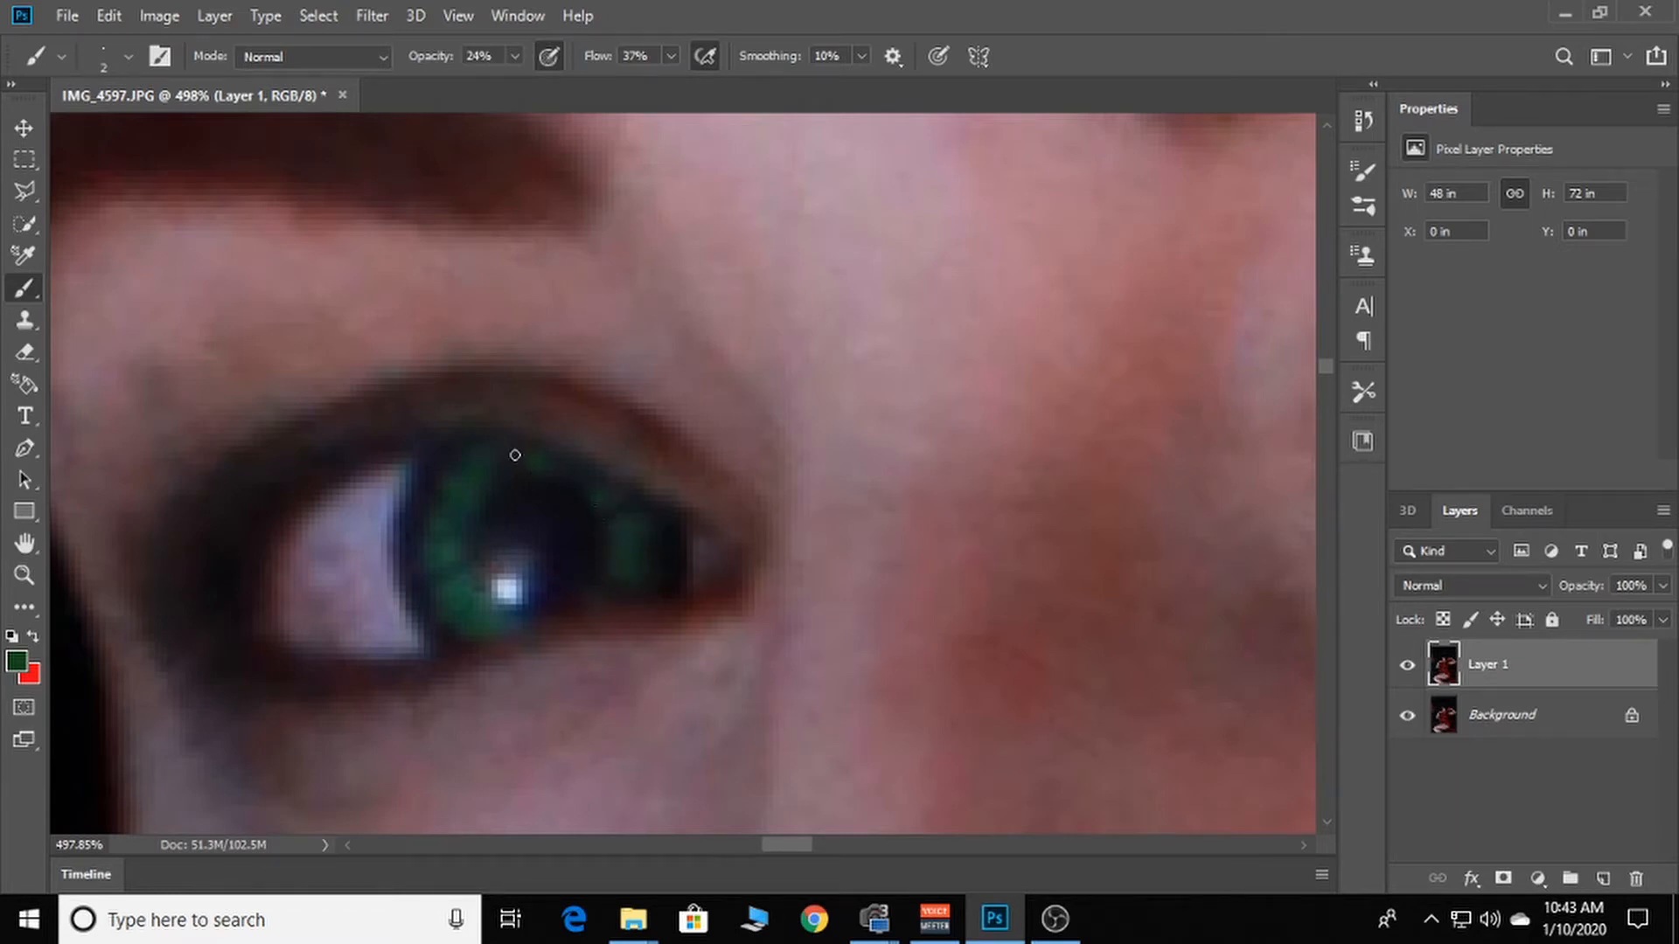
pyautogui.moveTo(542, 459)
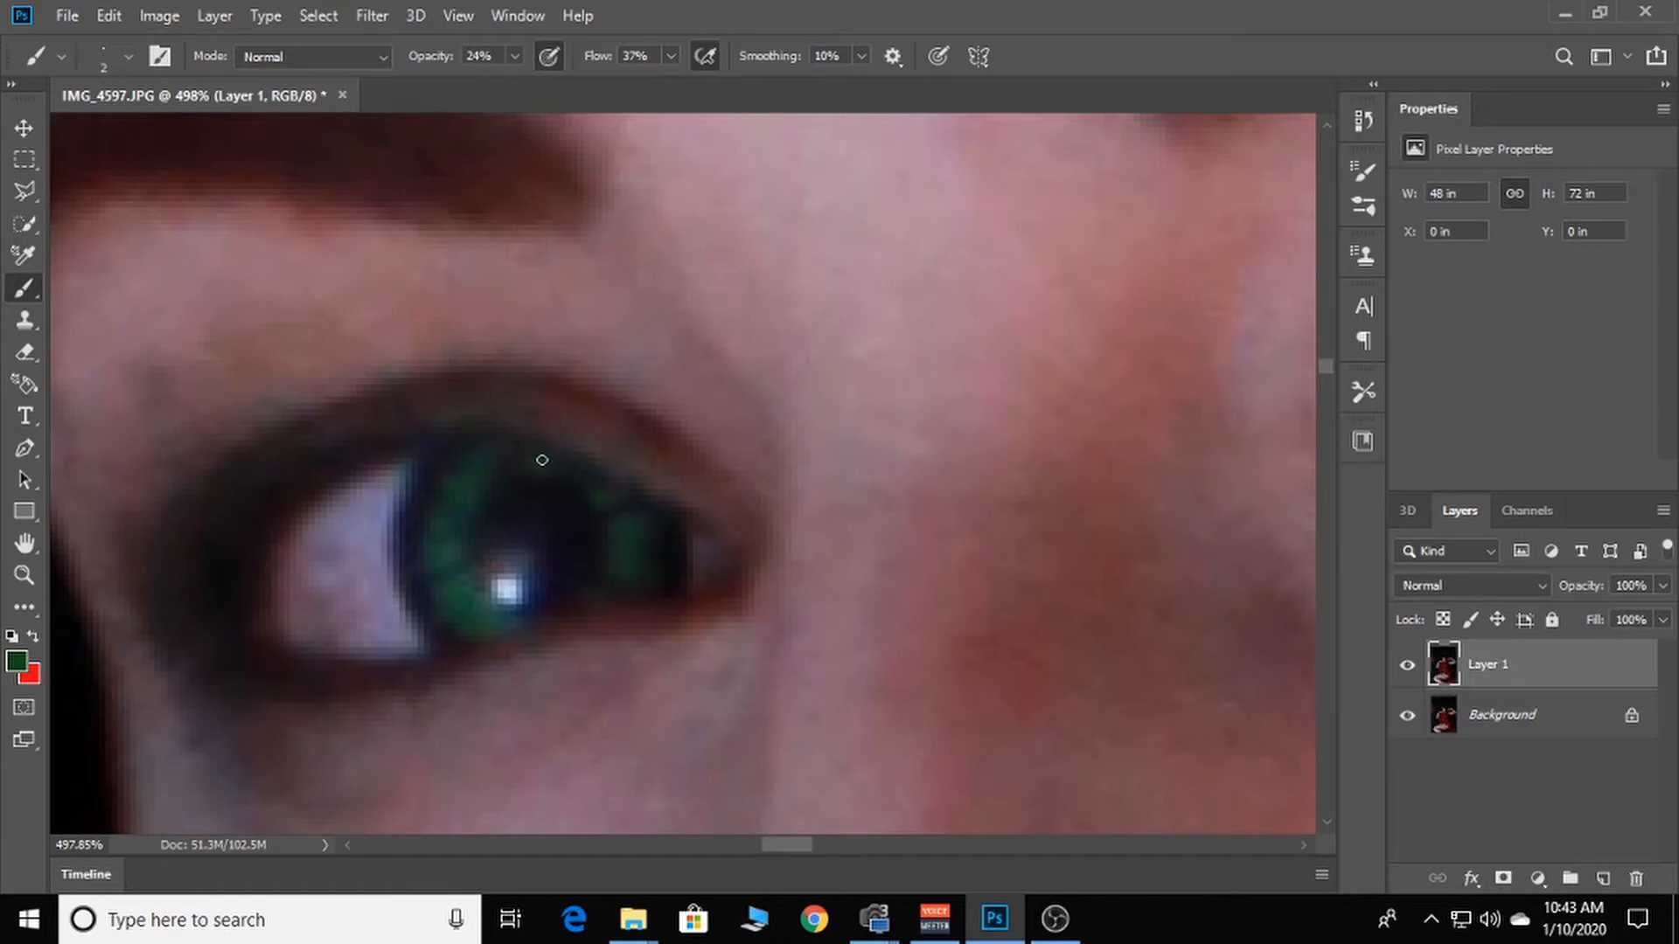
pyautogui.moveTo(490, 454)
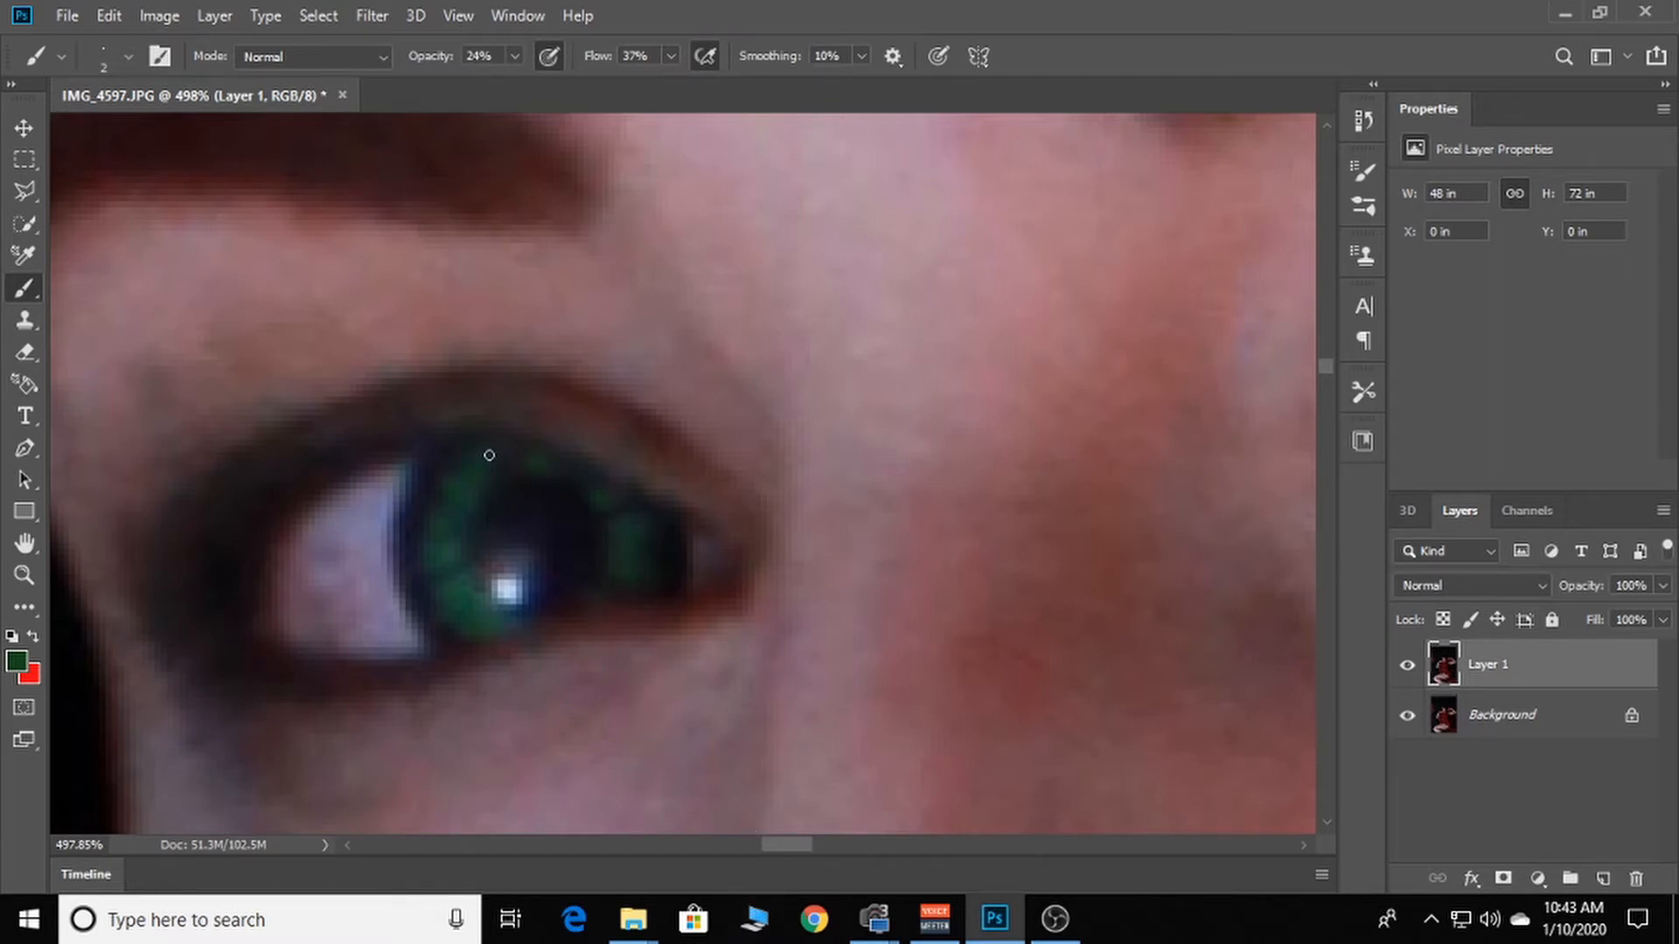
pyautogui.moveTo(796, 857)
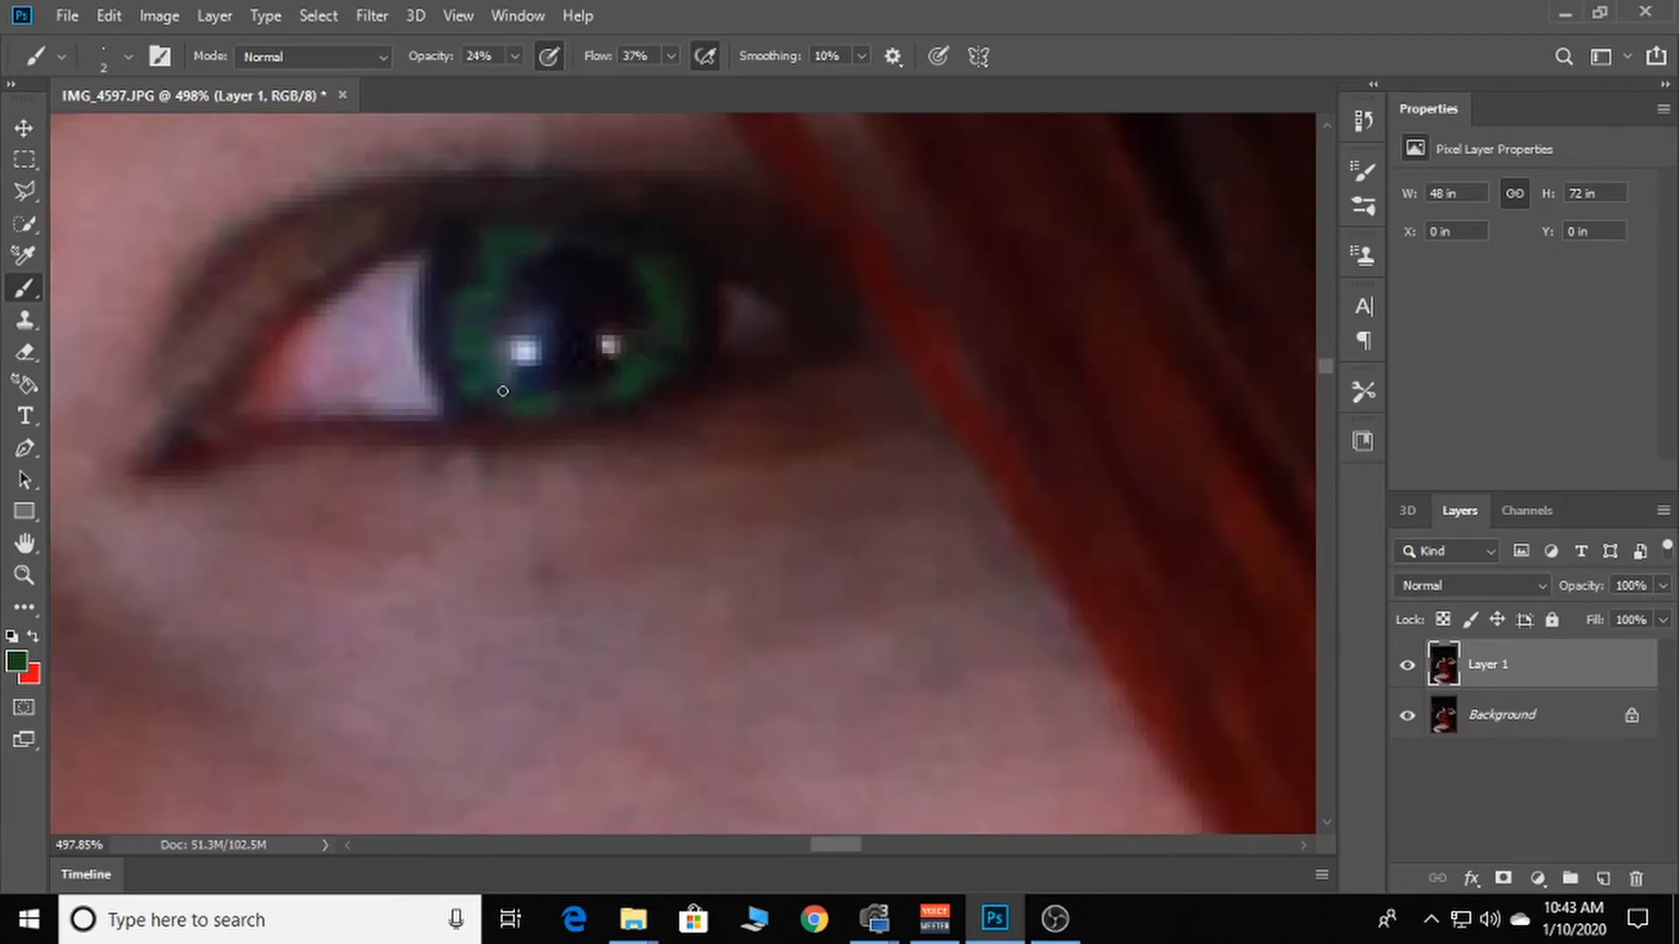
pyautogui.moveTo(488, 409)
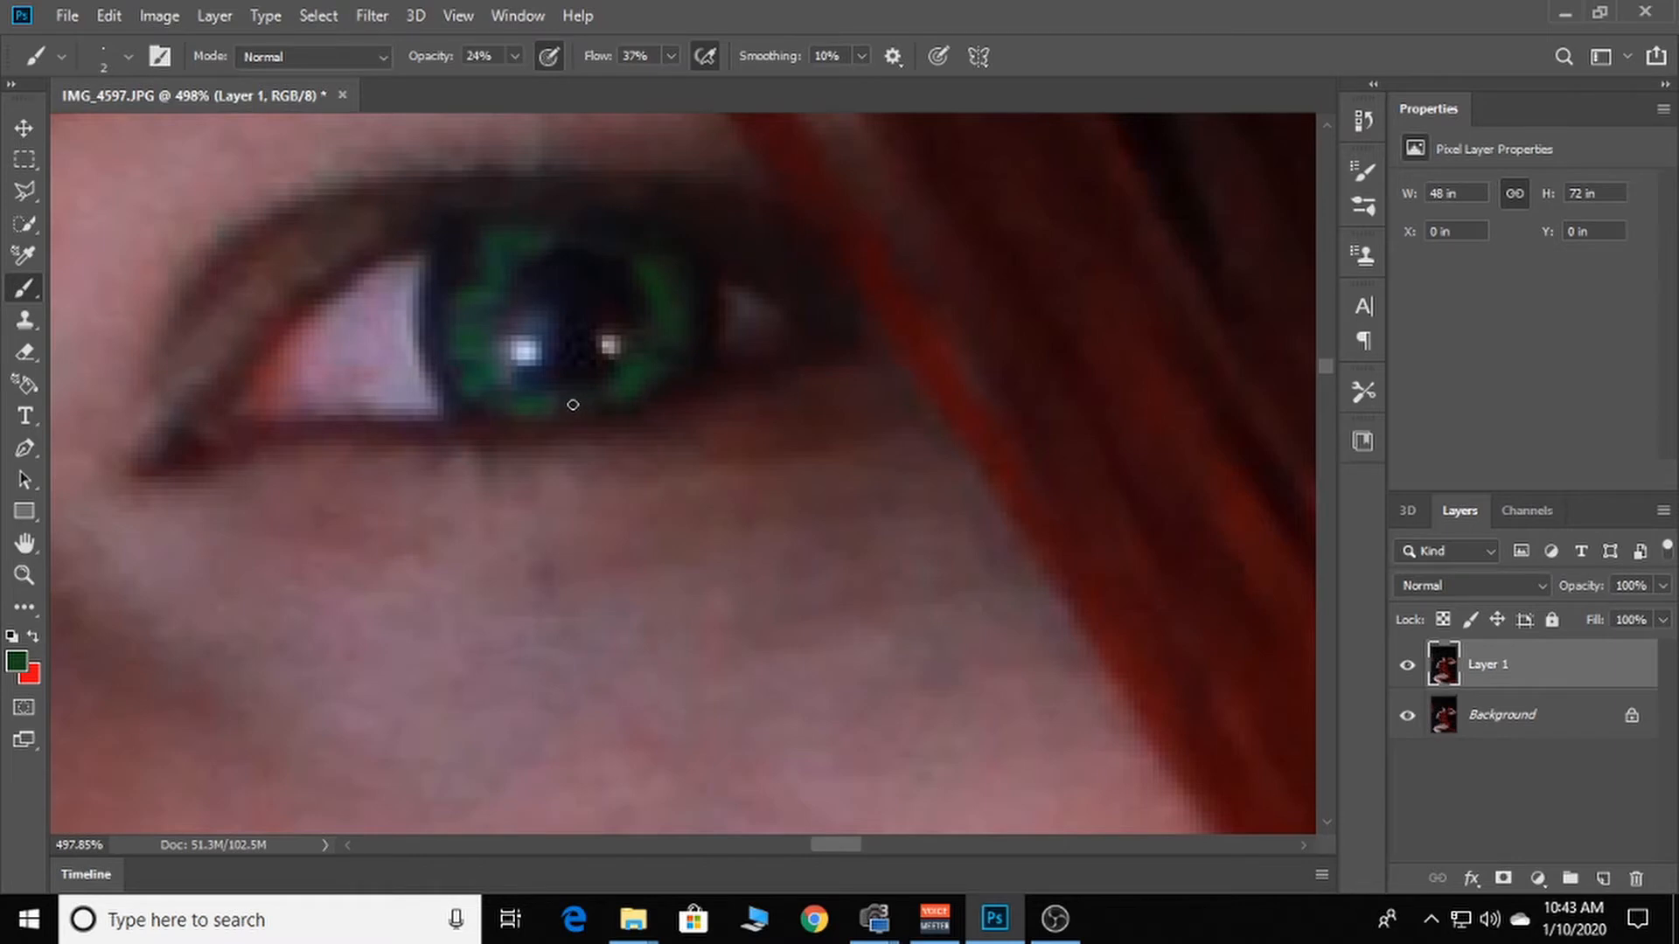
pyautogui.moveTo(663, 368)
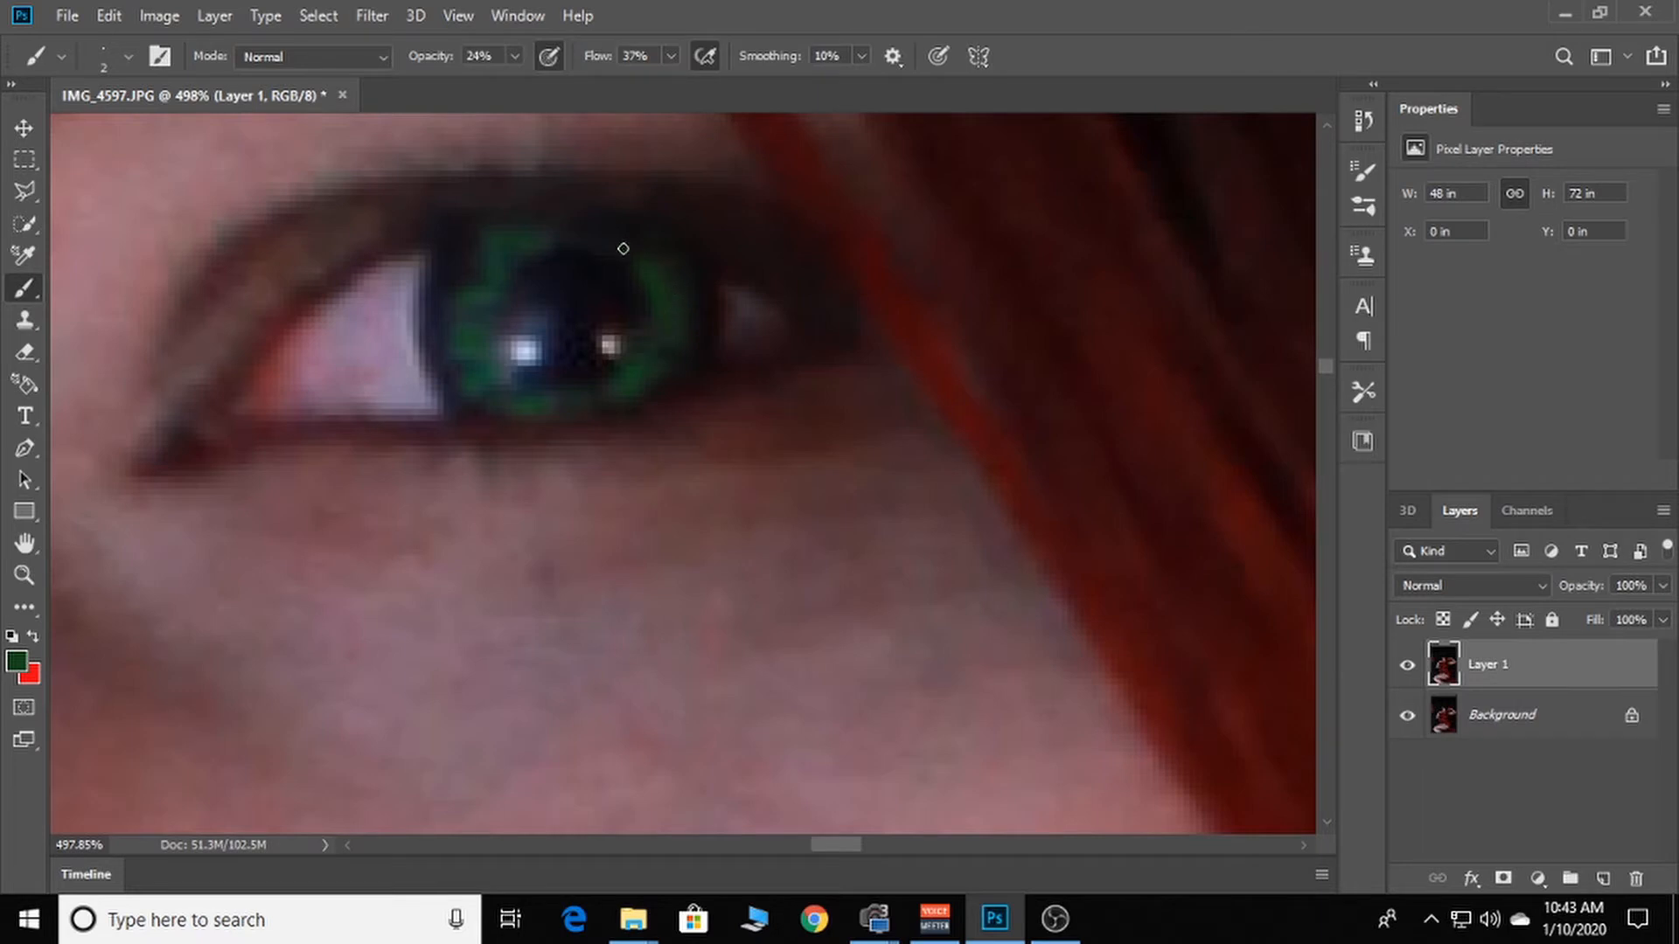
pyautogui.moveTo(504, 292)
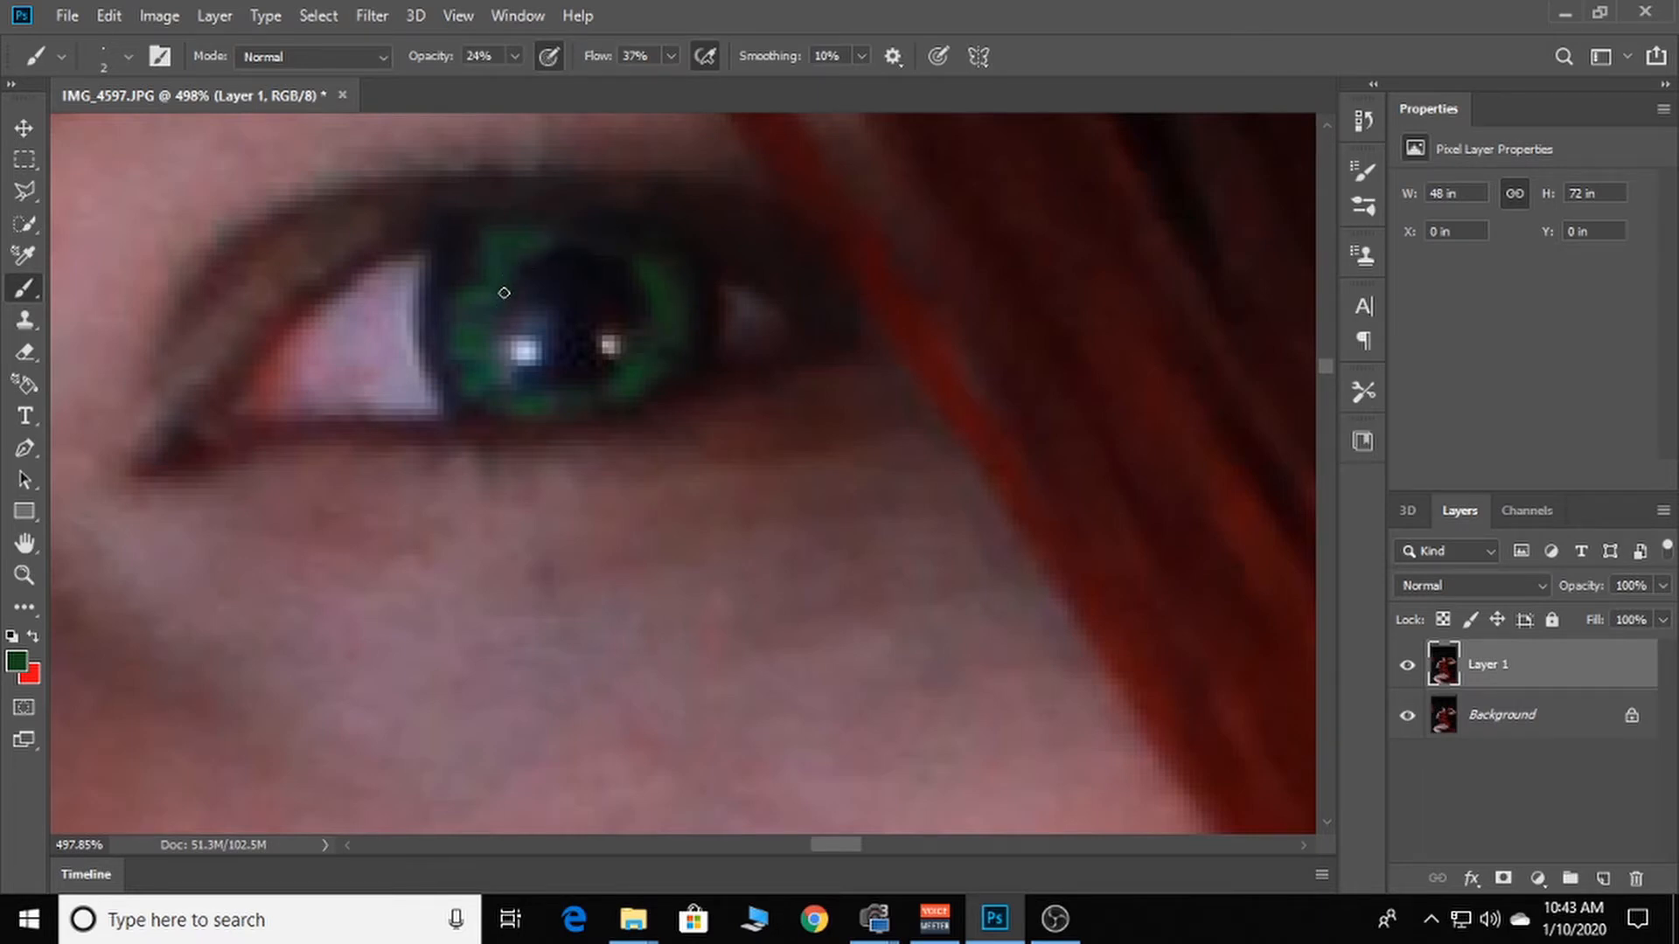
pyautogui.moveTo(489, 241)
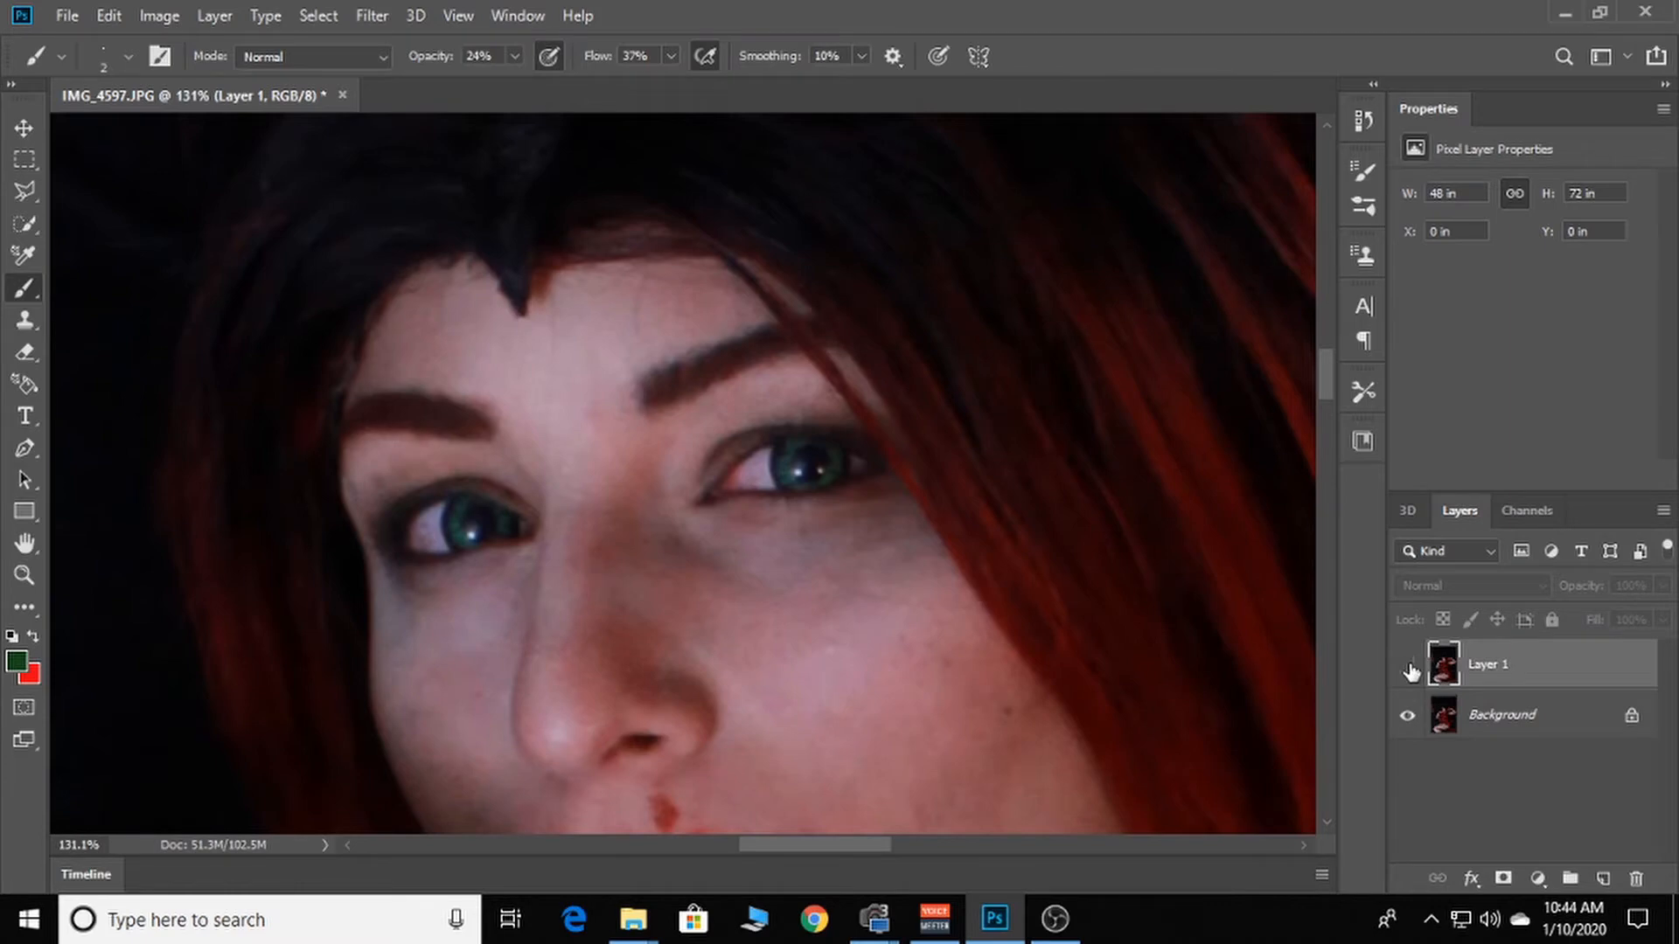
pyautogui.click(1407, 665)
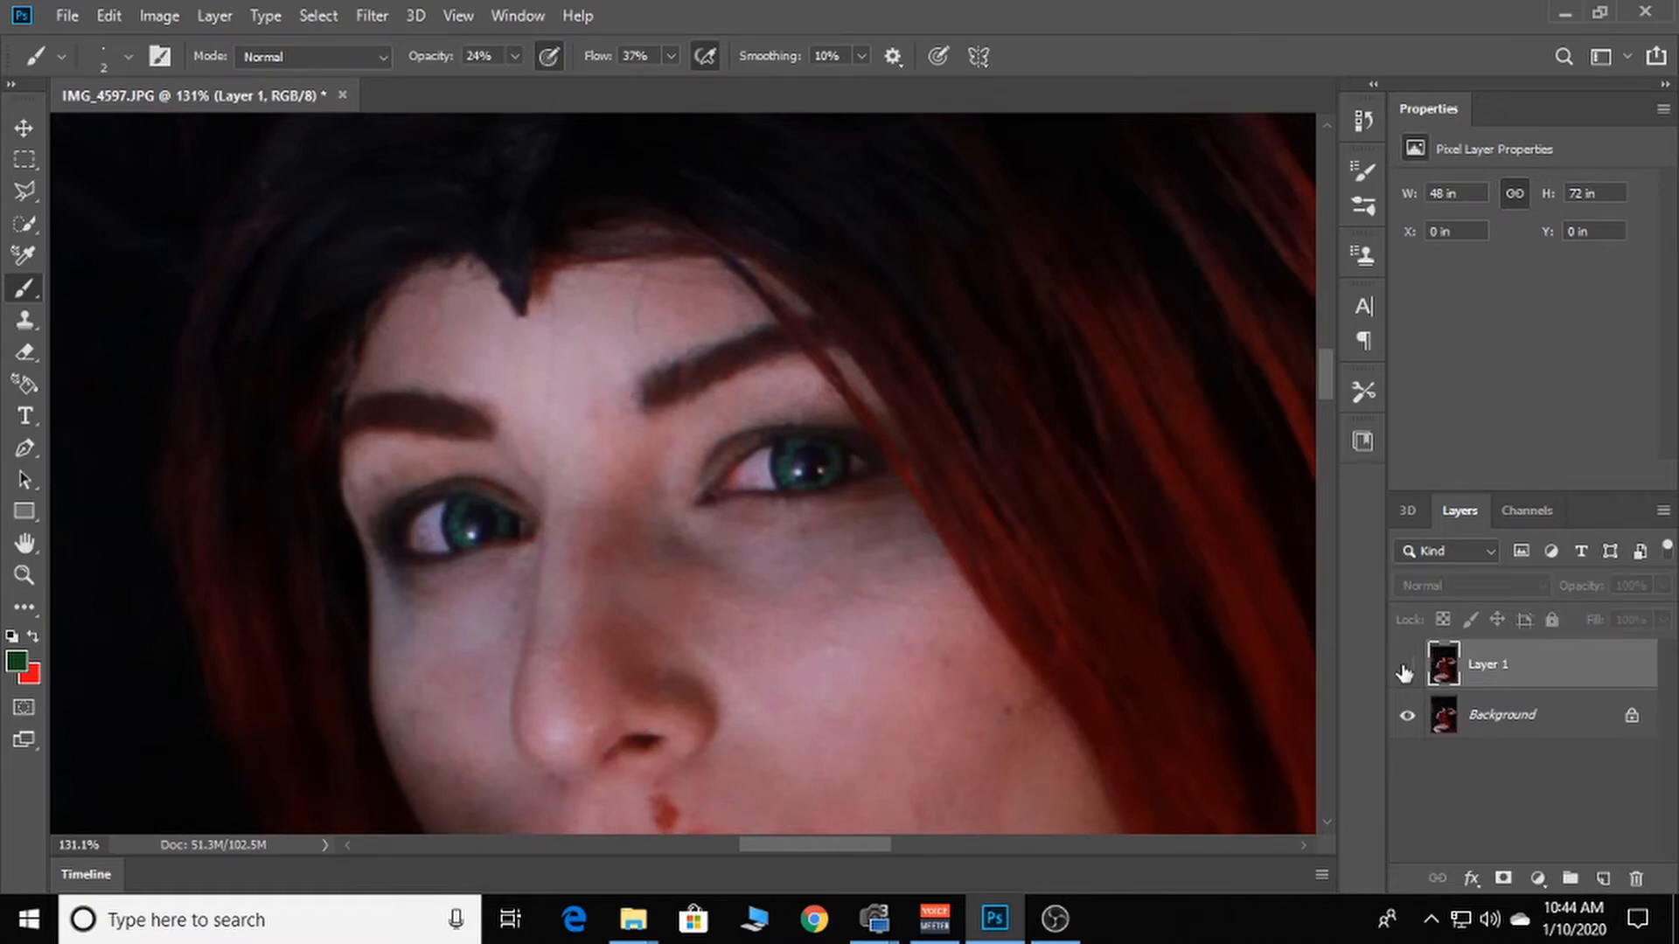
pyautogui.click(1394, 664)
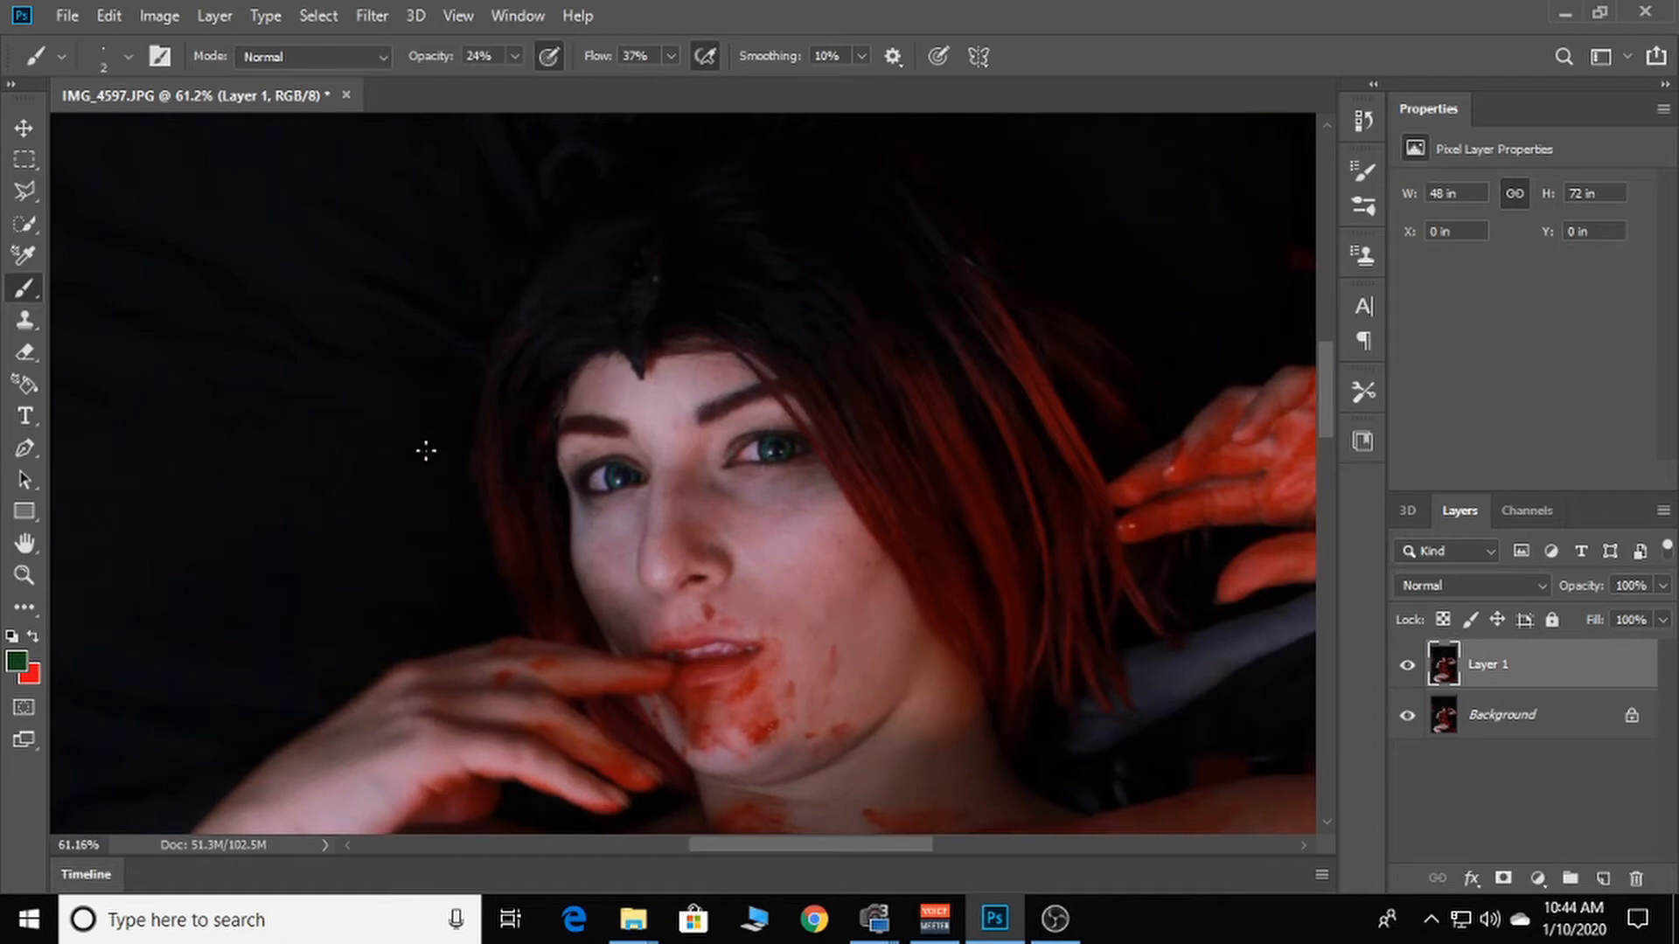
pyautogui.moveTo(23, 361)
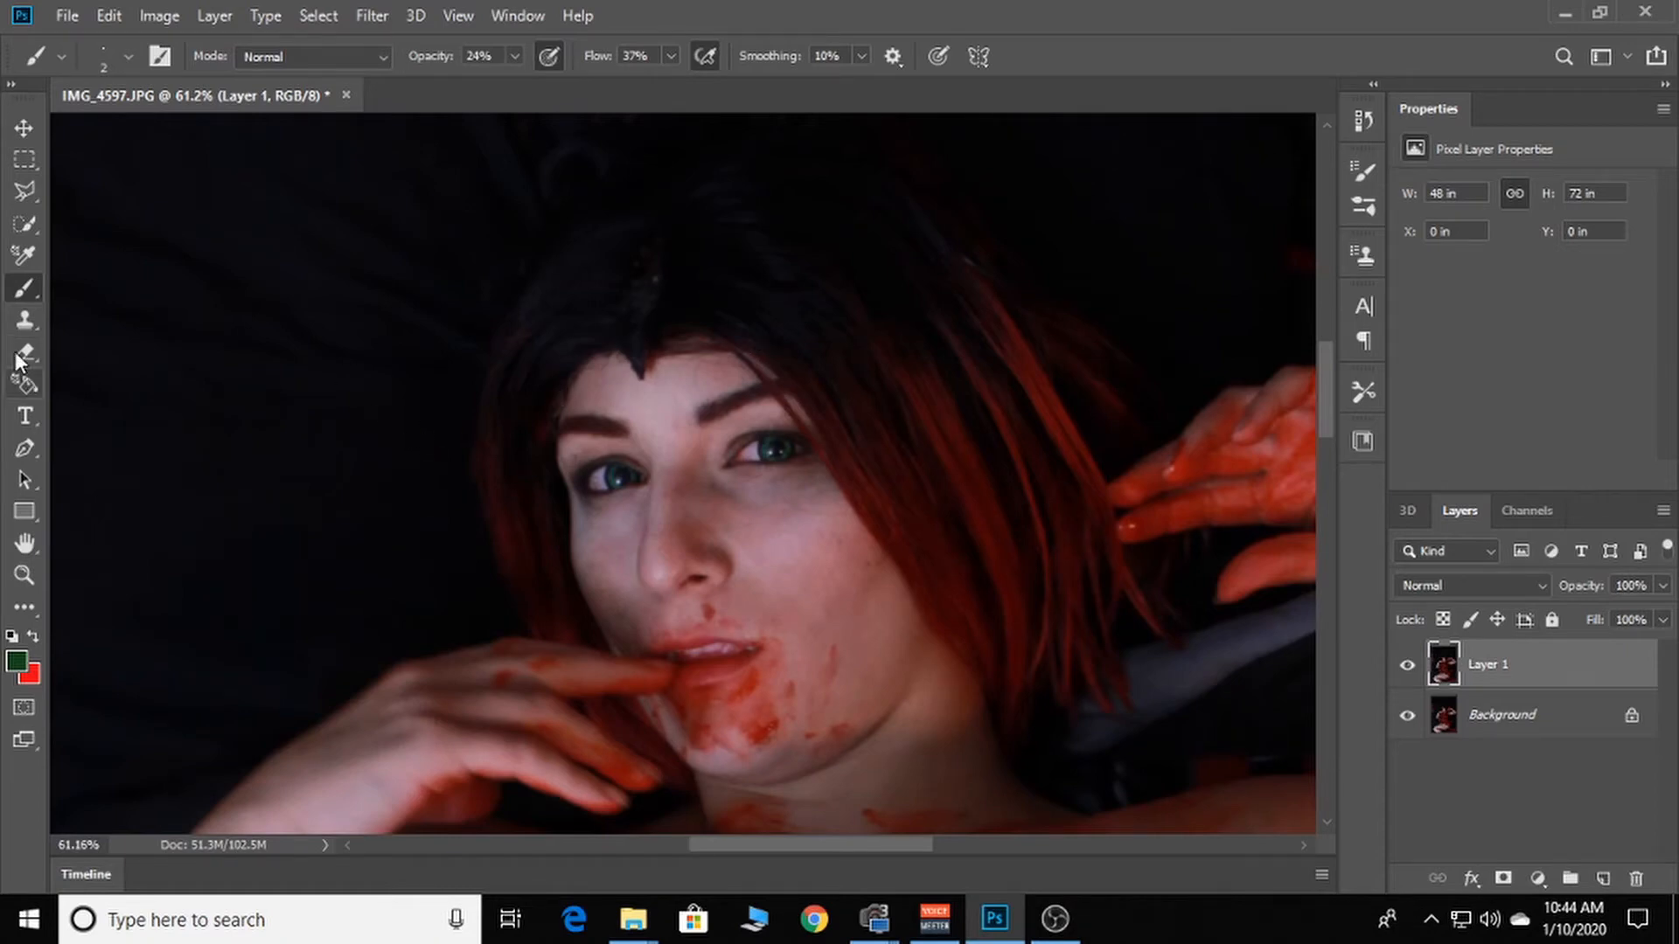
pyautogui.moveTo(23, 353)
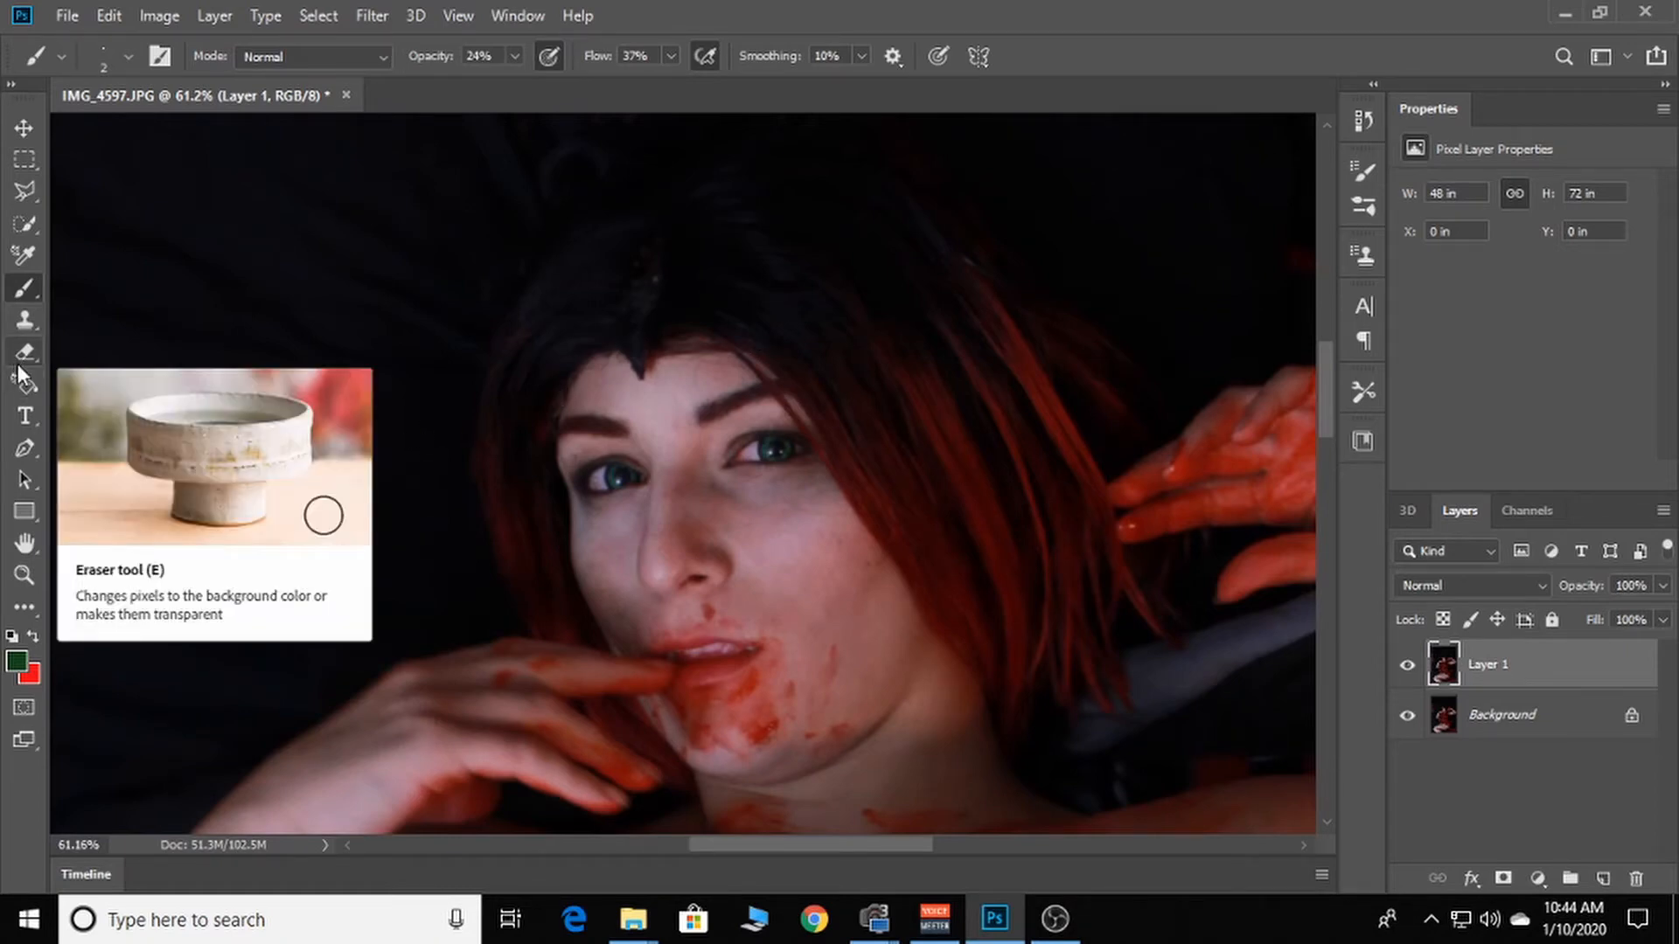
pyautogui.moveTo(25, 226)
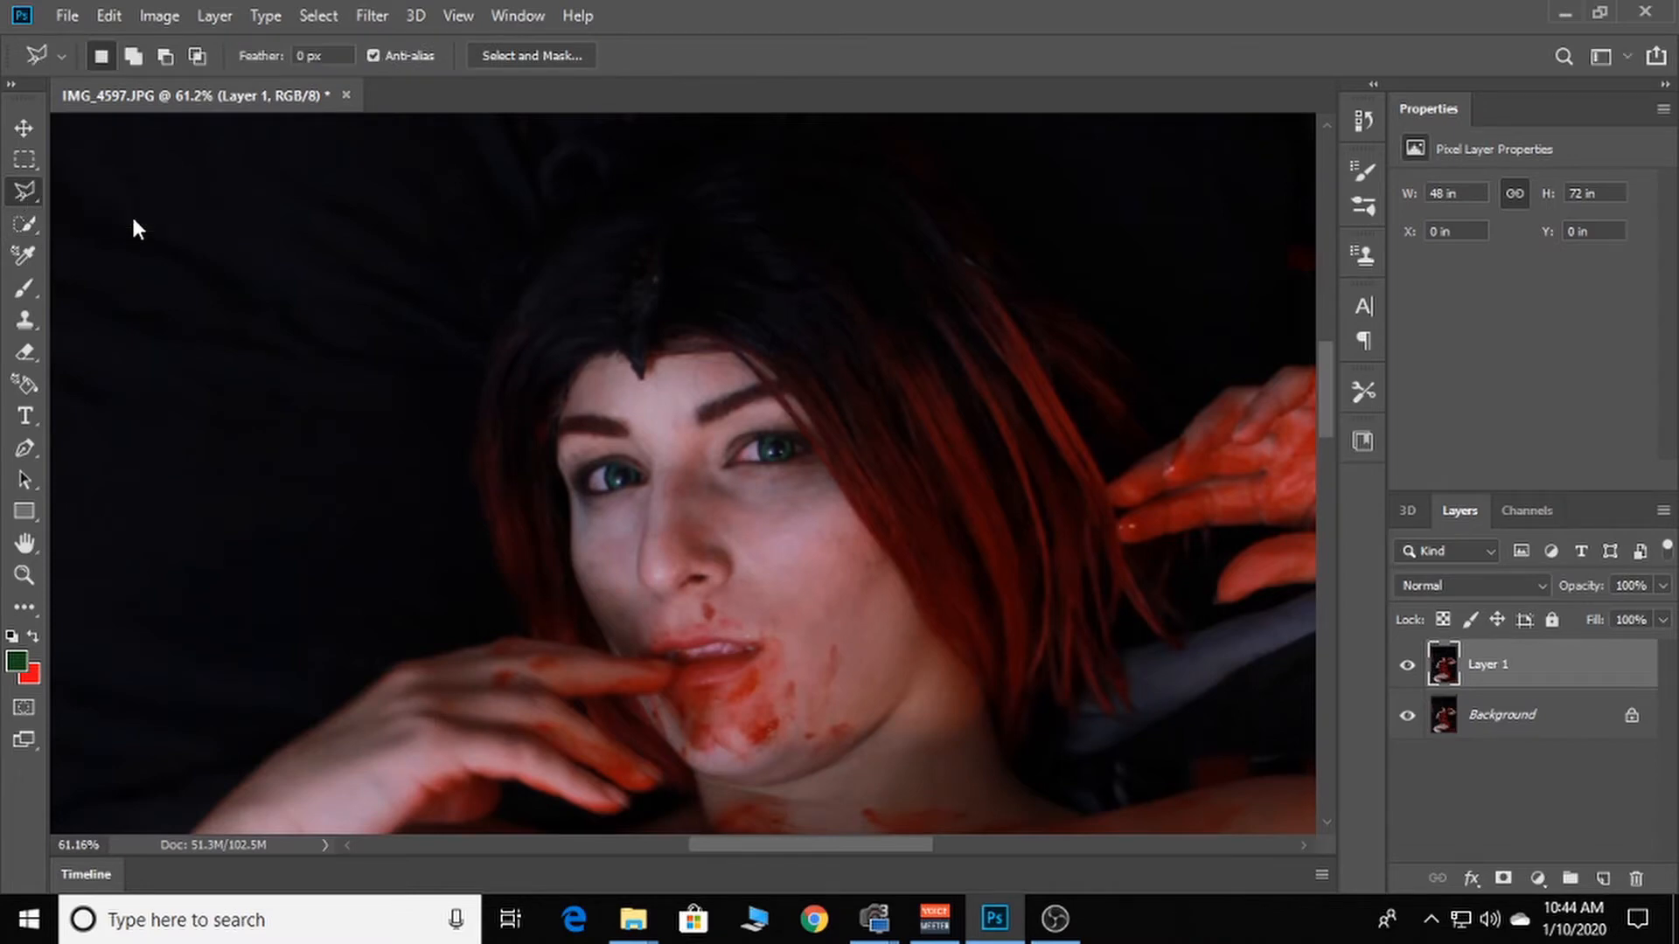
pyautogui.moveTo(610, 659)
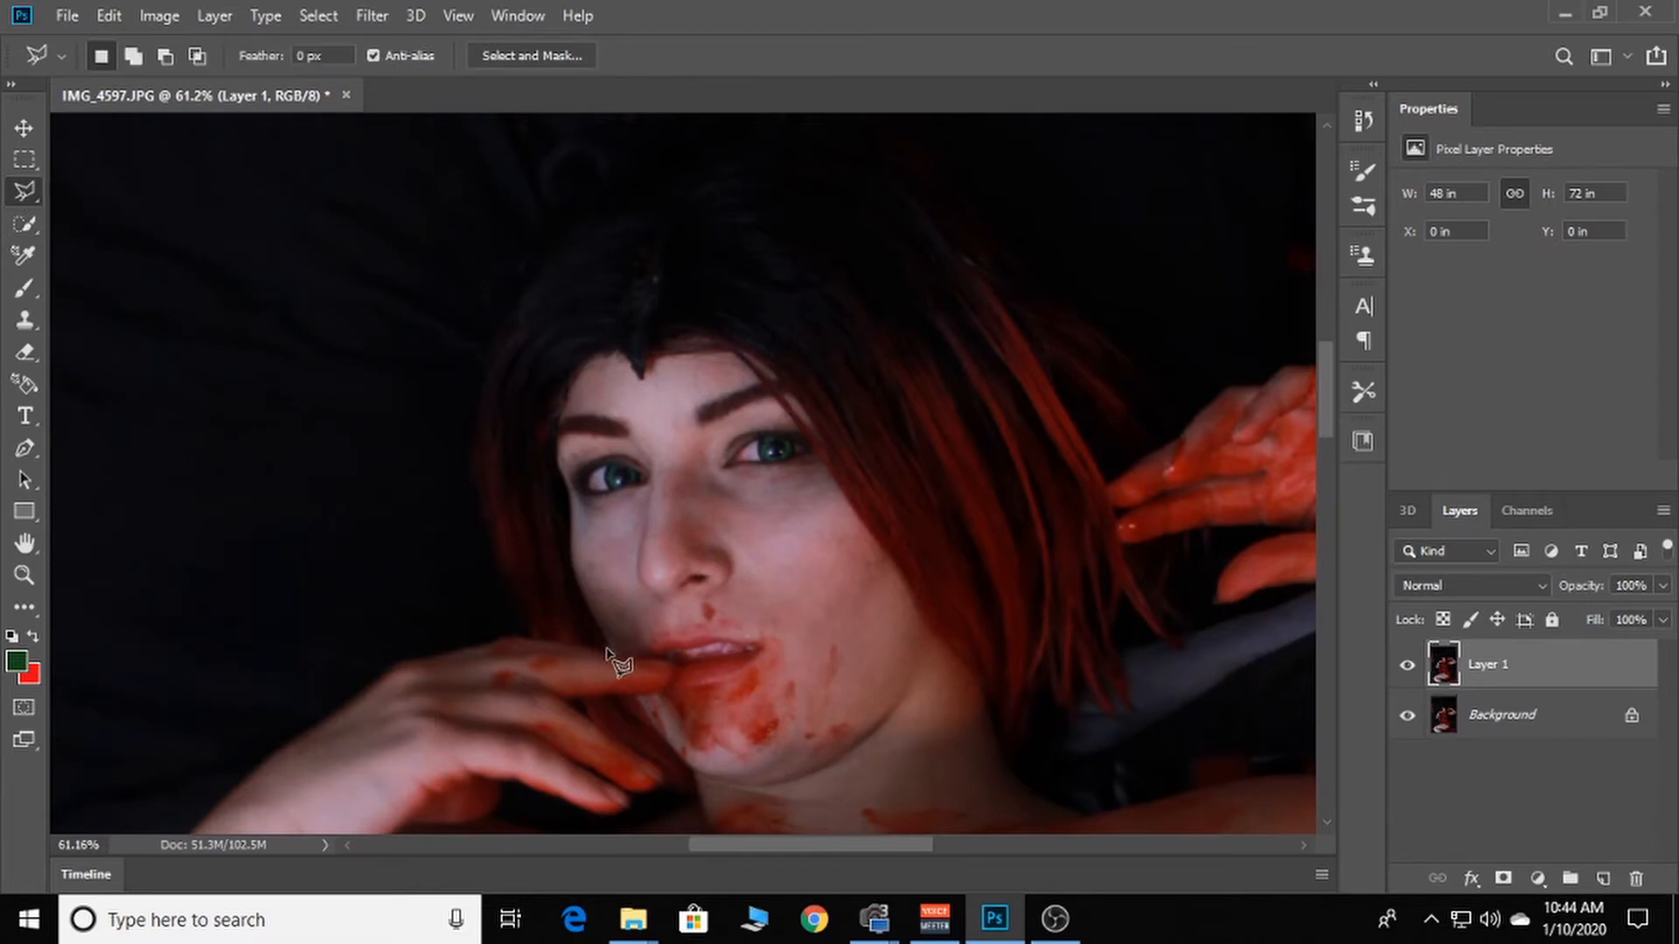
pyautogui.moveTo(593, 624)
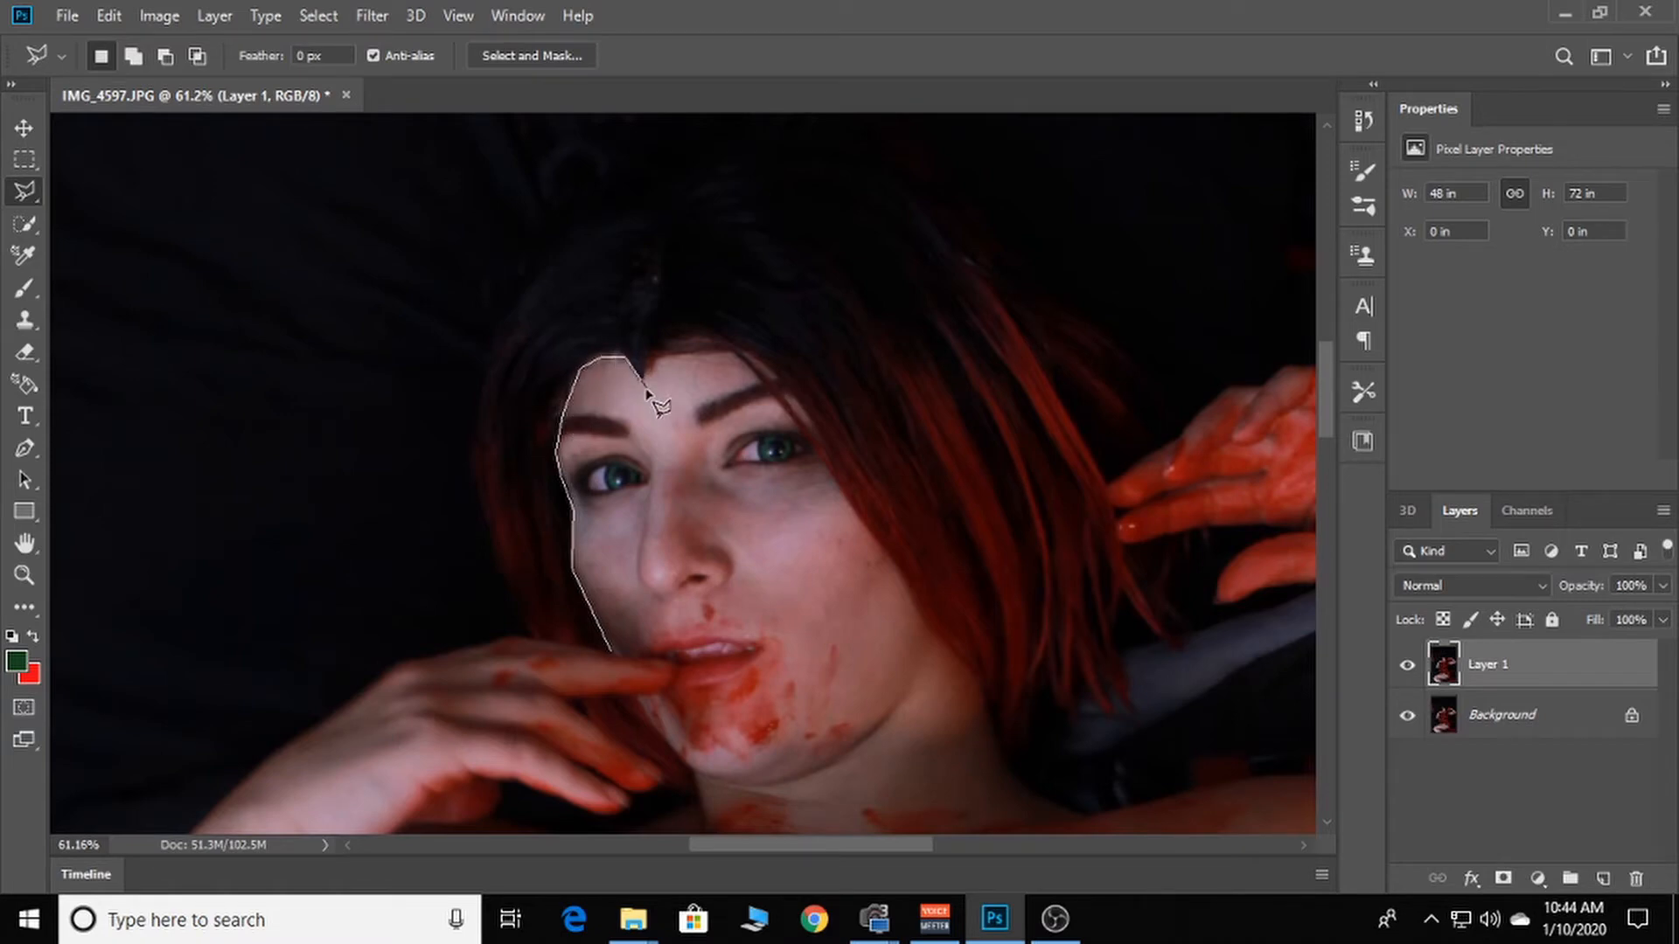
pyautogui.moveTo(653, 403)
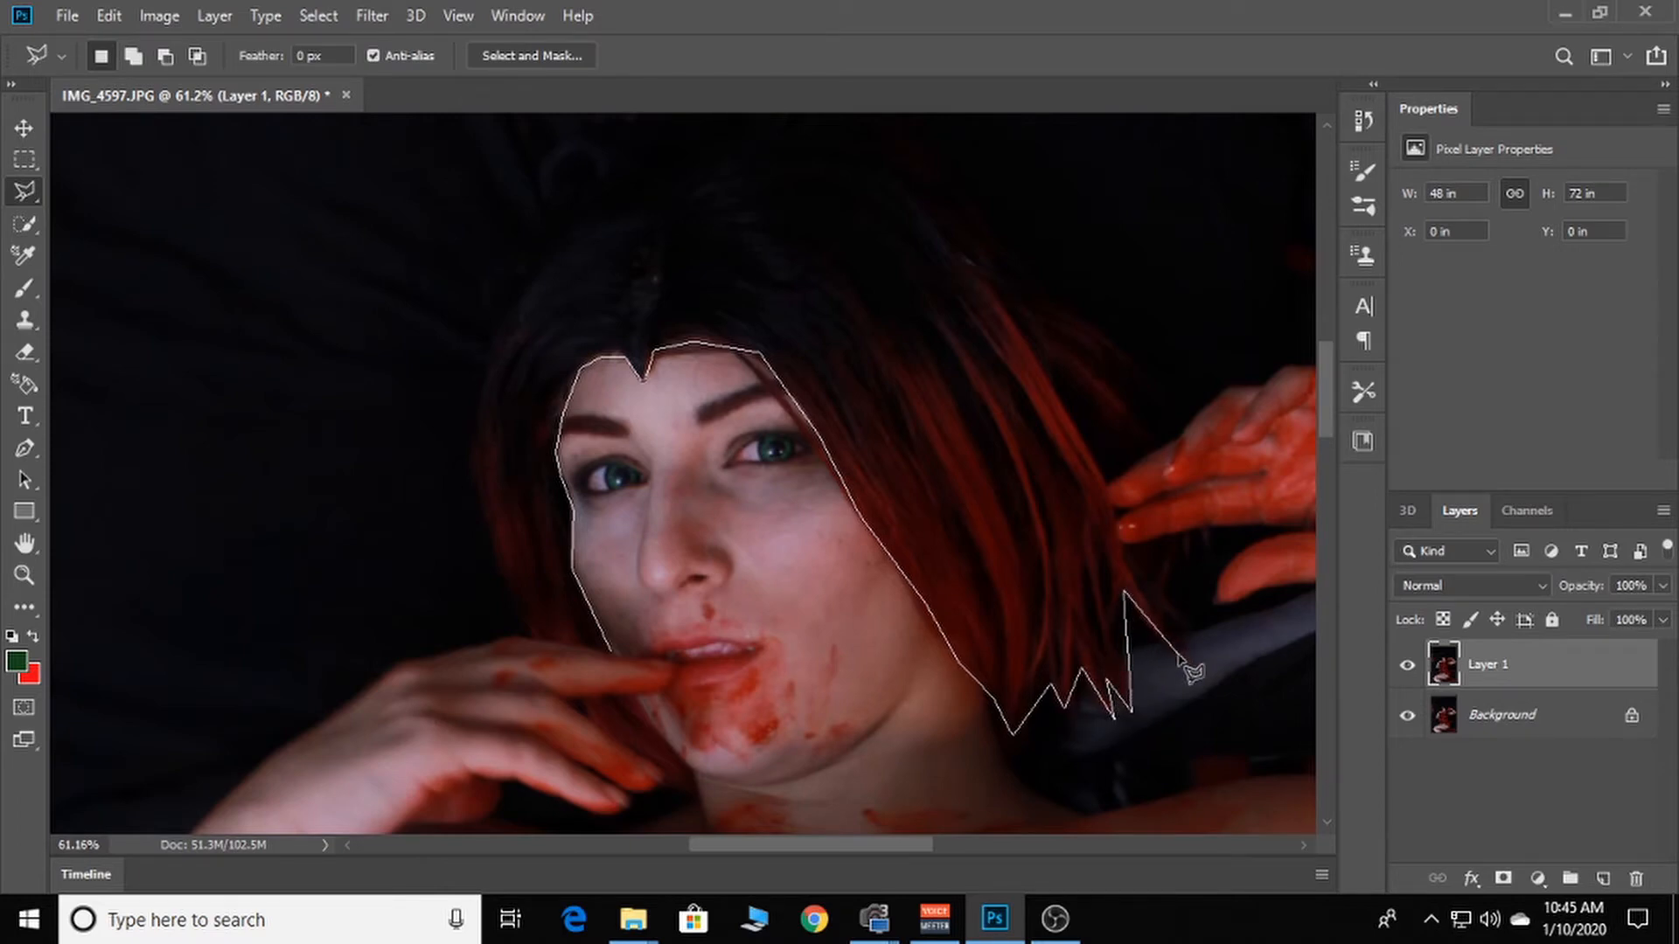
# Finish tracing the Polygonal Lasso points around the wig and close the selection.
pyautogui.click(1029, 328)
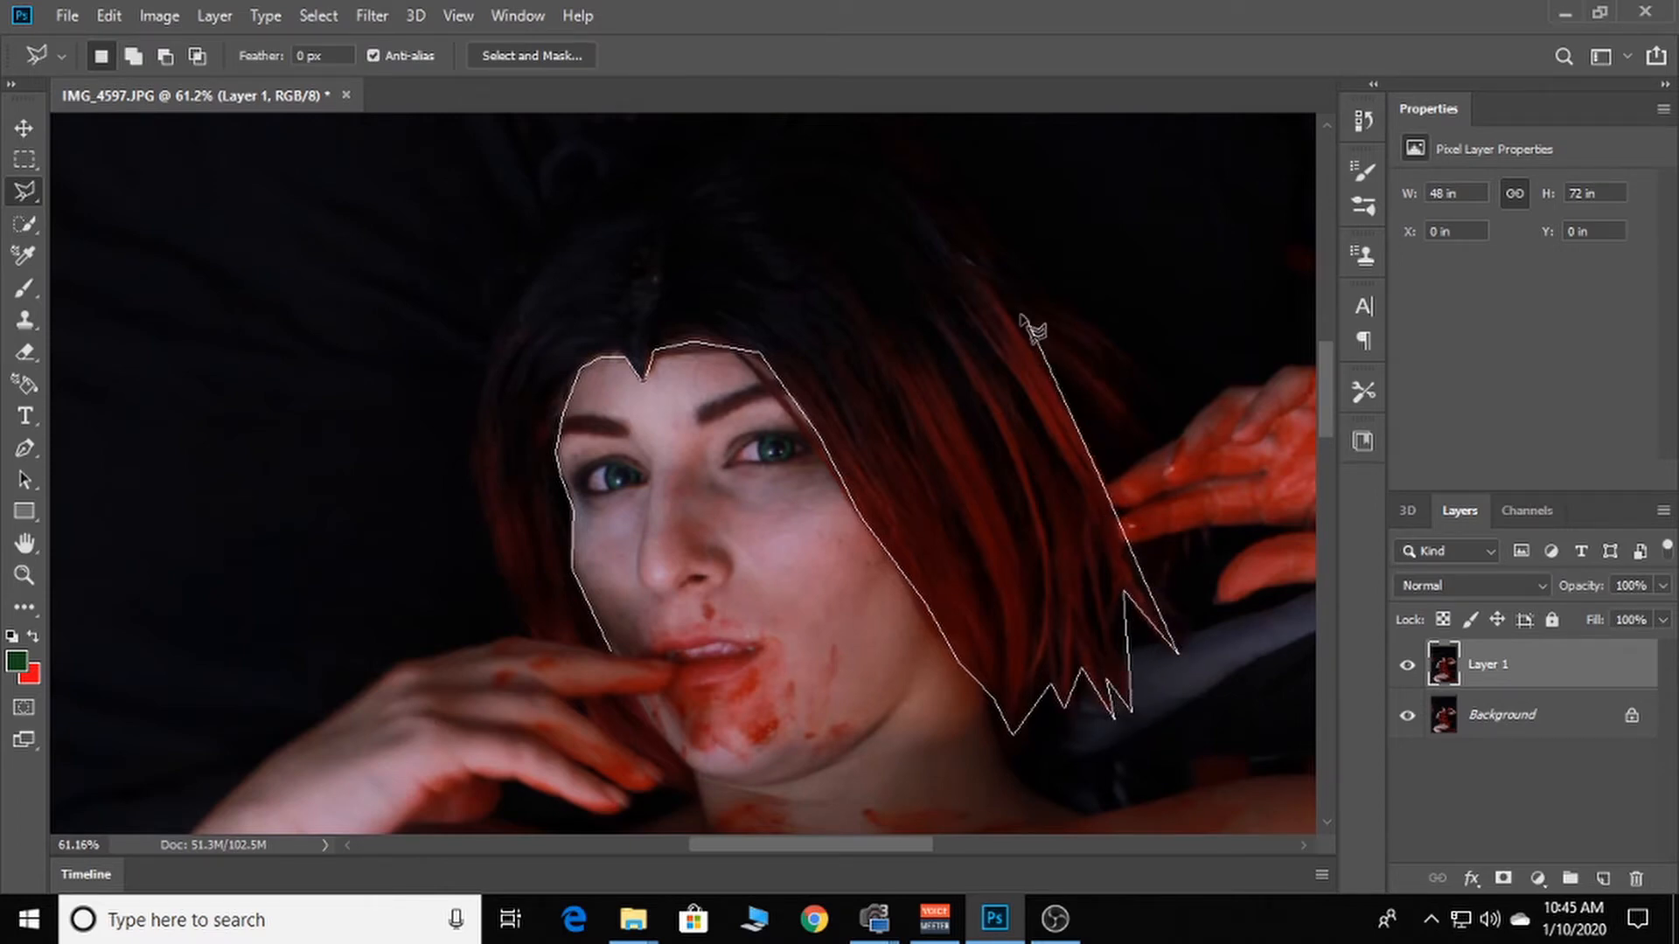
pyautogui.click(686, 187)
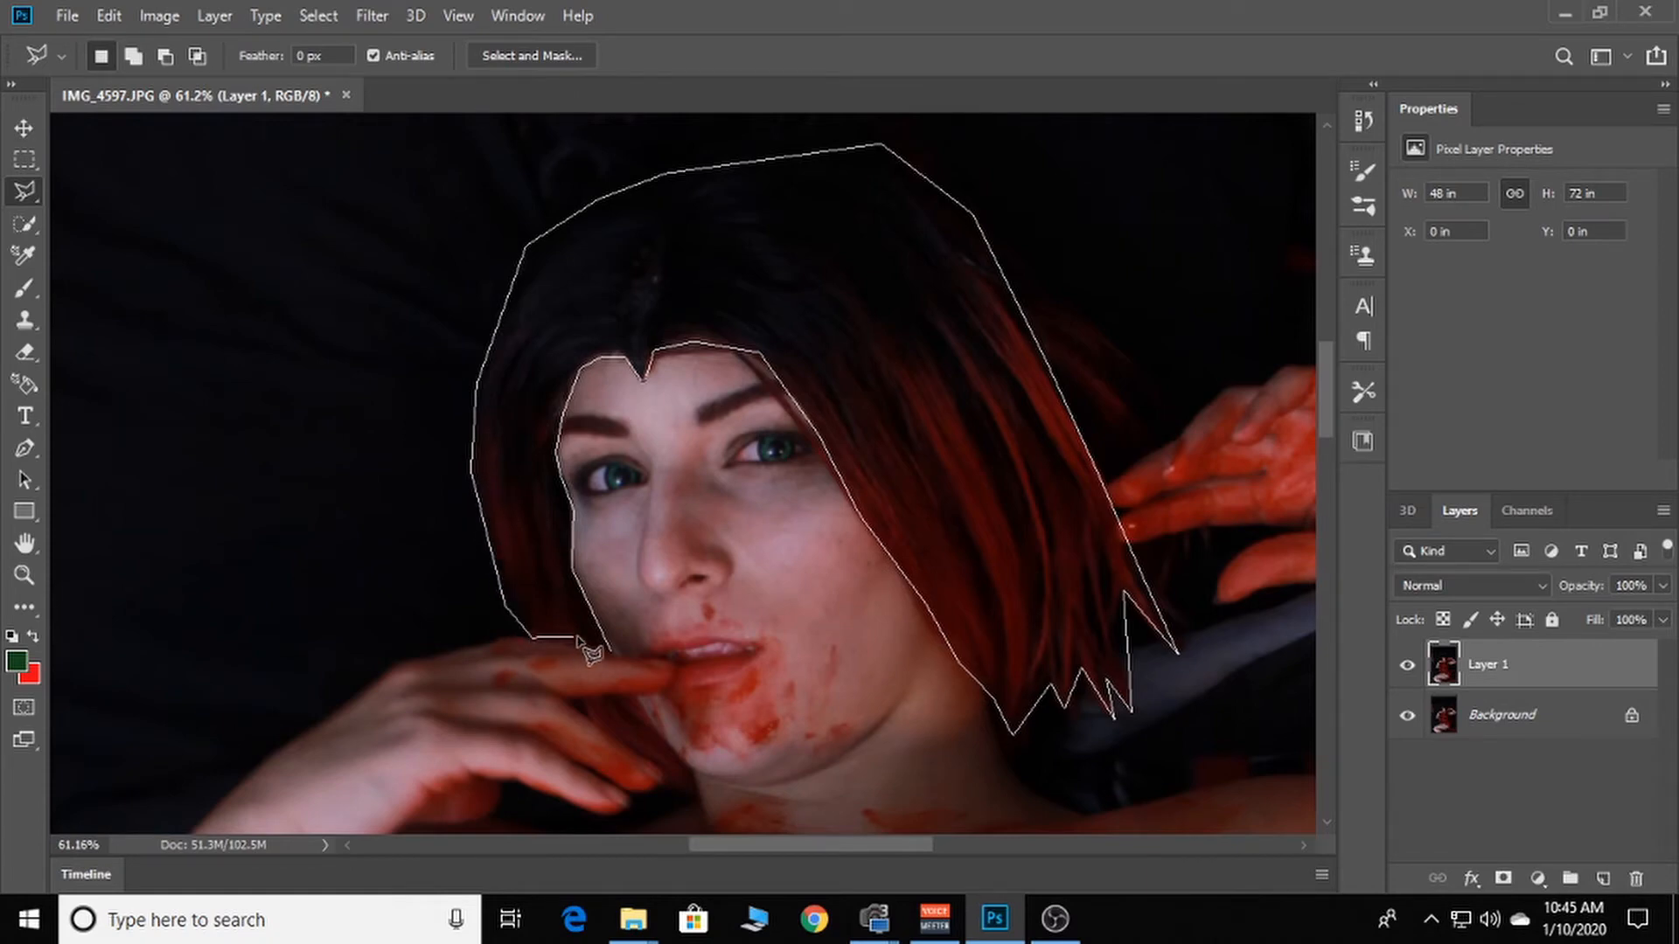
pyautogui.click(584, 646)
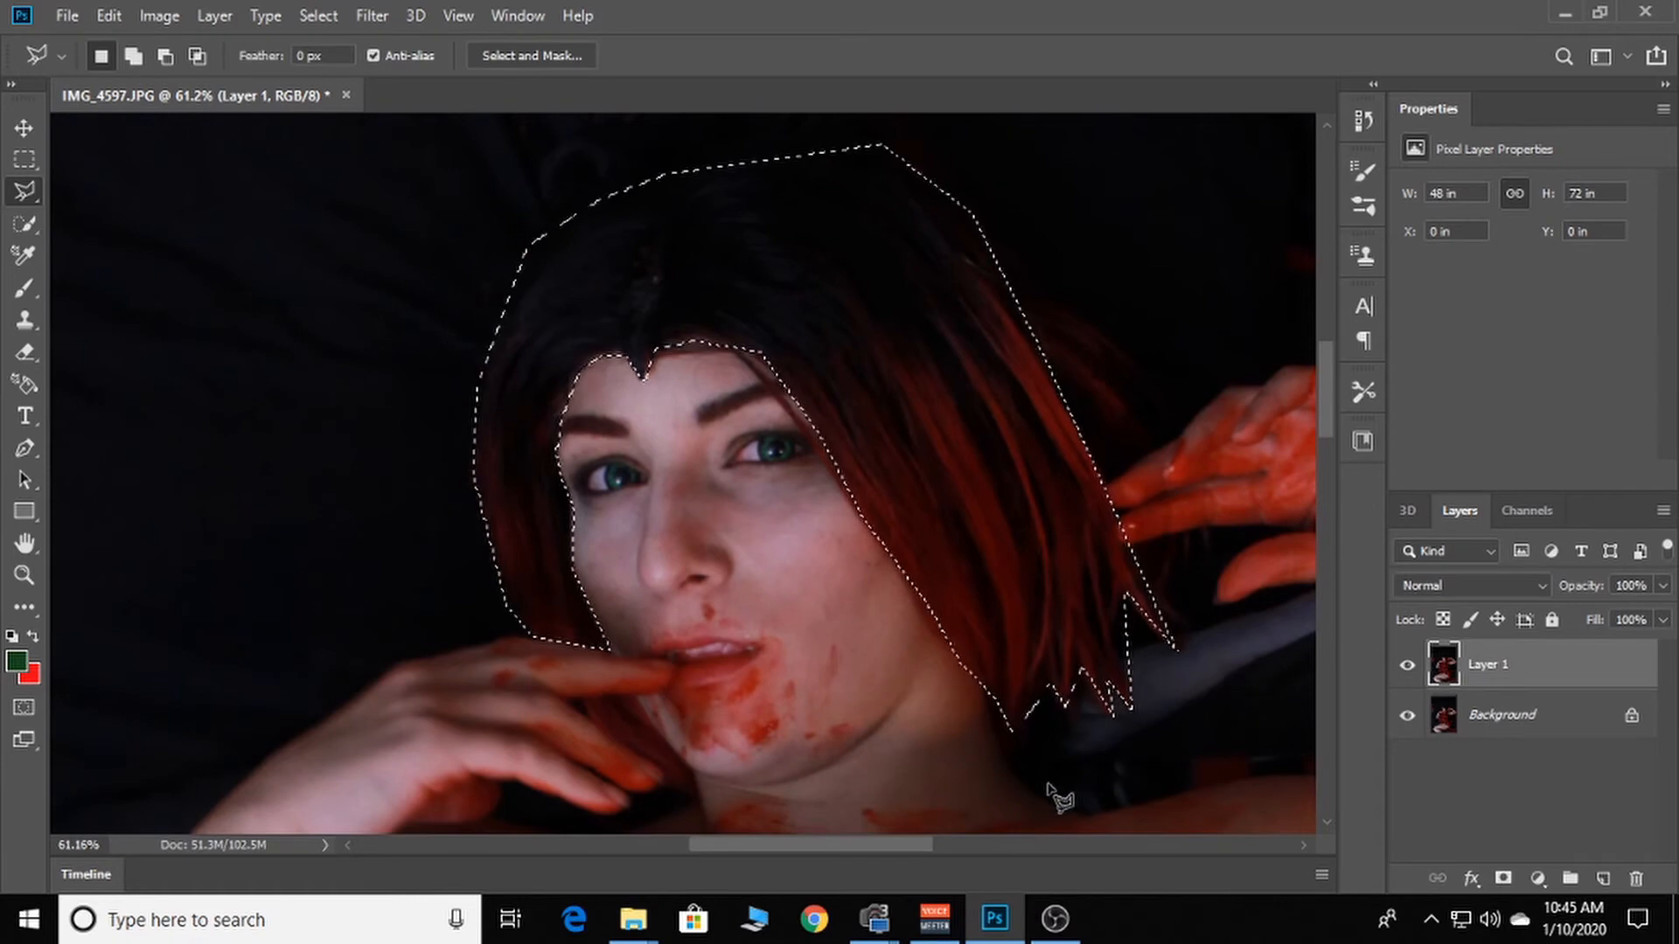
# Copy the selected wig area onto a new Layer 2 with Ctrl+J.
pyautogui.press('ctrl+j')
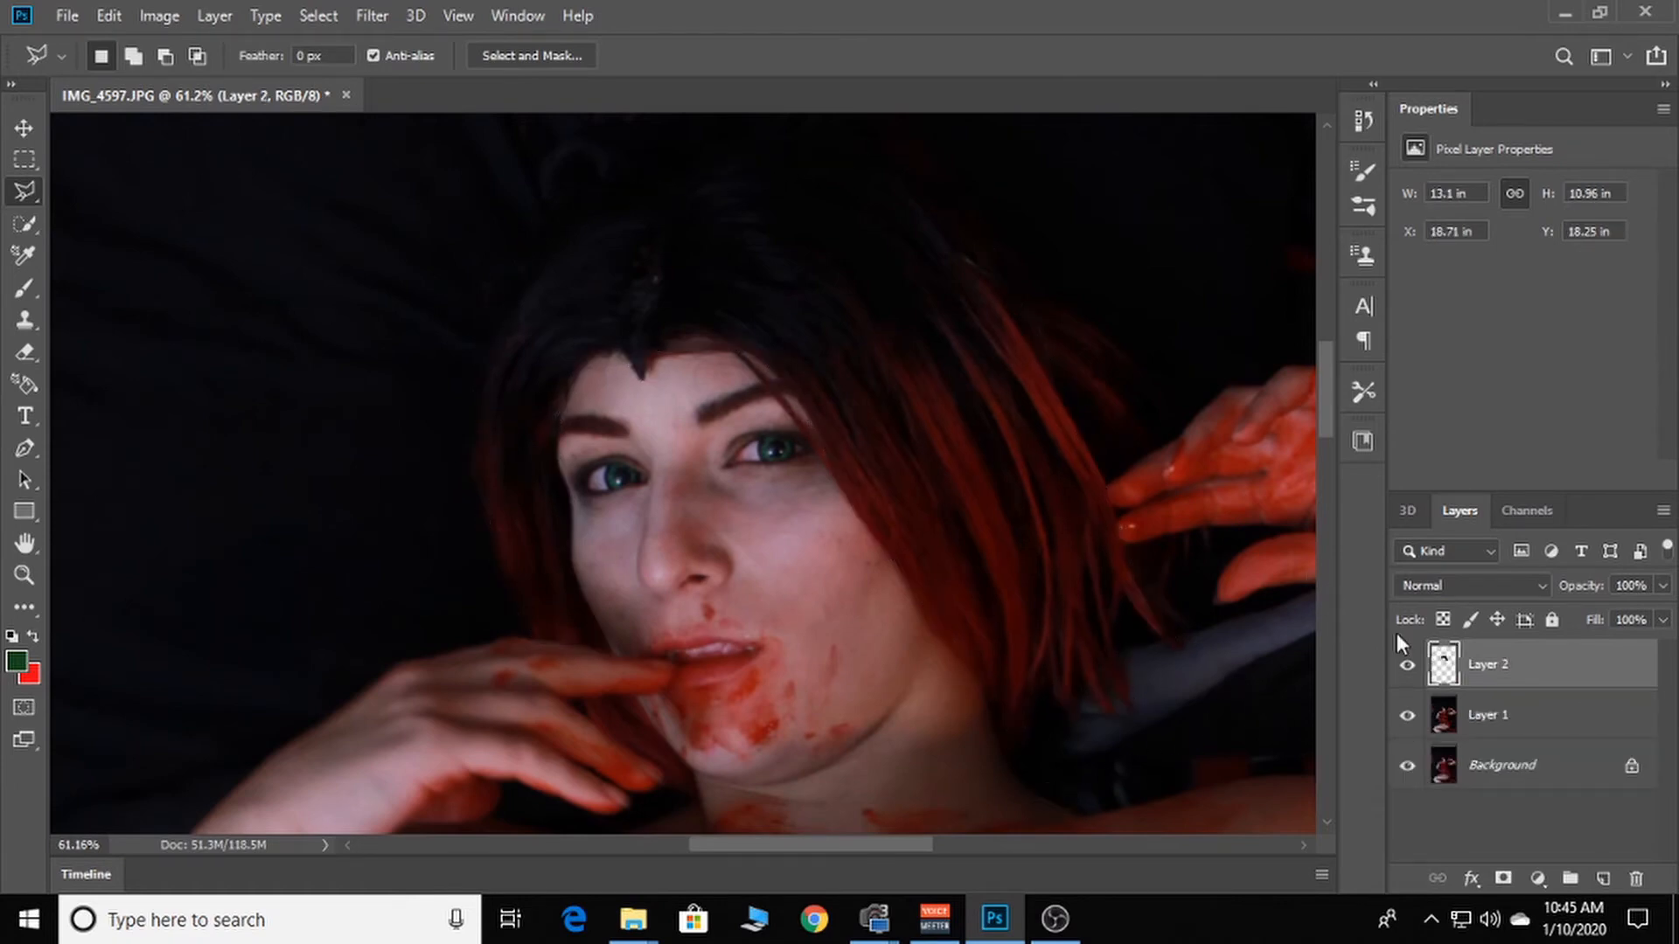
pyautogui.click(1408, 714)
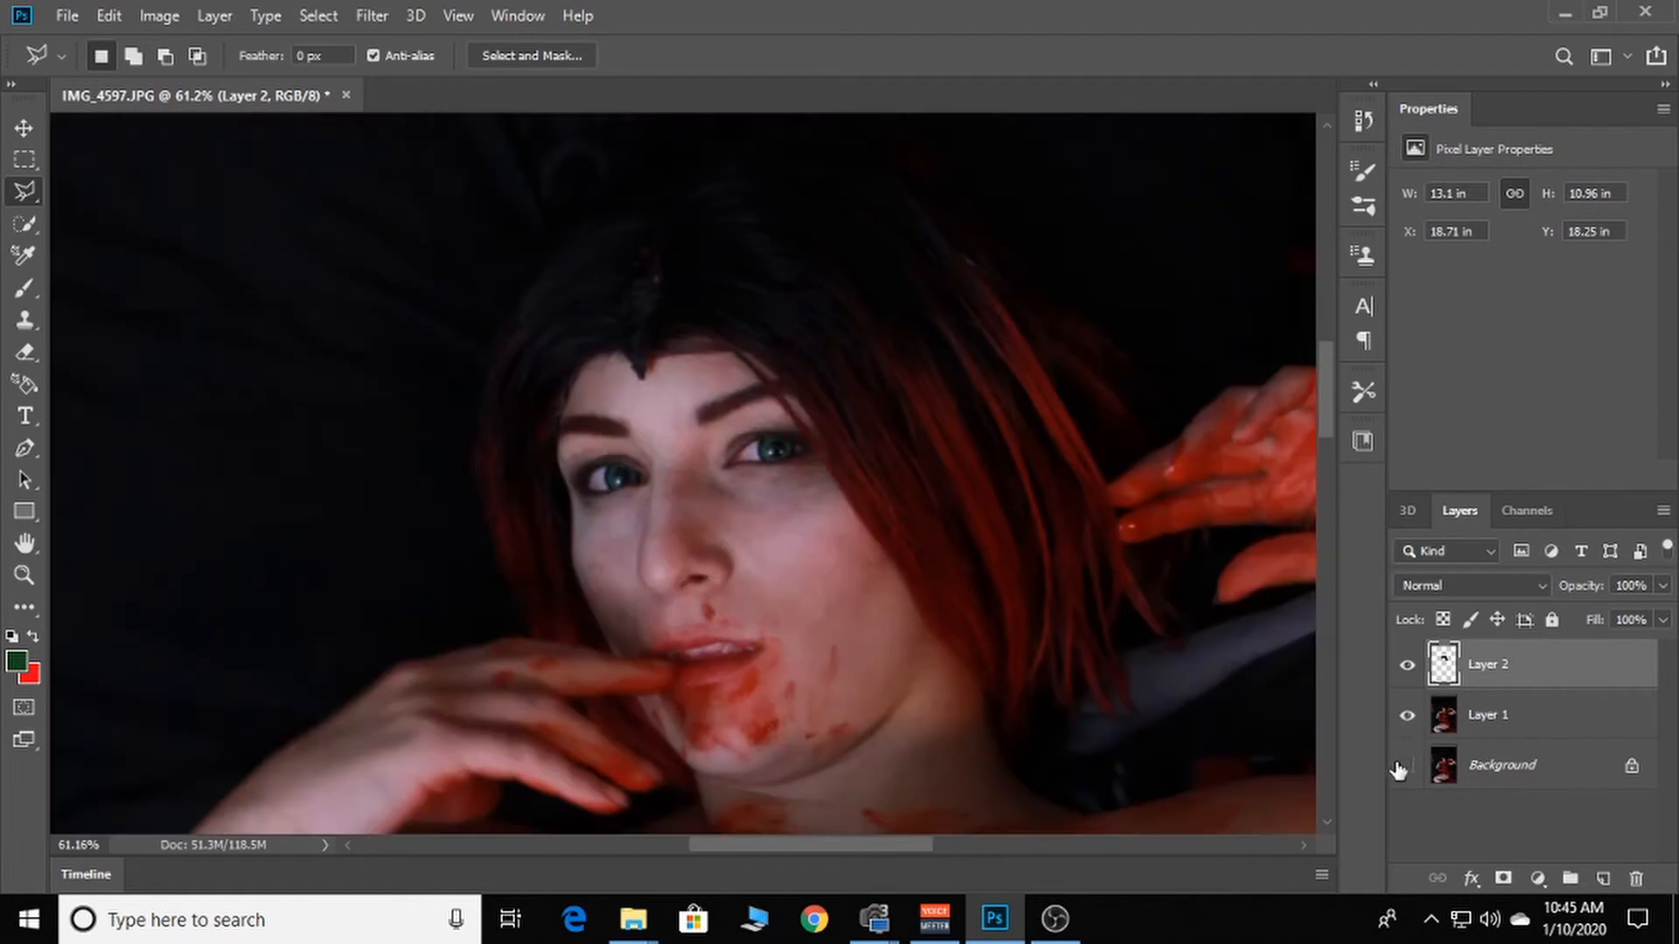
# Hide the Background layer and return to the Brush tool.
pyautogui.click(1406, 764)
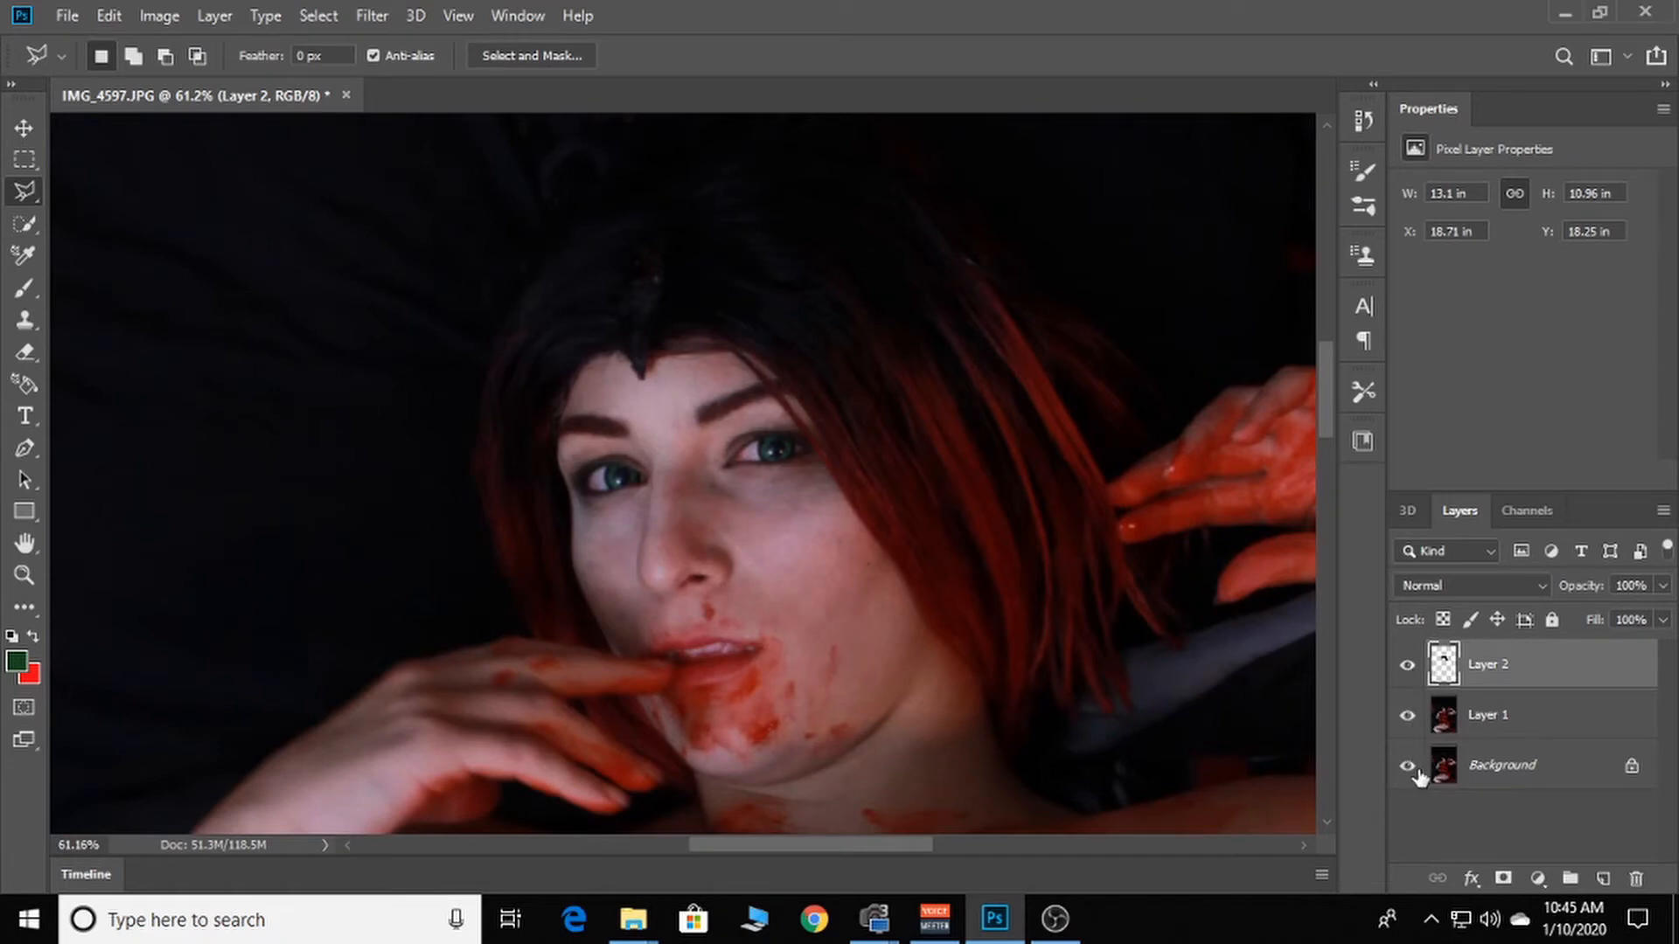
pyautogui.click(1406, 765)
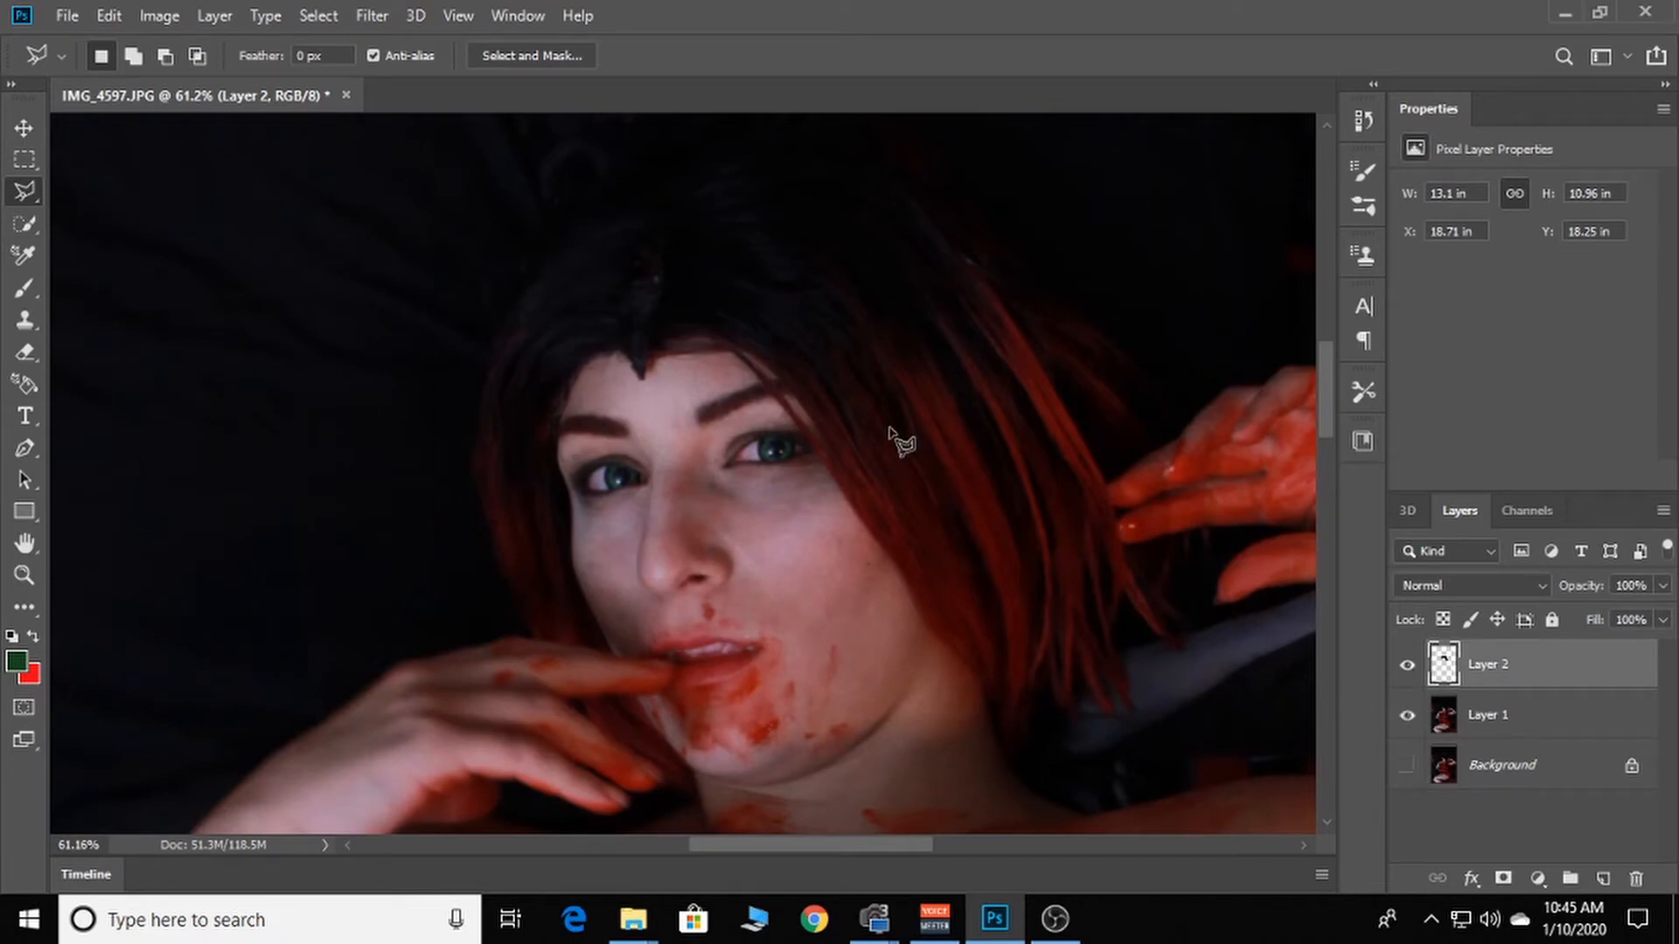
pyautogui.moveTo(27, 278)
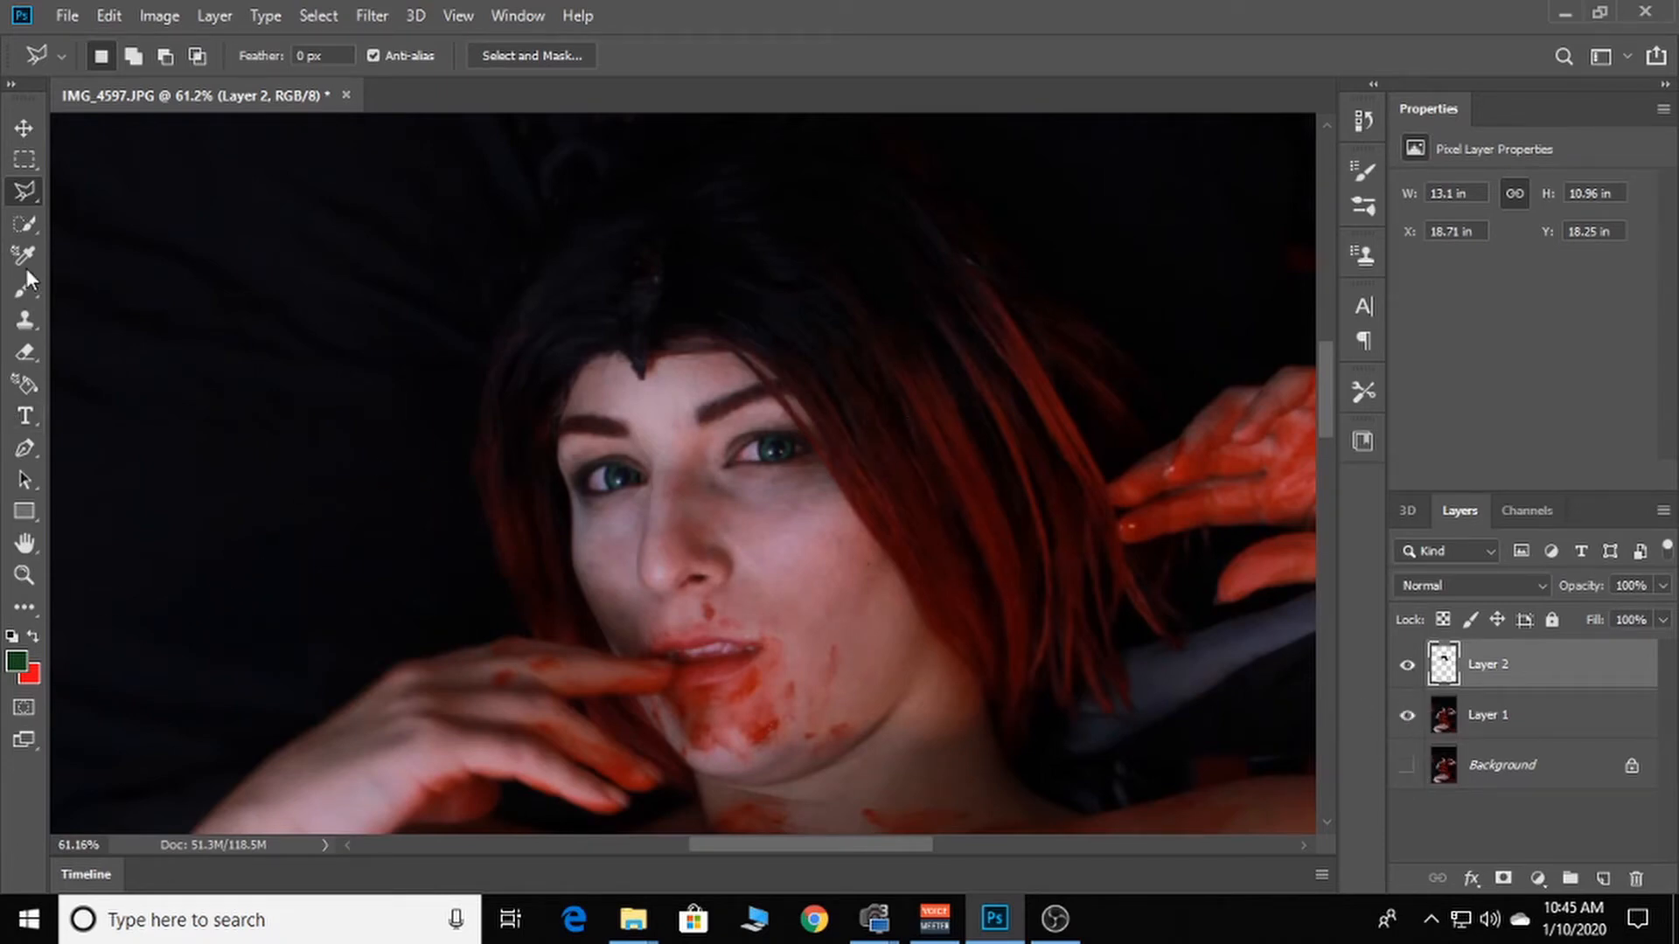
pyautogui.moveTo(23, 289)
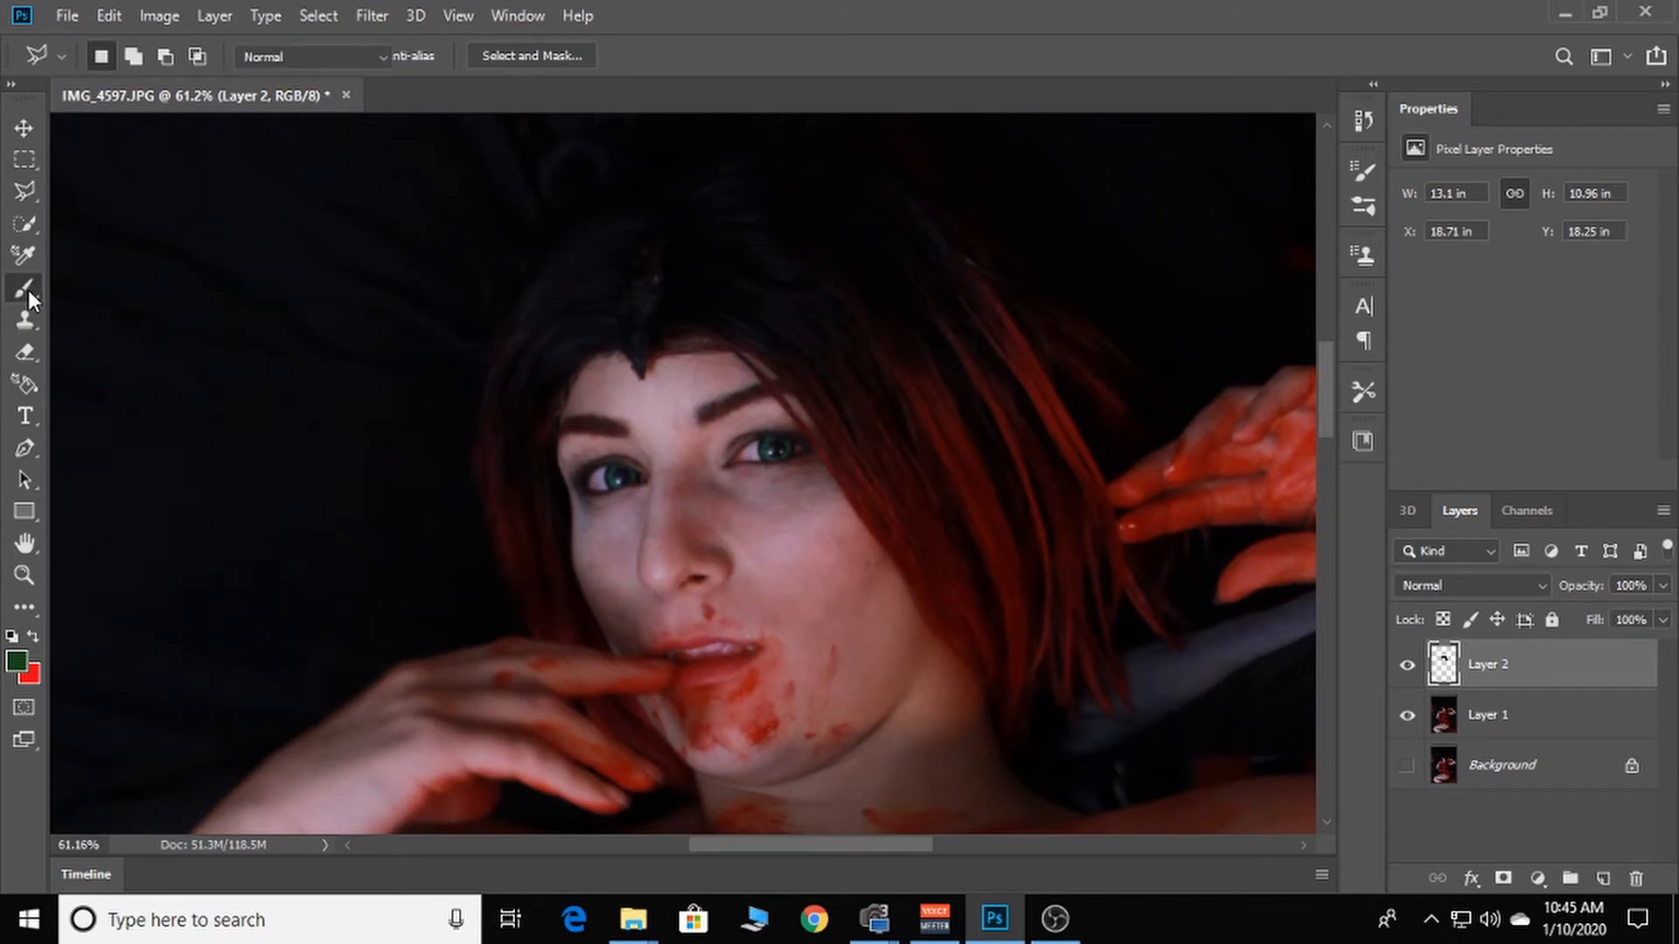
pyautogui.click(24, 285)
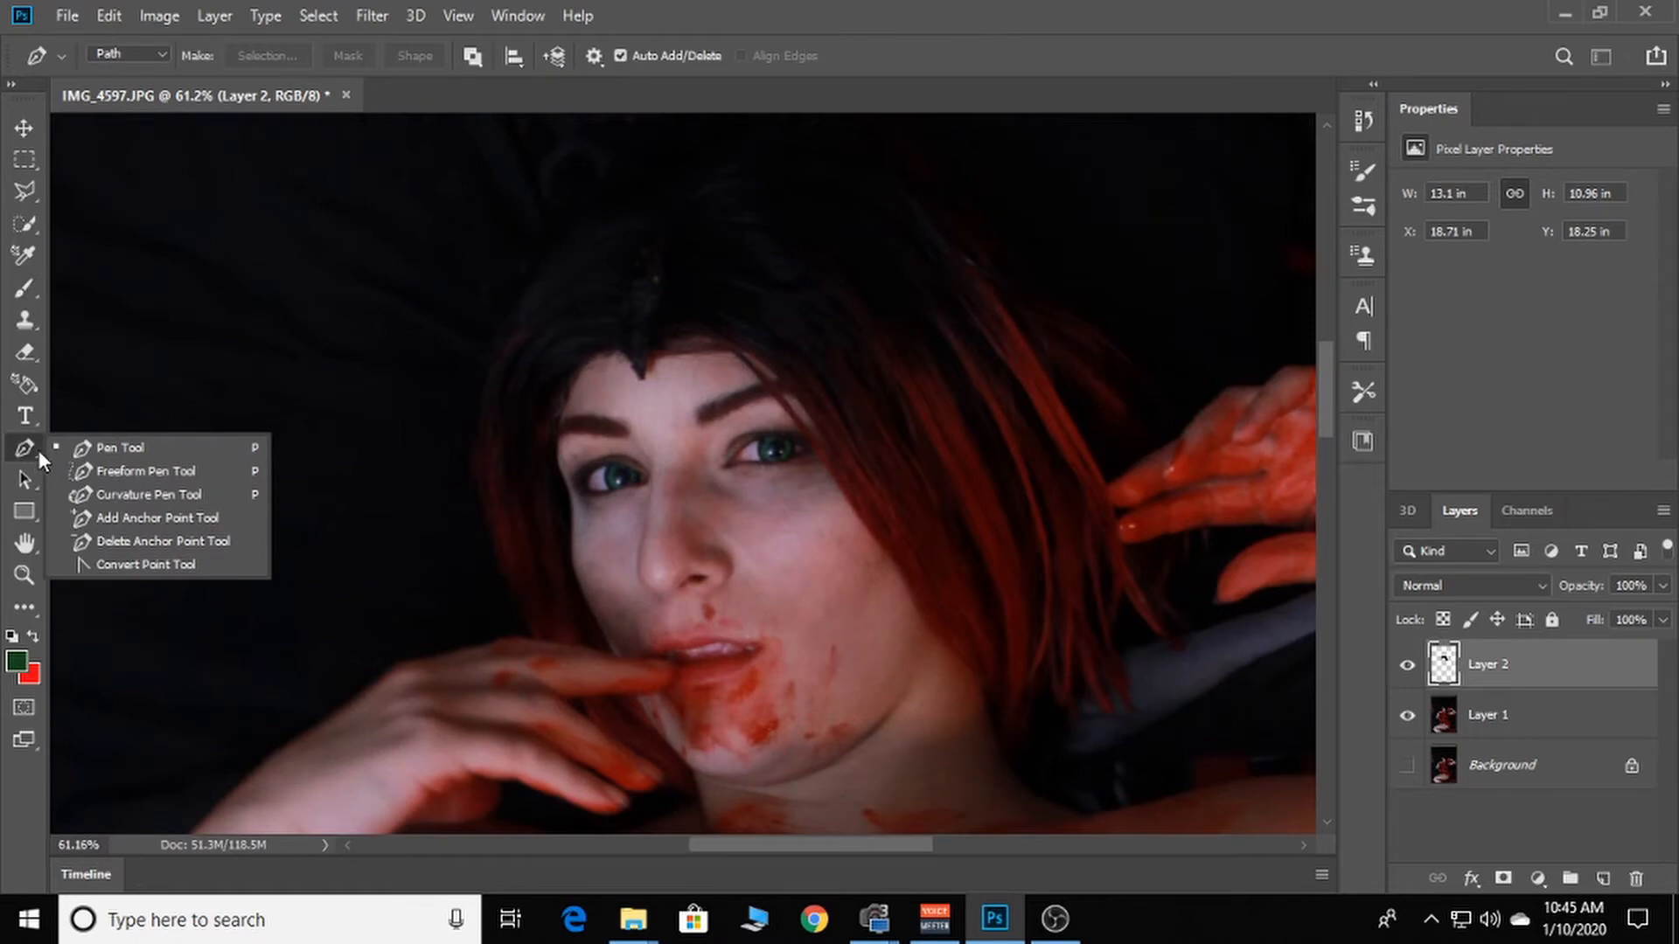
pyautogui.moveTo(21, 342)
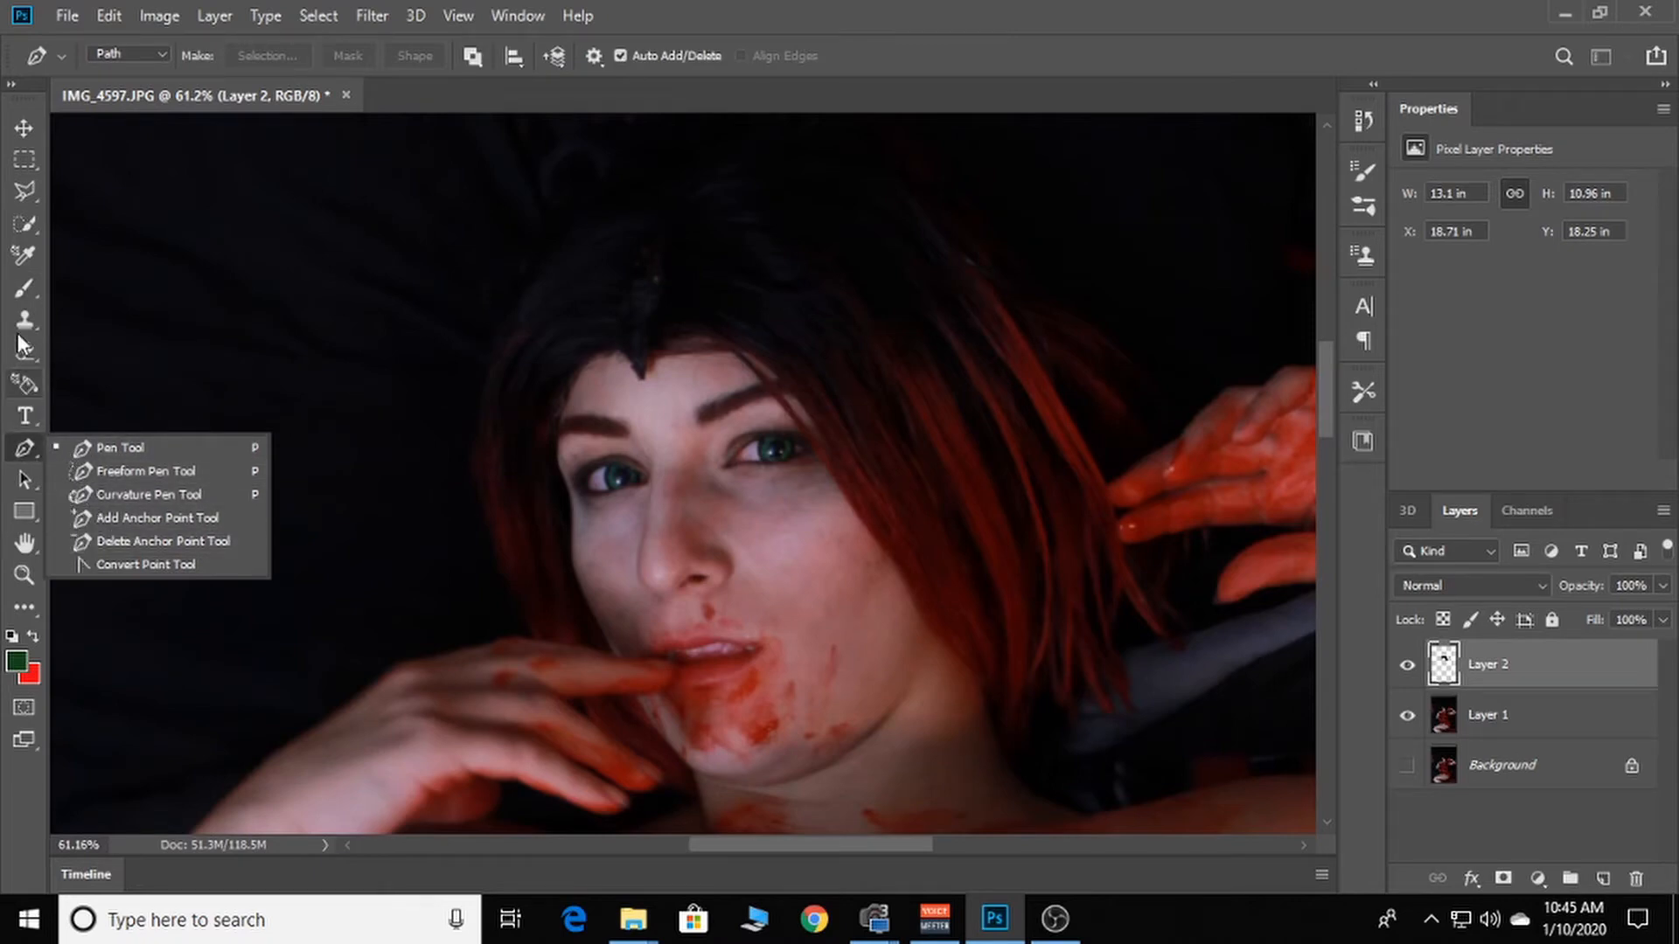
pyautogui.moveTo(26, 294)
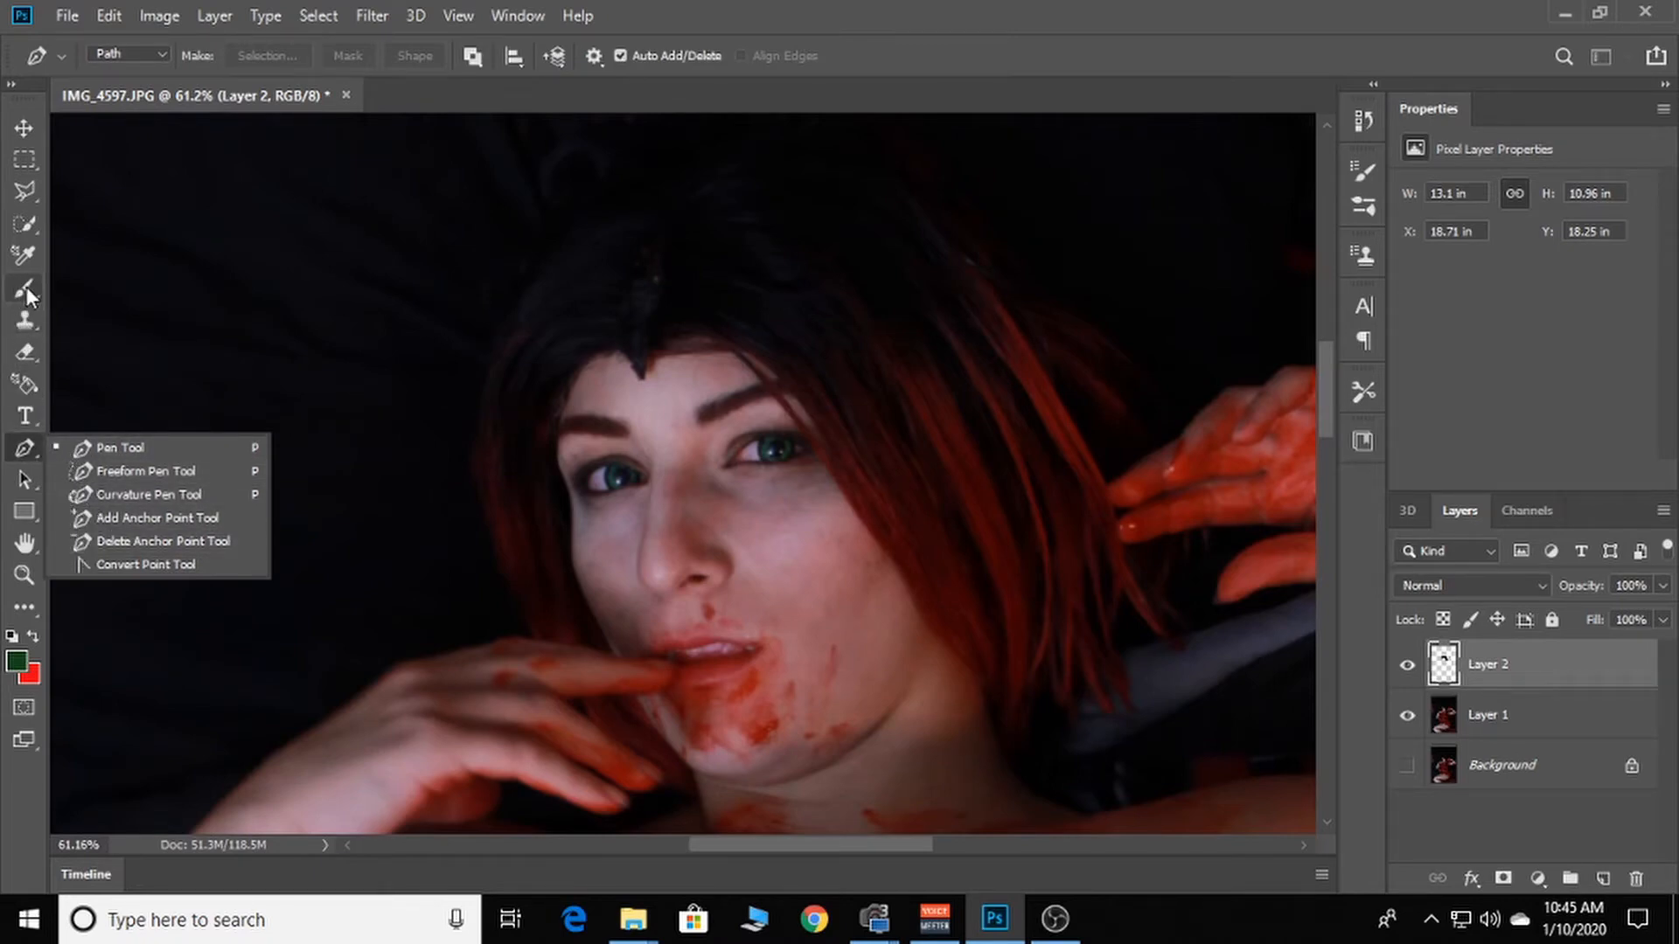
# Set the brush to a soft 37 px tip with 9% hardness and raise Flow to 43%.
pyautogui.click(22, 285)
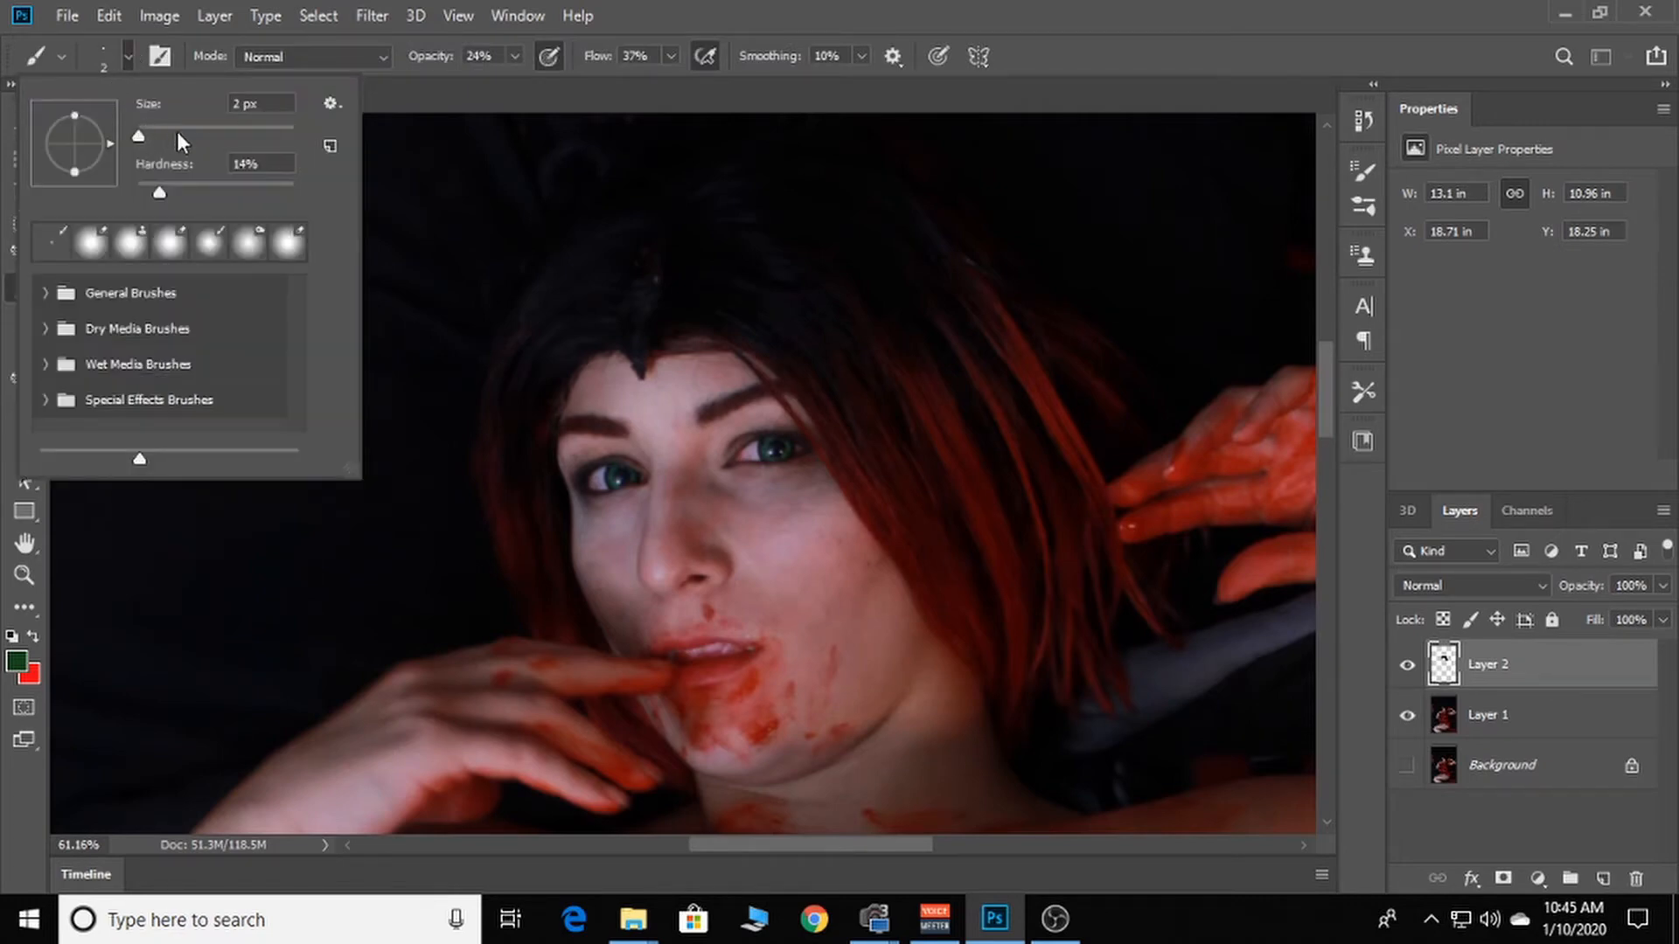
pyautogui.write('37')
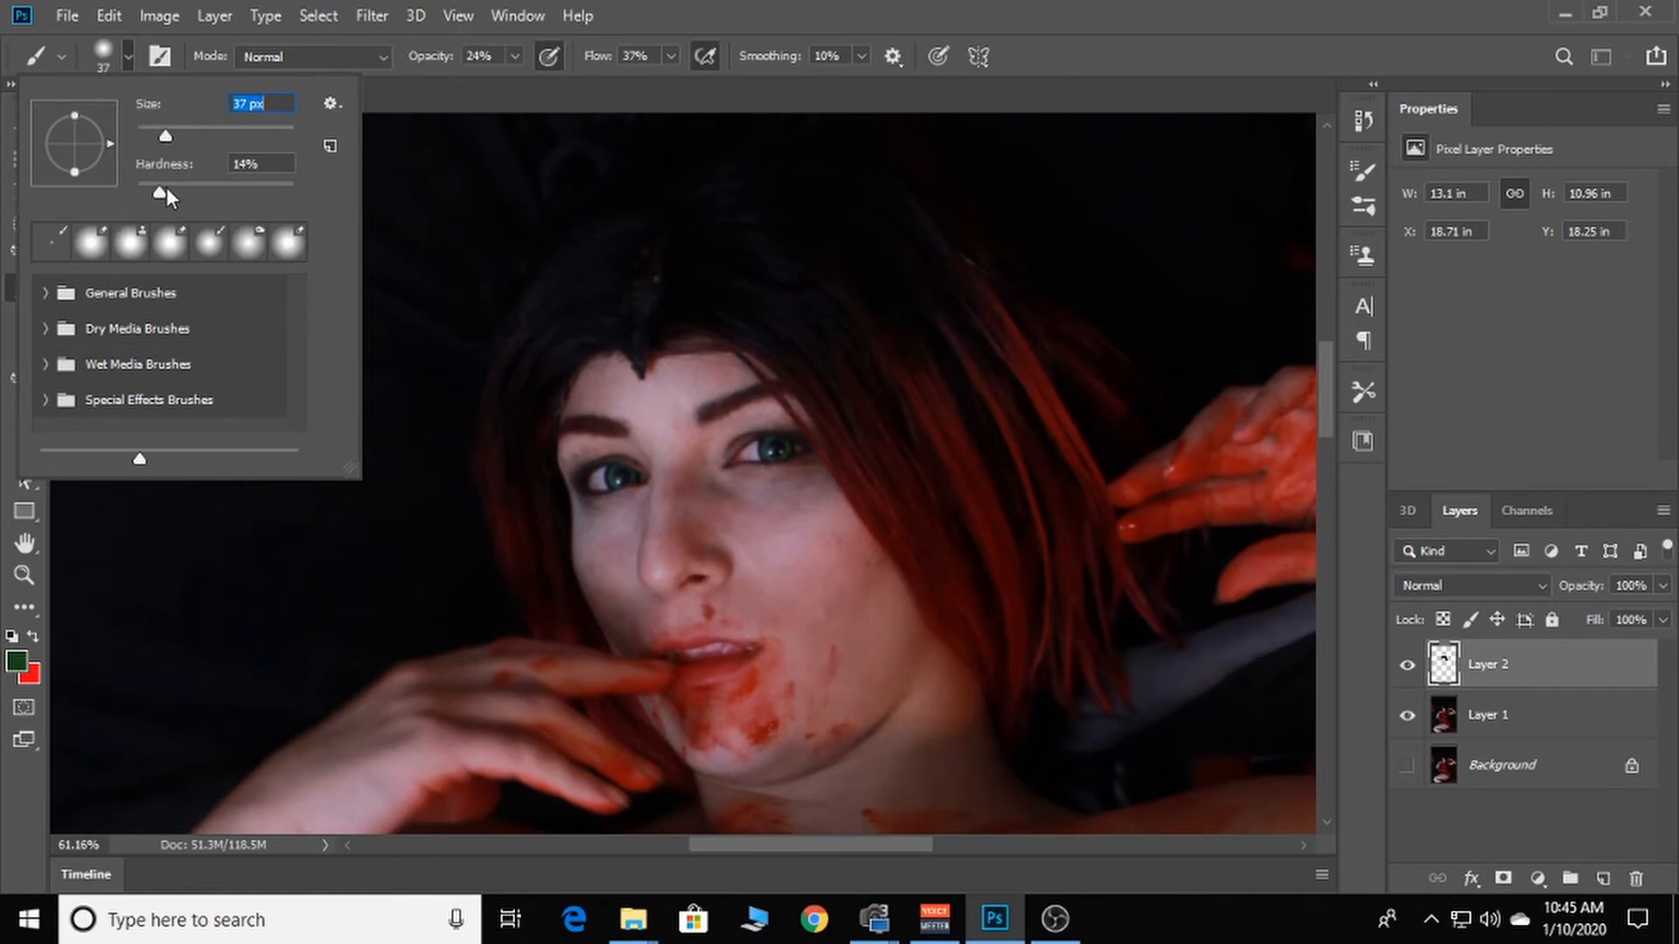
pyautogui.click(259, 162)
pyautogui.write('9')
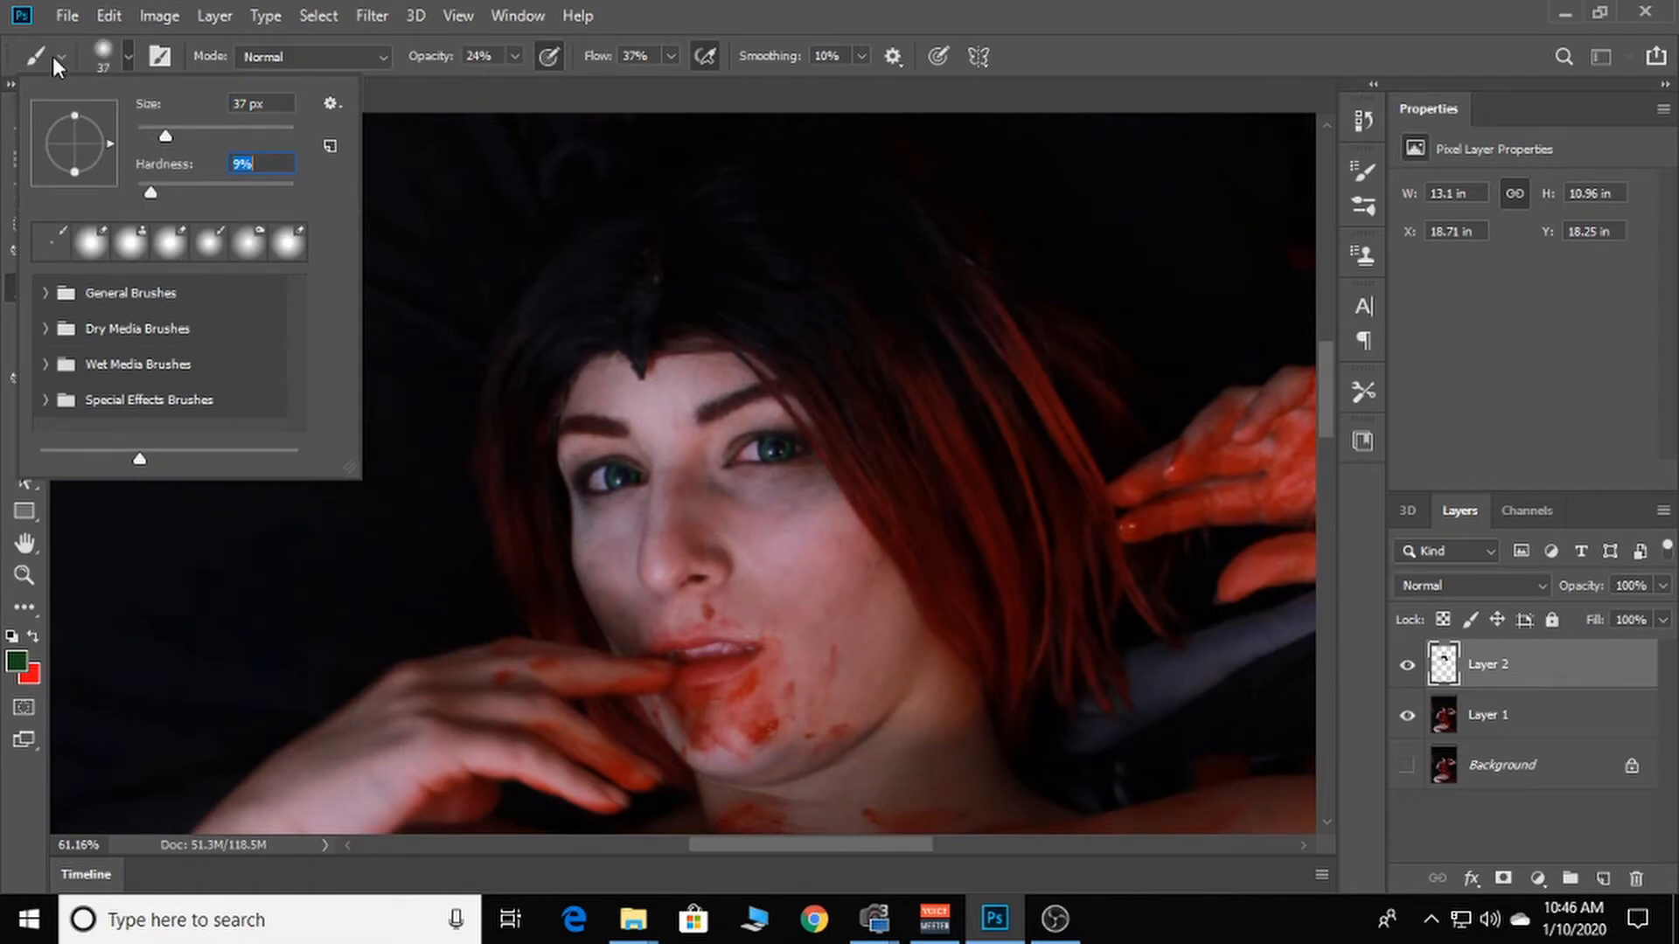
pyautogui.click(507, 70)
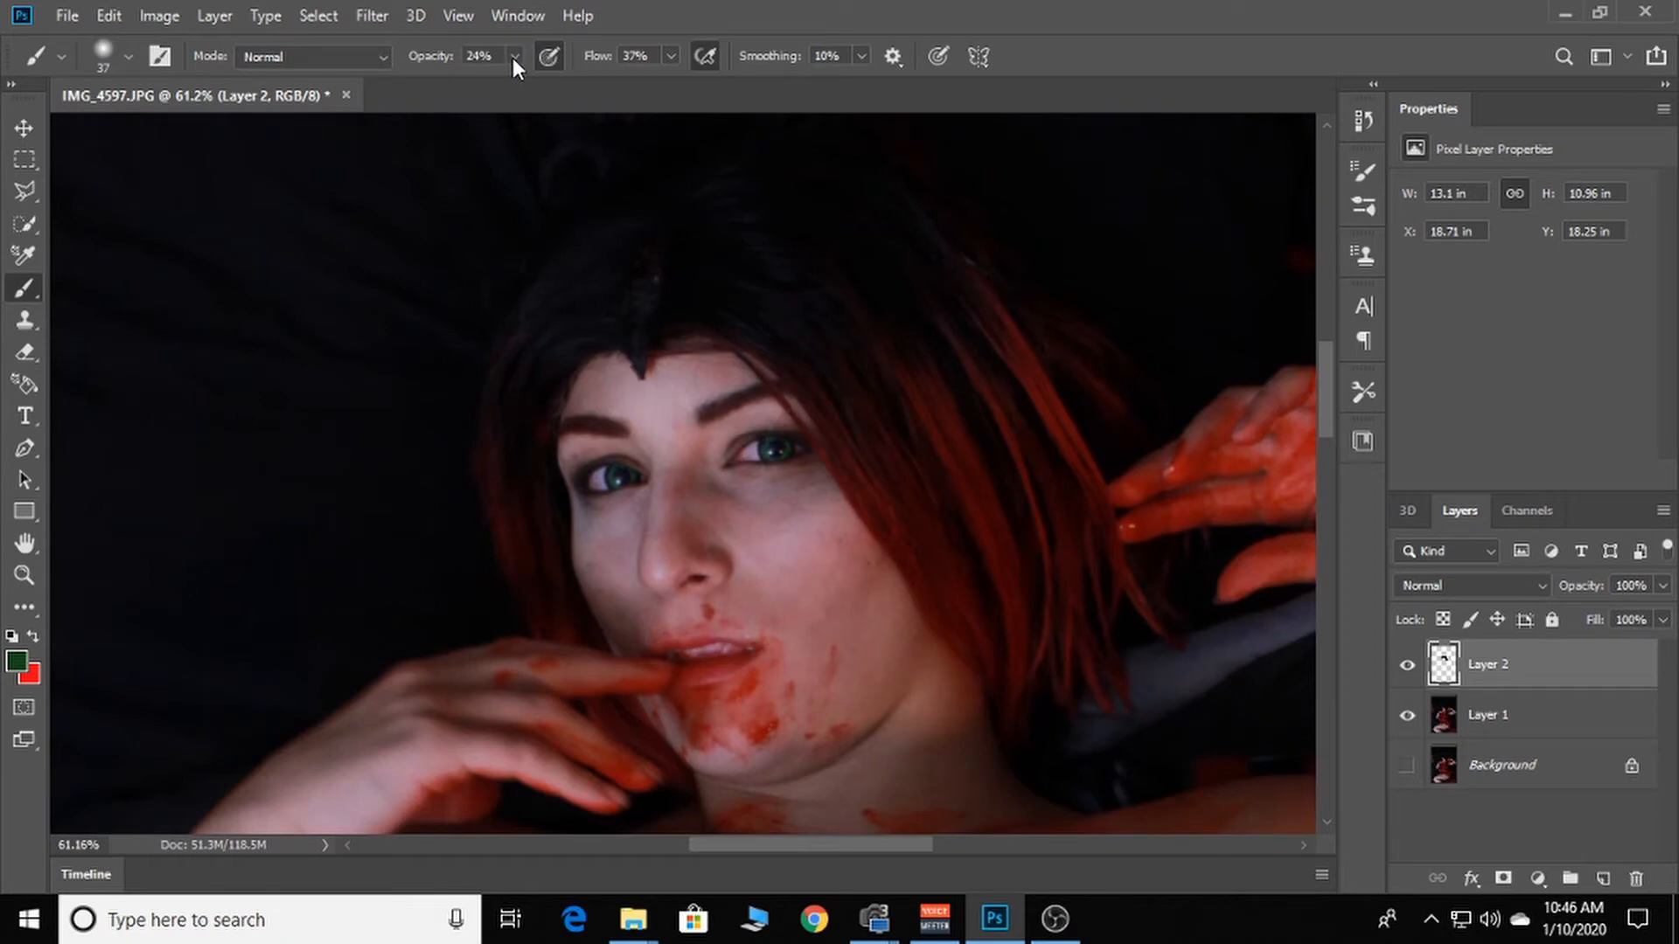
pyautogui.moveTo(571, 66)
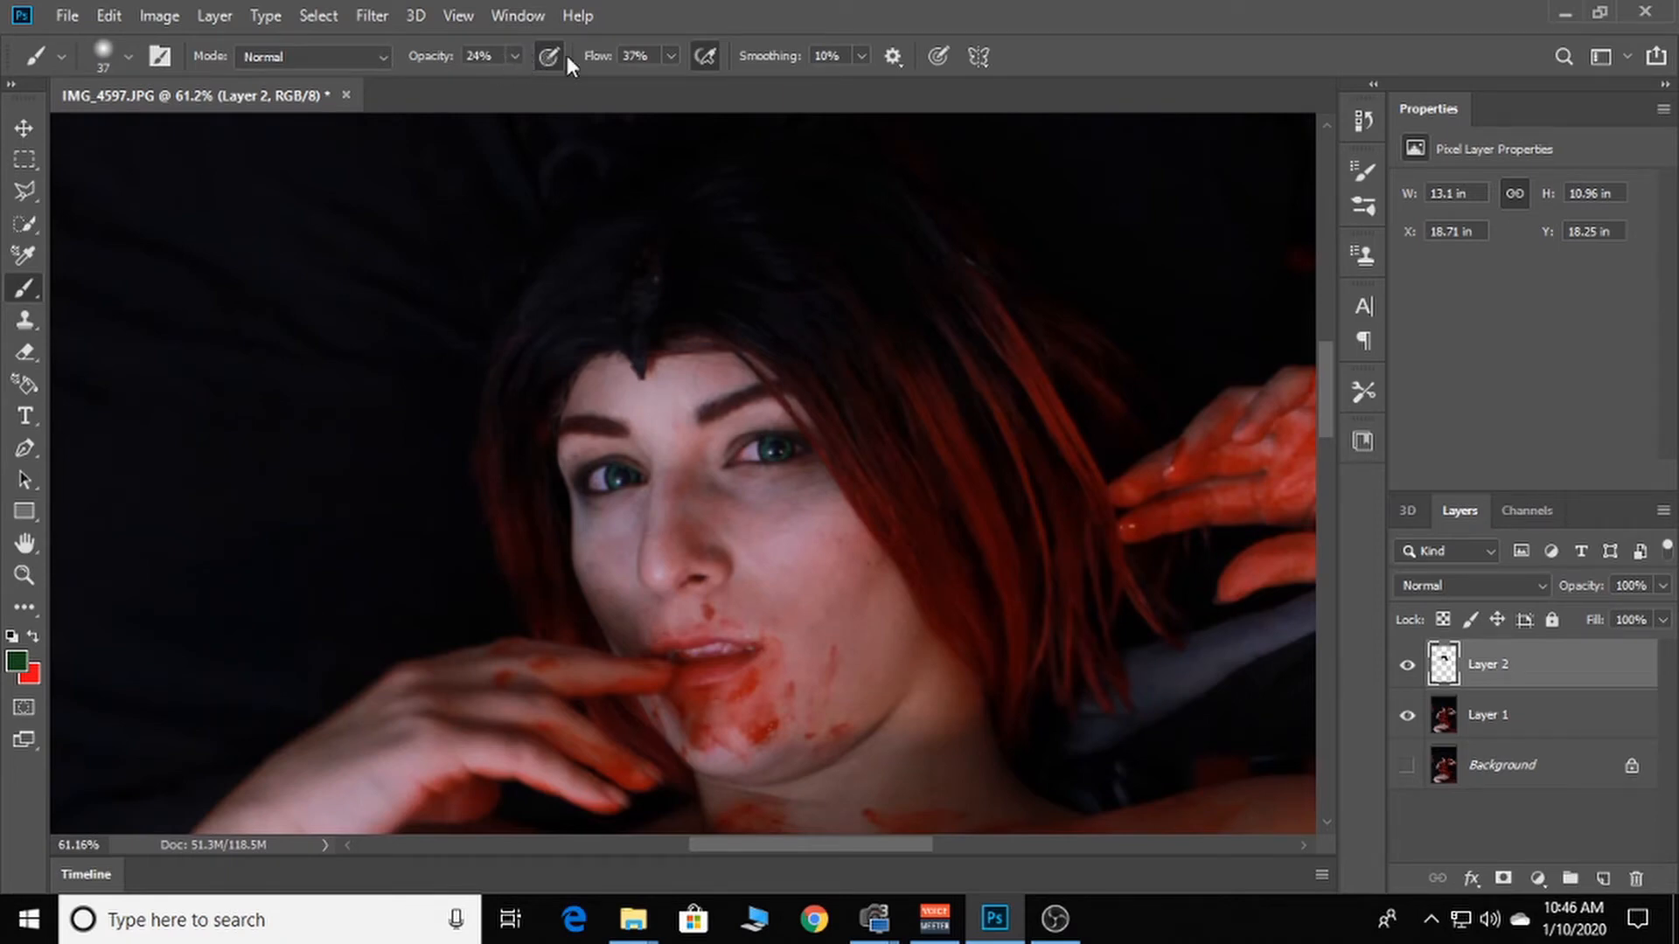
pyautogui.click(671, 56)
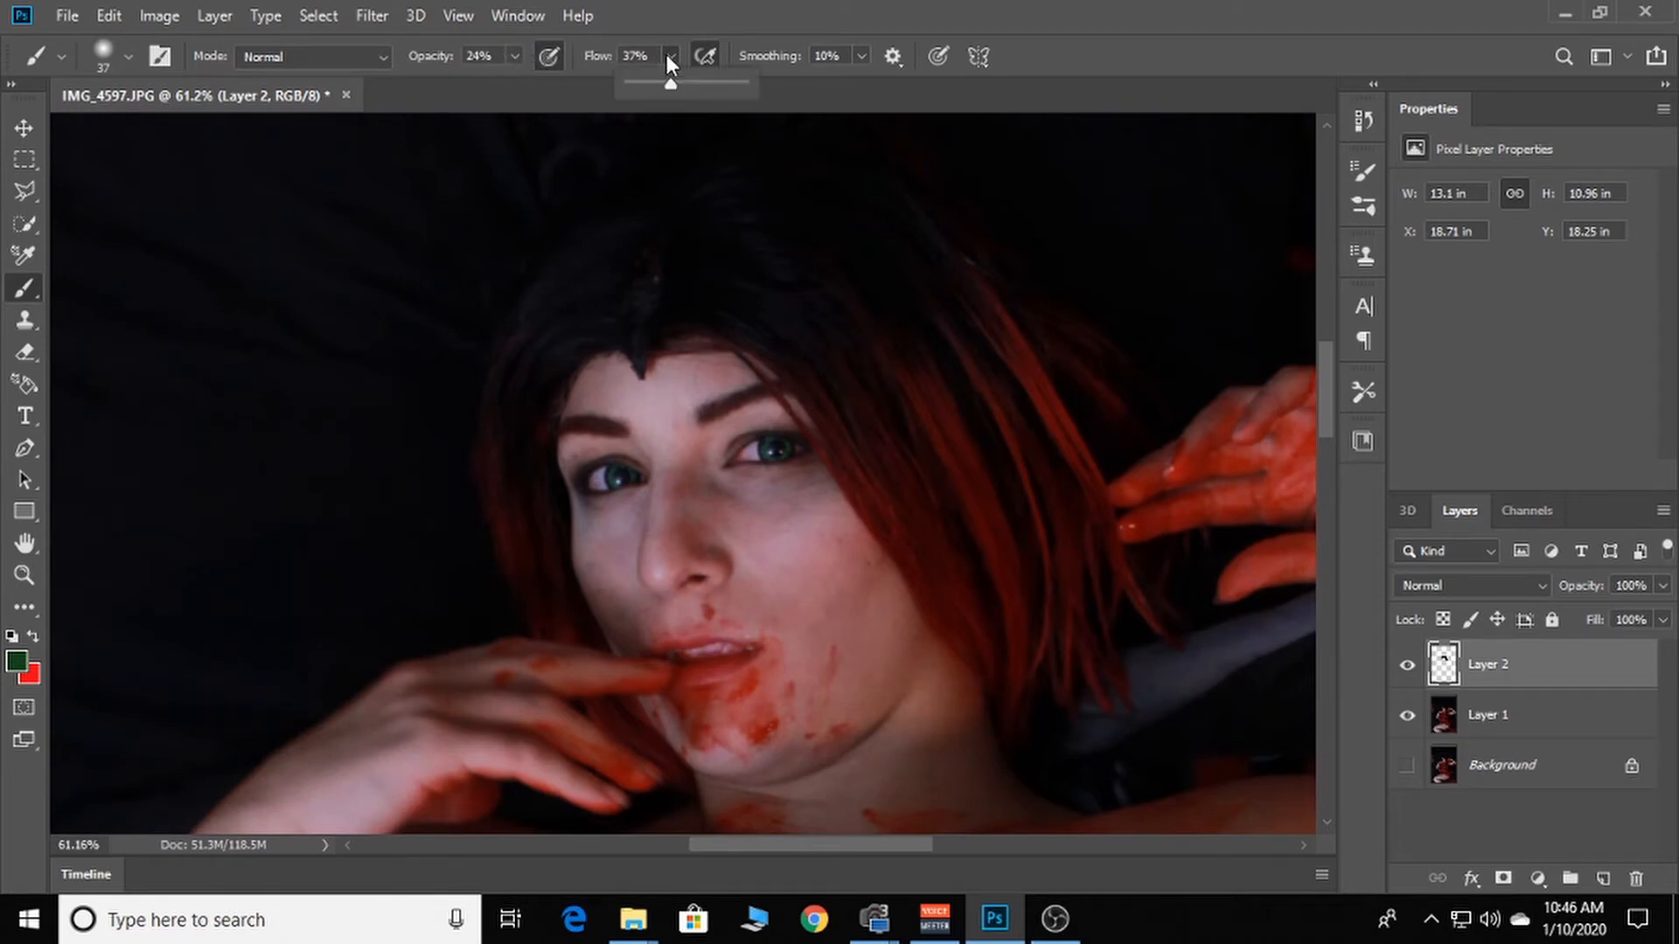
pyautogui.moveTo(670, 84); pyautogui.dragTo(686, 84)
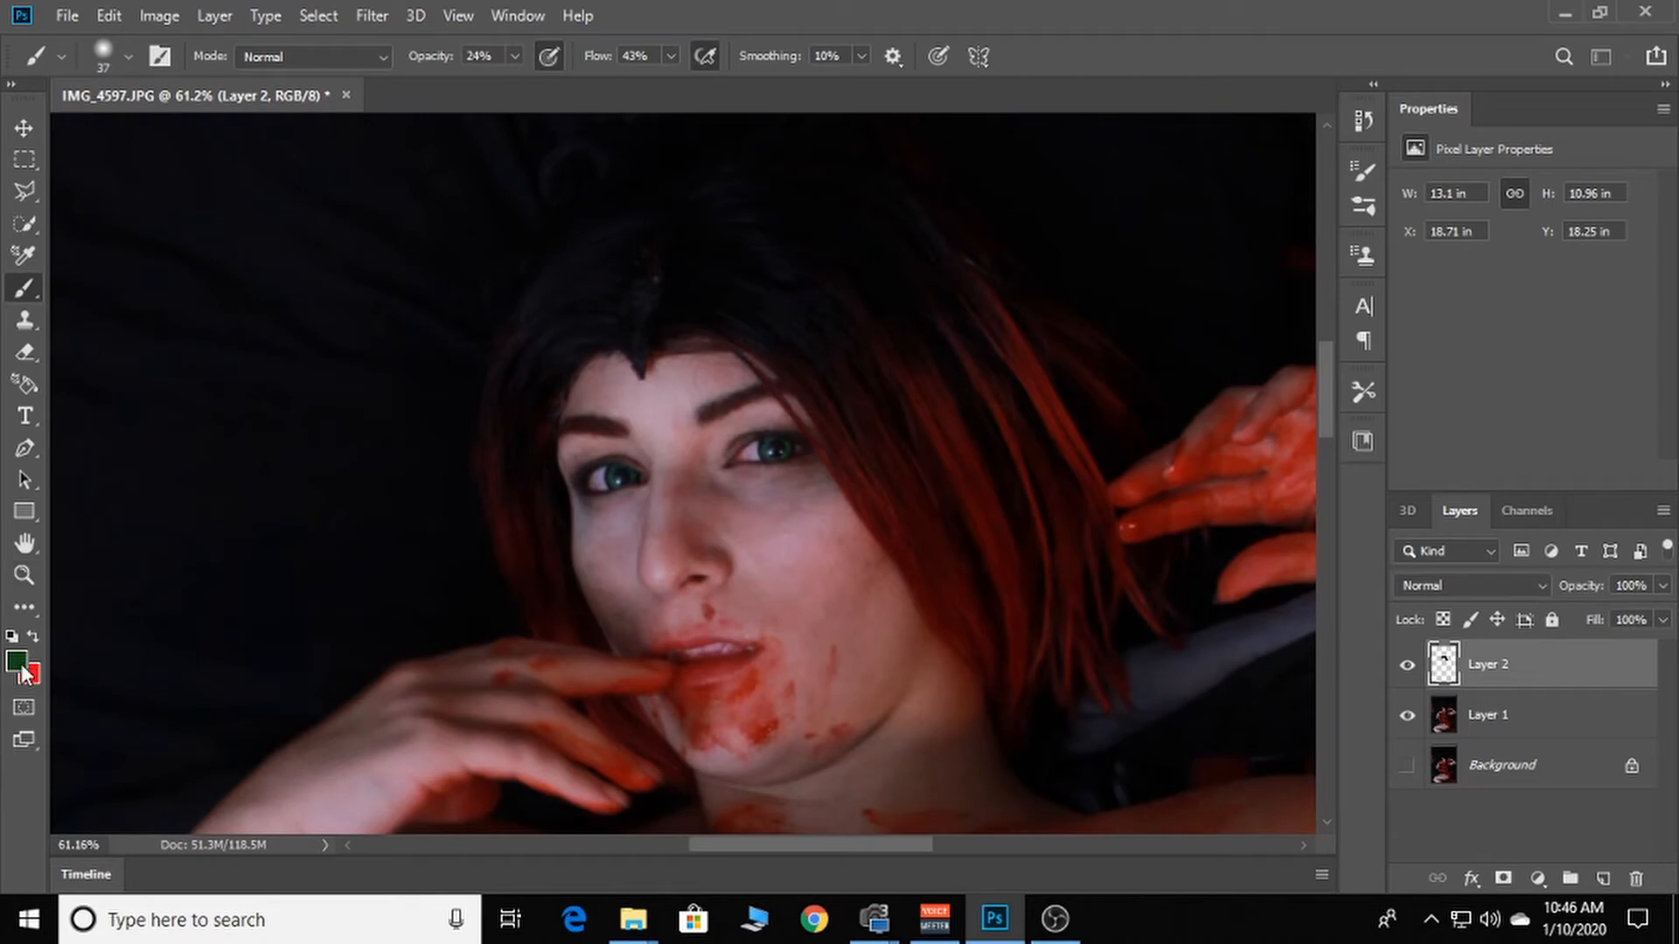
# Set the foreground colour to deep red #ba0624 in the Color Picker.
pyautogui.click(17, 661)
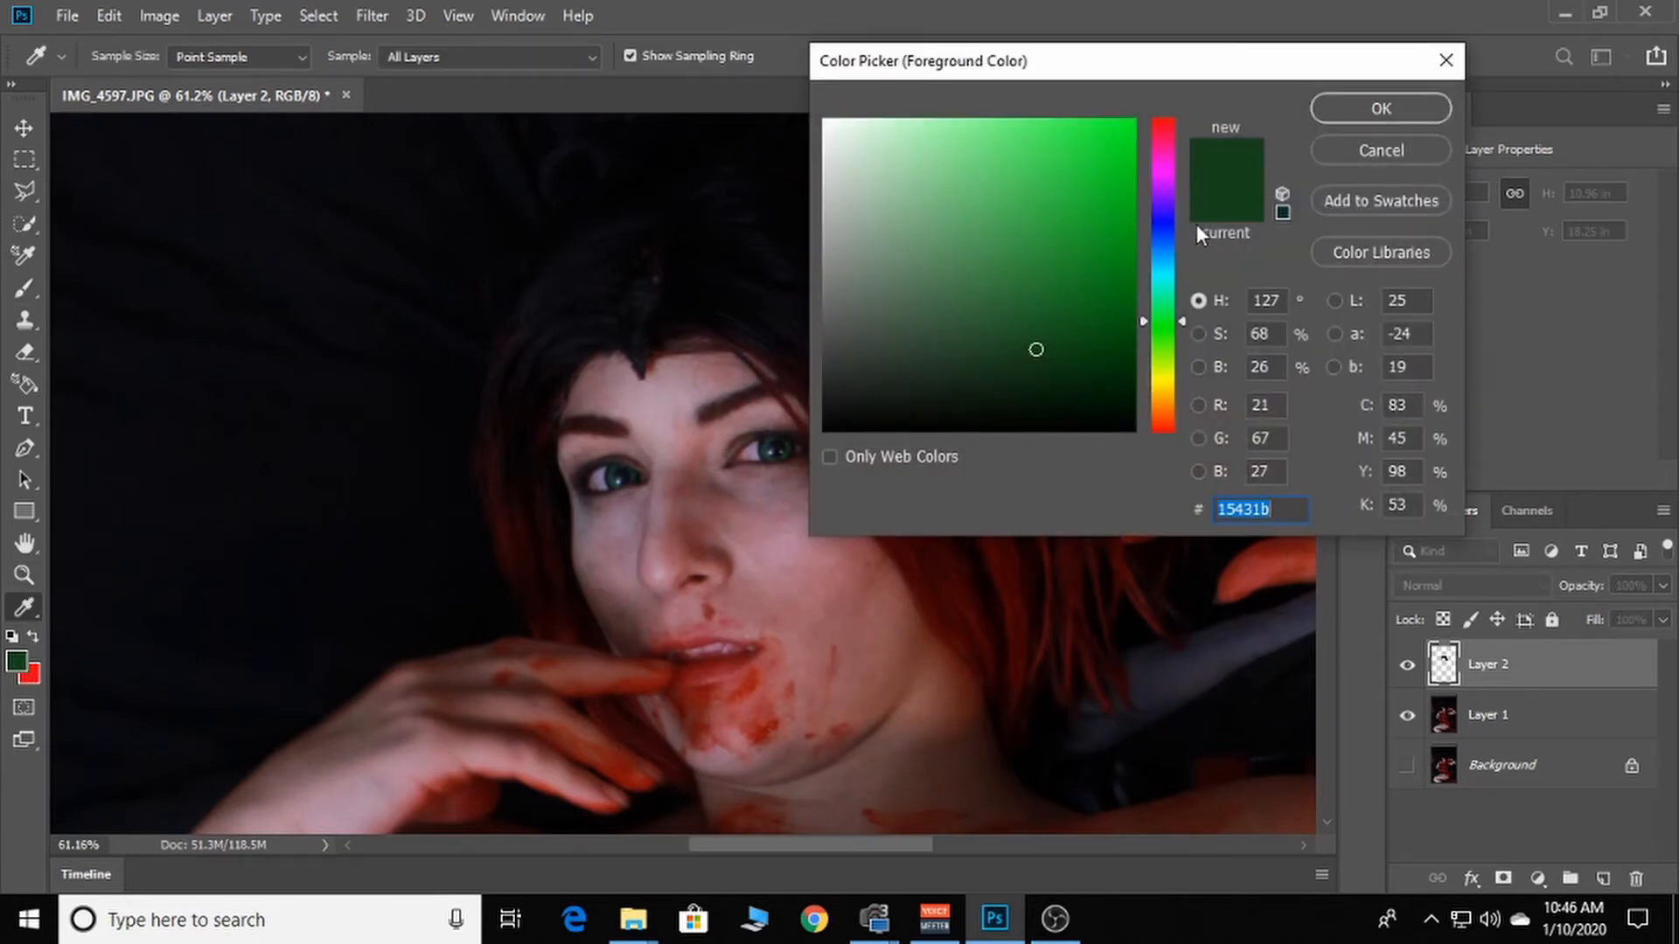
pyautogui.click(1166, 131)
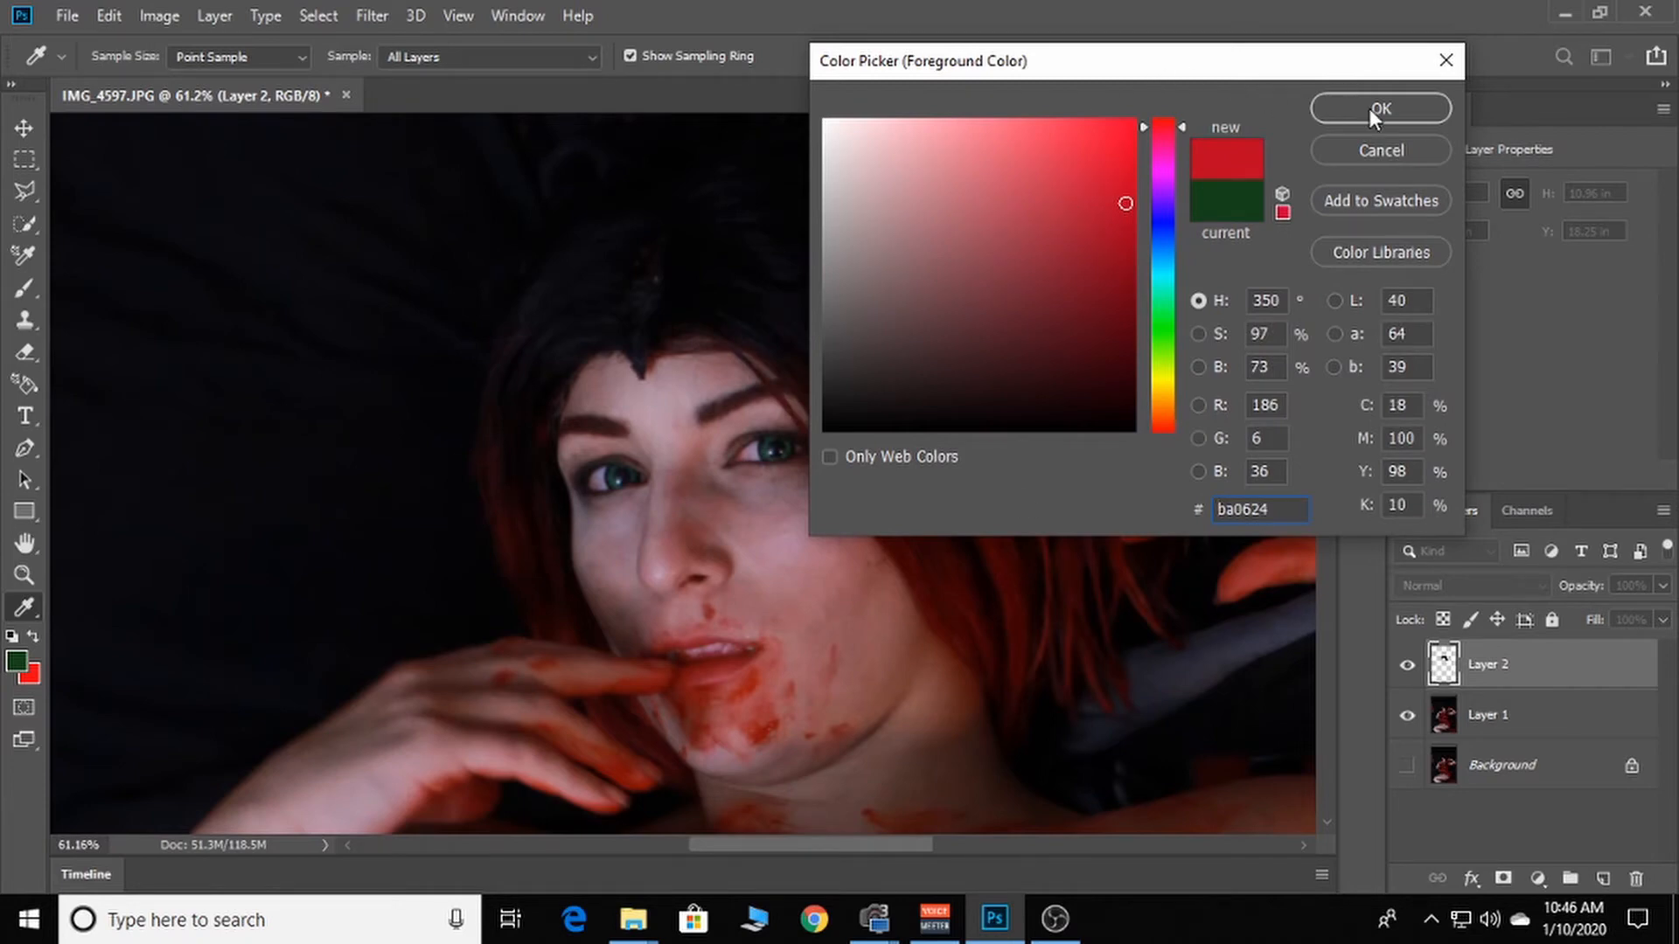
pyautogui.click(1380, 109)
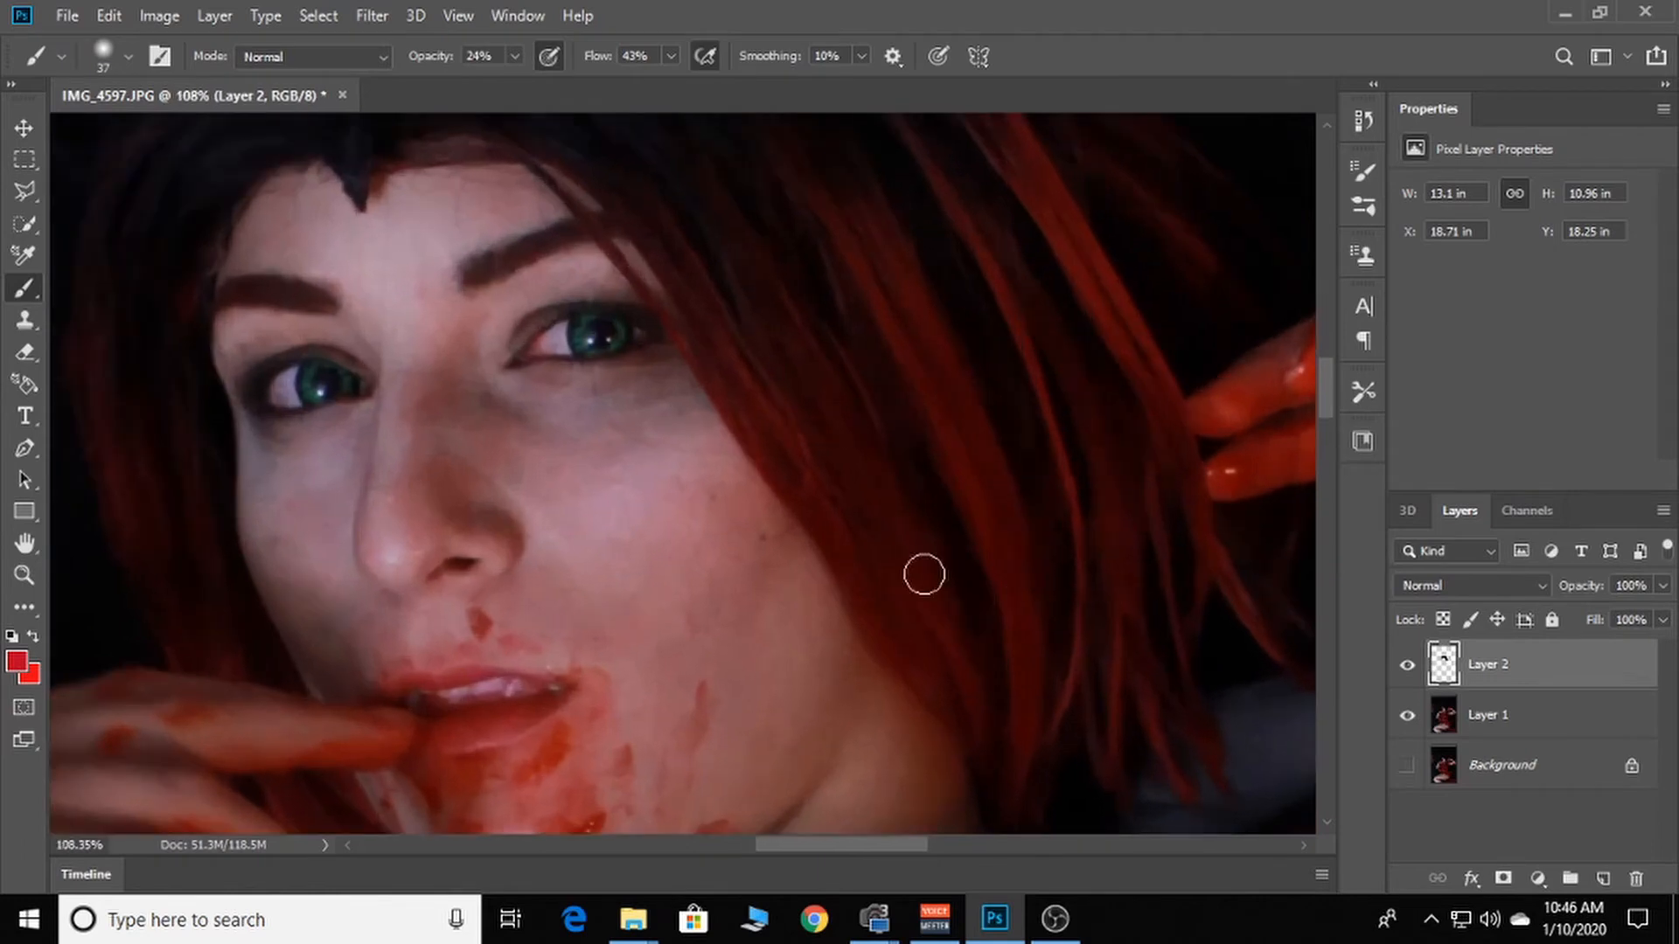
pyautogui.moveTo(705, 308)
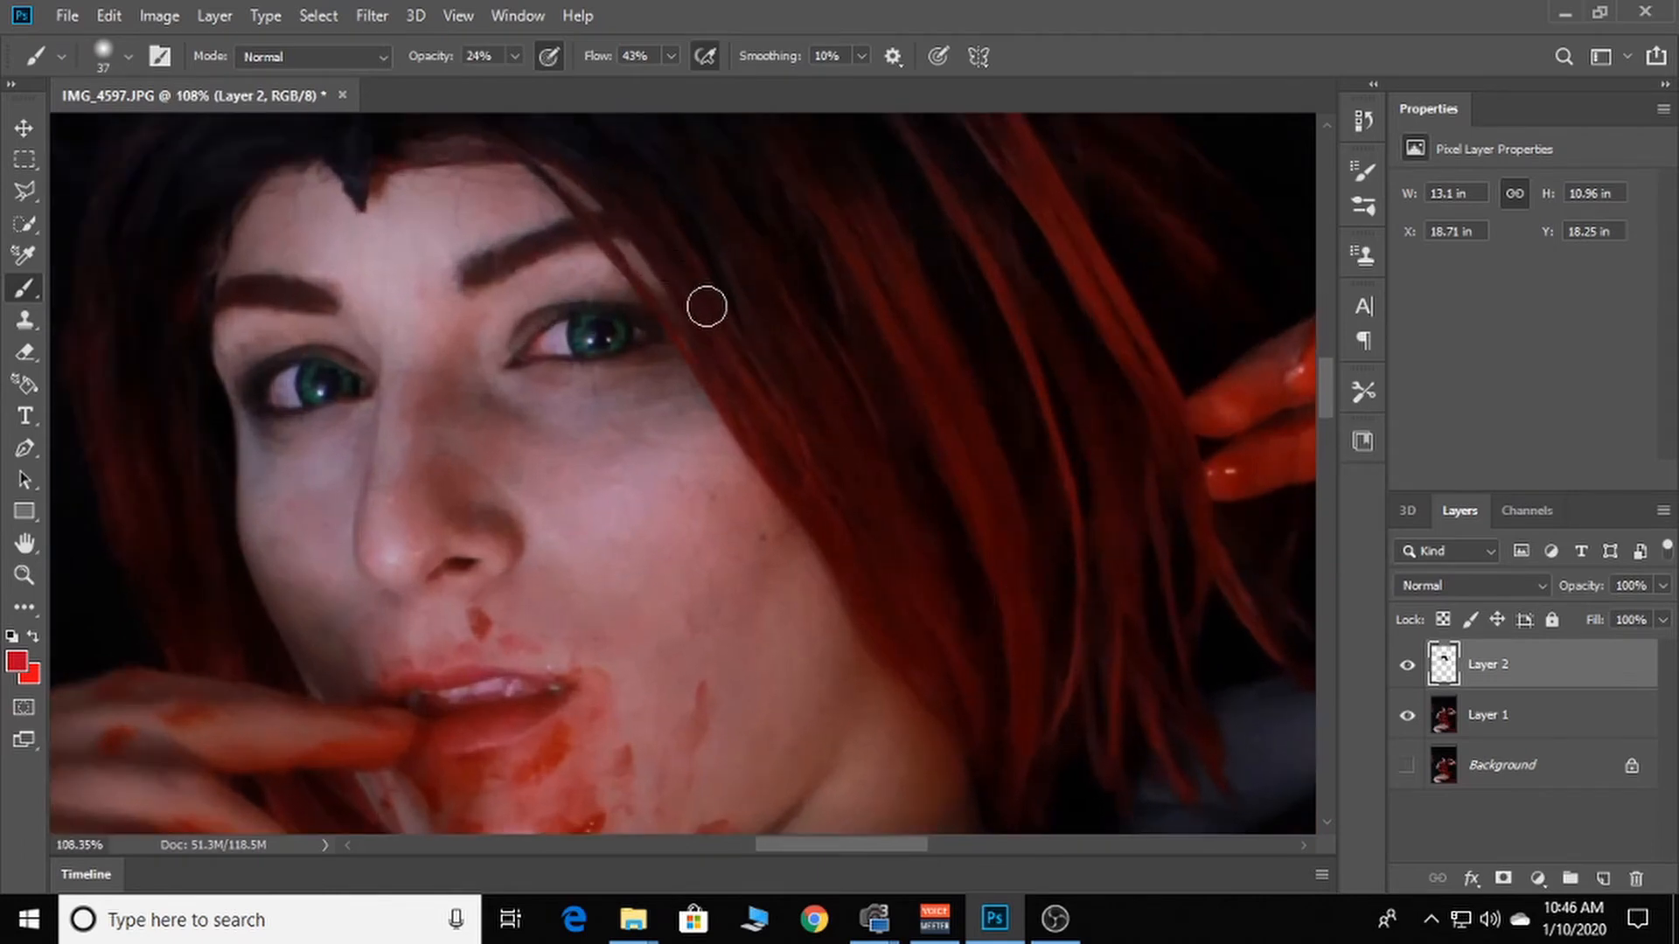
# Paint soft red highlights along the wig strands beside the cheek and on the right side.
pyautogui.moveTo(706, 308); pyautogui.dragTo(783, 468)
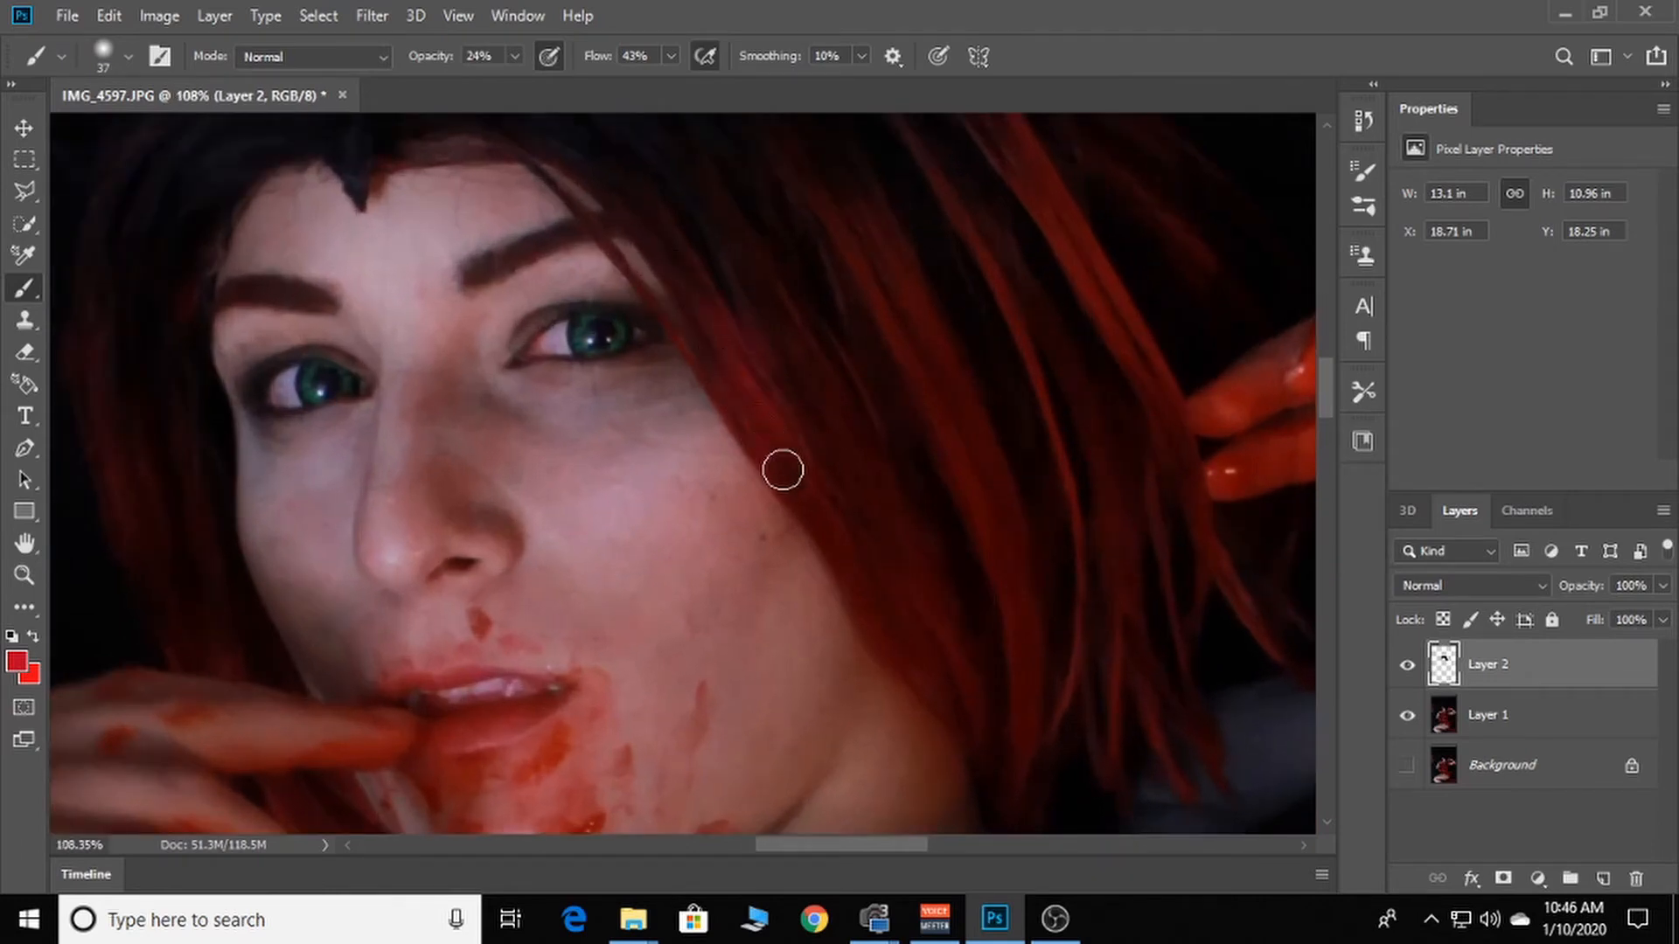
pyautogui.moveTo(781, 469); pyautogui.dragTo(867, 407)
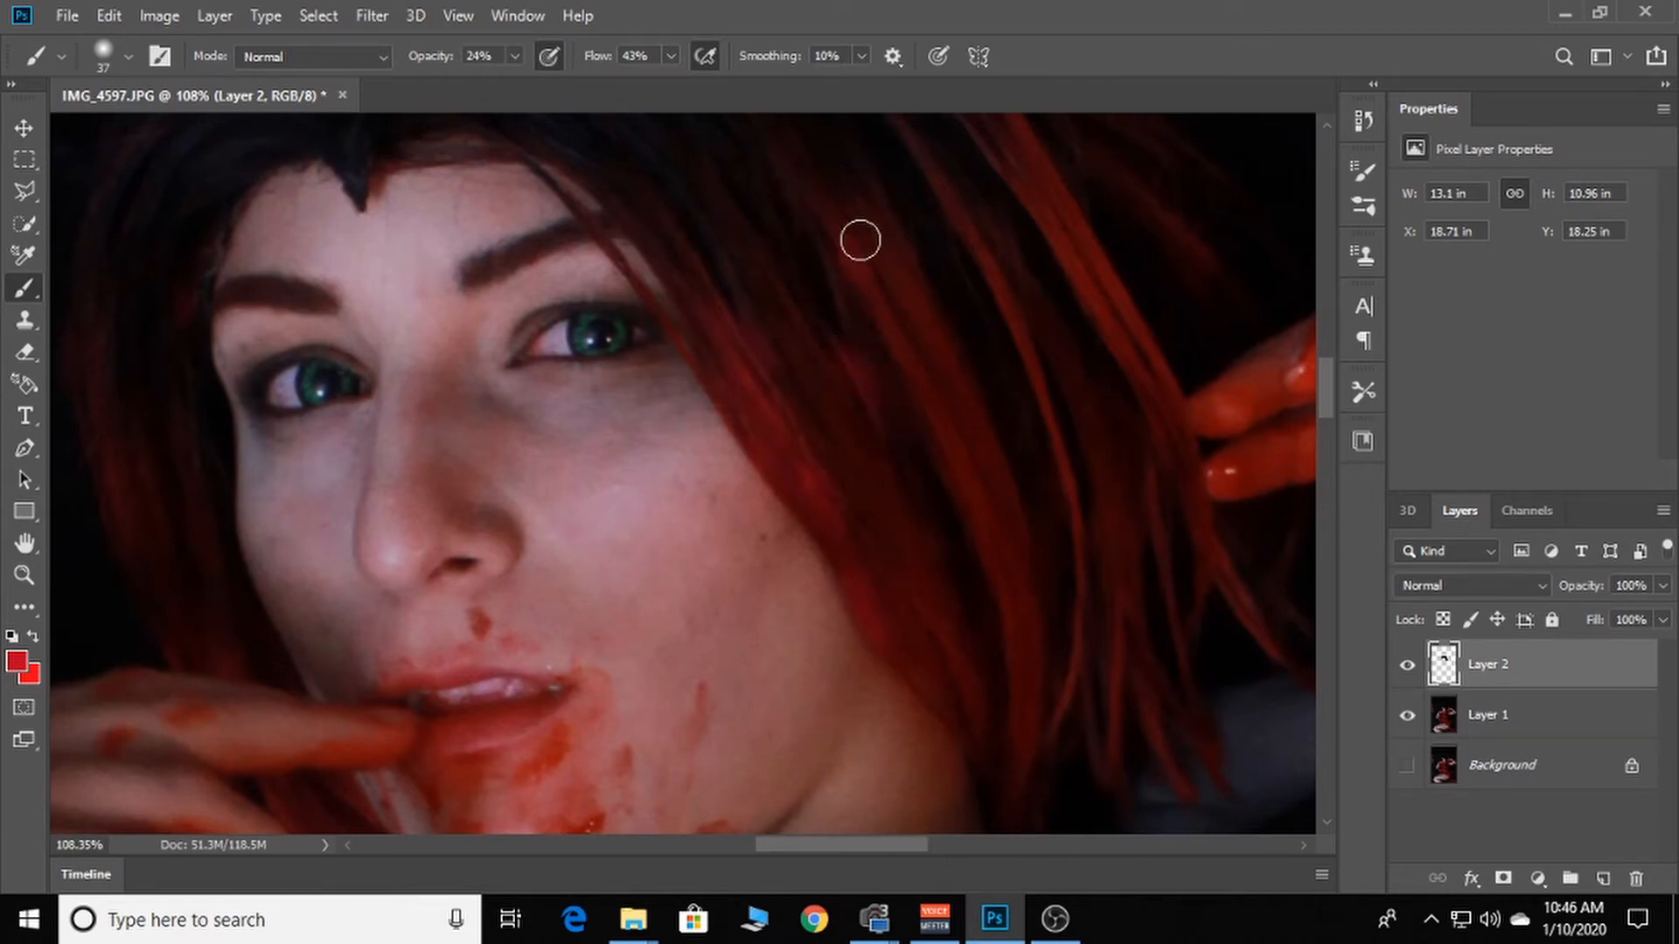
pyautogui.moveTo(861, 239); pyautogui.dragTo(1008, 590)
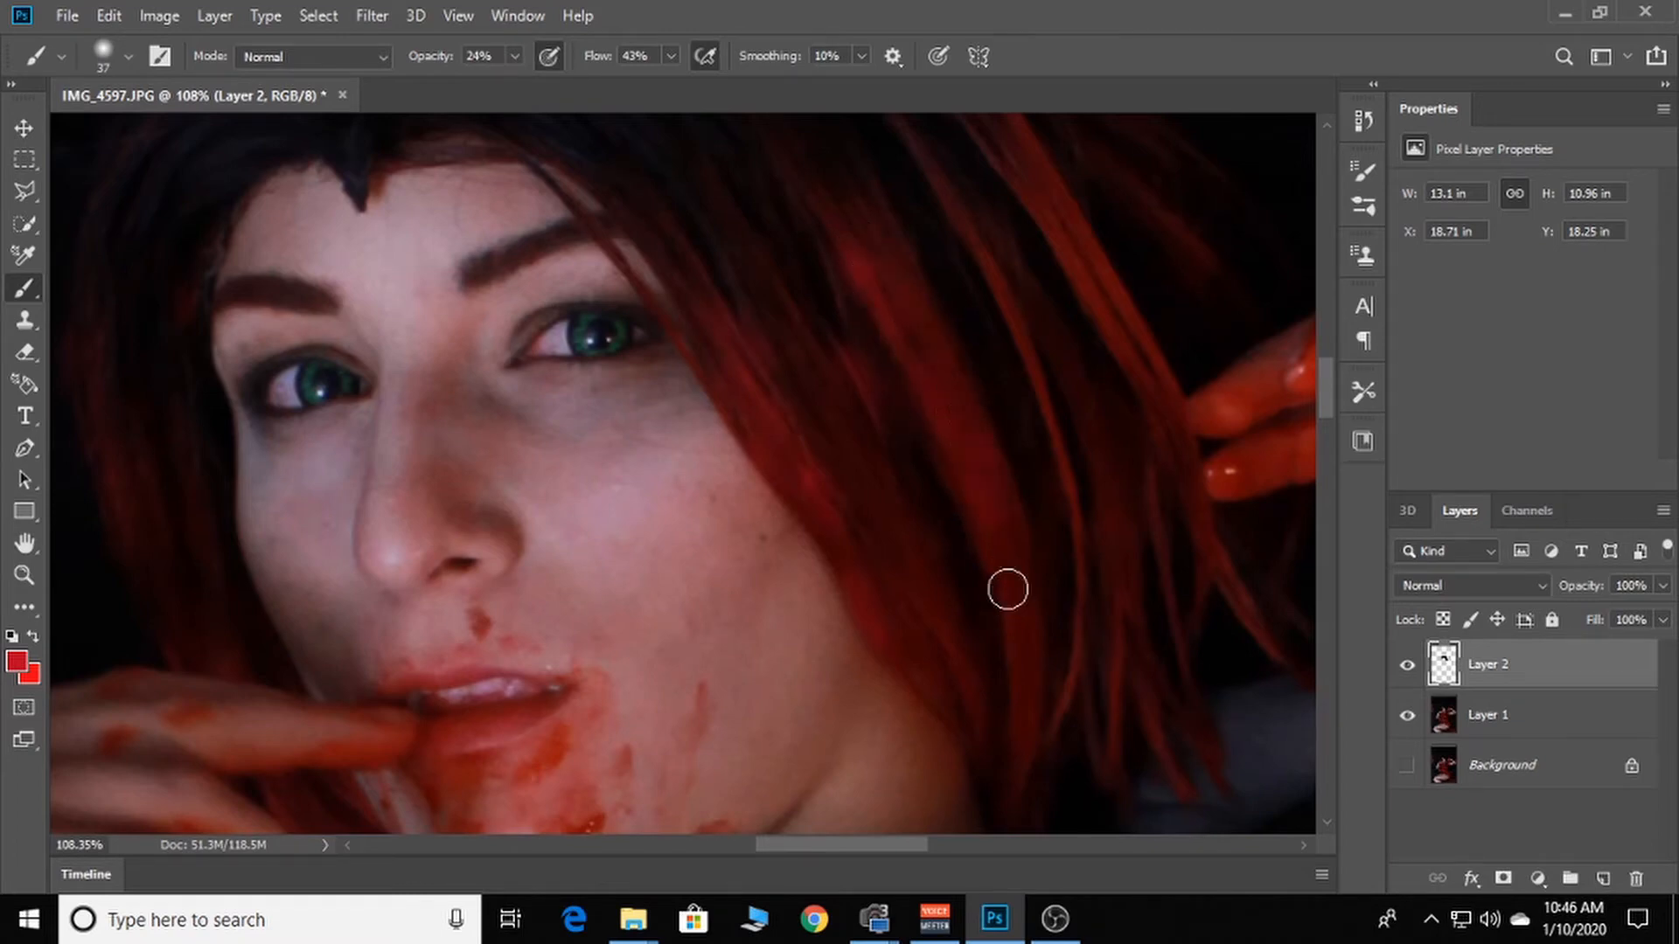
pyautogui.moveTo(1008, 589); pyautogui.dragTo(952, 377)
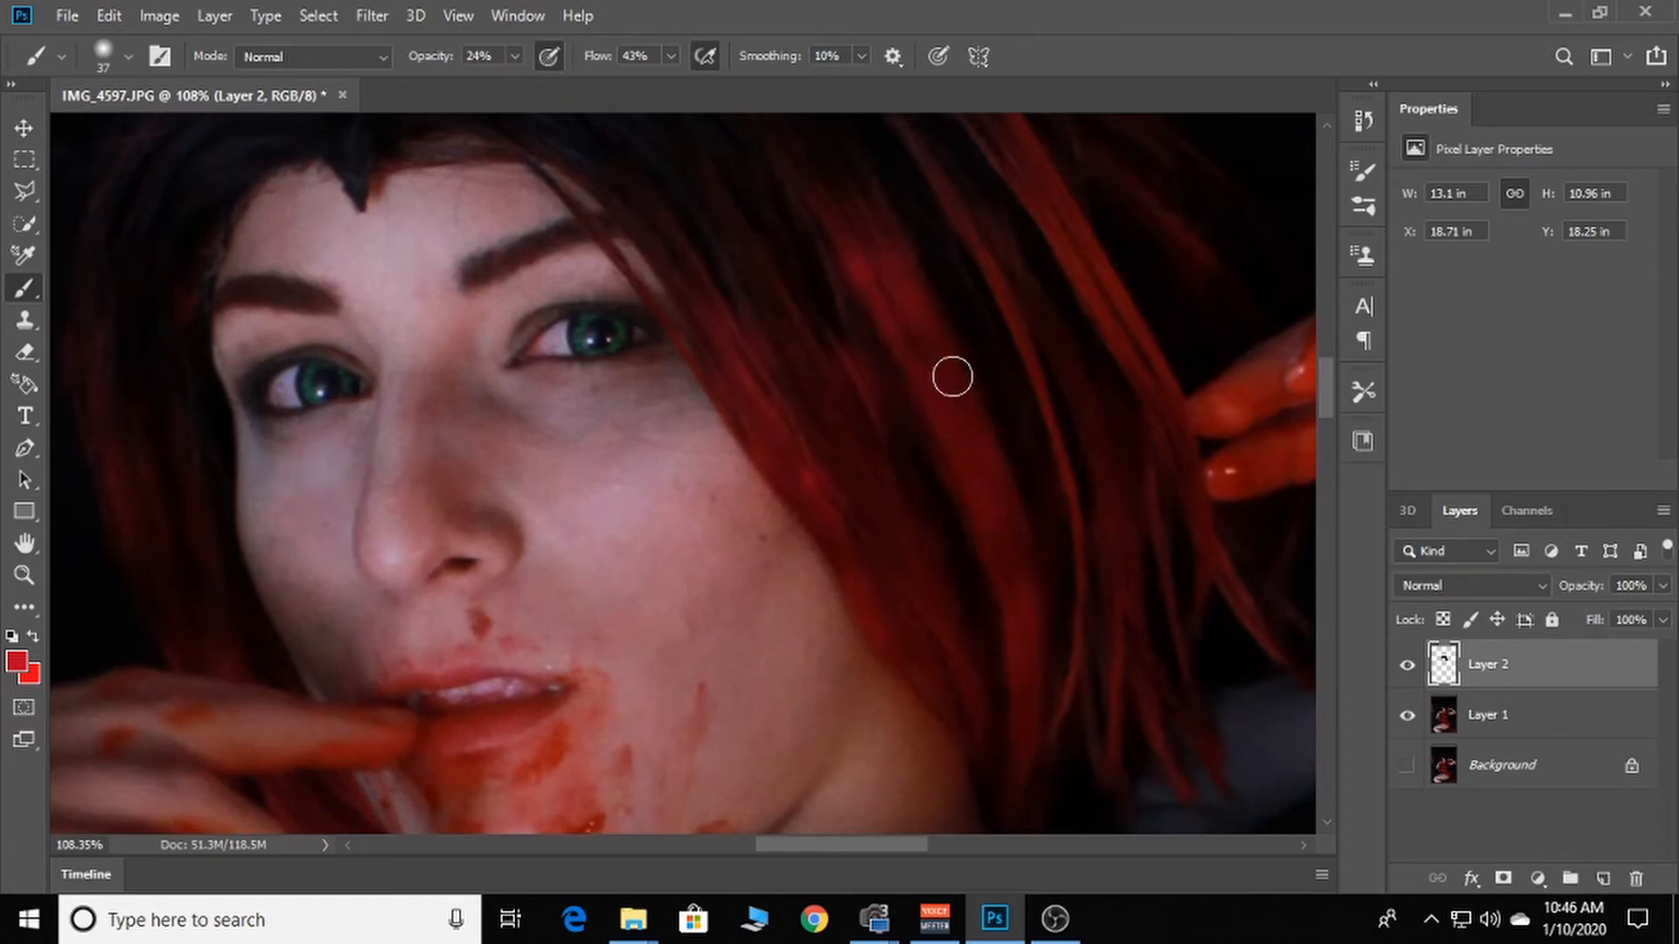
pyautogui.moveTo(887, 541)
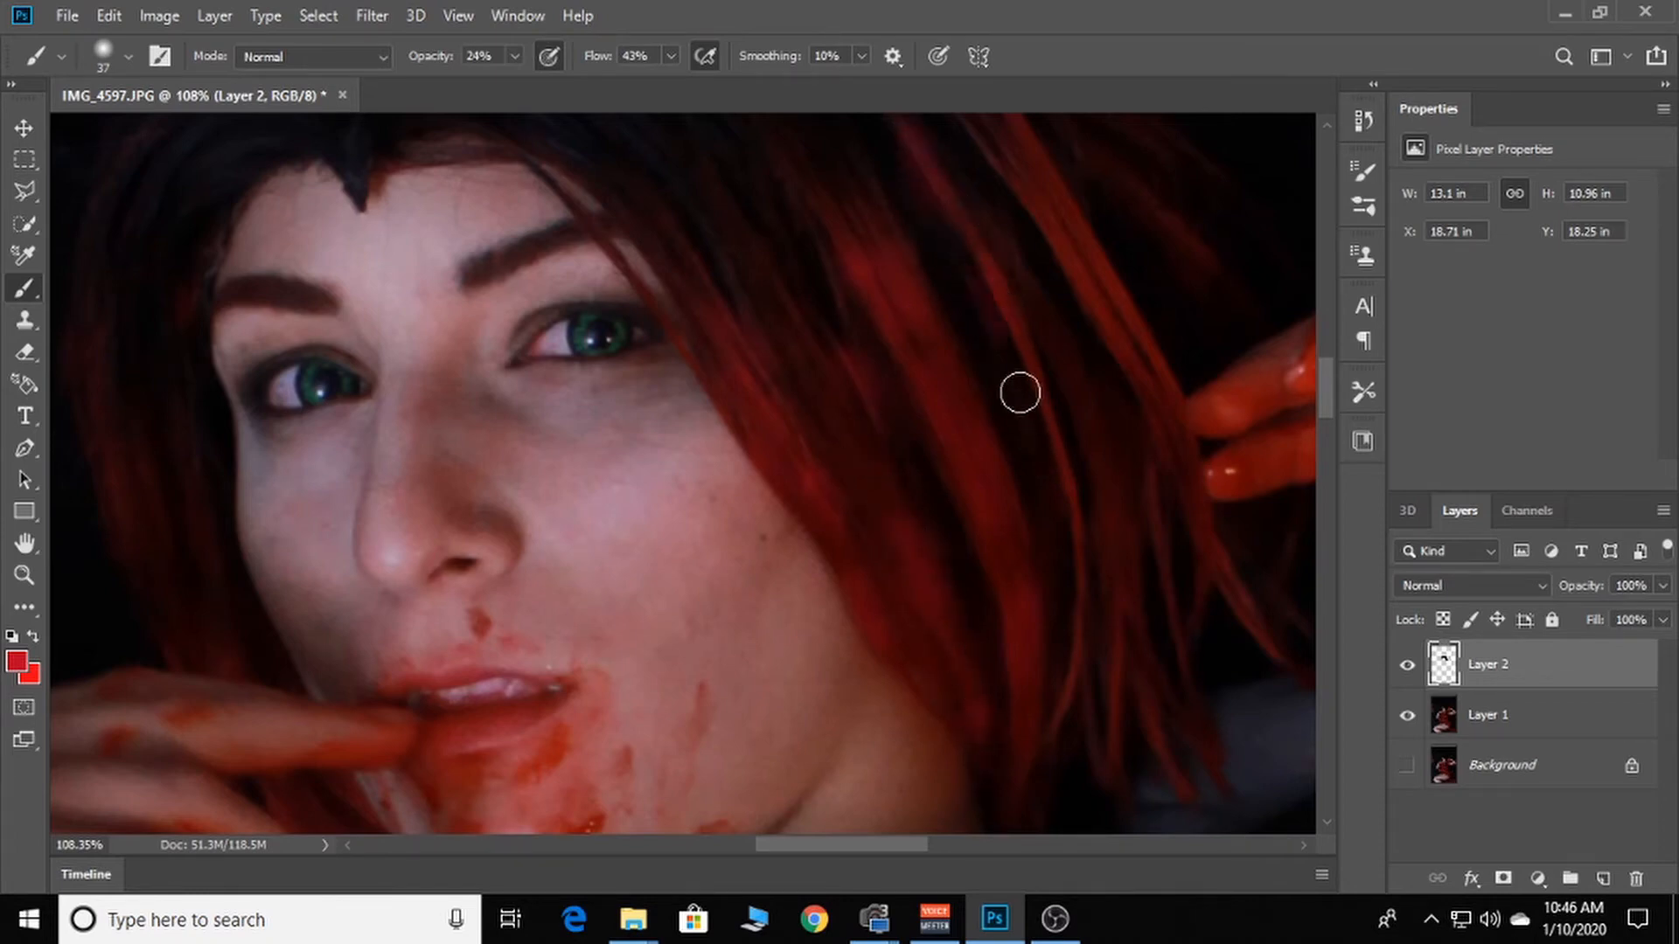
pyautogui.moveTo(1018, 390); pyautogui.dragTo(1070, 724)
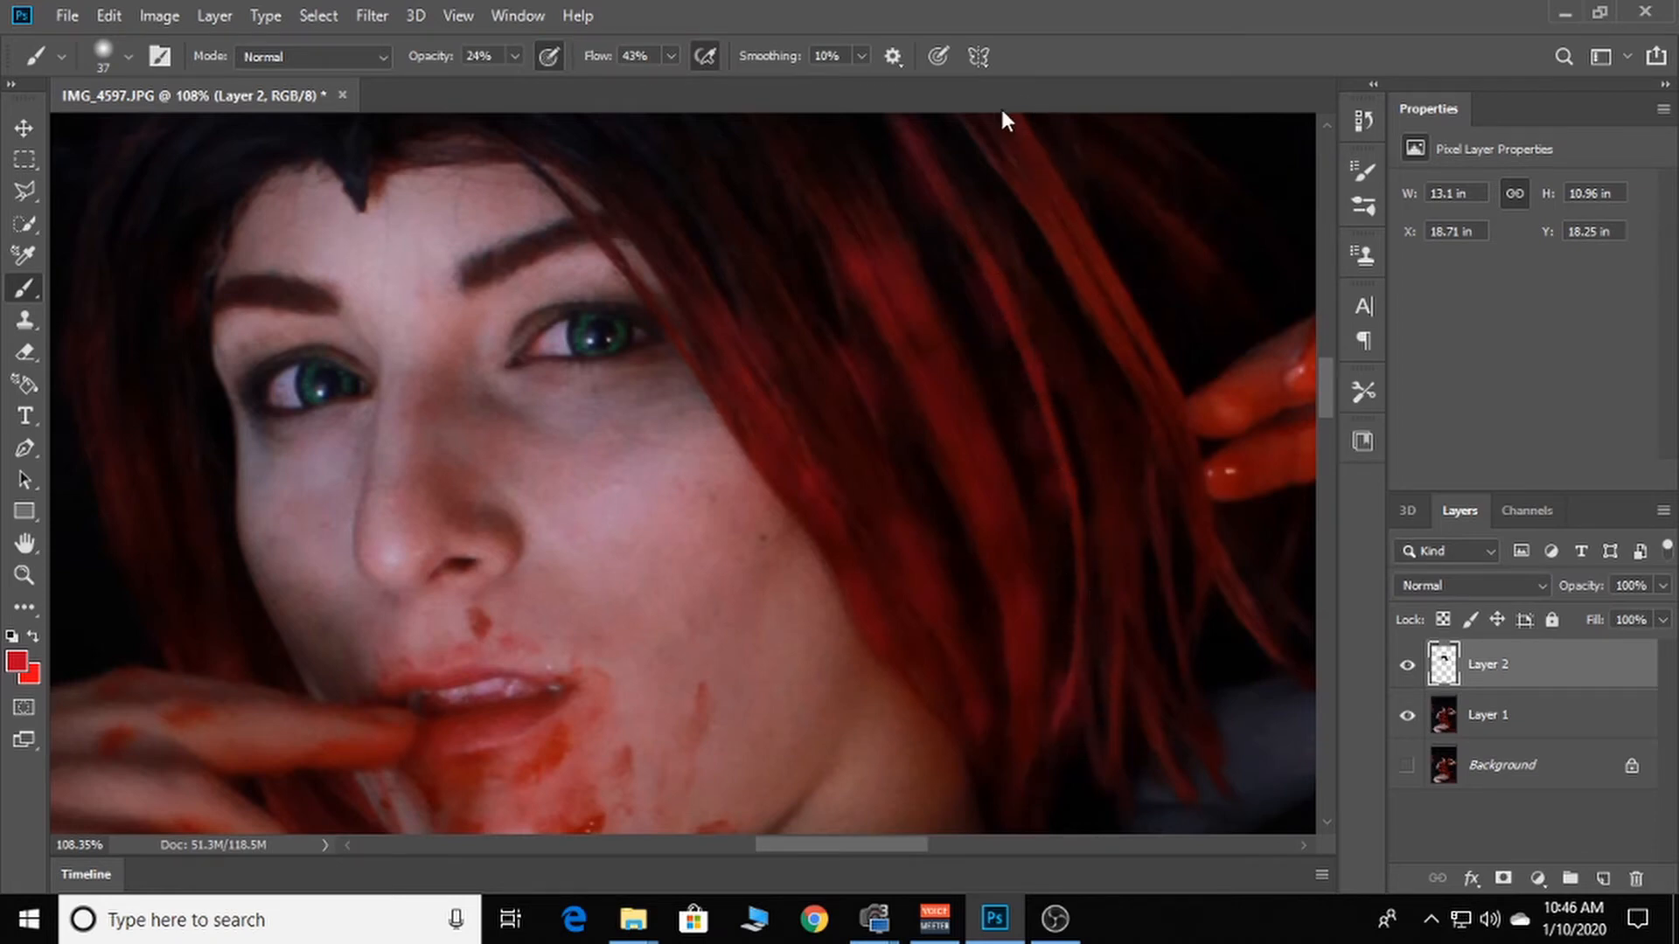
# Brush red over the top and outer strands, then blend red into the left wig edge.
pyautogui.moveTo(1008, 122); pyautogui.dragTo(1086, 285)
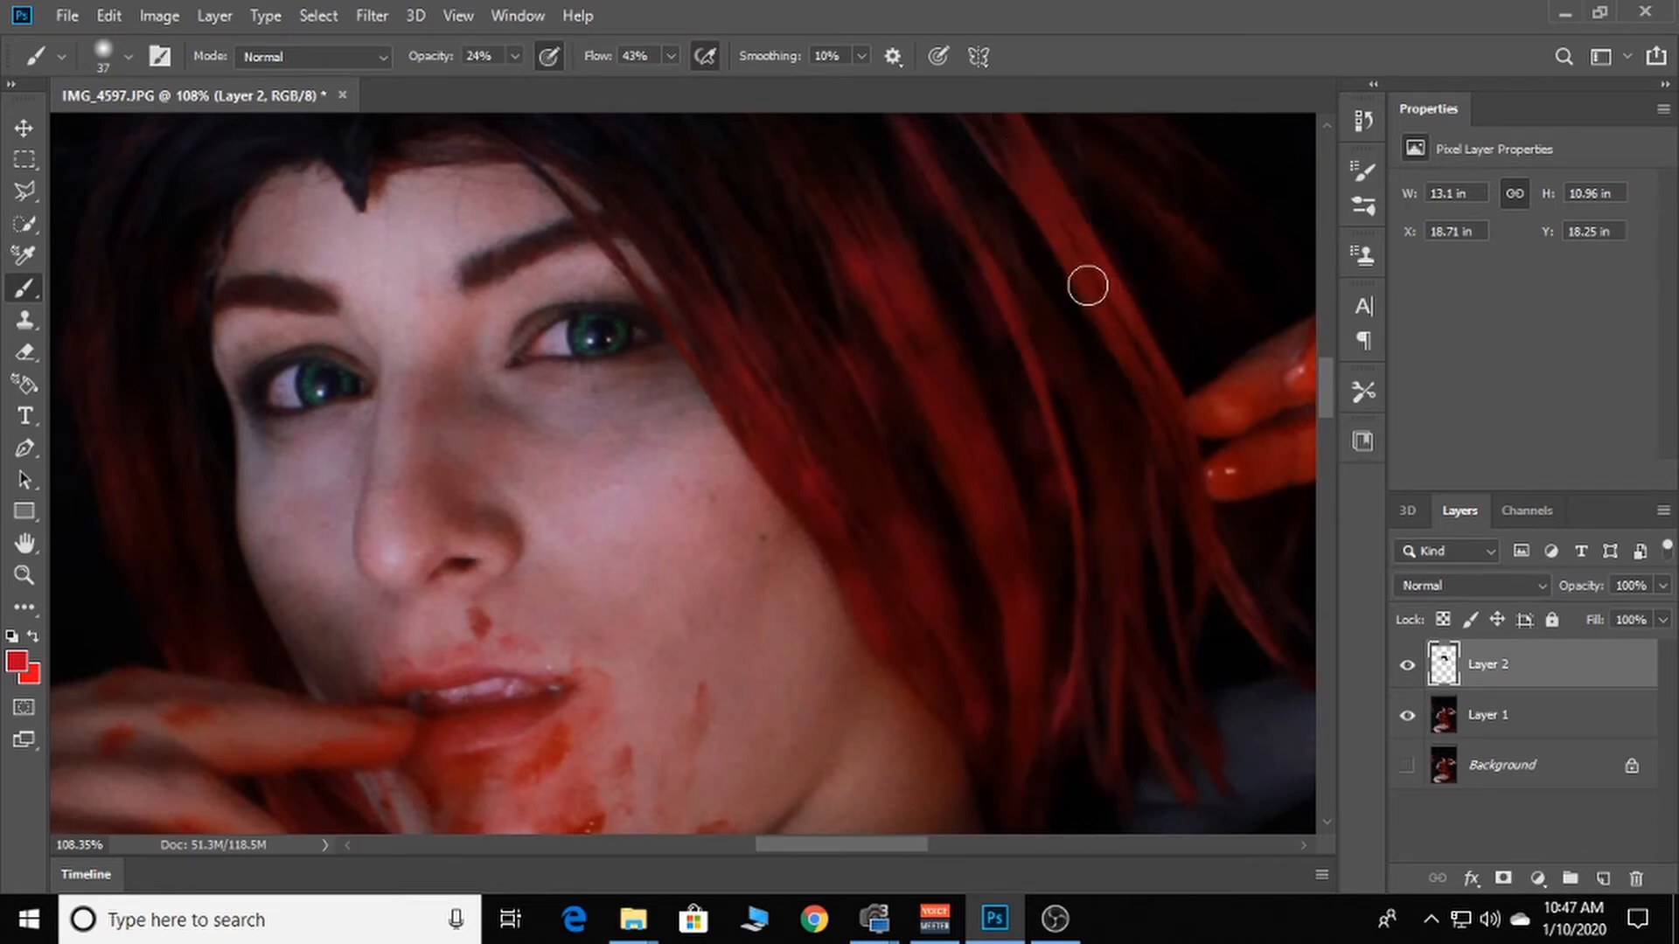
pyautogui.moveTo(1086, 285); pyautogui.dragTo(1239, 614)
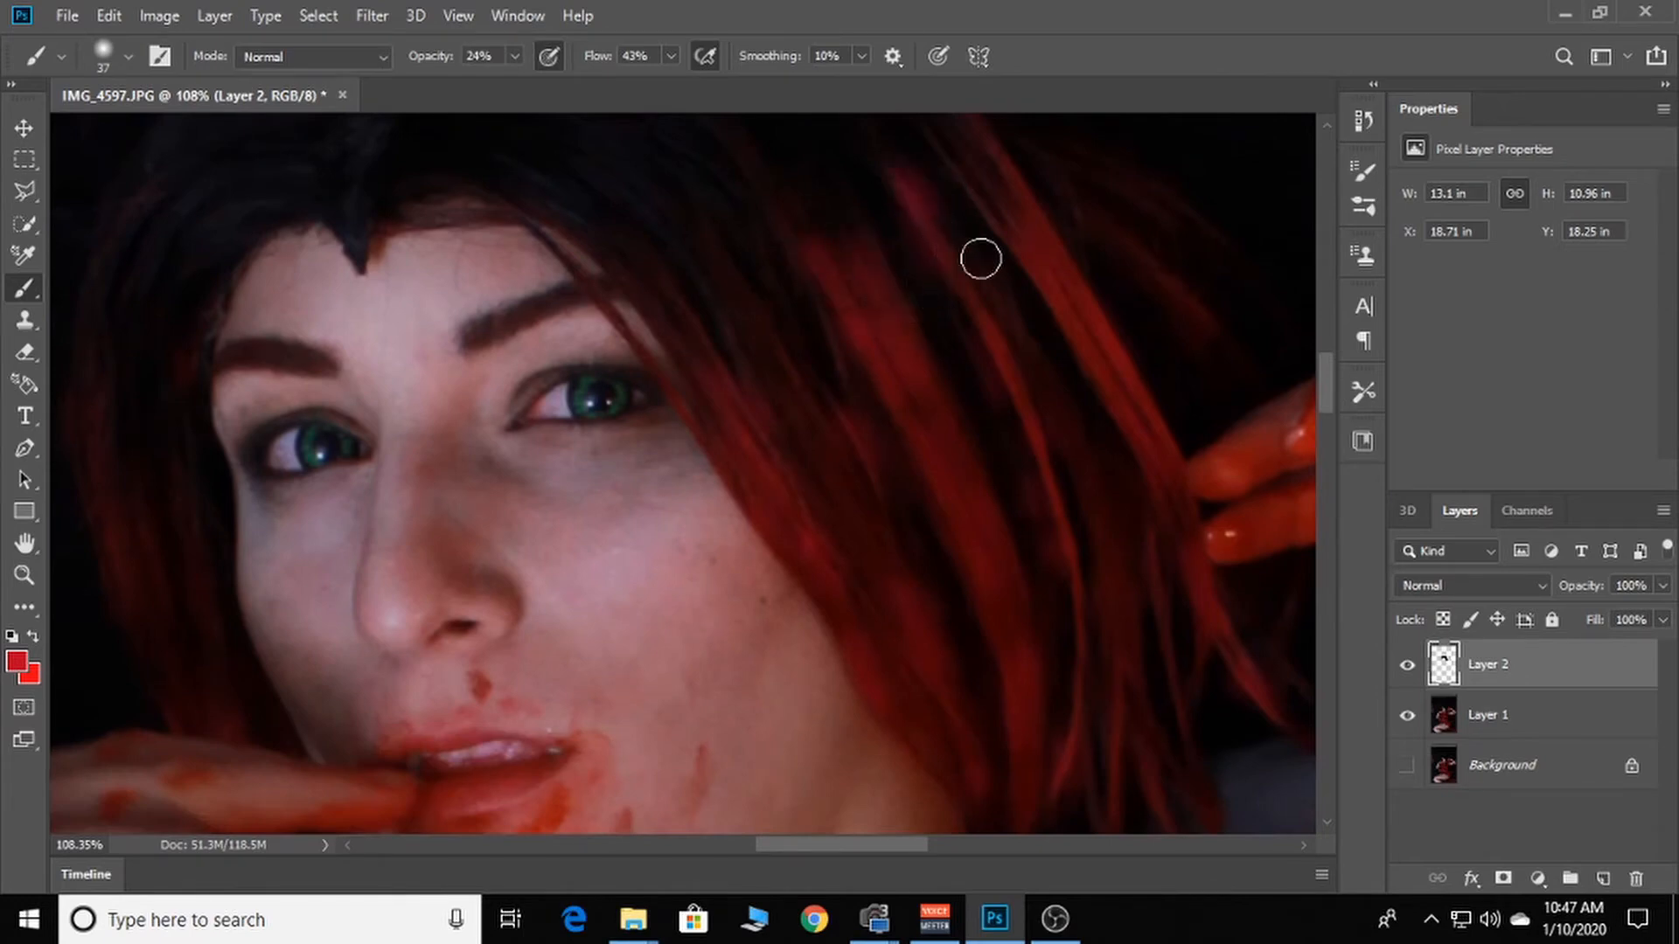
pyautogui.moveTo(1182, 302)
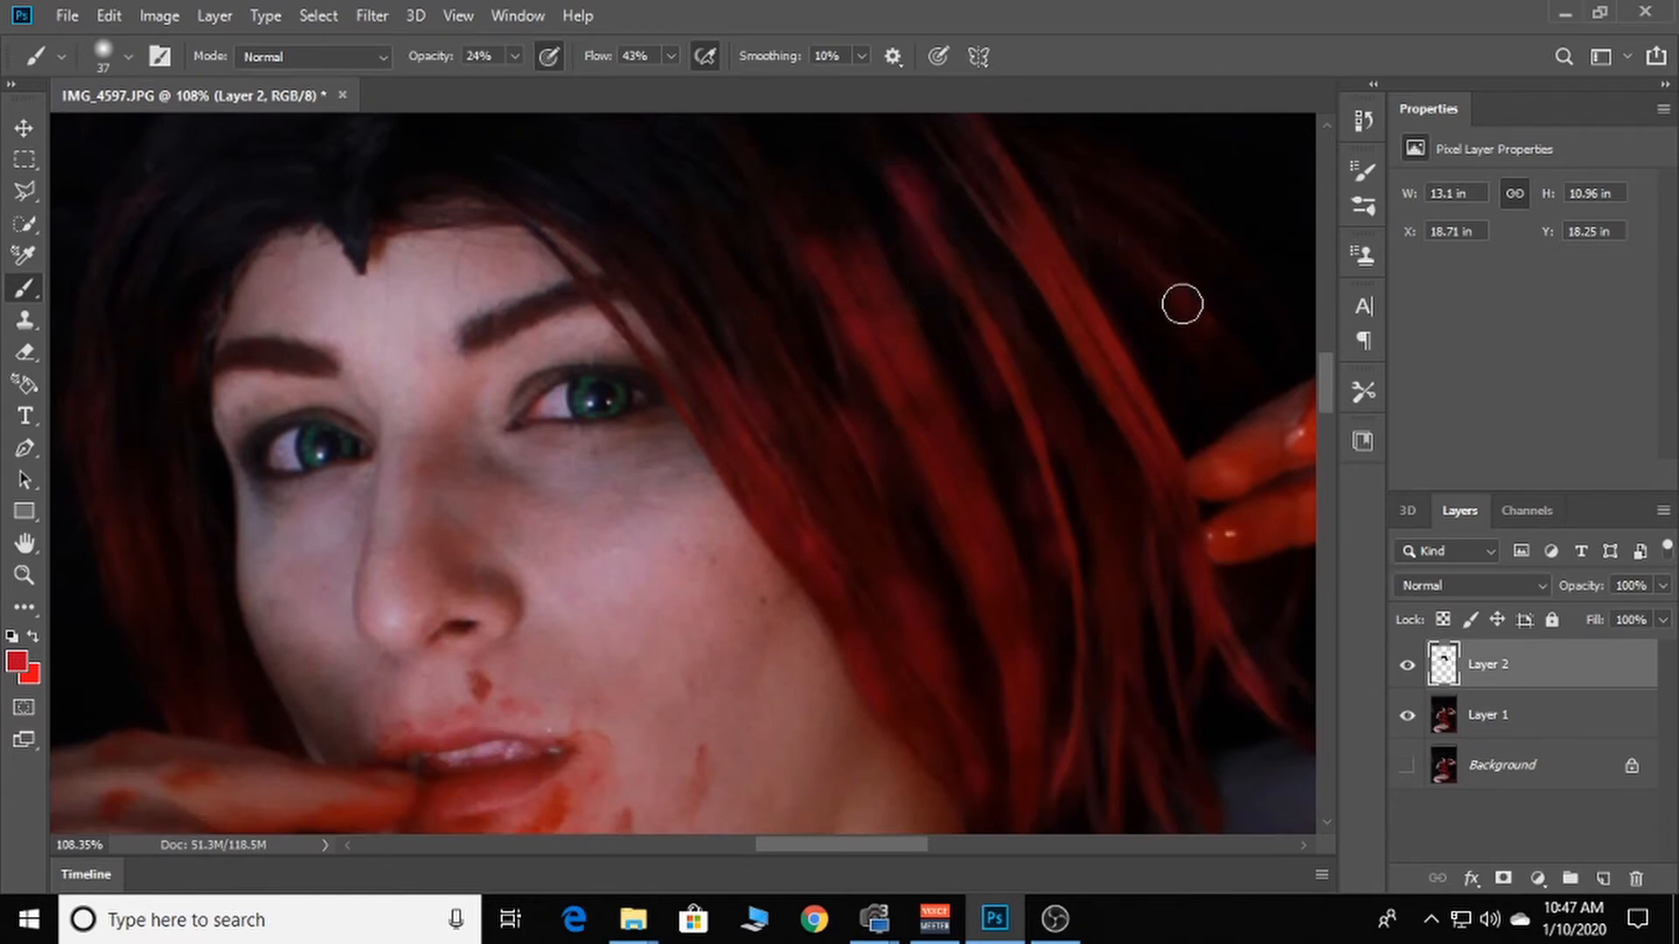
pyautogui.moveTo(1183, 302); pyautogui.dragTo(1266, 341)
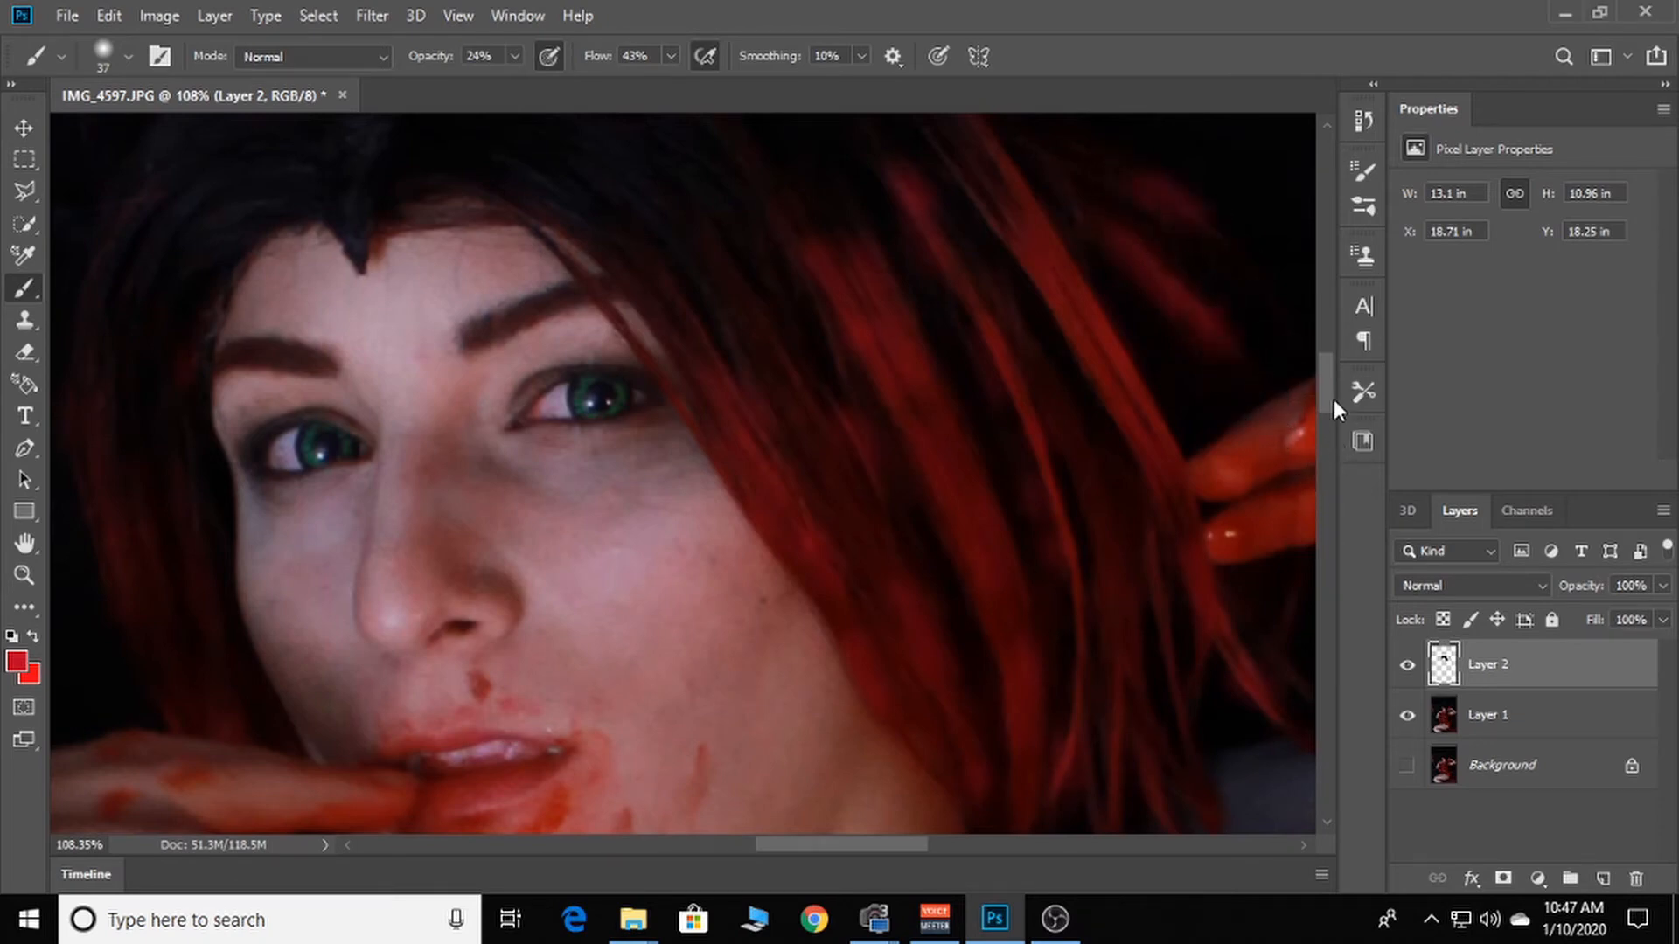
pyautogui.moveTo(554, 247)
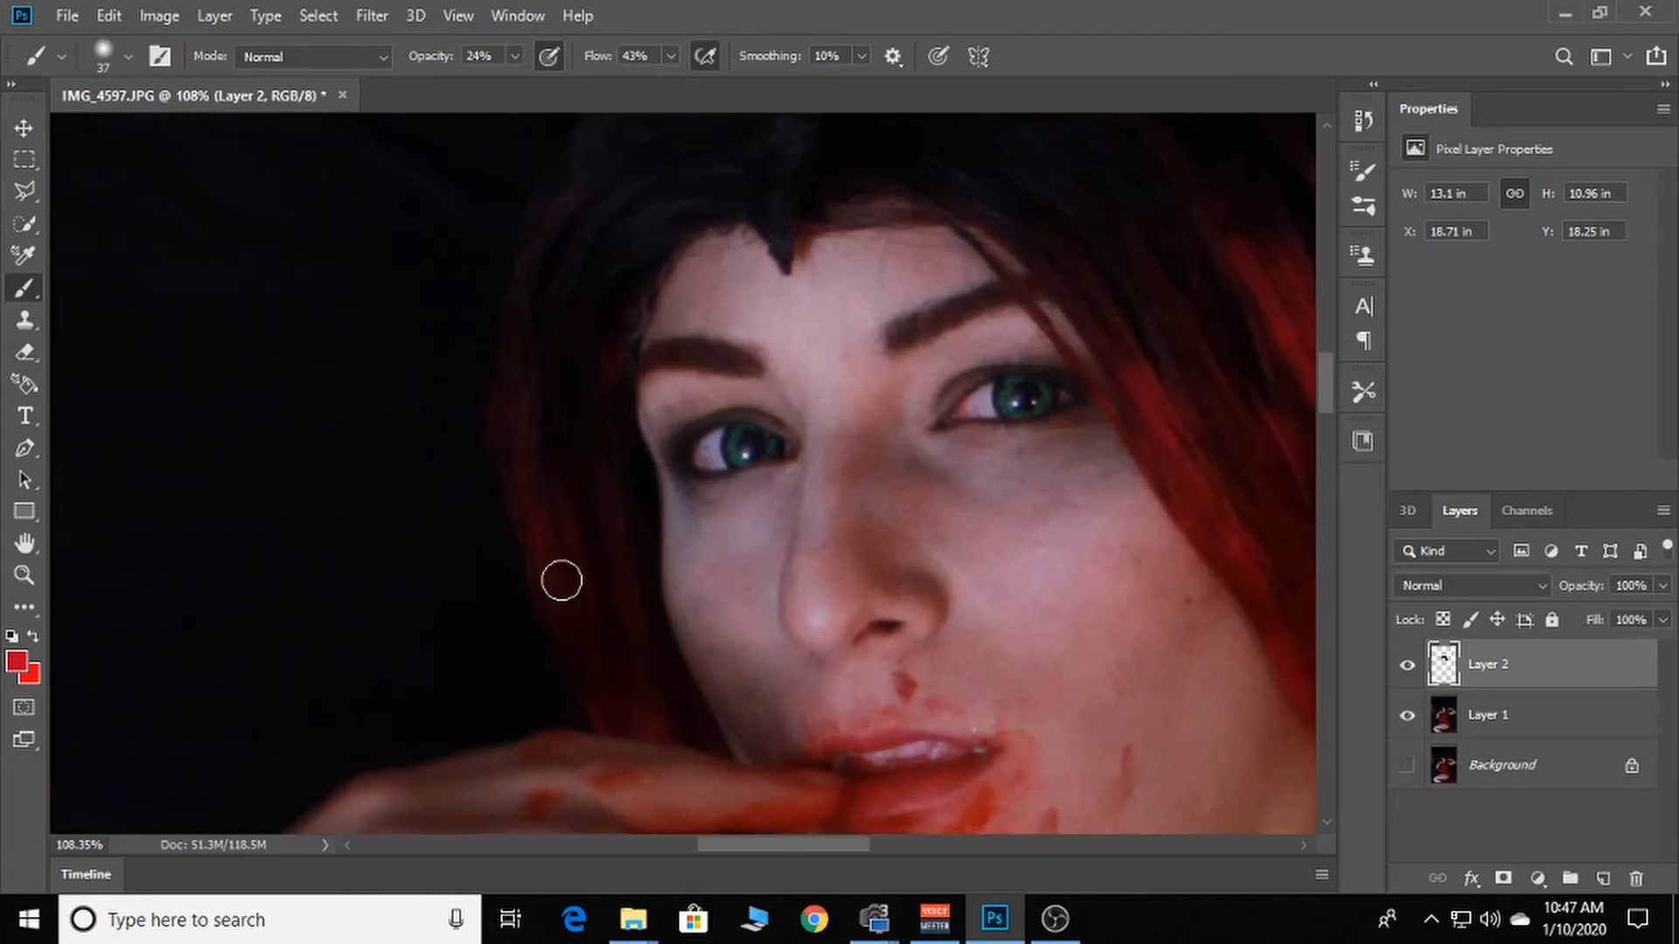
pyautogui.moveTo(526, 507)
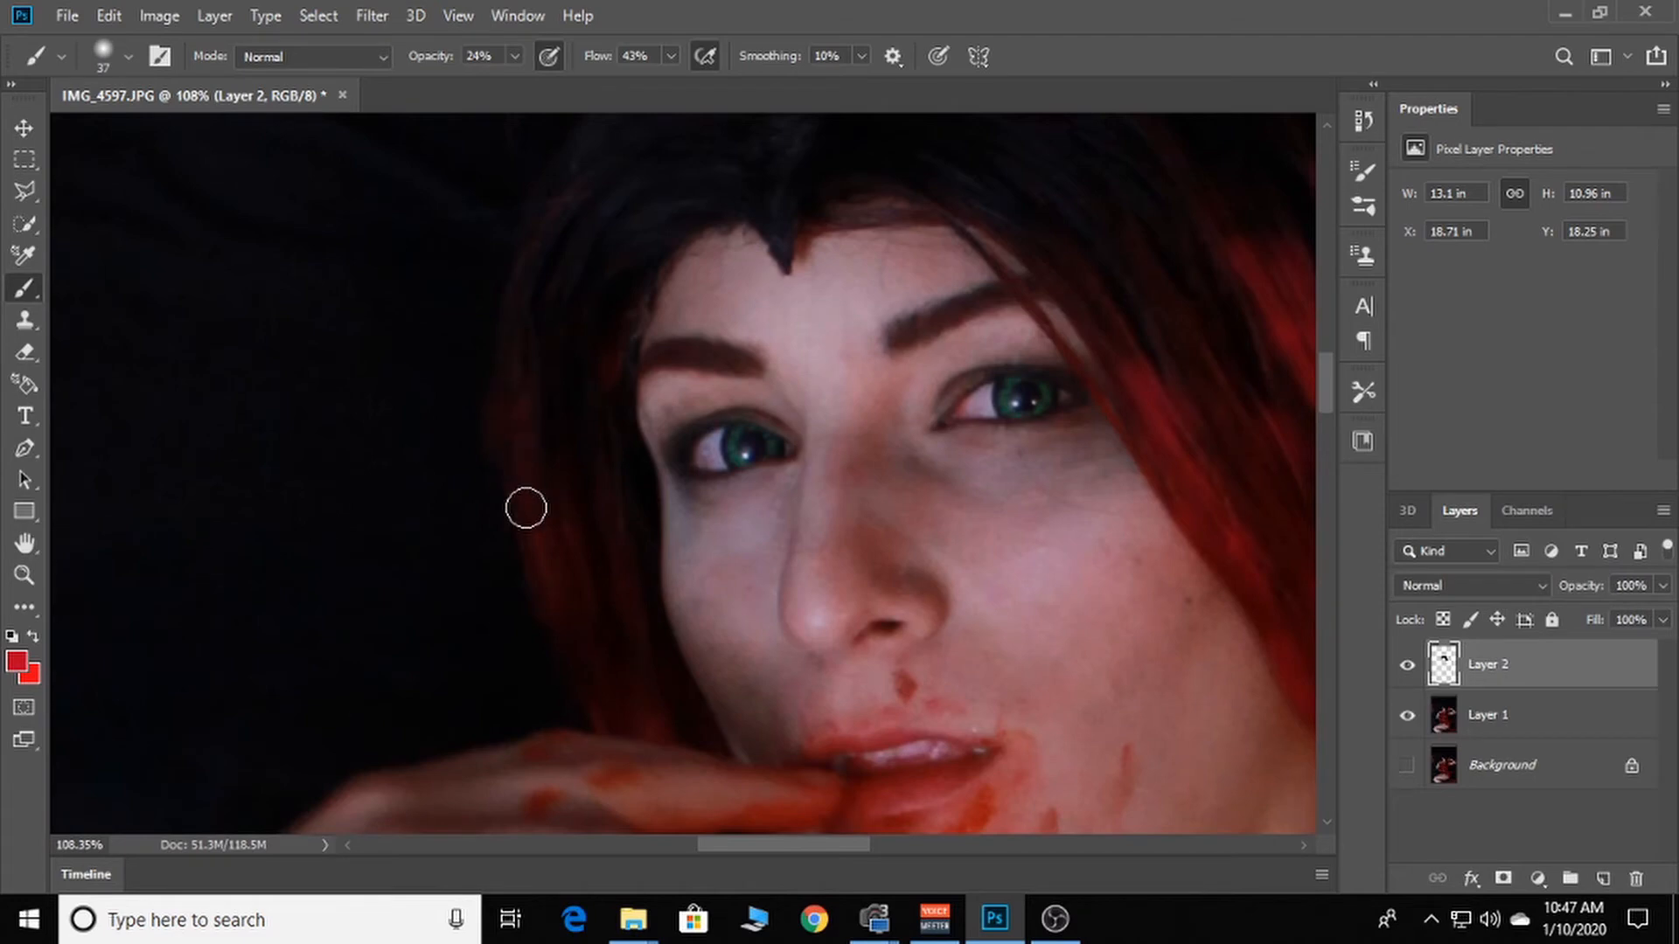
pyautogui.moveTo(527, 507); pyautogui.dragTo(606, 603)
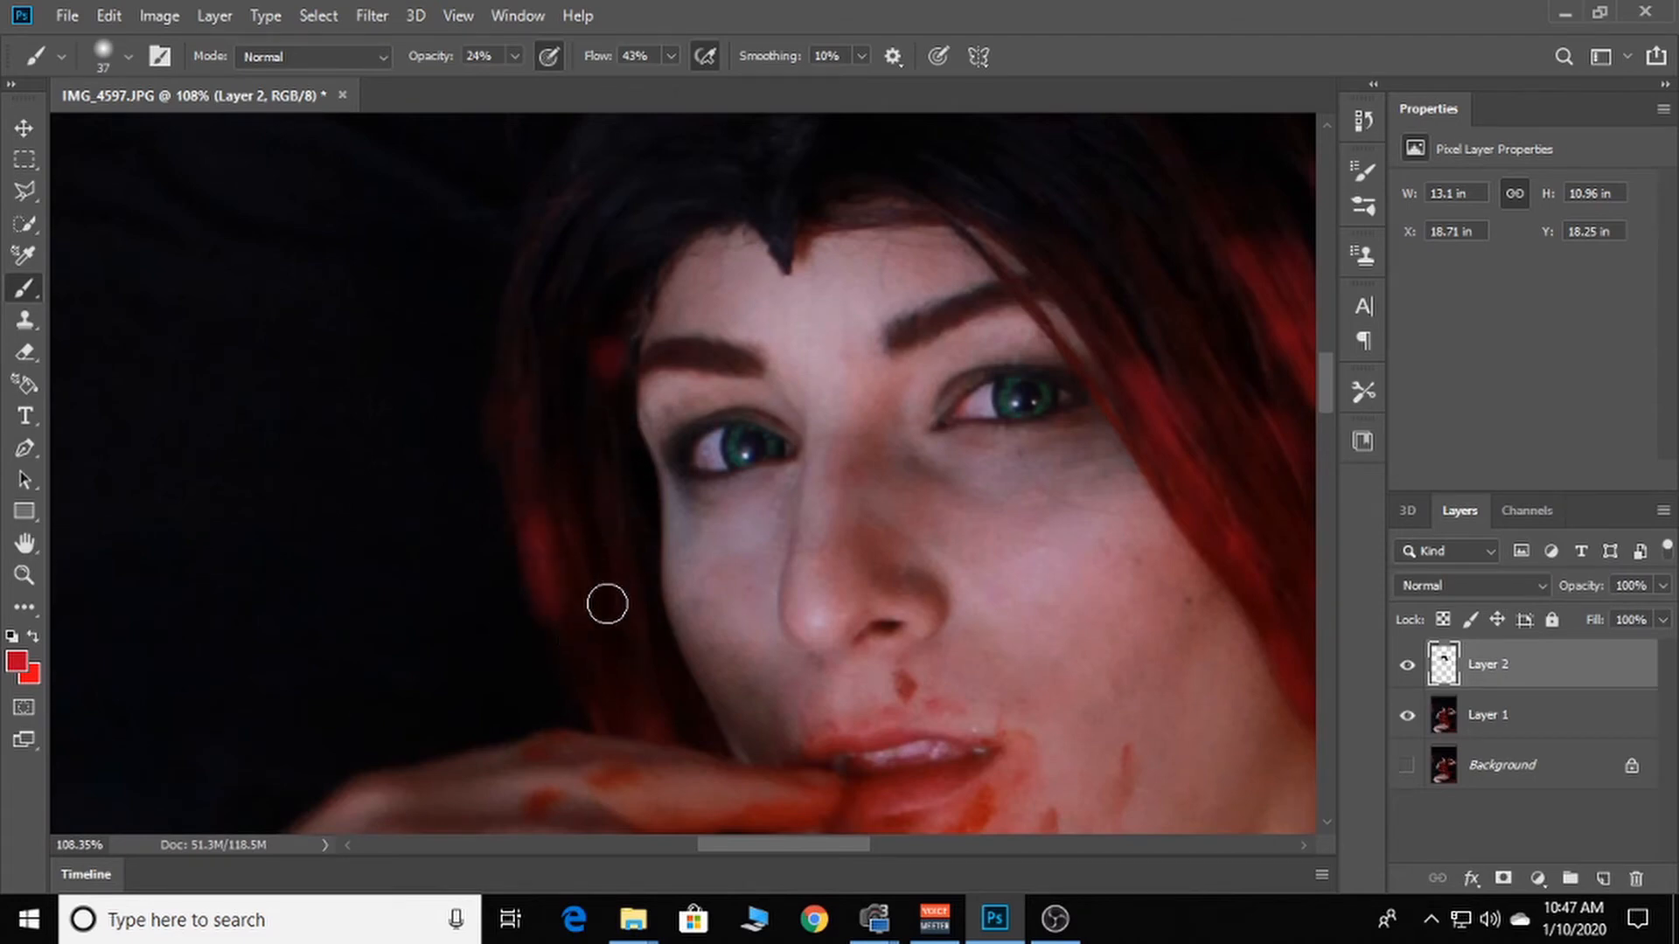
pyautogui.moveTo(607, 603); pyautogui.dragTo(546, 587)
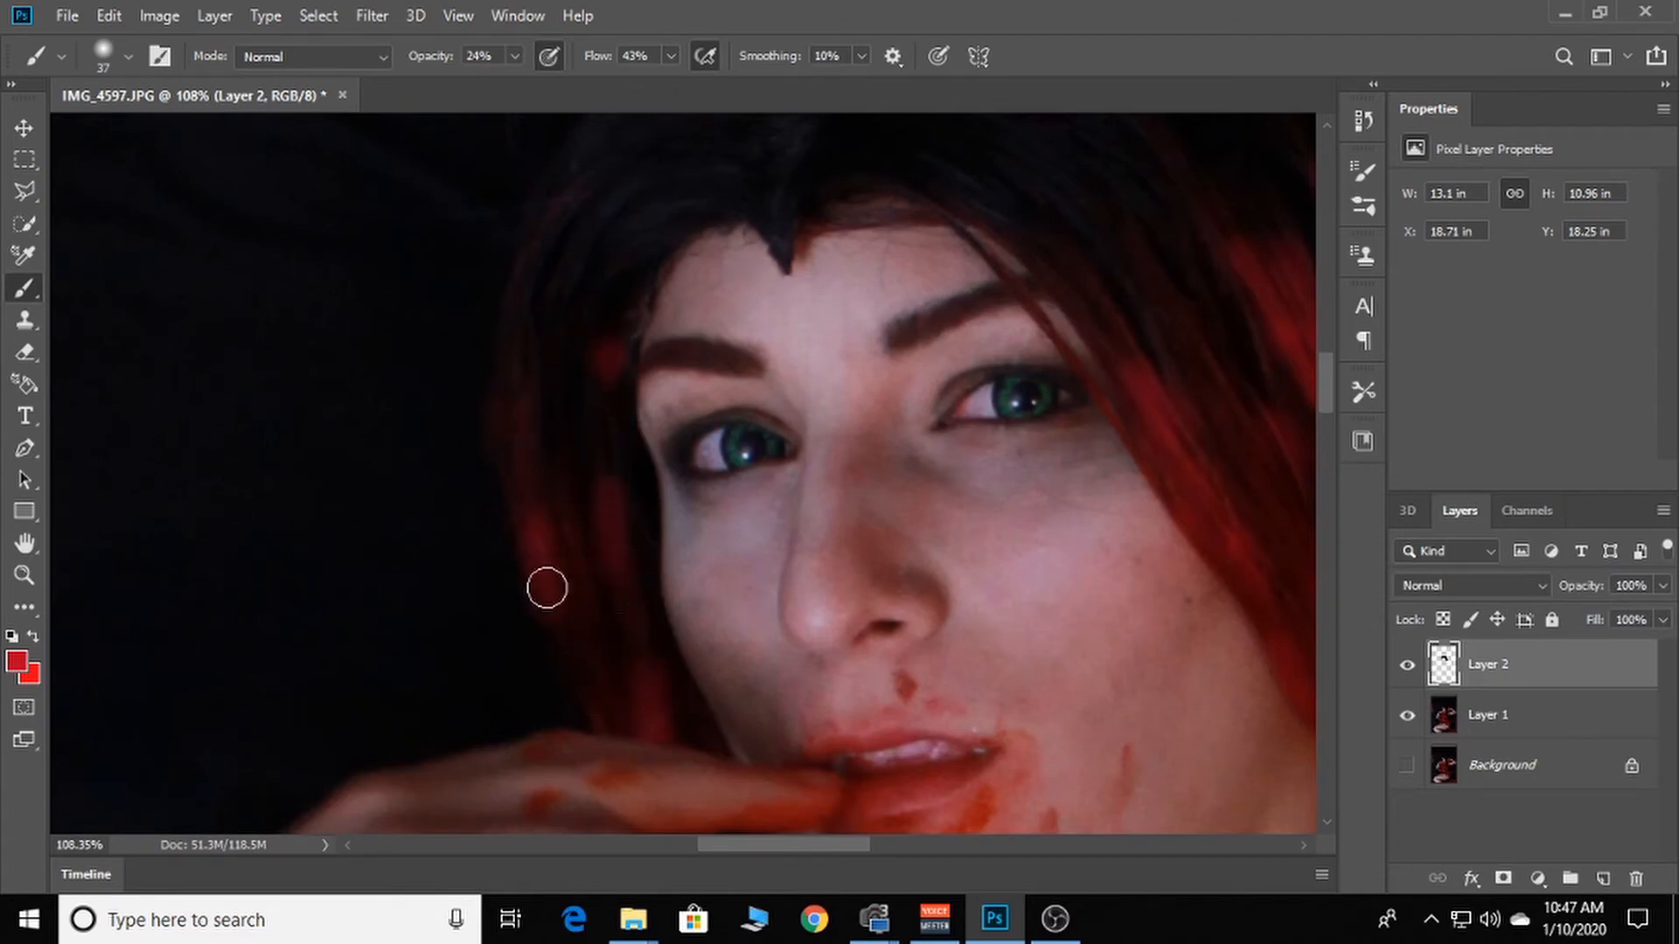
pyautogui.moveTo(545, 588); pyautogui.dragTo(595, 703)
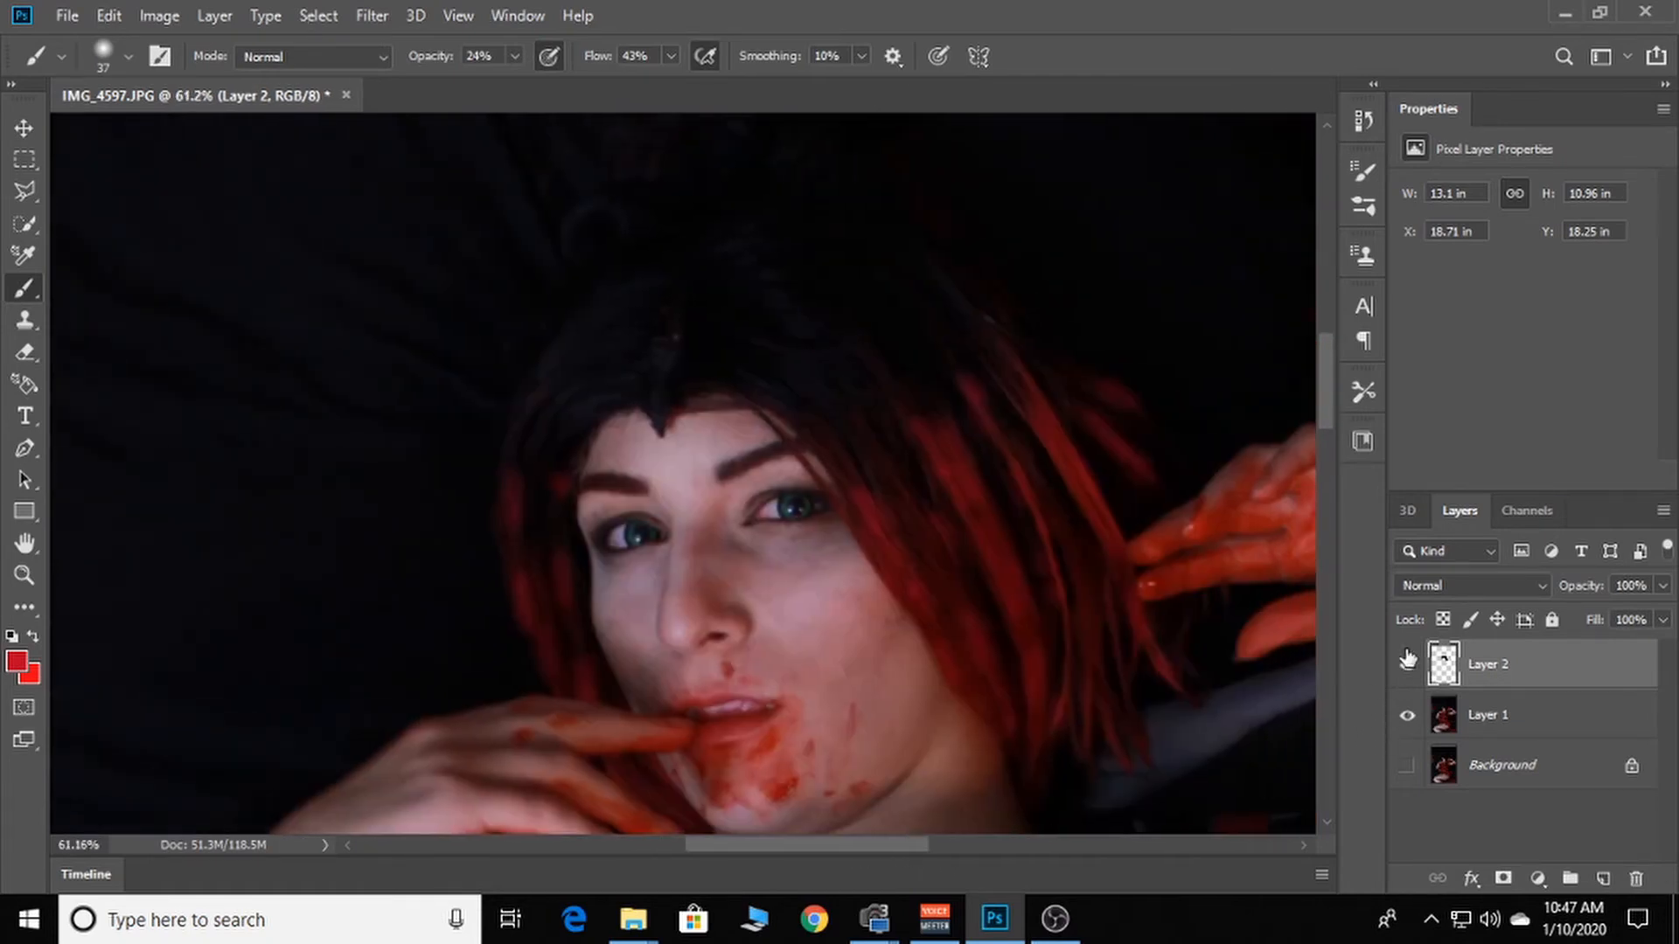
pyautogui.click(1408, 665)
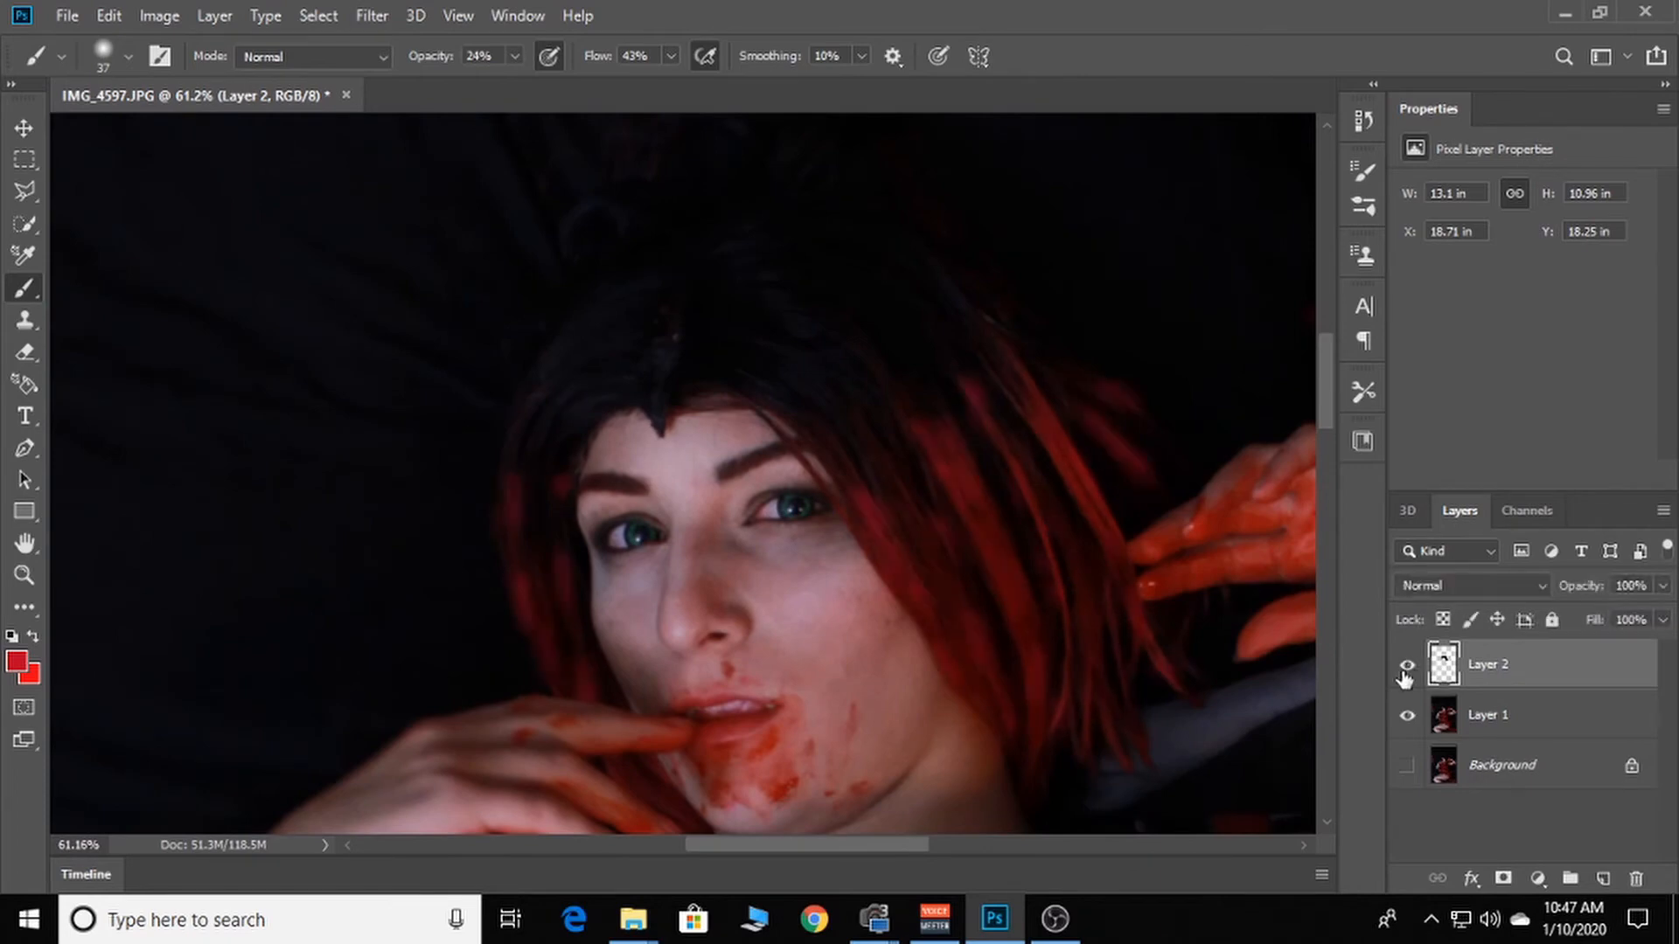
pyautogui.click(1406, 665)
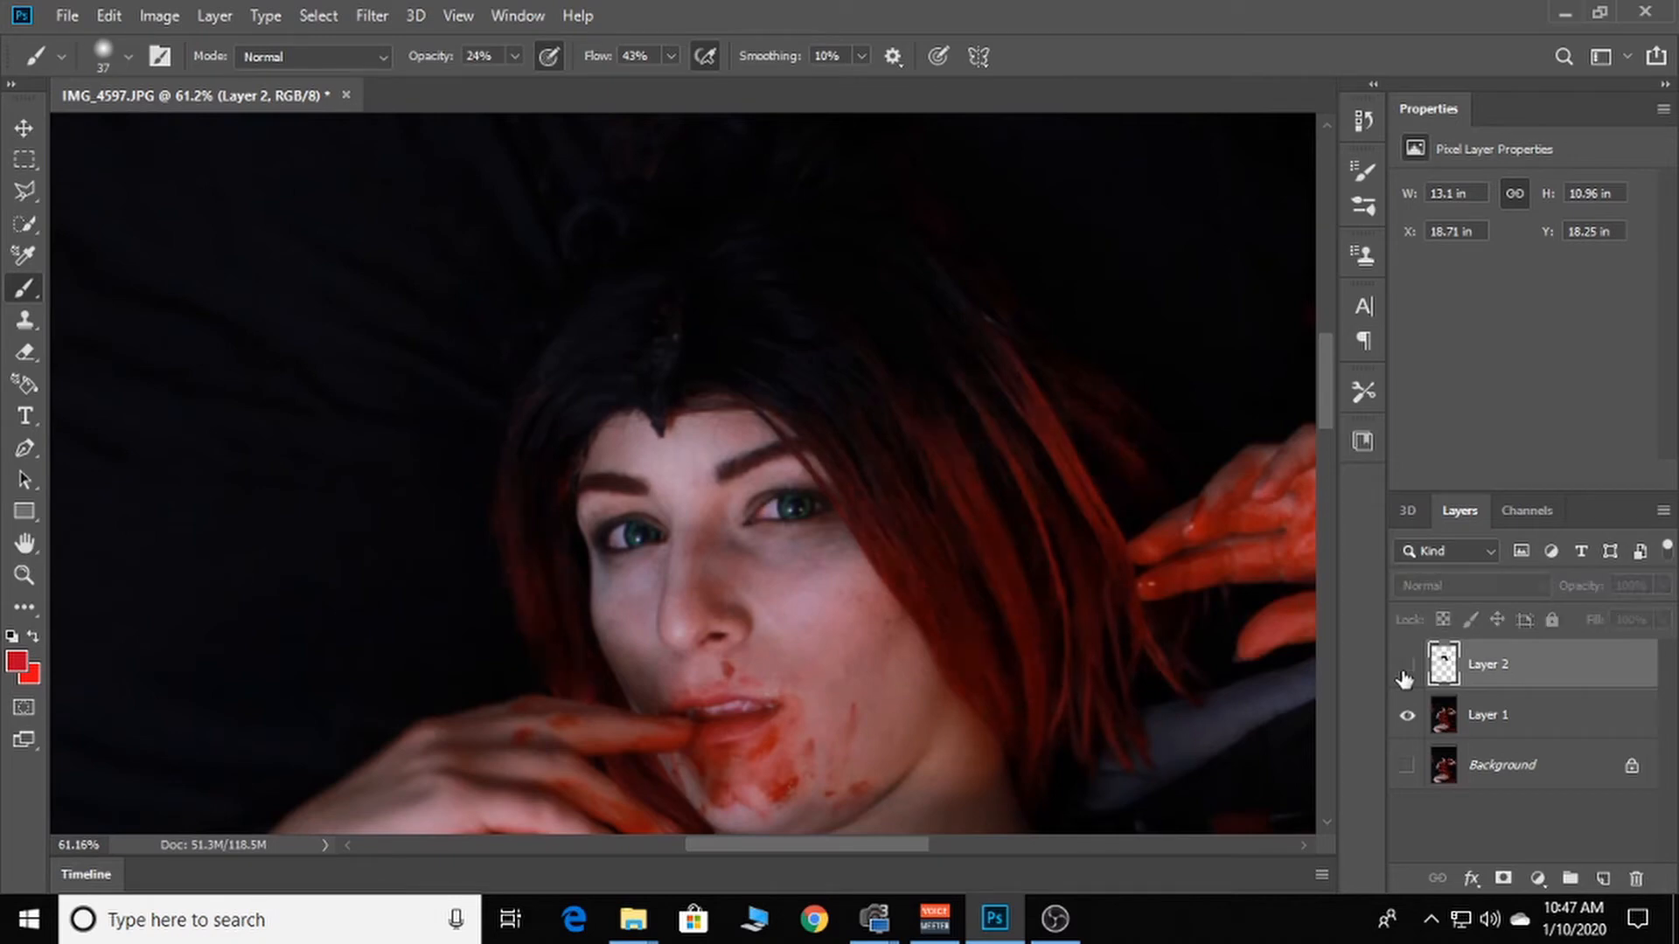
pyautogui.click(1406, 664)
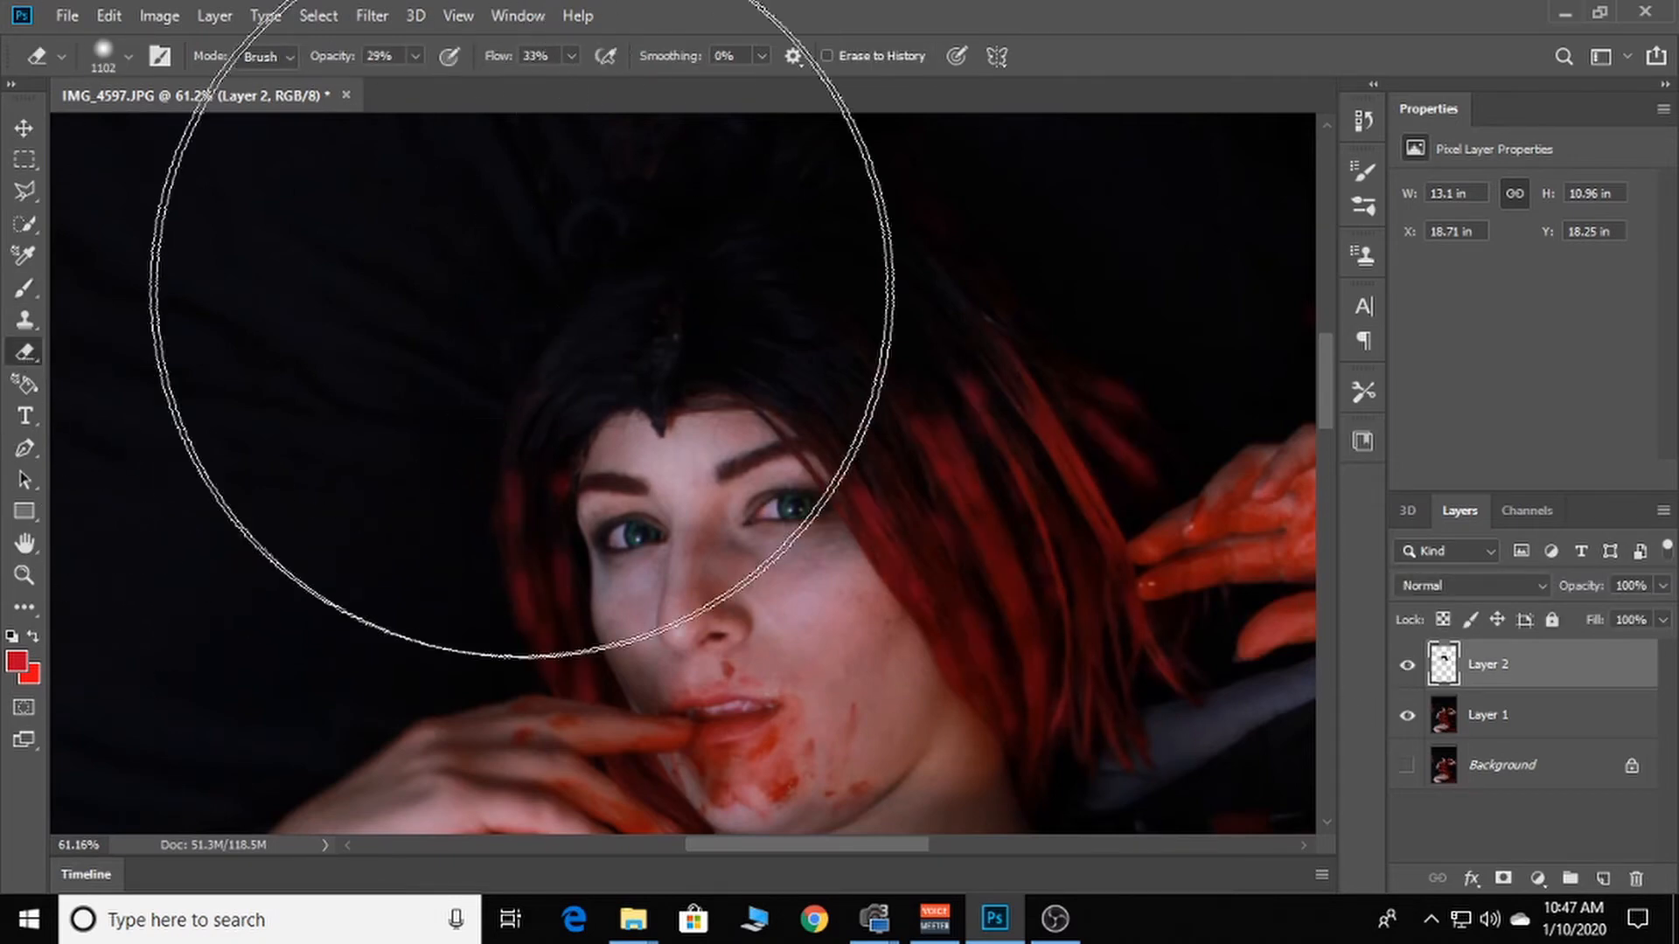
# Toggle Layer 2's visibility to compare before and after, leaving it hidden.
pyautogui.click(126, 56)
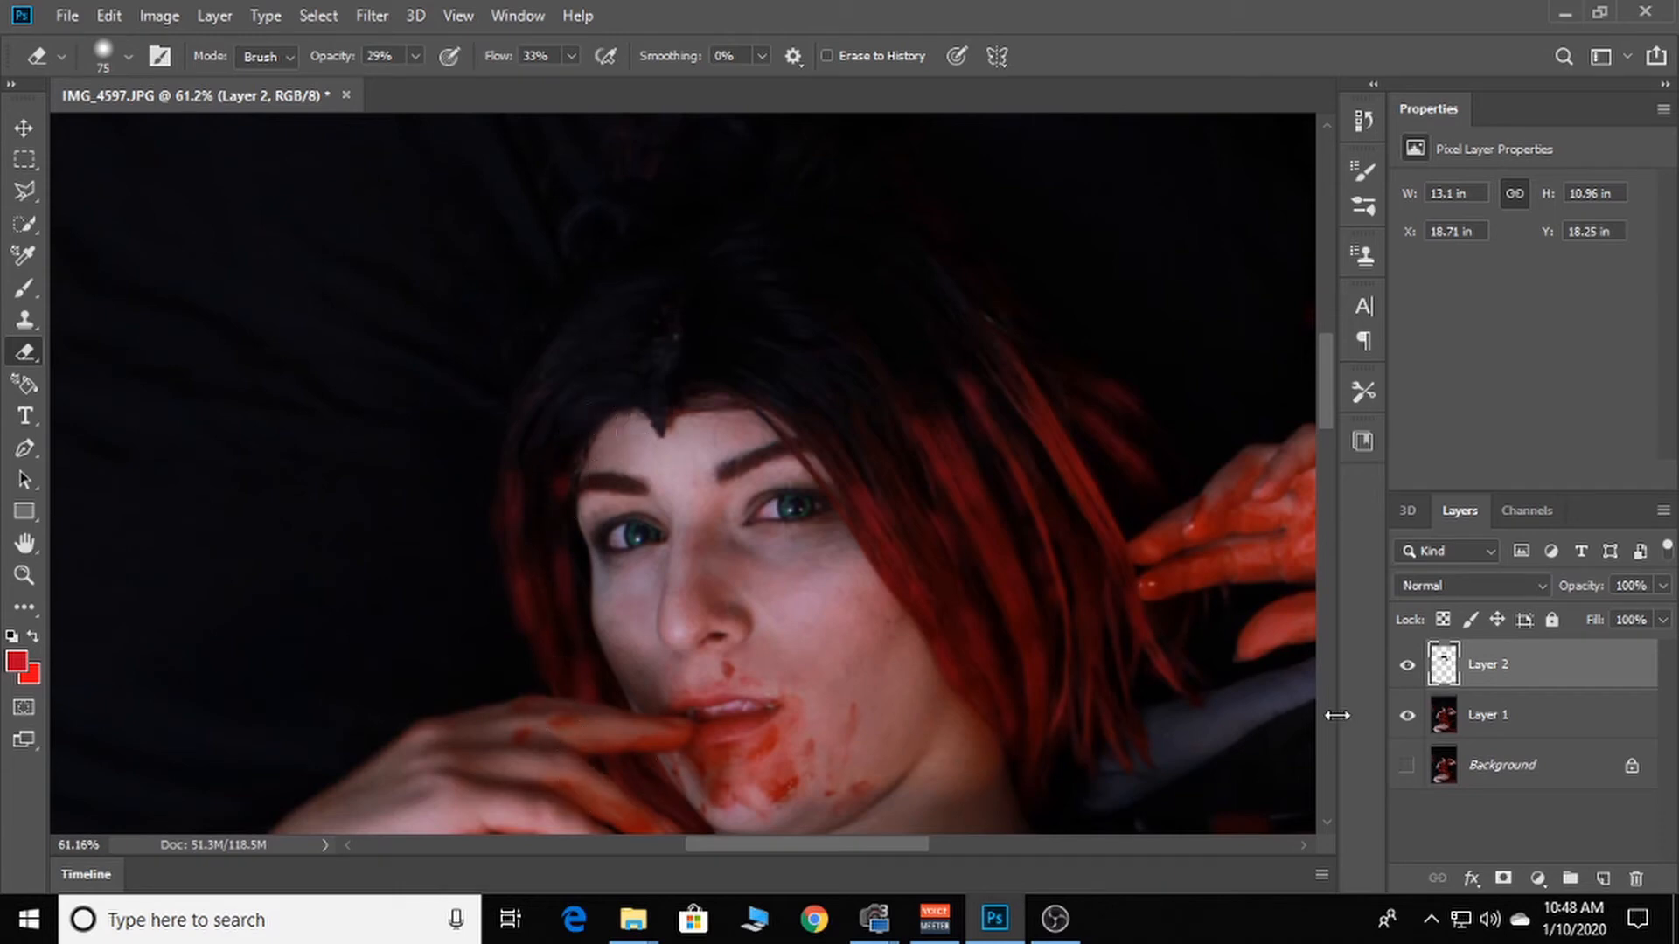
pyautogui.click(1408, 664)
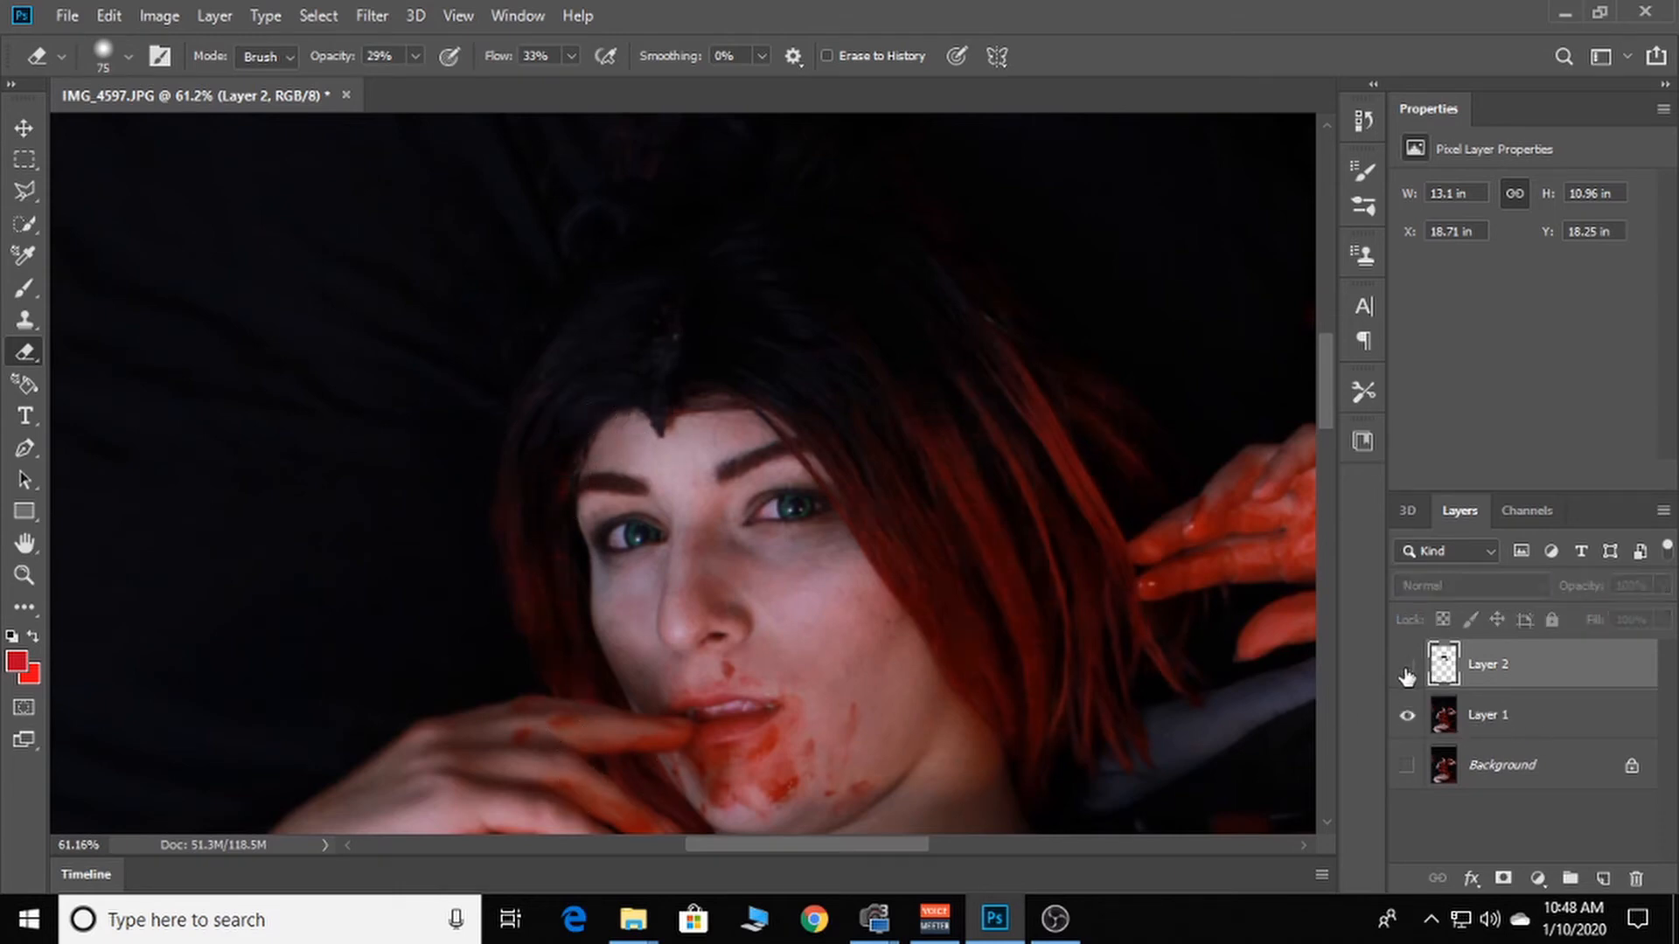
pyautogui.click(1406, 664)
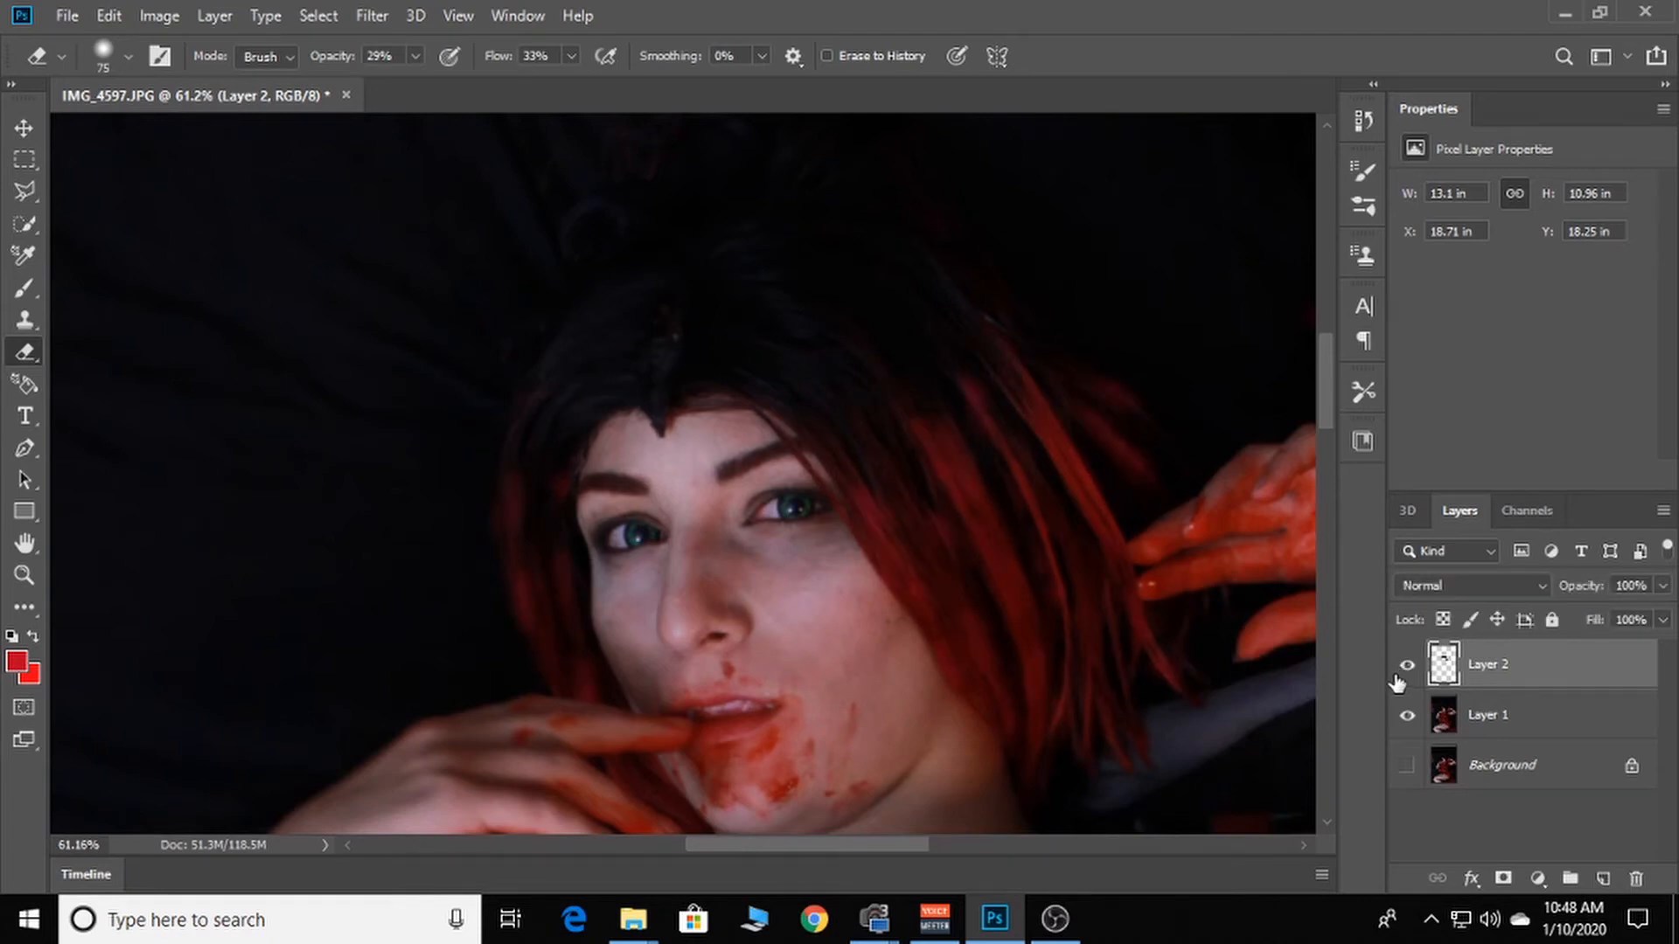
pyautogui.click(1406, 664)
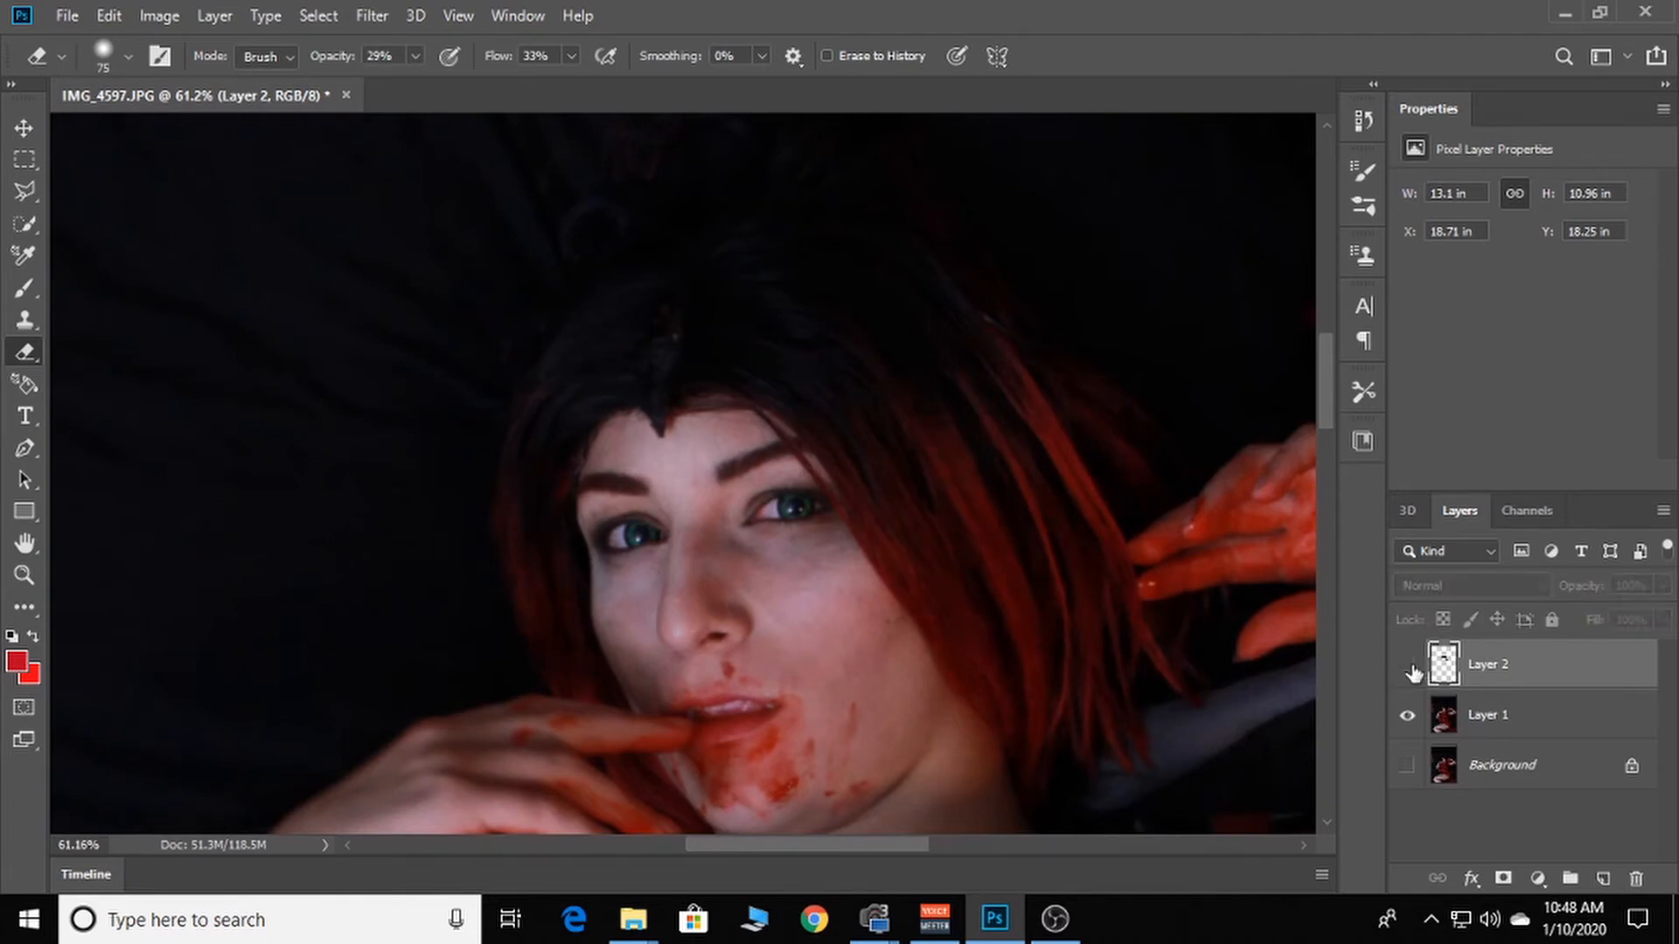
pyautogui.click(1396, 713)
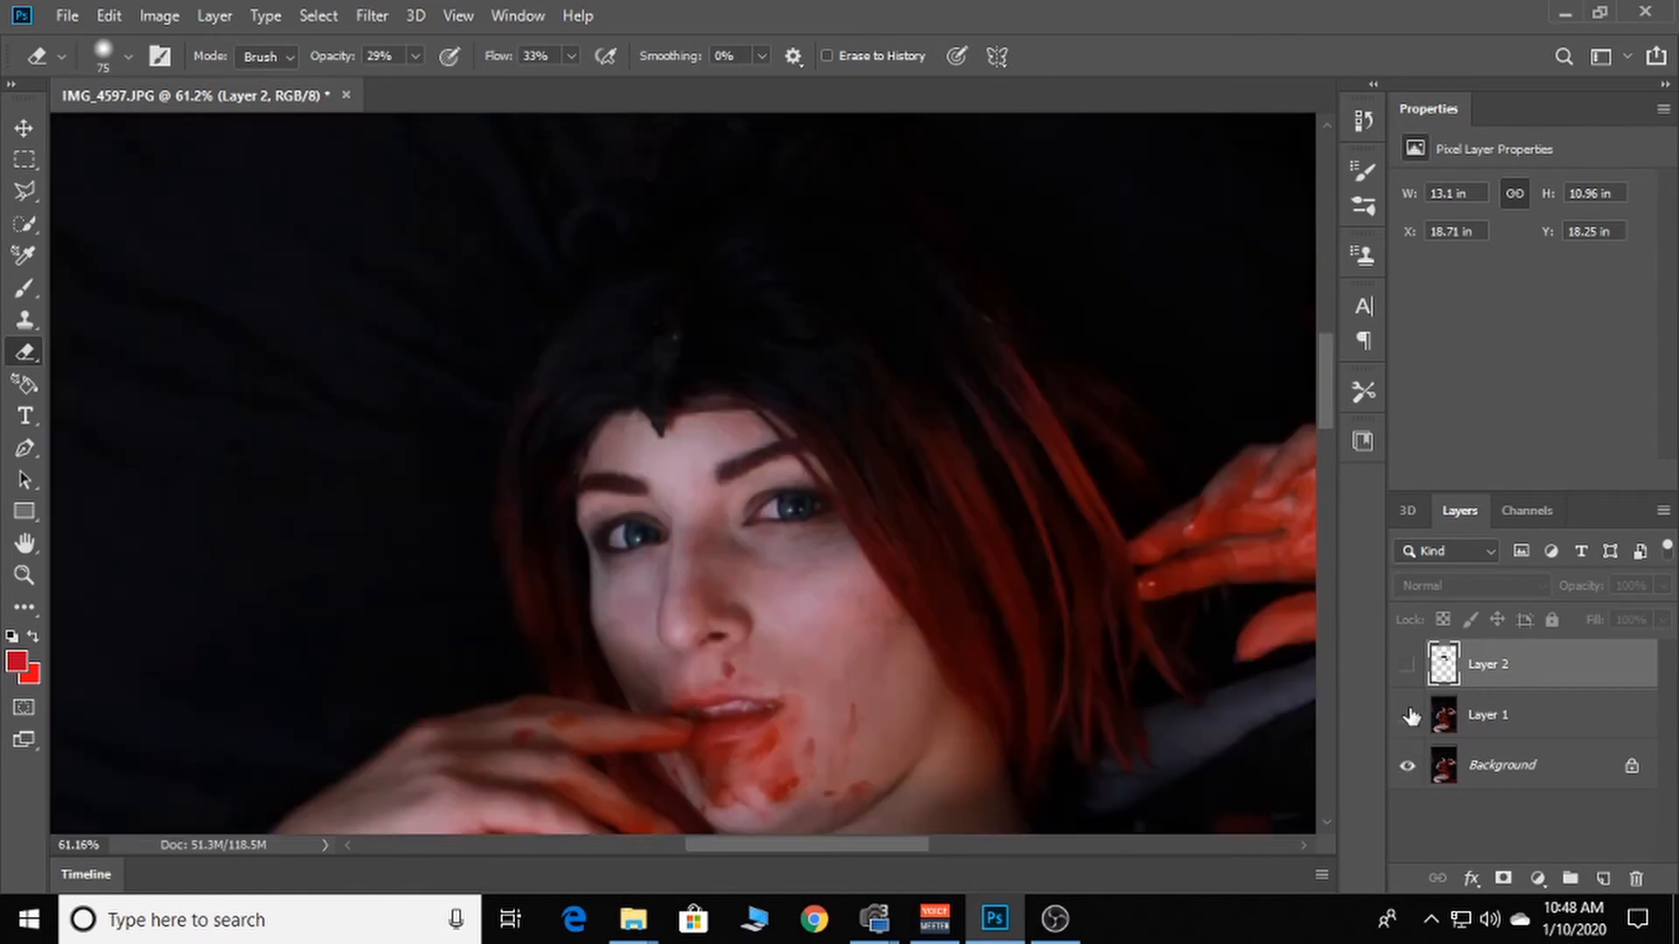
pyautogui.moveTo(1409, 724)
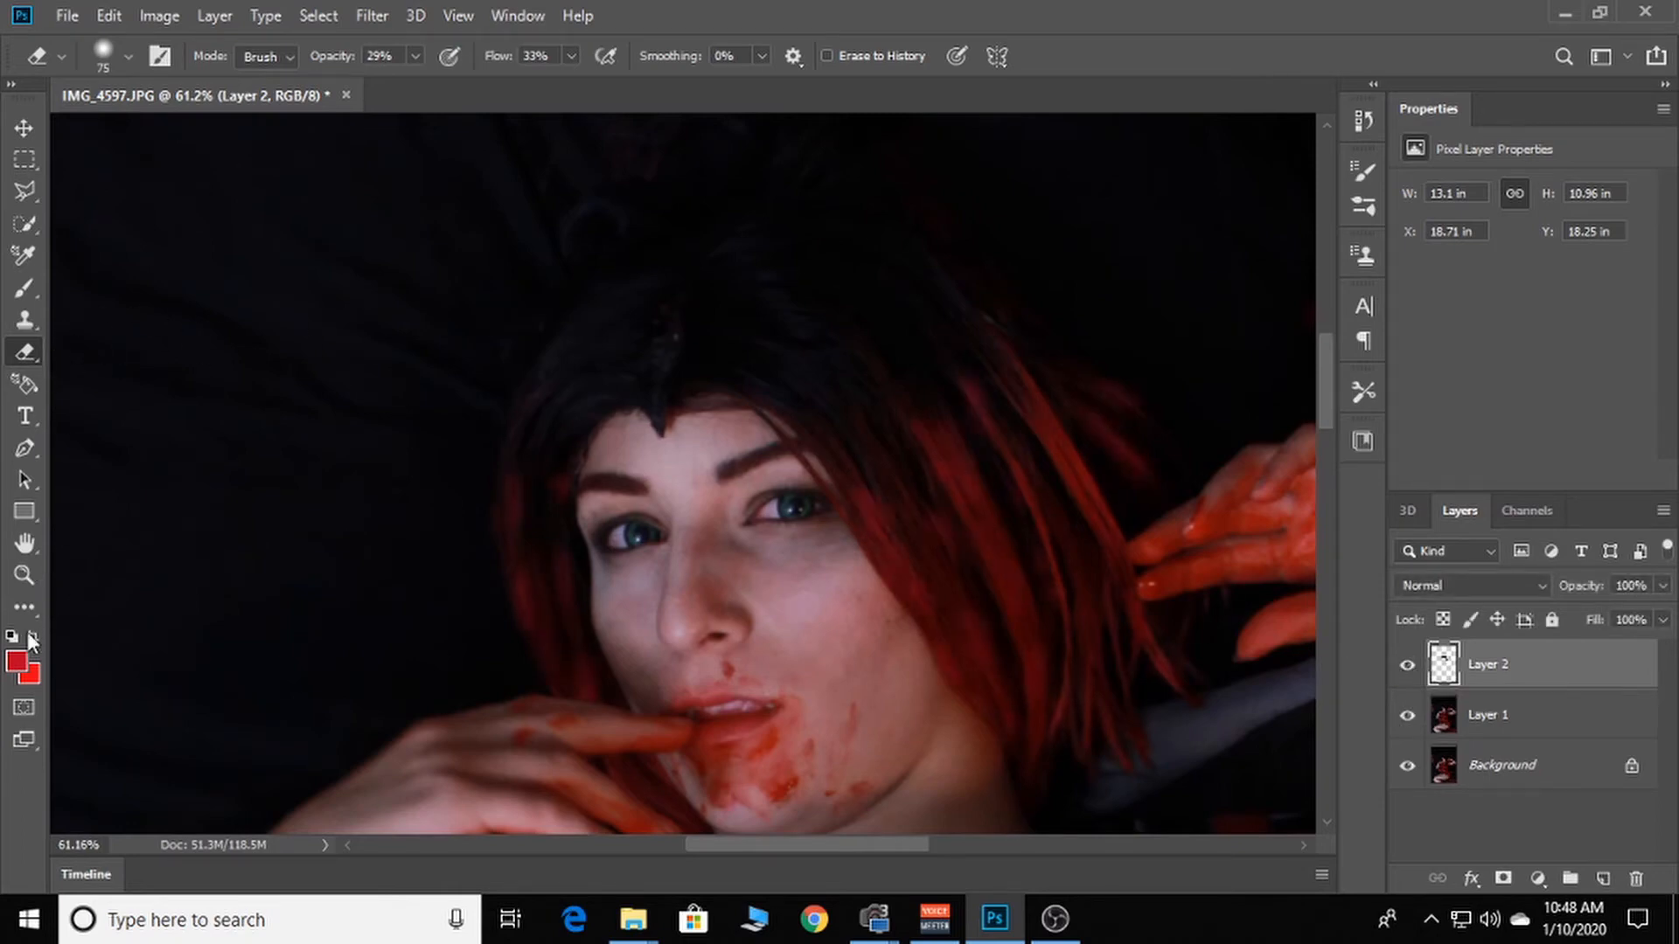
# Set the foreground colour to a darker, deeper red in the Color Picker.
pyautogui.click(18, 664)
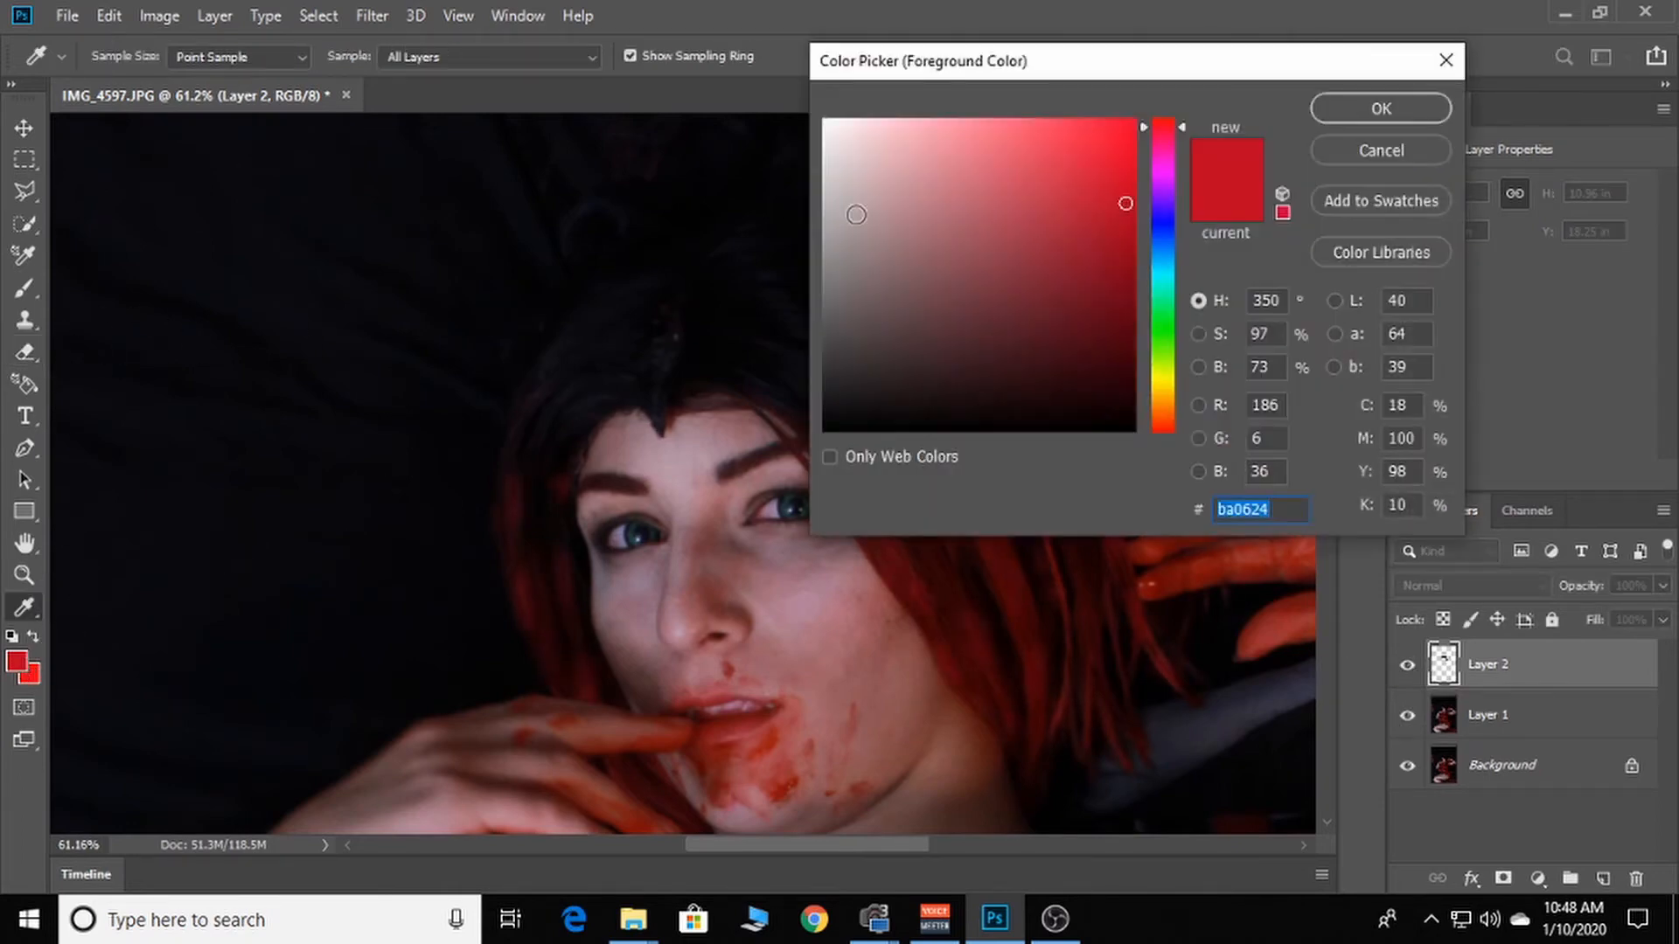
pyautogui.click(1128, 182)
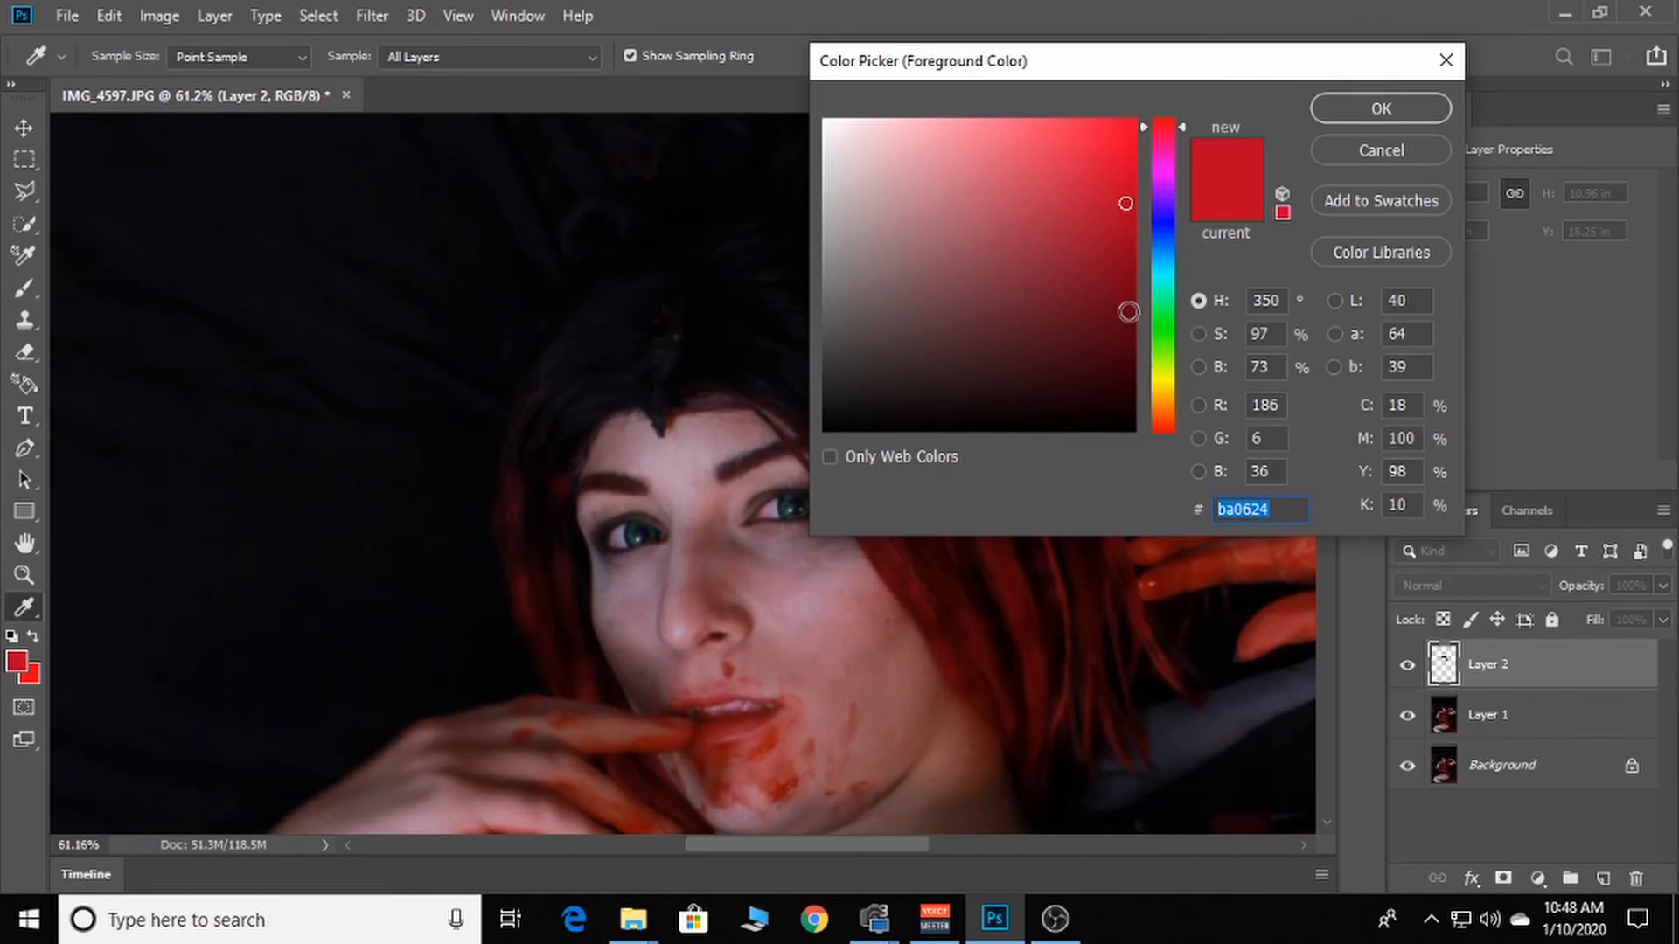
pyautogui.click(1380, 108)
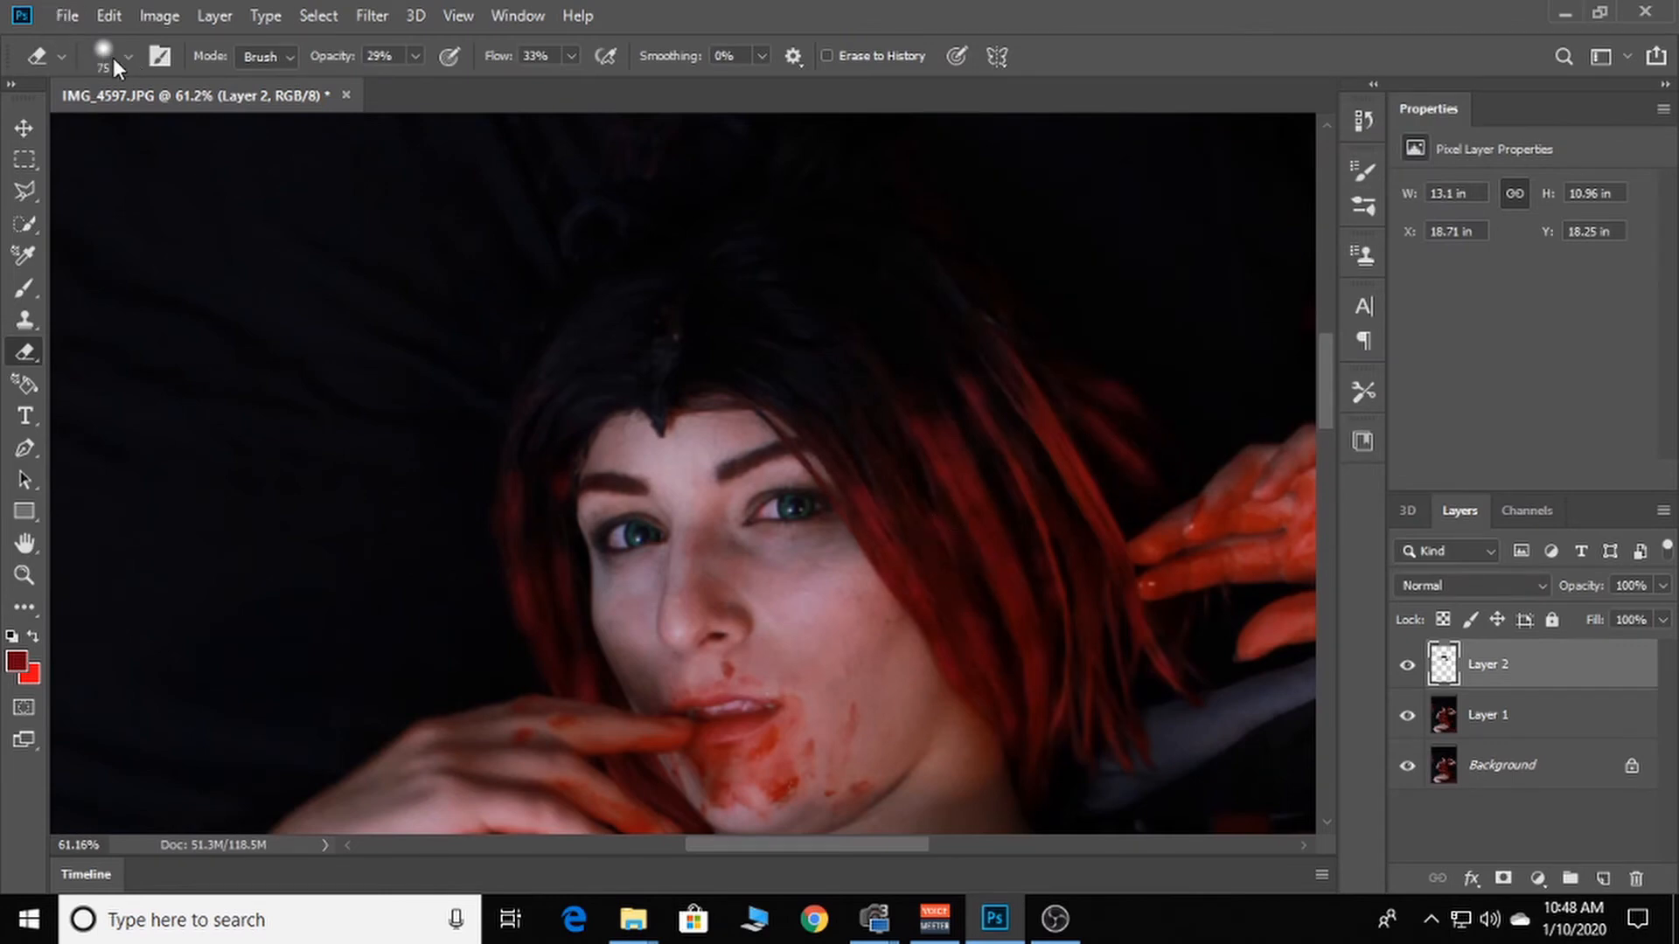
# Shrink the eraser tip to 44 px with 23% hardness.
pyautogui.click(128, 56)
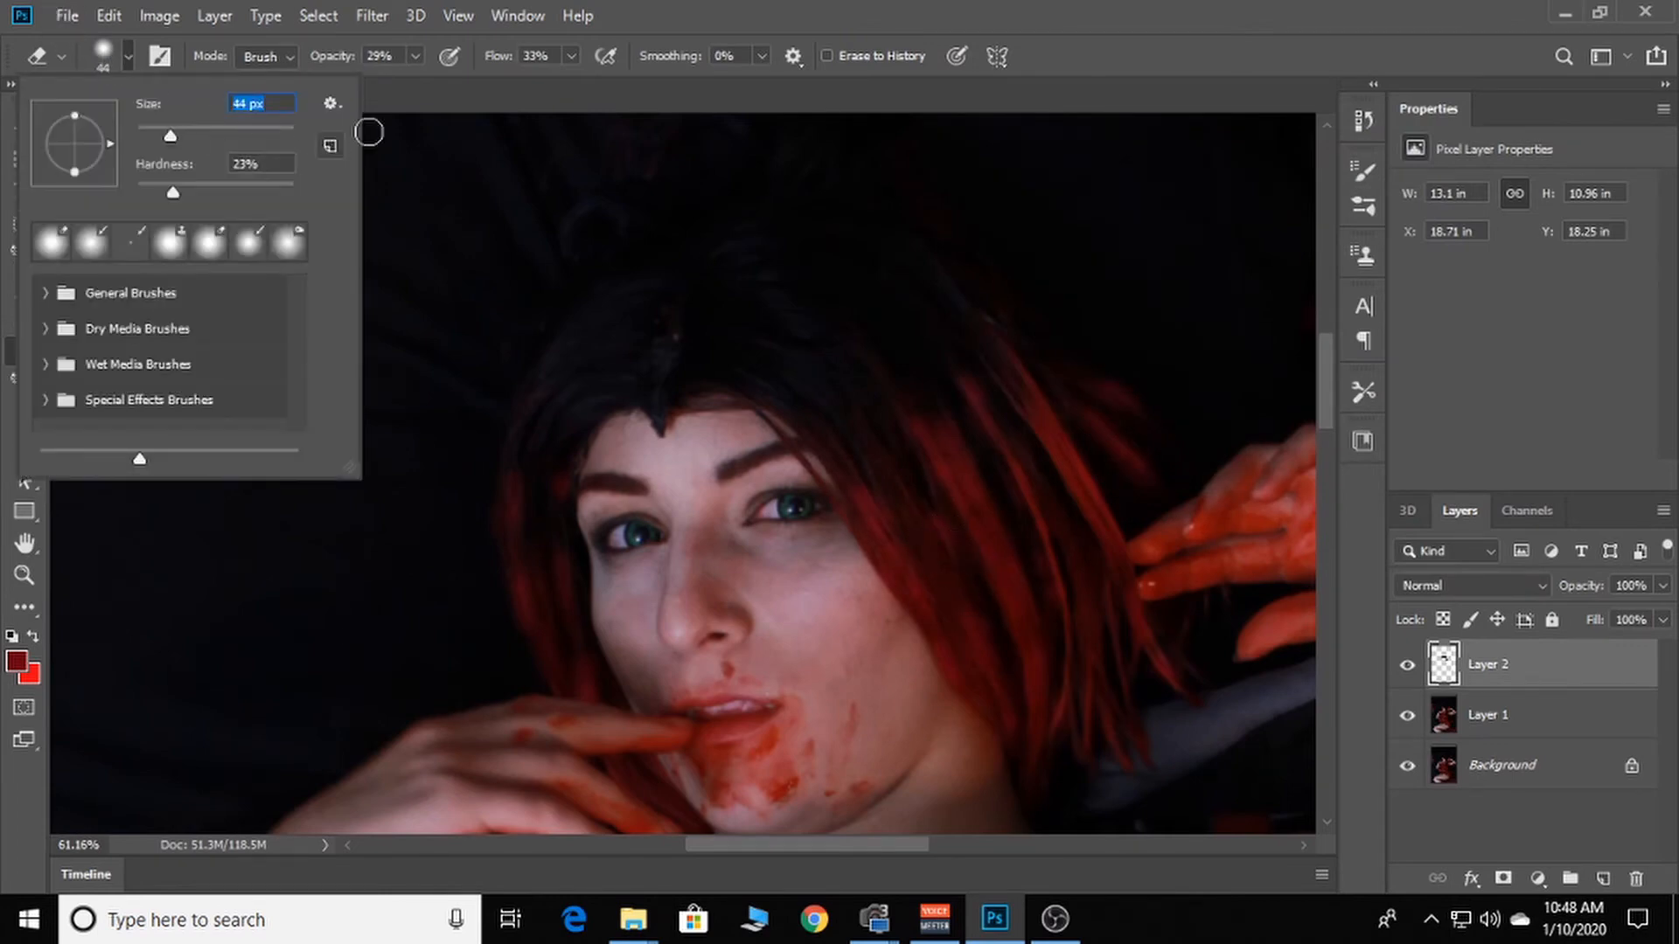
pyautogui.click(982, 612)
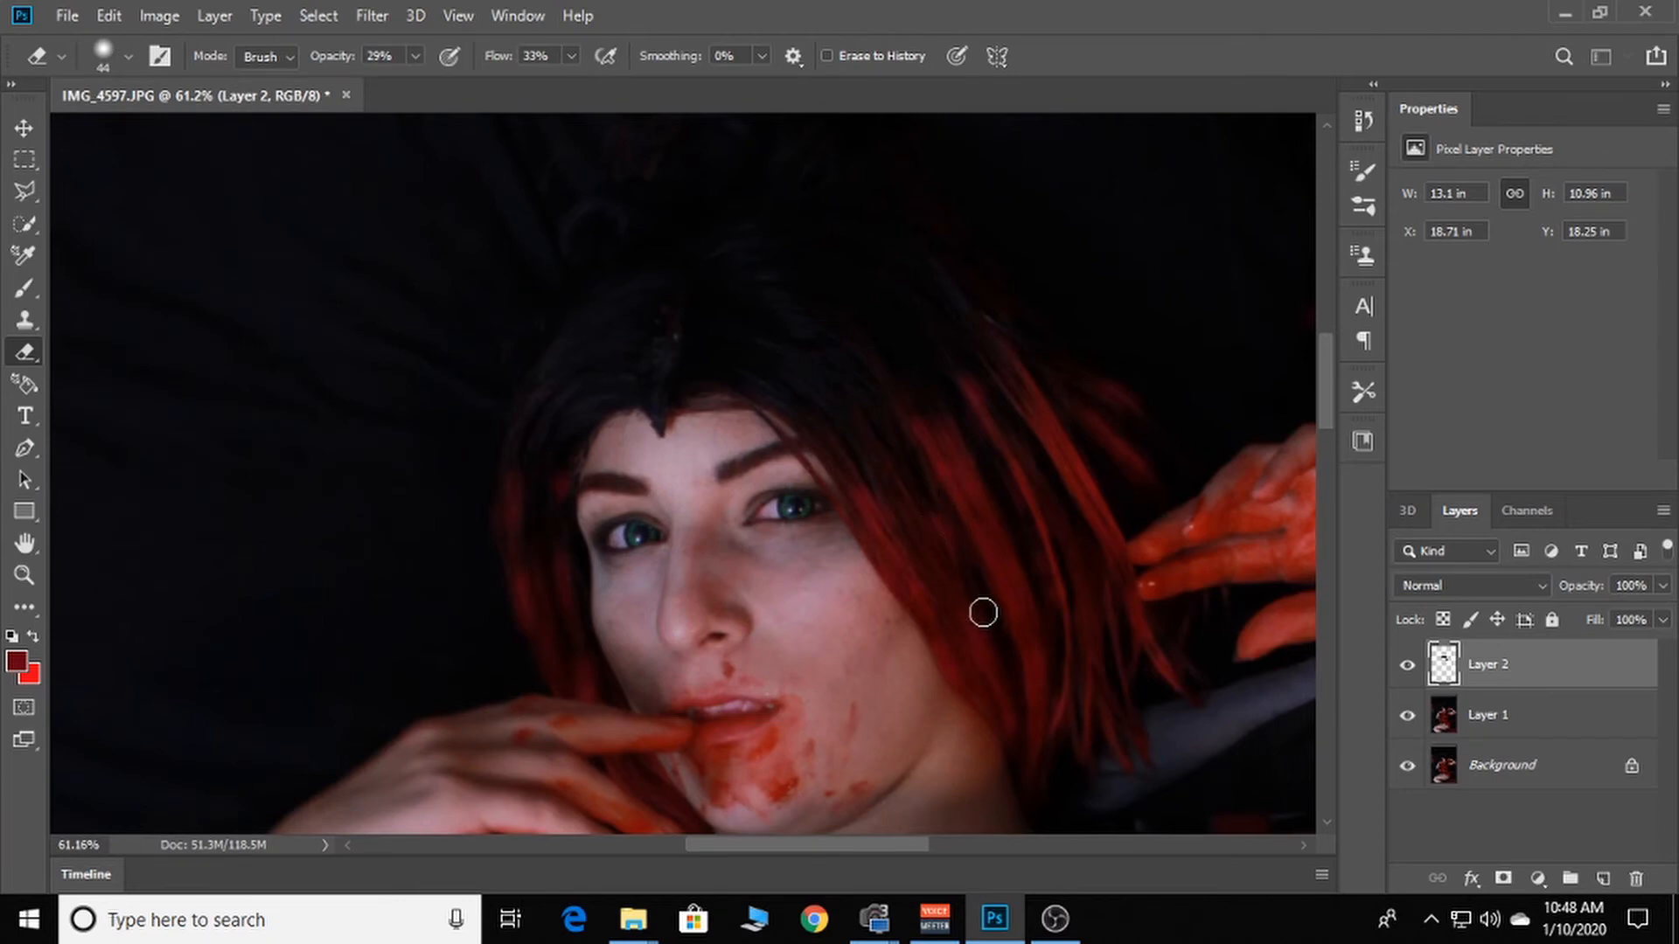
pyautogui.moveTo(1014, 722)
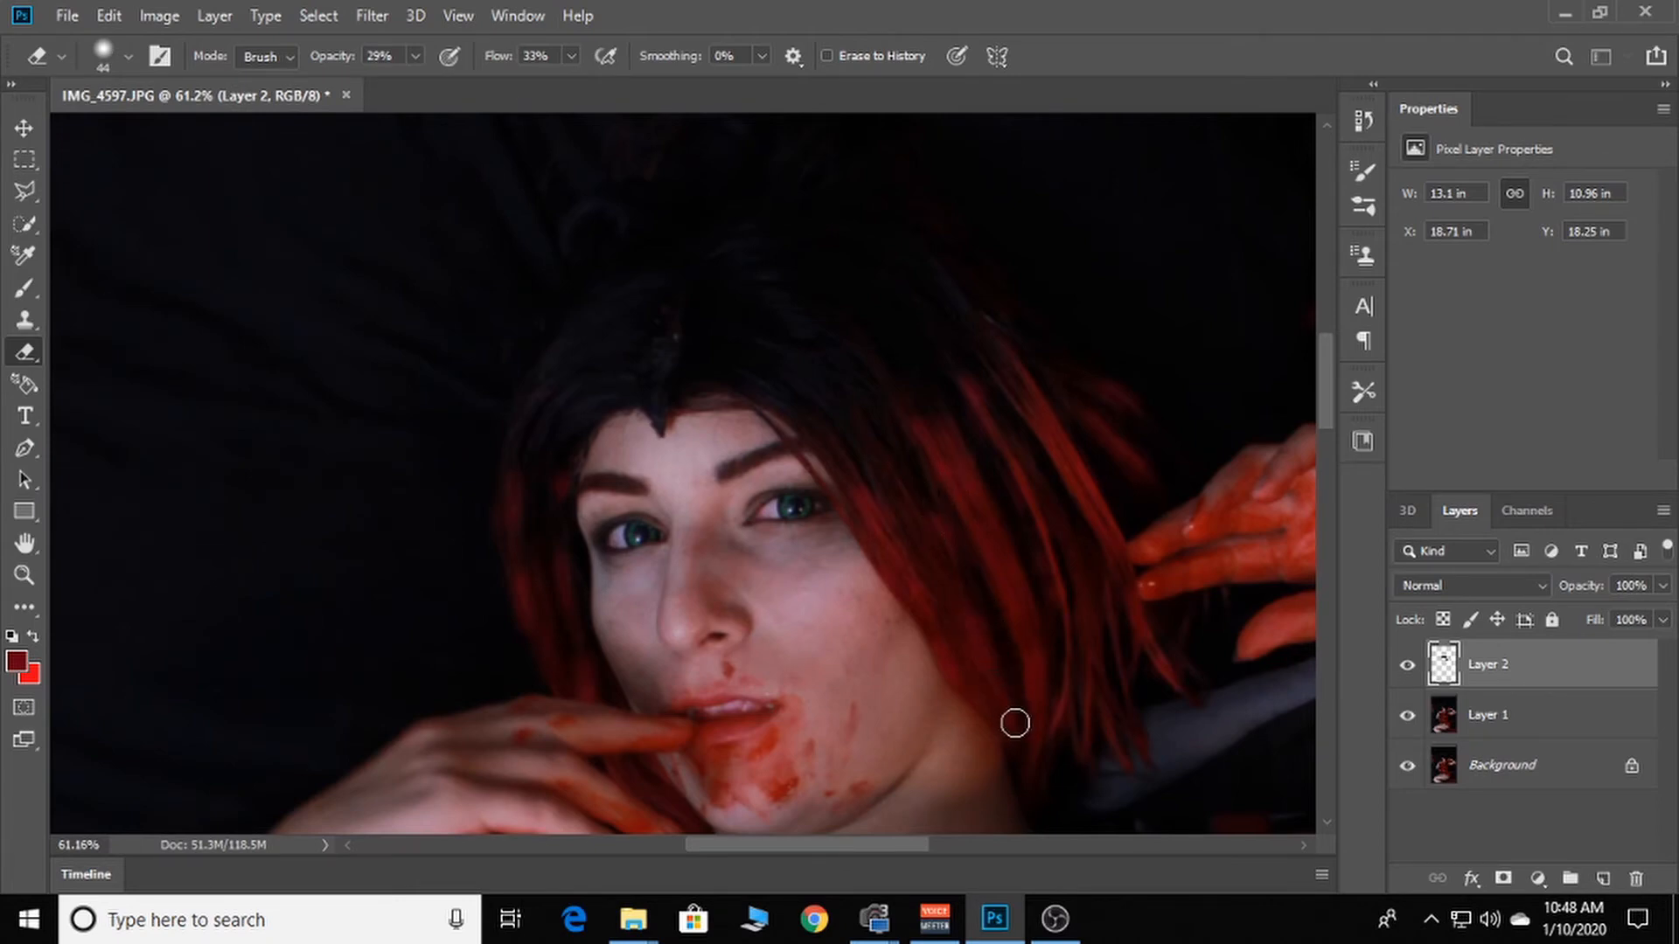
pyautogui.moveTo(927, 379)
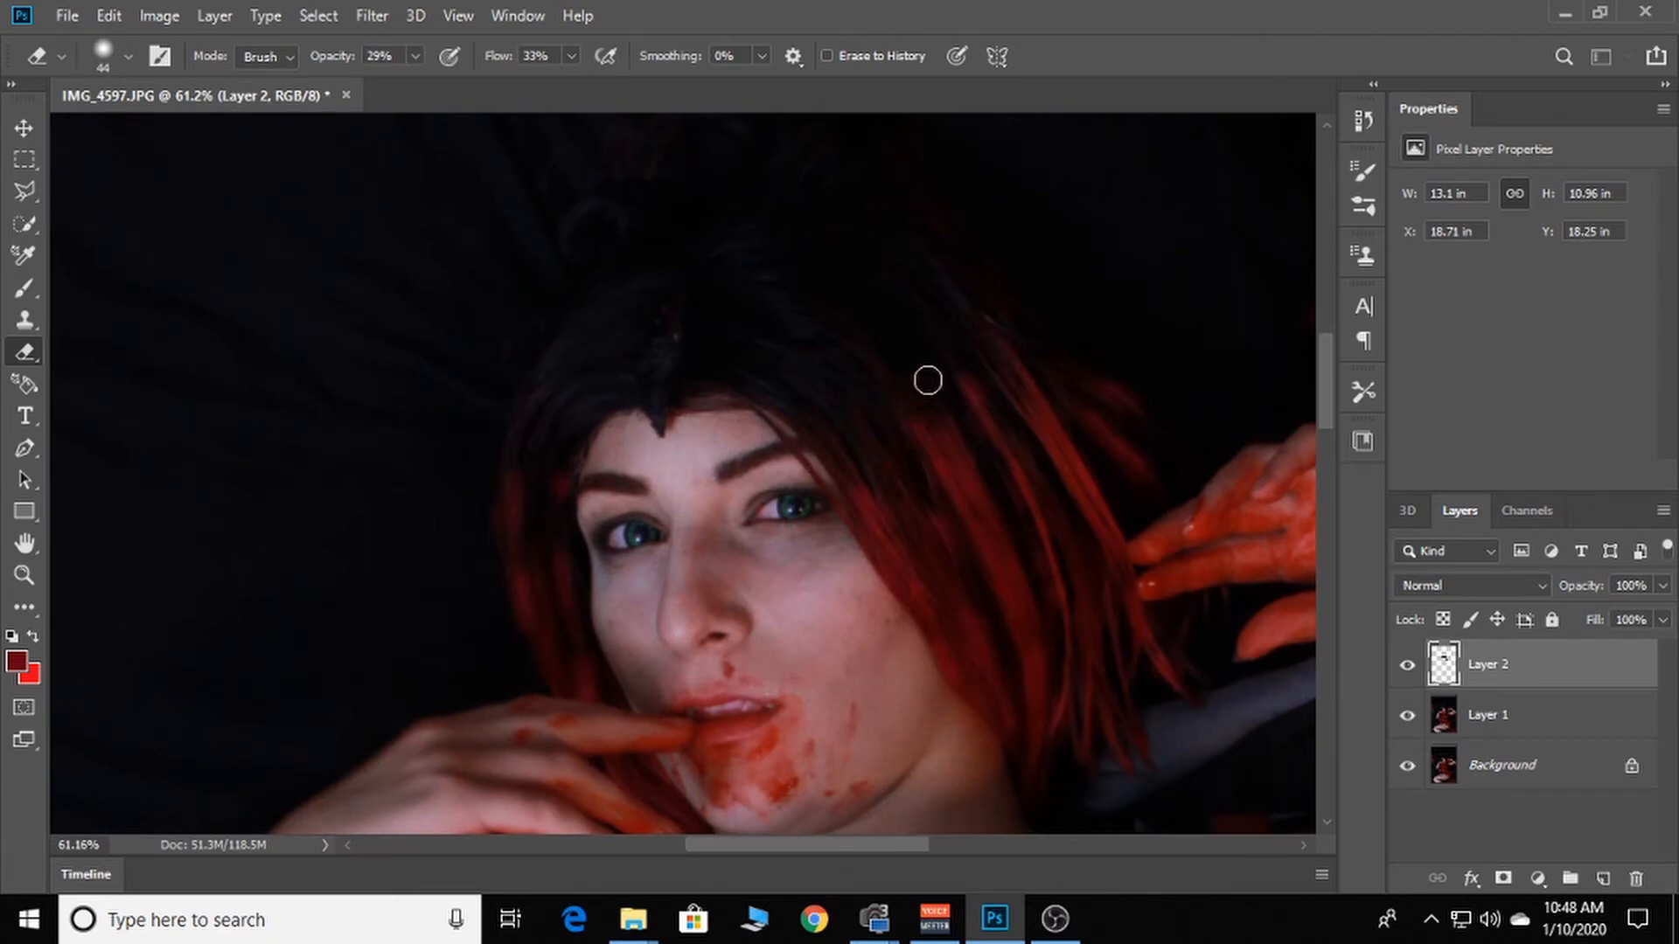
pyautogui.moveTo(998, 385)
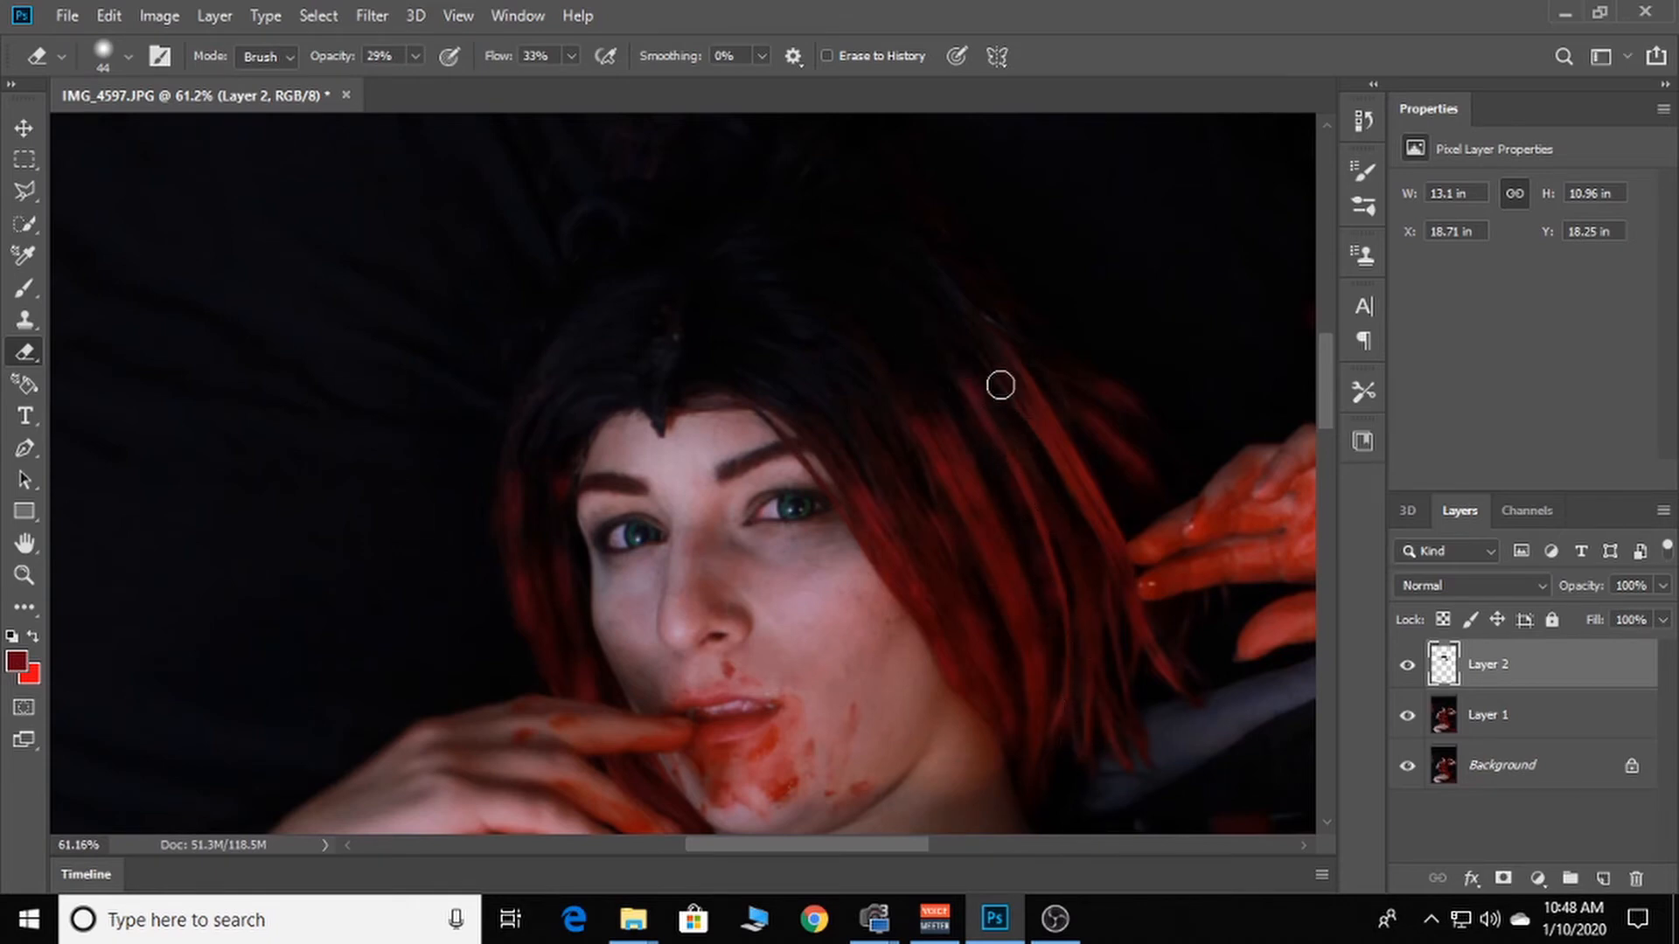
pyautogui.moveTo(1067, 415)
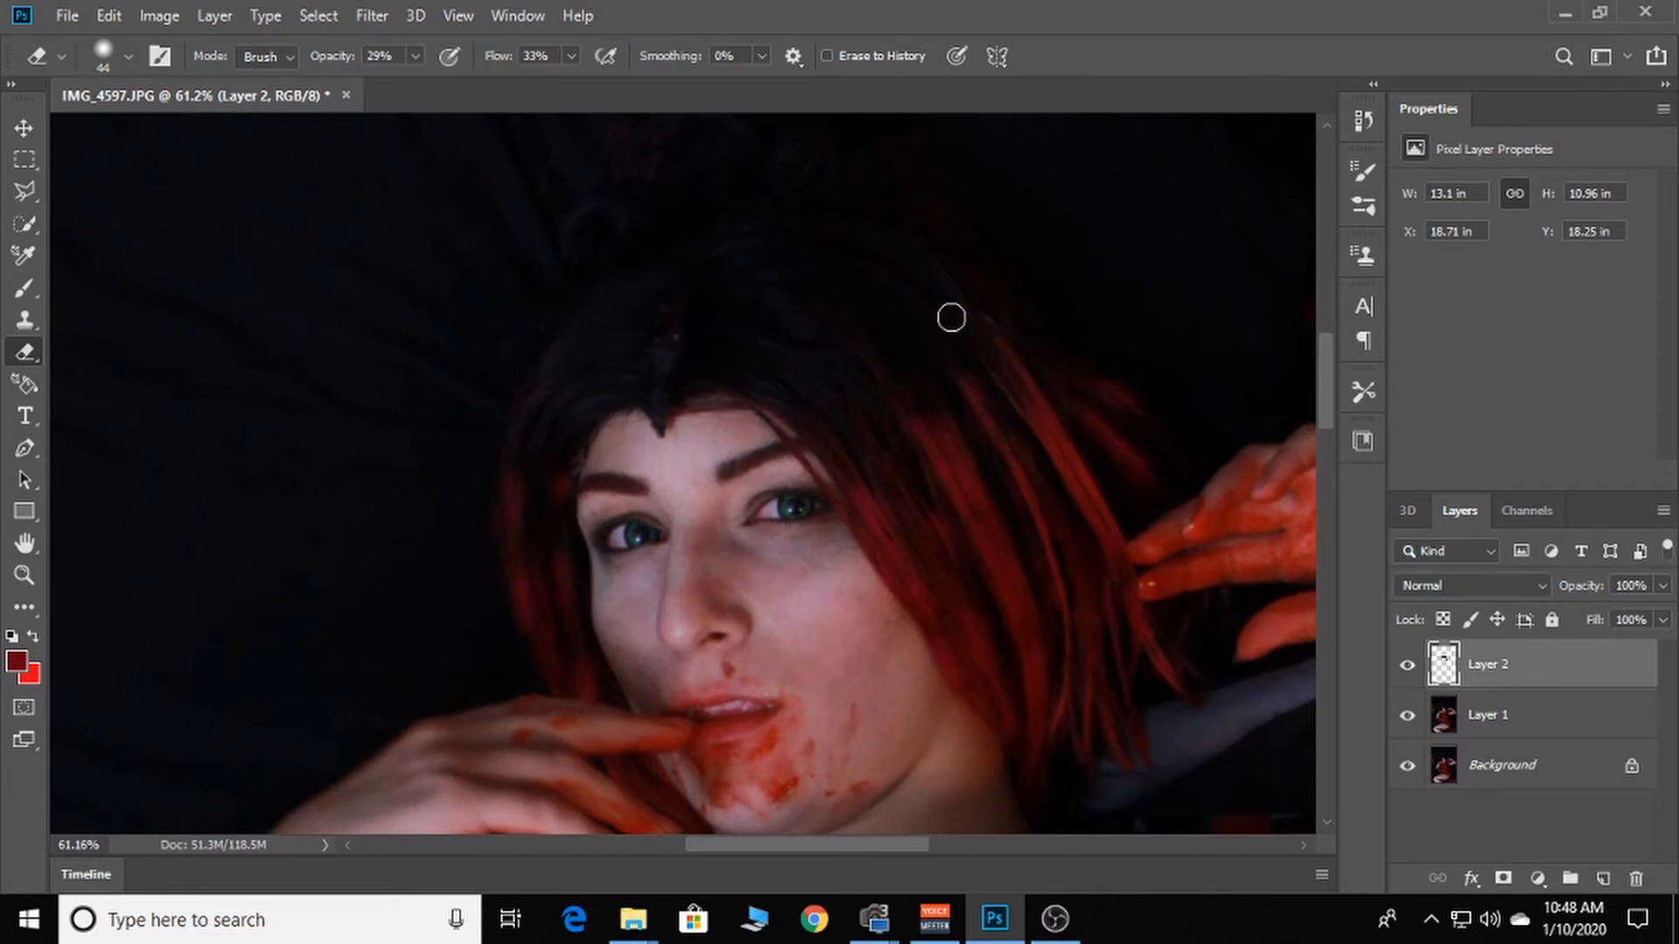
pyautogui.moveTo(578, 703)
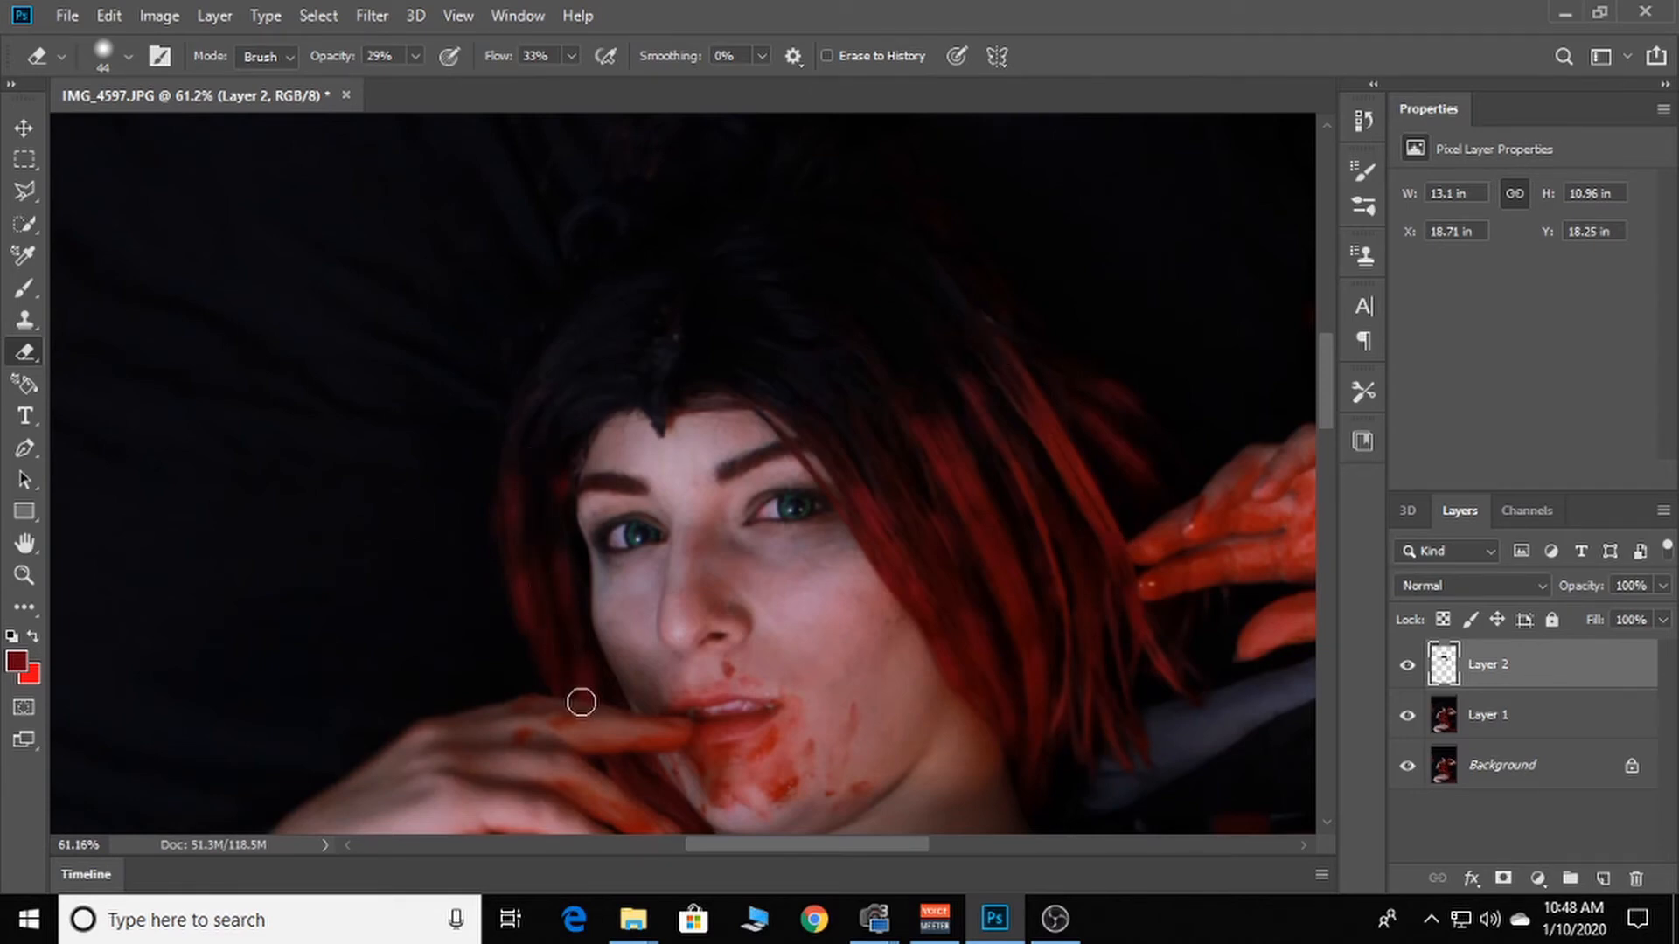
pyautogui.moveTo(517, 465)
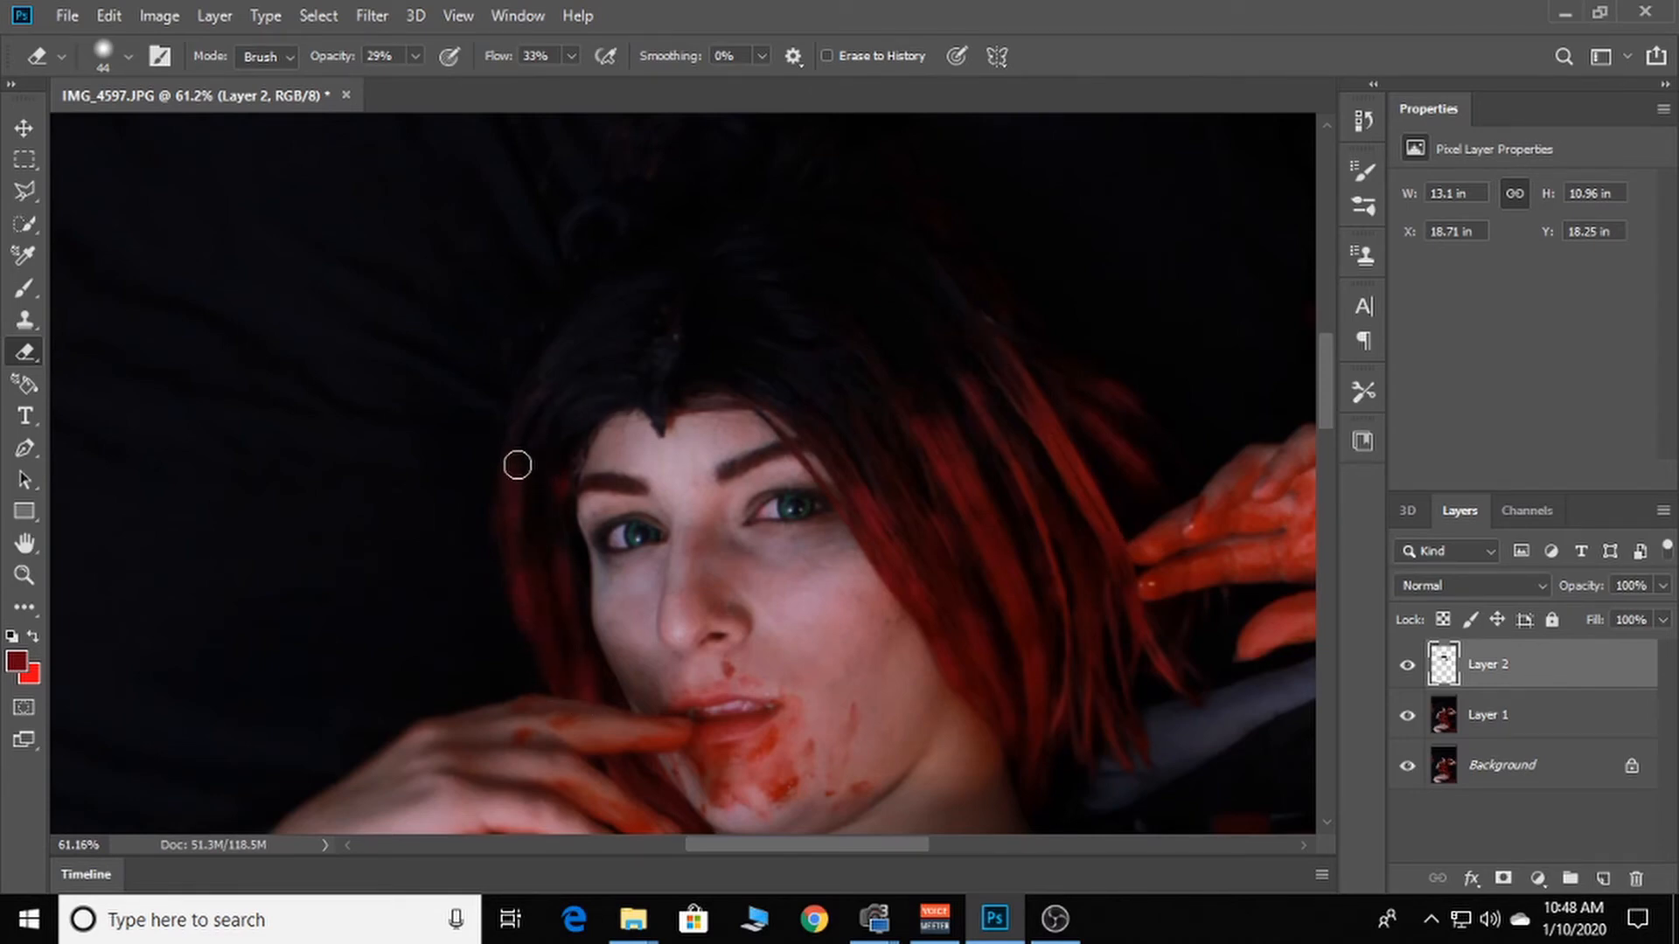
pyautogui.moveTo(575, 439)
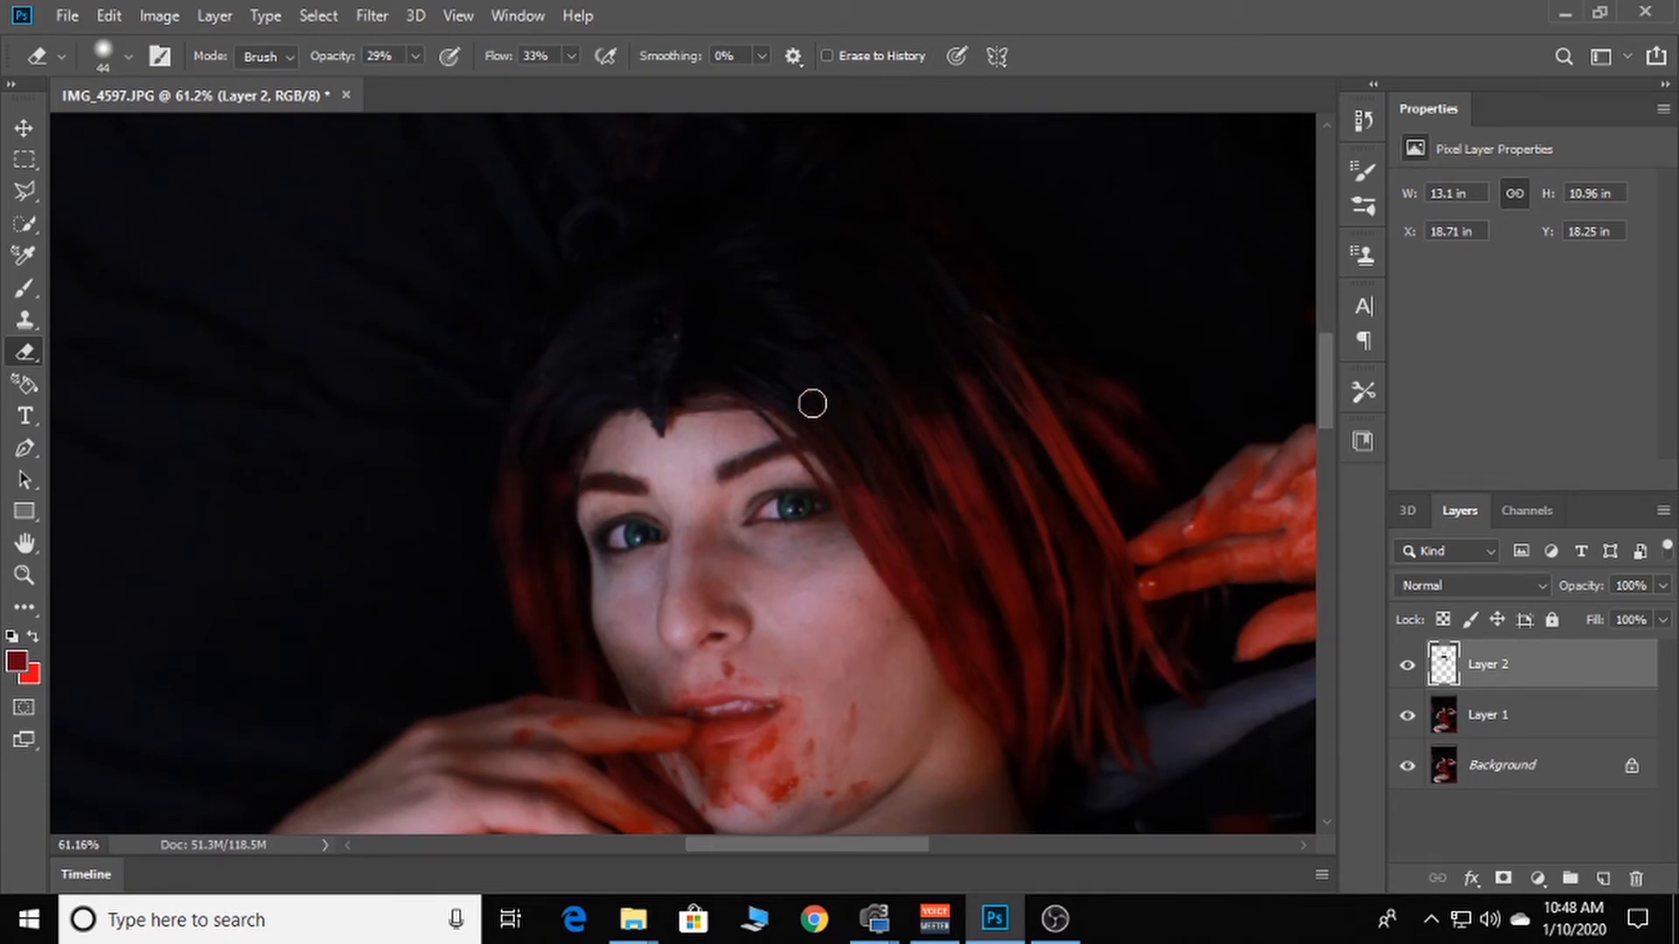
pyautogui.moveTo(790, 376)
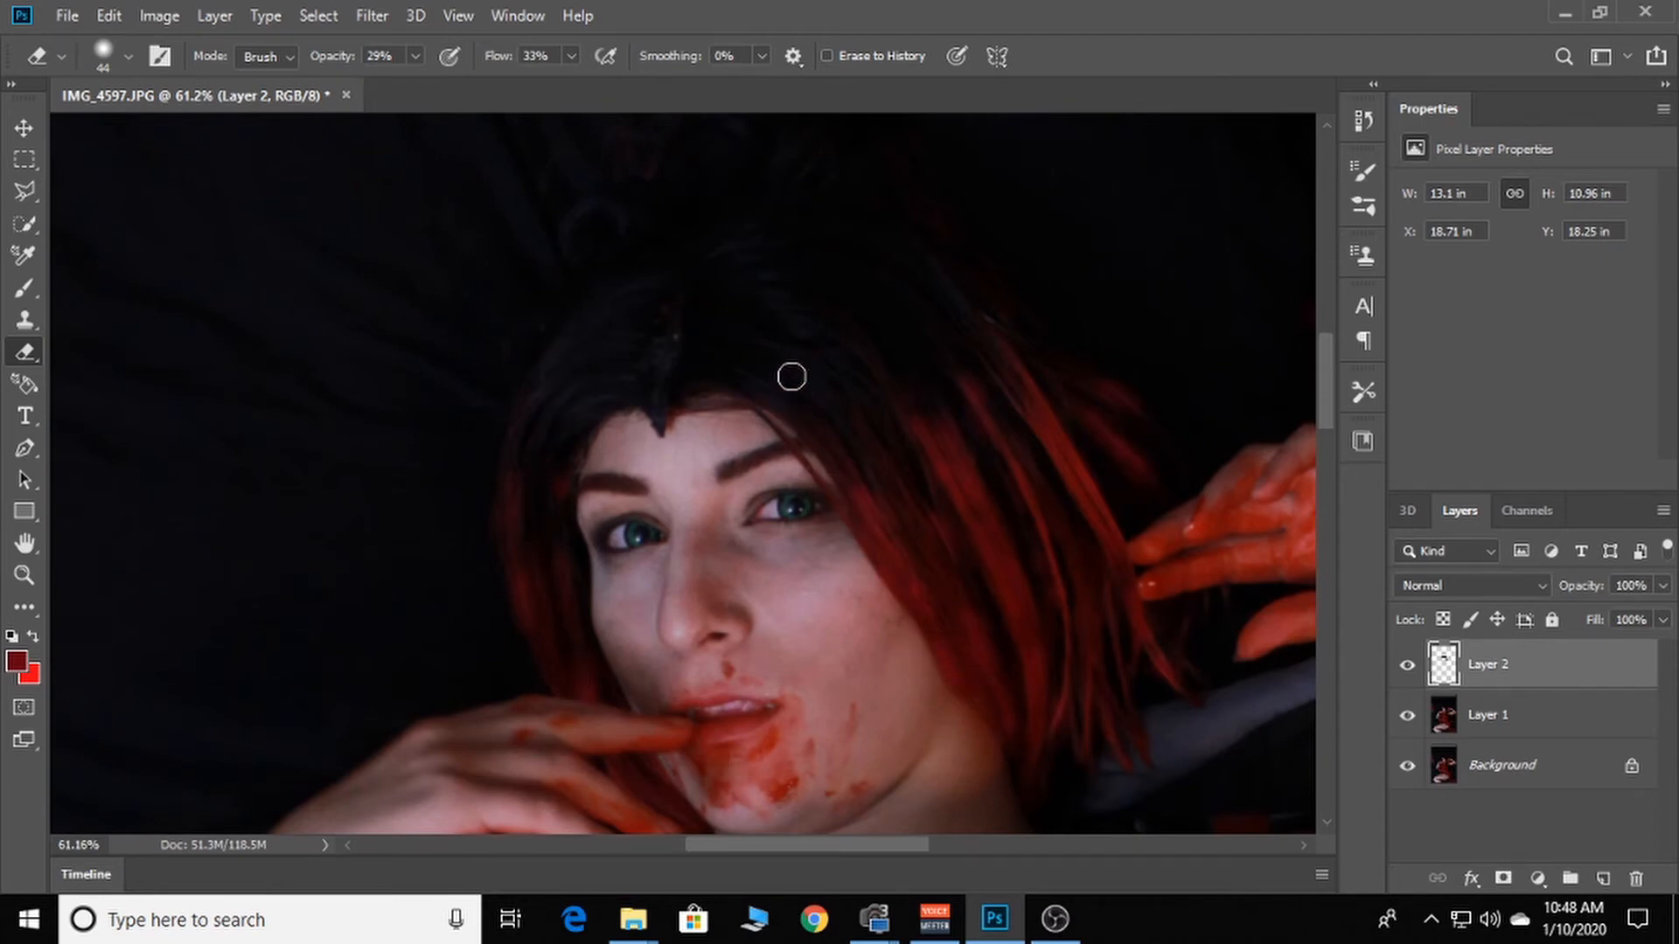
pyautogui.moveTo(978, 652)
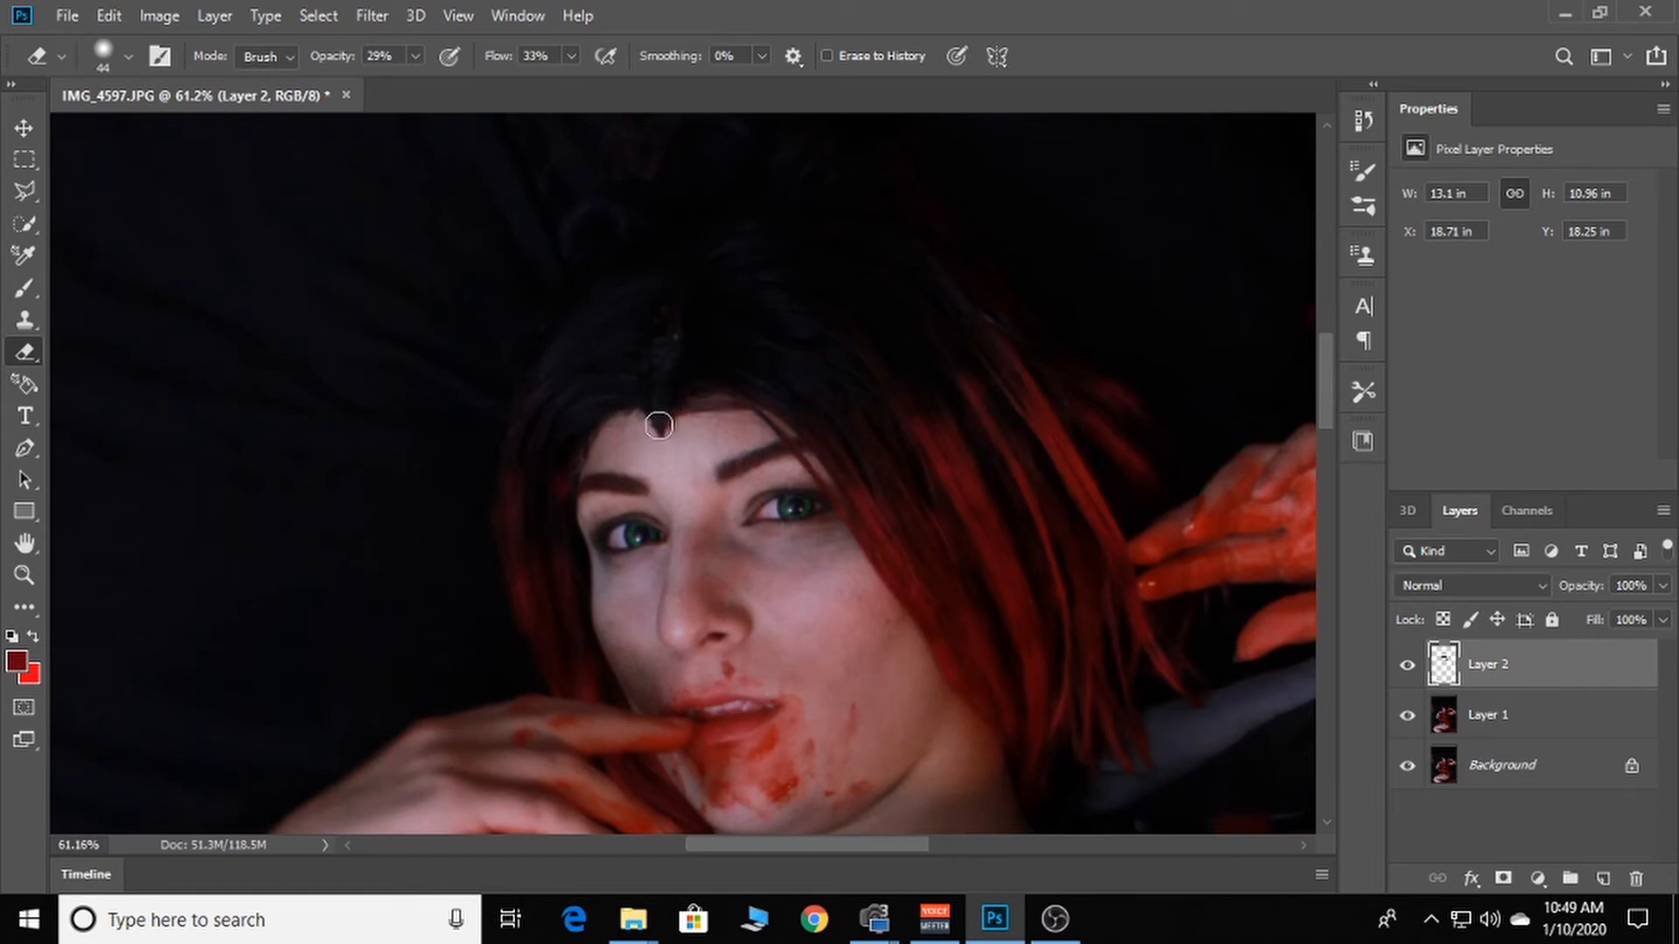
pyautogui.moveTo(847, 464)
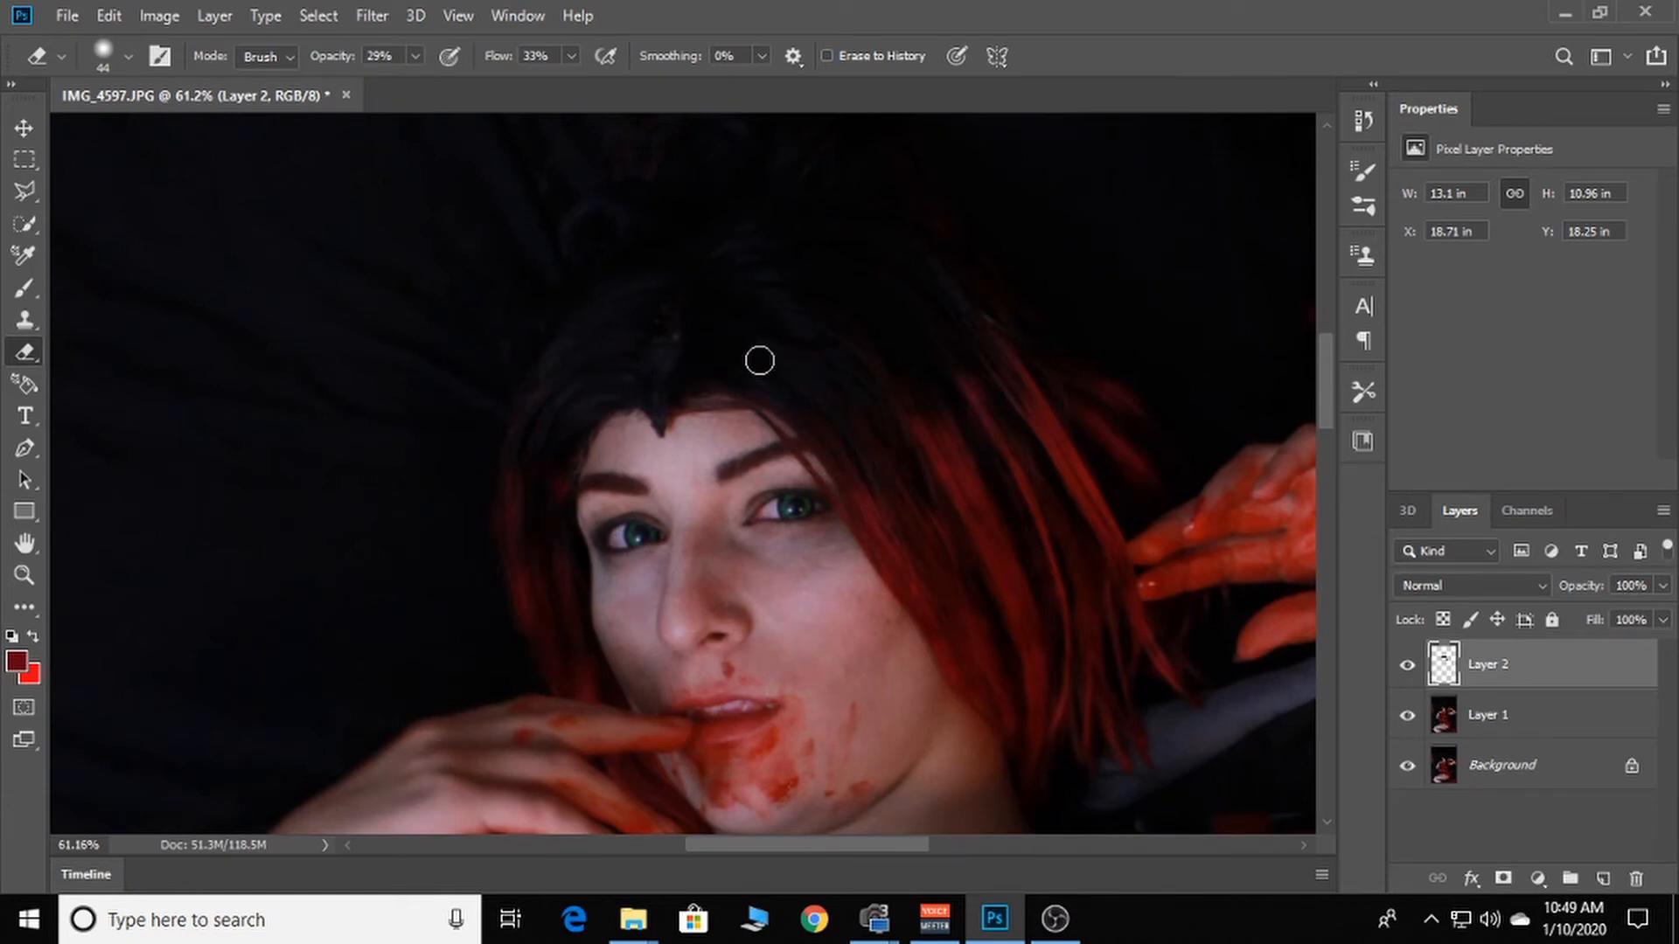
pyautogui.moveTo(731, 297)
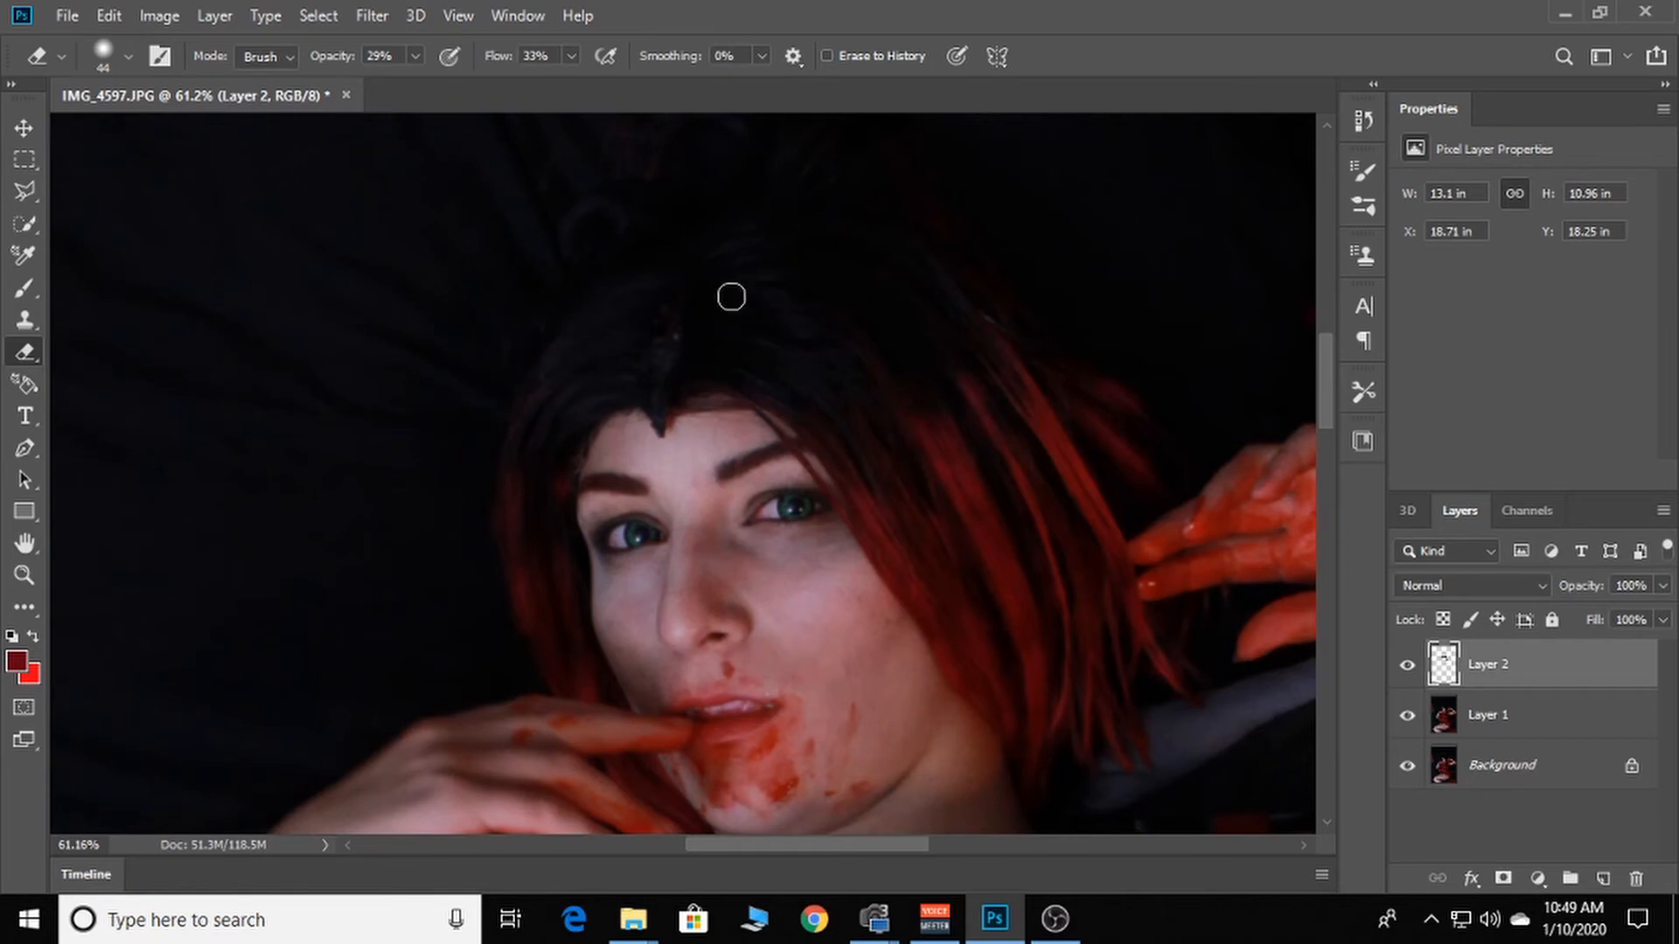
pyautogui.moveTo(895, 309)
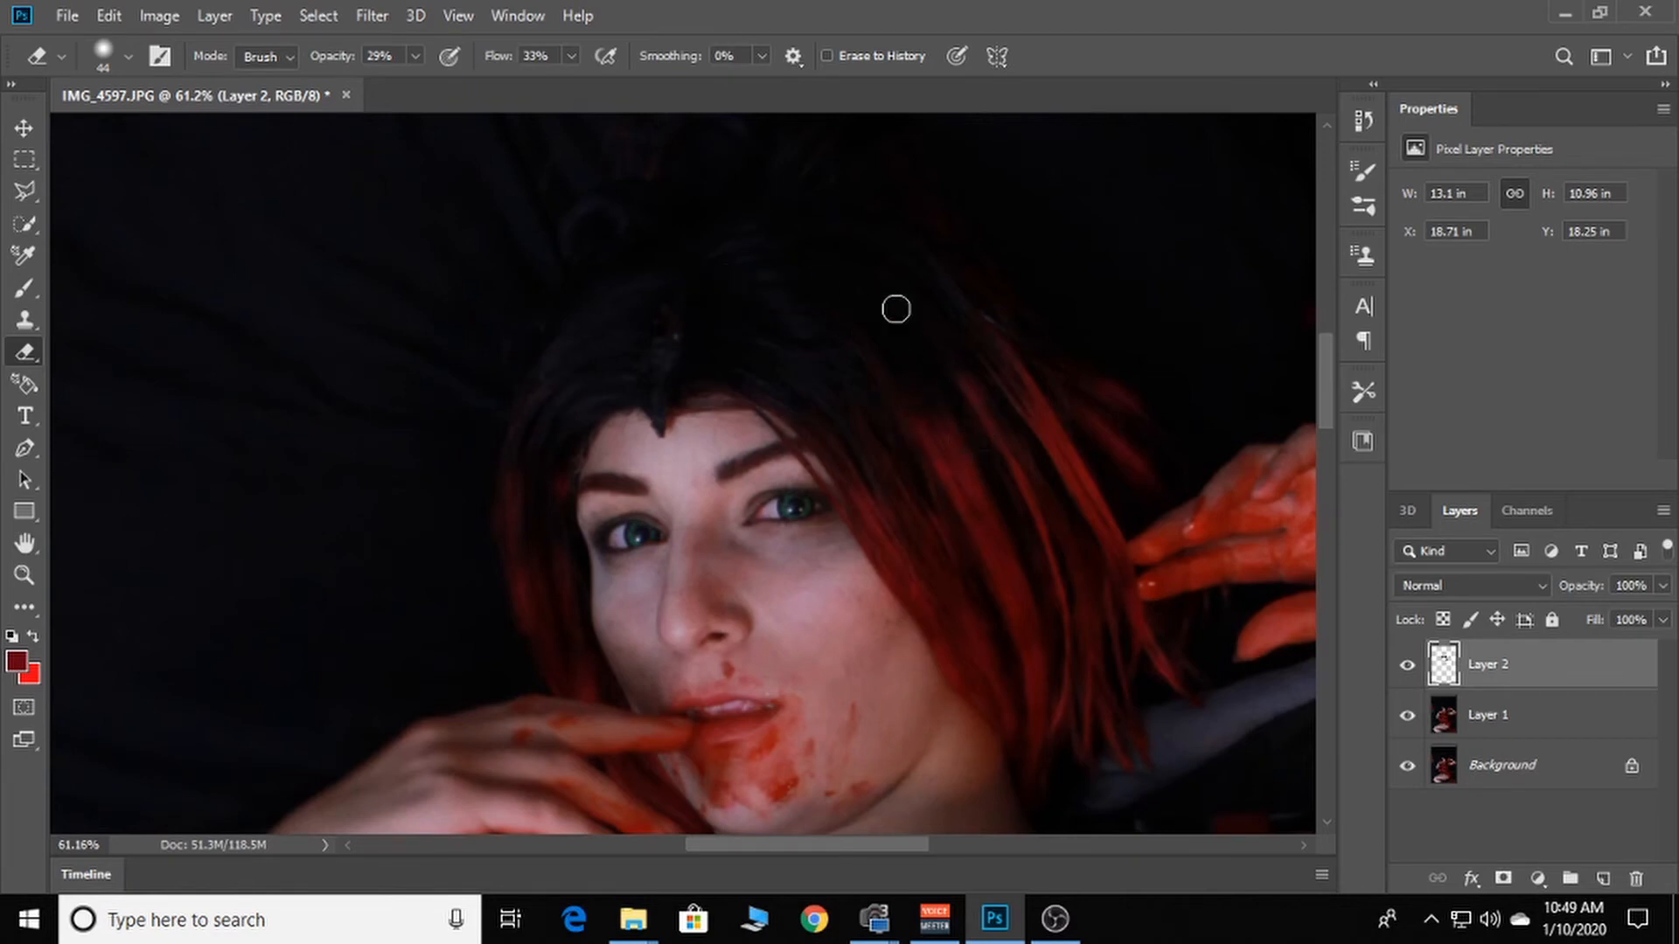
pyautogui.moveTo(631, 349)
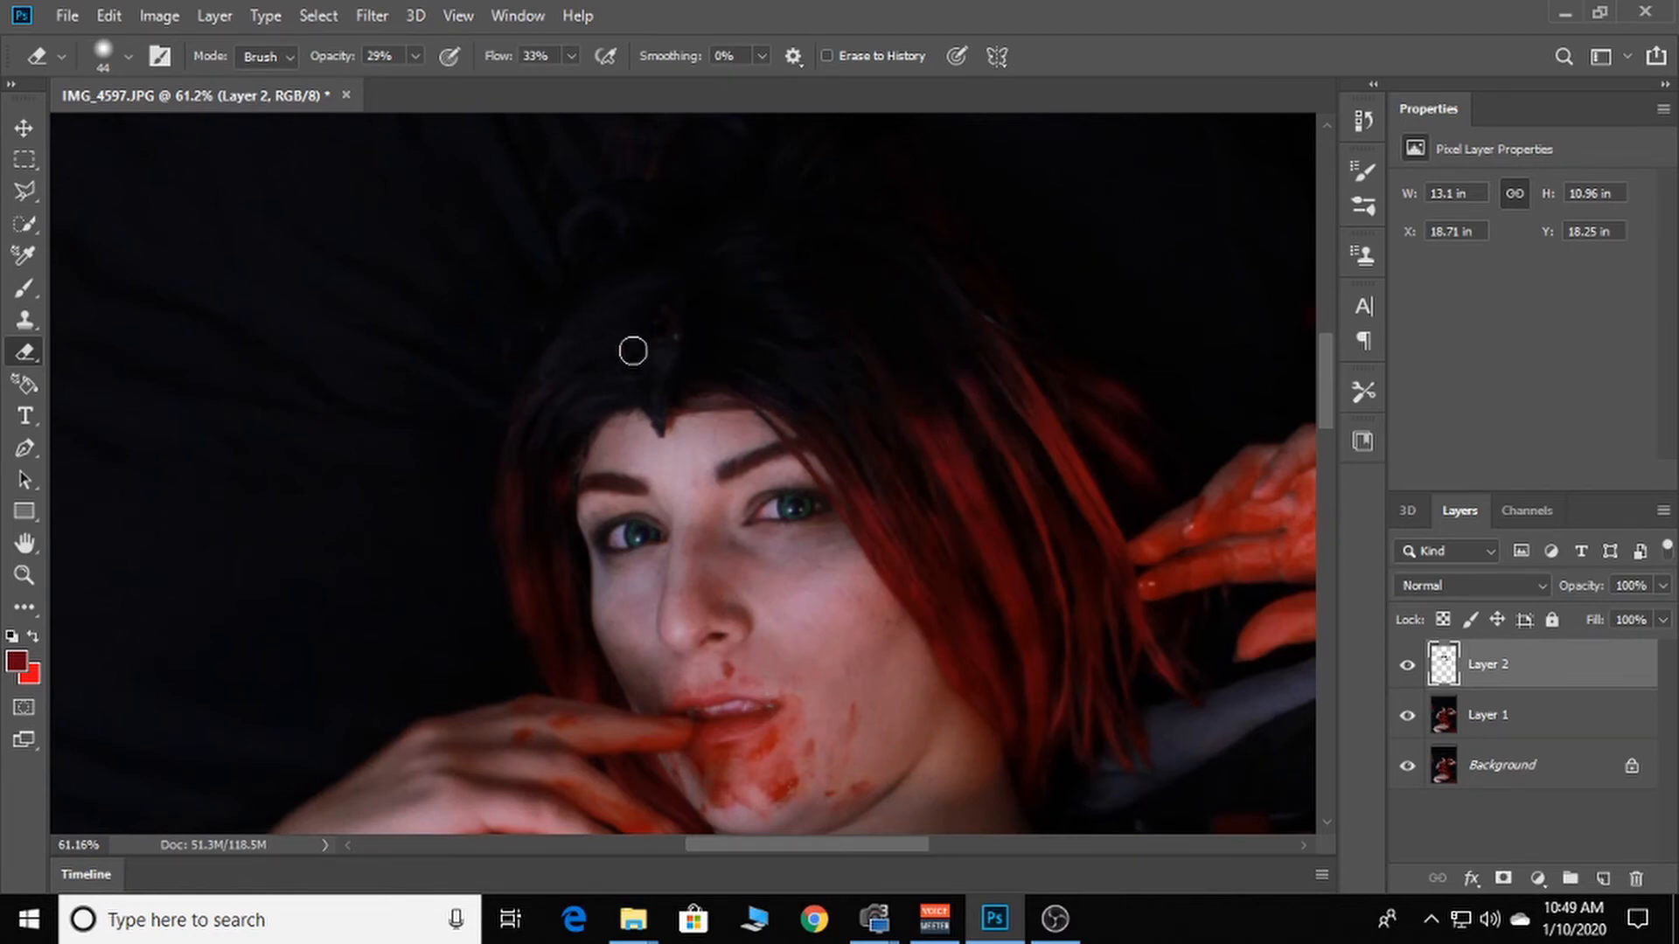
pyautogui.moveTo(566, 325)
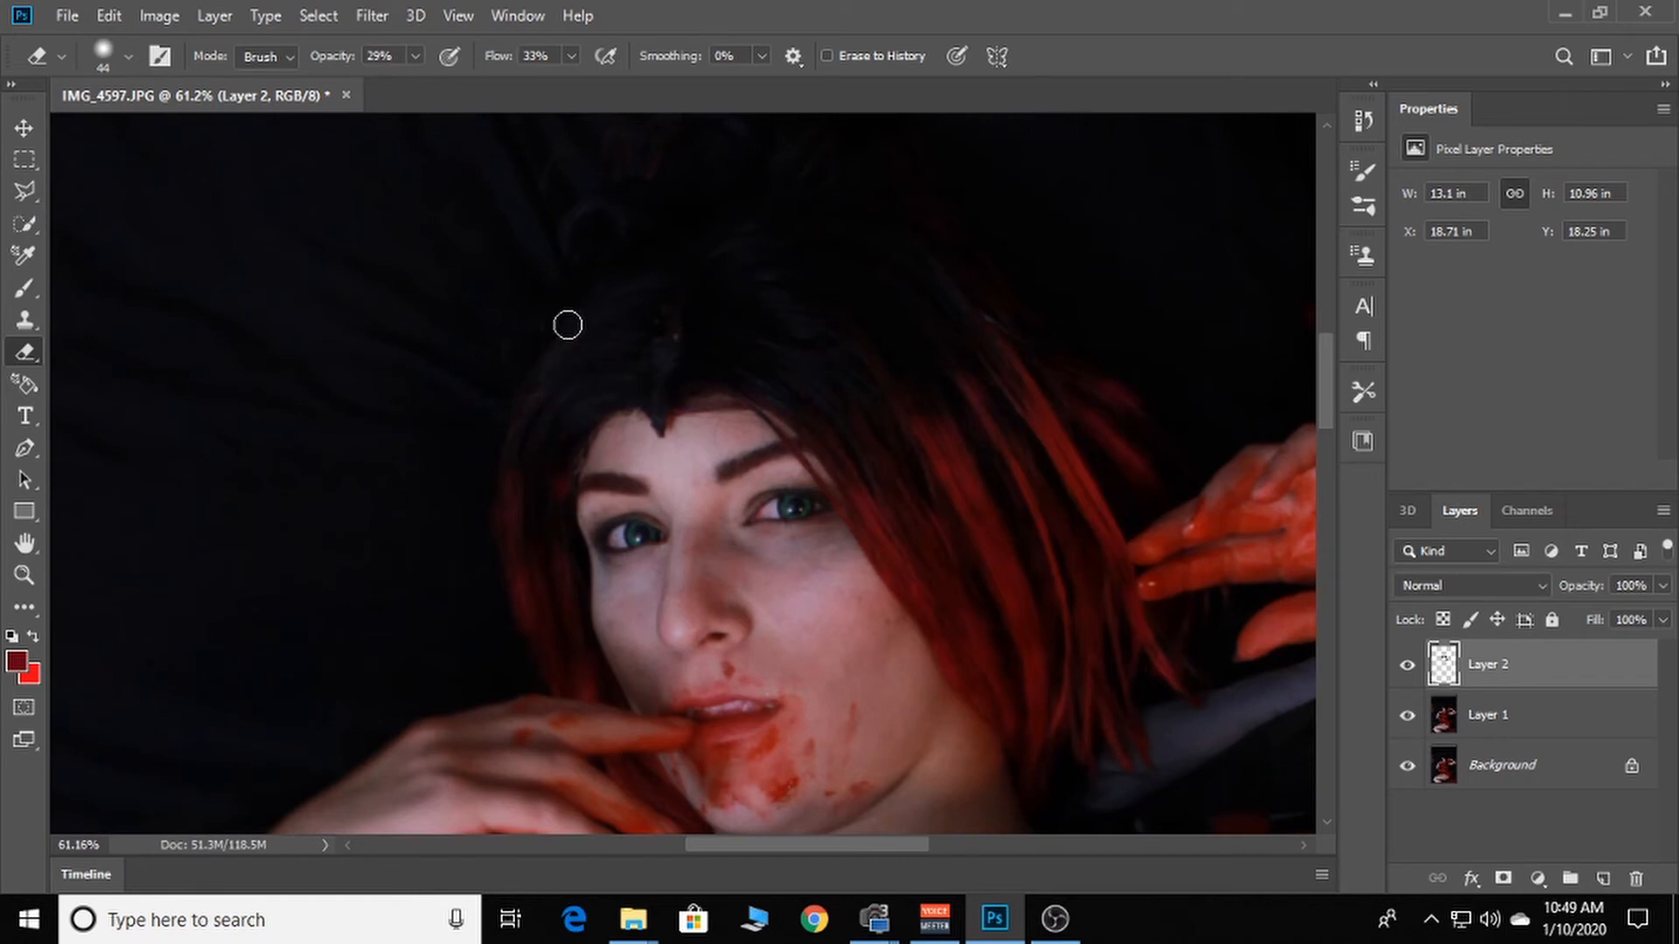
pyautogui.moveTo(637, 388)
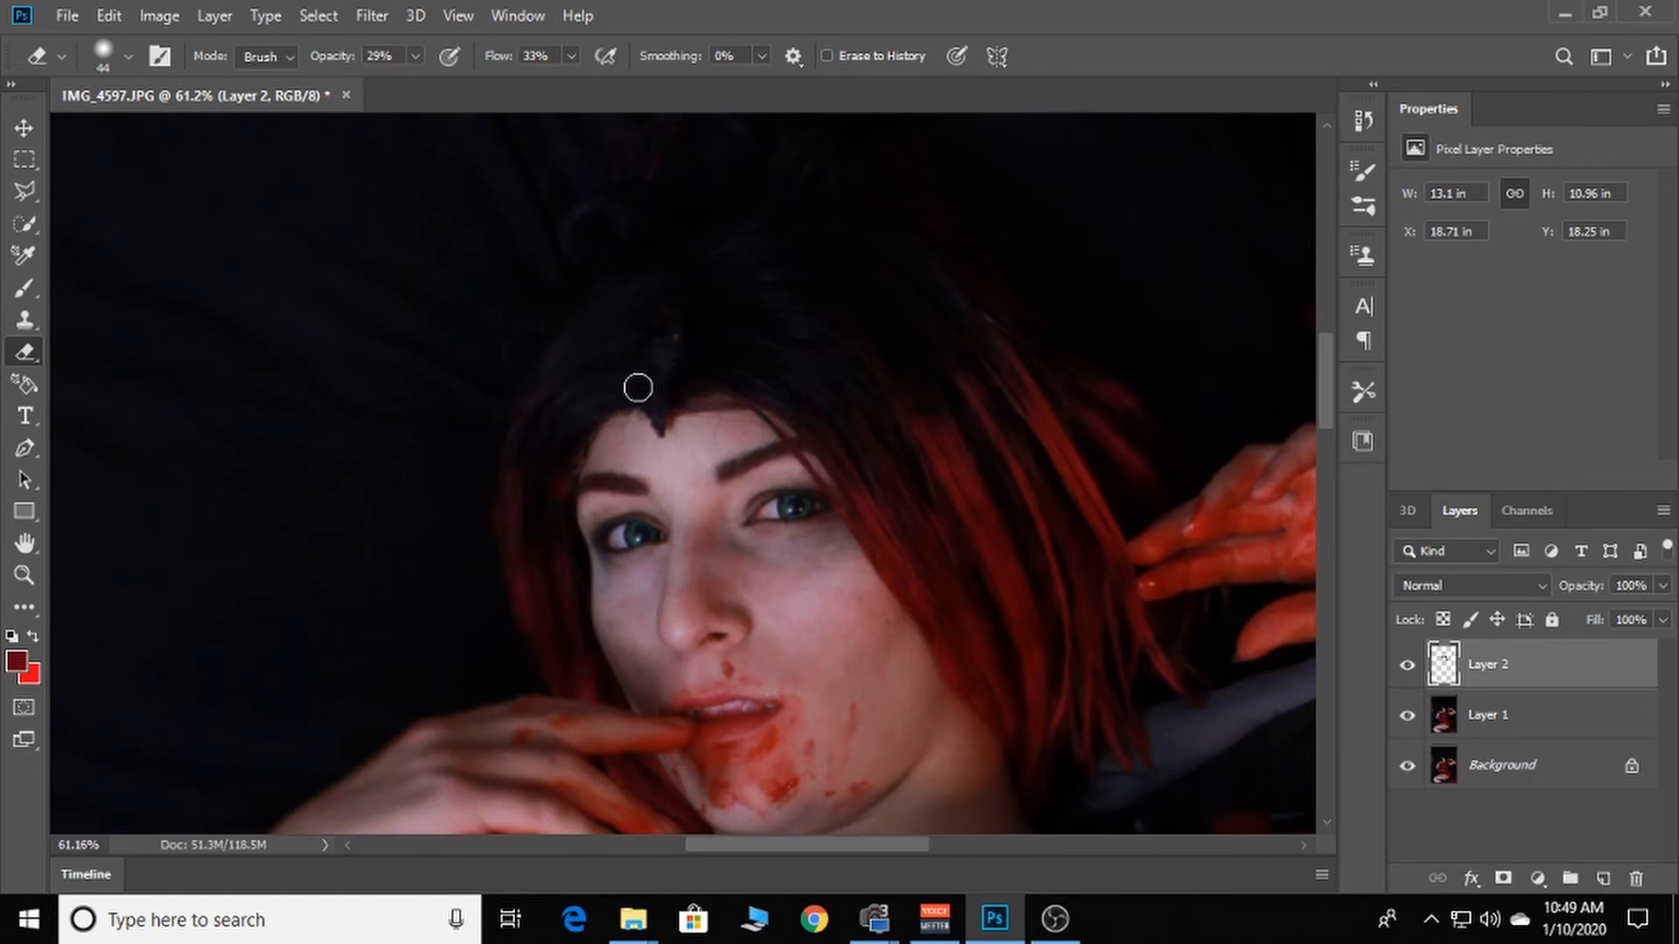
pyautogui.moveTo(540, 460)
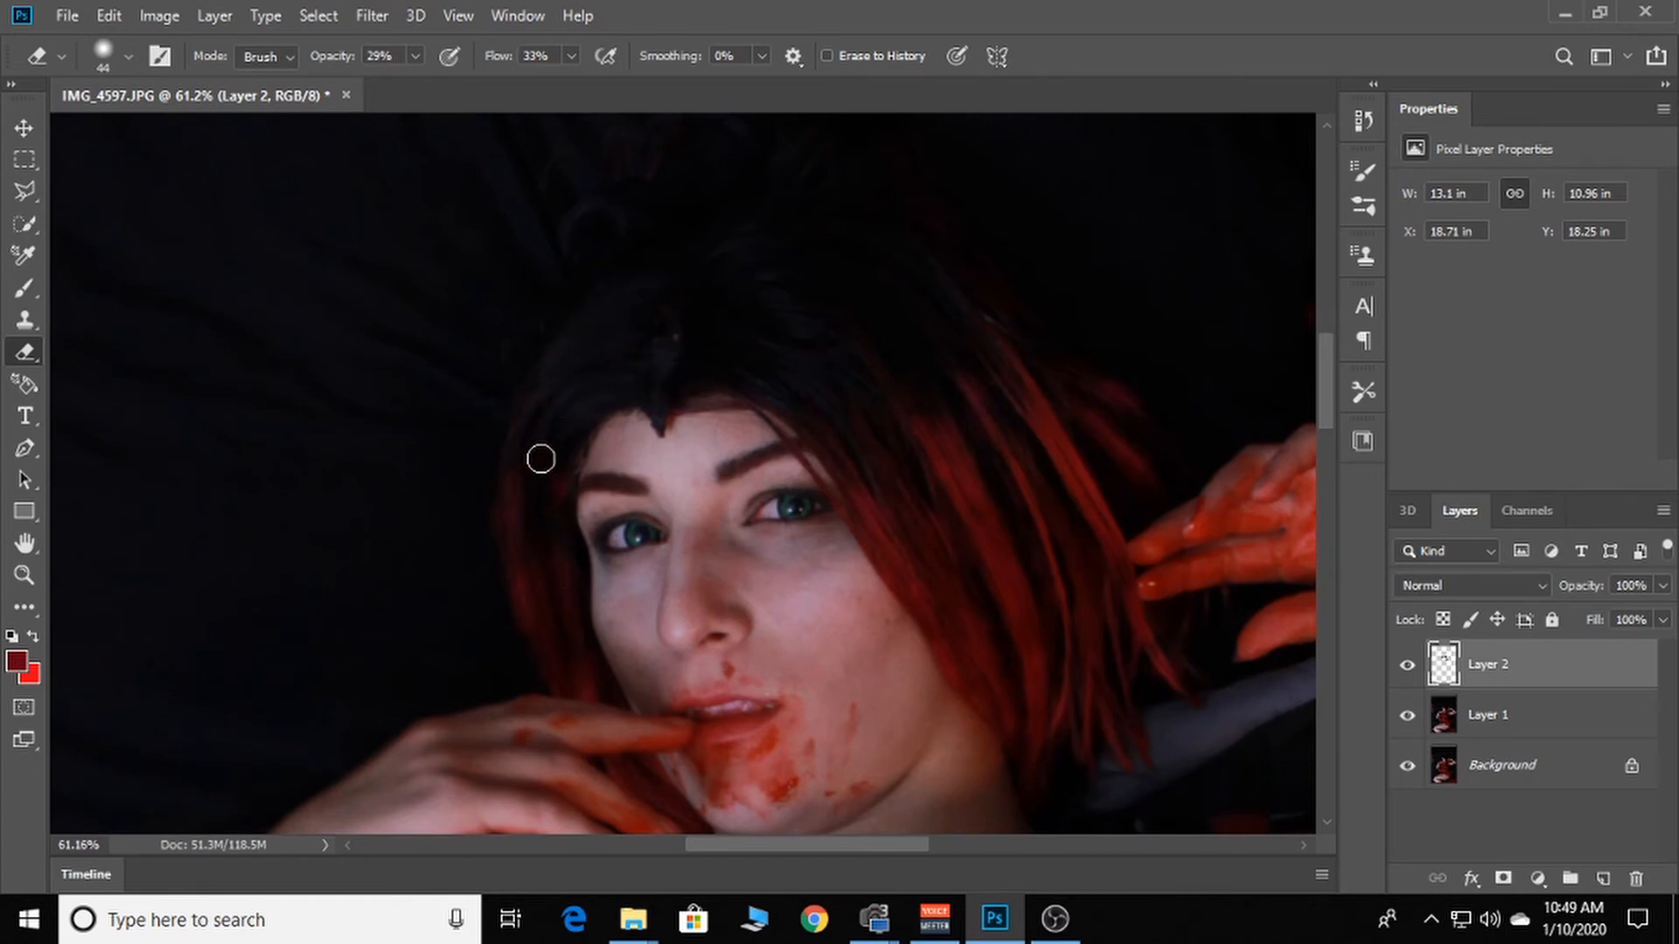
pyautogui.moveTo(656, 455)
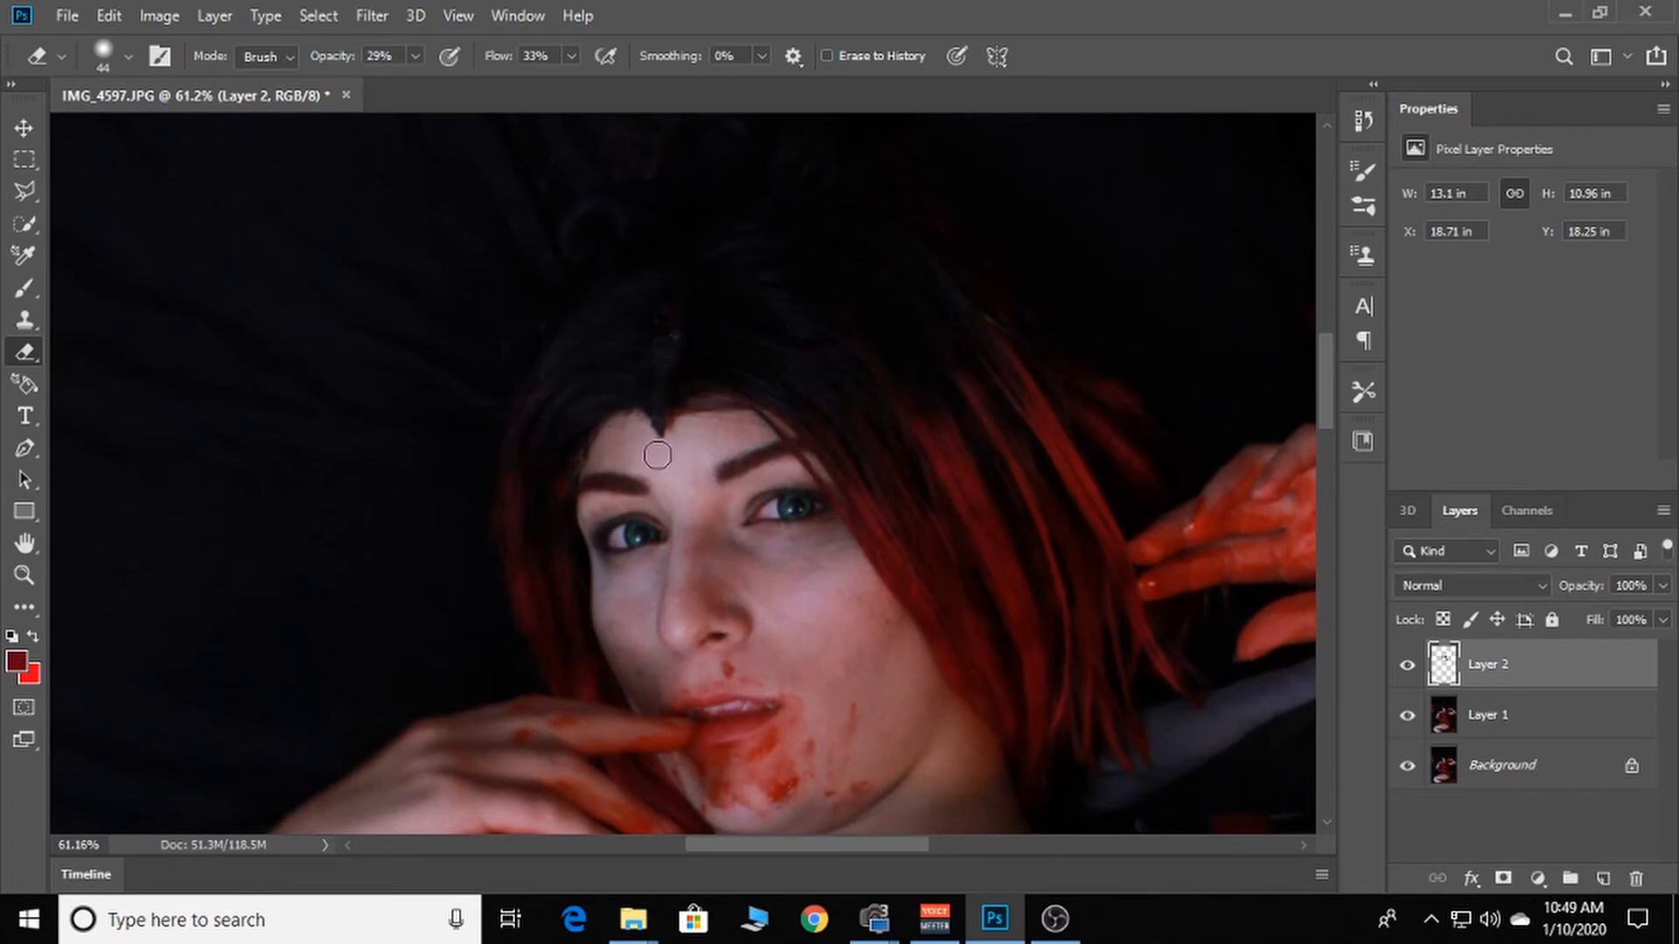
pyautogui.moveTo(633, 363)
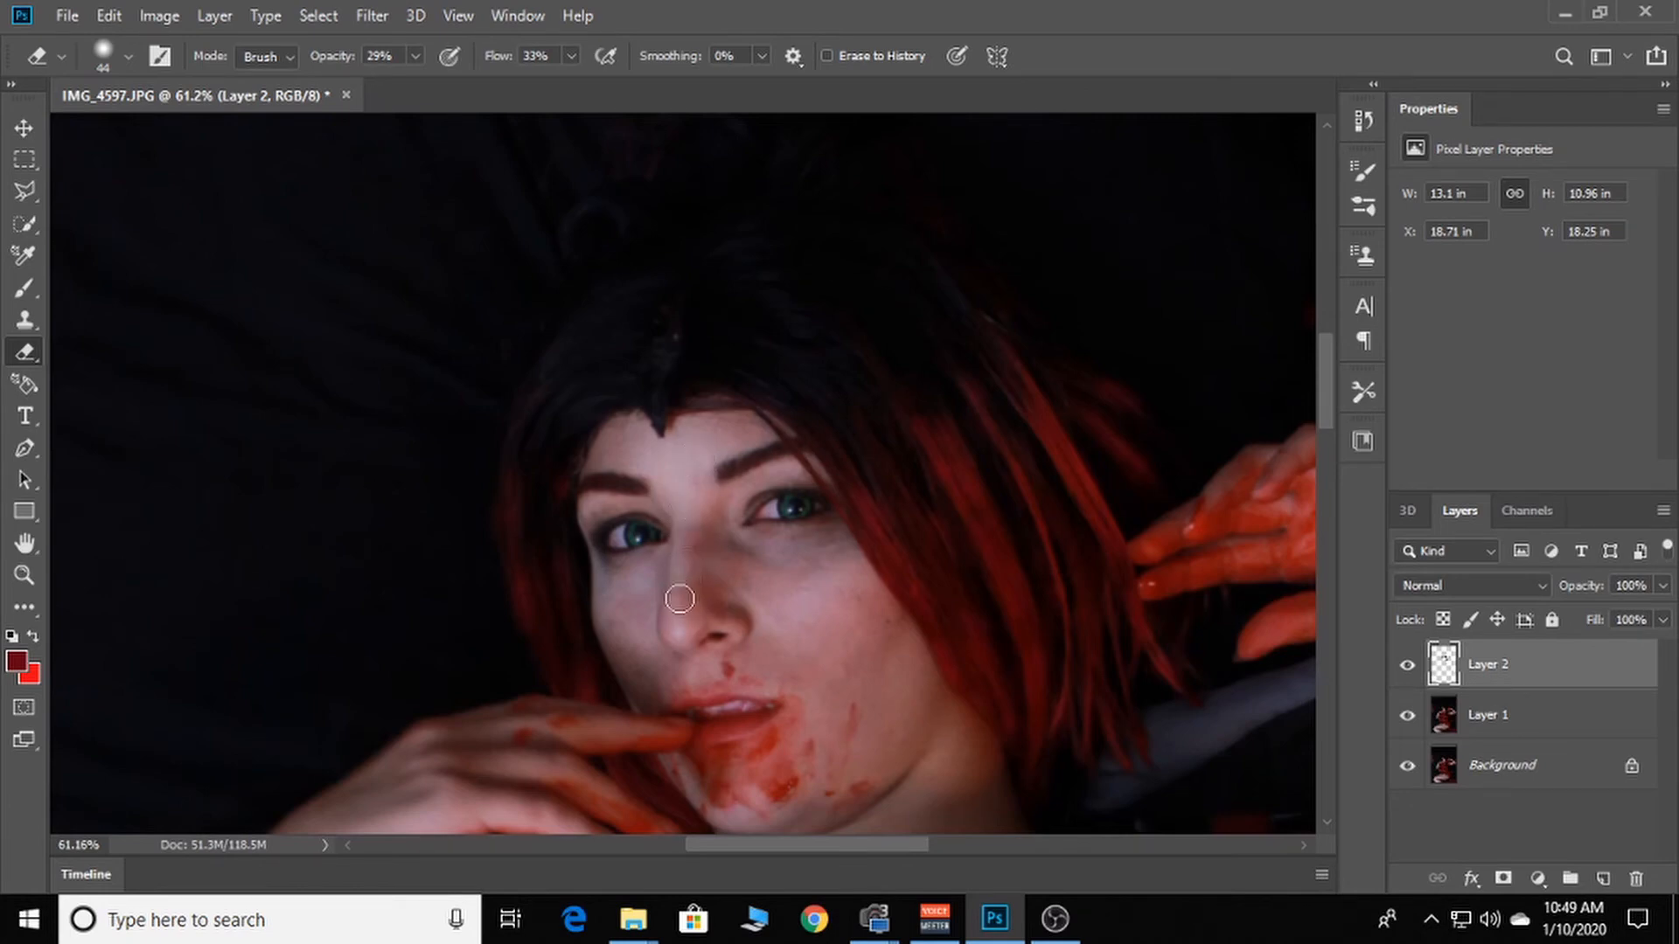
pyautogui.moveTo(717, 532)
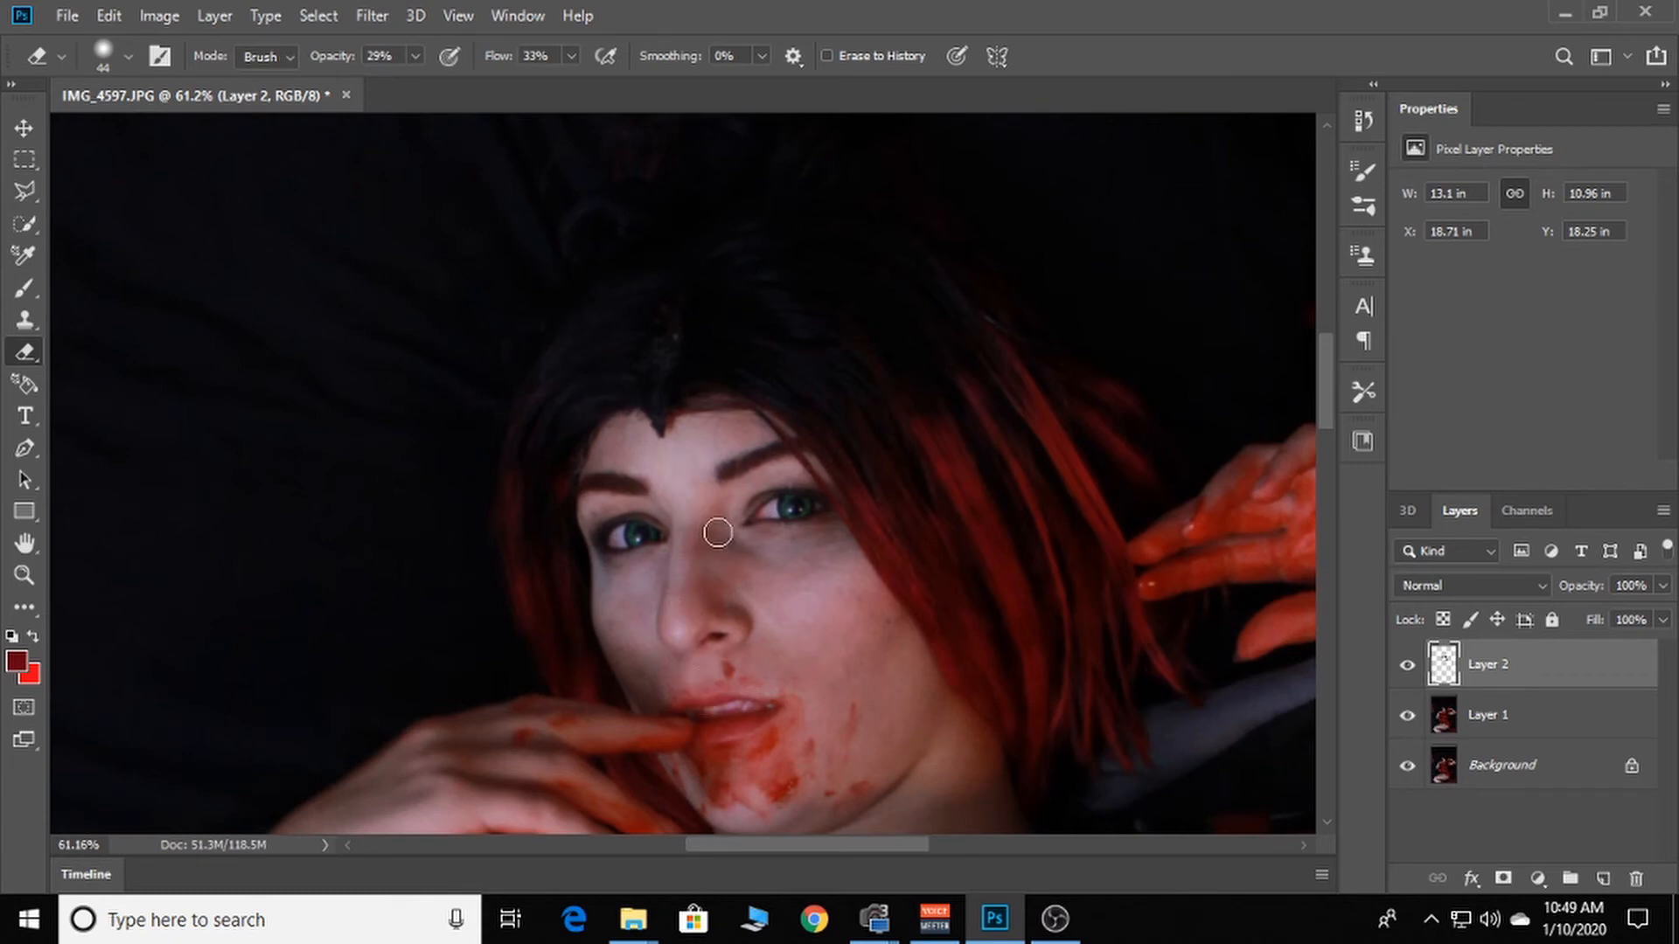
pyautogui.moveTo(59, 351)
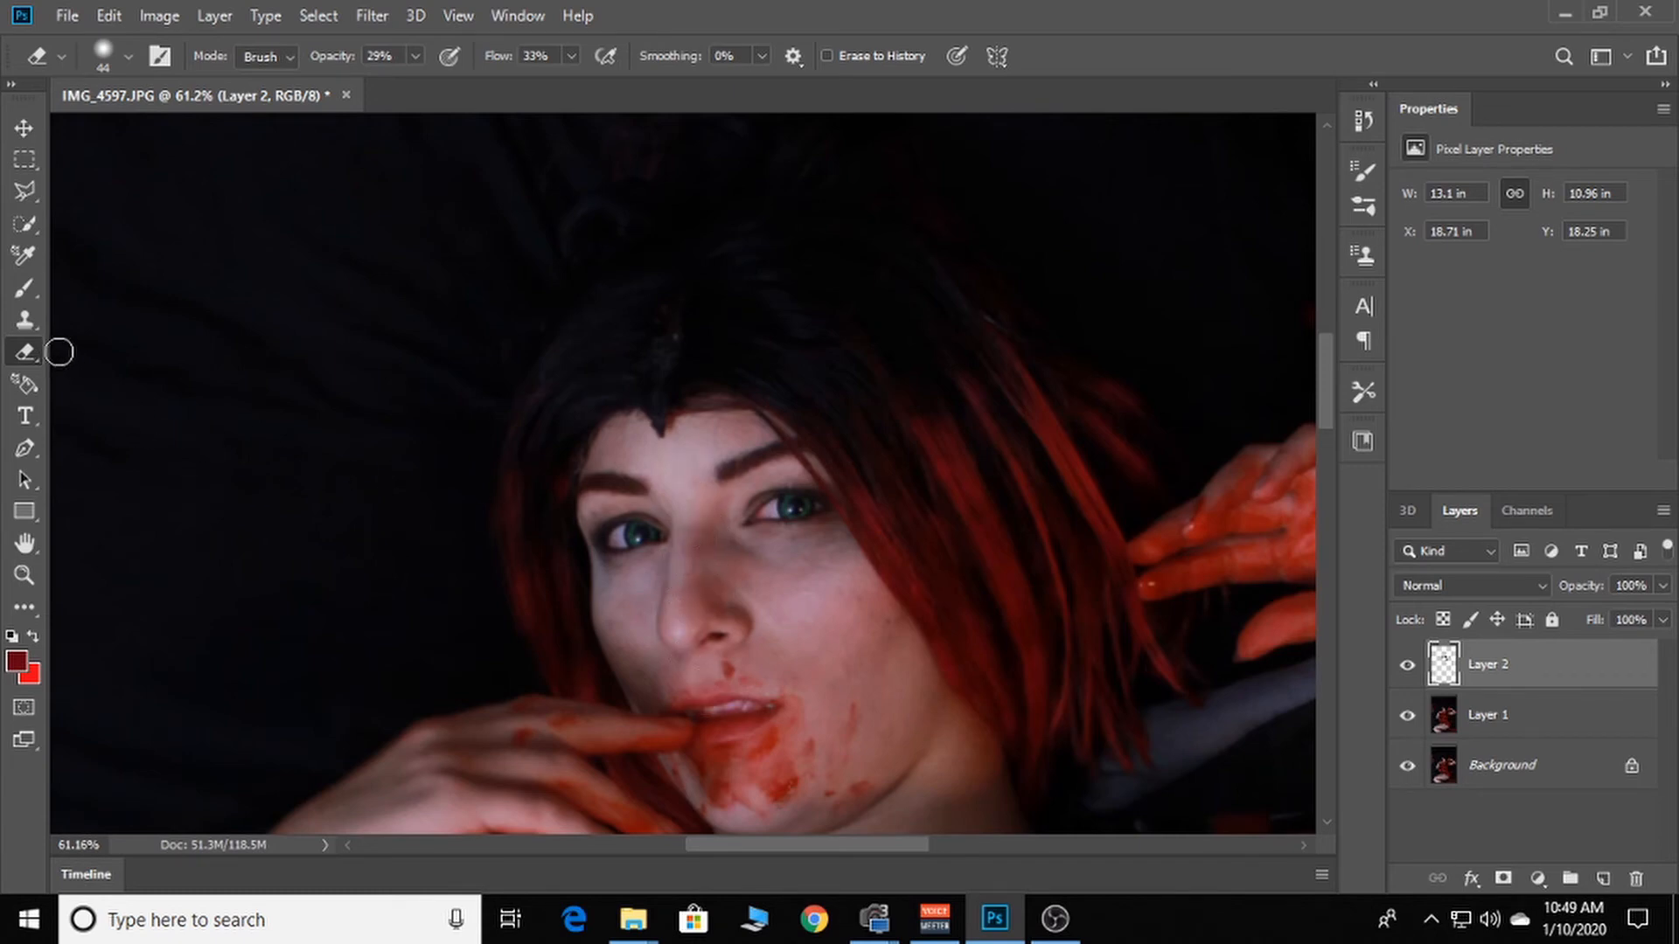
pyautogui.moveTo(22, 286)
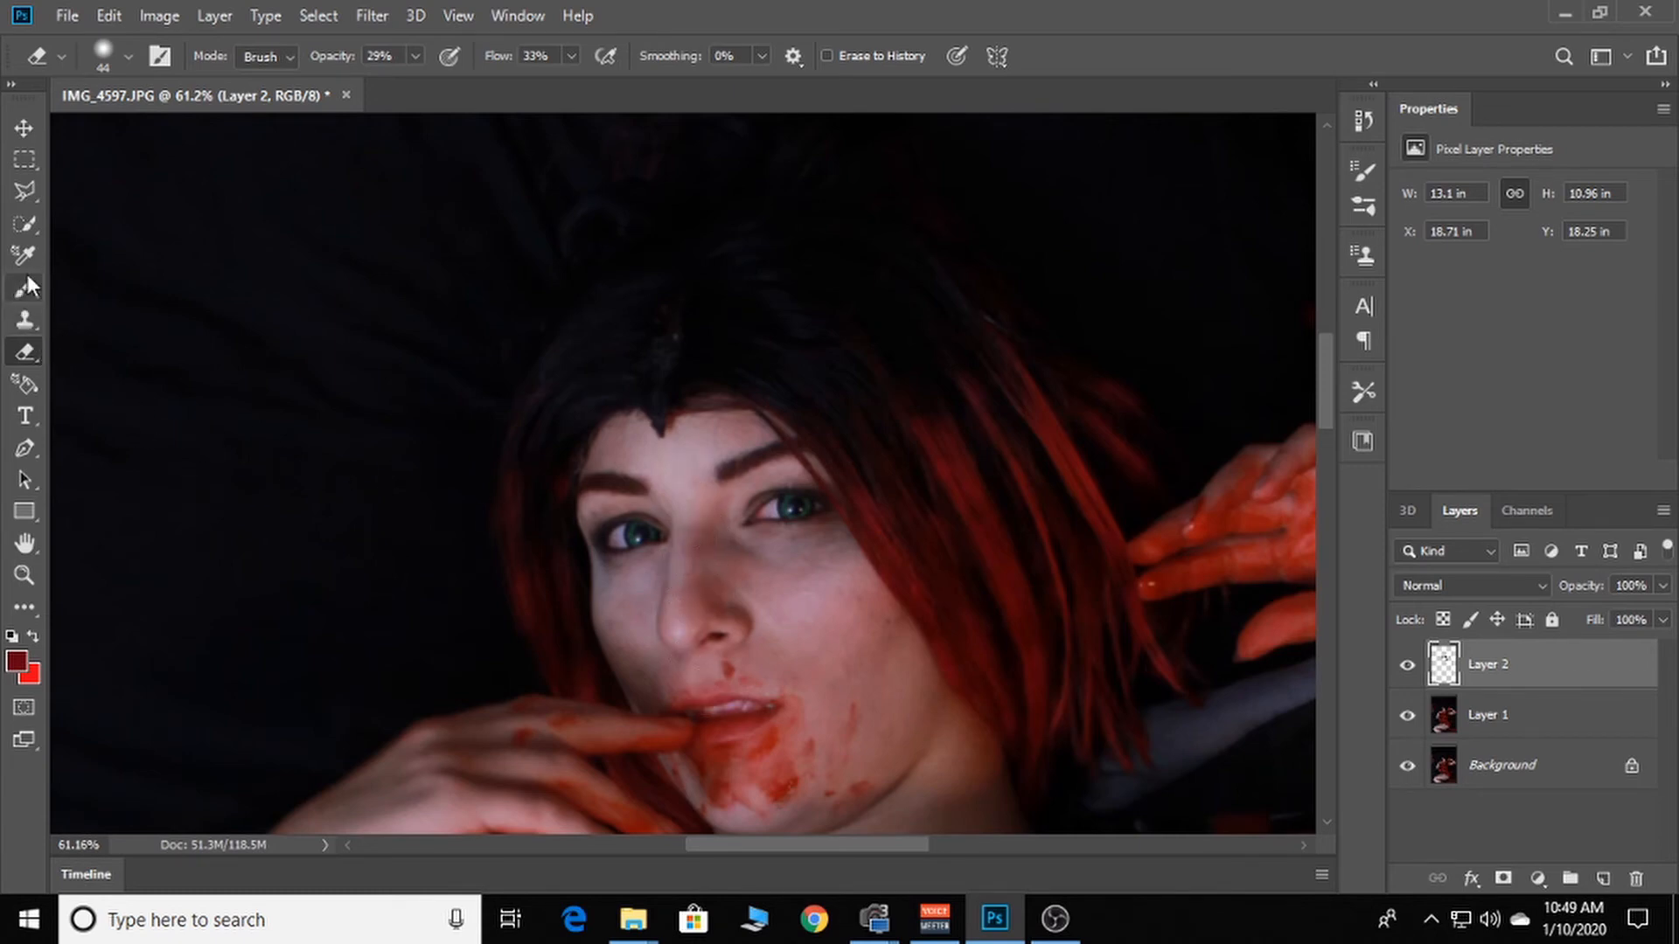
# Brush red over the dark top of the wig and its crown on Layer 2.
pyautogui.click(22, 284)
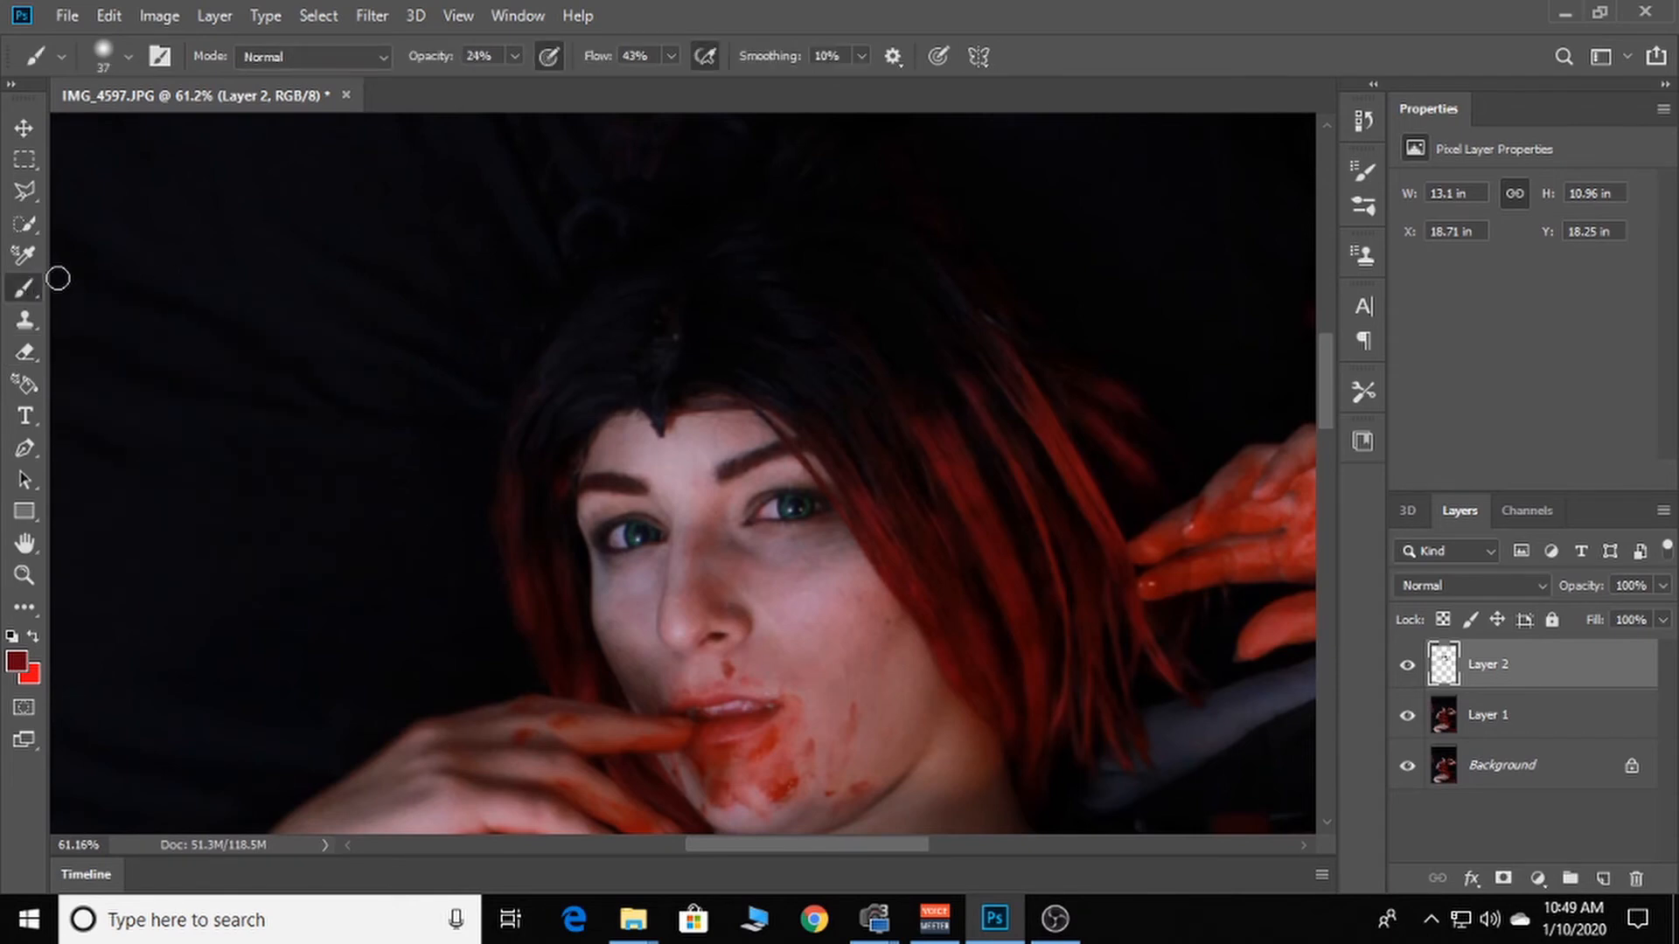
pyautogui.moveTo(694, 351)
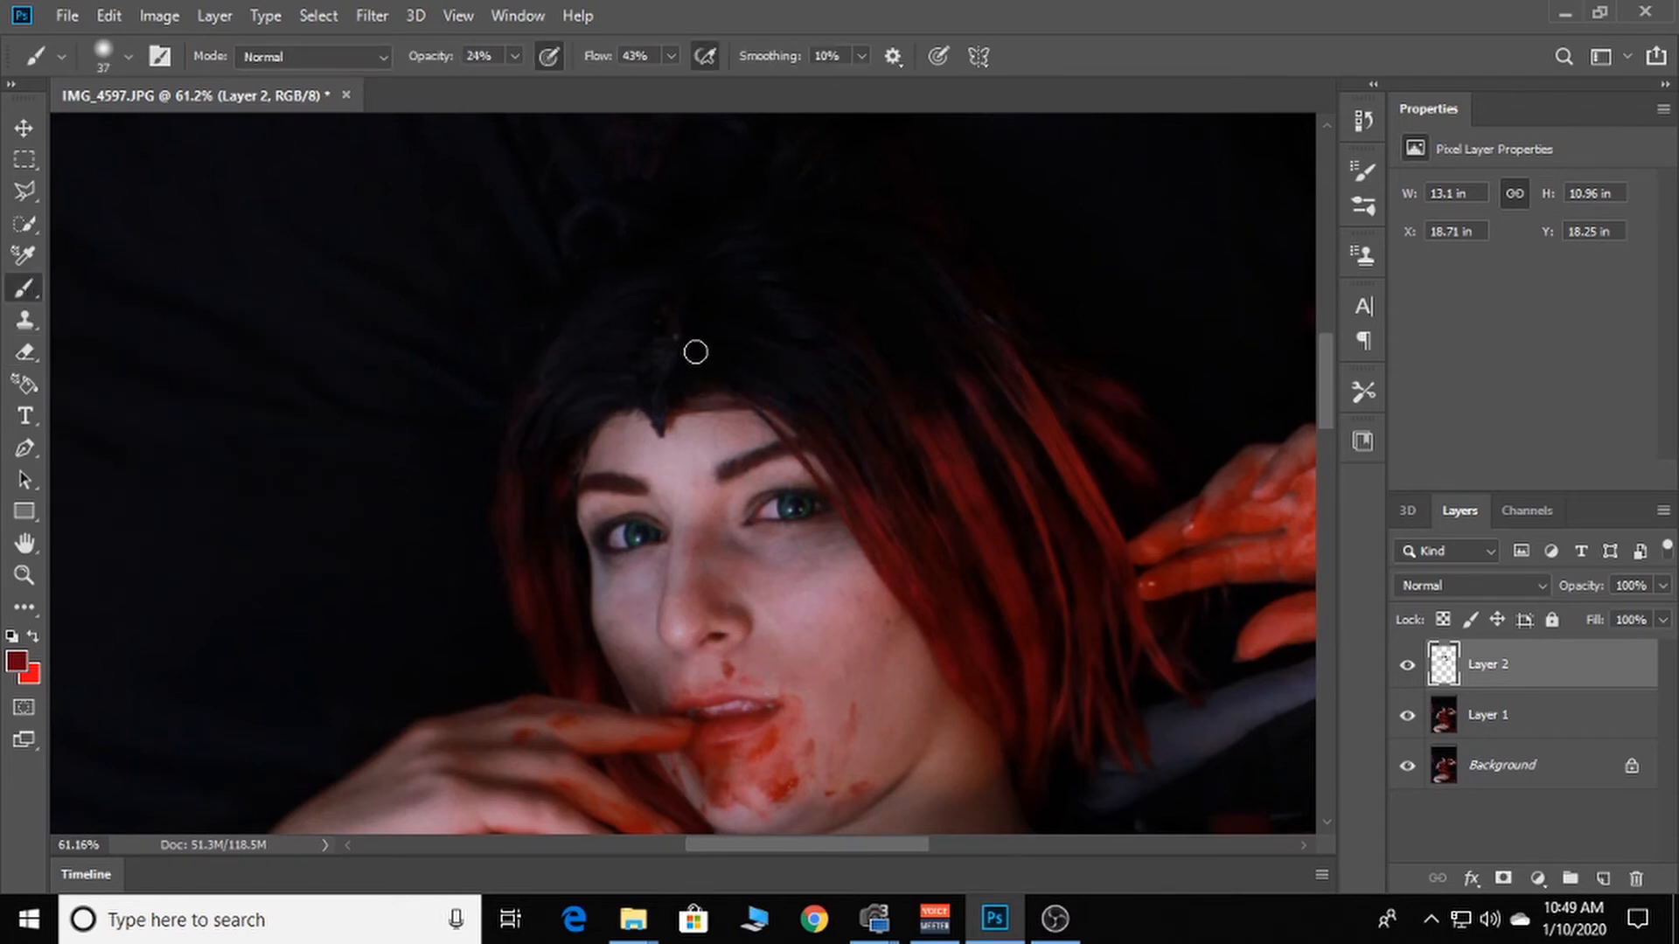
pyautogui.moveTo(711, 370)
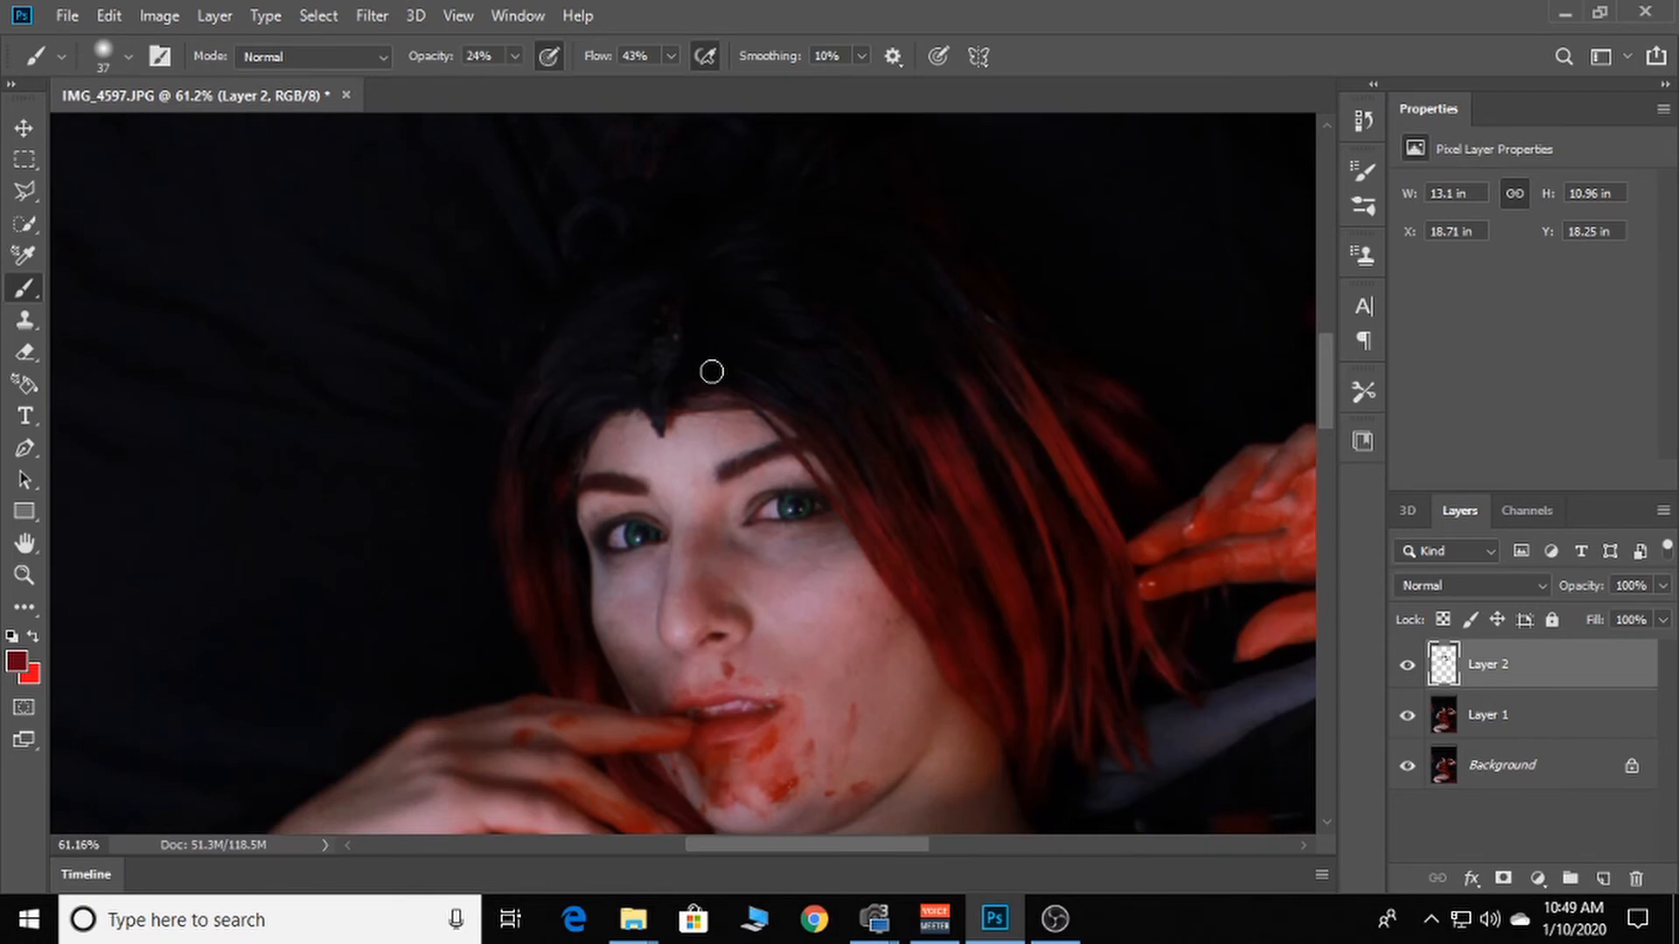
pyautogui.moveTo(711, 371); pyautogui.dragTo(865, 377)
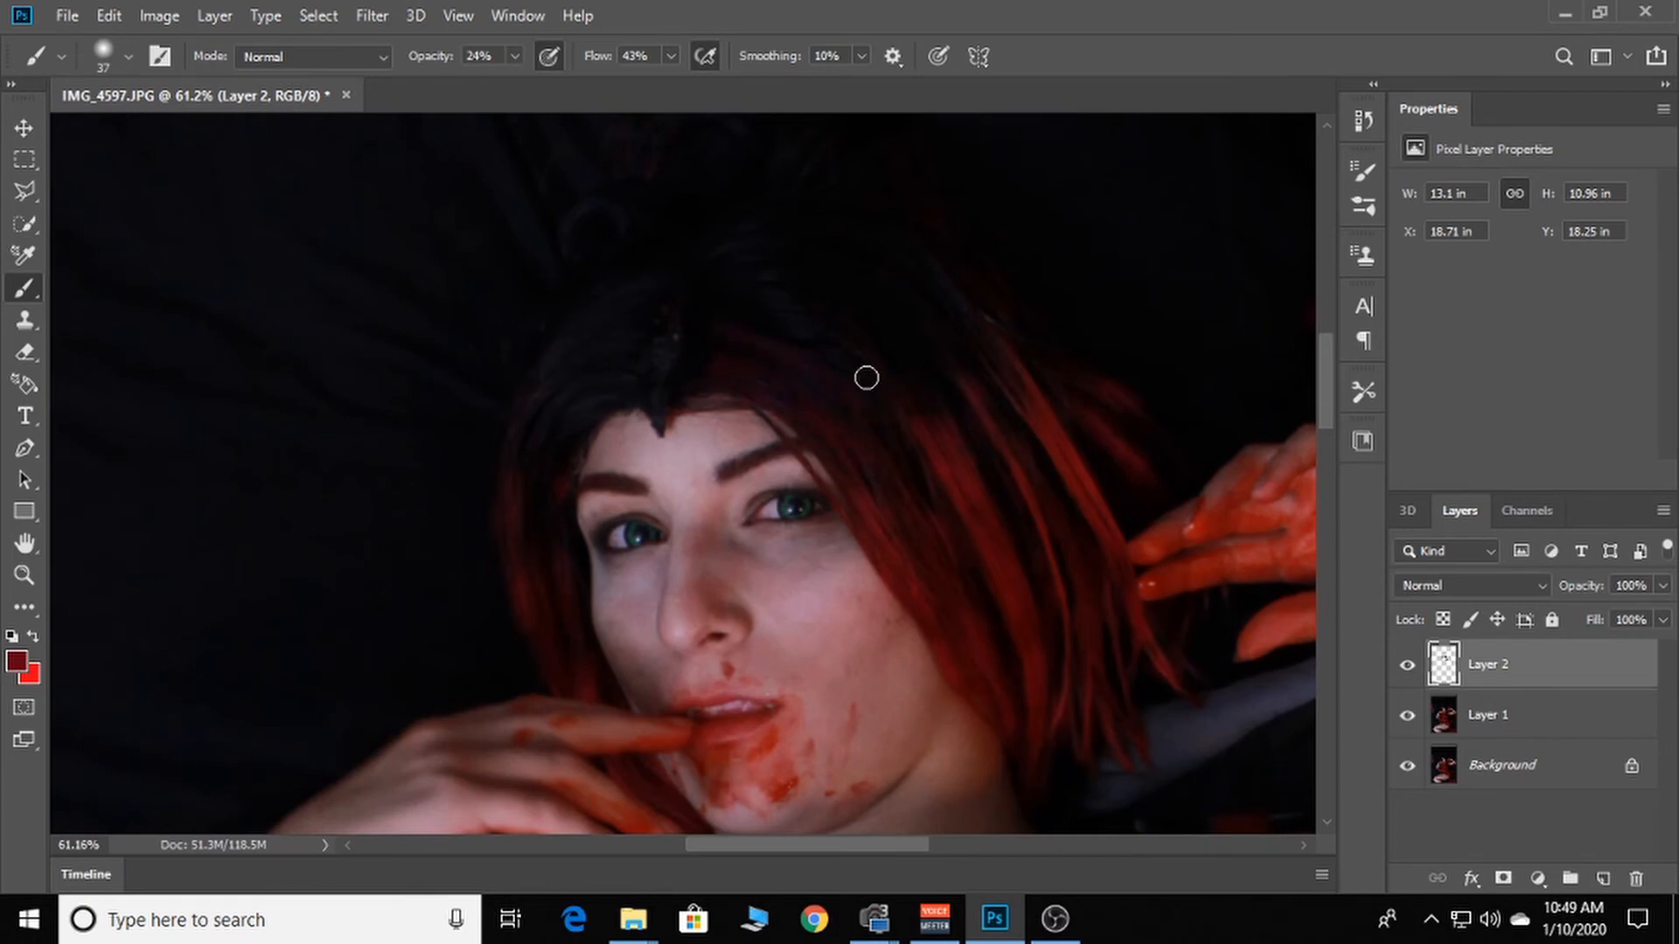
pyautogui.moveTo(866, 377); pyautogui.dragTo(671, 307)
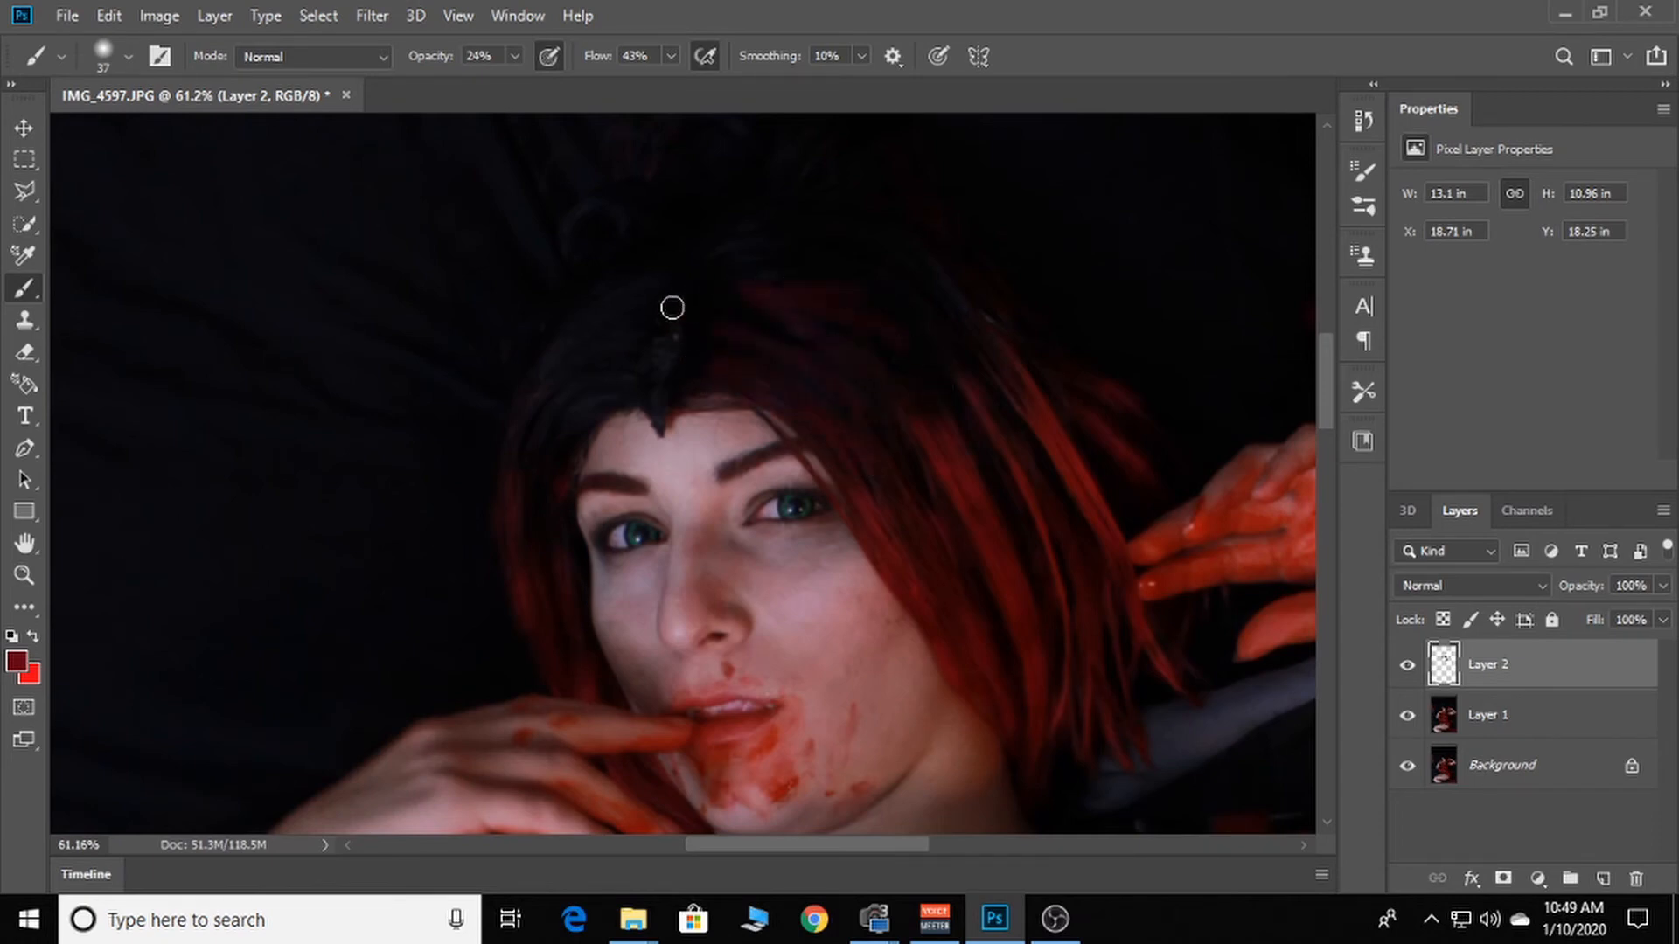
pyautogui.moveTo(671, 308); pyautogui.dragTo(537, 456)
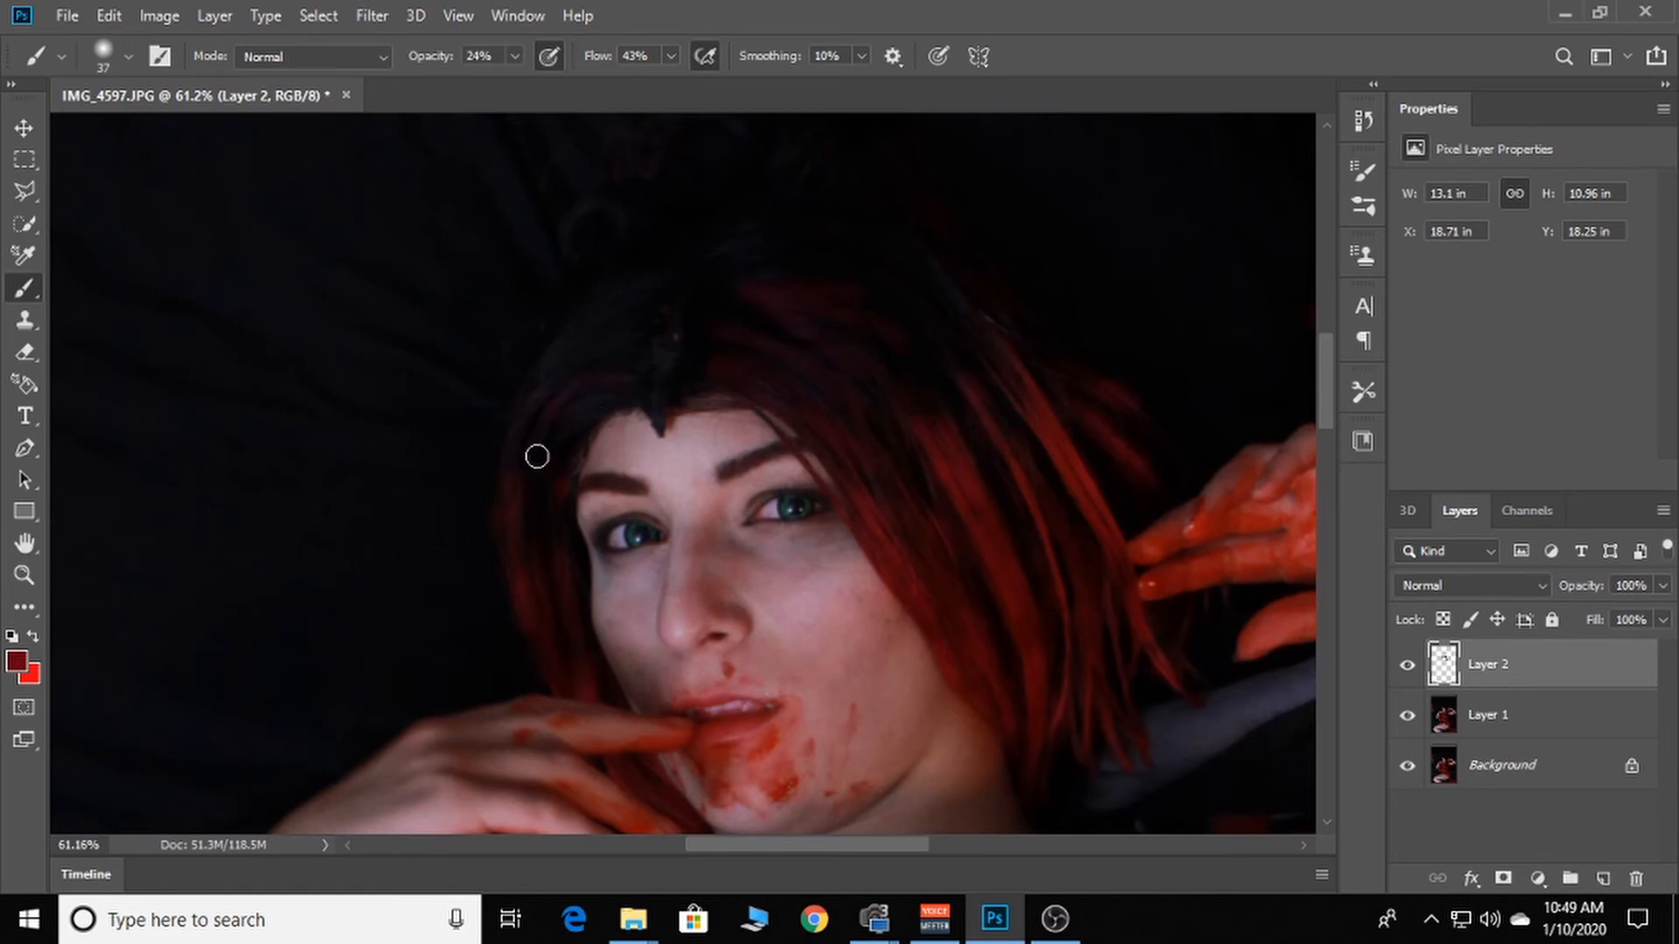
pyautogui.moveTo(537, 456); pyautogui.dragTo(654, 413)
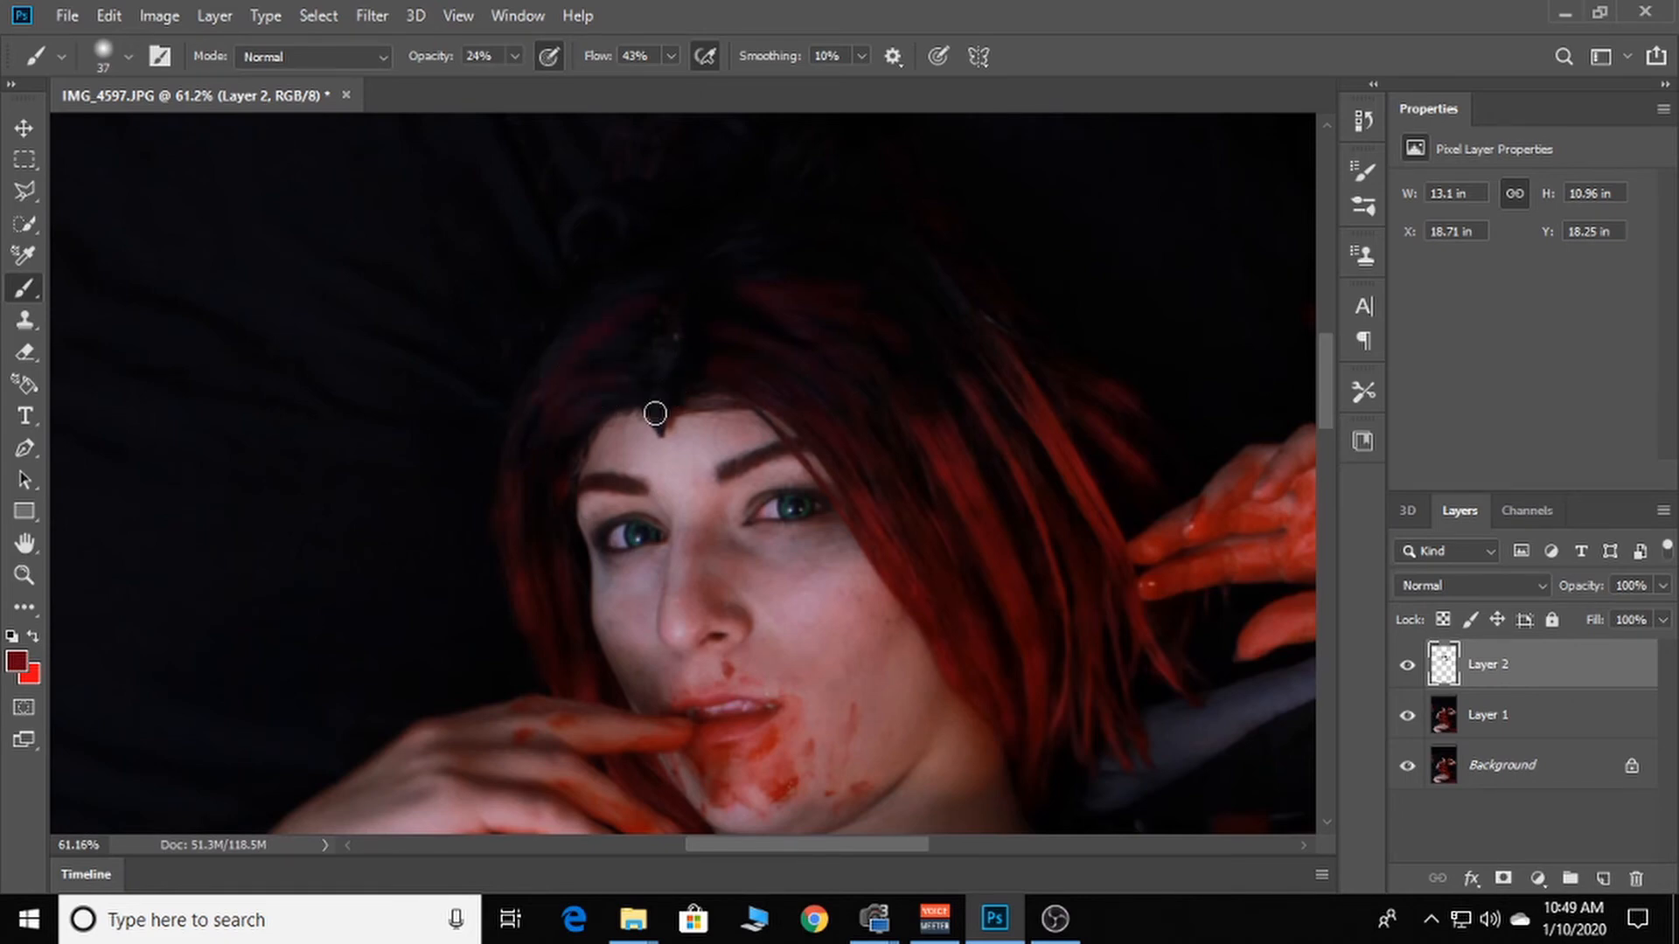
pyautogui.moveTo(654, 413); pyautogui.dragTo(595, 332)
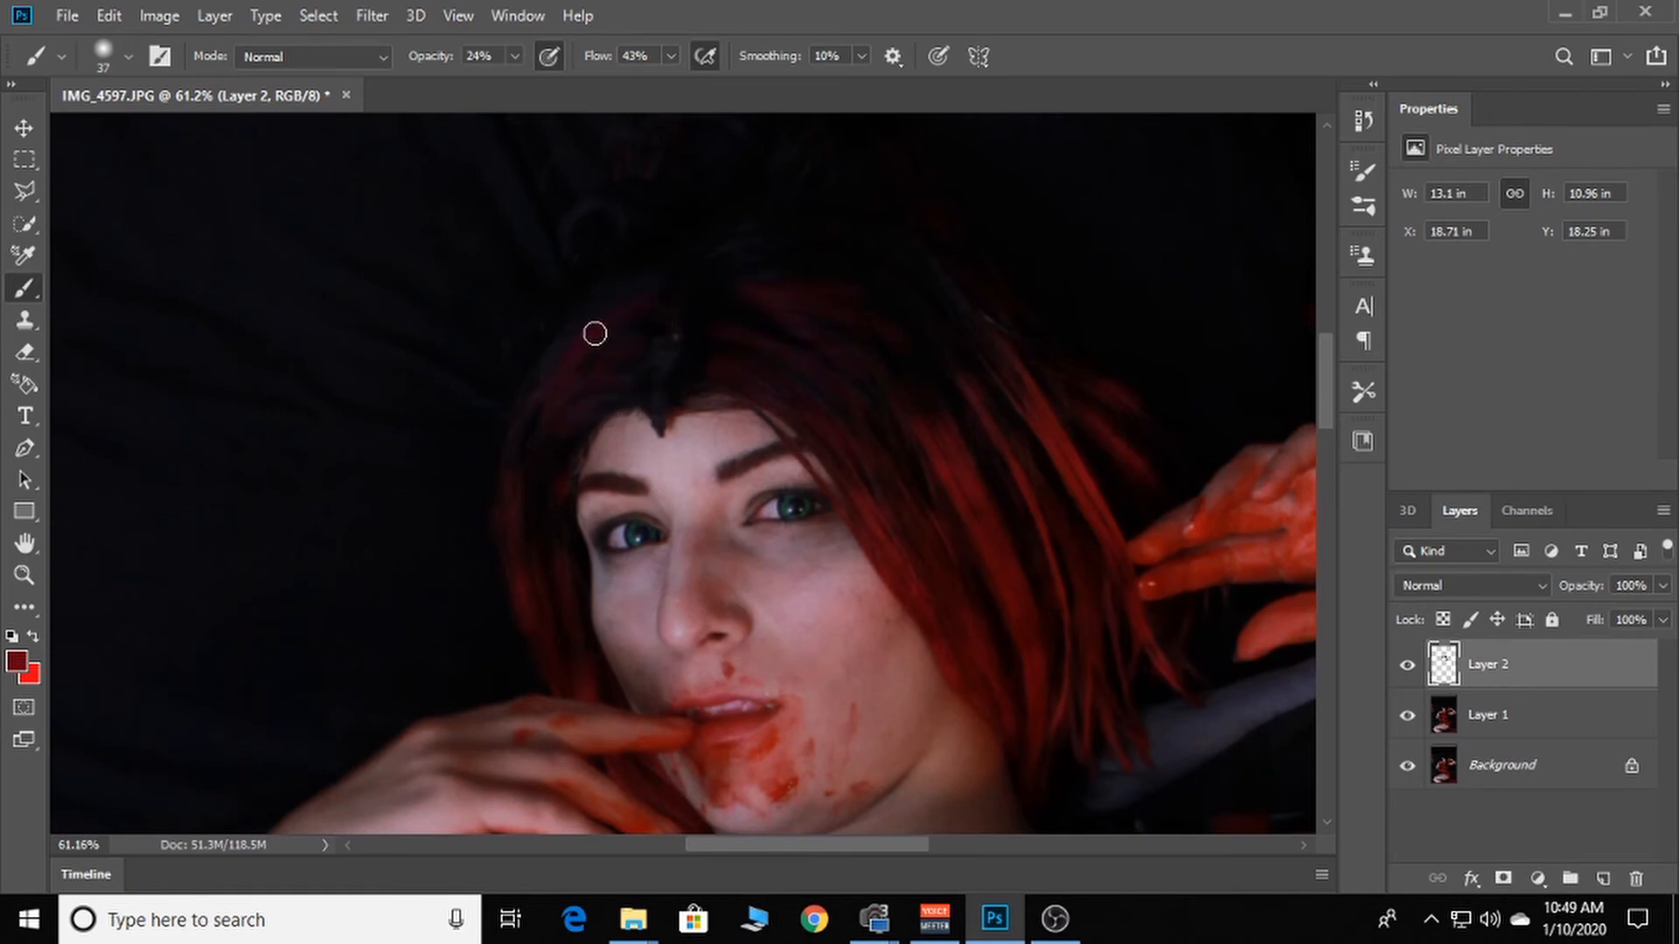
pyautogui.moveTo(374, 341)
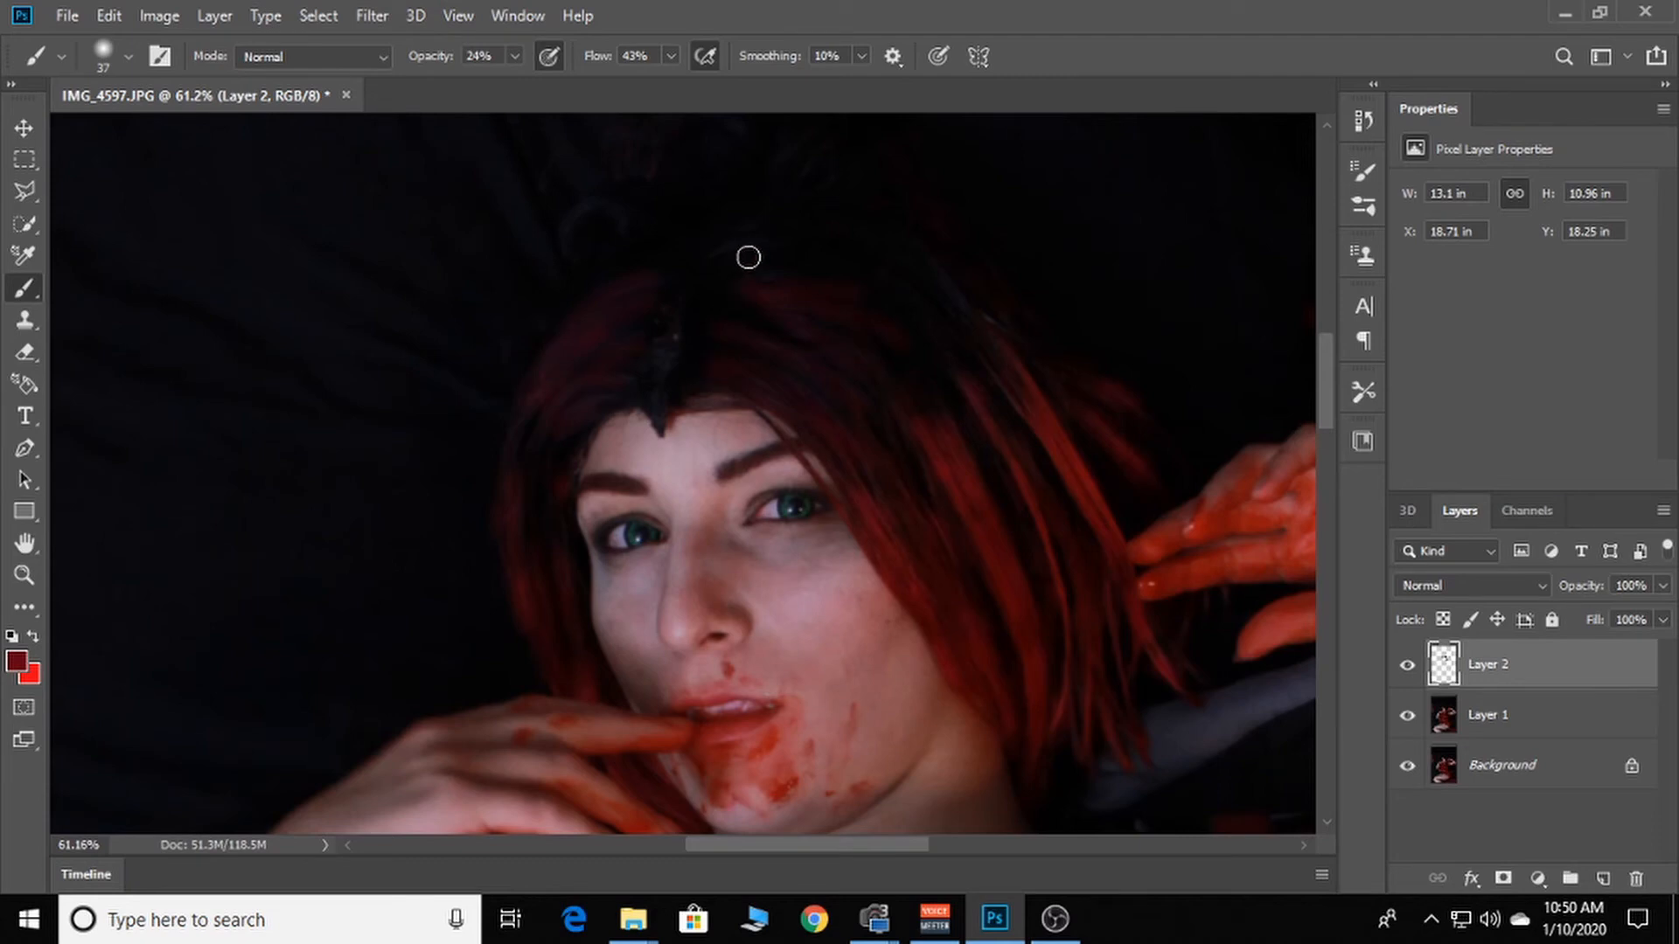
pyautogui.moveTo(751, 258); pyautogui.dragTo(857, 233)
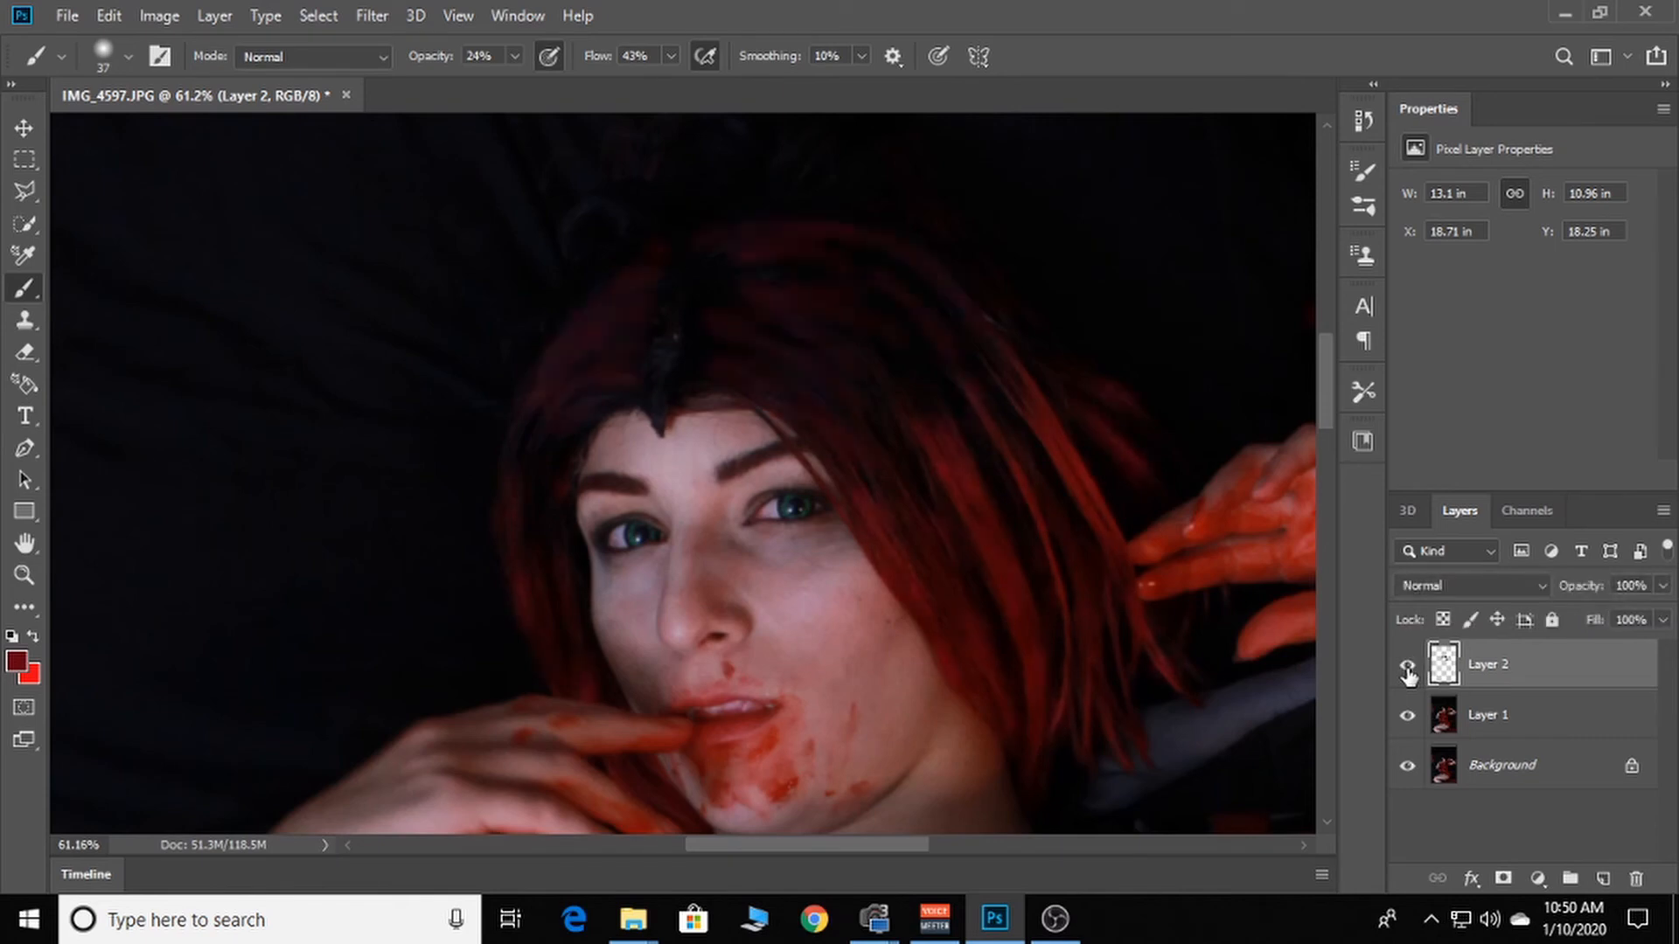
pyautogui.click(1406, 671)
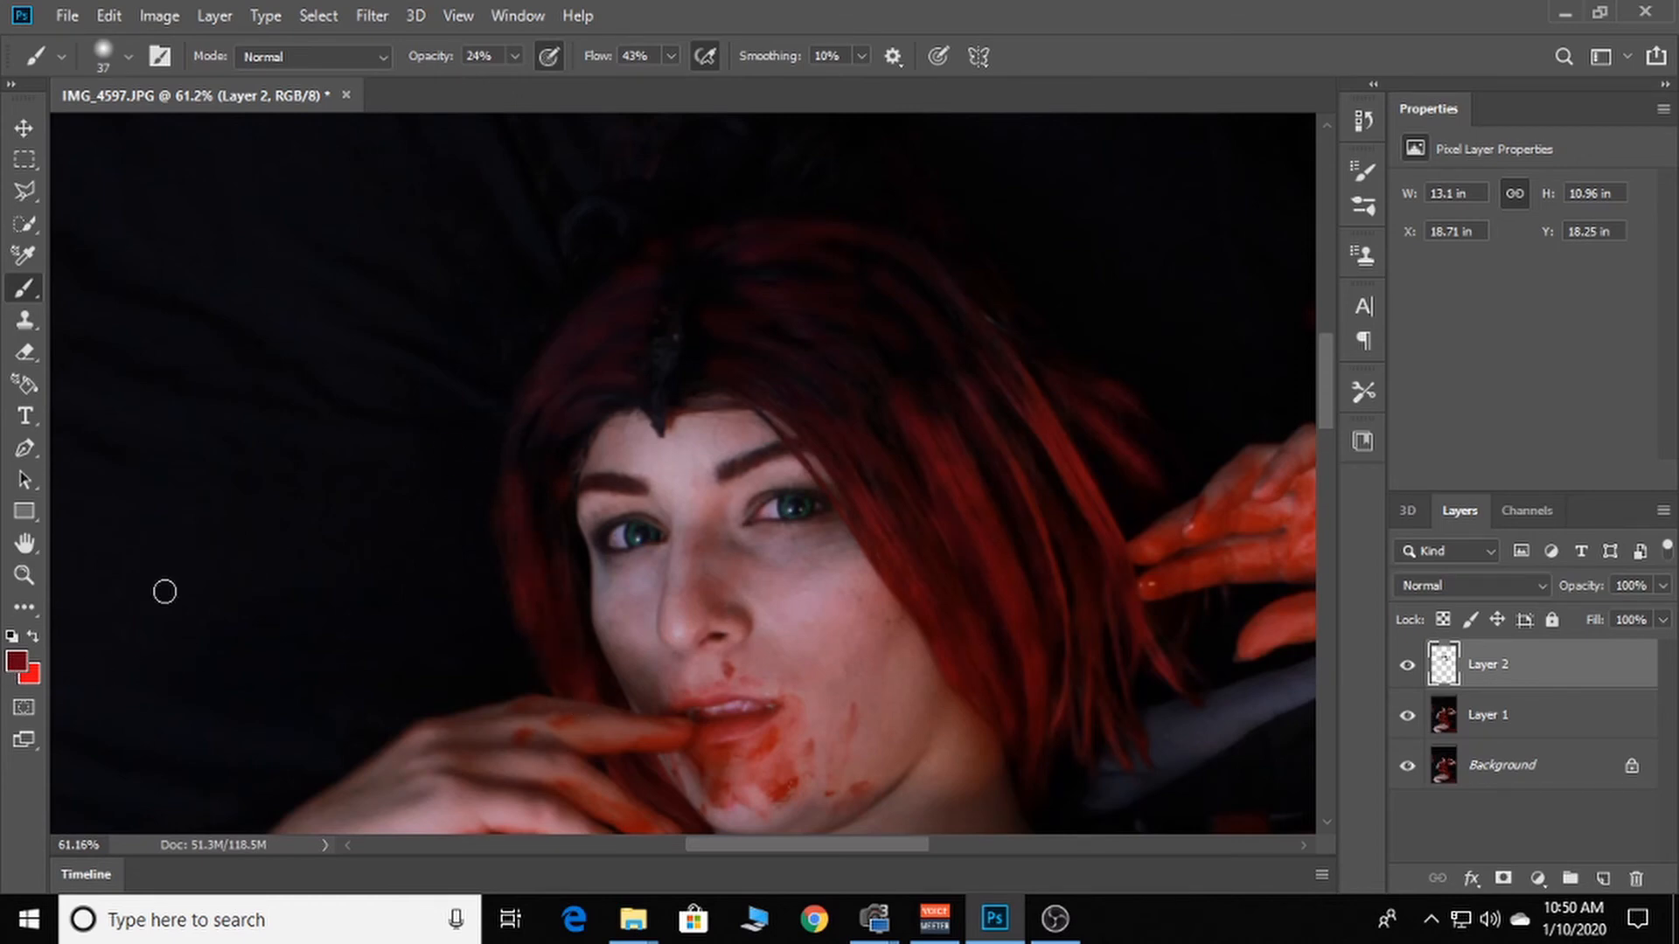
# Set a darker, nearly black red and paint it into the wig's crown.
pyautogui.click(21, 665)
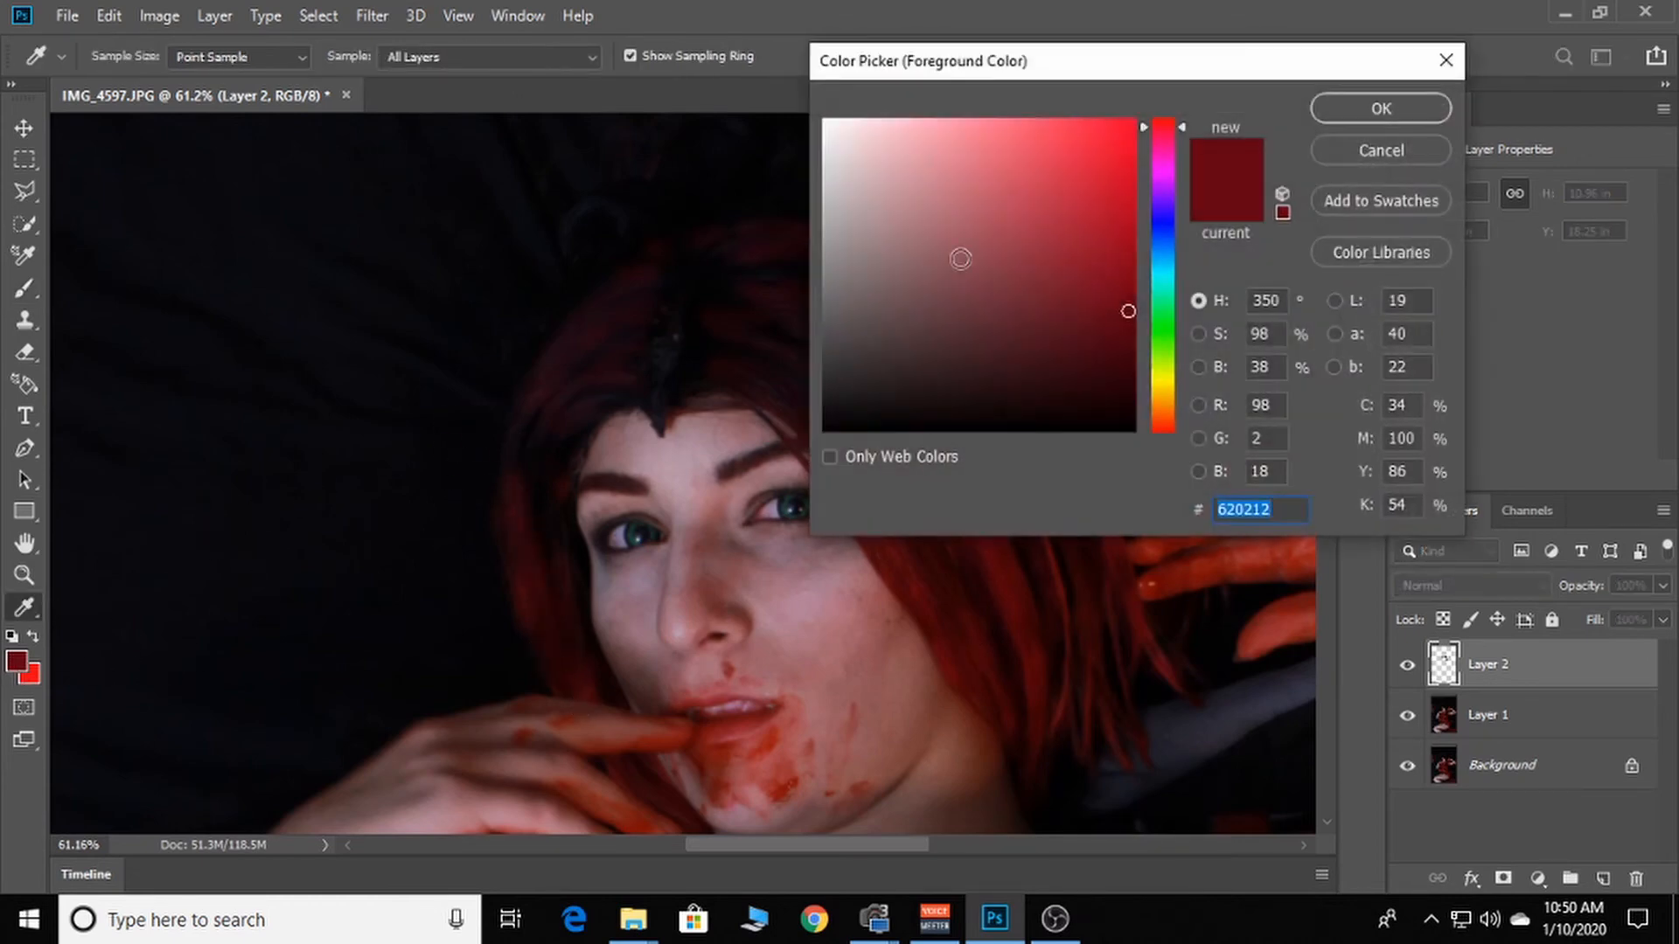
pyautogui.click(1120, 345)
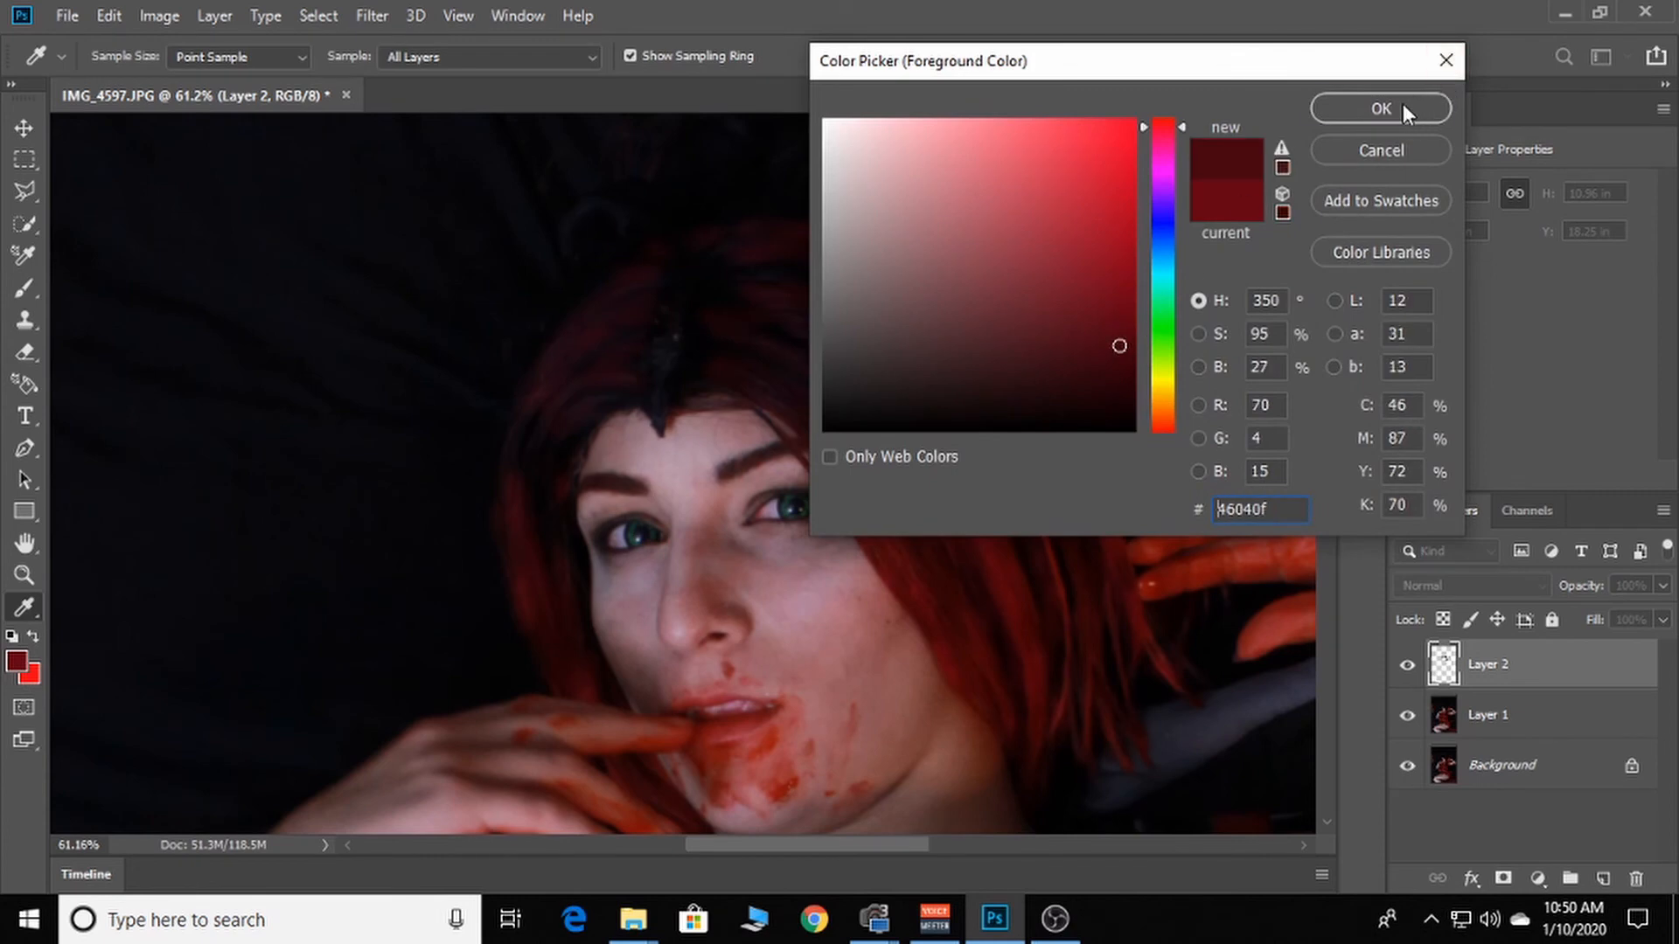
pyautogui.click(1380, 108)
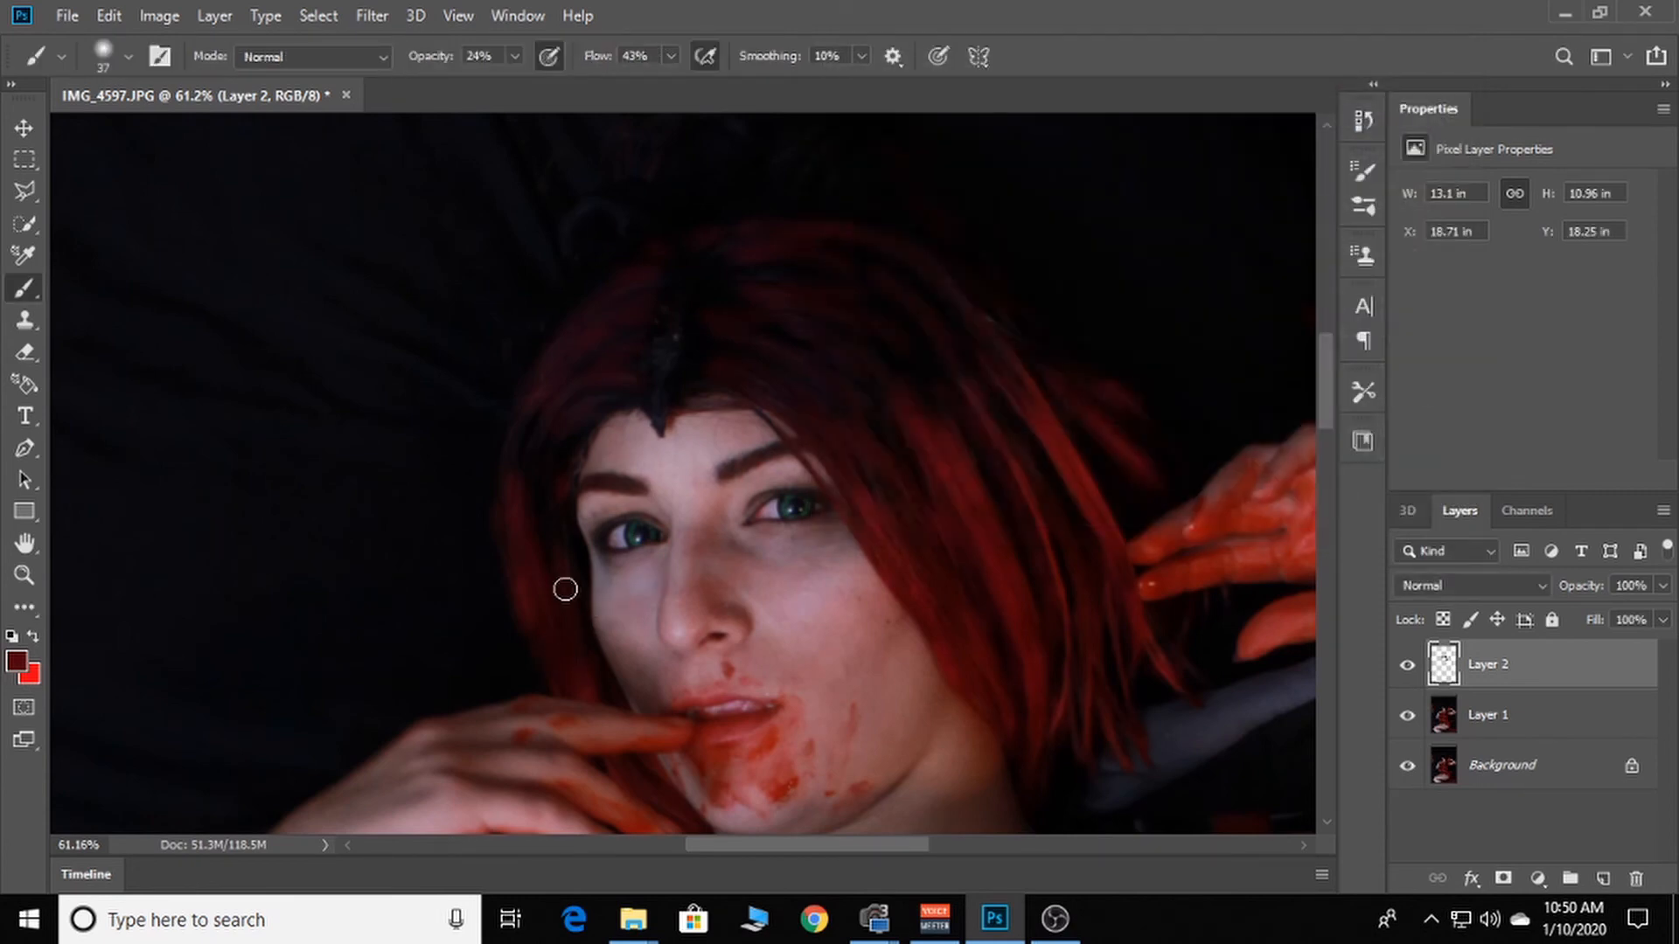
pyautogui.moveTo(565, 589); pyautogui.dragTo(603, 383)
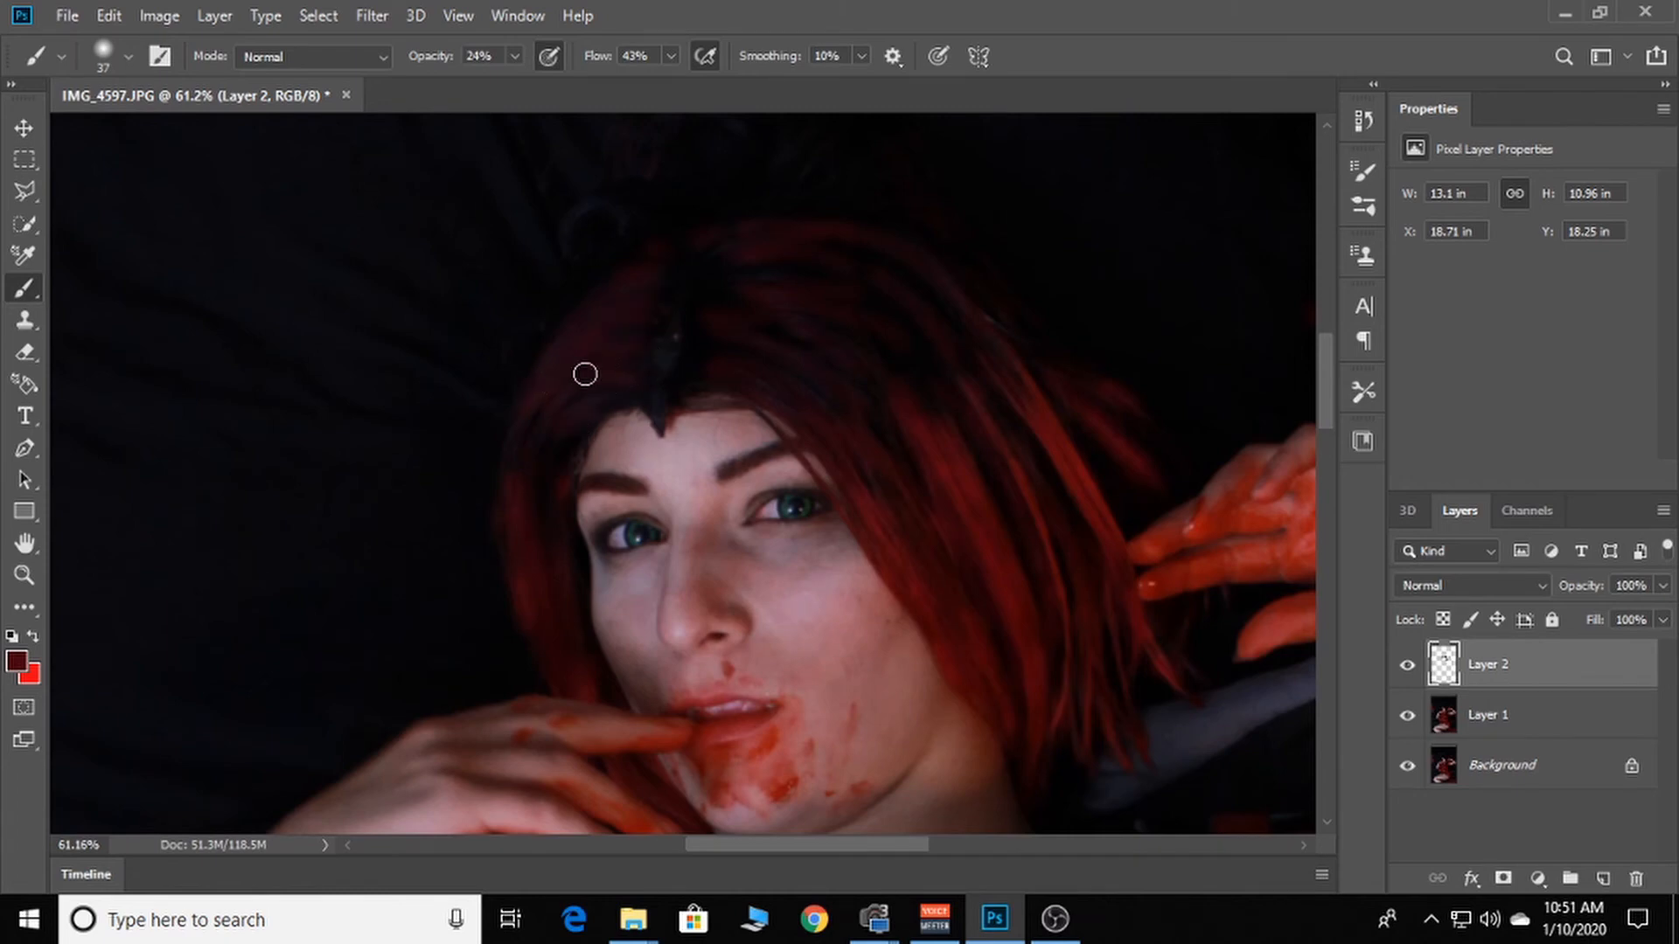
pyautogui.moveTo(777, 275)
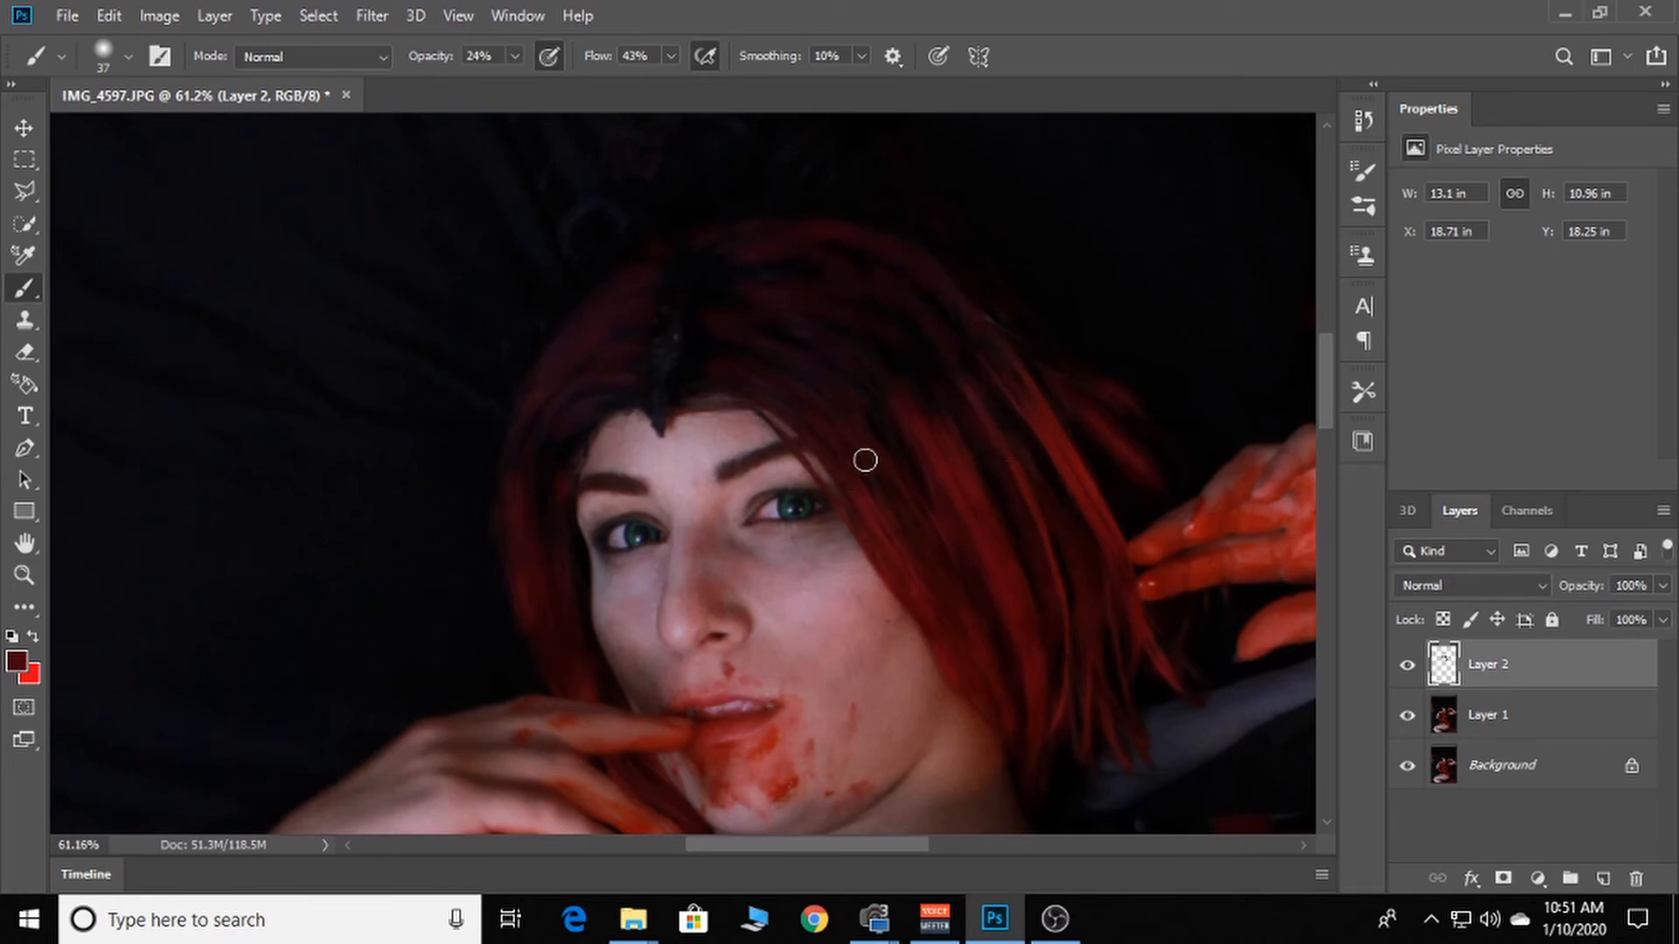
# Toggle the edit layers' visibility to compare the red wig with the original.
pyautogui.click(1406, 665)
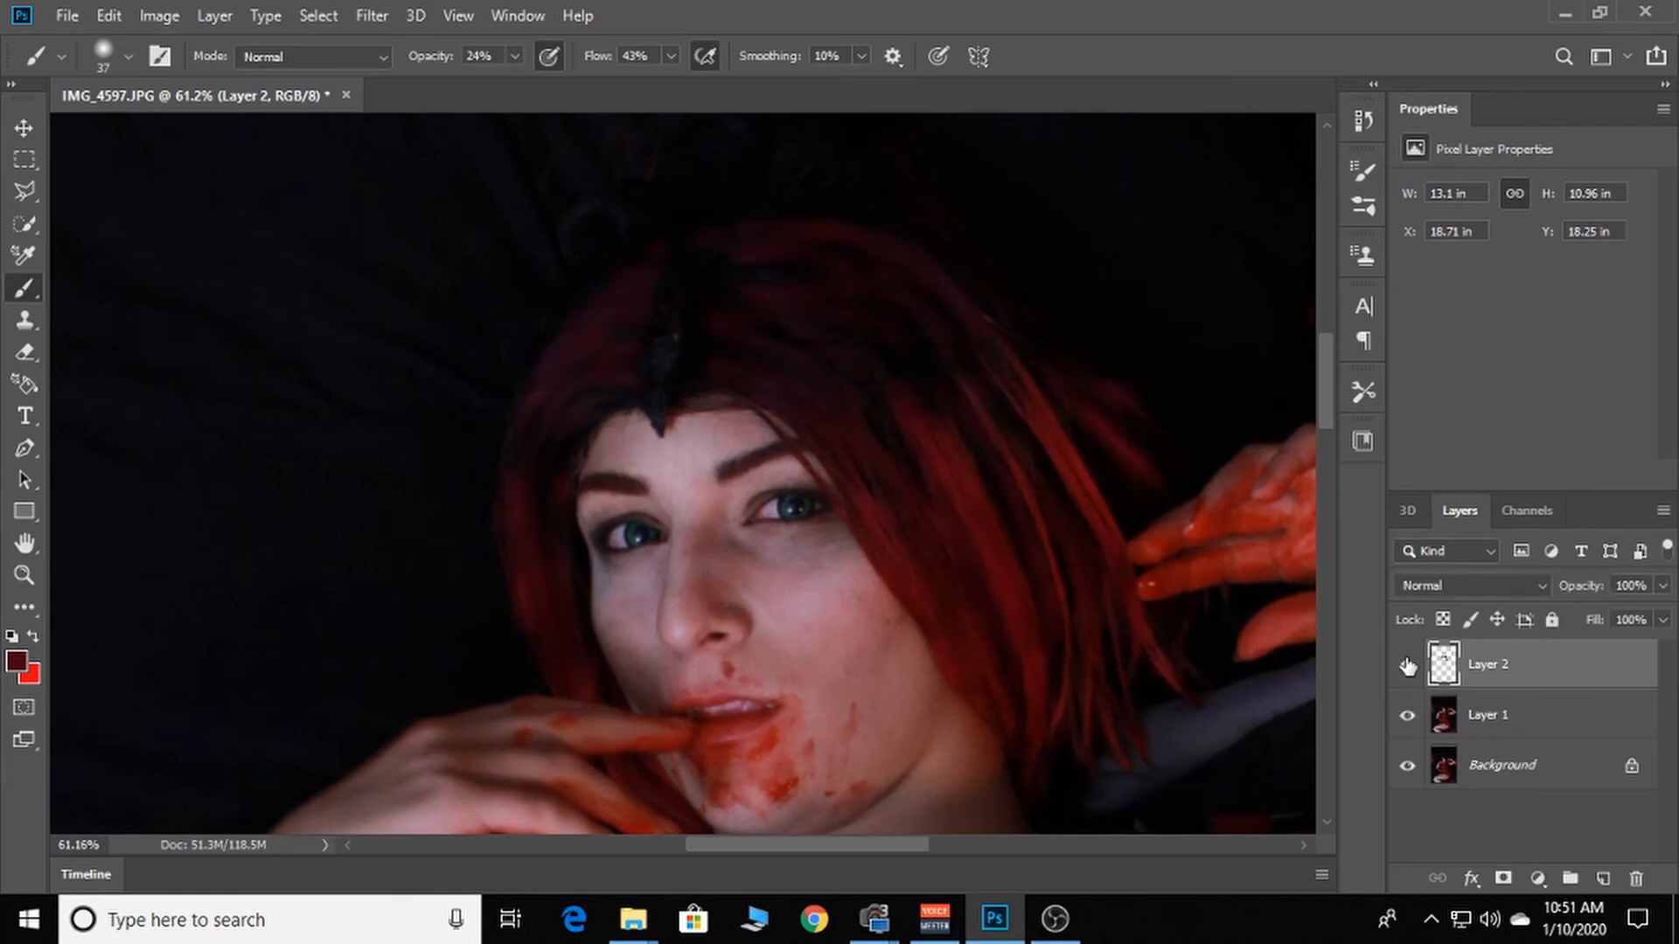
pyautogui.click(1394, 715)
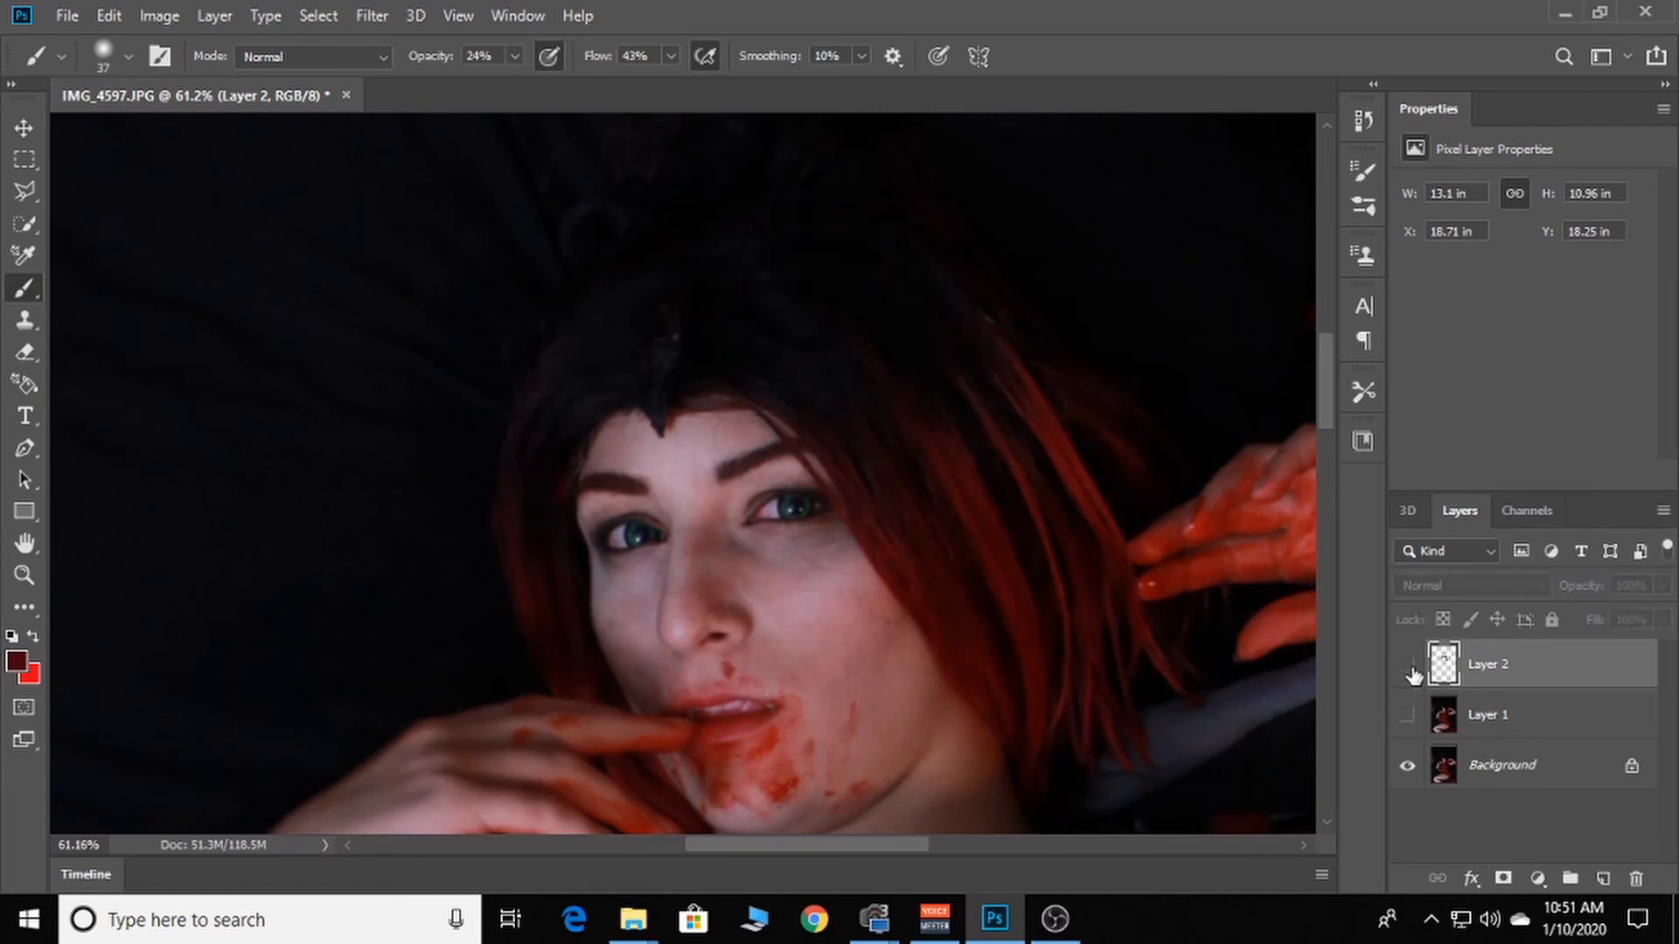
pyautogui.click(1406, 664)
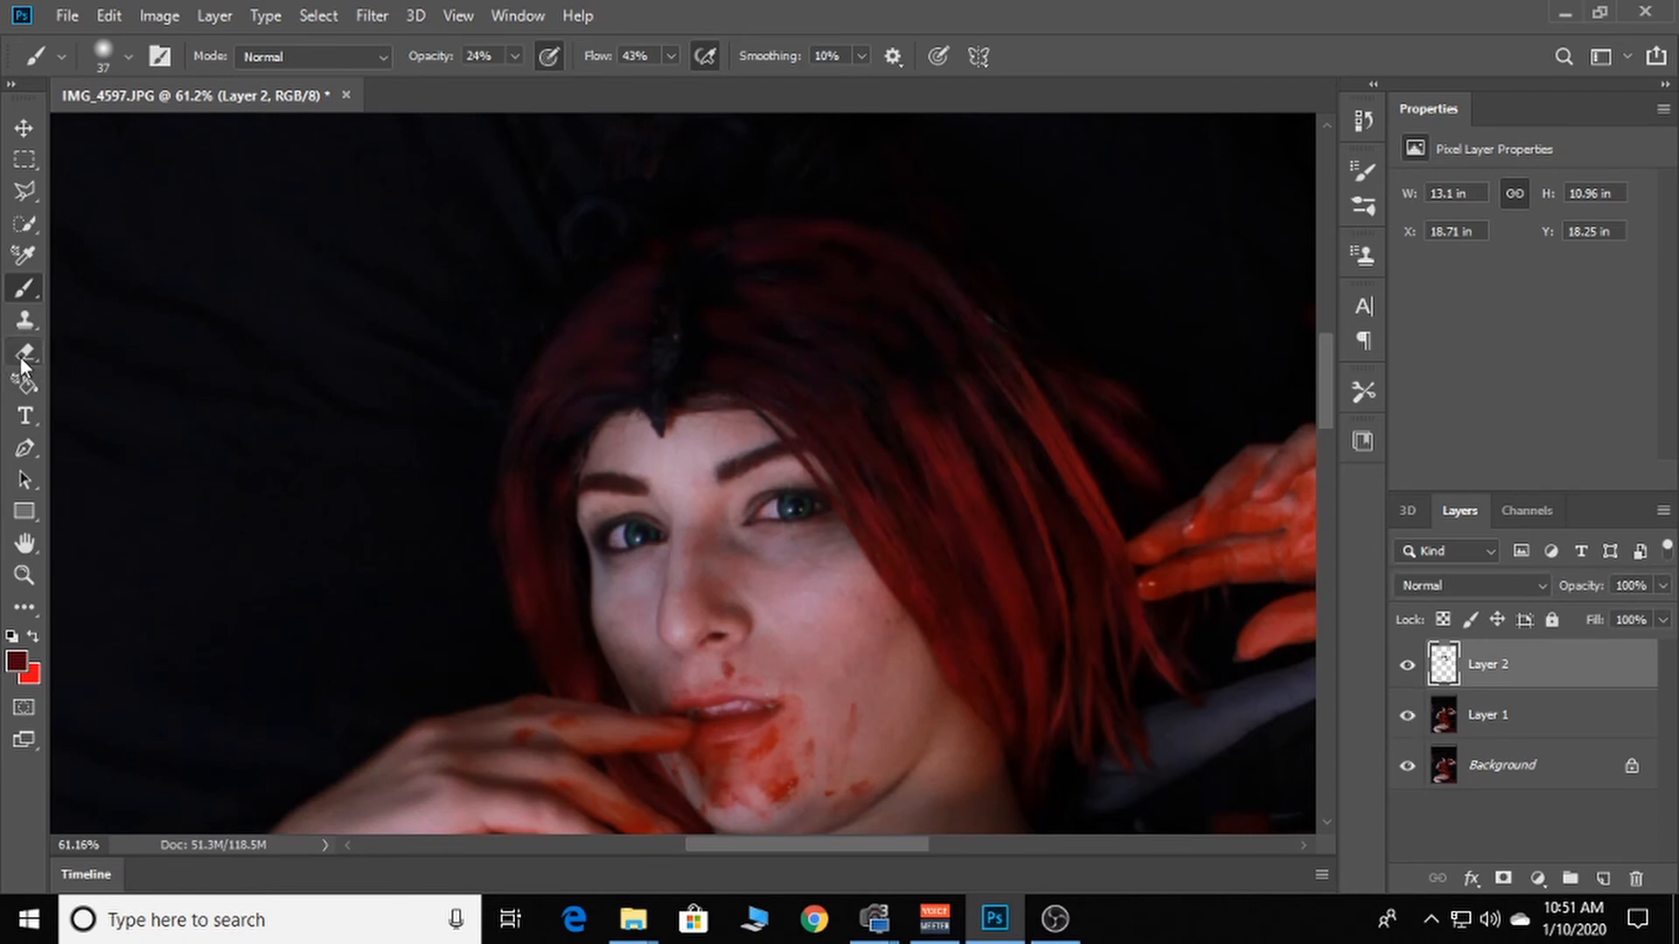
# Switch to the soft Eraser at 29% opacity and 33% flow for the wig edges.
pyautogui.click(25, 354)
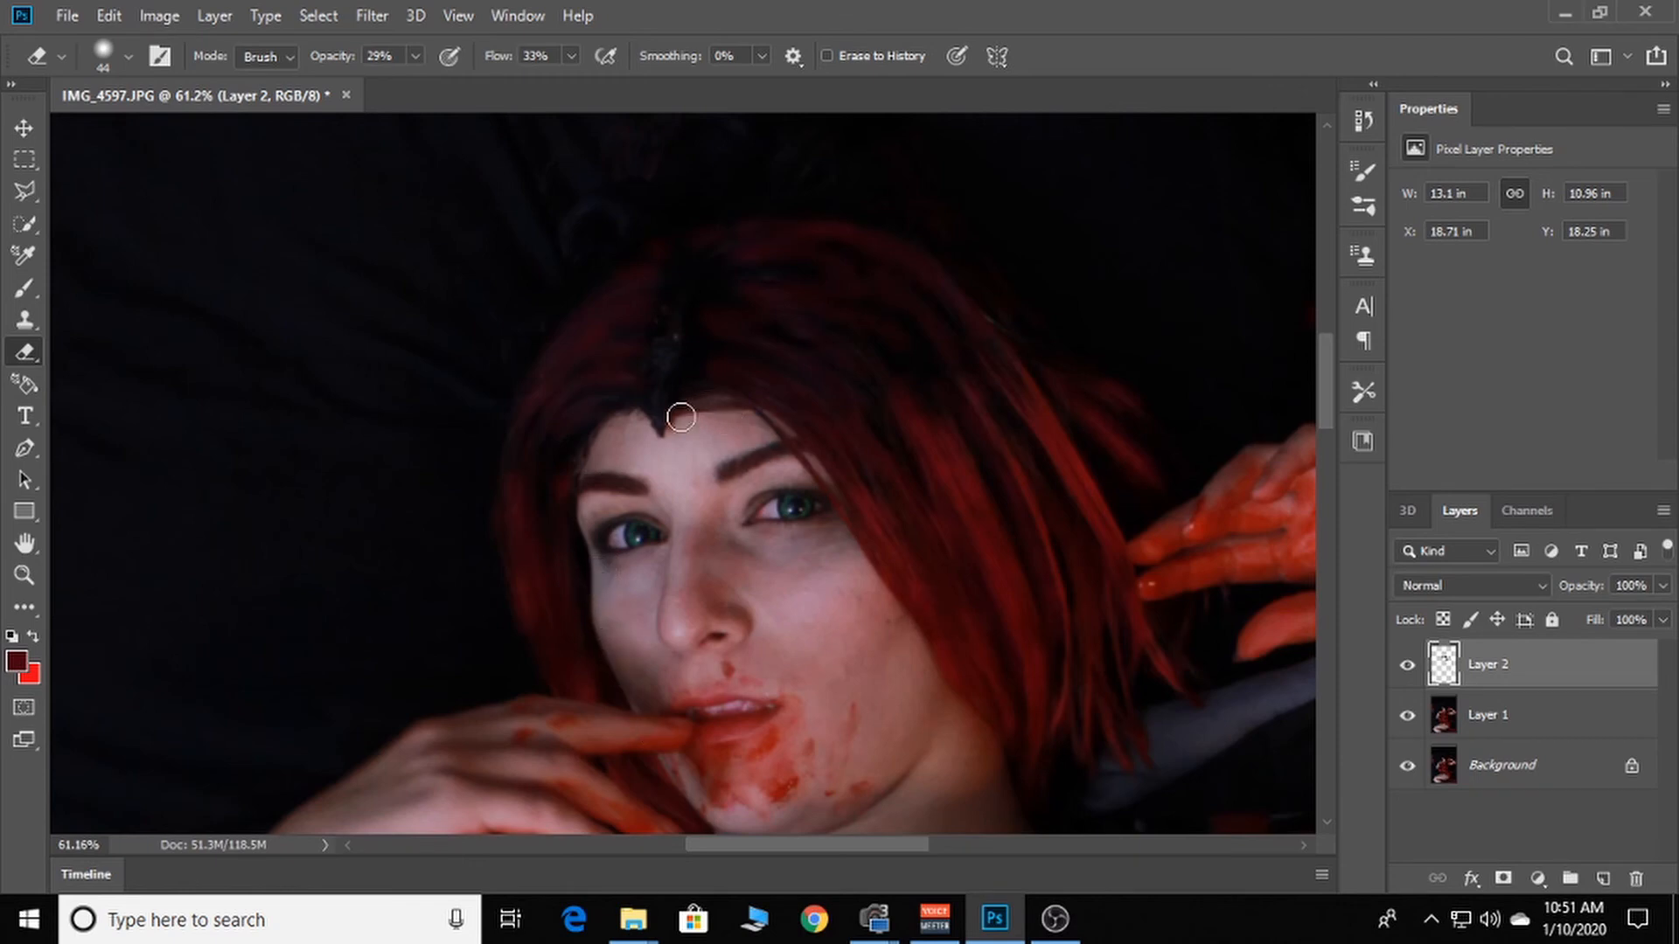
pyautogui.moveTo(808, 468)
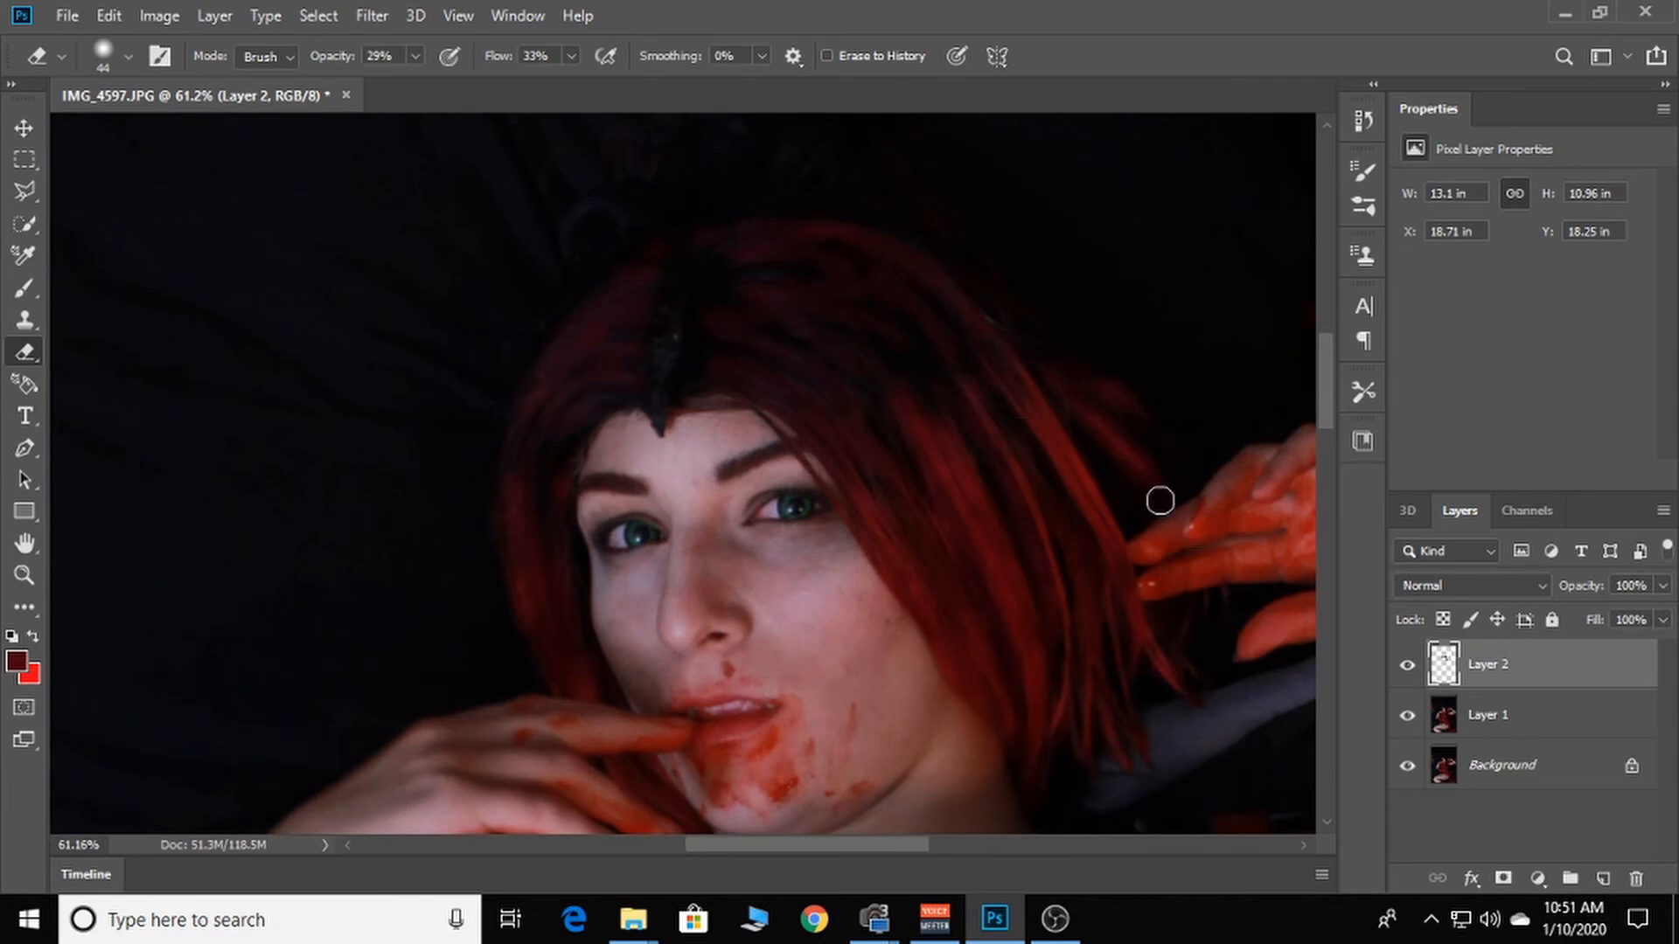
pyautogui.moveTo(728, 243)
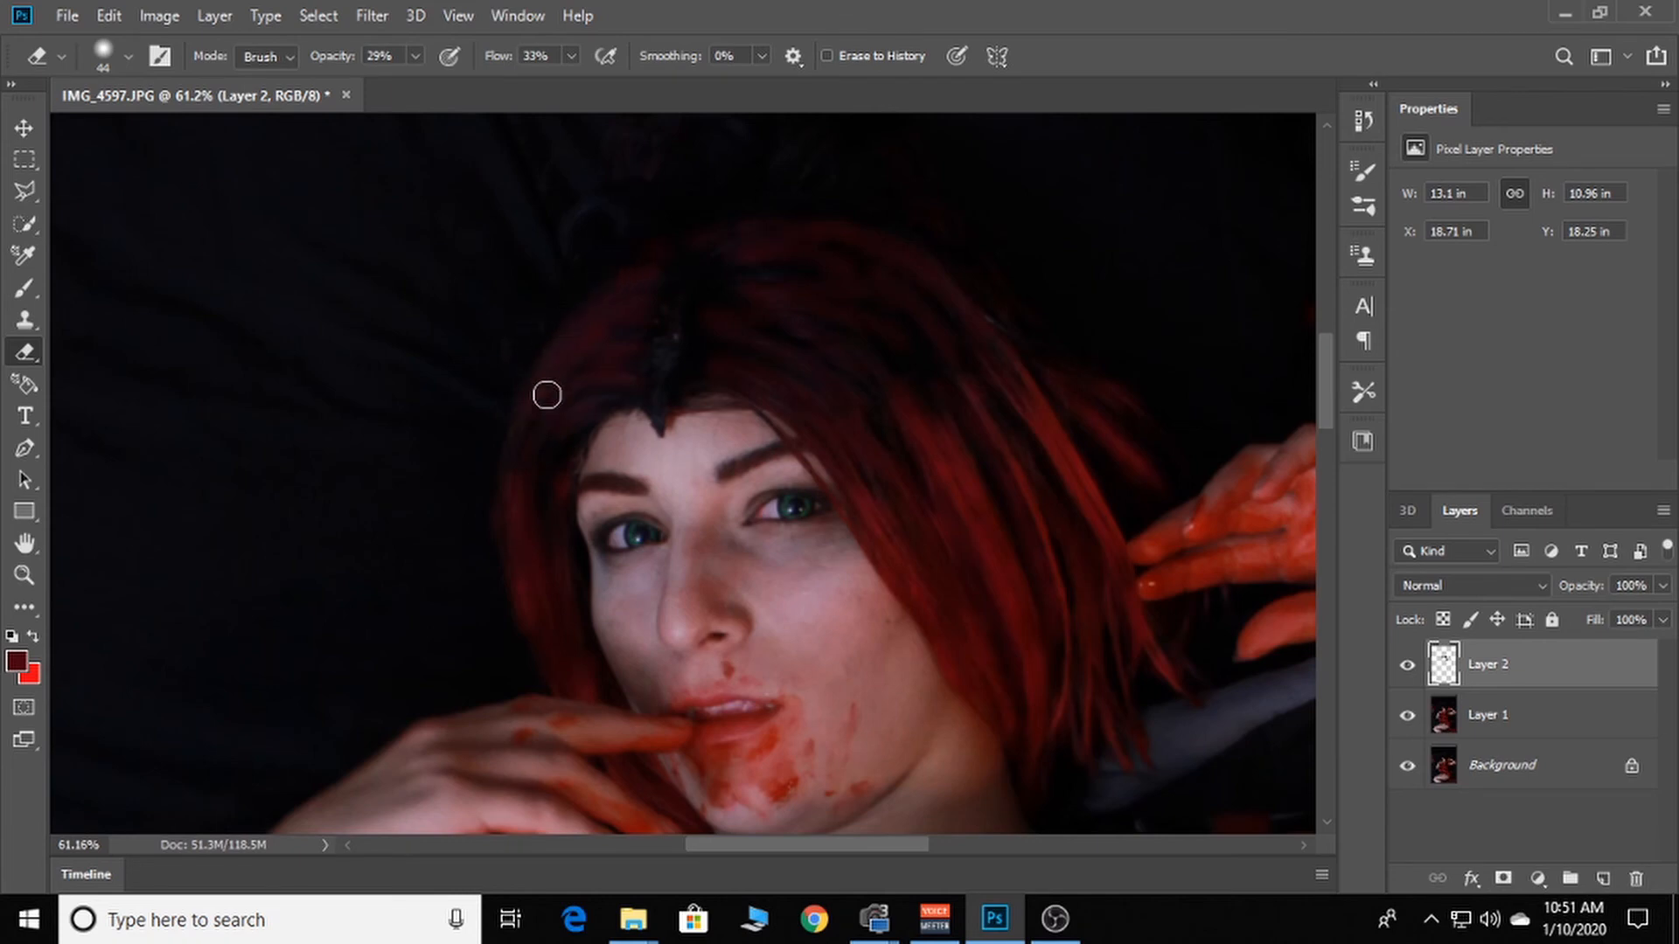
pyautogui.moveTo(579, 745)
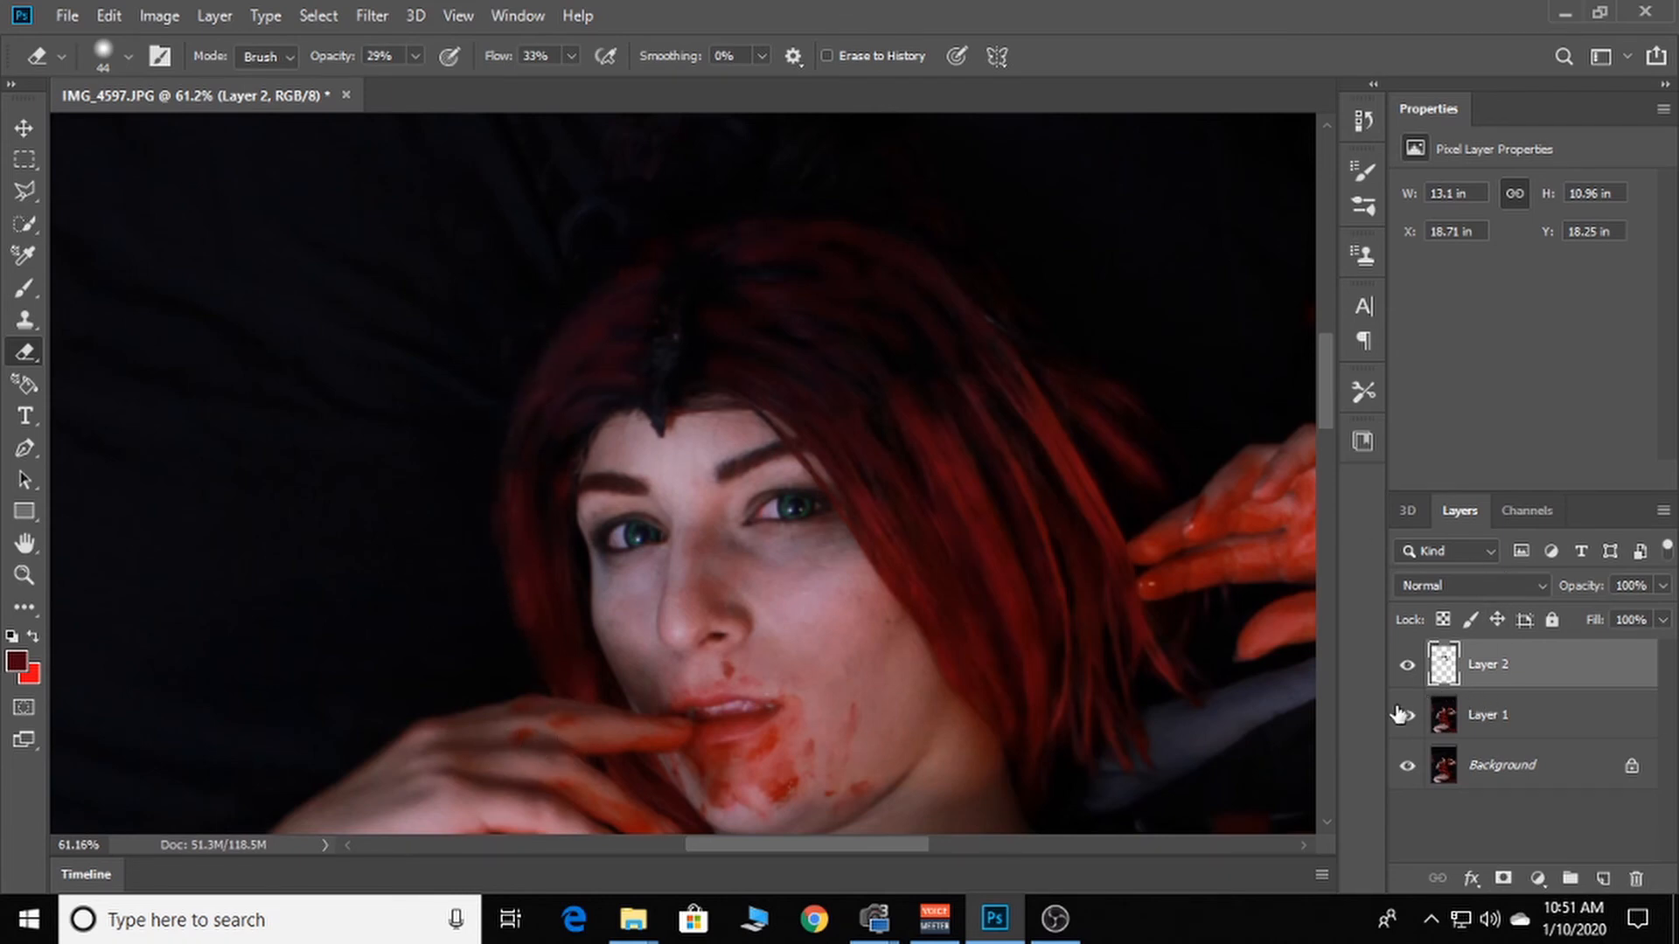
# Toggle the first edit layer off and on to check the cleaned wig edges.
pyautogui.click(1406, 665)
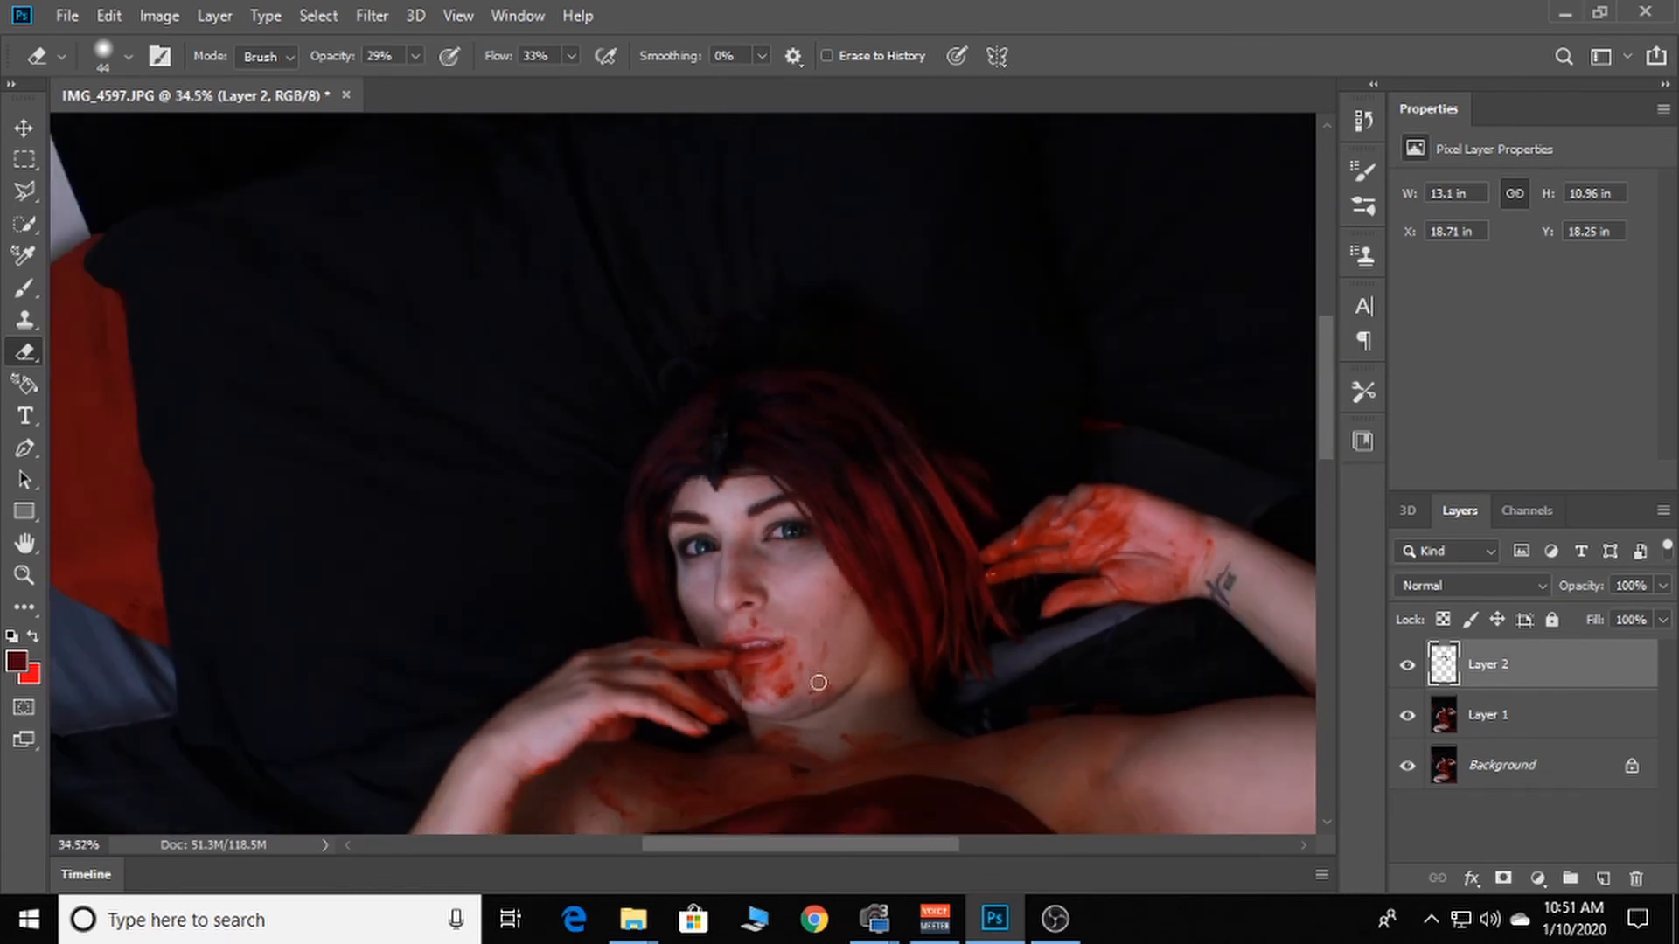
pyautogui.moveTo(588, 432)
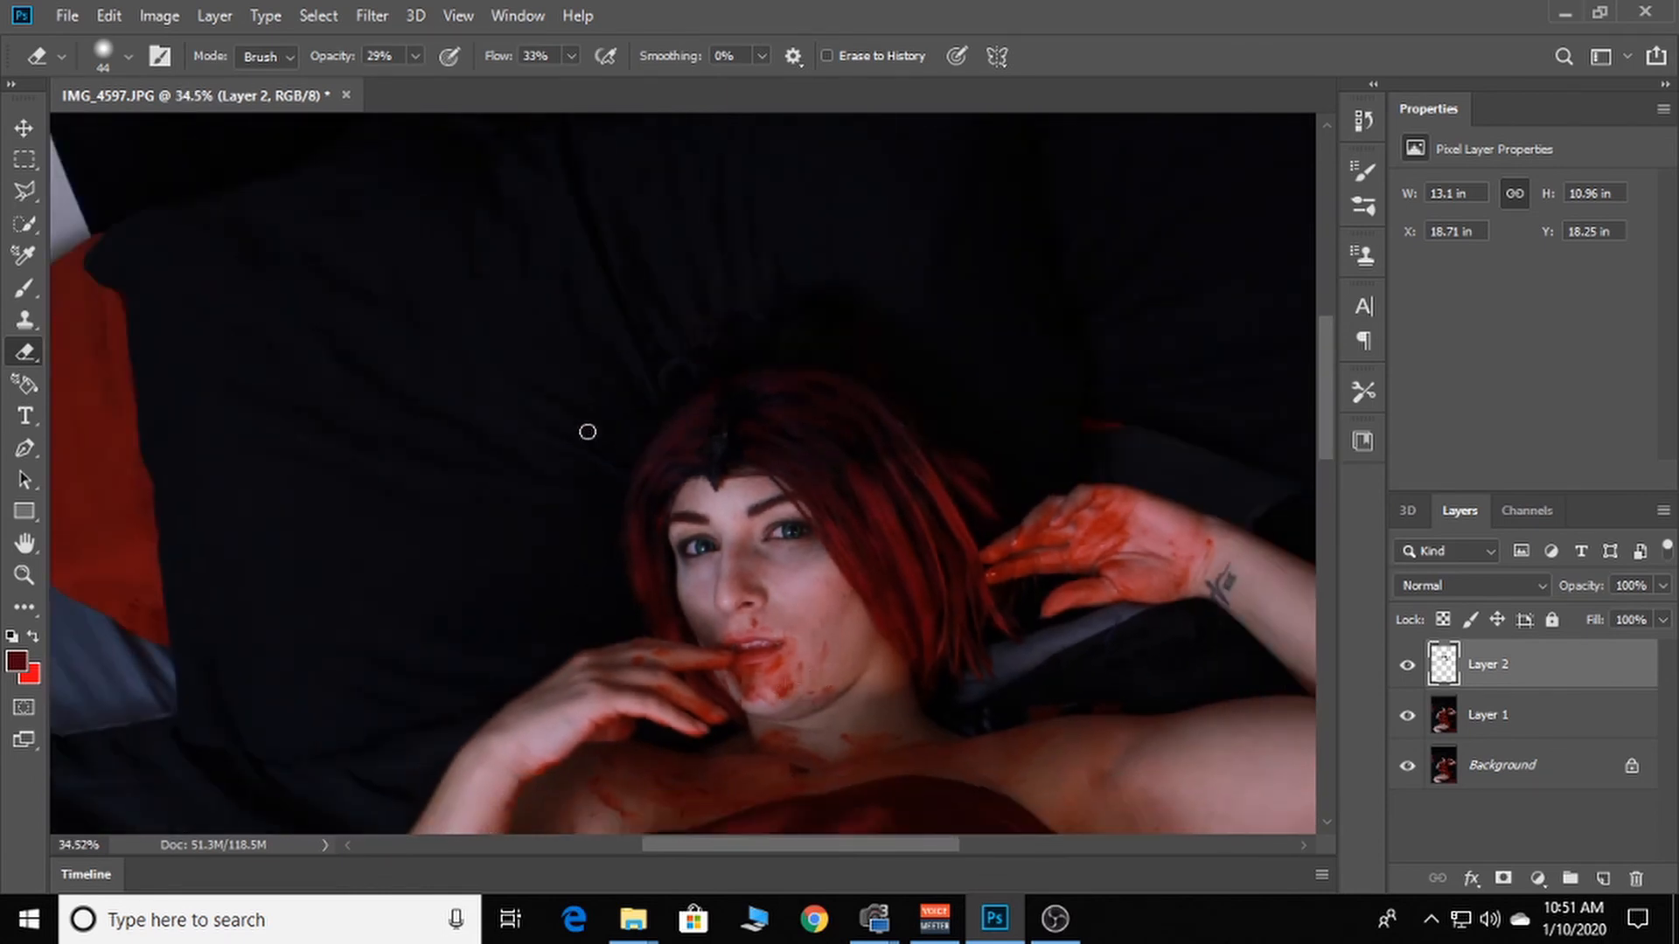
pyautogui.click(1408, 665)
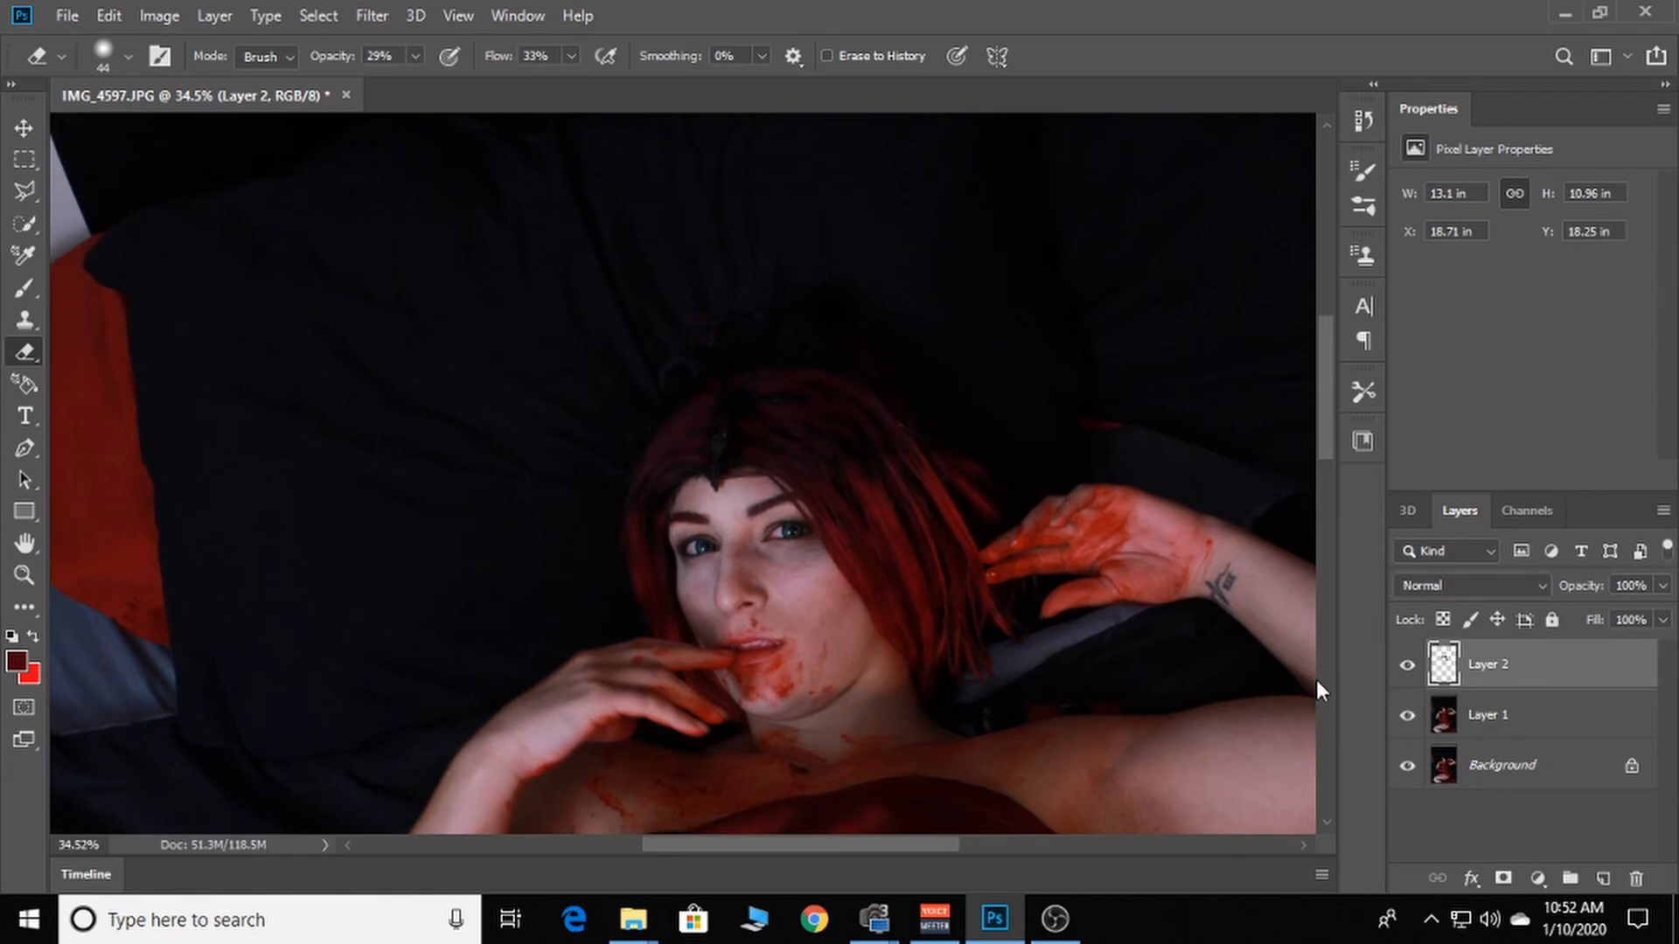
pyautogui.moveTo(885, 543)
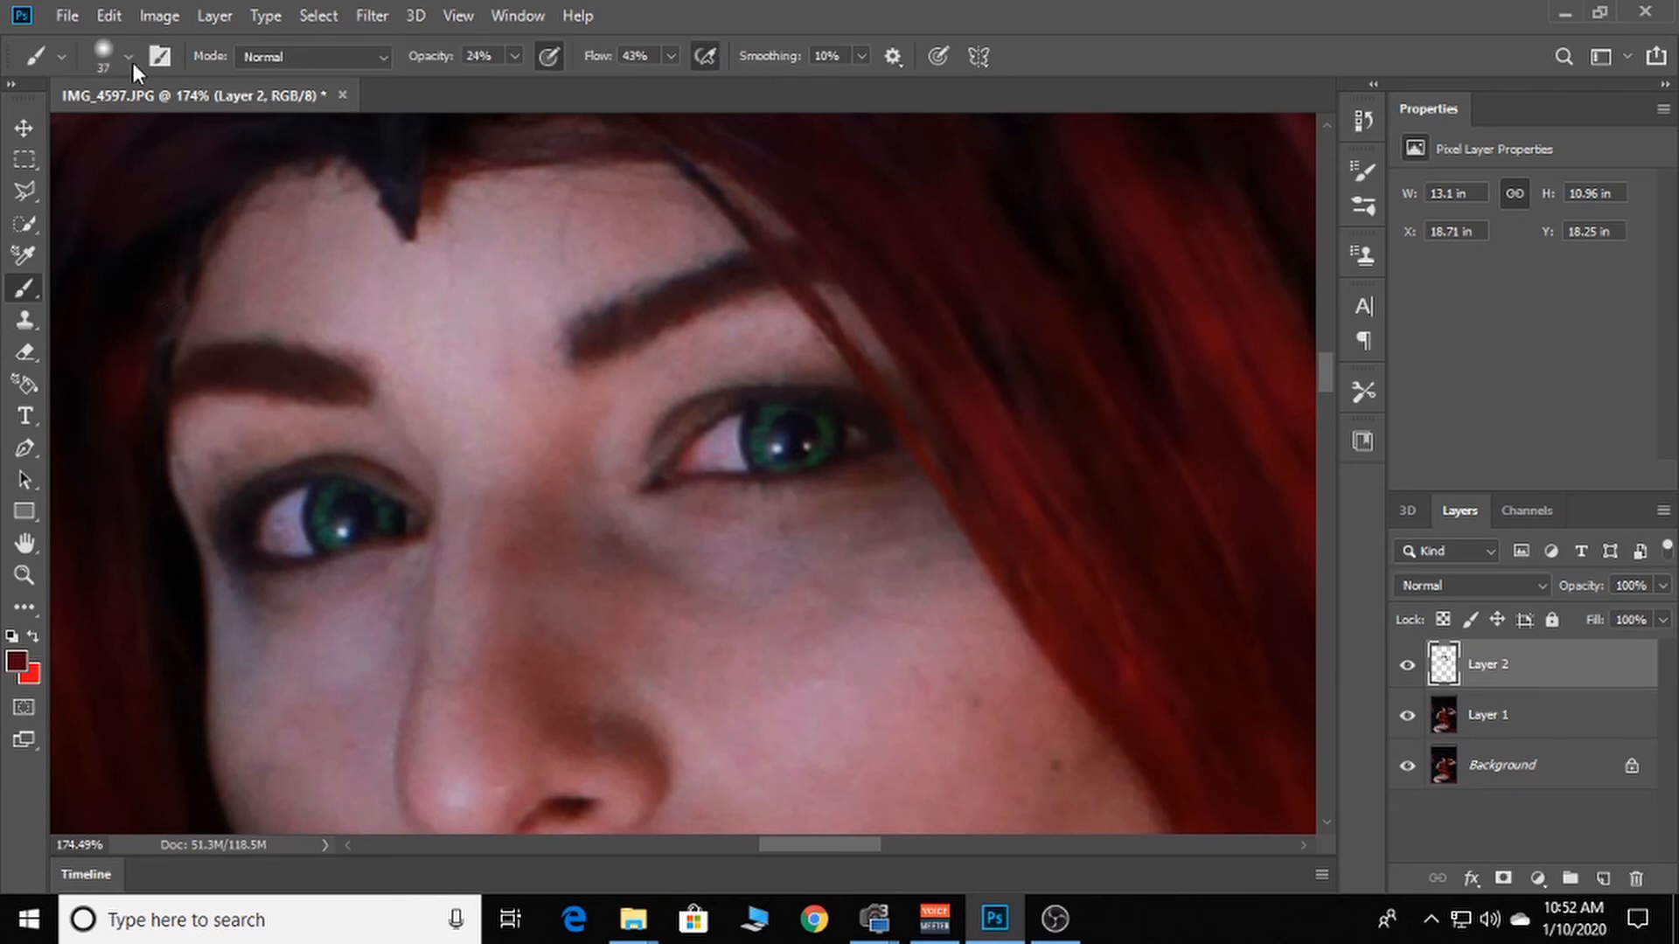
# Shrink the brush tip and set the foreground colour to a brighter red.
pyautogui.click(127, 56)
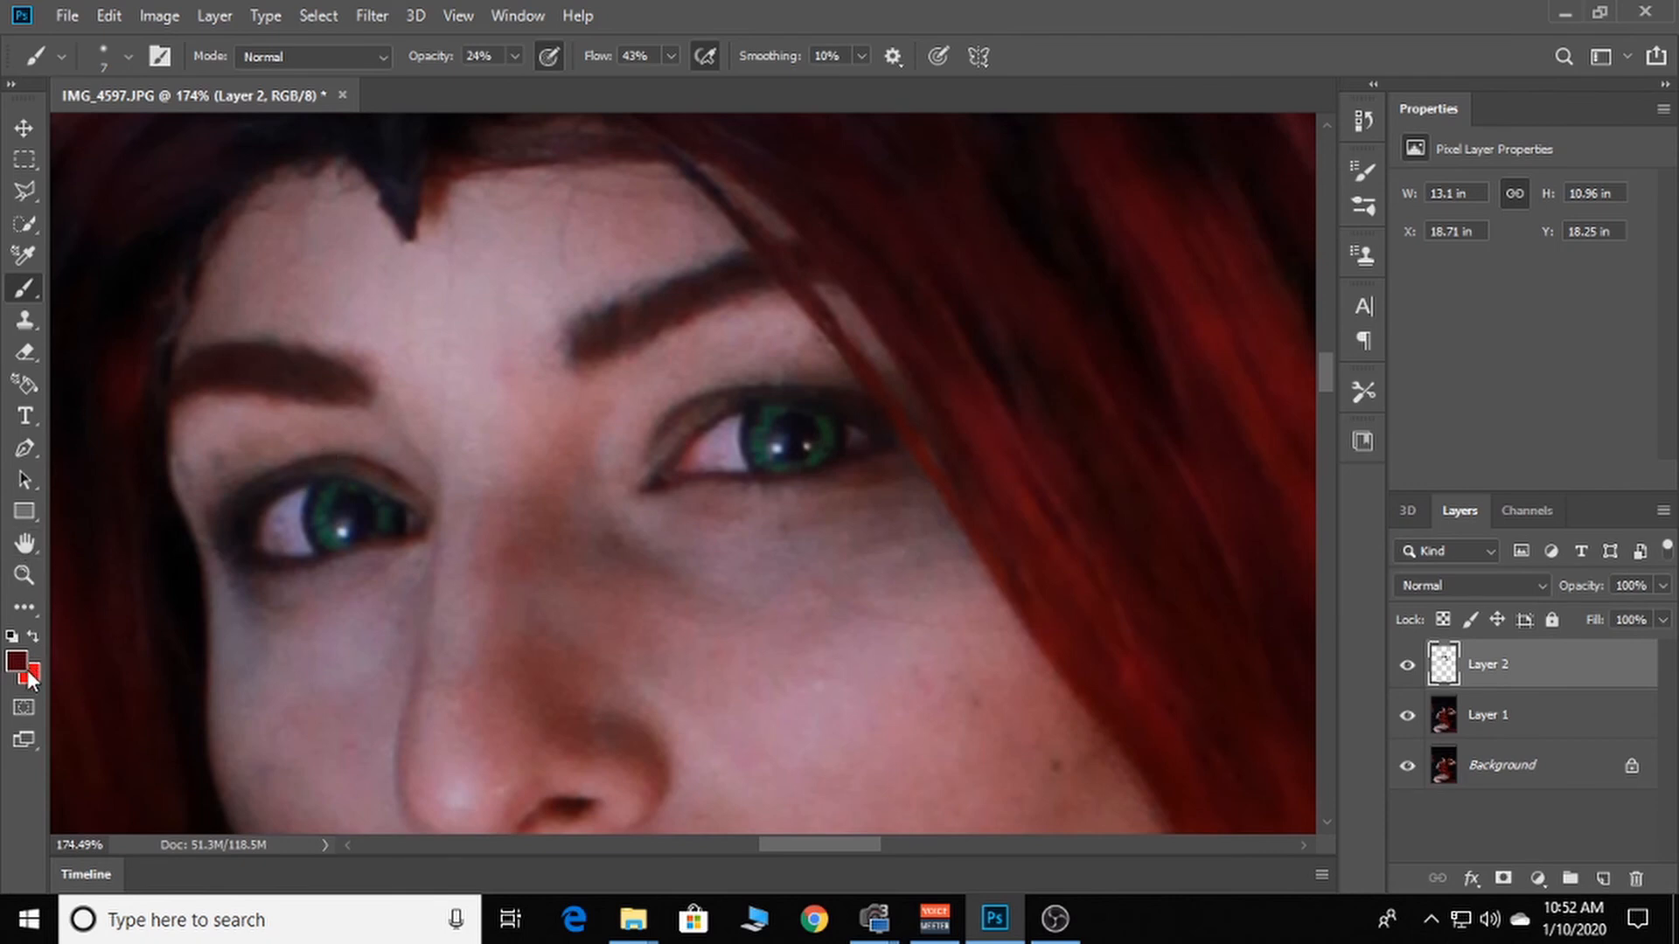
pyautogui.click(21, 665)
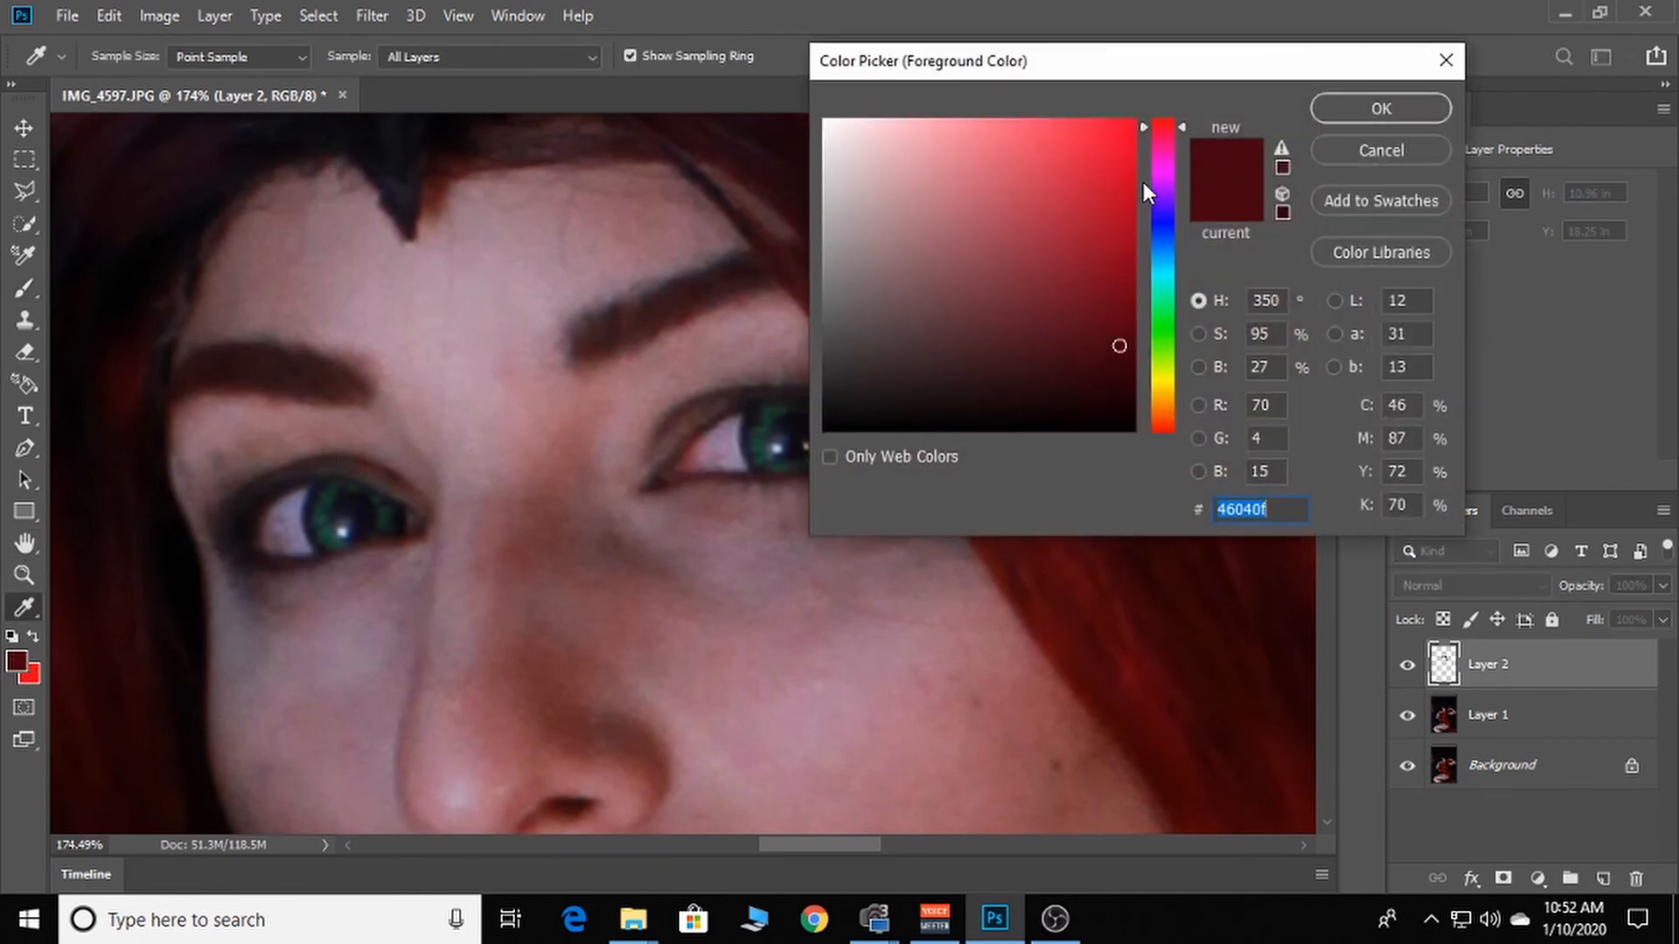
pyautogui.click(1122, 243)
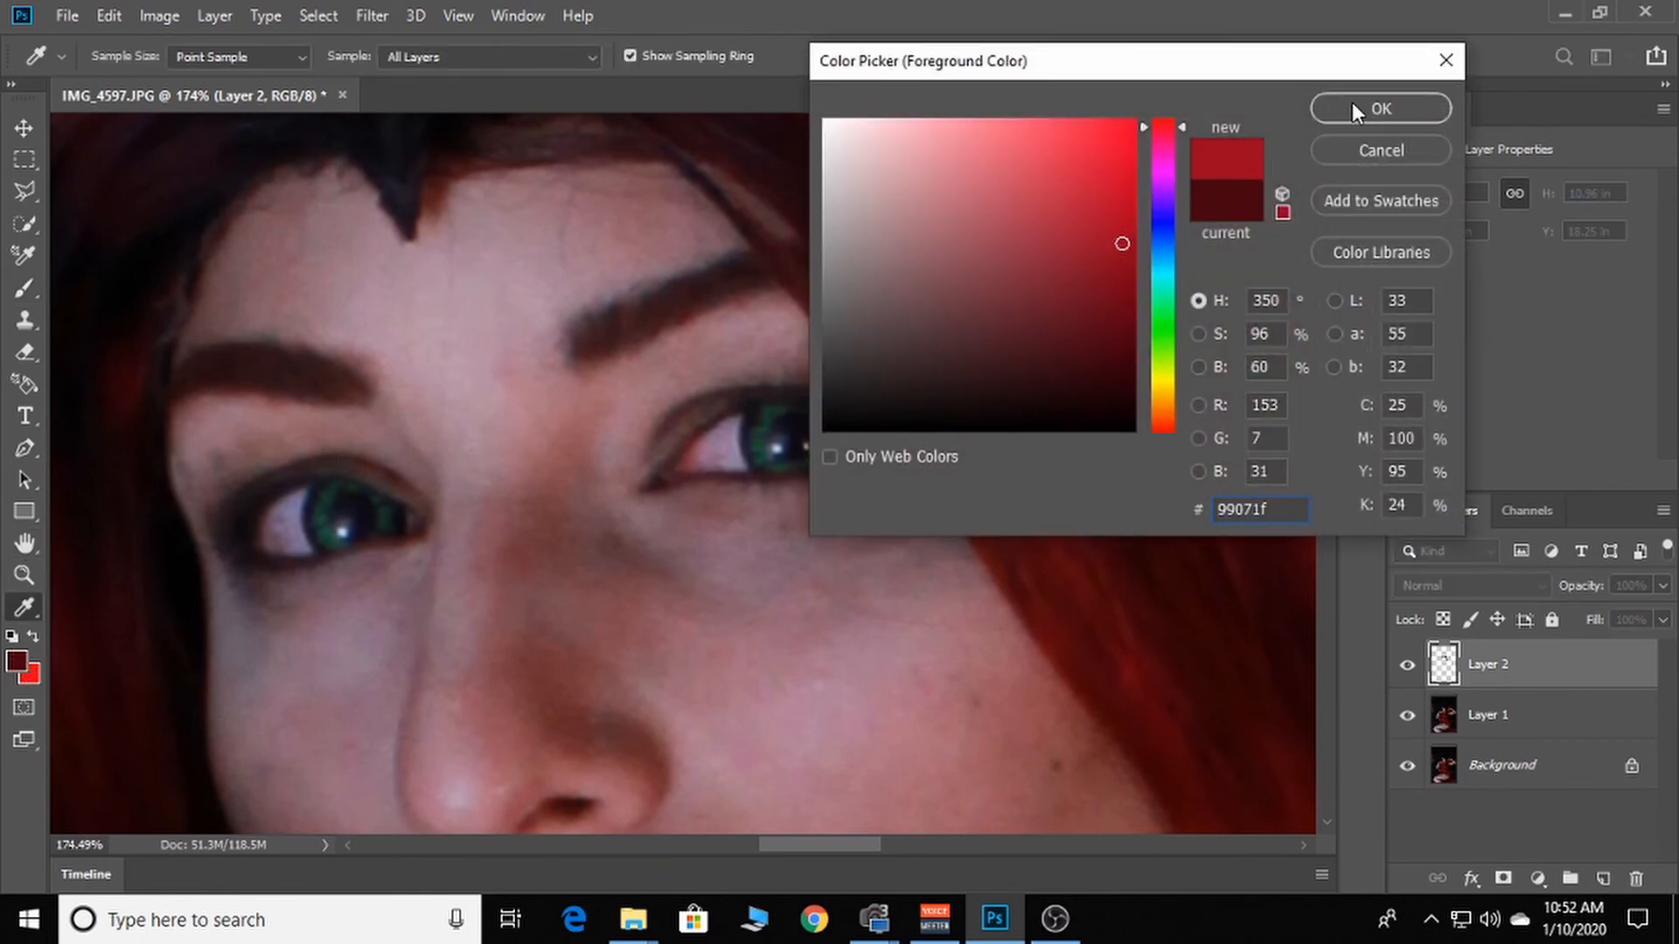
pyautogui.click(1380, 109)
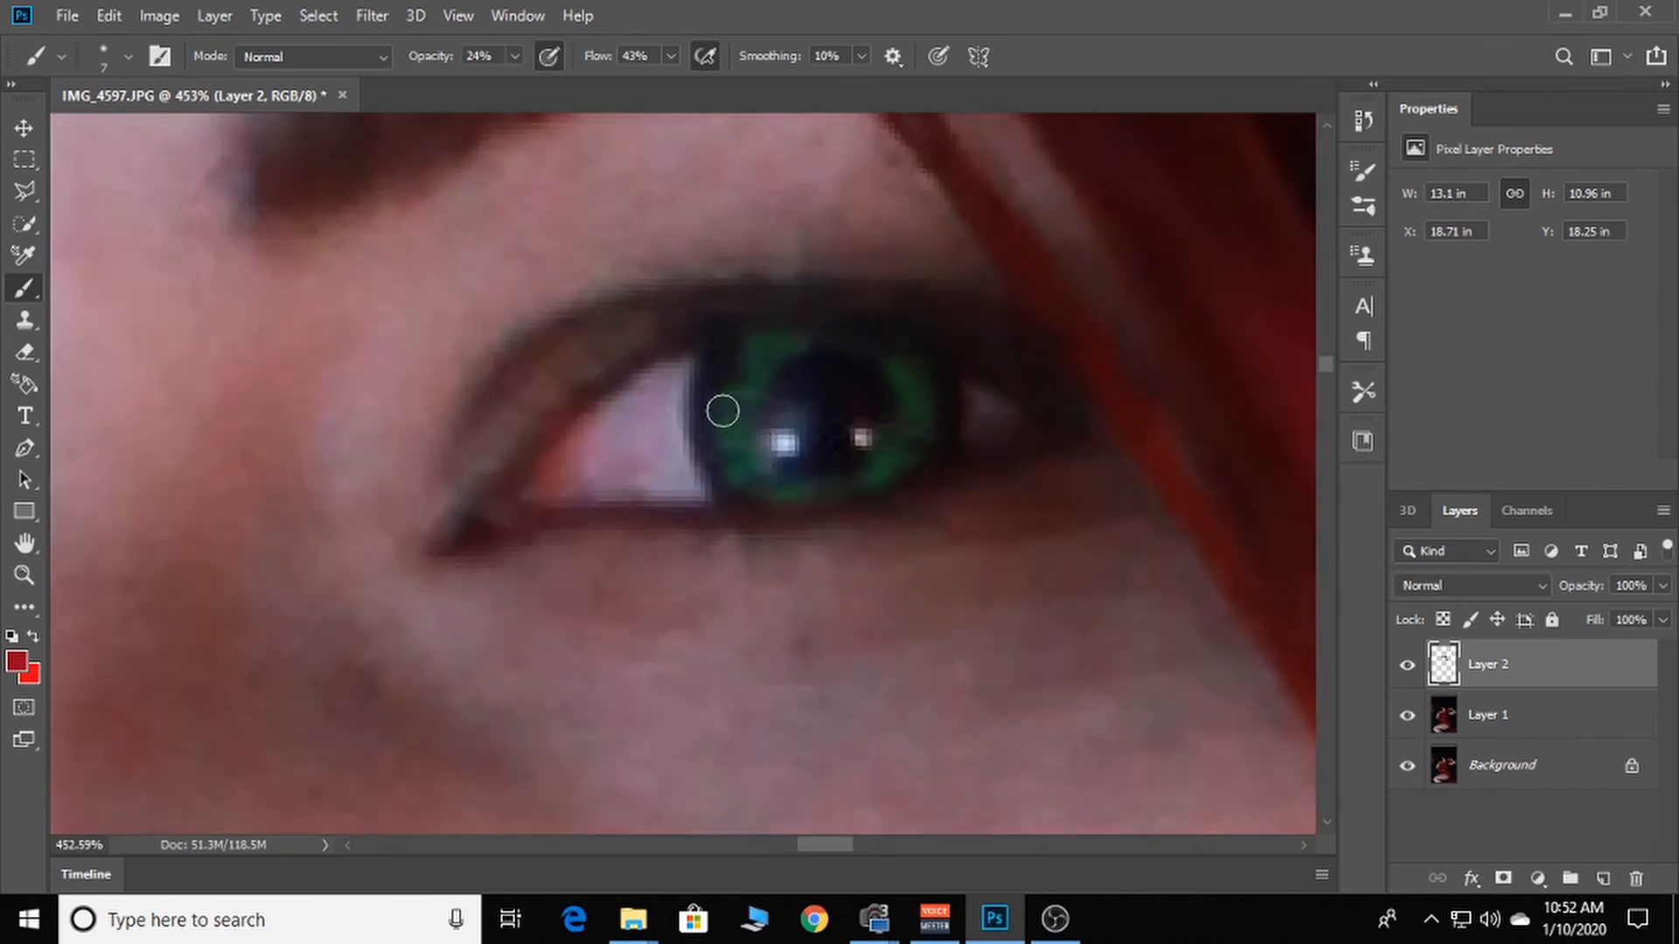
# Reduce the brush size to a fine 4 px tip for the iris flecks.
pyautogui.click(62, 56)
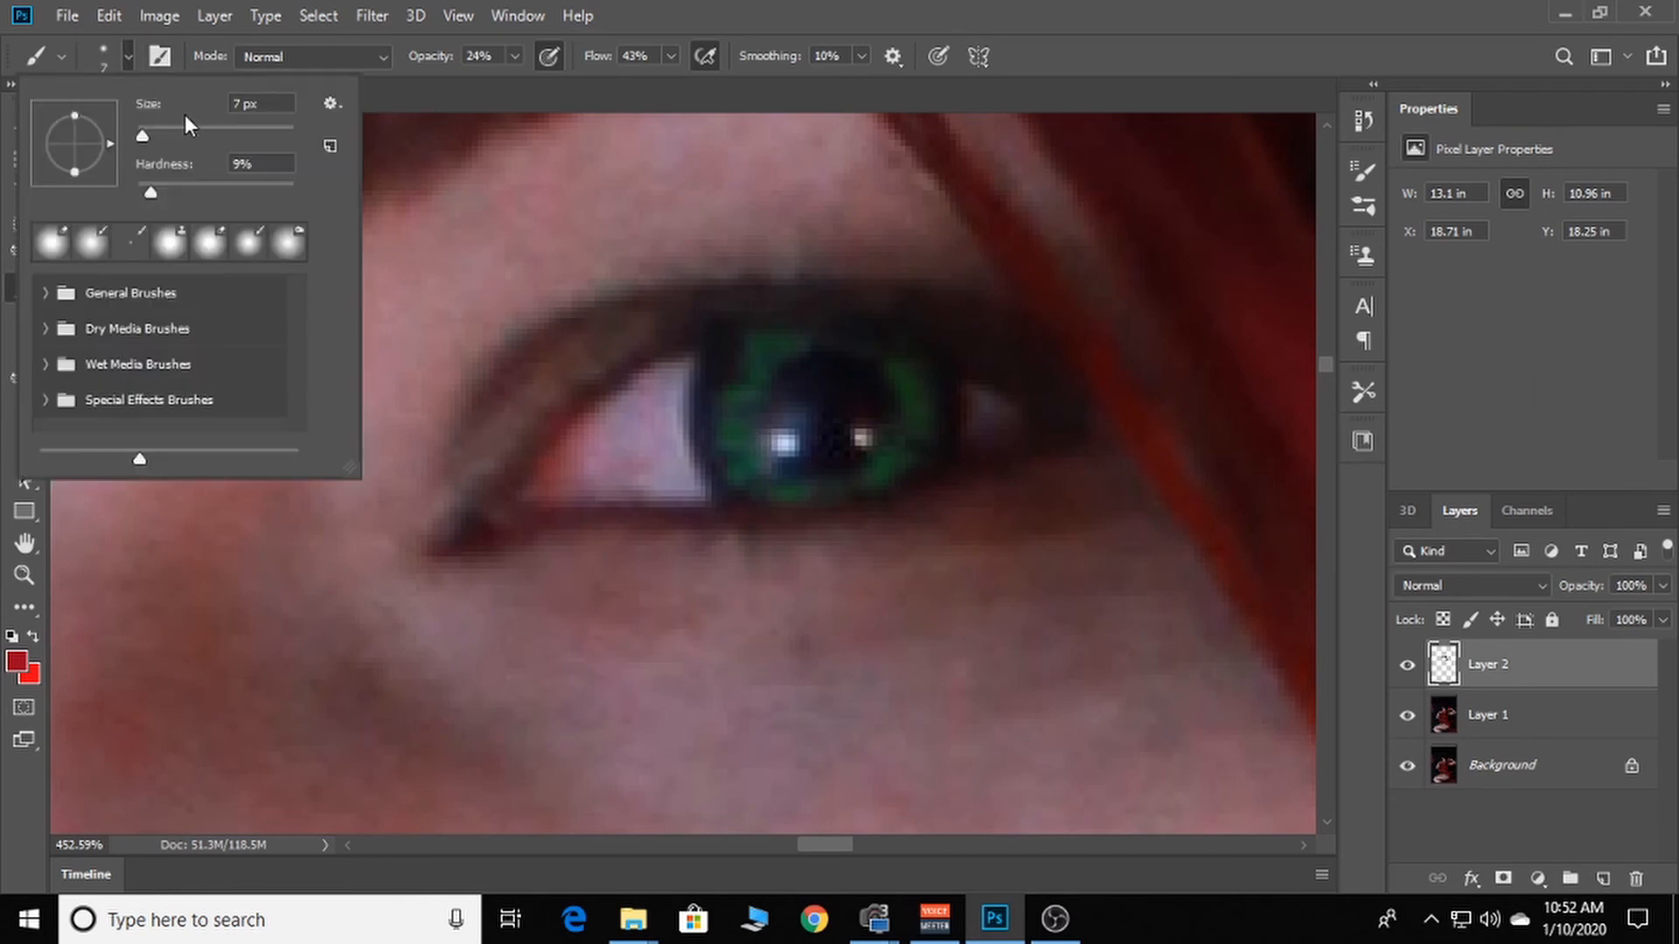
pyautogui.click(259, 103)
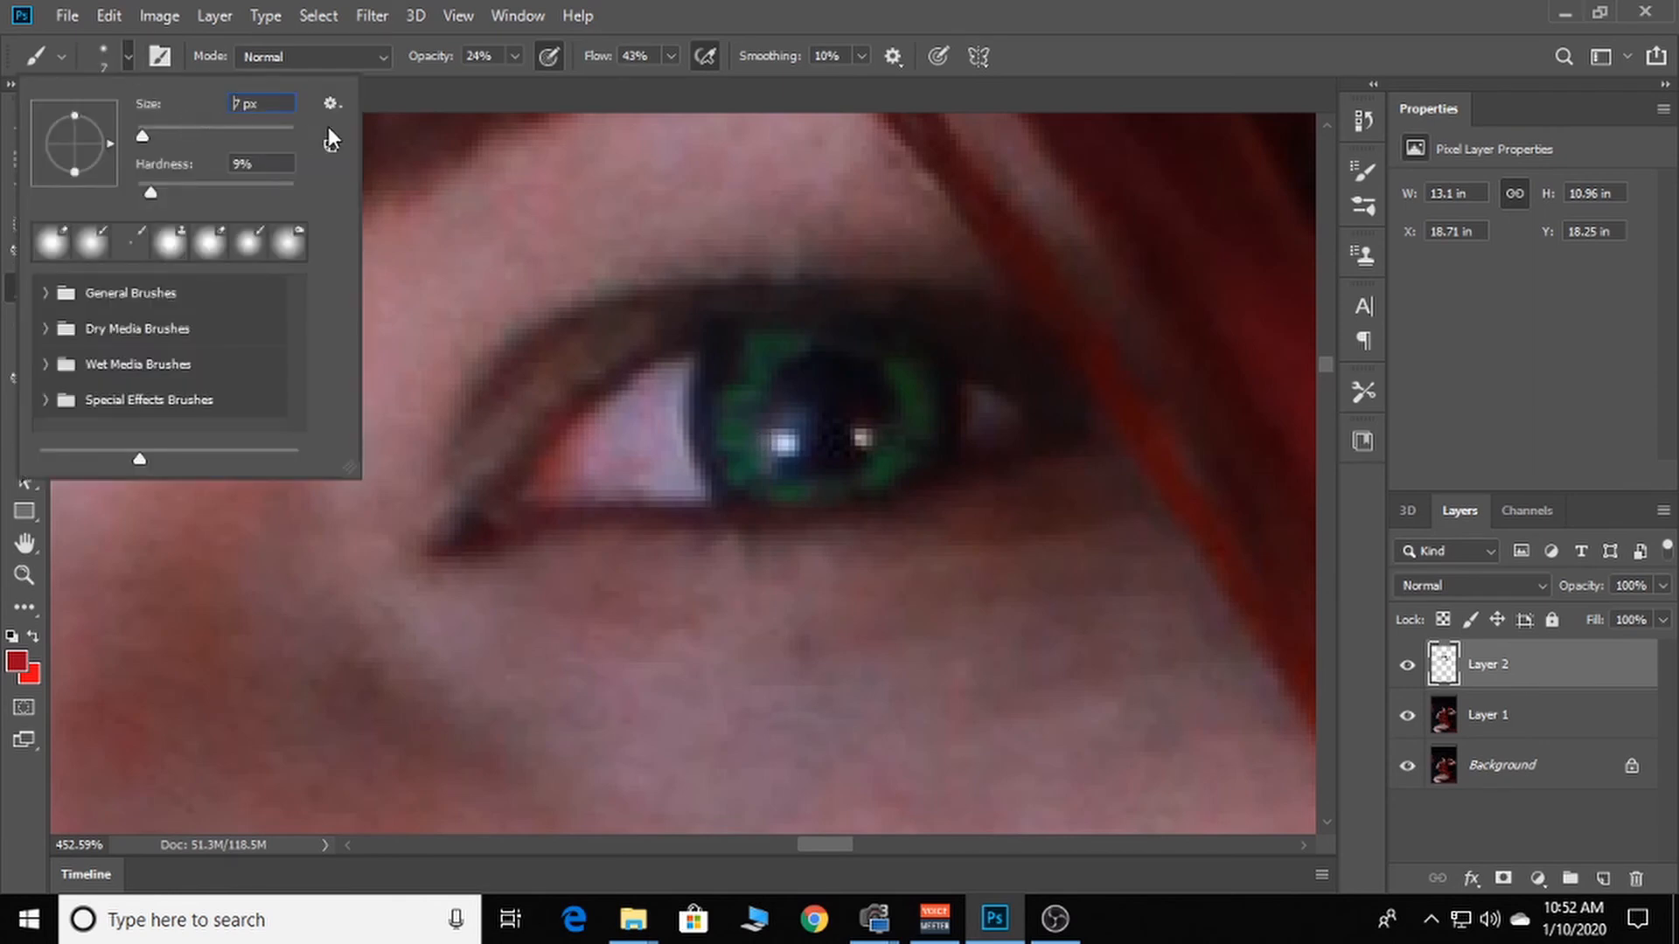
pyautogui.click(483, 178)
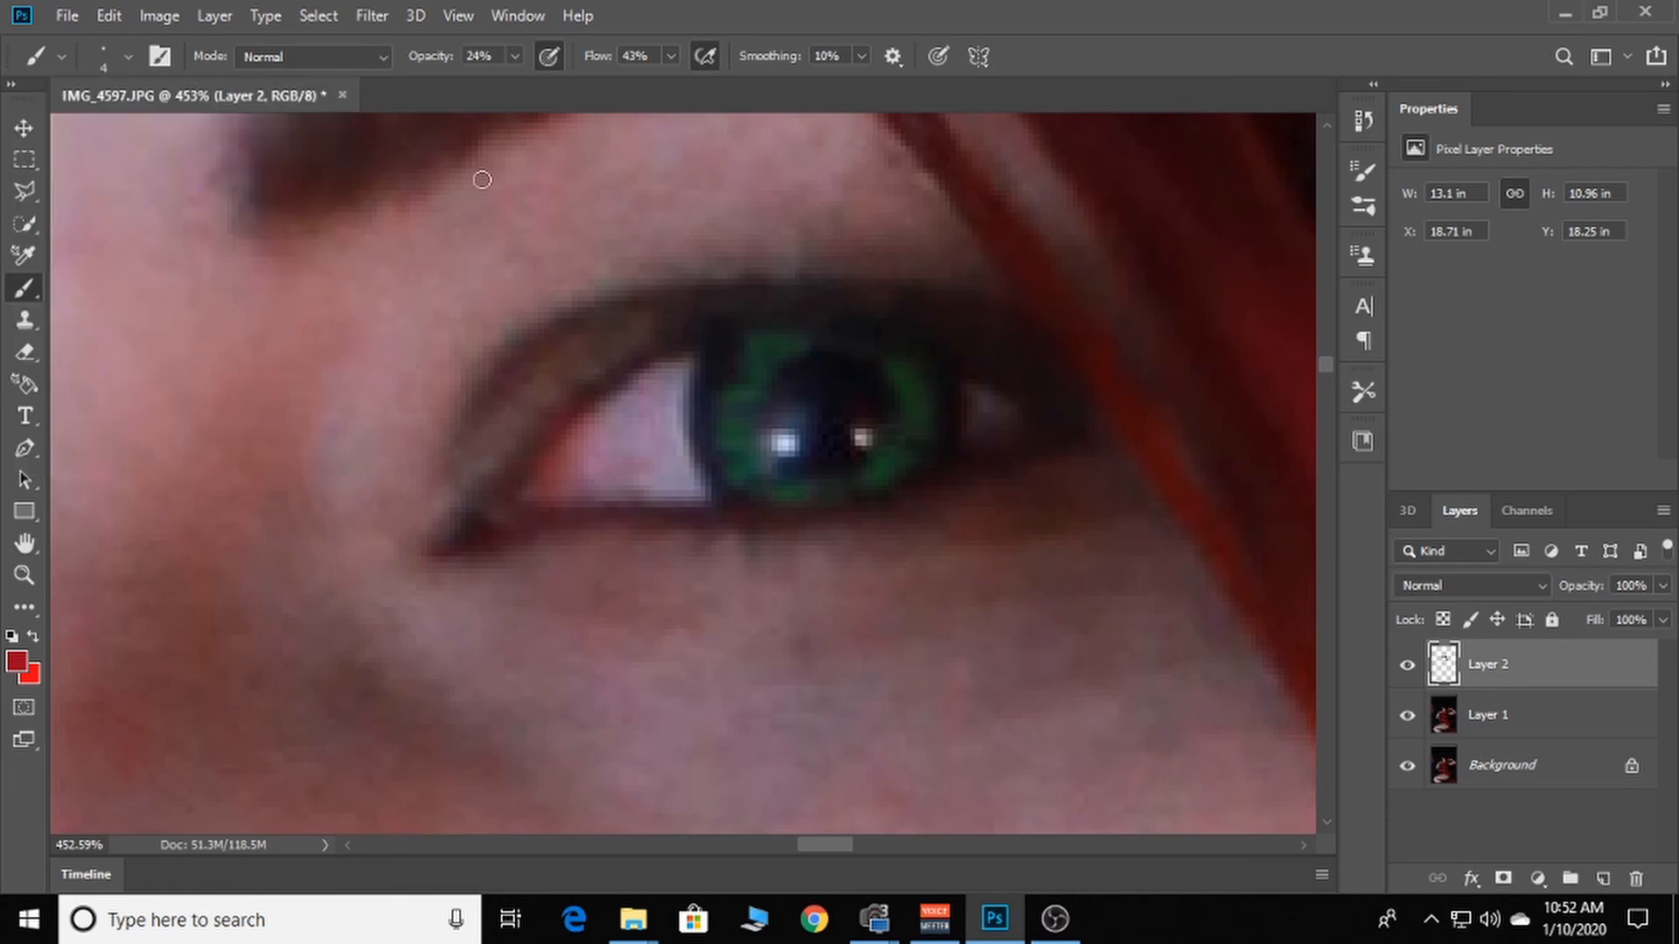
pyautogui.moveTo(749, 408)
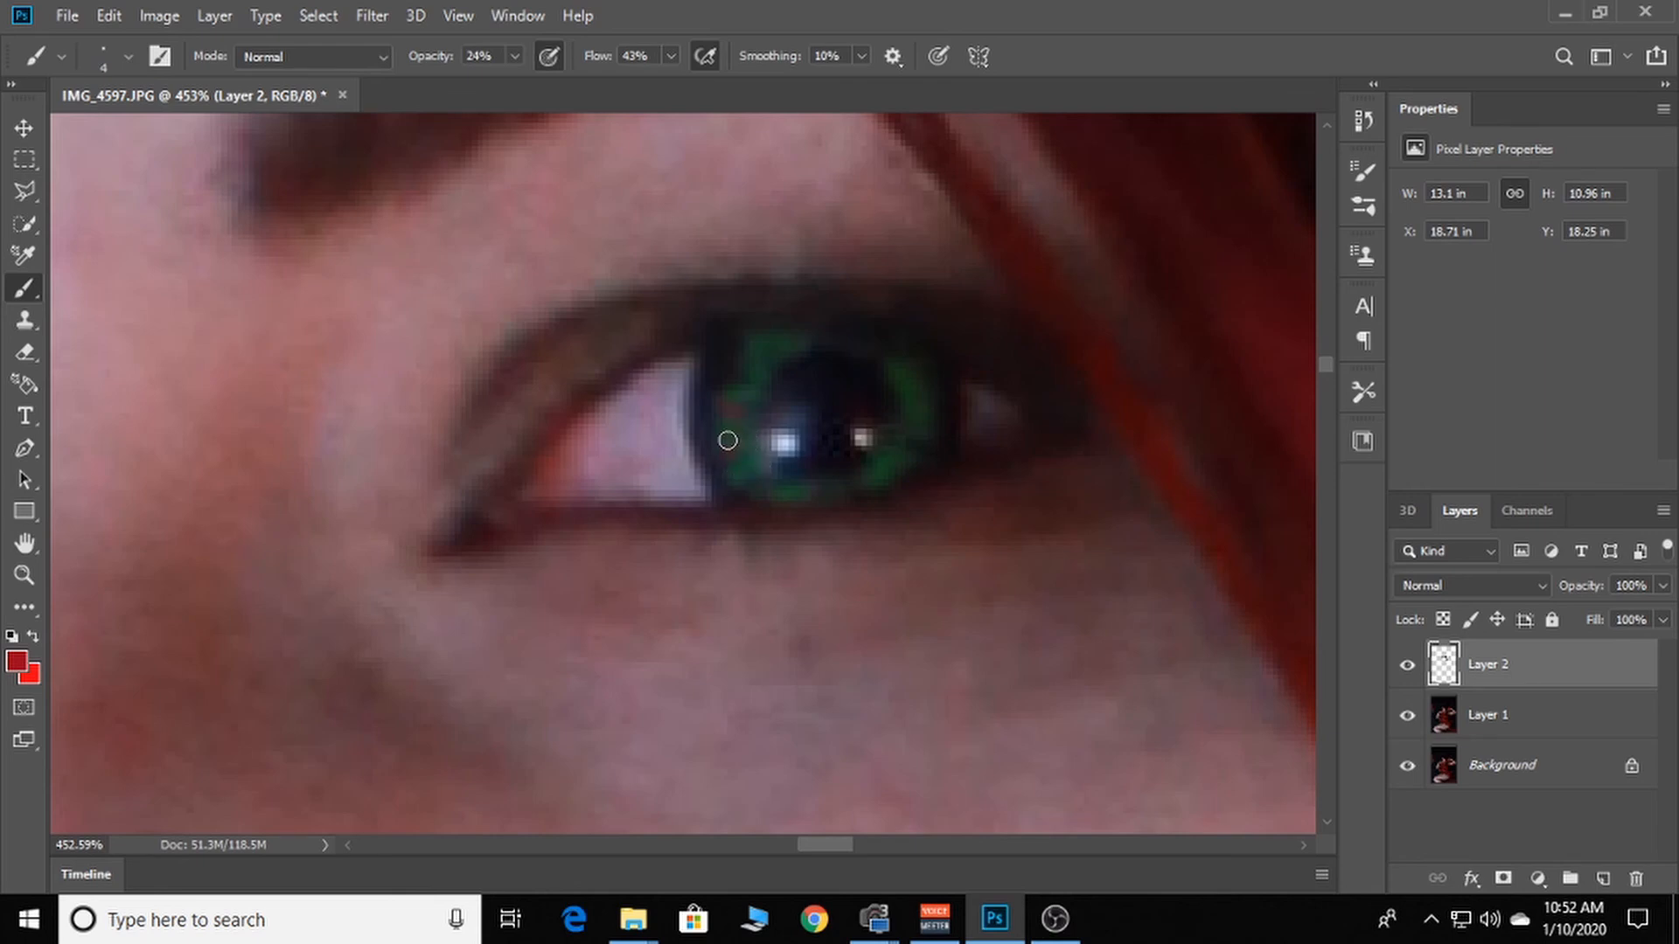
pyautogui.moveTo(728, 379)
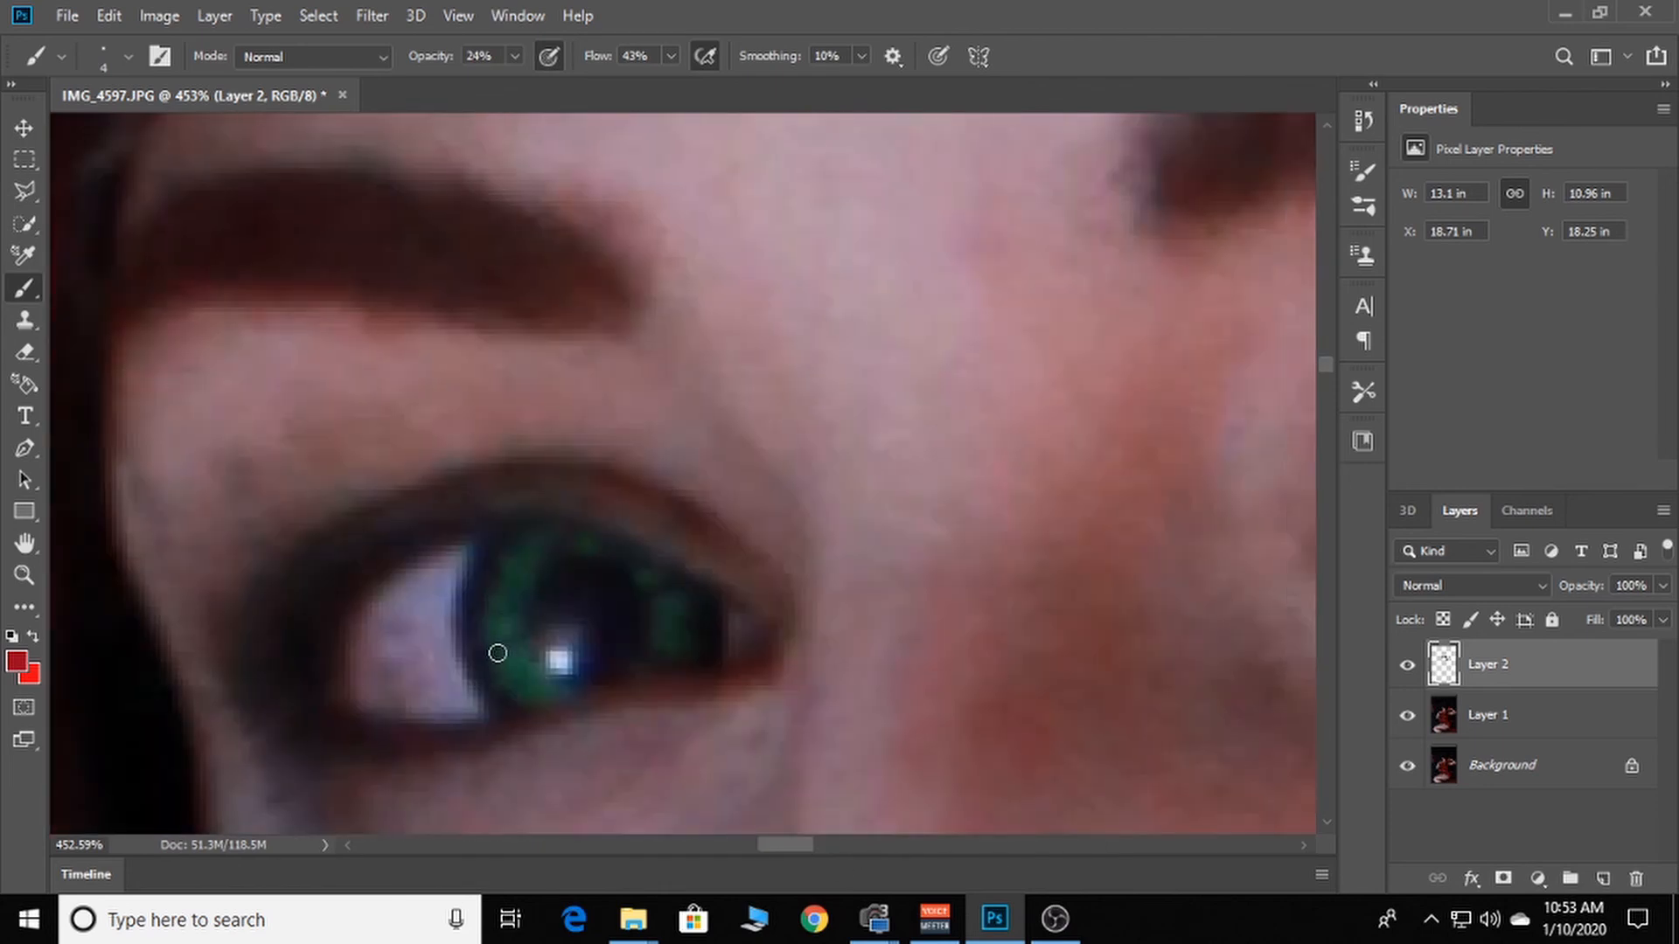
pyautogui.moveTo(533, 664)
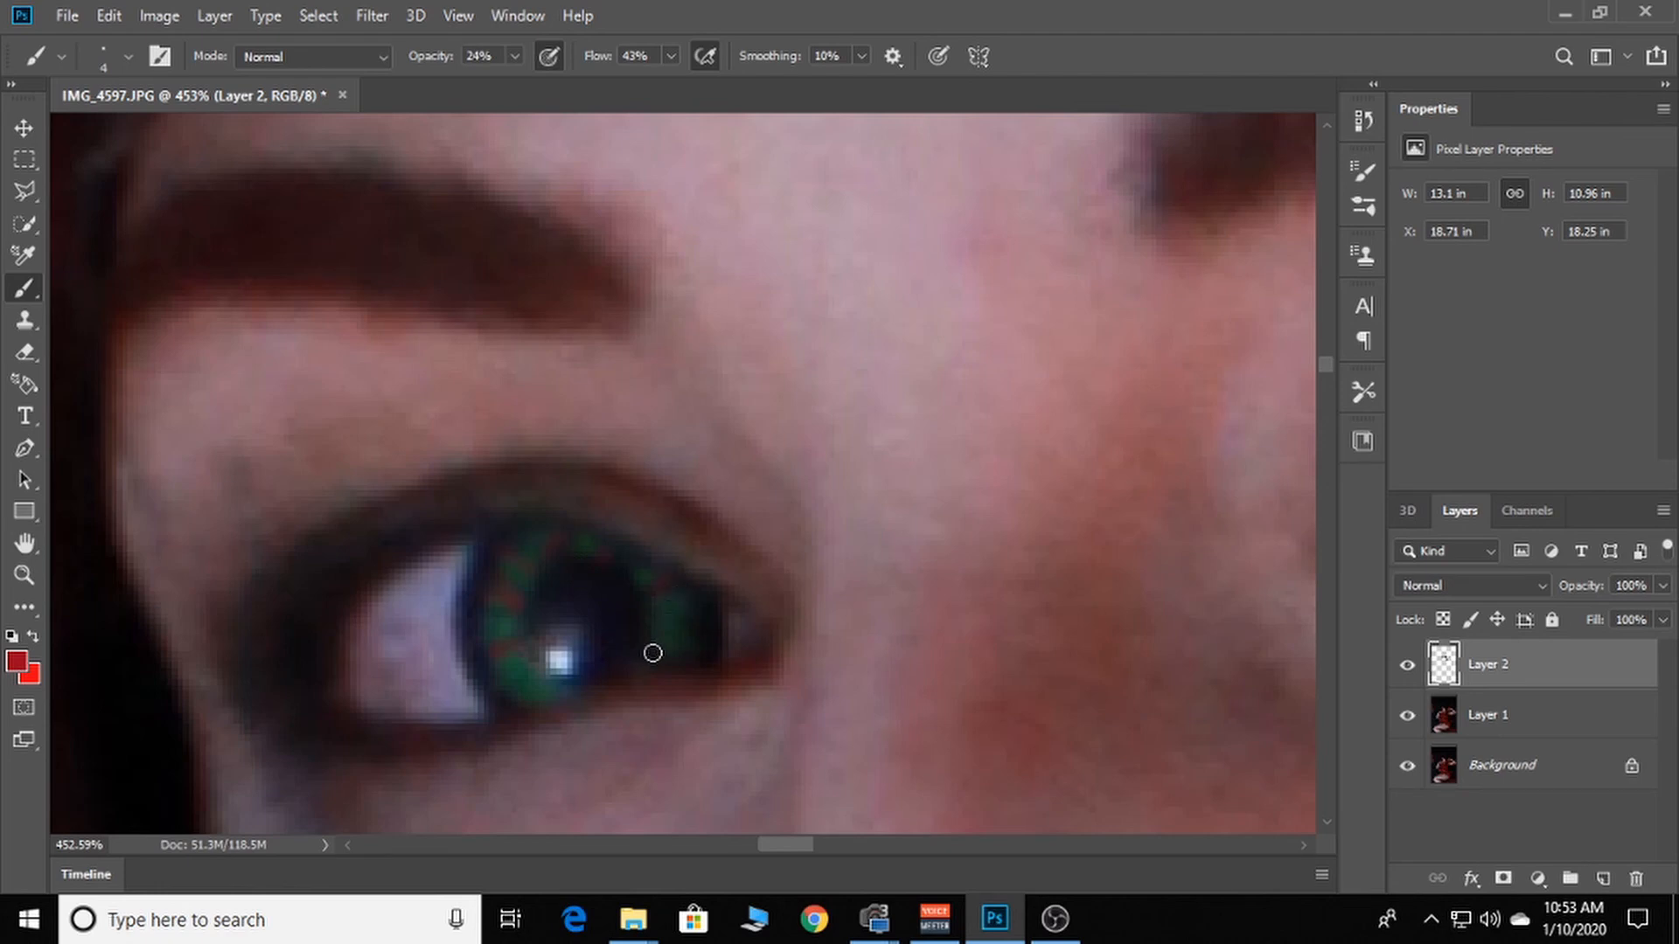
pyautogui.moveTo(881, 568)
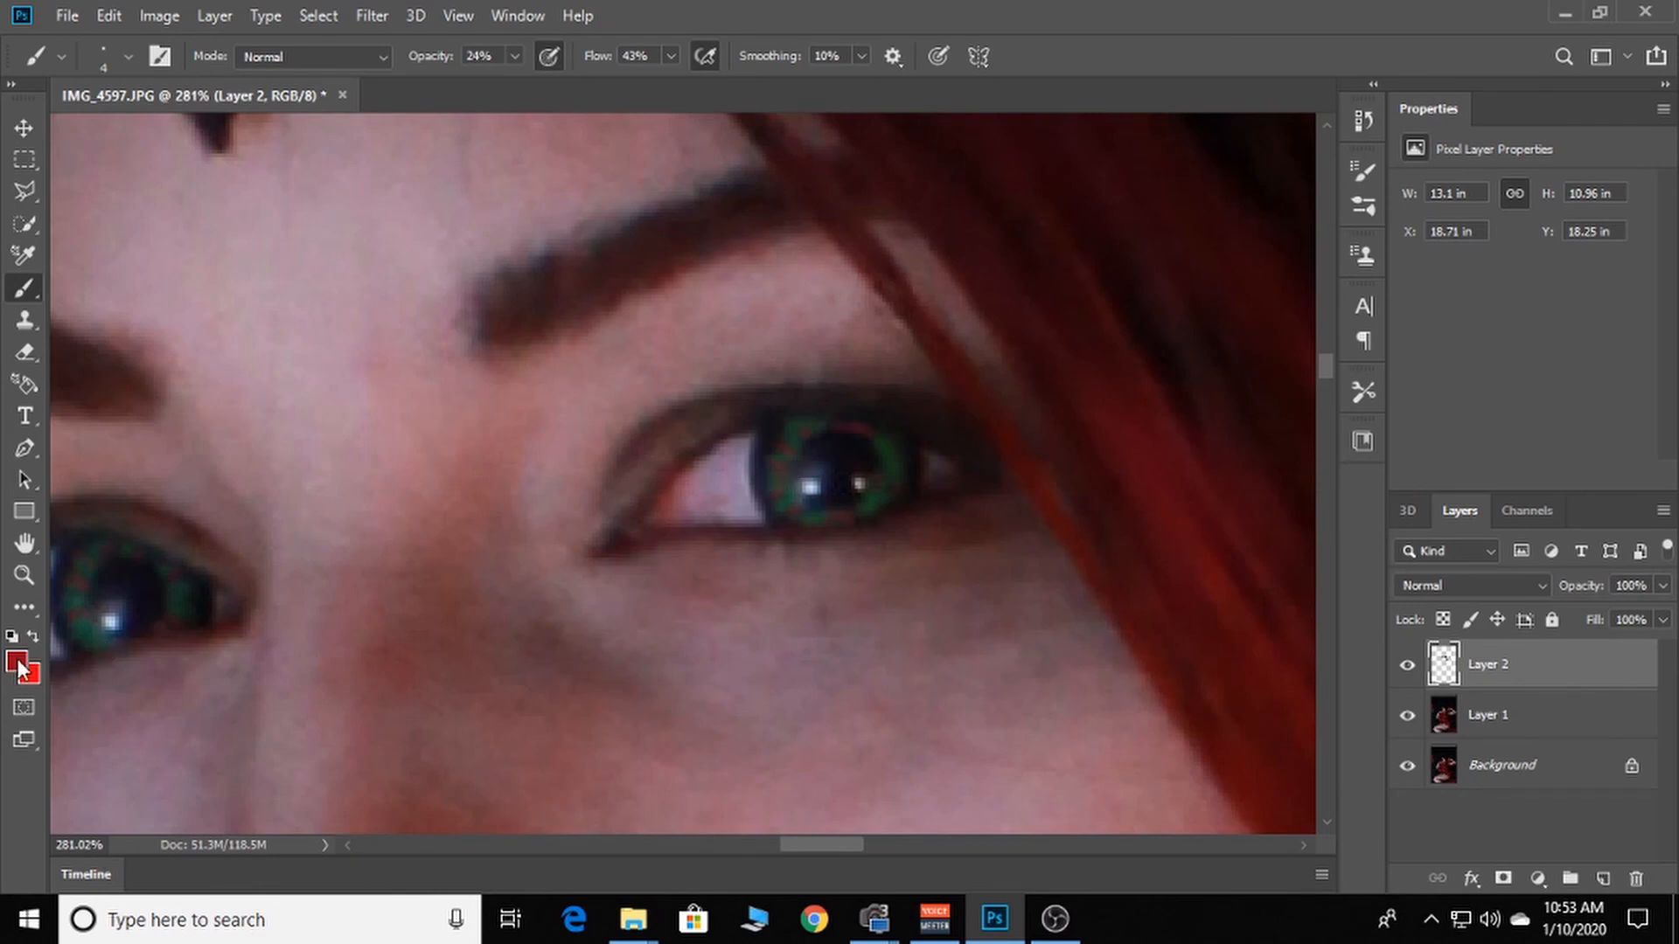
# Set the foreground to vivid red #c00826 and brush a denser ring of red flecks around the right iris.
pyautogui.click(21, 663)
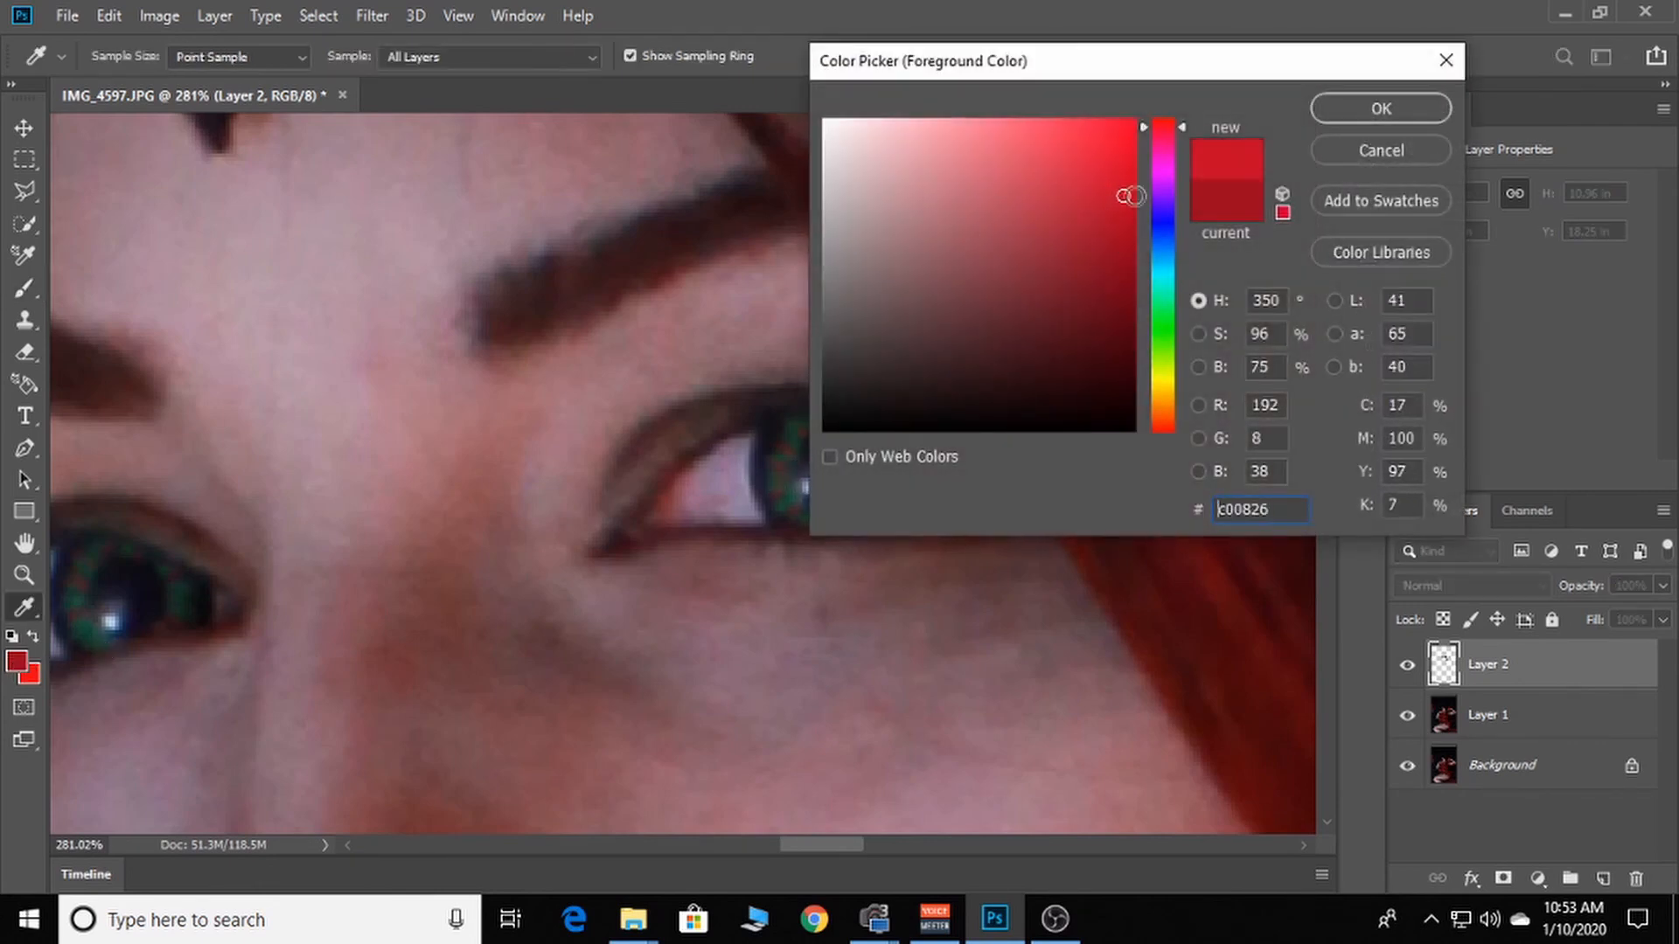
pyautogui.click(1380, 108)
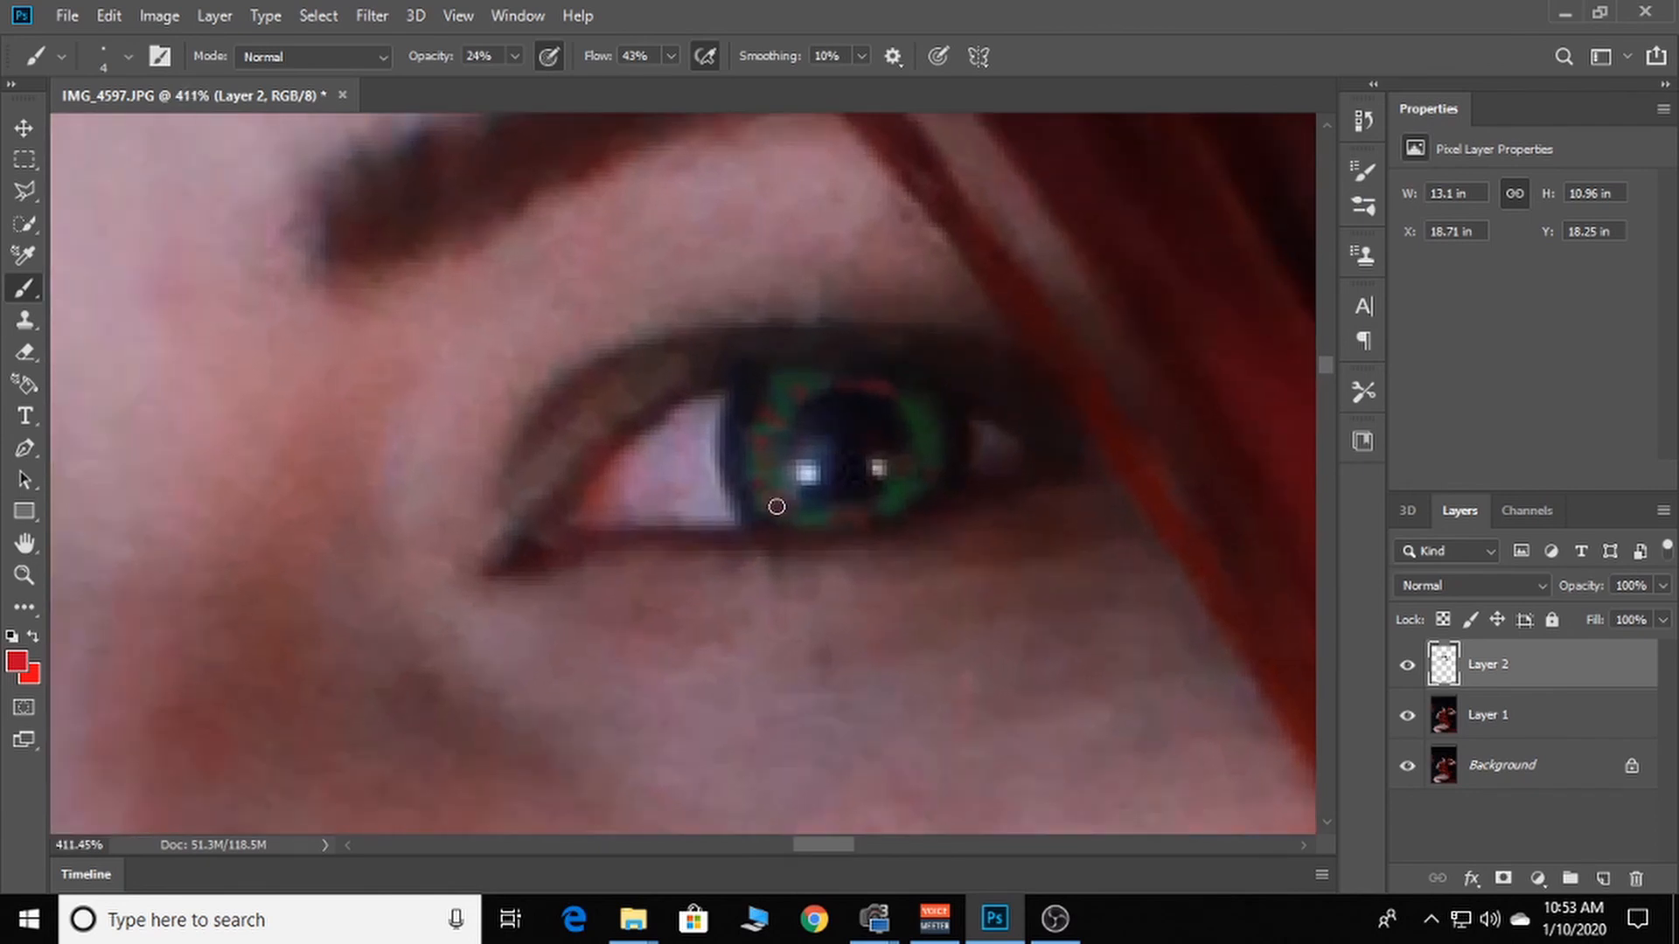
pyautogui.moveTo(776, 507); pyautogui.dragTo(783, 469)
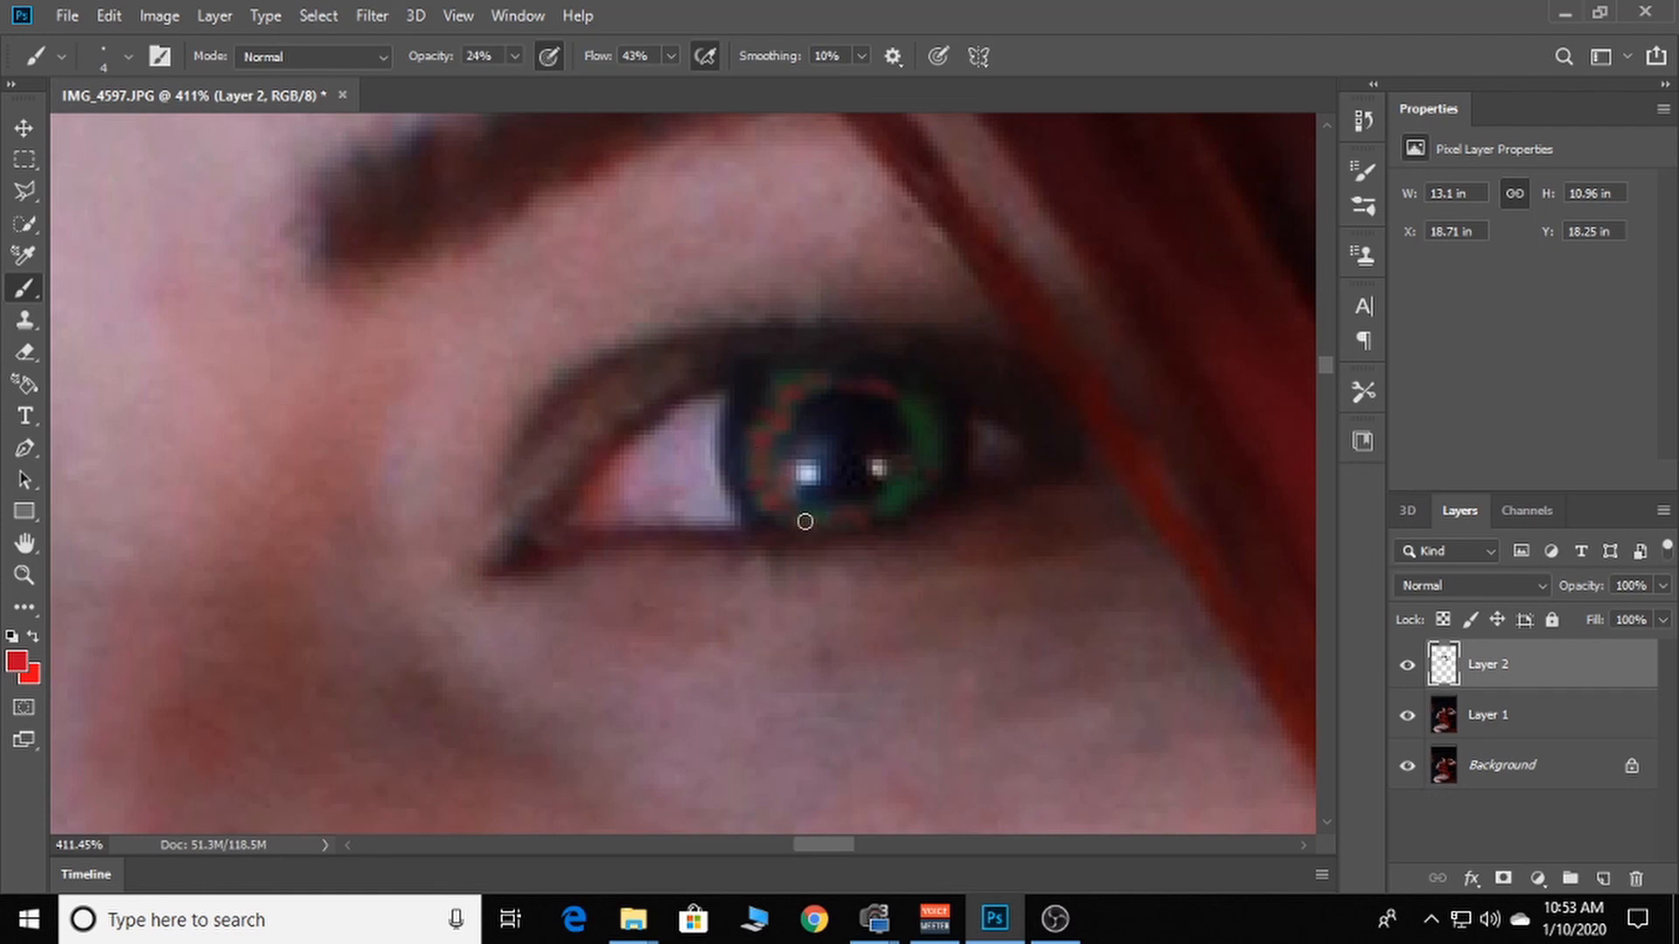
pyautogui.moveTo(894, 499)
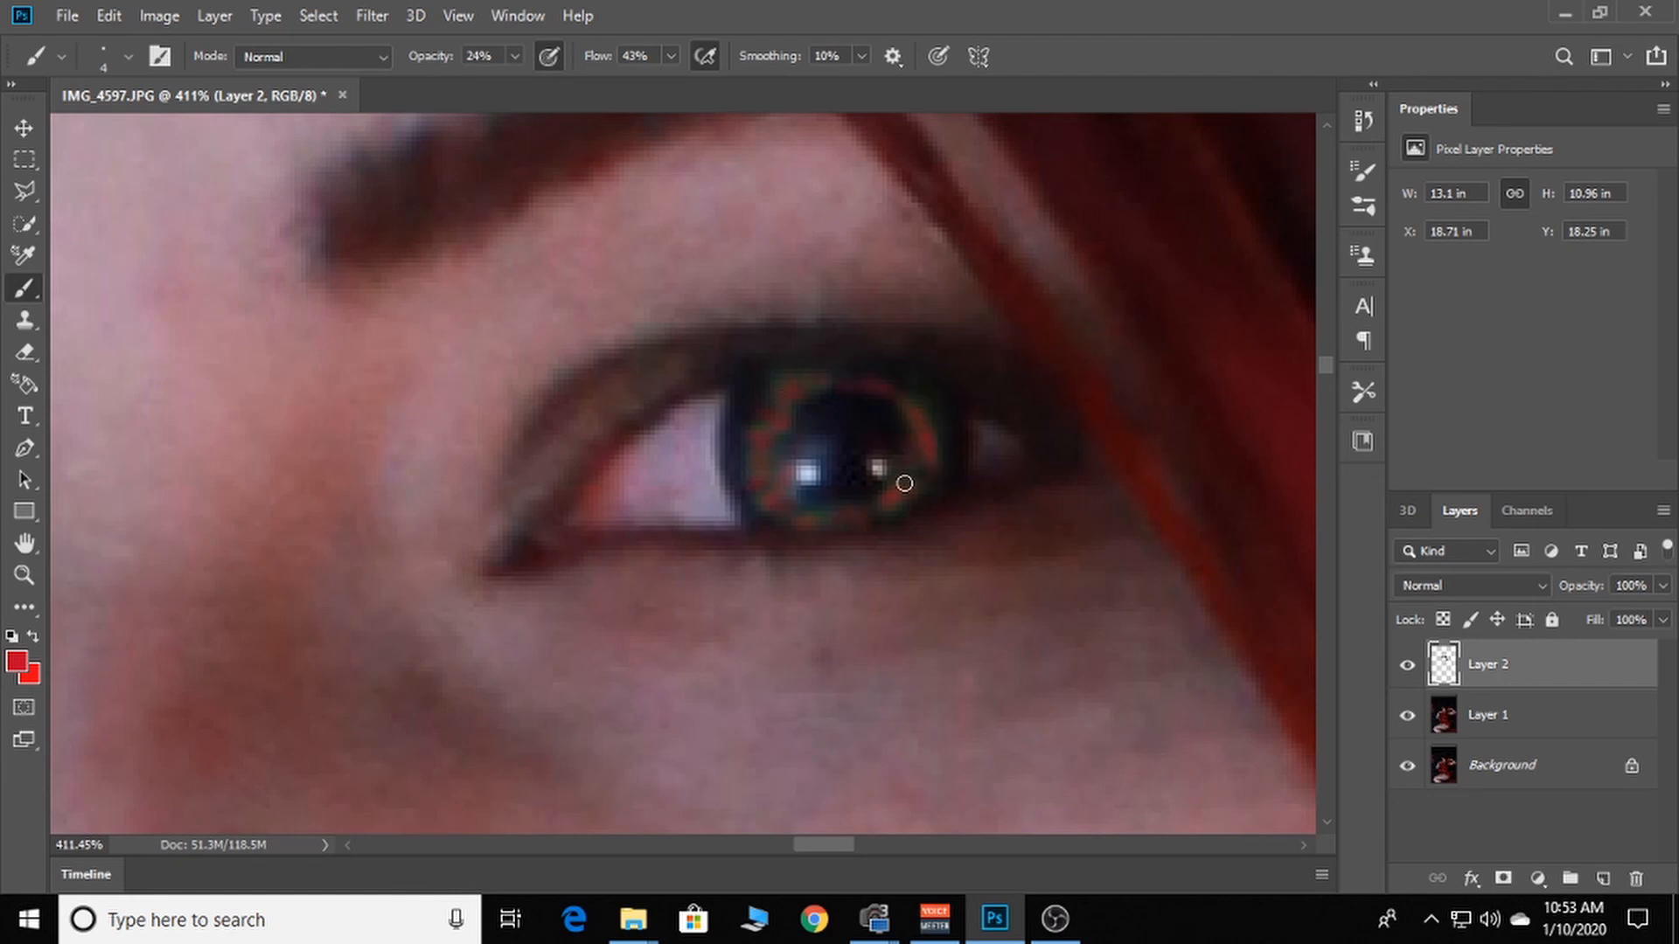
pyautogui.moveTo(902, 484); pyautogui.dragTo(787, 487)
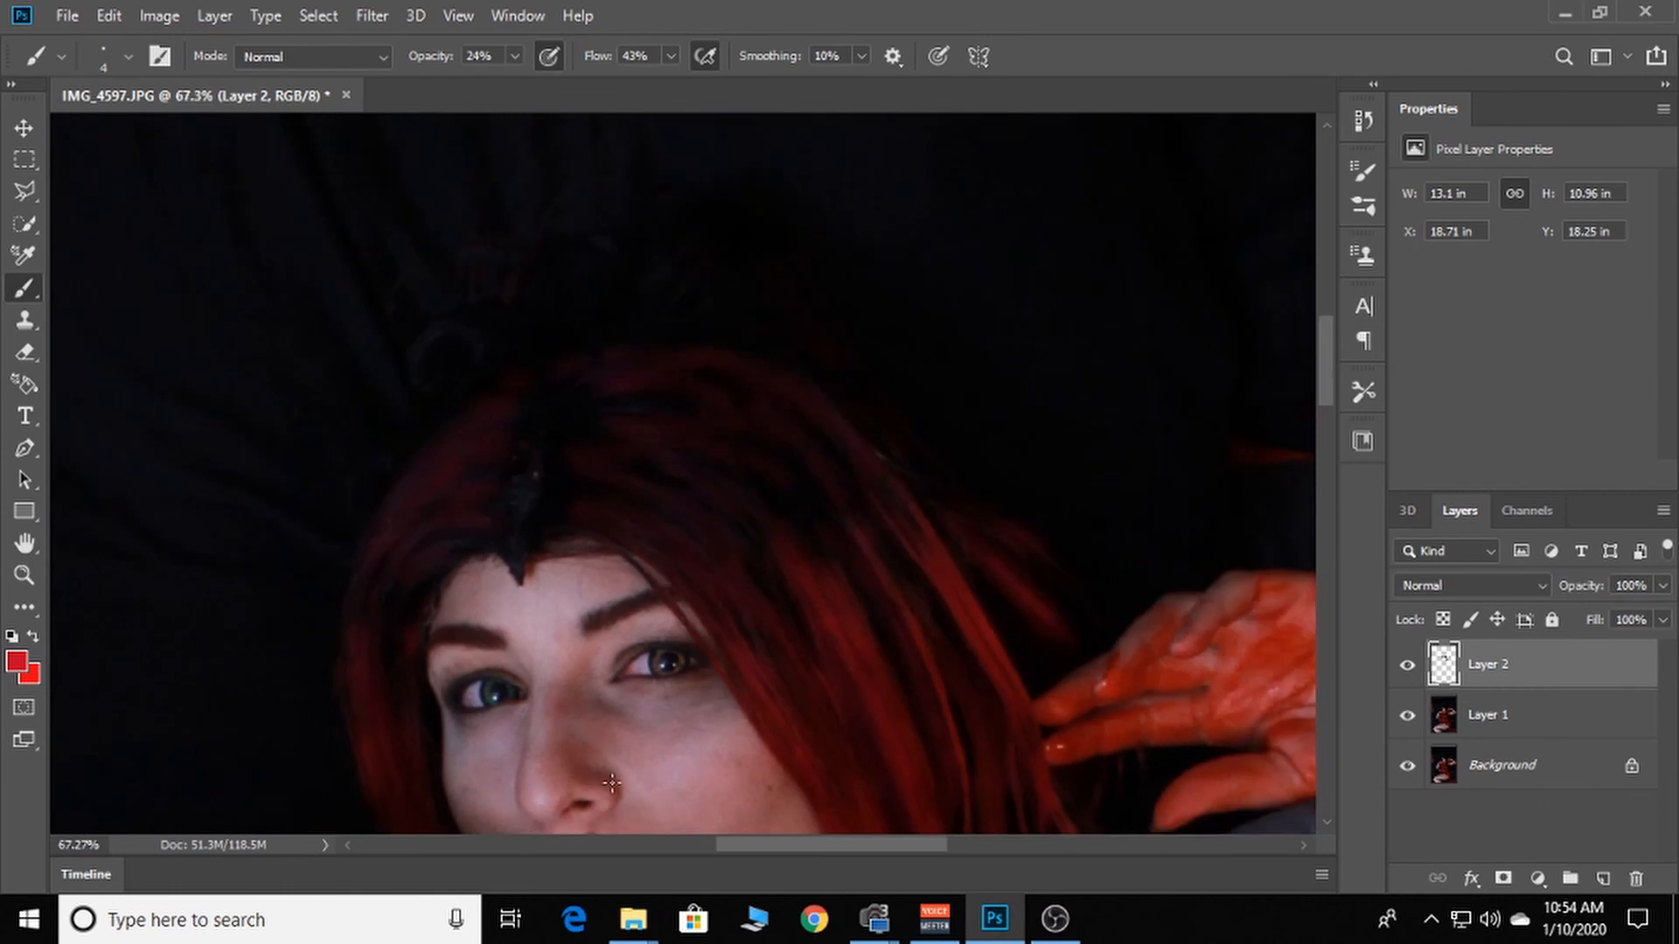
# Toggle layer visibility to compare before/after, then isolate Layer 2 alone on a transparent canvas.
pyautogui.click(1406, 664)
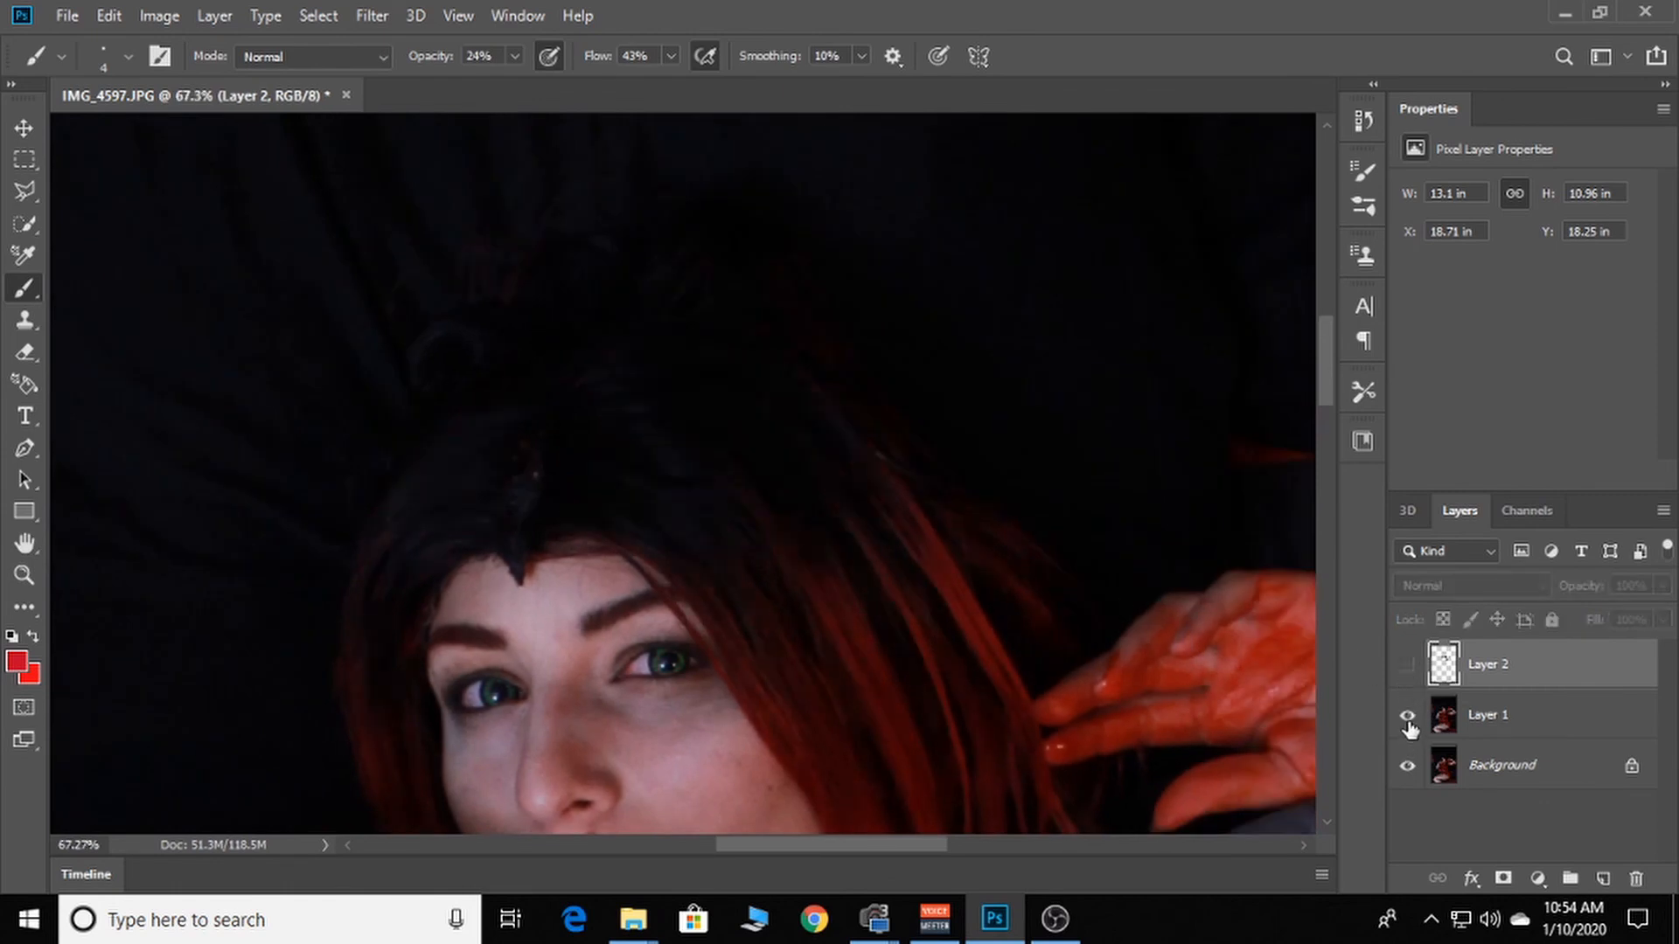
pyautogui.click(1407, 713)
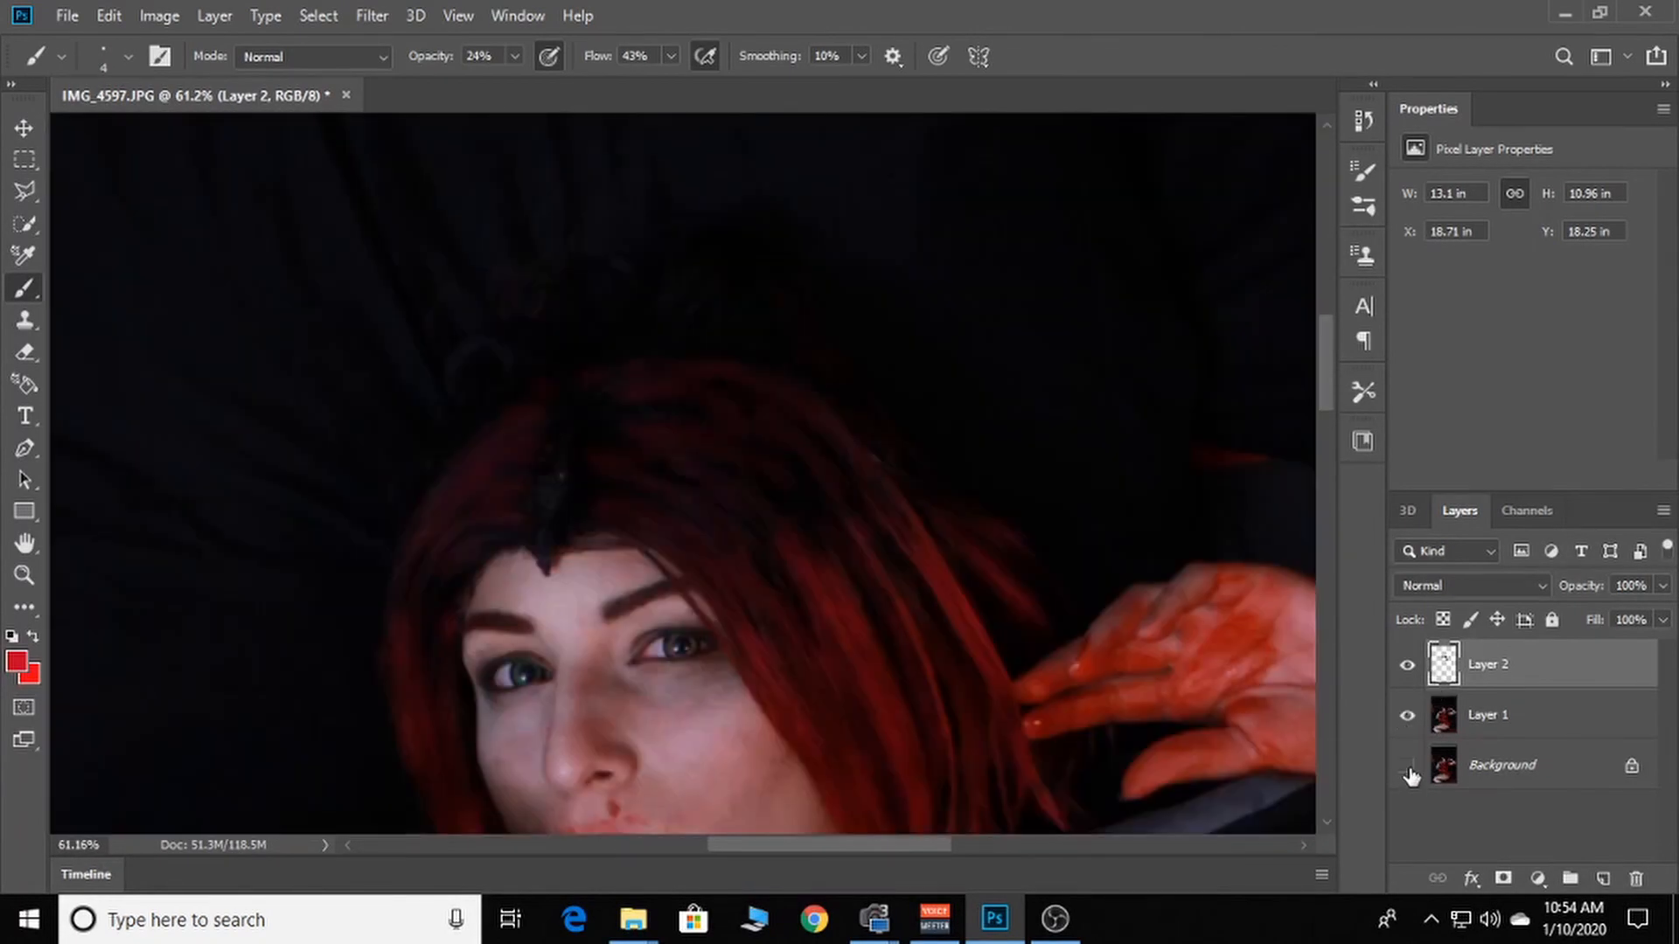
pyautogui.click(1407, 764)
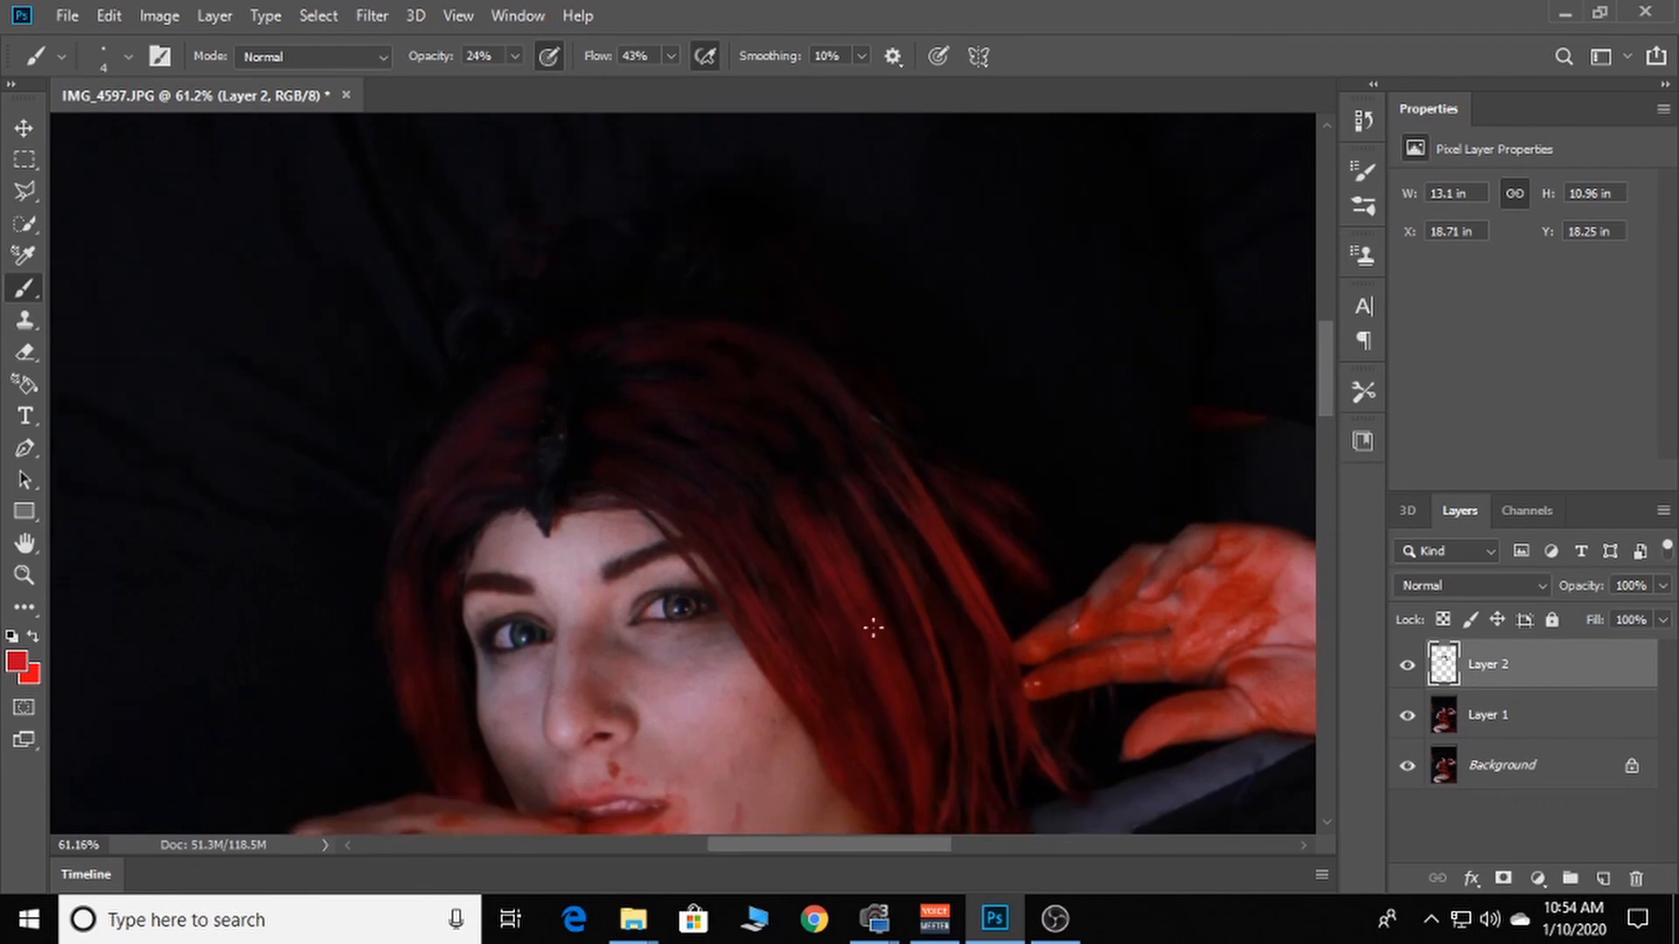
pyautogui.click(1408, 665)
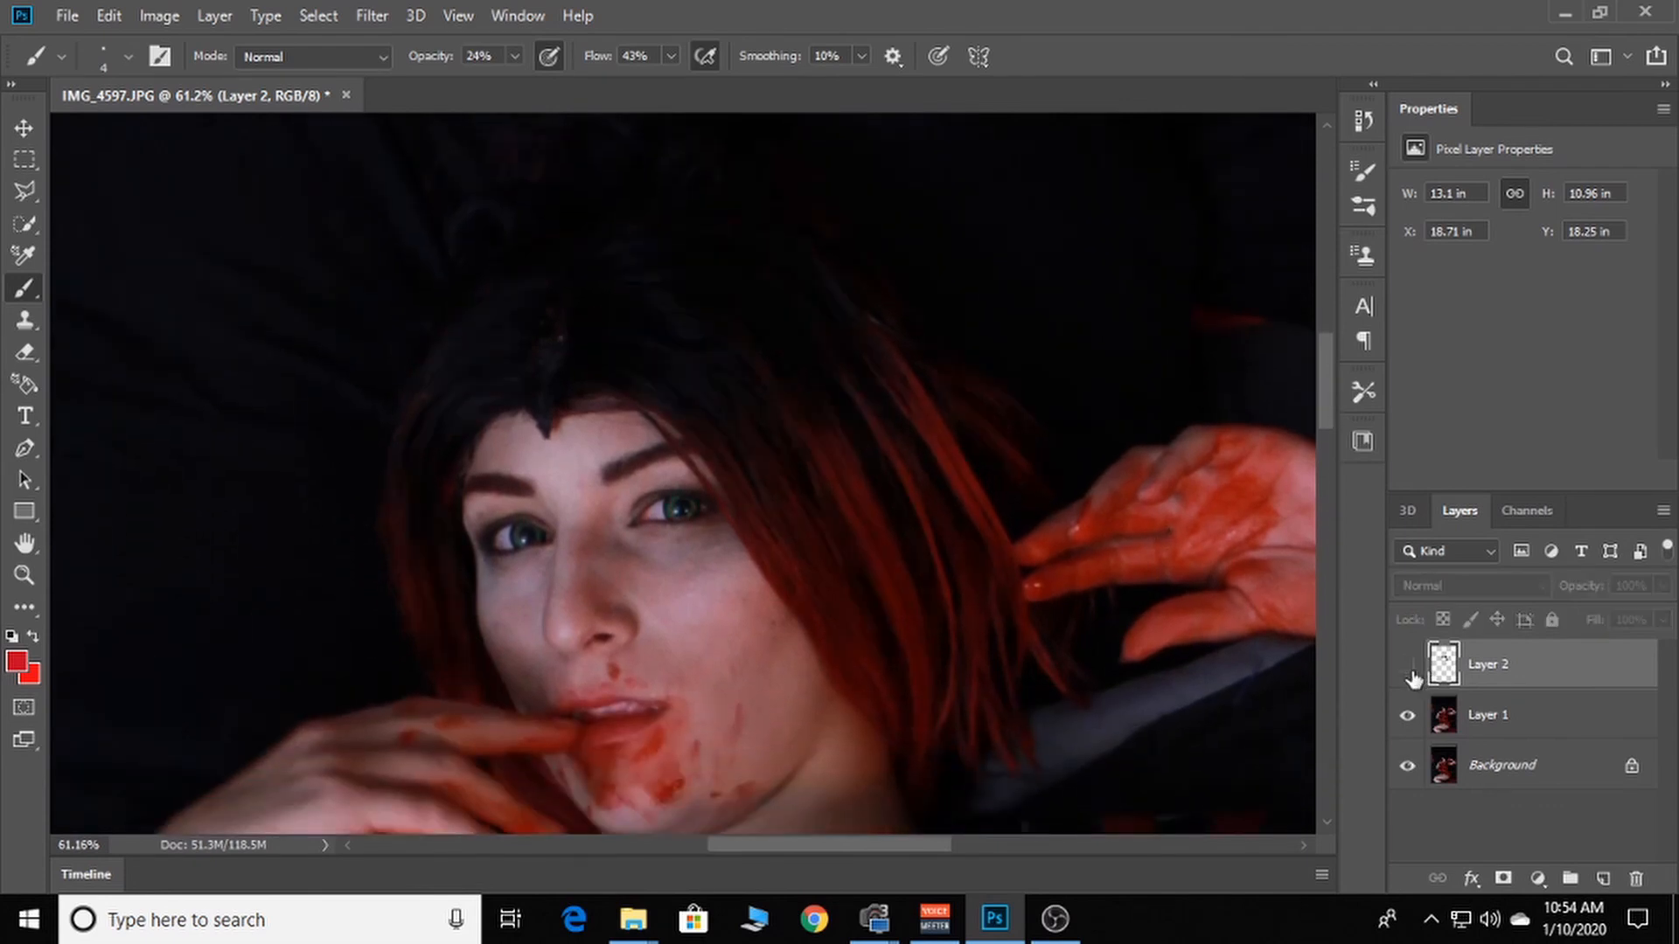
pyautogui.click(1409, 714)
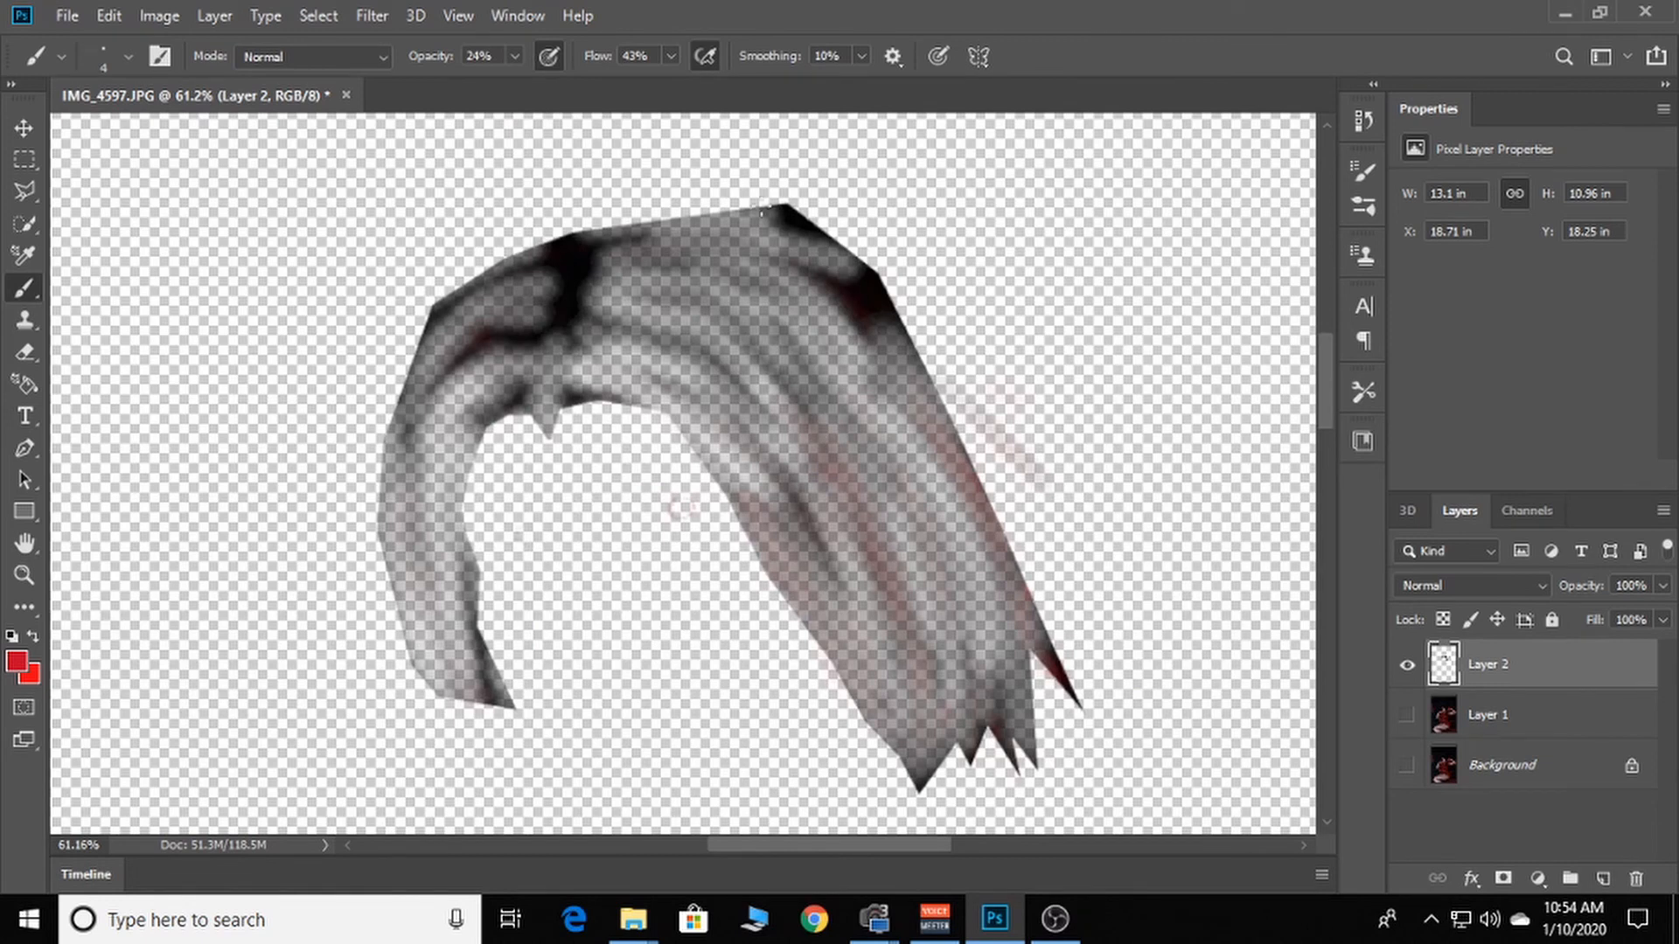
pyautogui.moveTo(712, 311)
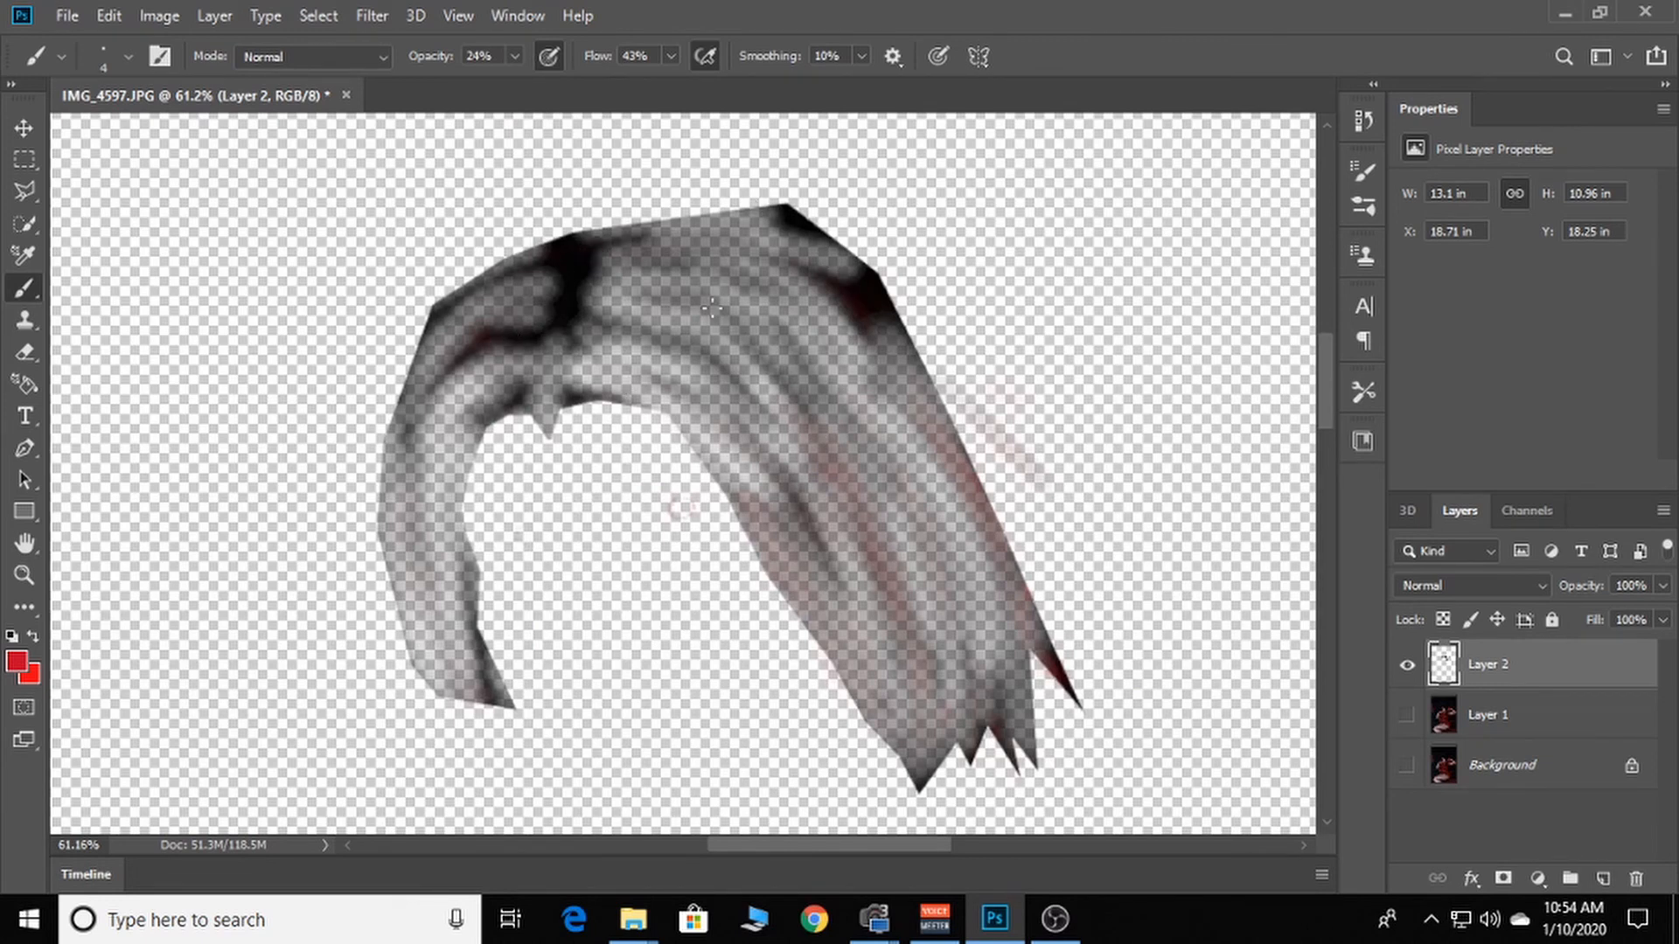